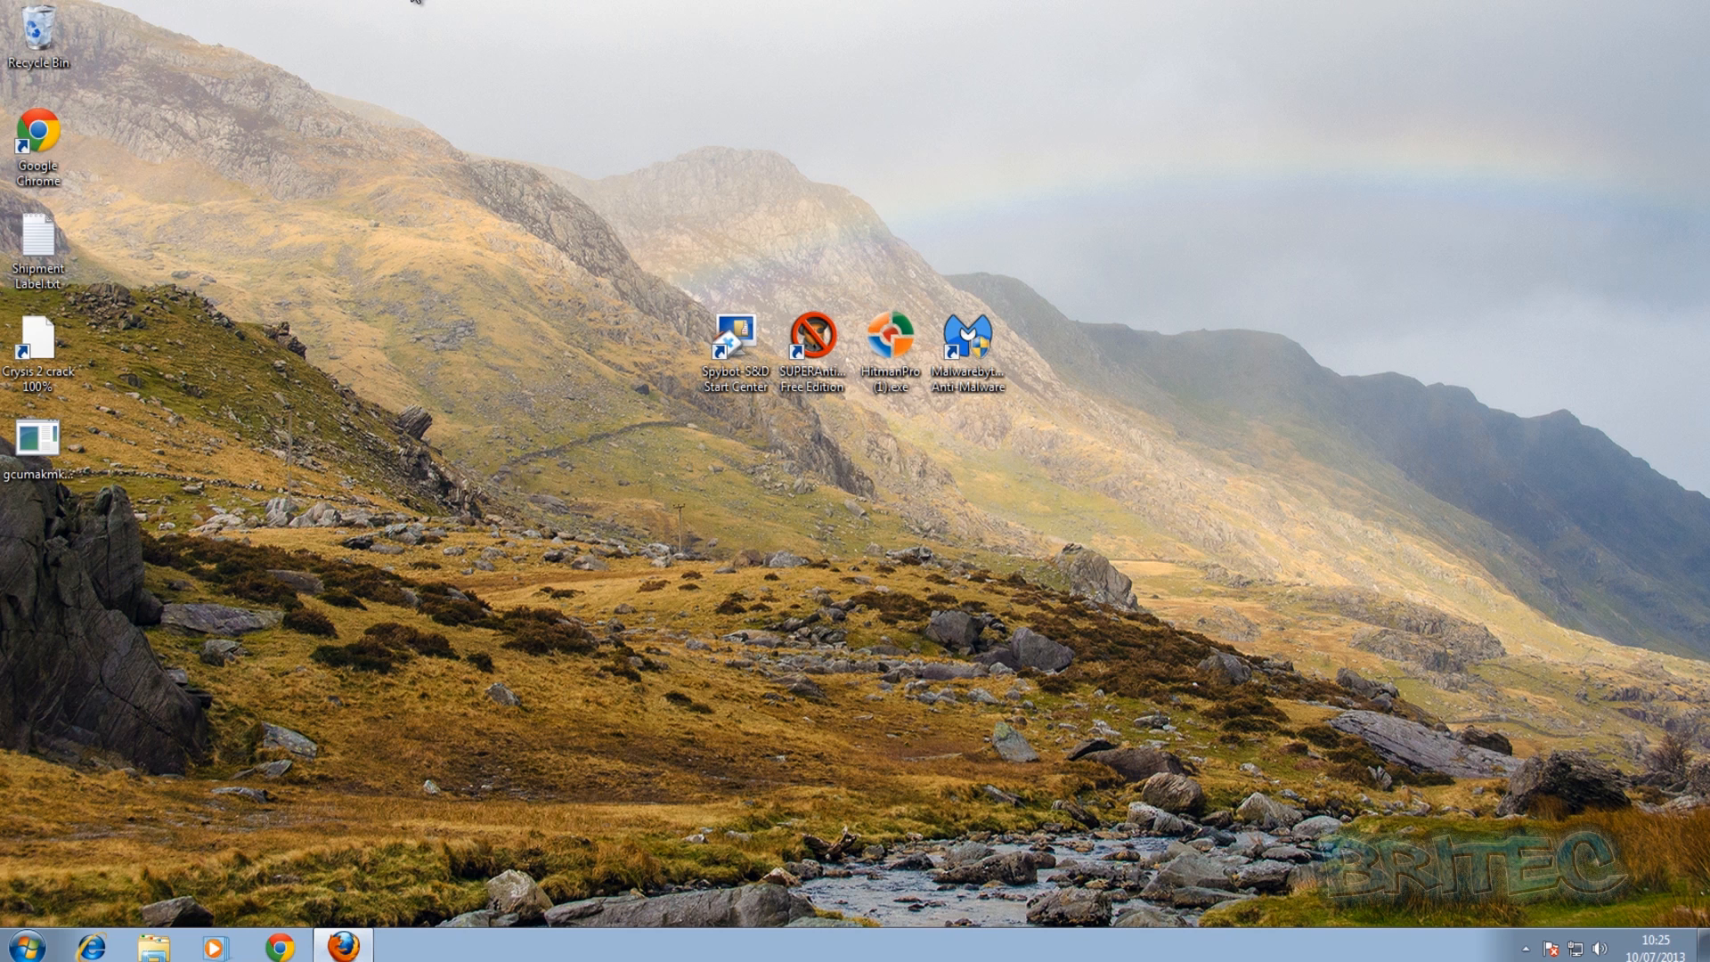
mouse_move(380, 759)
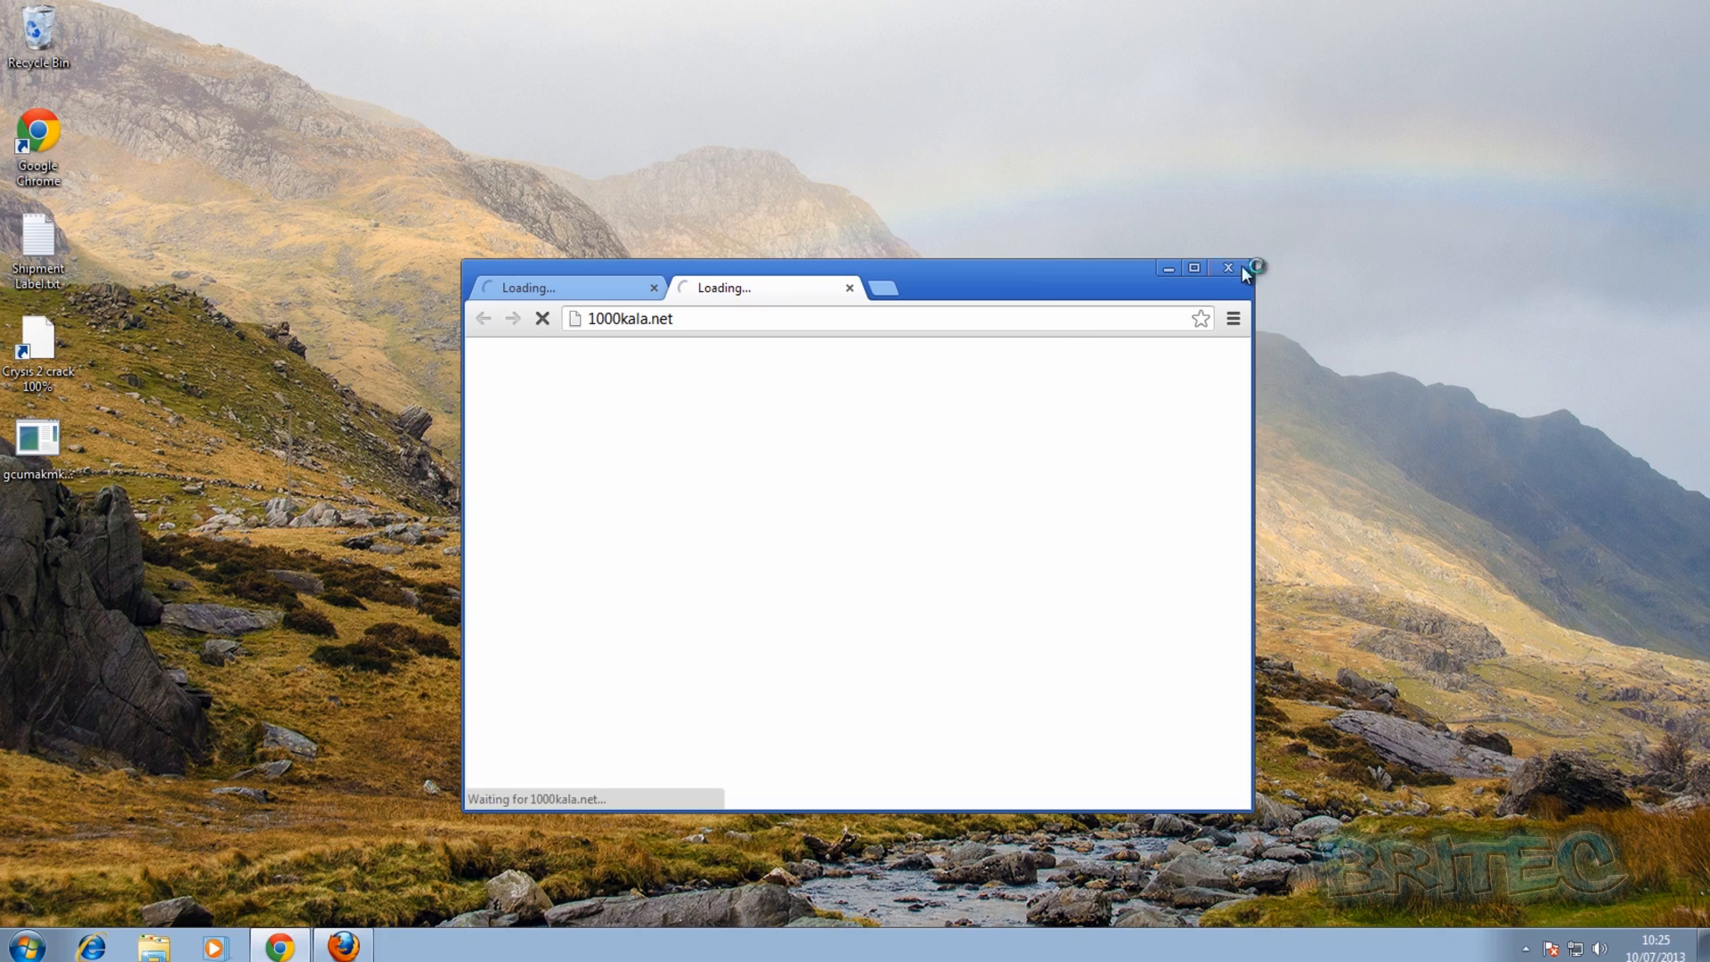
Right-click the taskbar to show its menu with the Start Task Manager option.
right_click(665, 937)
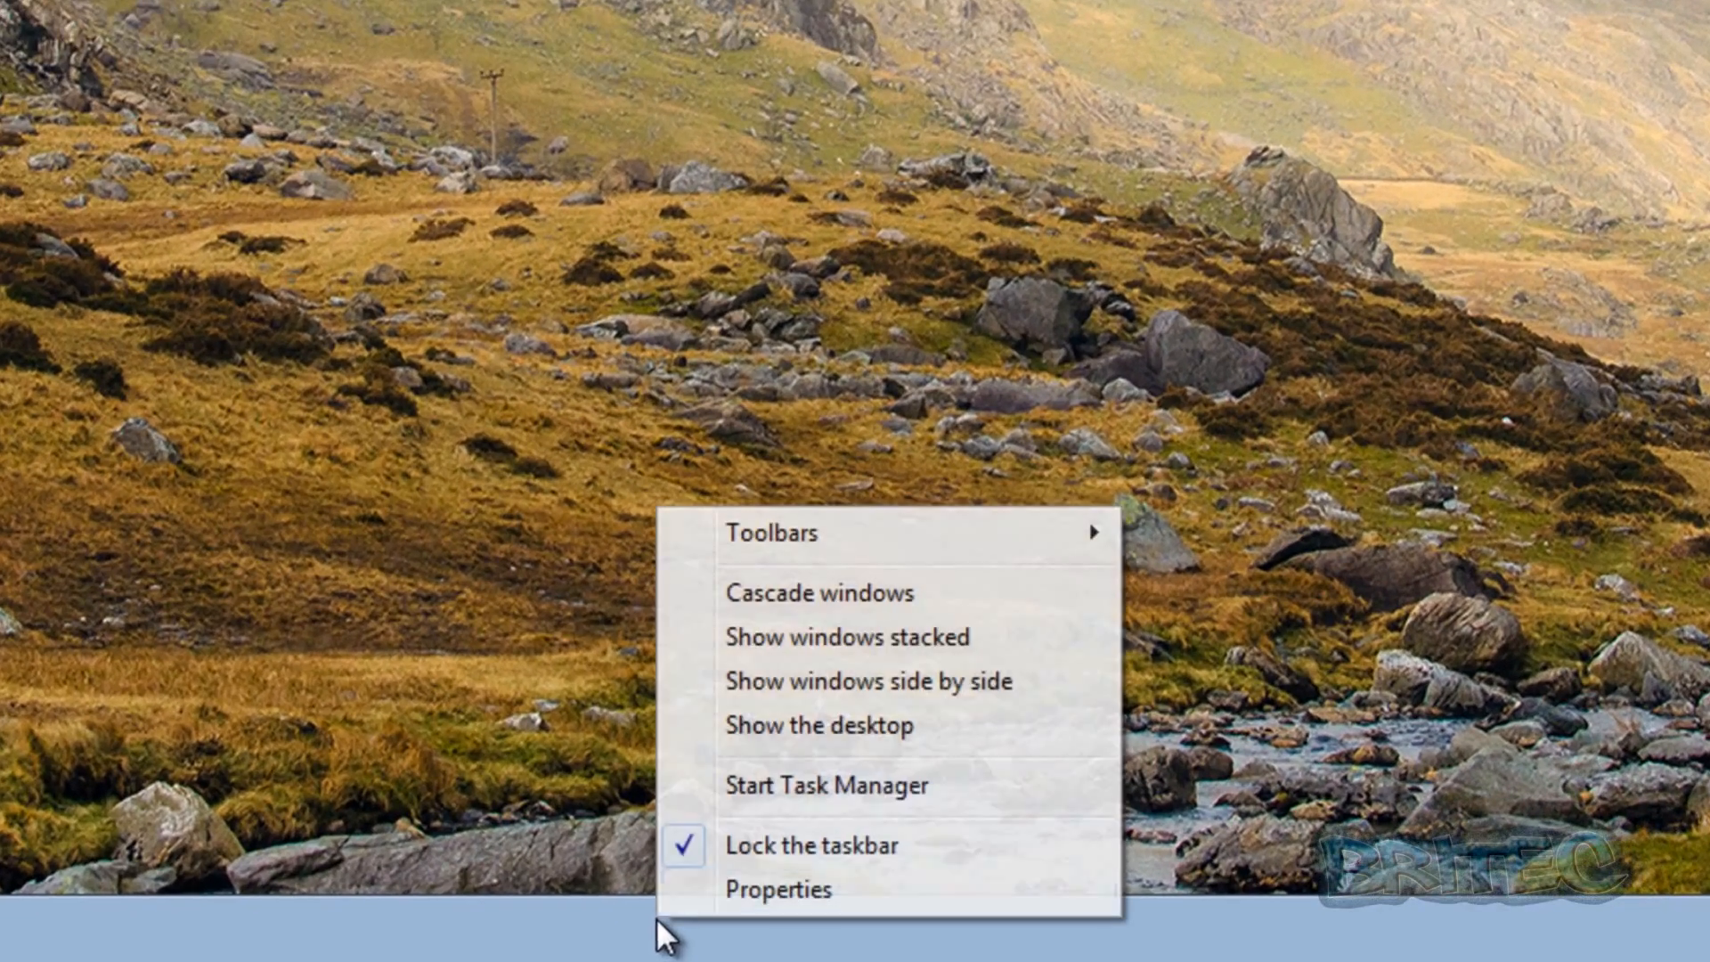
Start Task Manager and scroll the processes, noting suspicious 266d9.exe and 33d69.exe.
left_click(825, 784)
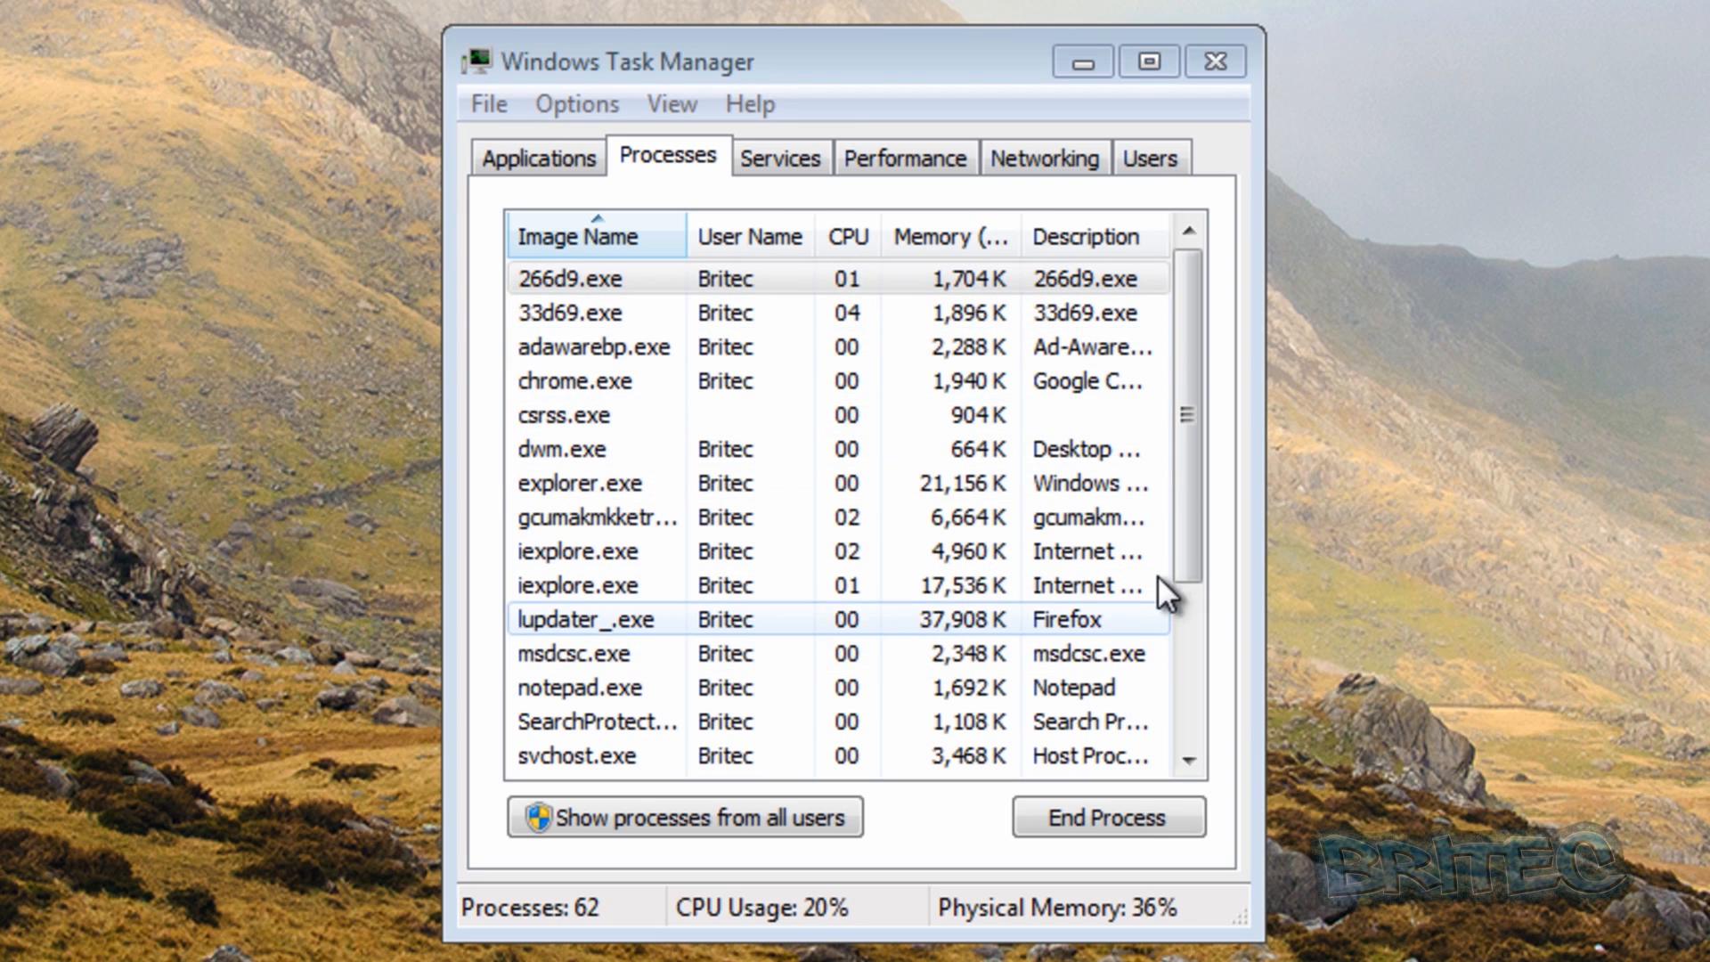
scroll("down", 3)
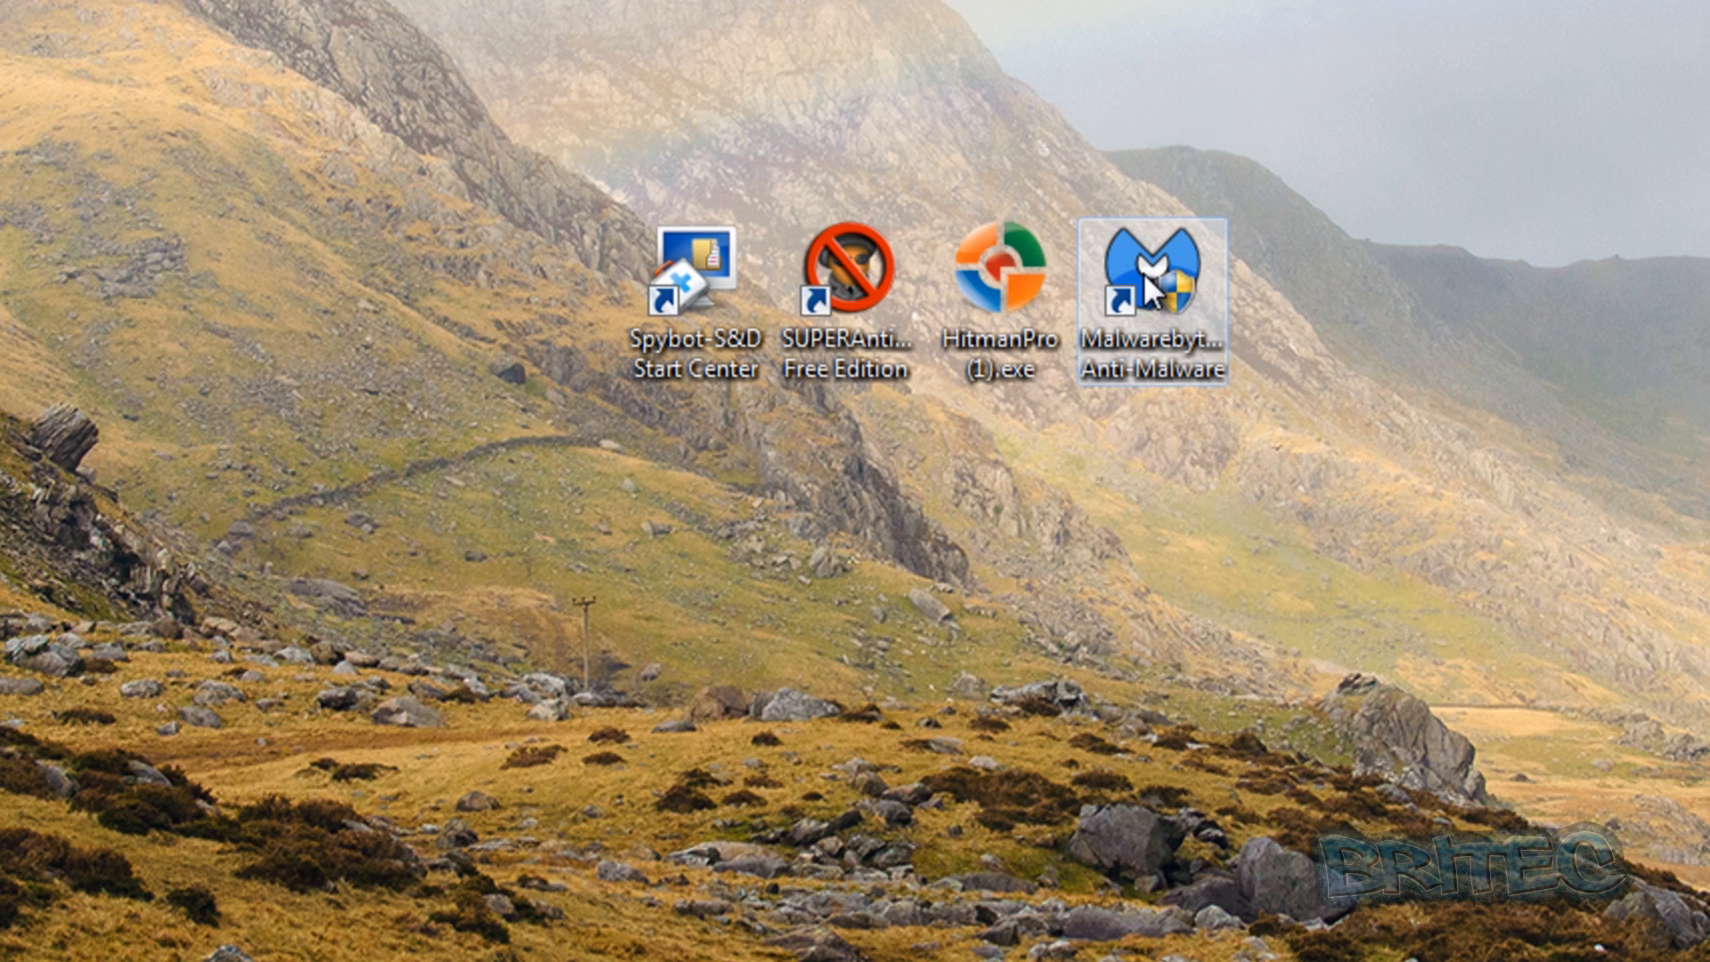
Launch Malwarebytes, update its database to v2013.07.10.03, and return to the Scanner tab.
double_click(1150, 267)
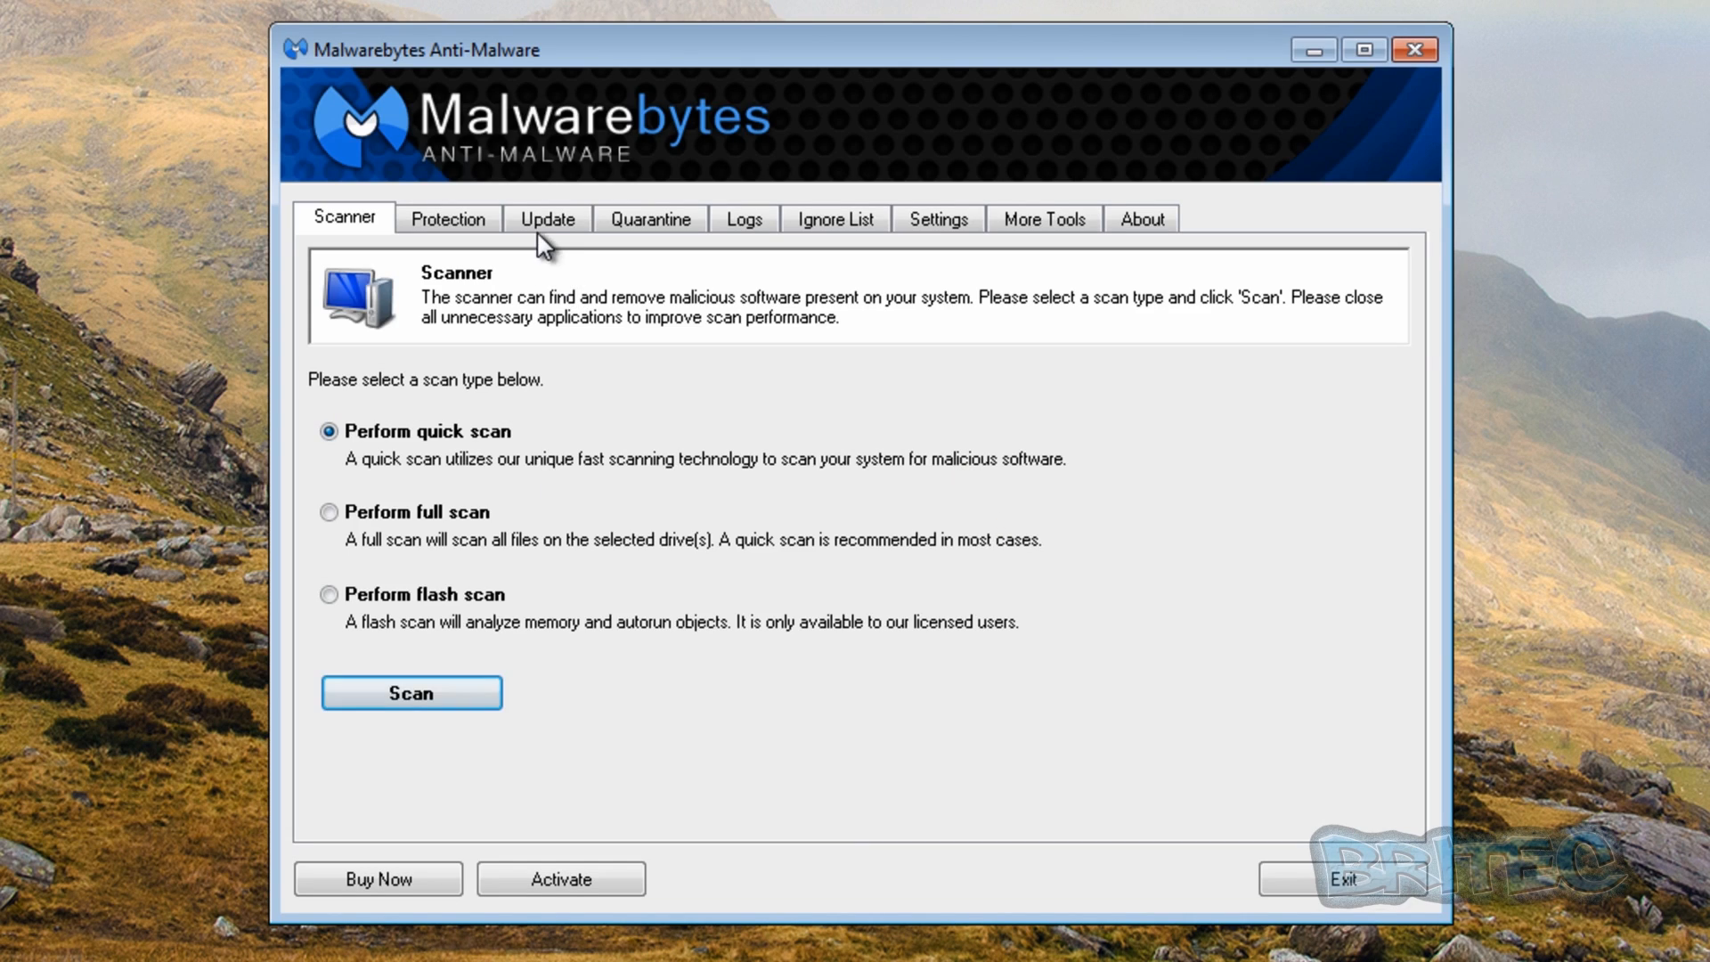
left_click(546, 218)
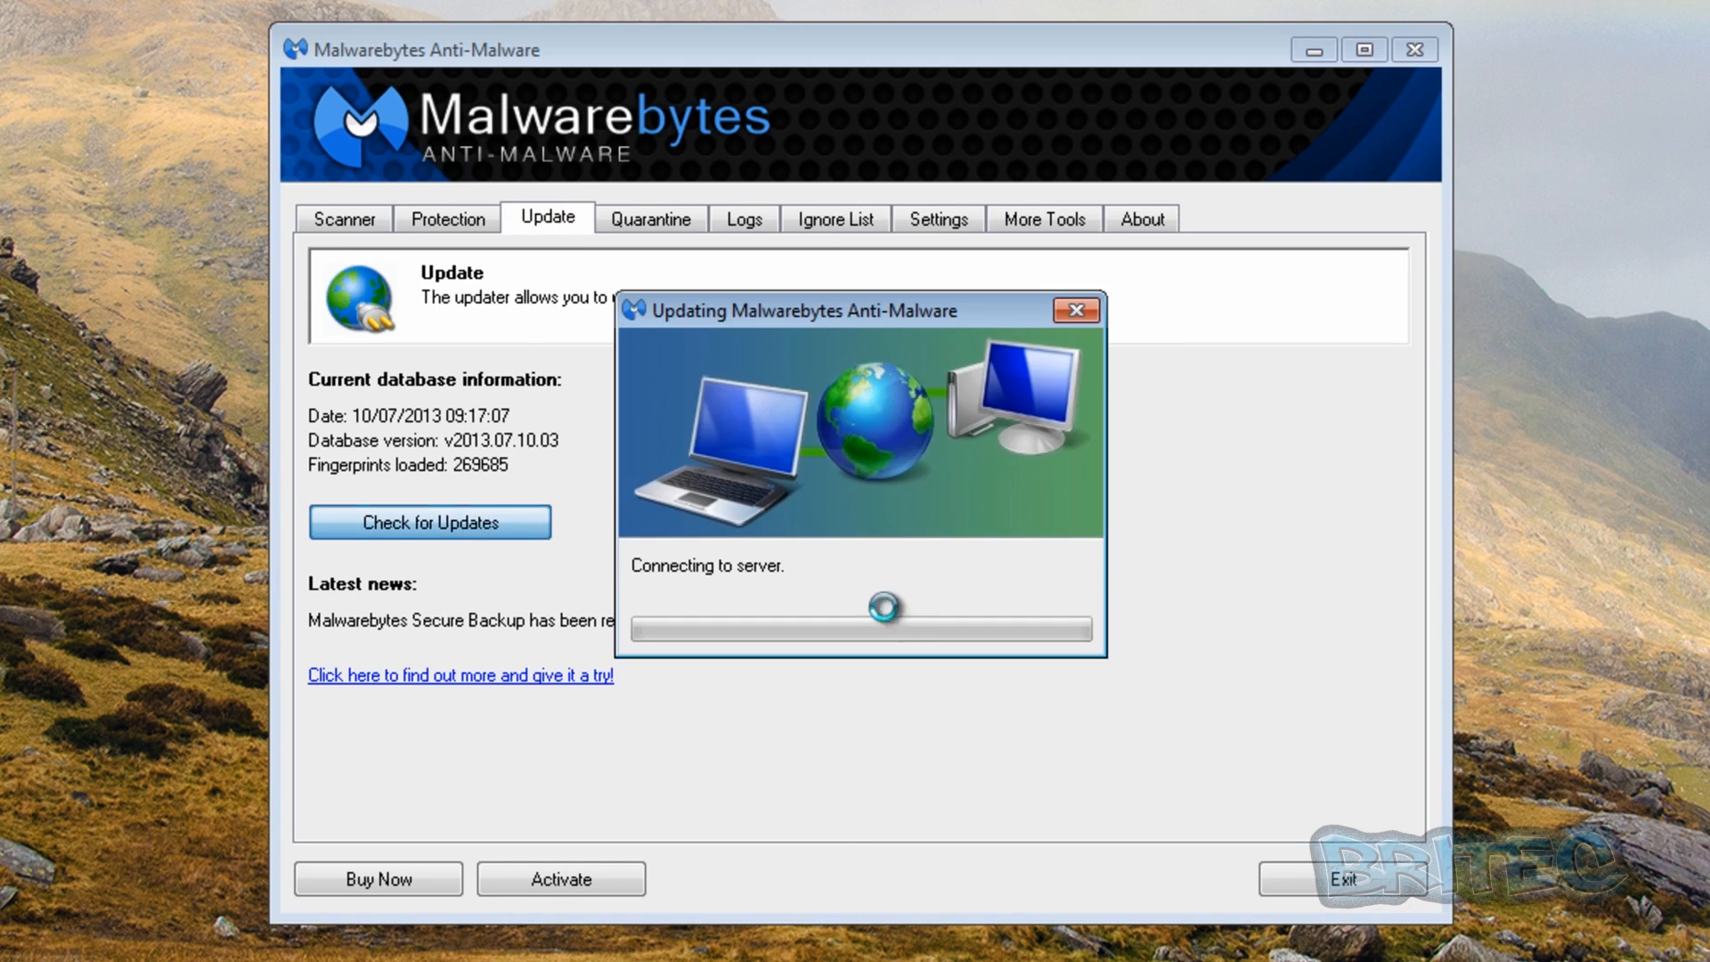
left_click(1075, 311)
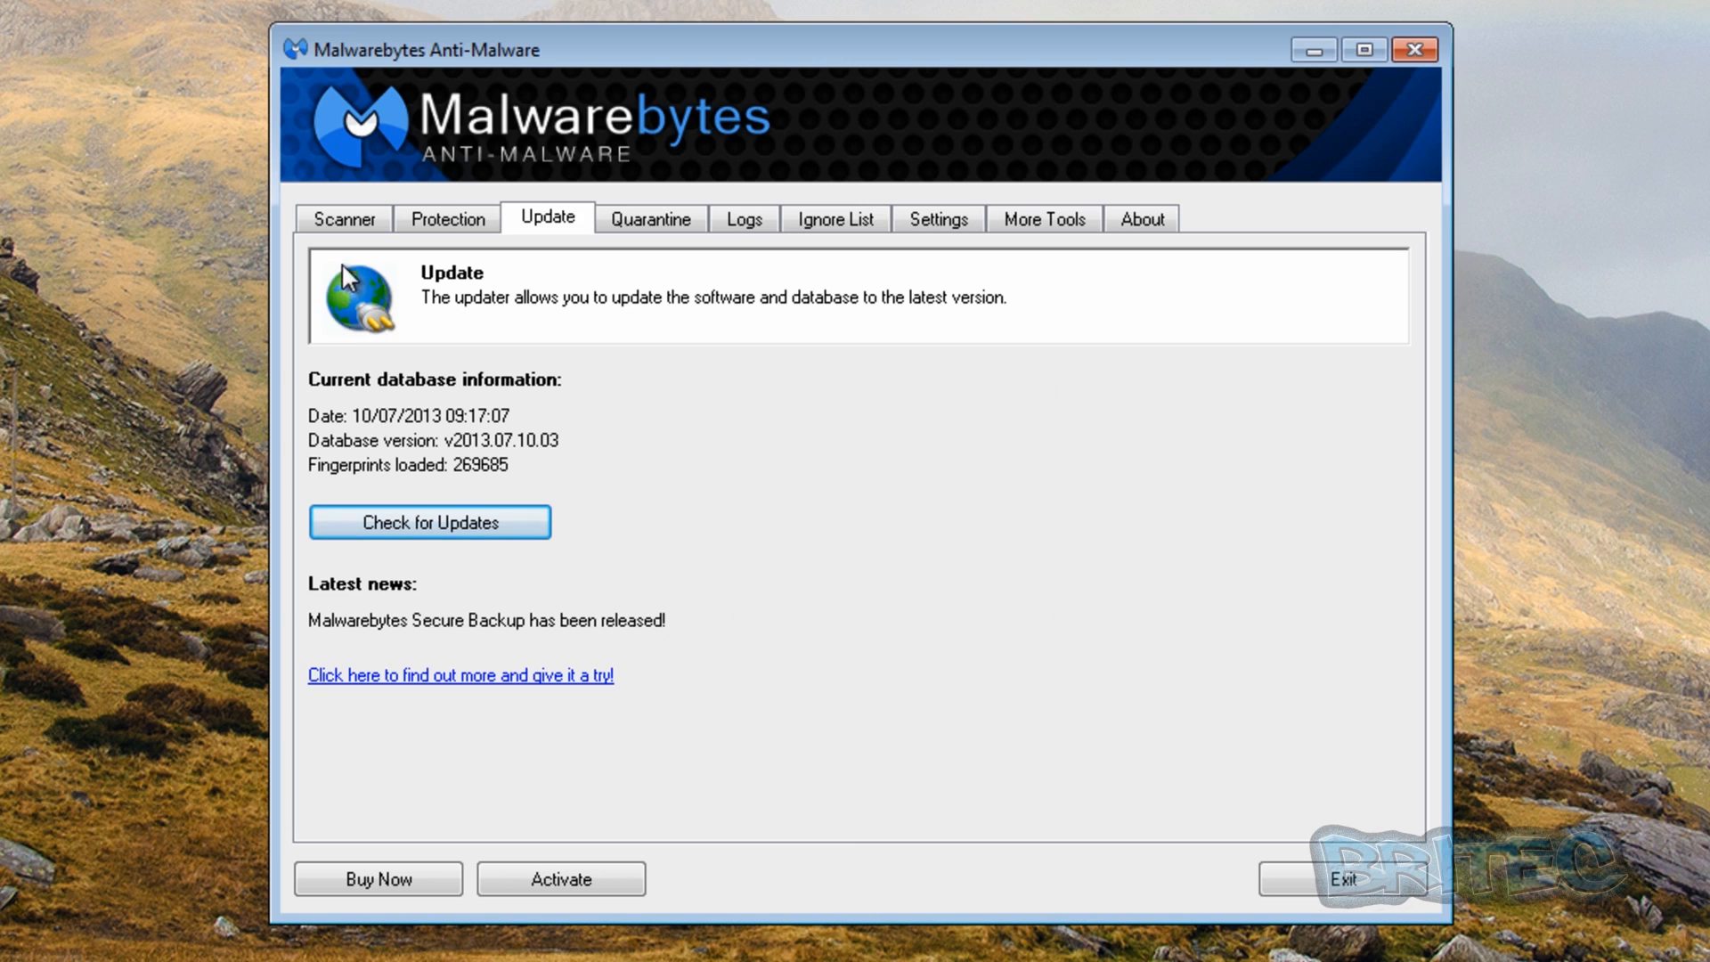
left_click(342, 218)
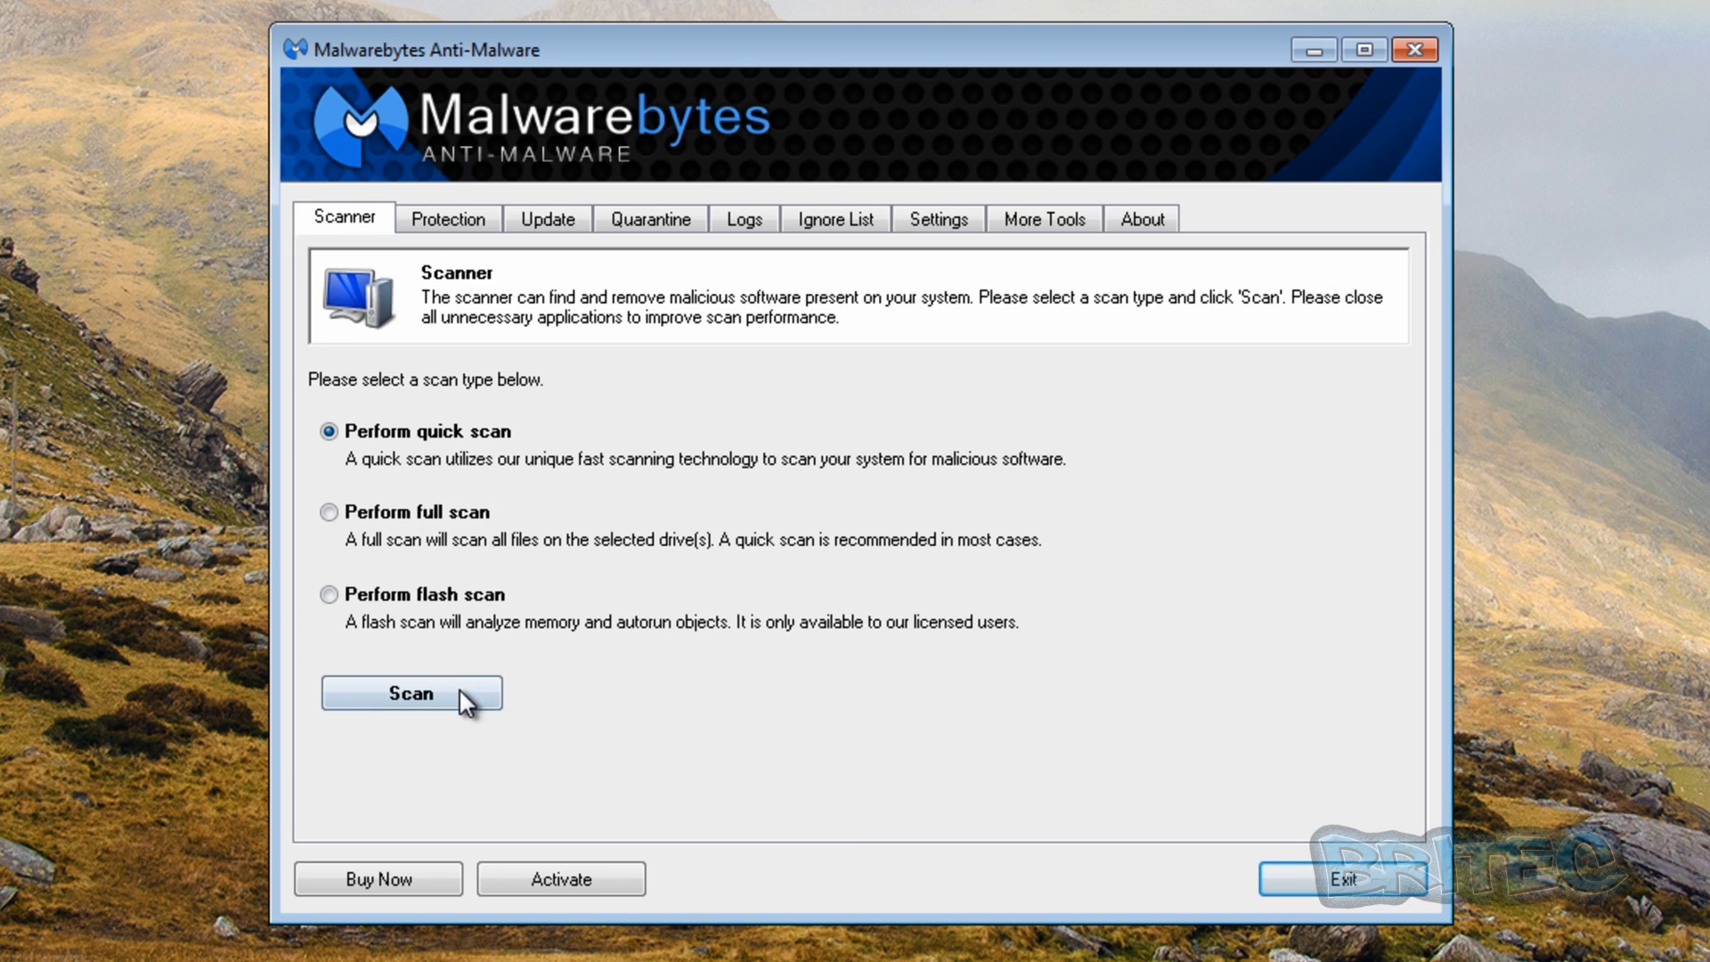
Run the Malwarebytes quick scan, which detects 58 objects, and dismiss the completion message.
left_click(411, 694)
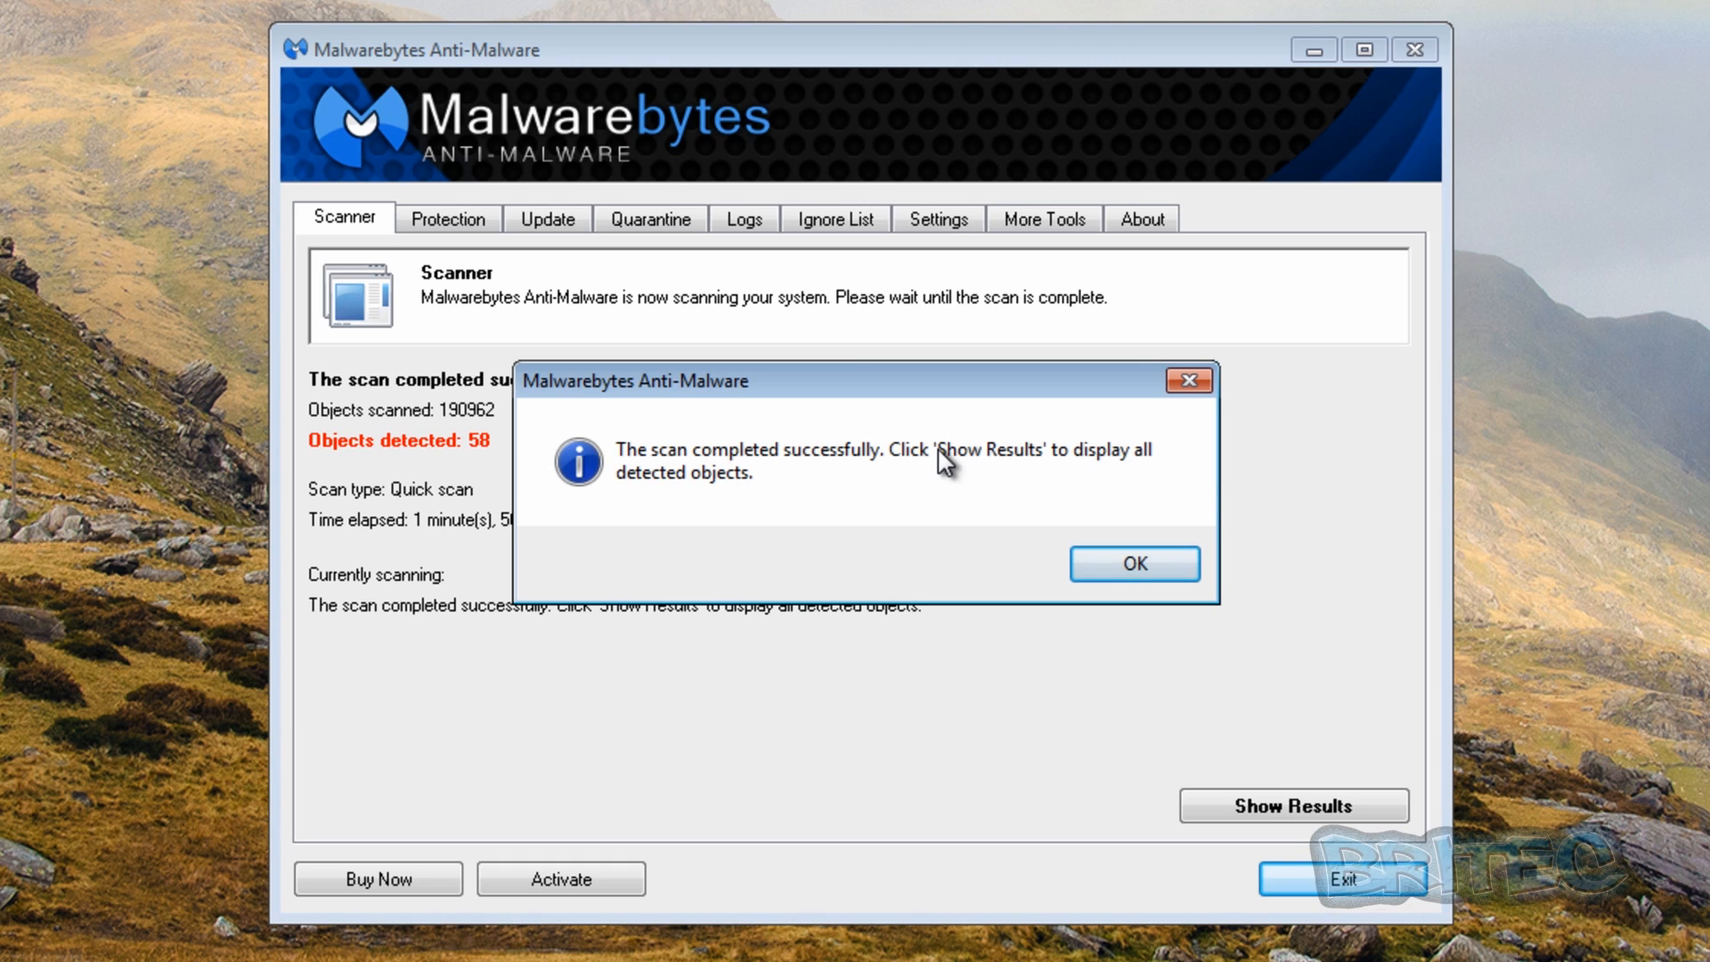
left_click(1133, 563)
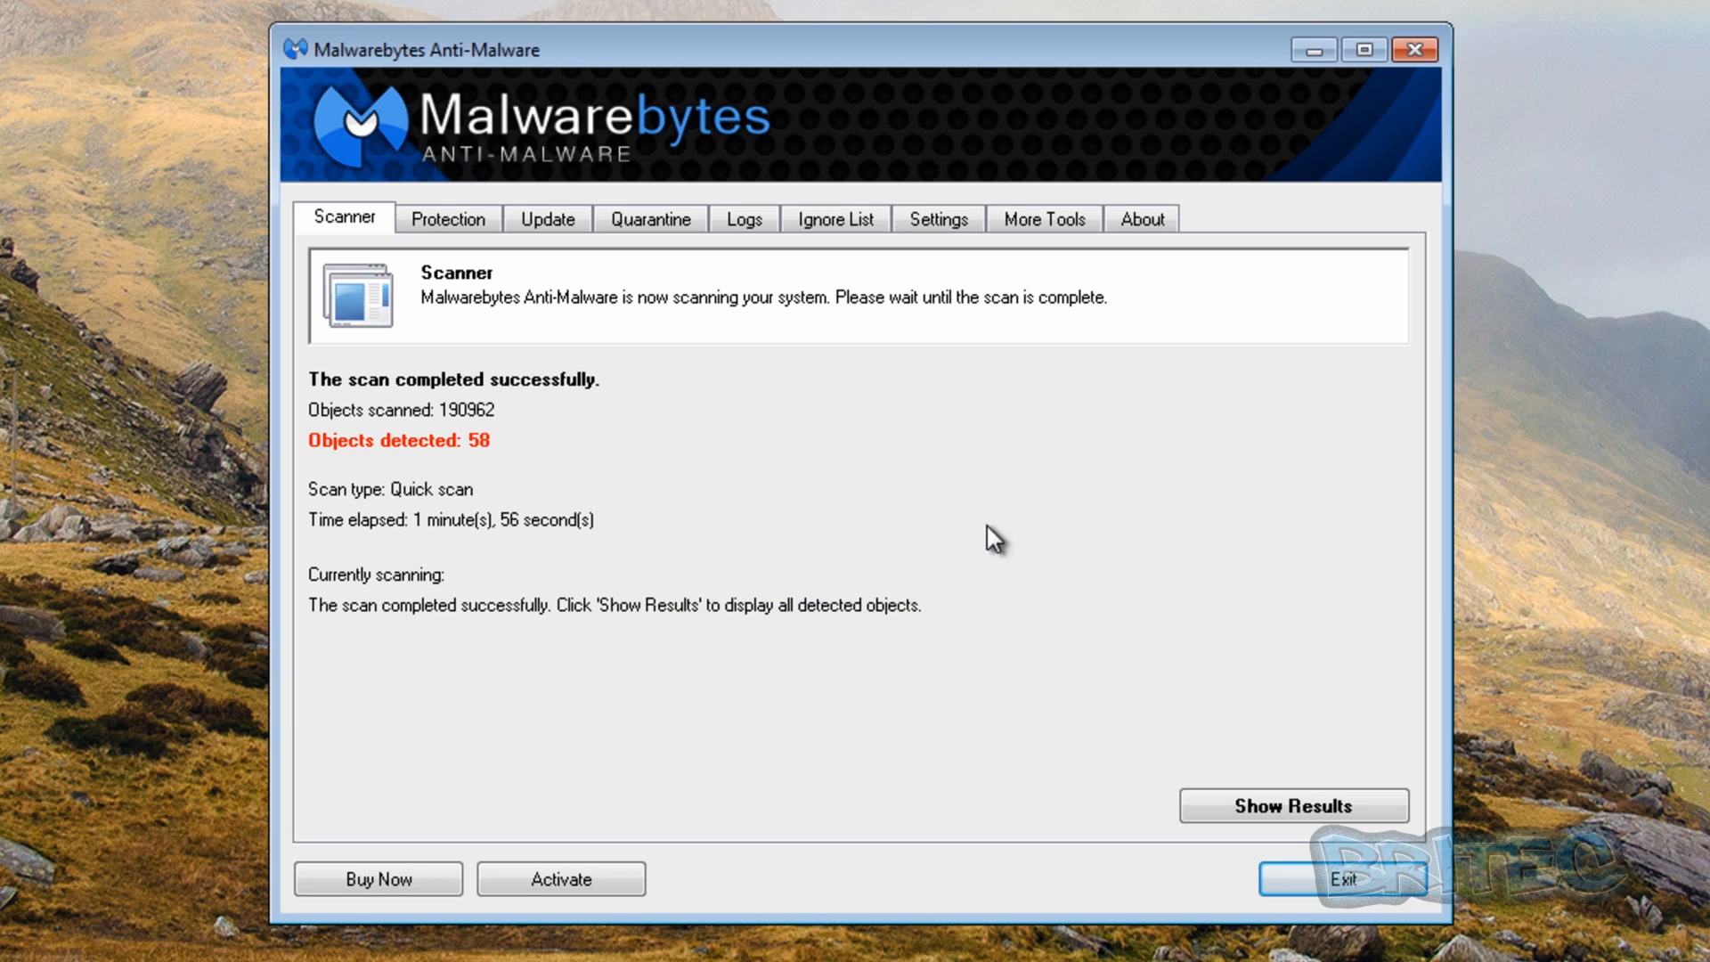
mouse_move(456, 442)
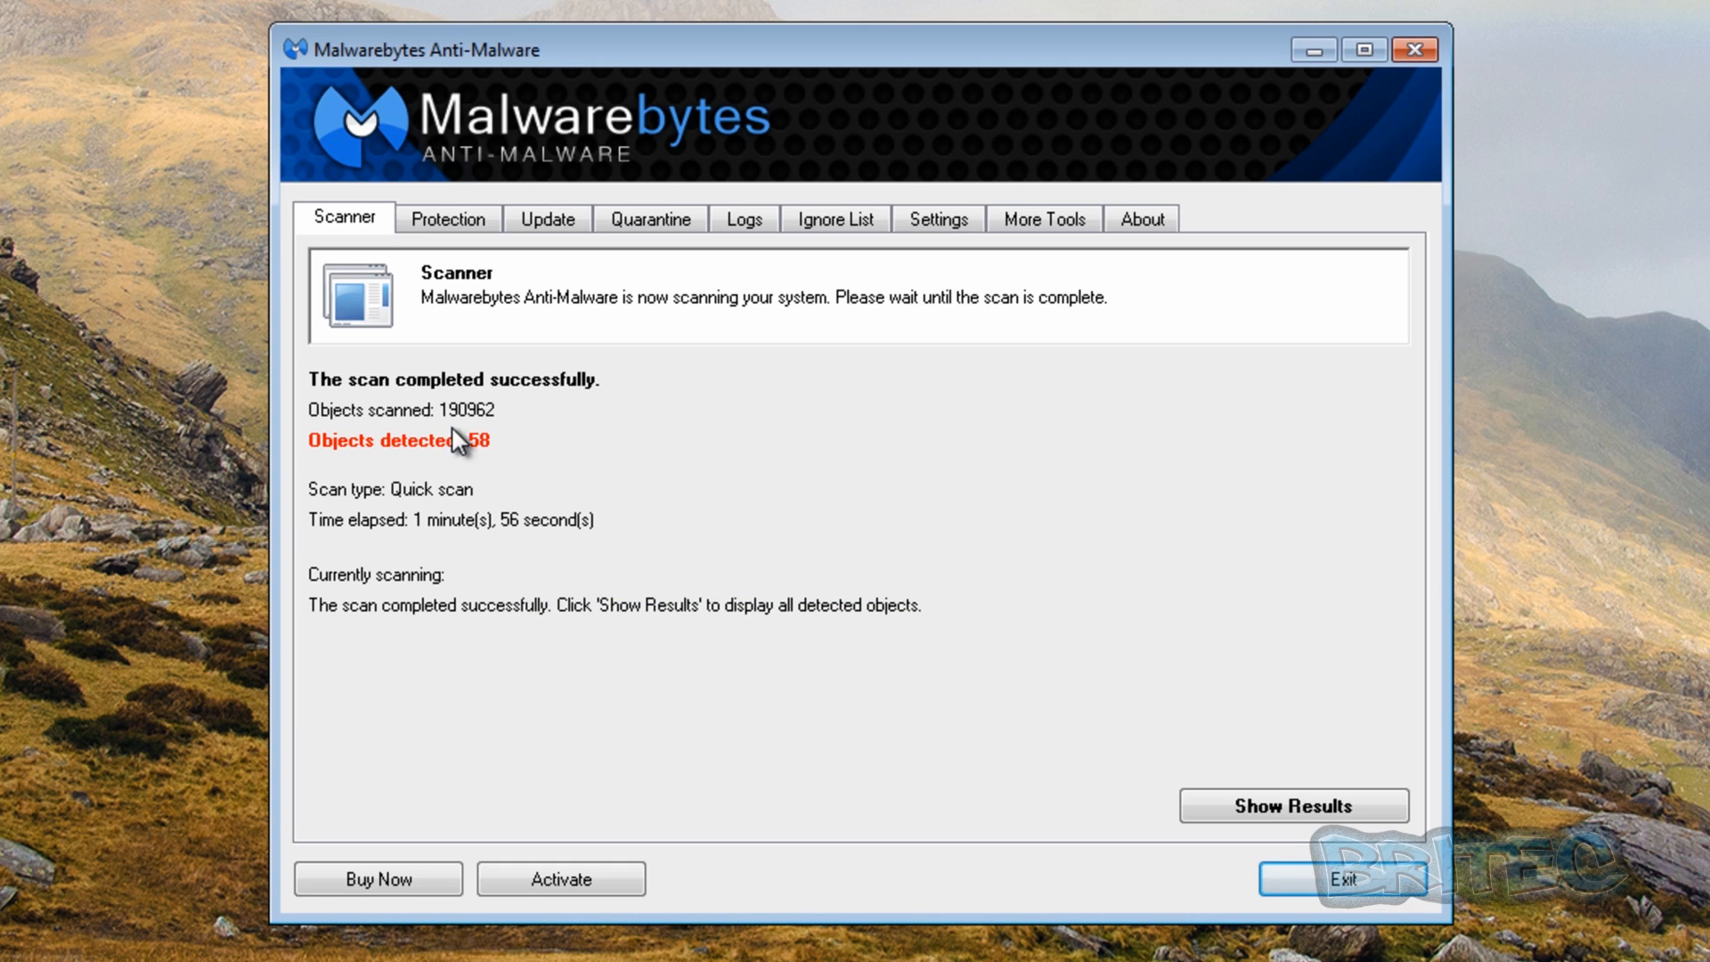
mouse_move(438, 470)
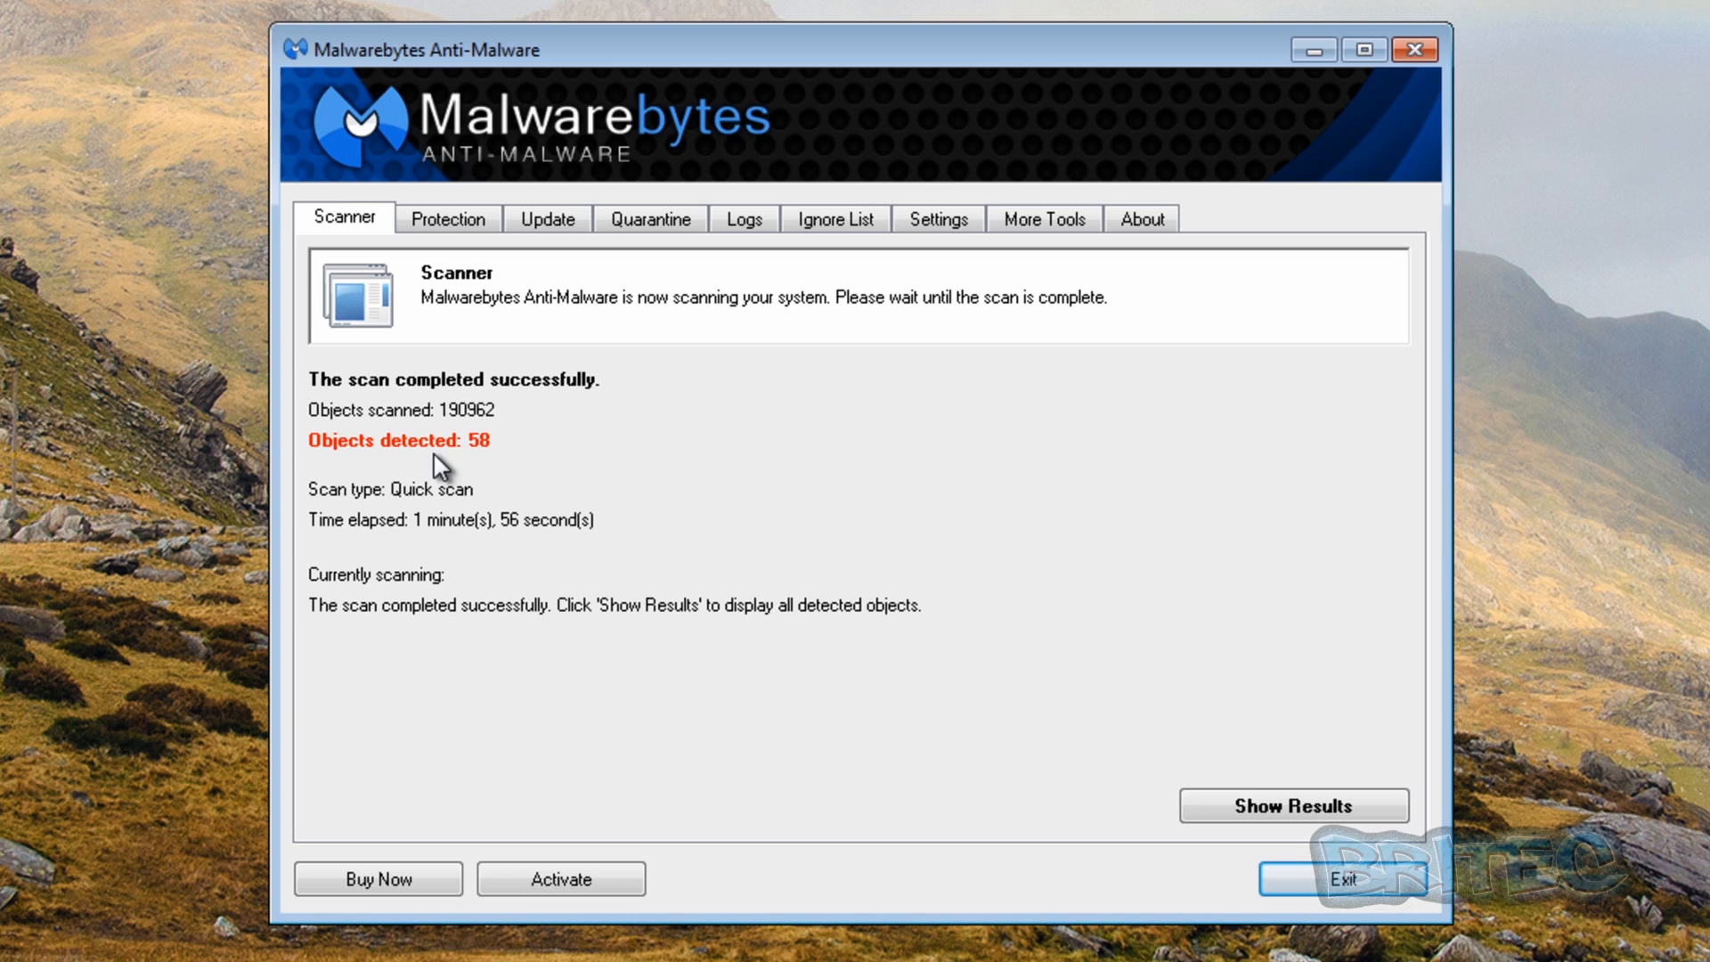
Review the detected trojans, worms and registry entries, then close the Malwarebytes window.
left_click(1292, 805)
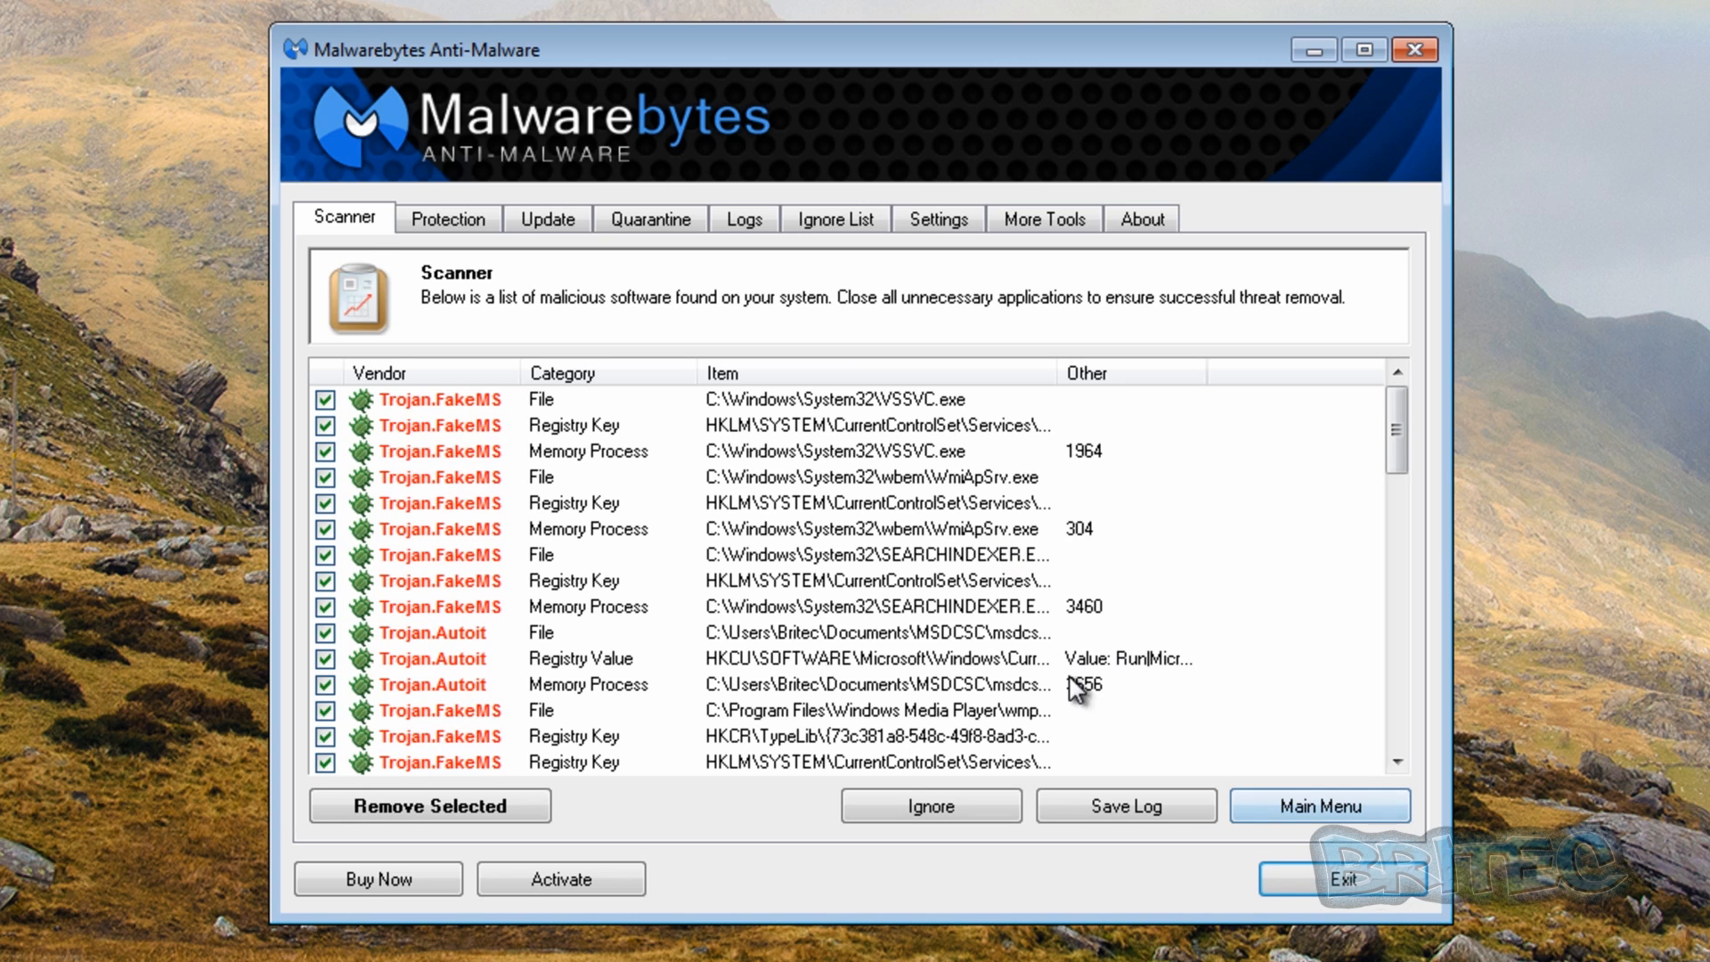
mouse_move(763, 431)
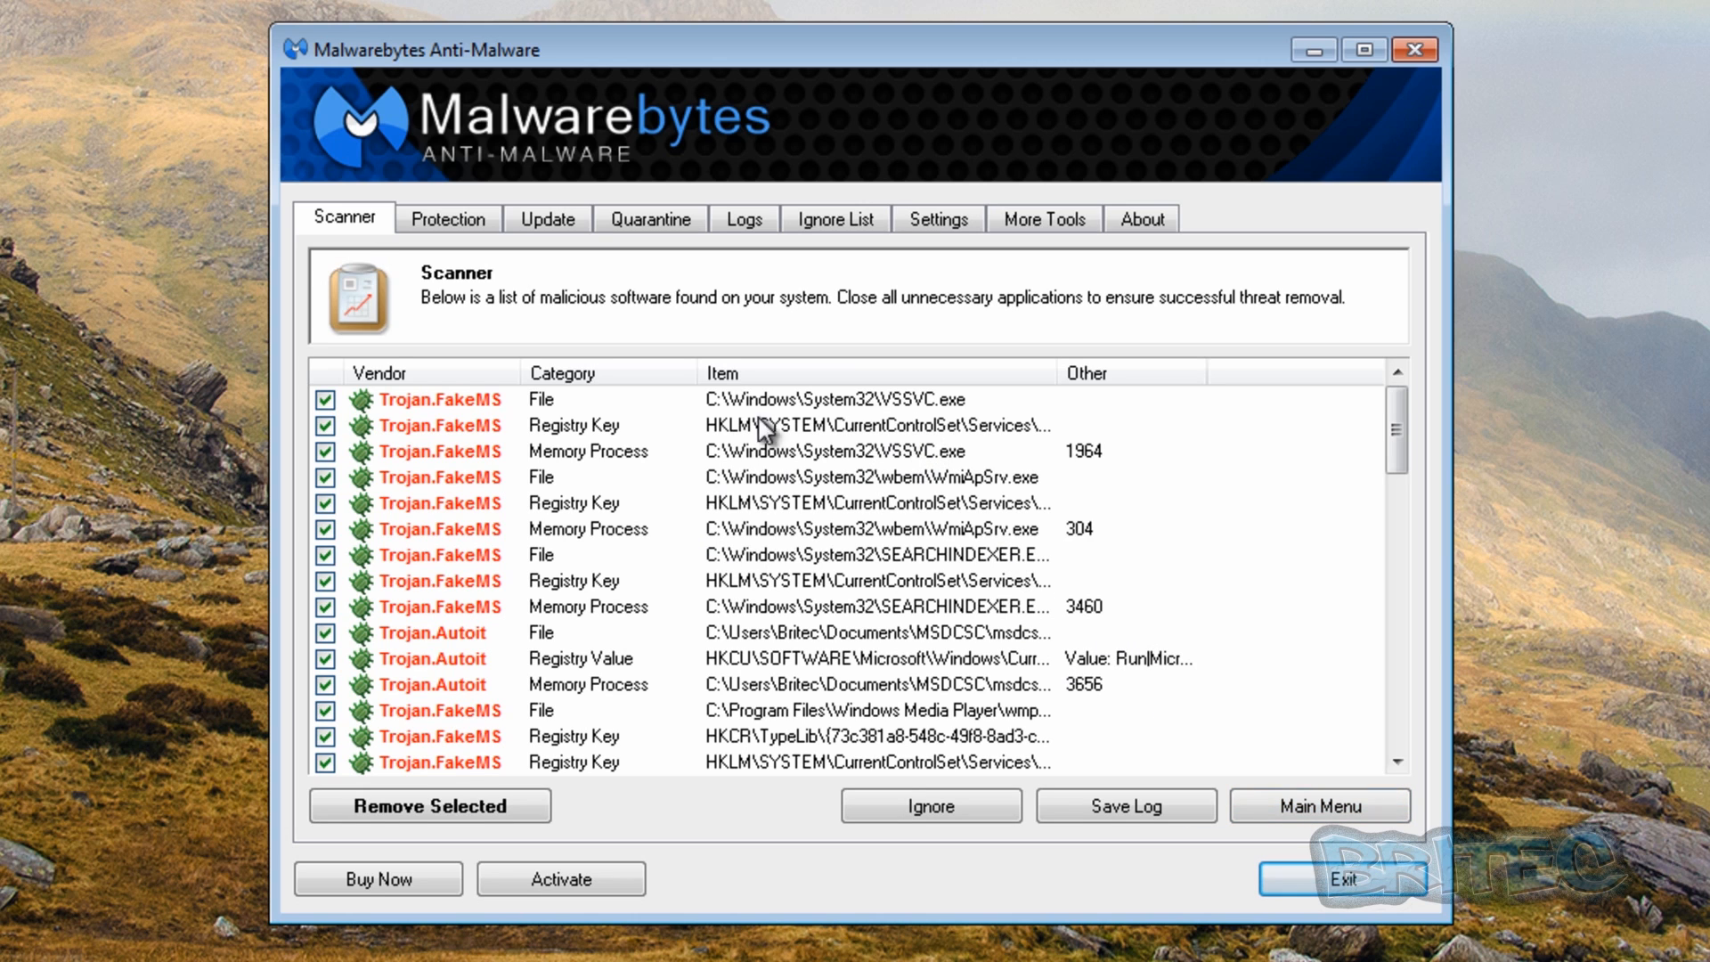
mouse_move(458, 458)
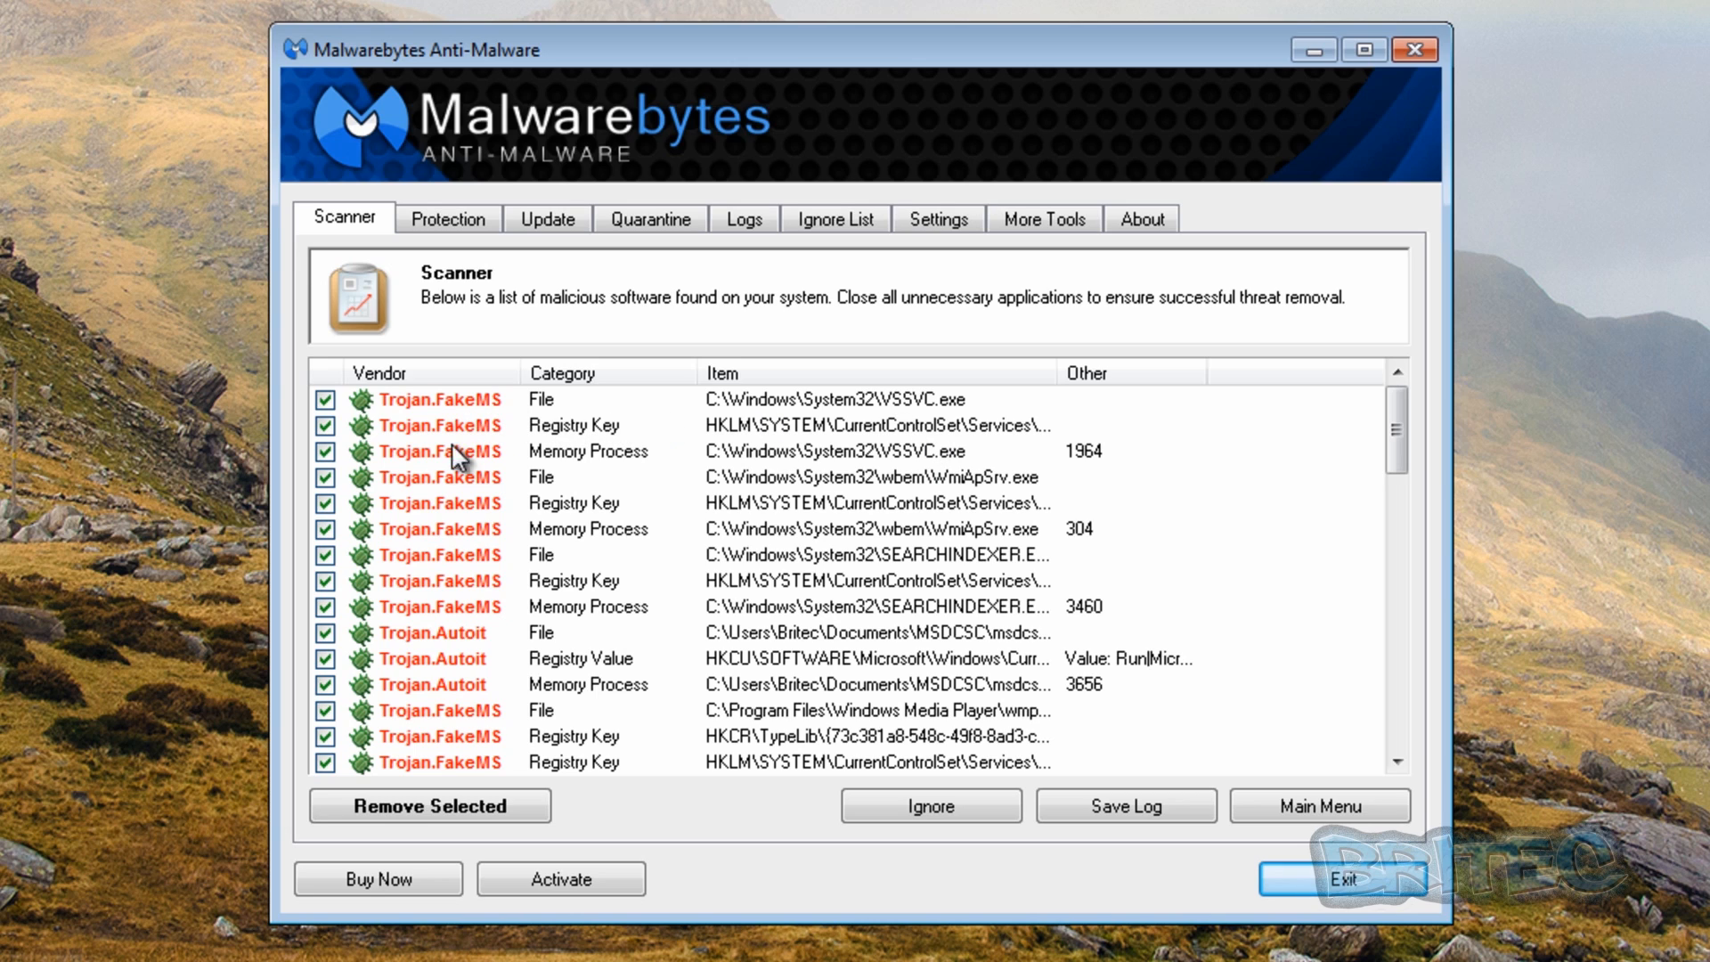
mouse_move(830, 466)
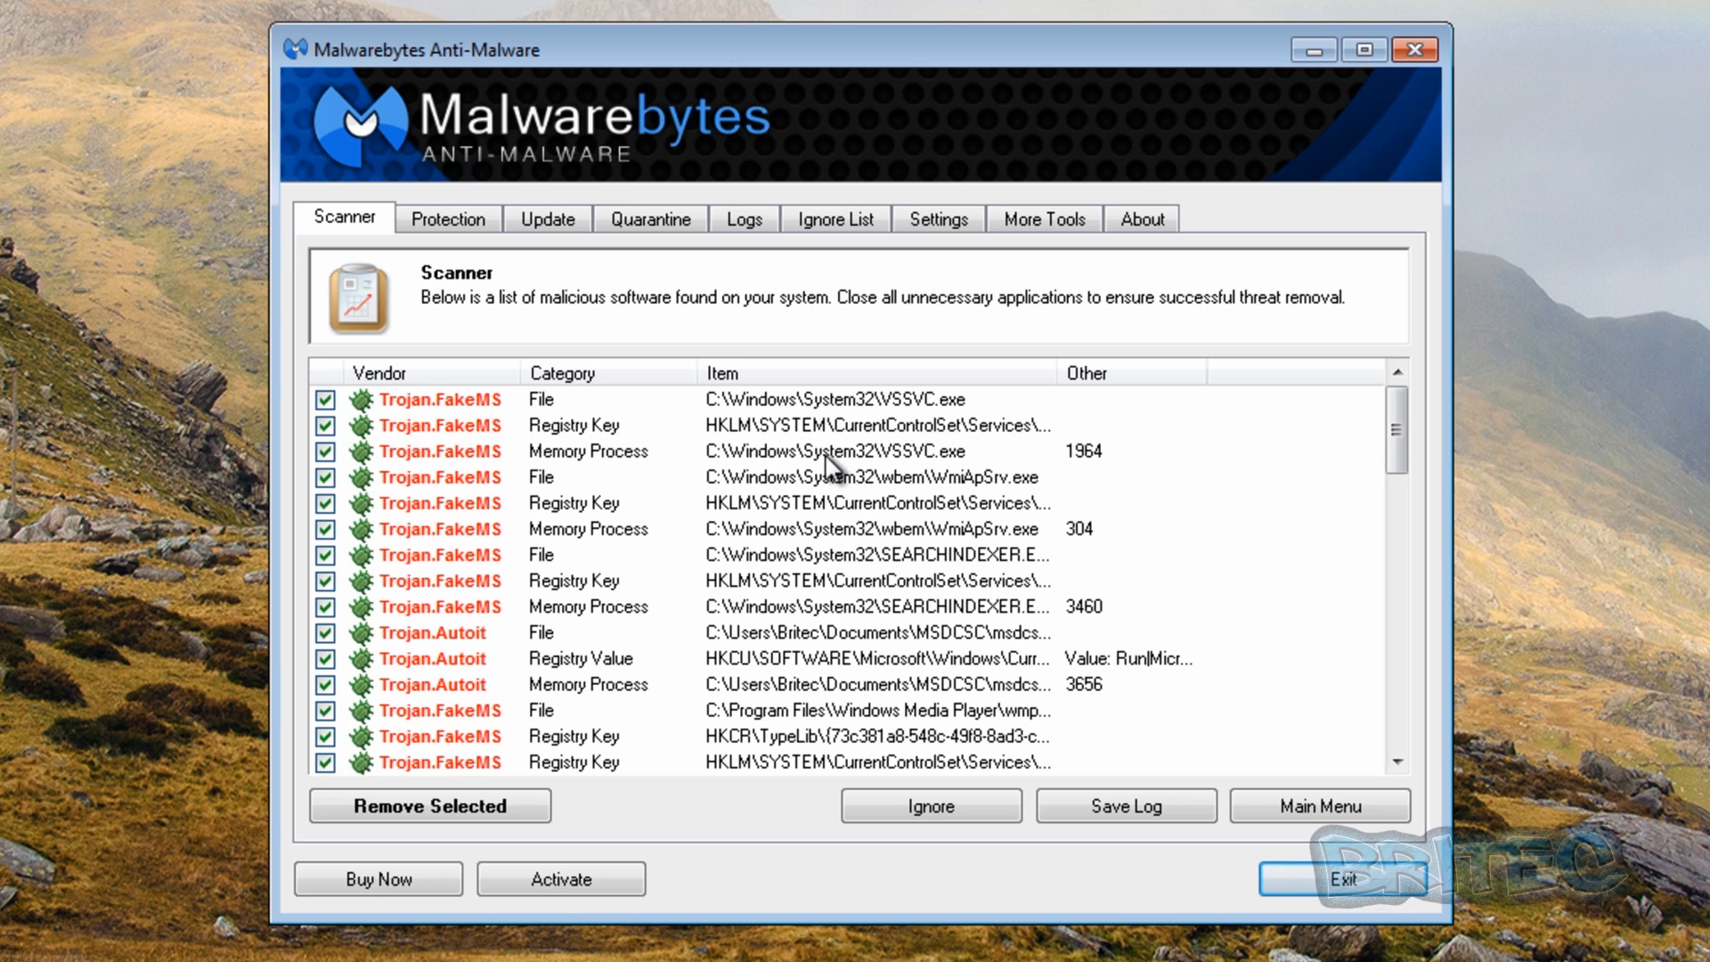
mouse_move(884, 510)
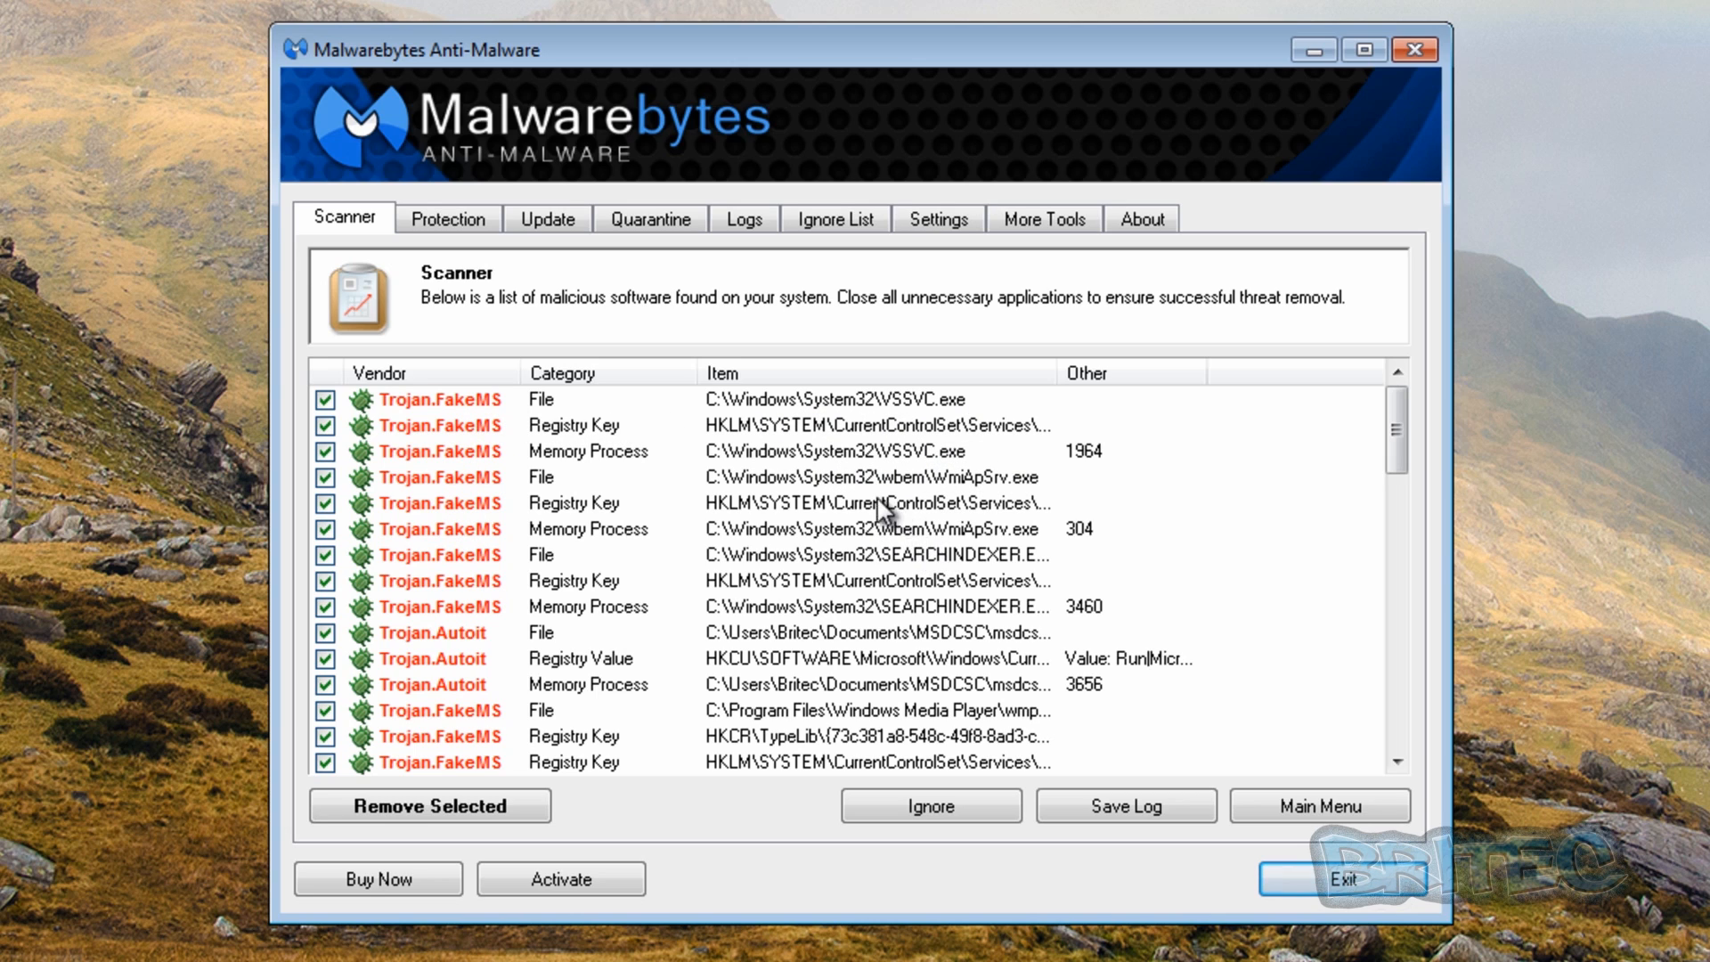
mouse_move(840, 496)
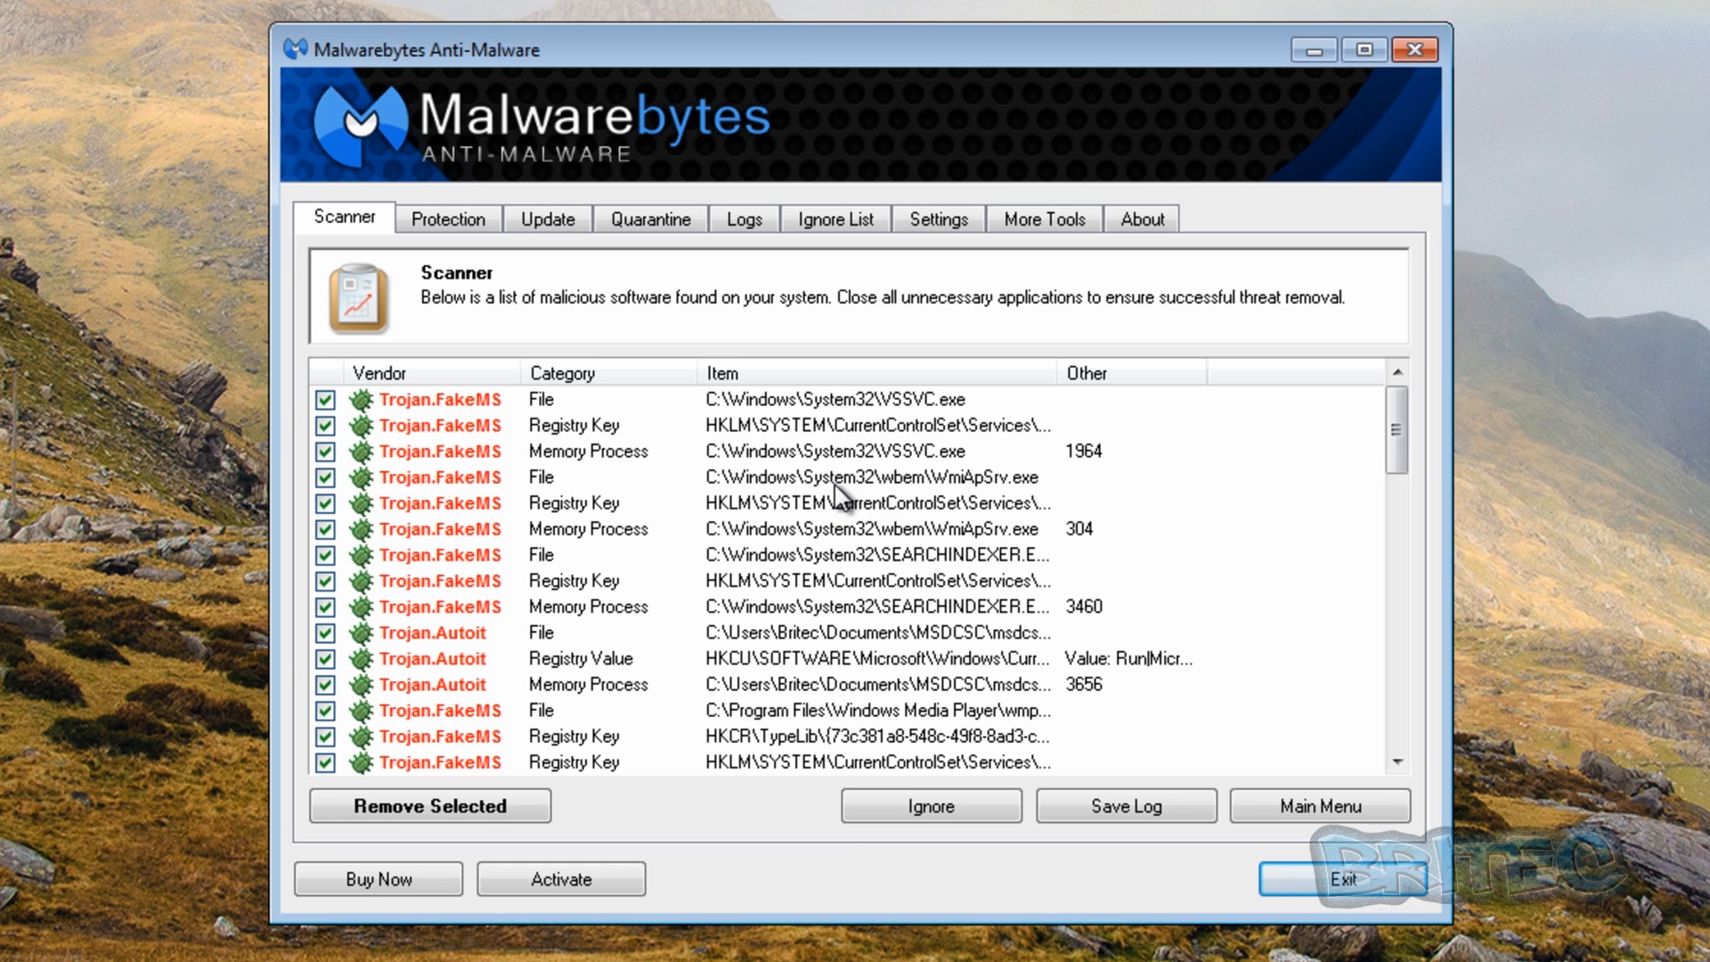
mouse_move(766, 512)
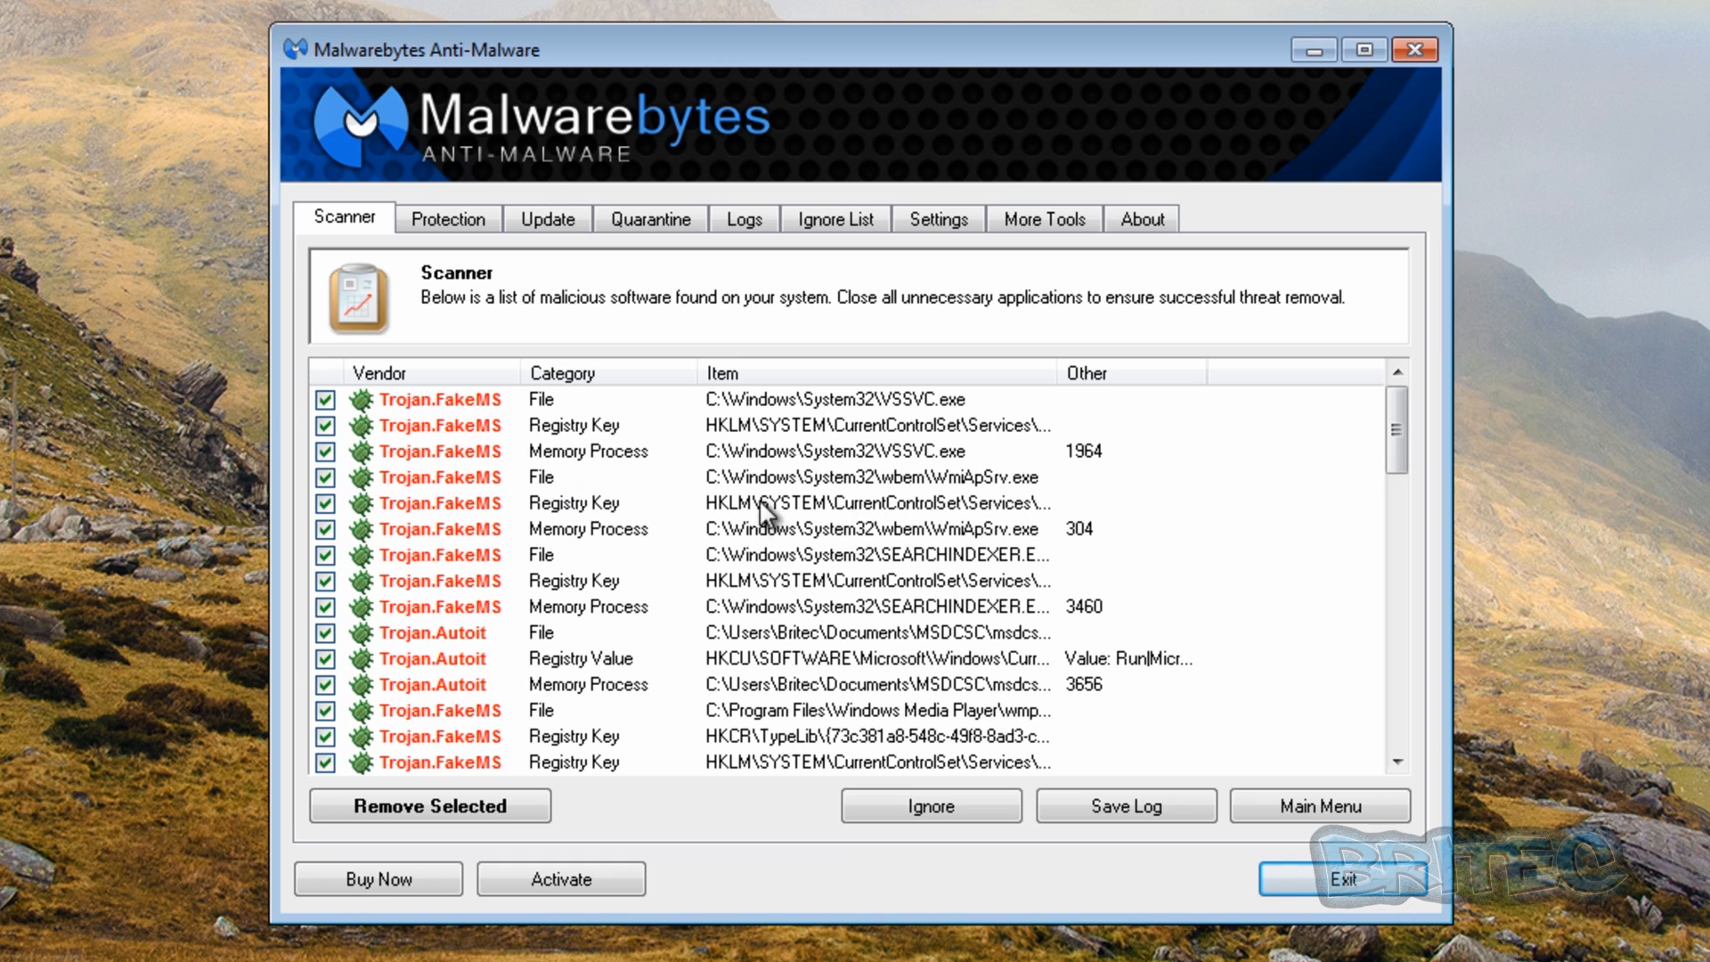
mouse_move(583, 611)
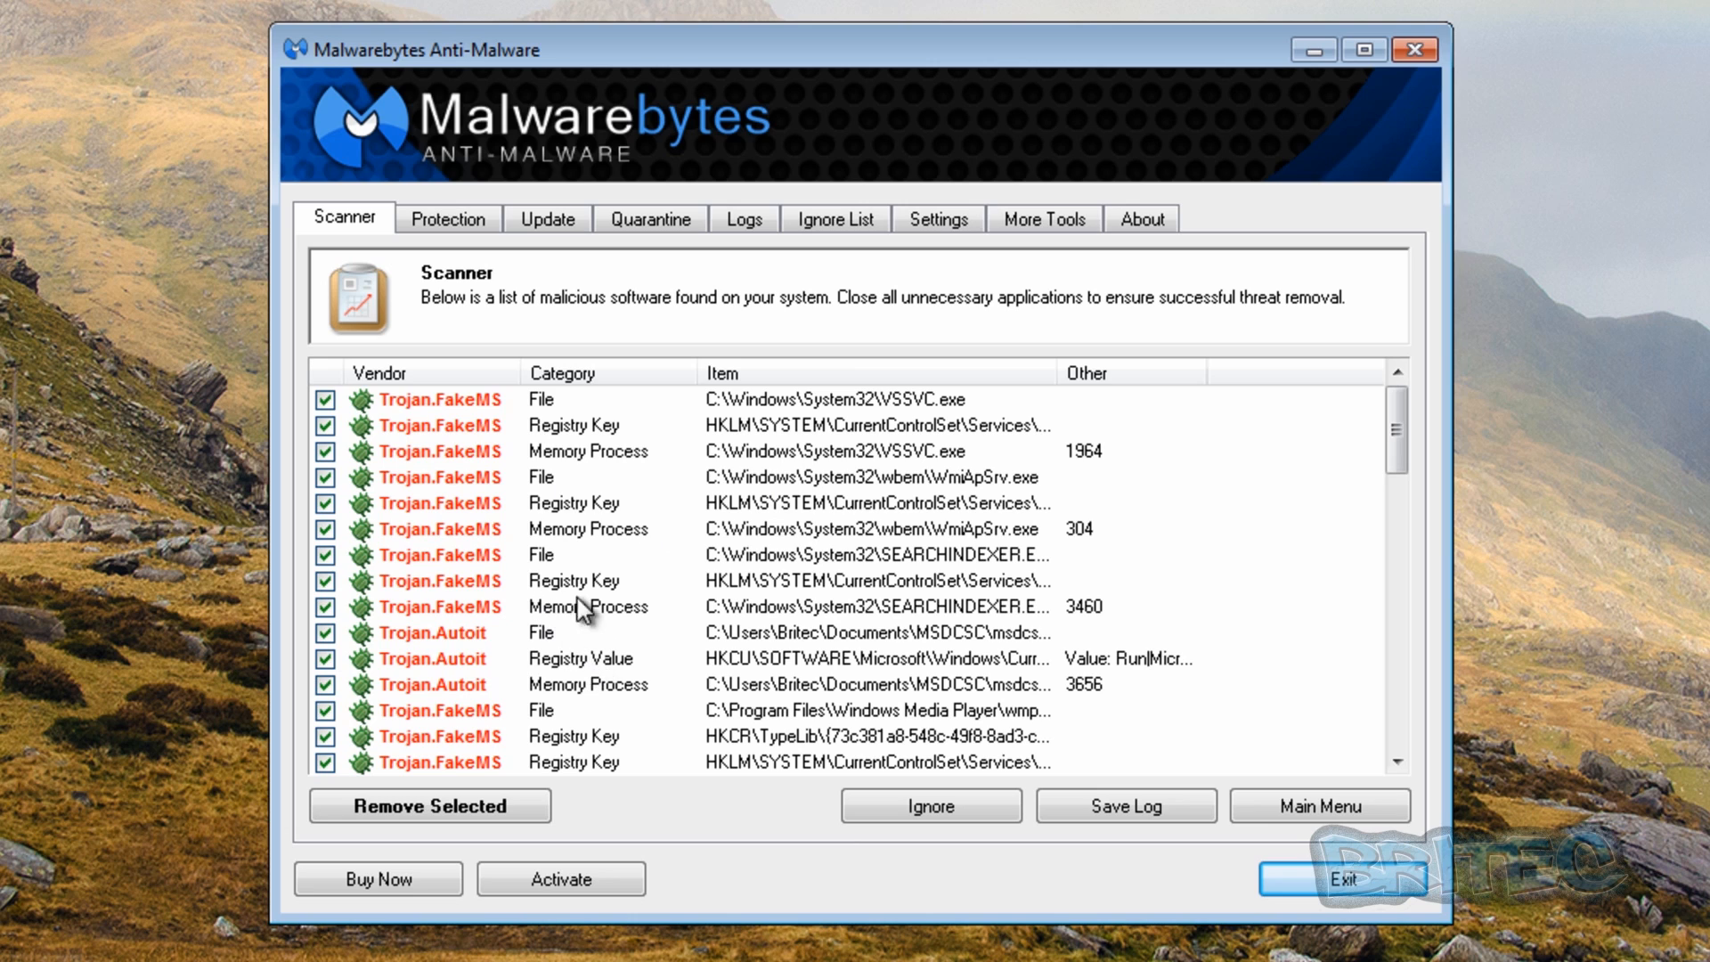
mouse_move(1079, 632)
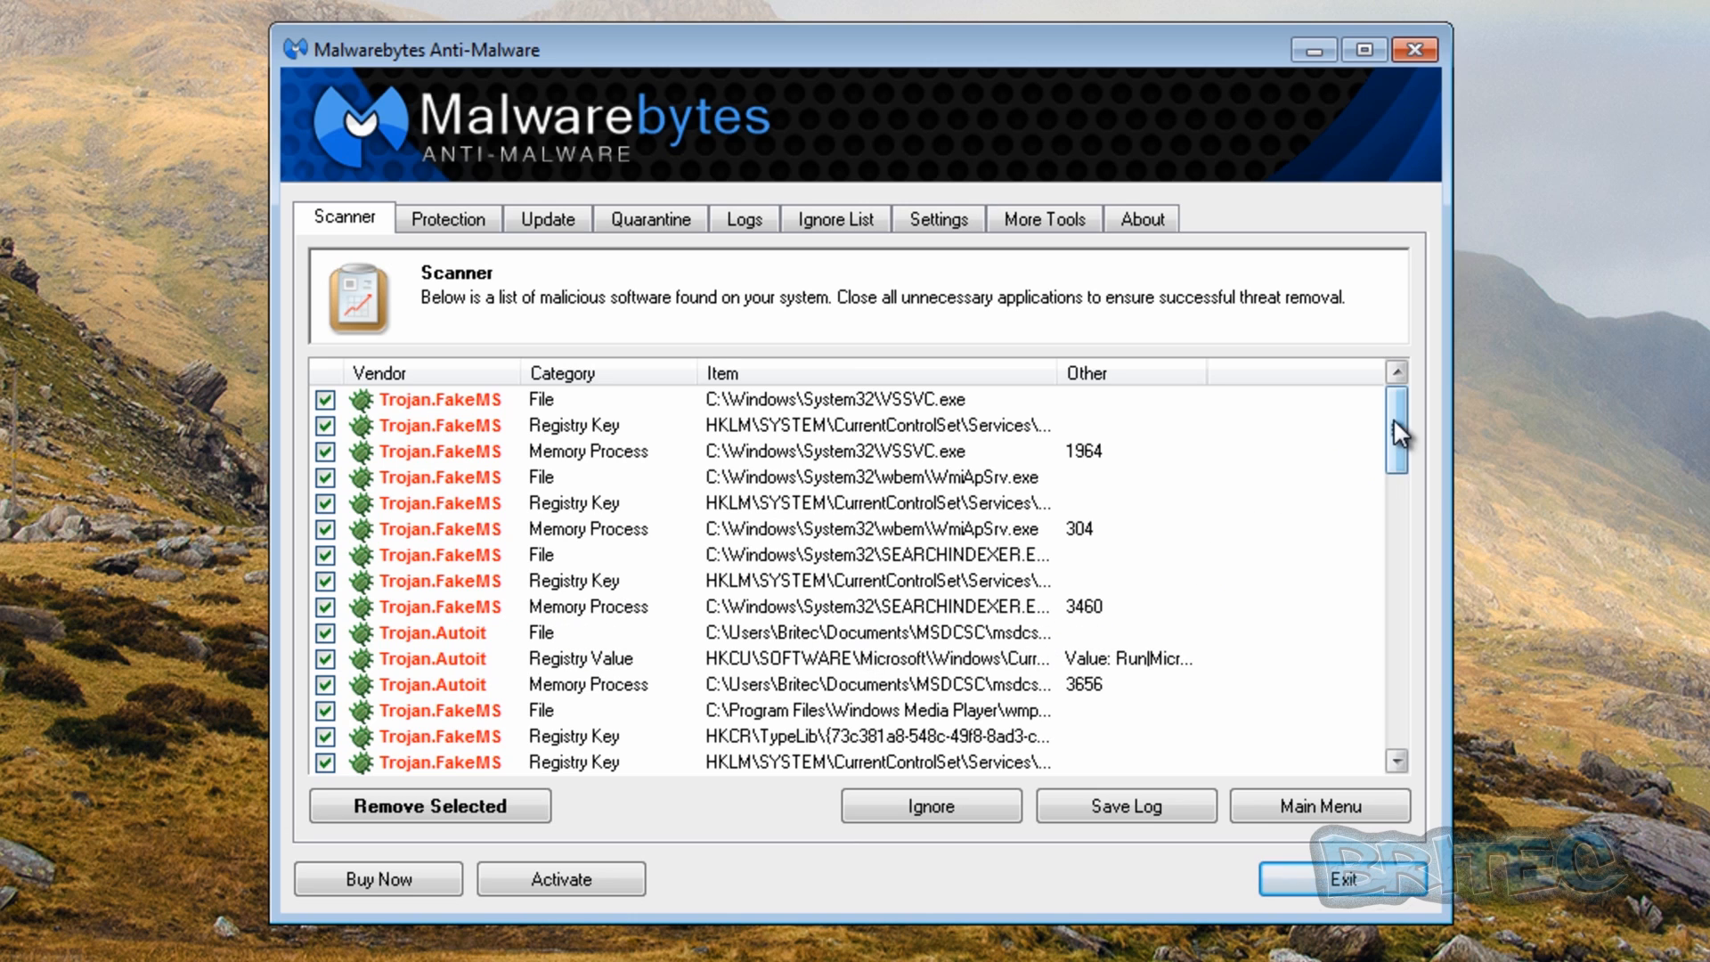
scroll("down", 3)
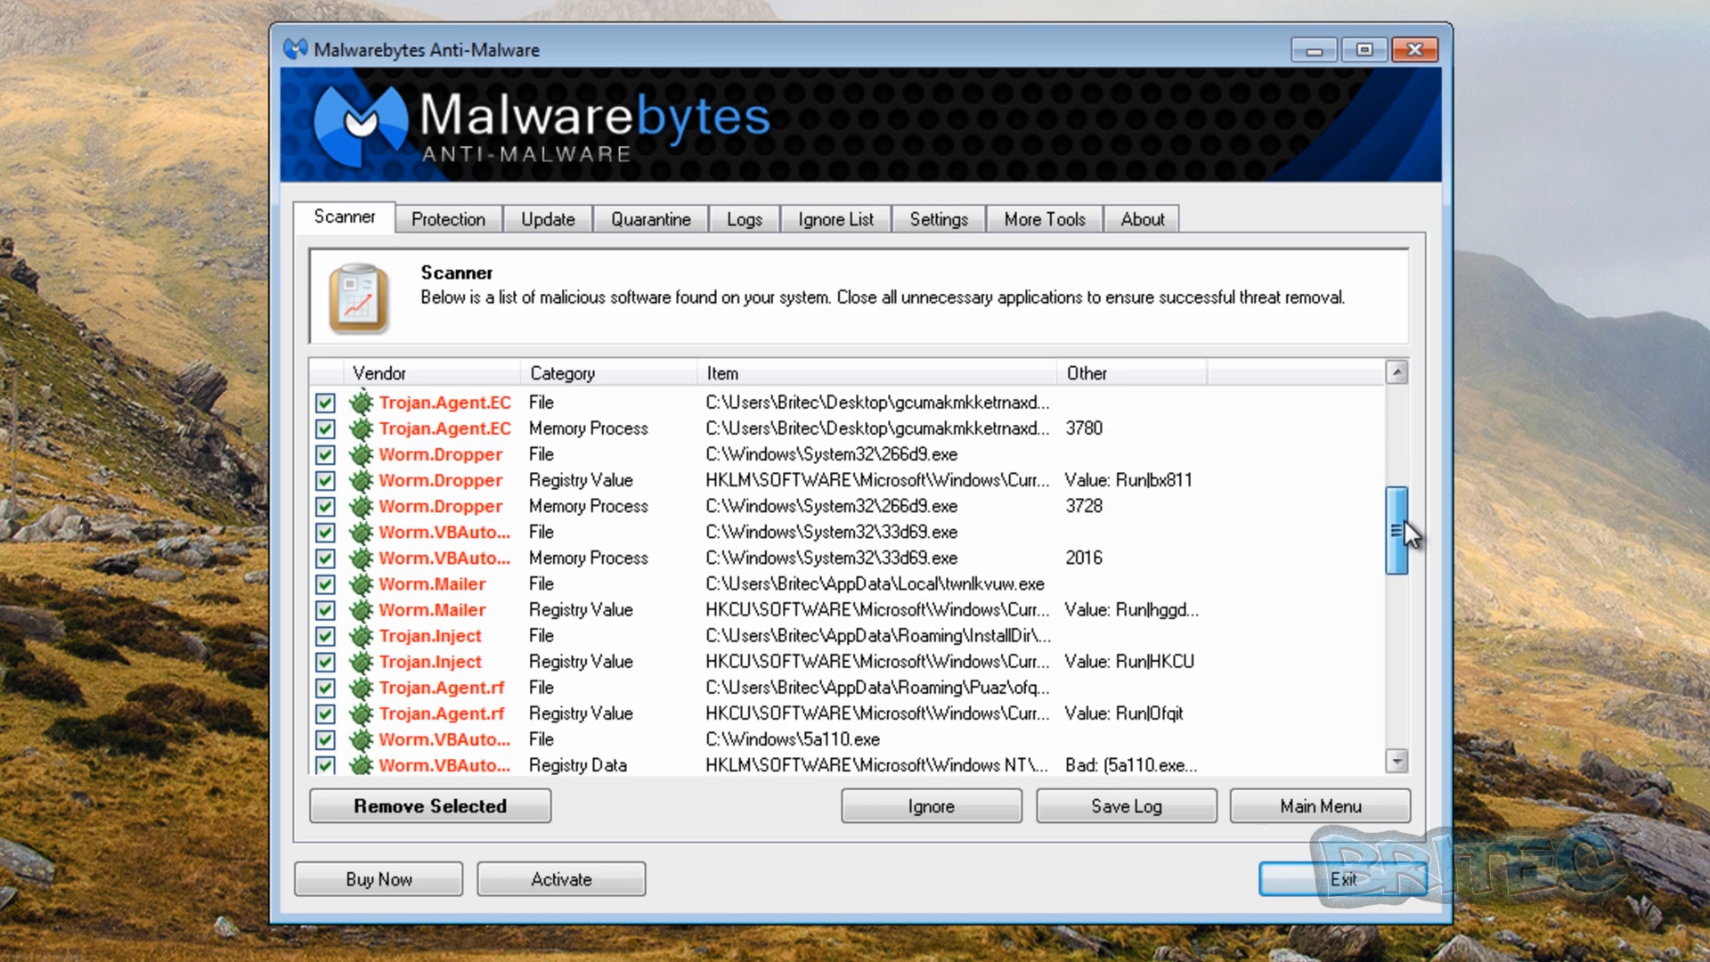
scroll("down", 3)
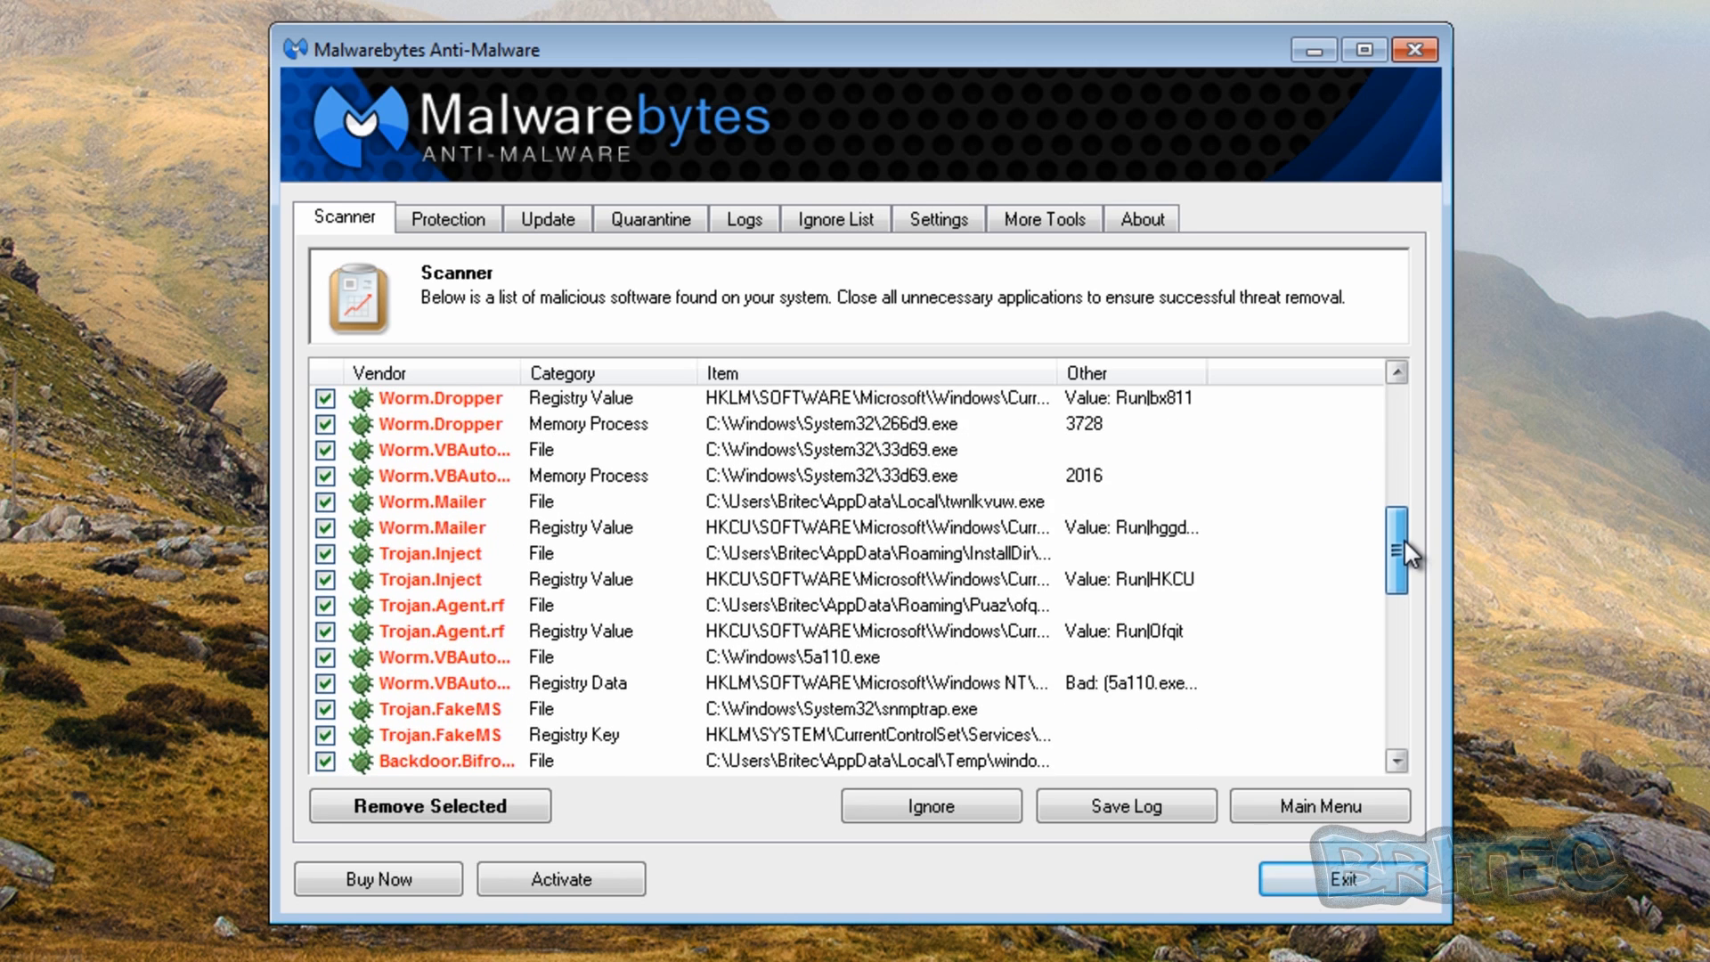
scroll("down", 3)
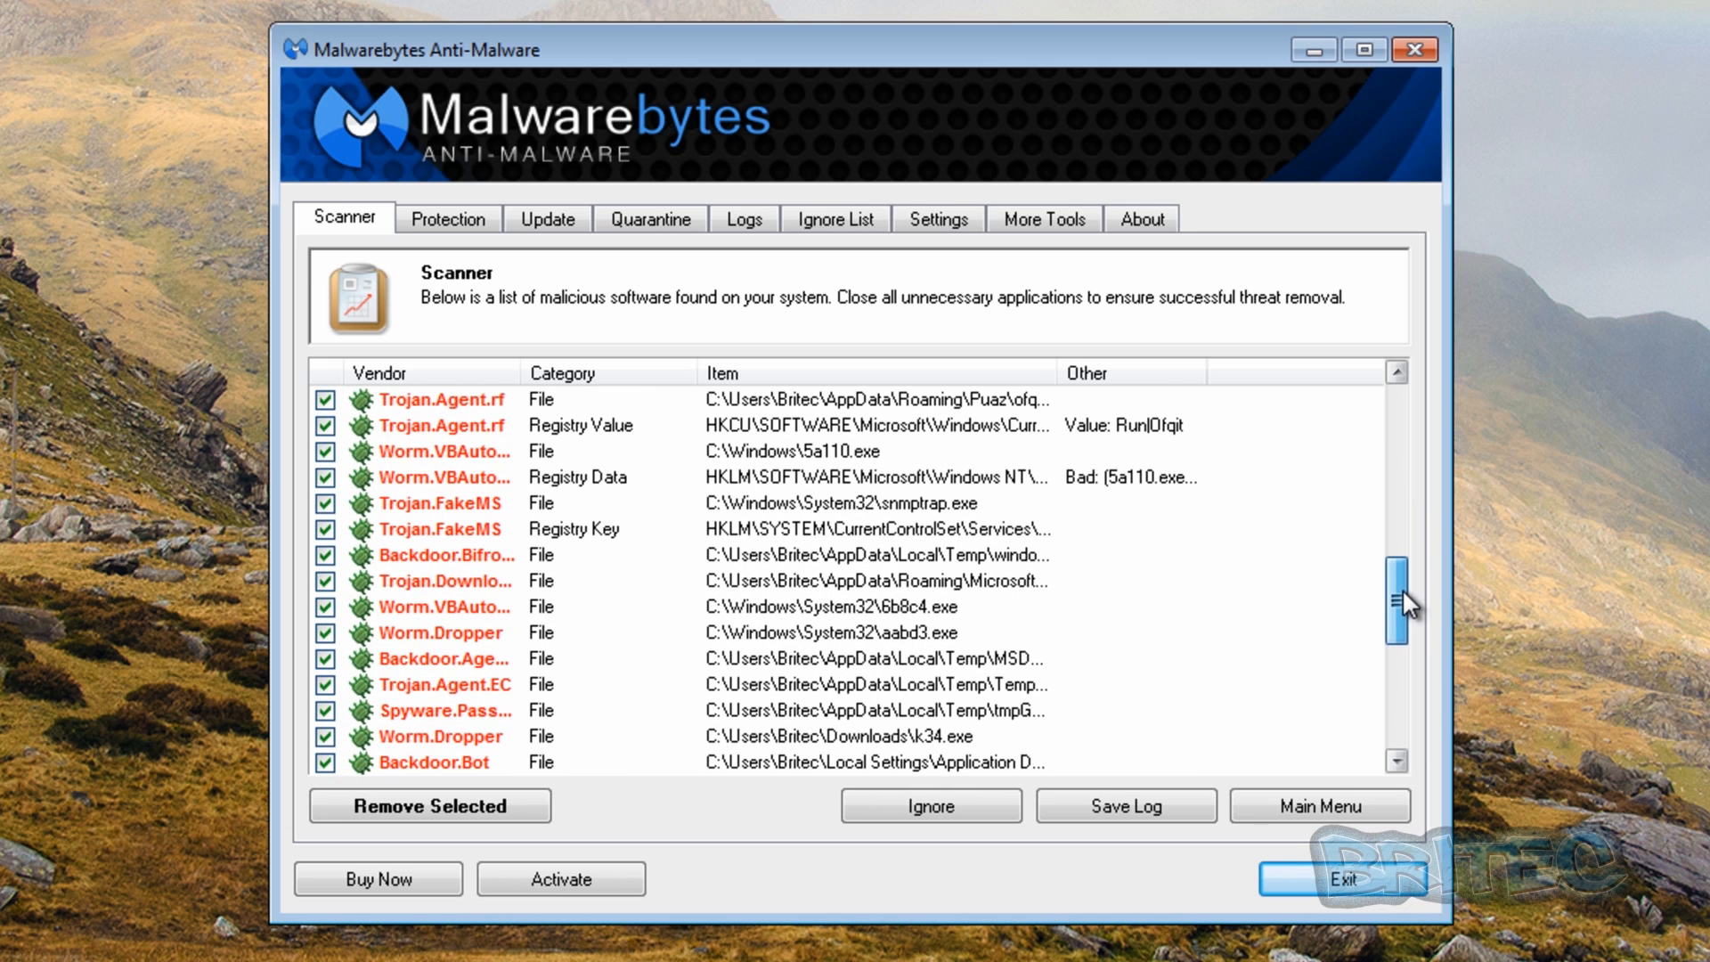
scroll("down", 3)
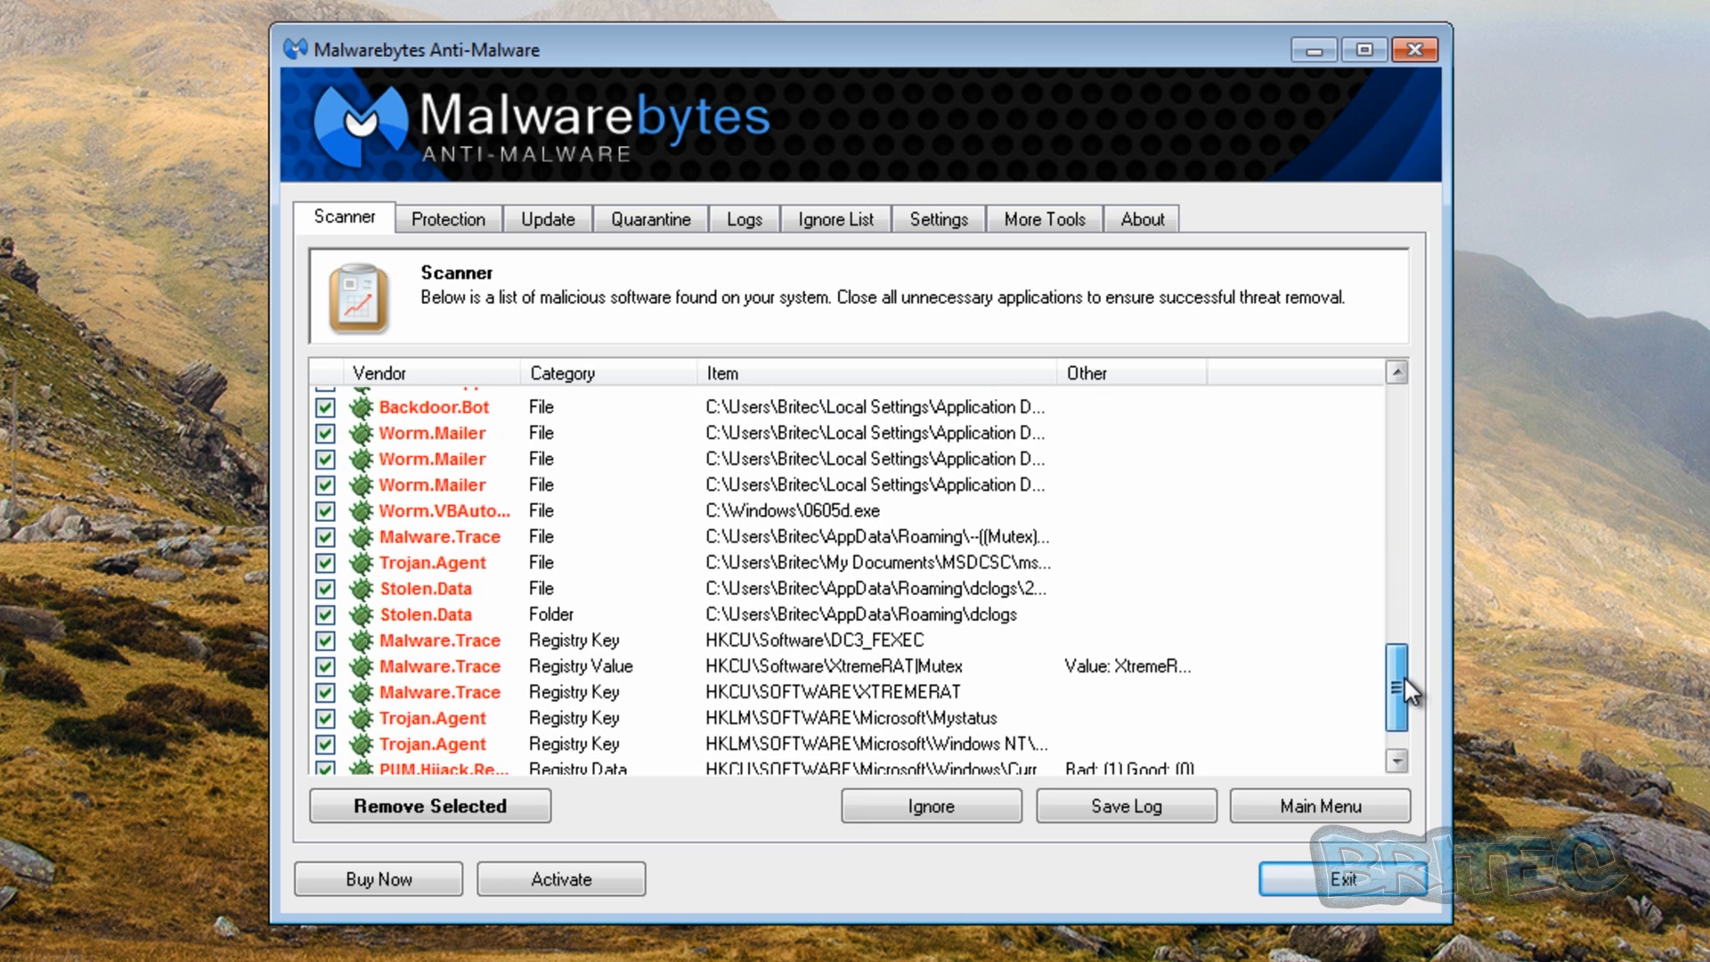
scroll("down", 3)
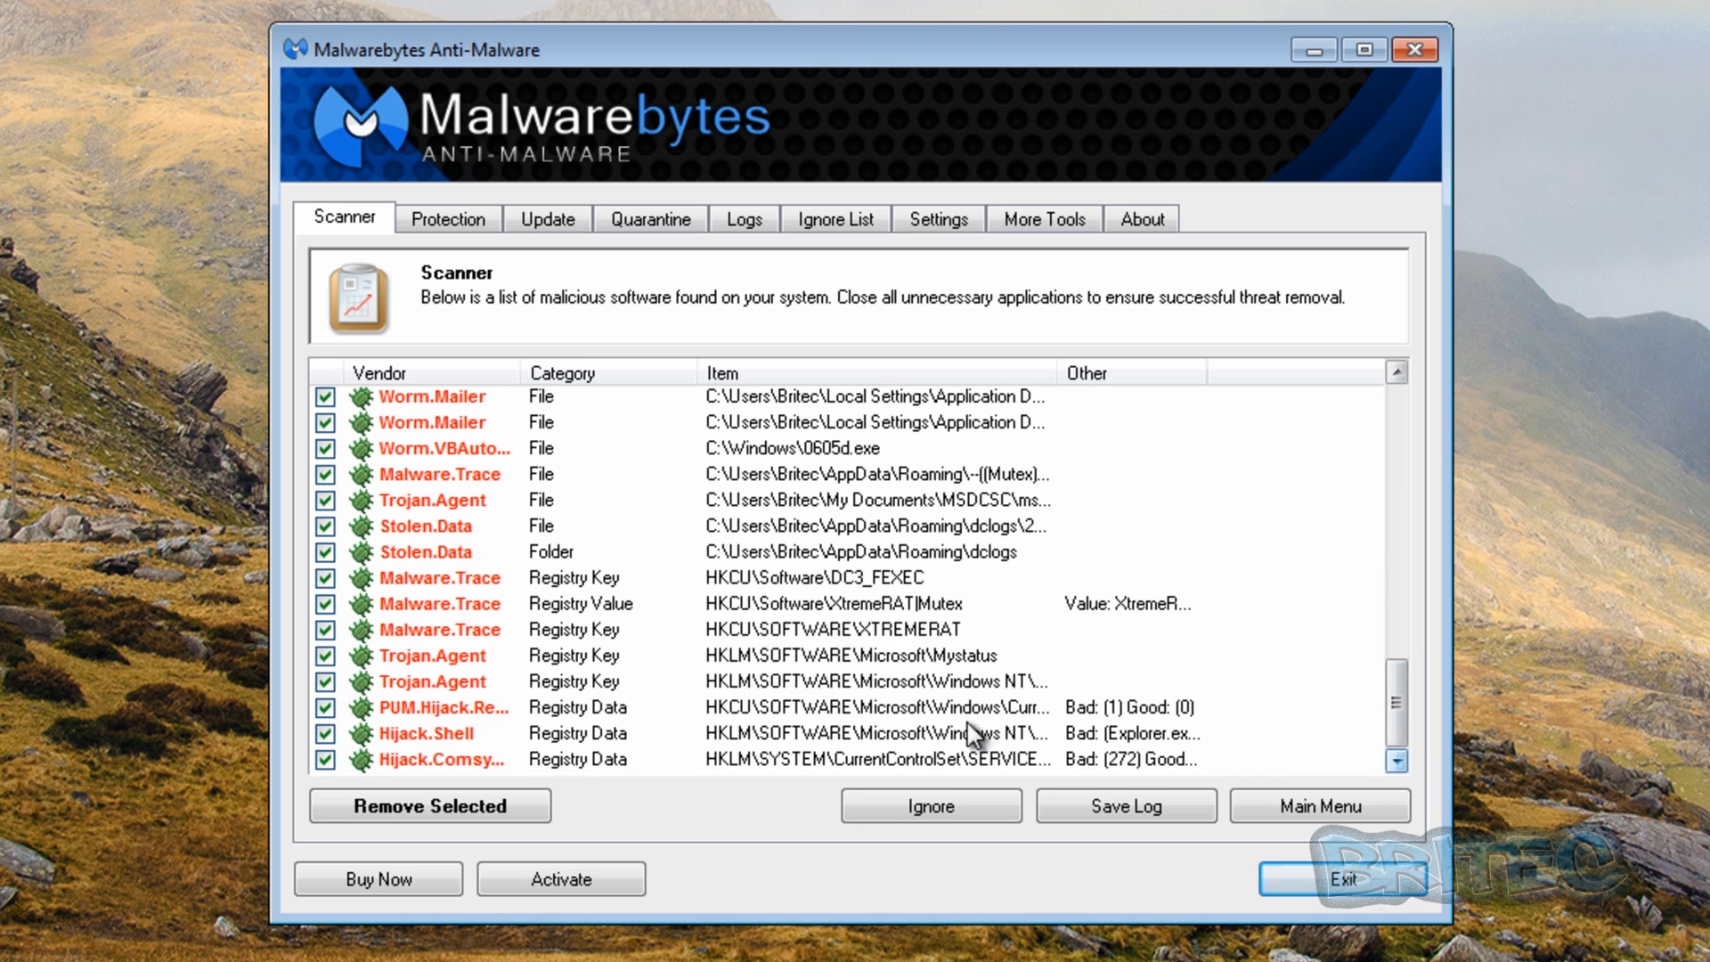
mouse_move(1020, 643)
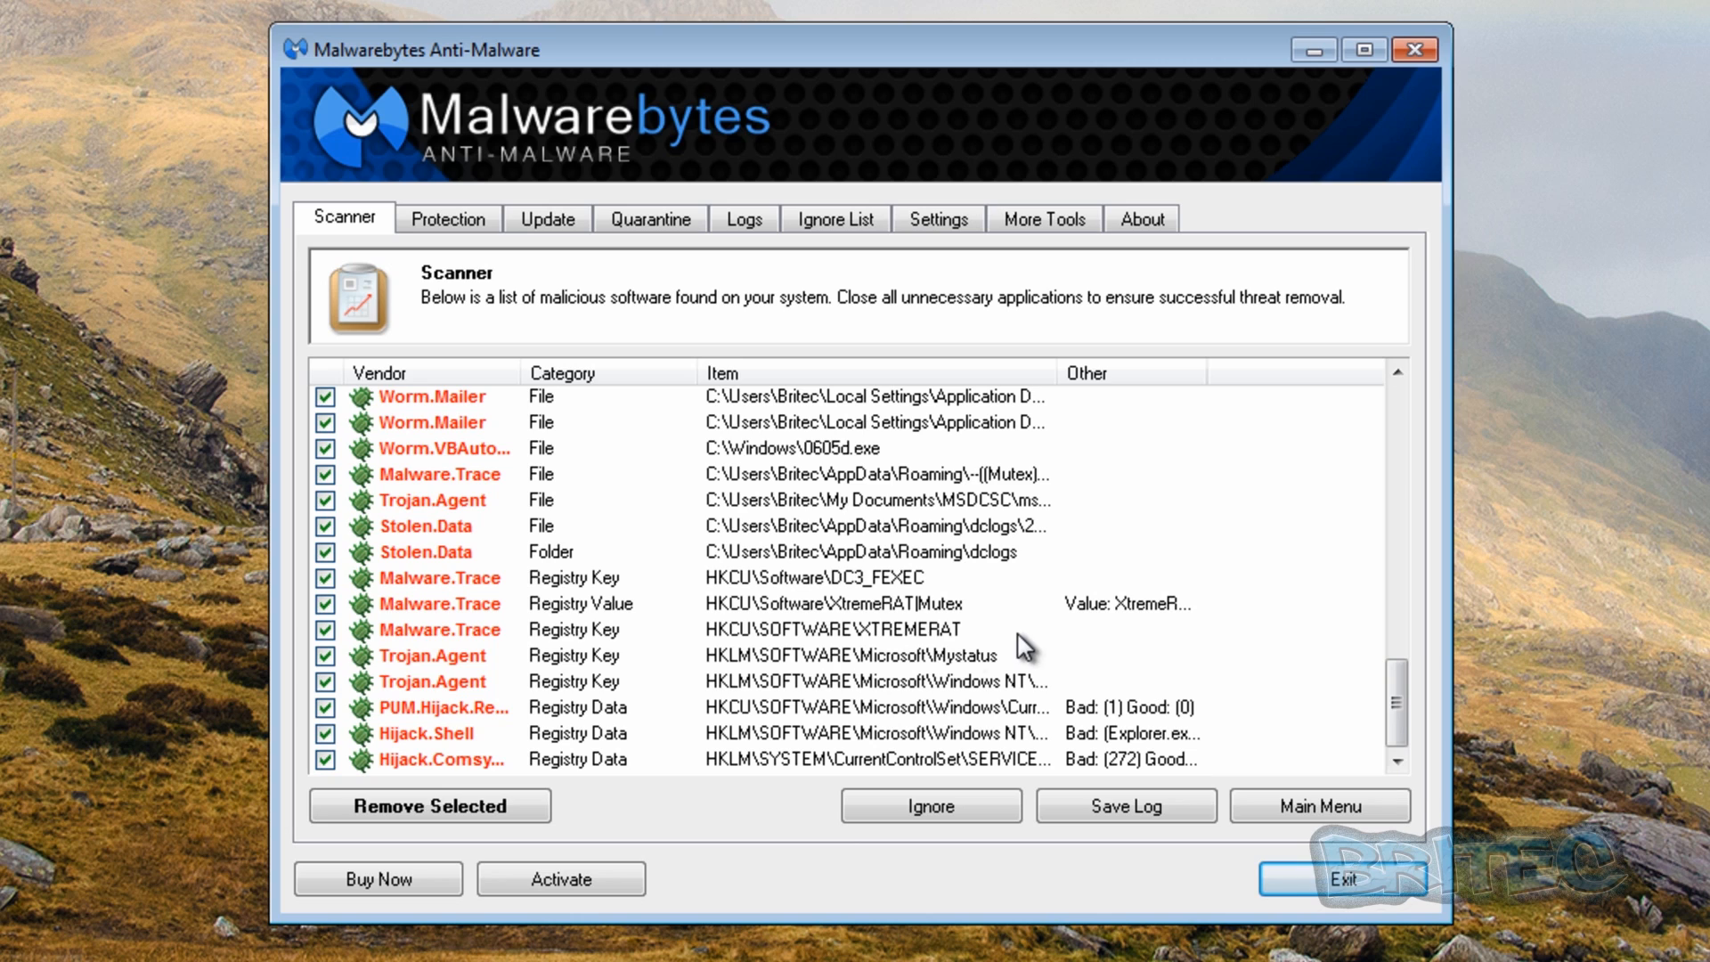
mouse_move(943, 655)
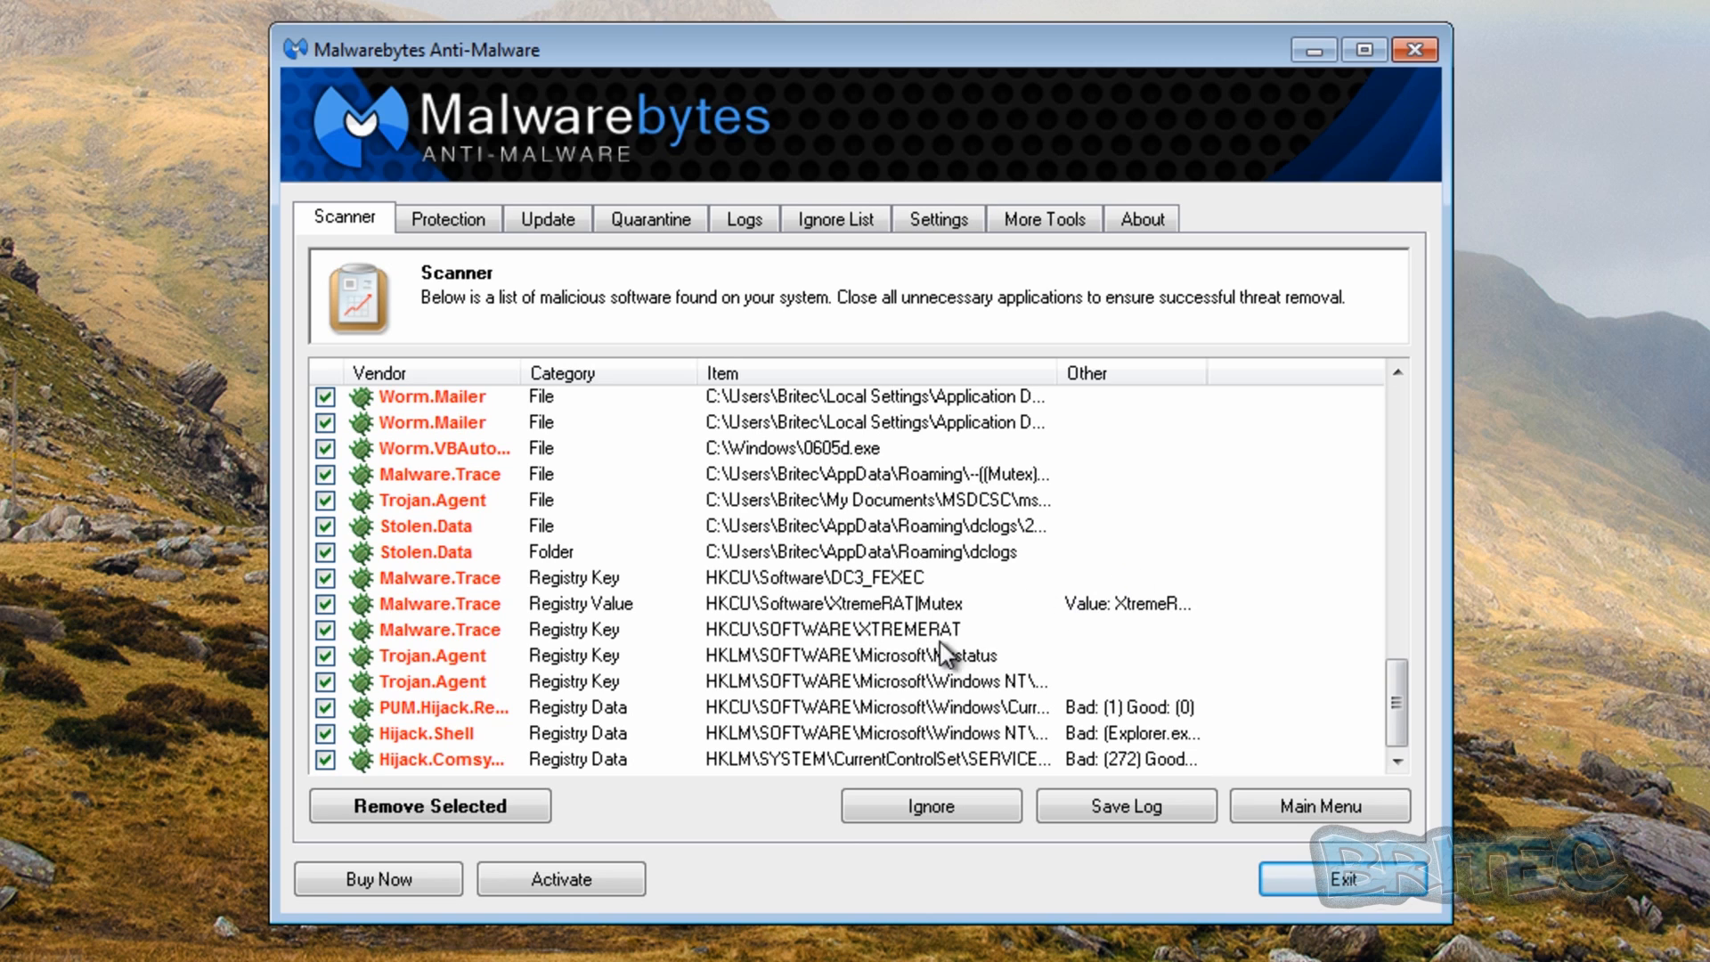
mouse_move(1417, 632)
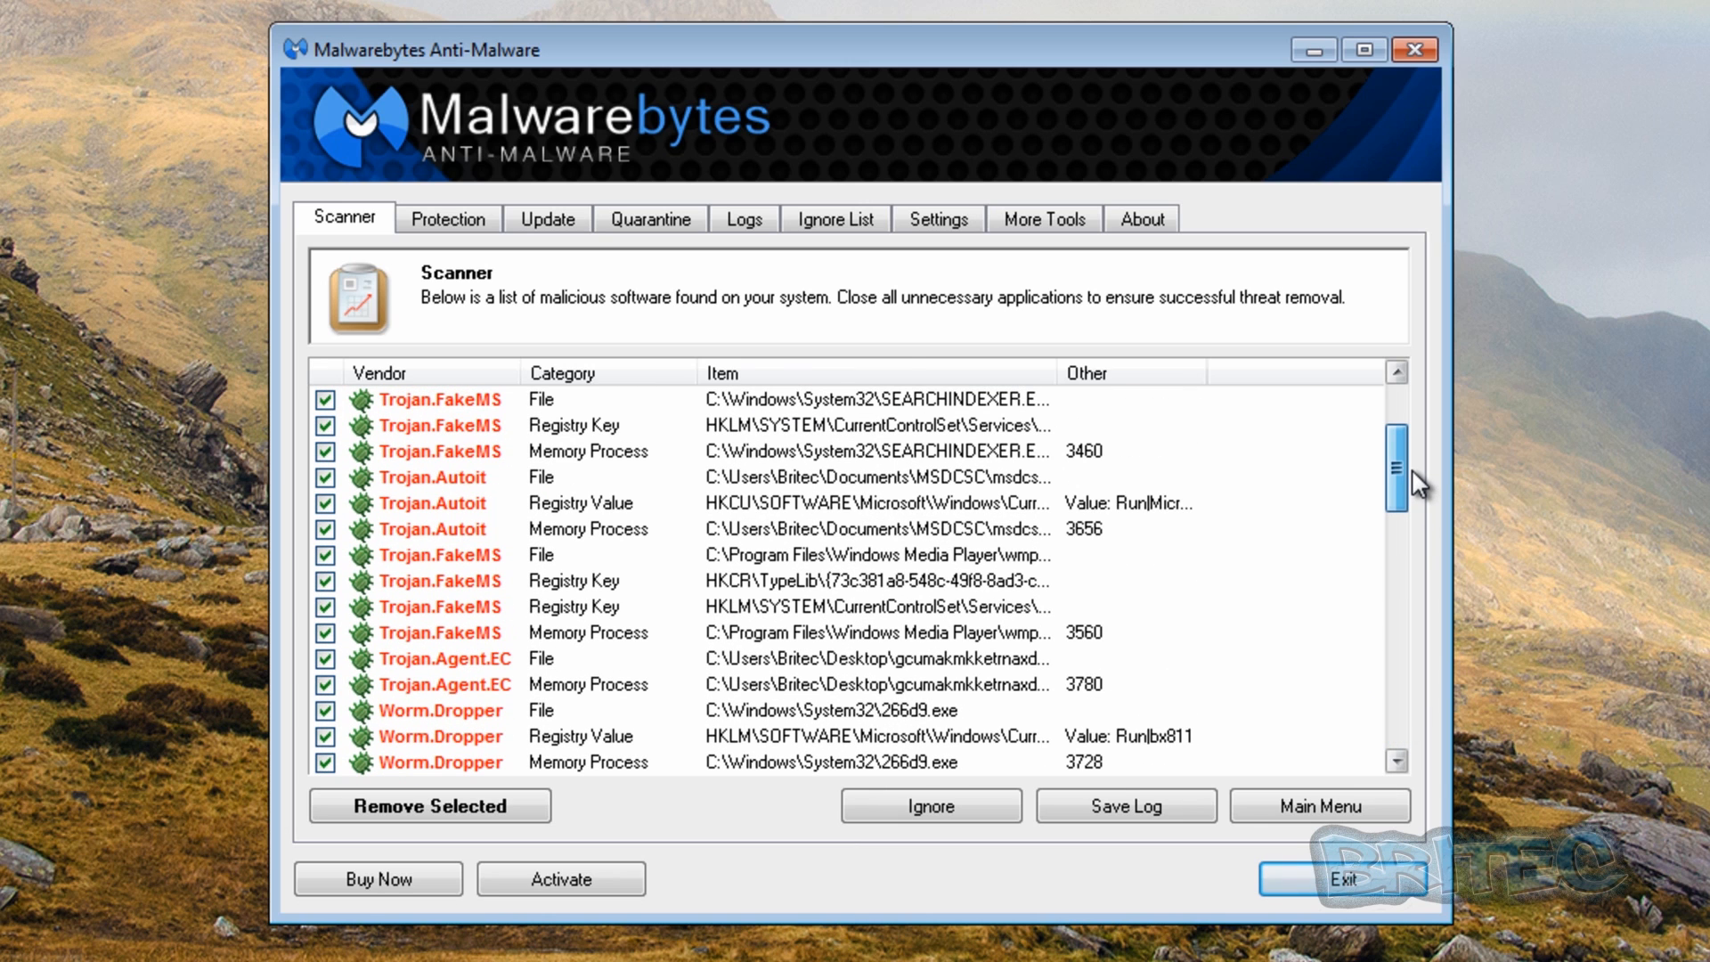
left_click(1397, 369)
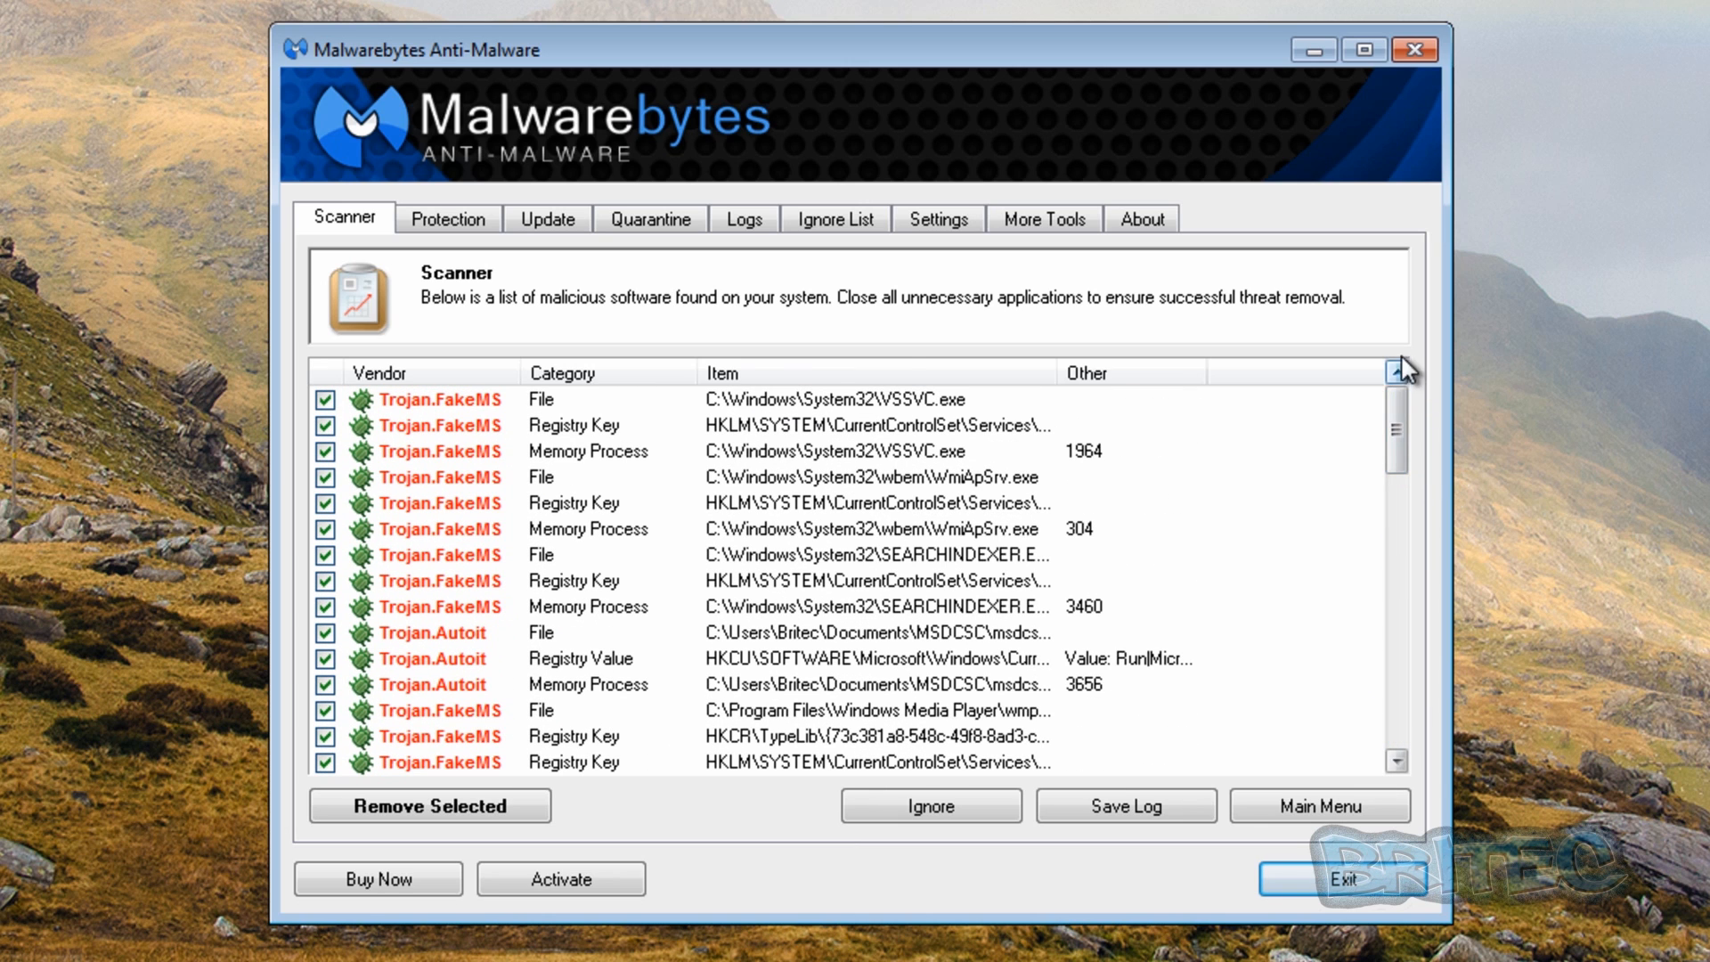
mouse_move(1415, 49)
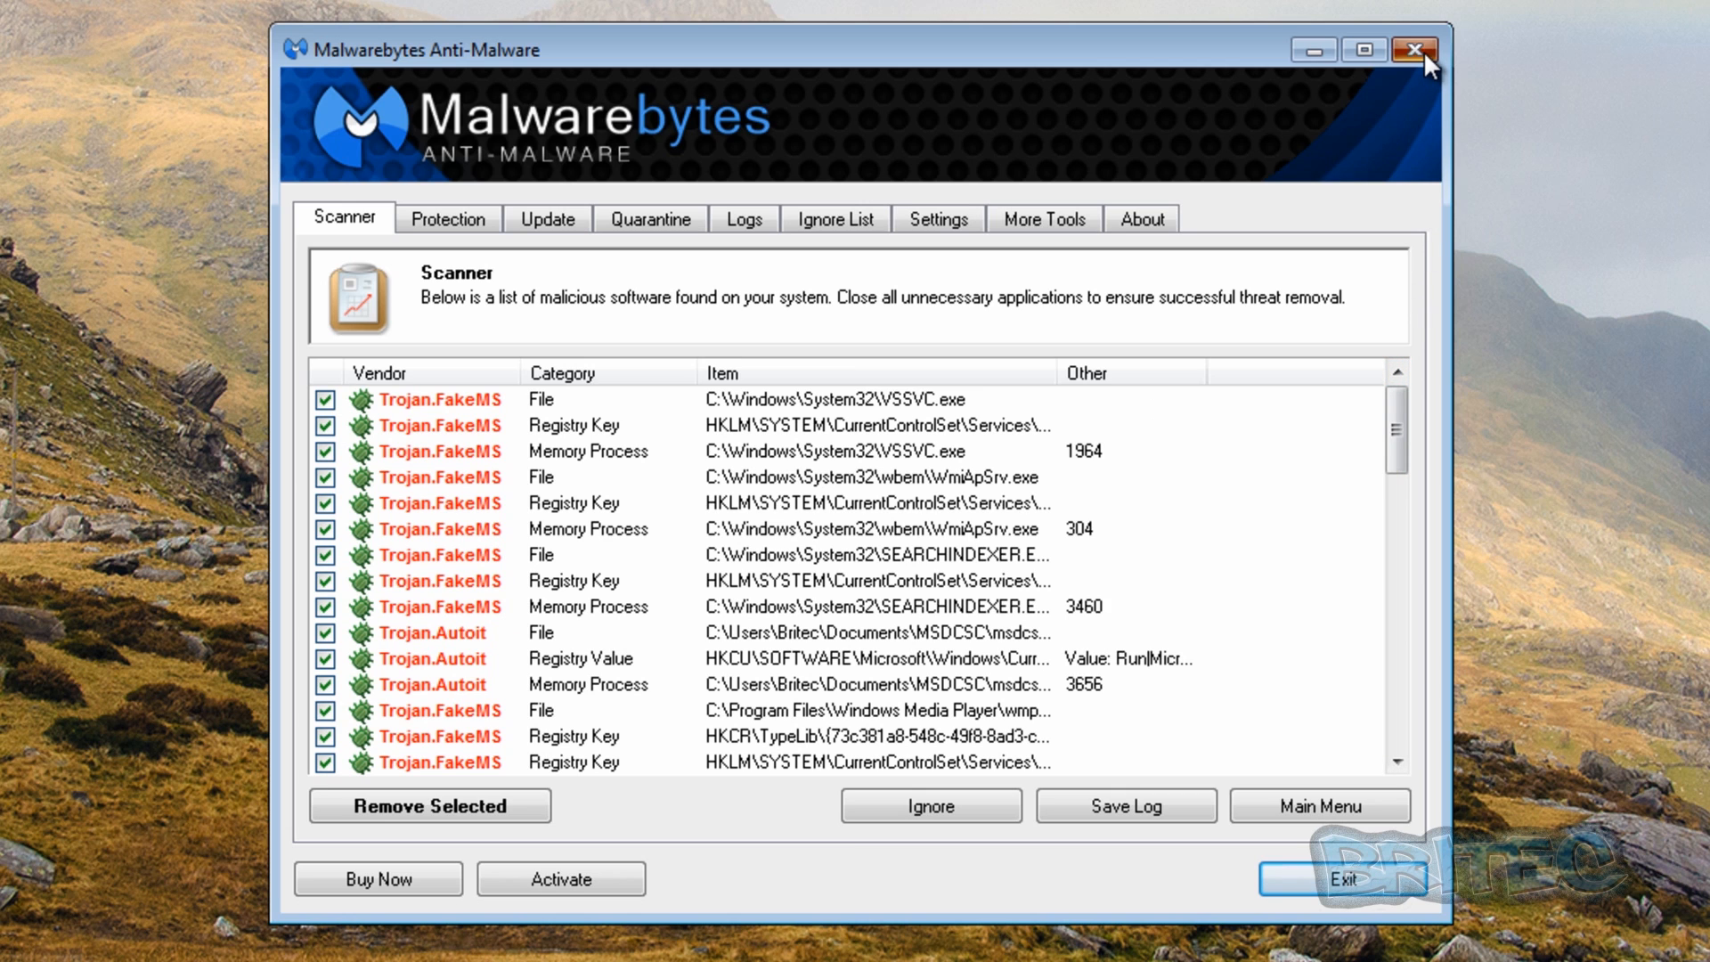
left_click(1414, 49)
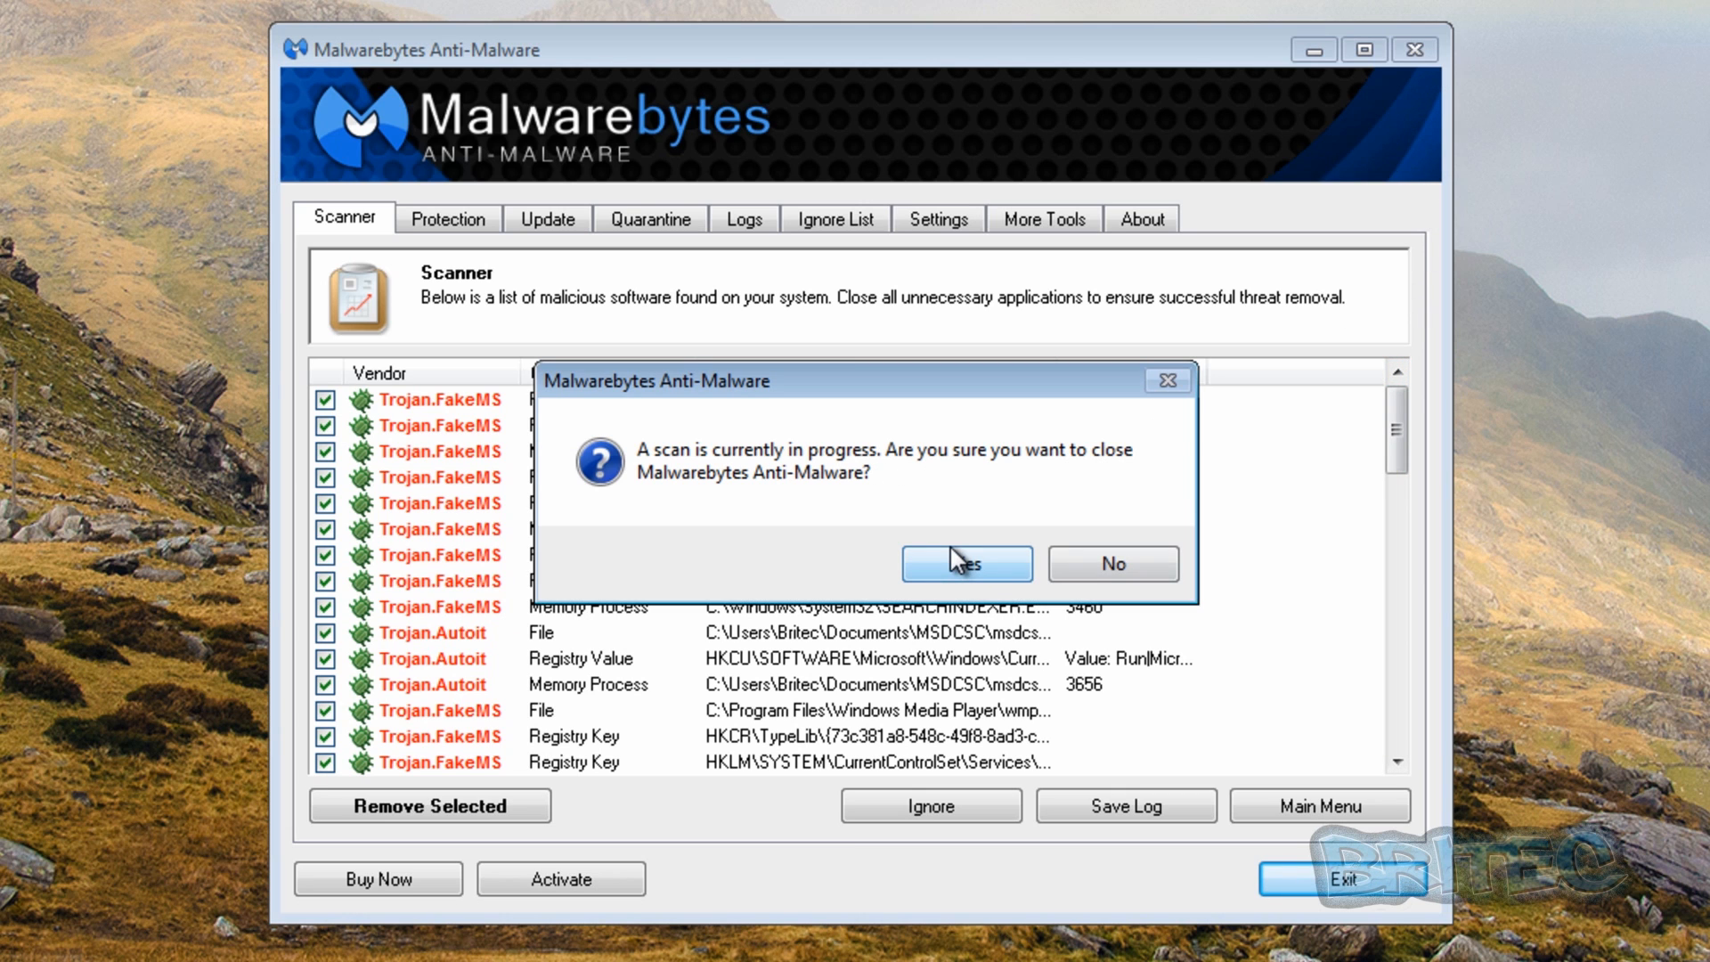
Confirm quitting Malwarebytes, launch HitmanPro (1).exe, and dismiss the unverified-signature error.
left_click(964, 563)
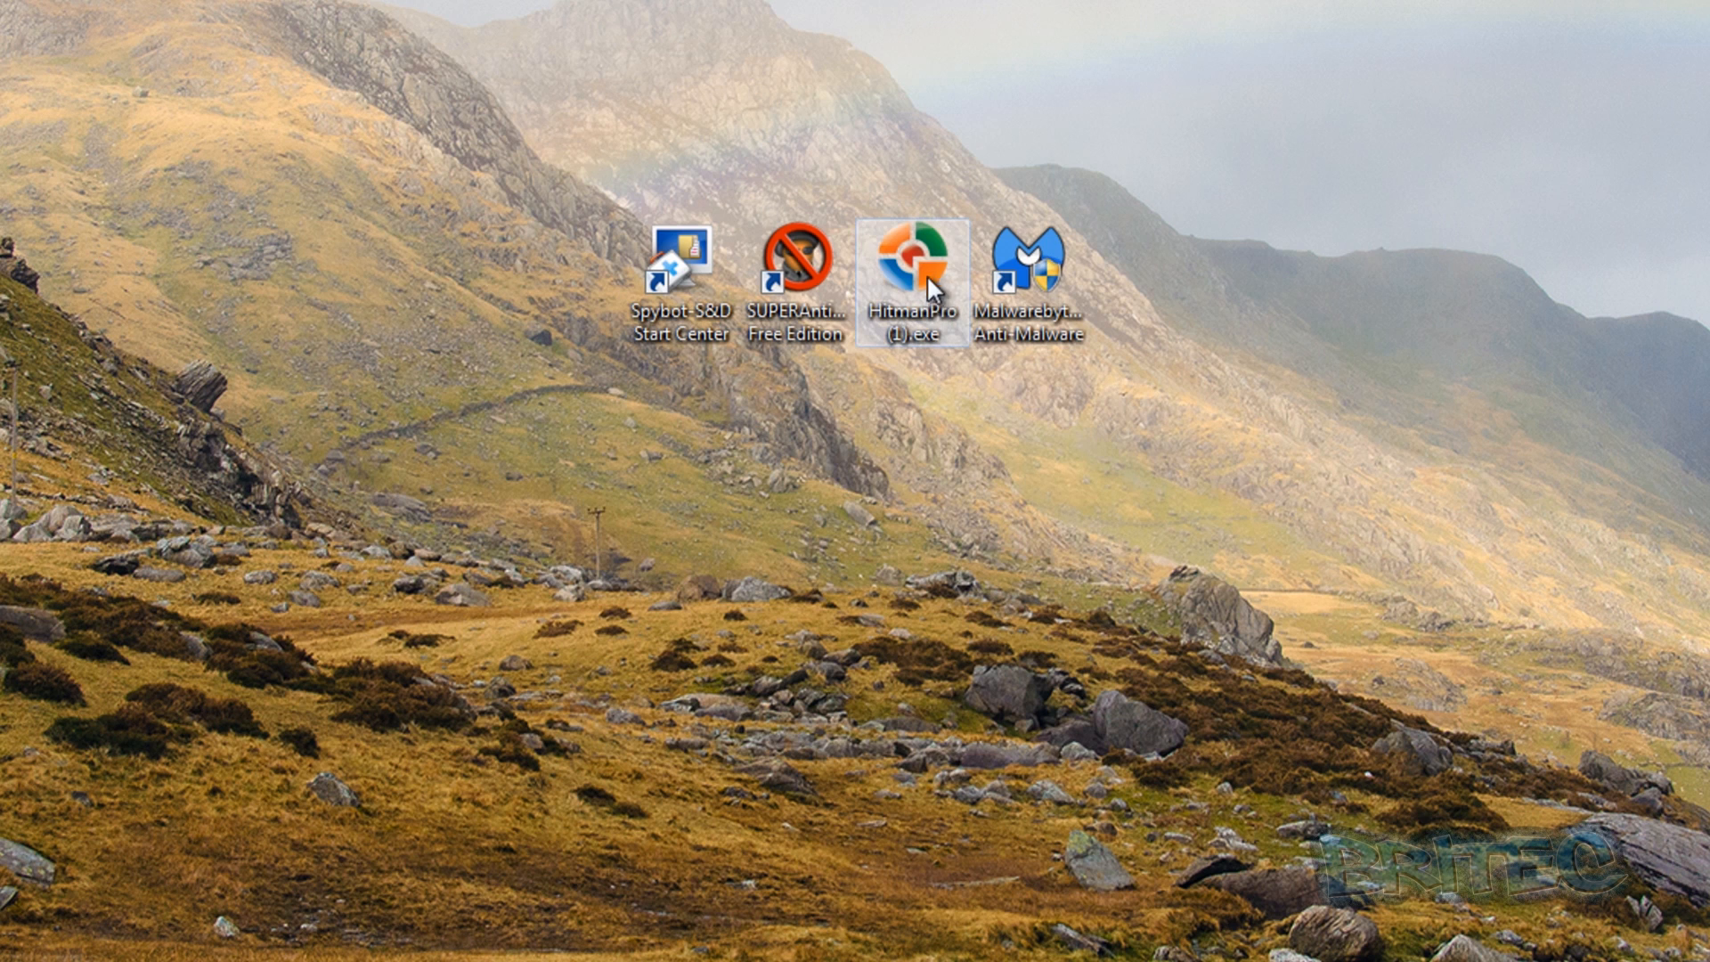
double_click(913, 262)
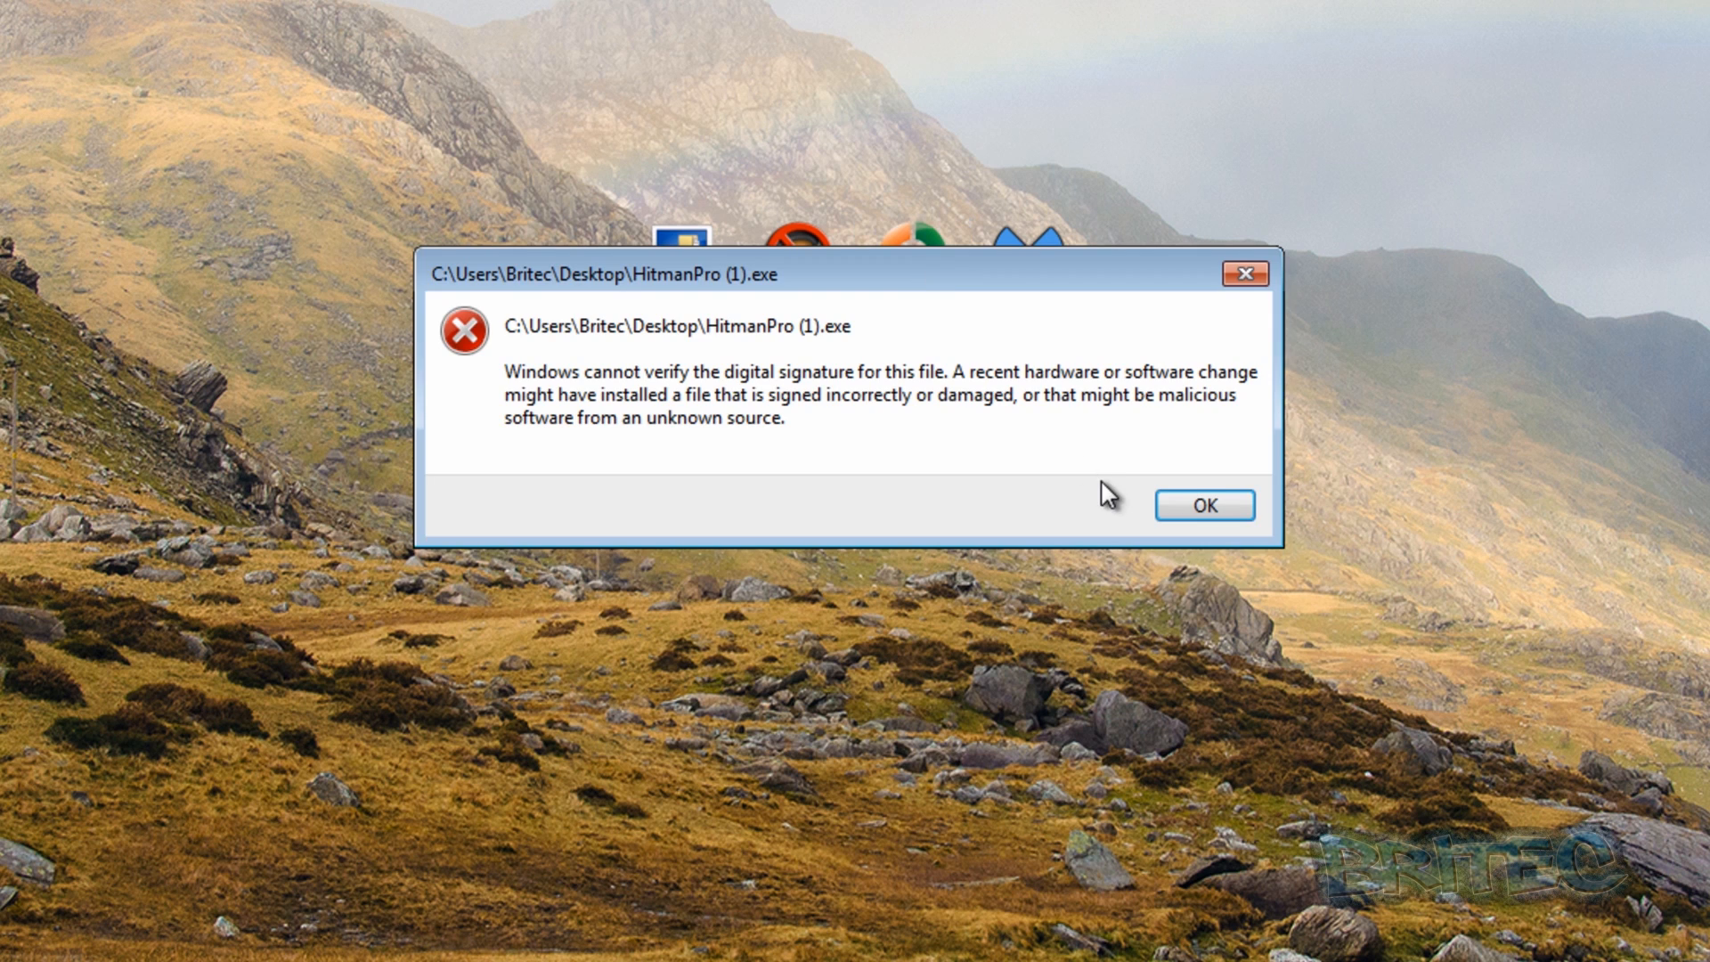
left_click(1204, 505)
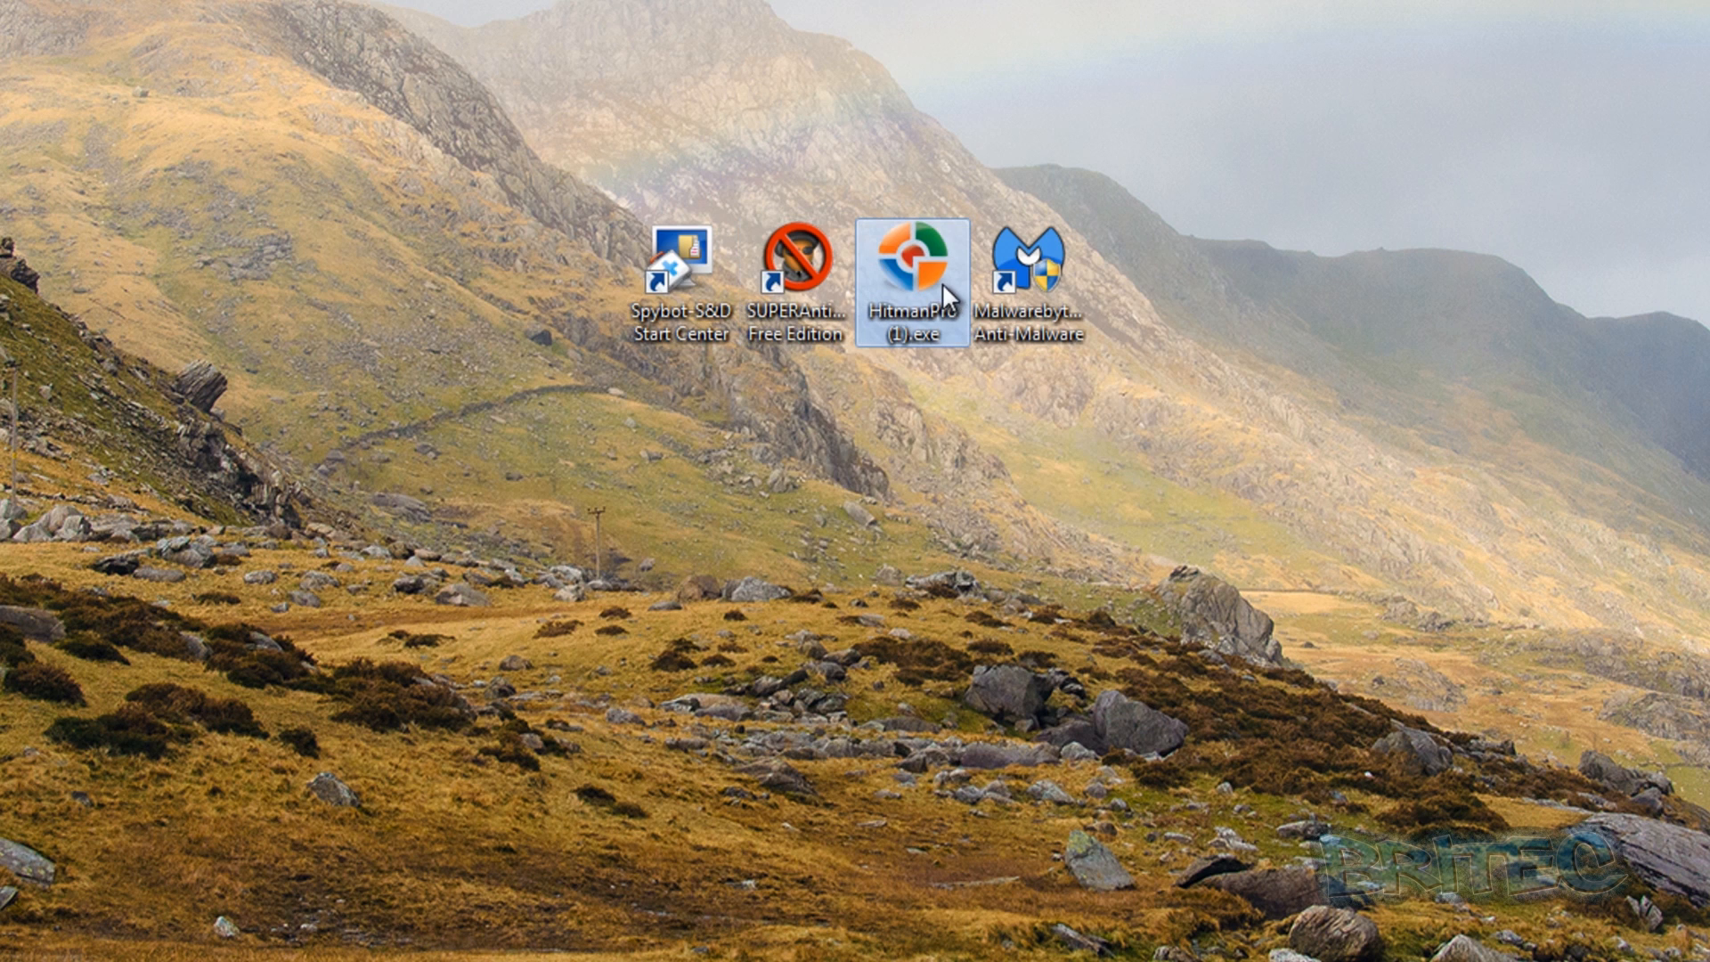
mouse_move(916, 267)
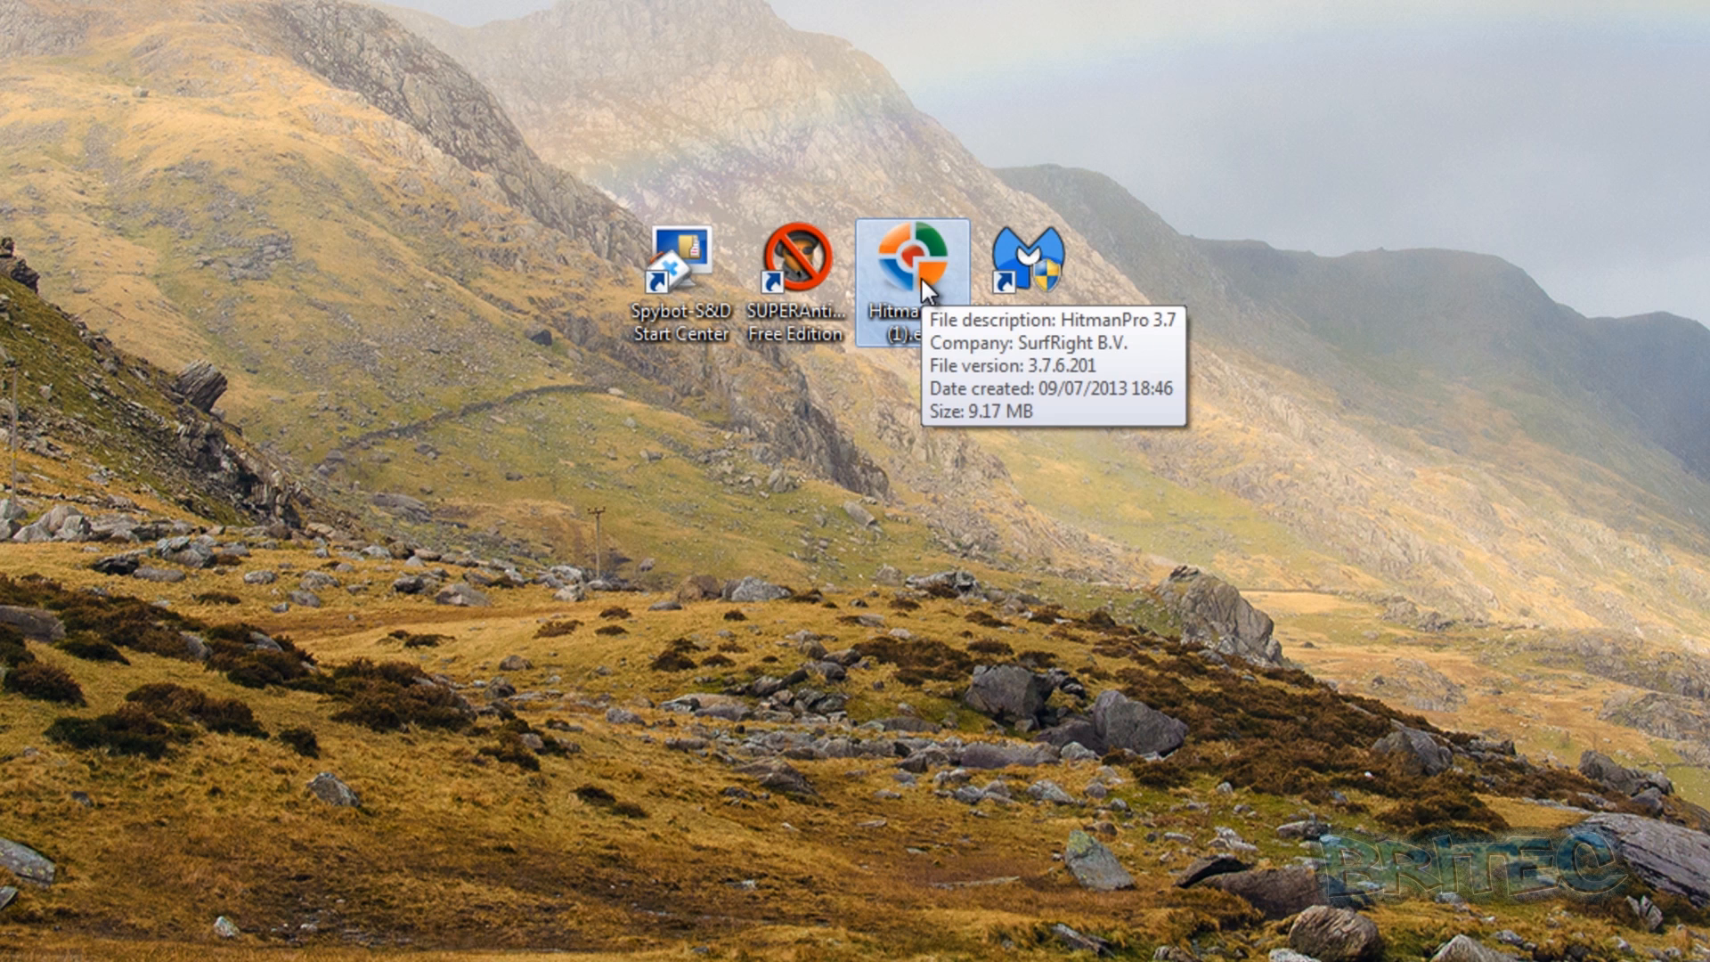
mouse_move(795, 258)
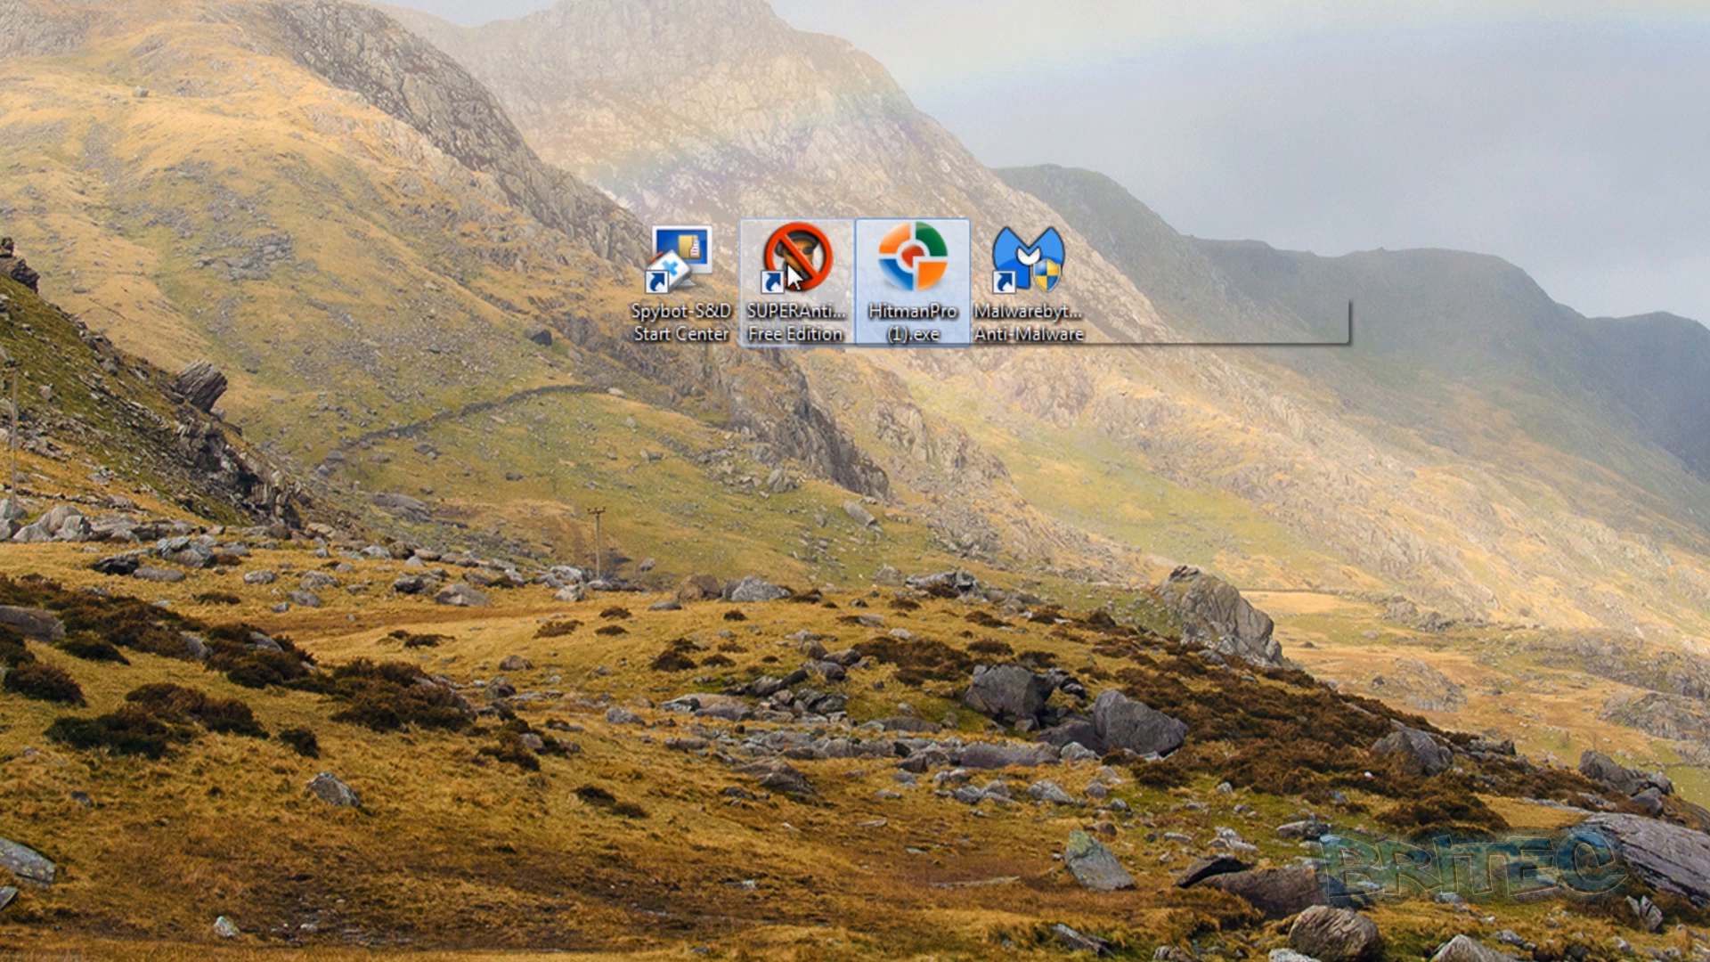
Open SUPERAntiSpyware Free Edition and update its definitions to database version 10599.
double_click(794, 259)
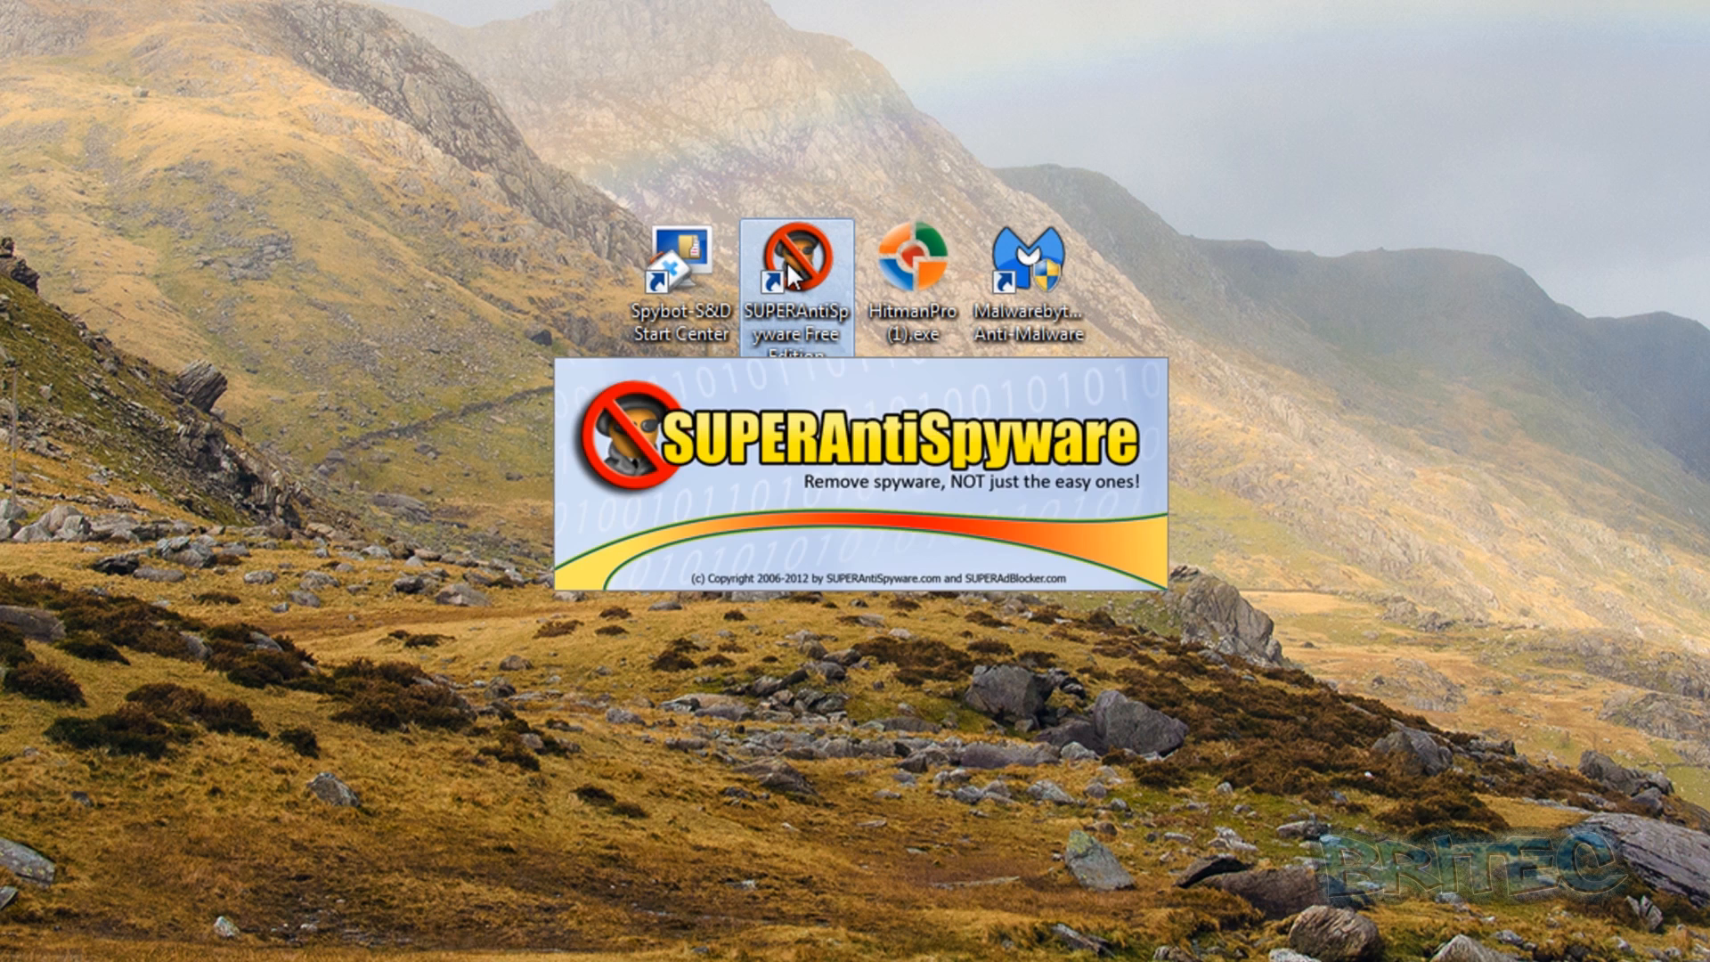
mouse_move(954, 625)
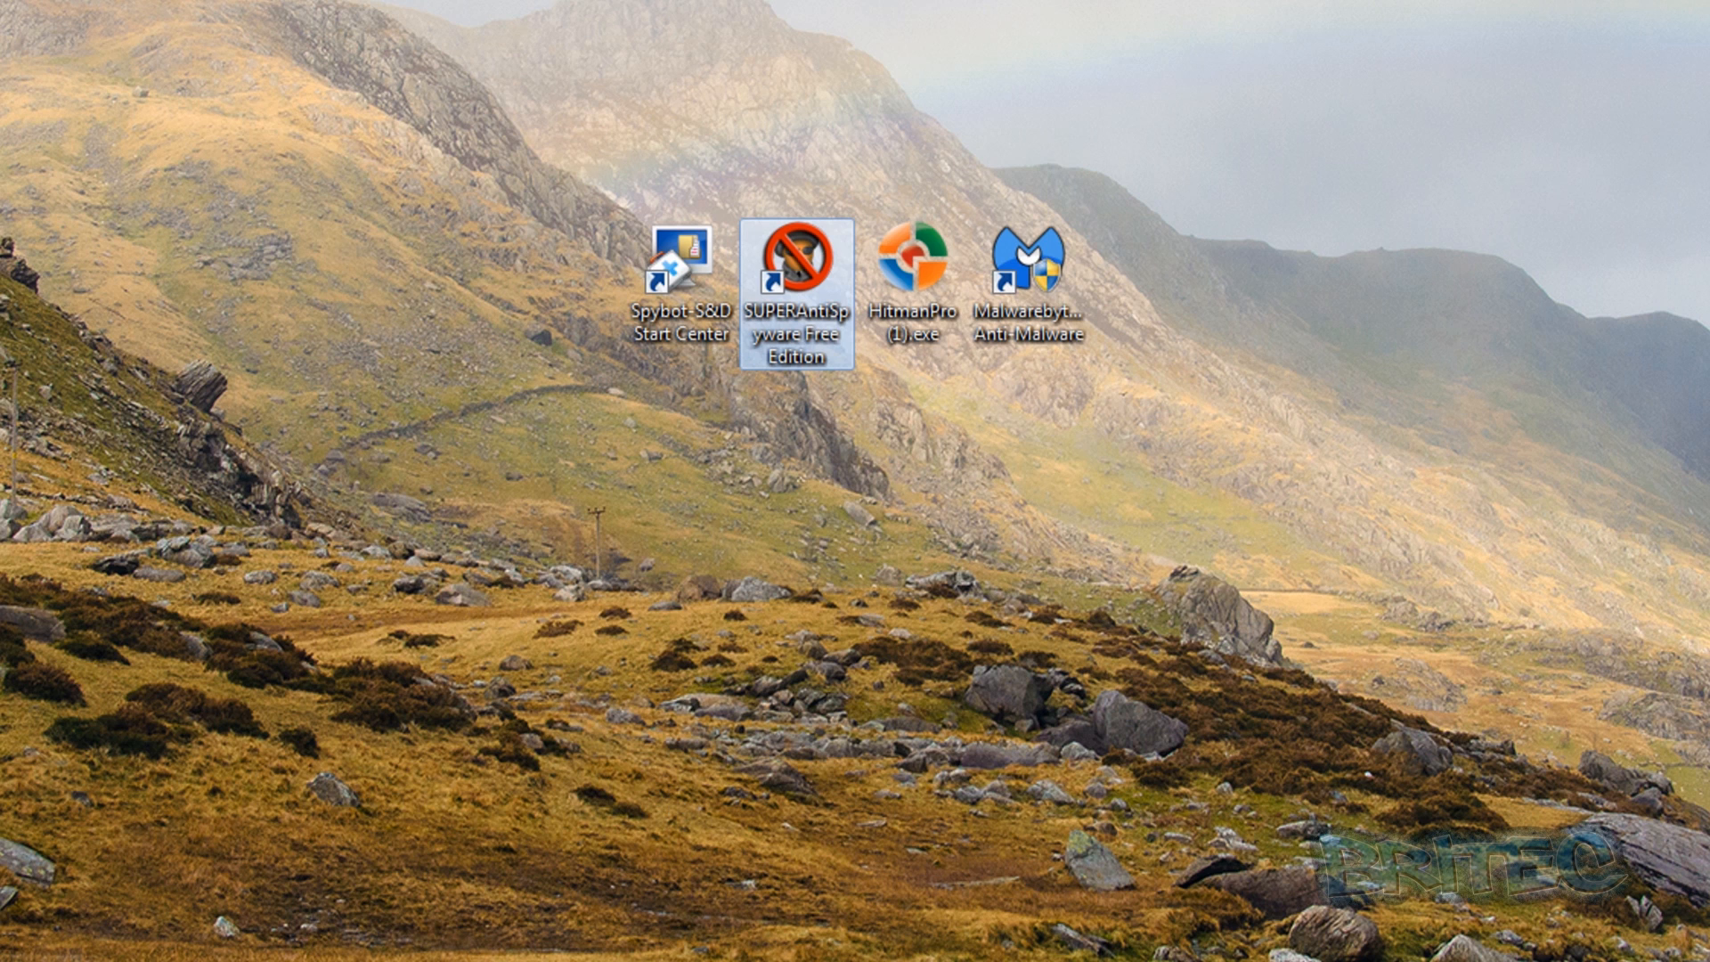
double_click(800, 263)
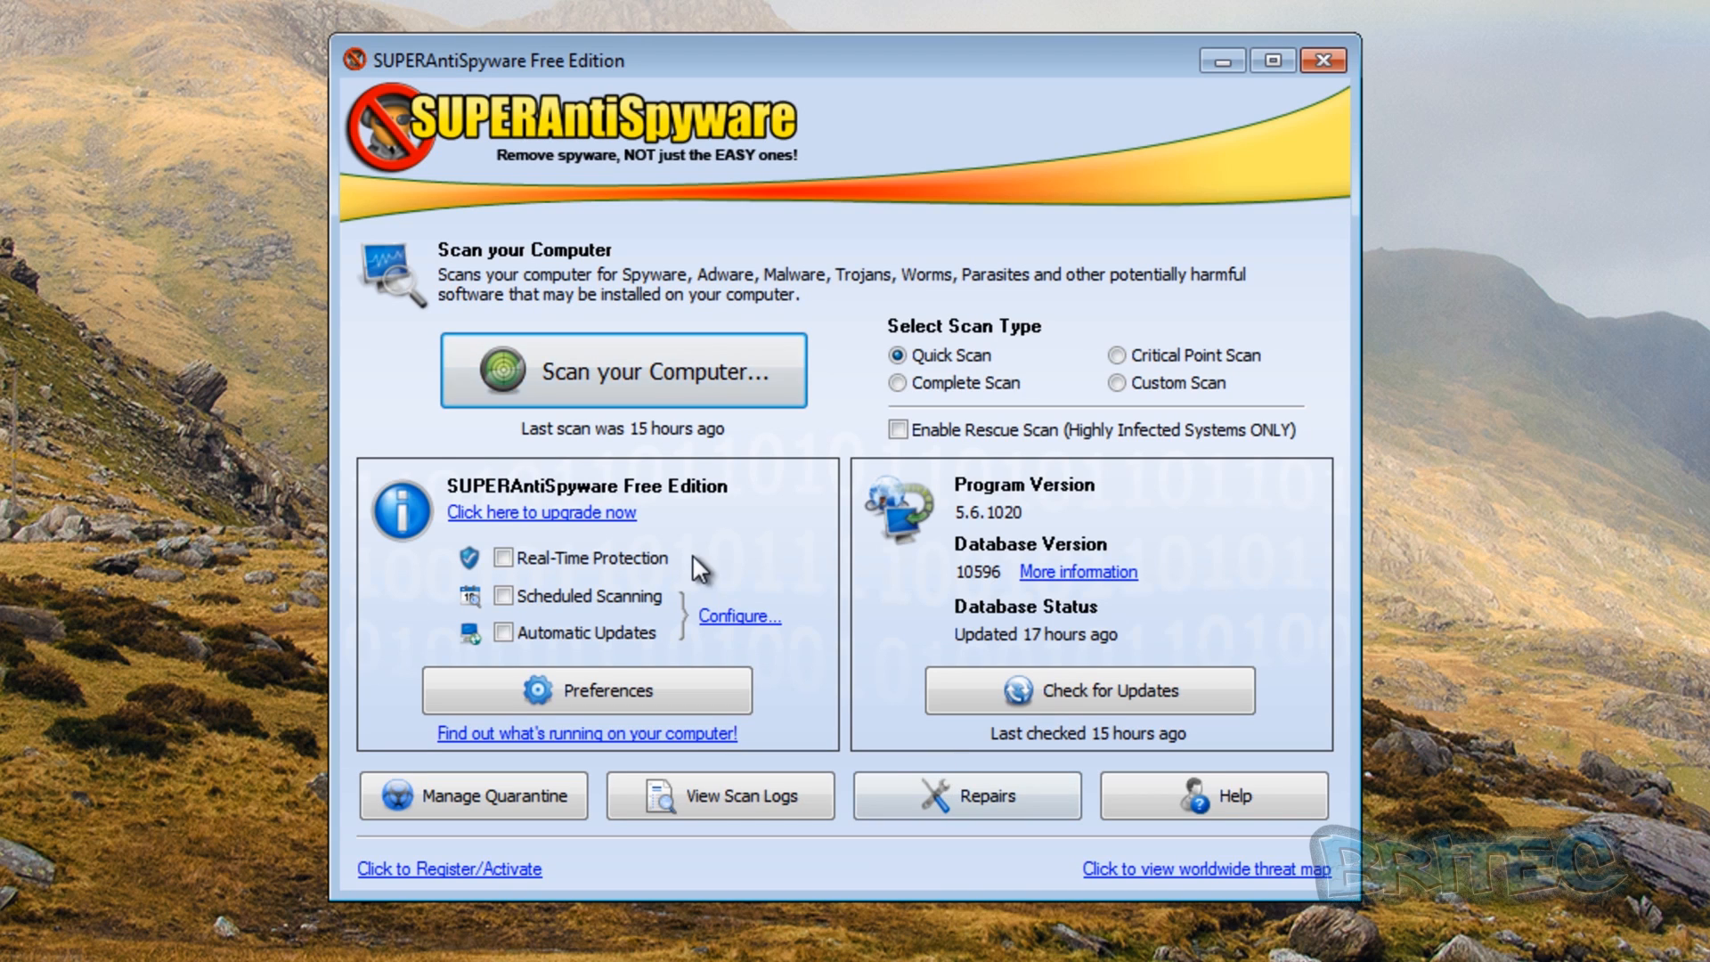
mouse_move(699, 675)
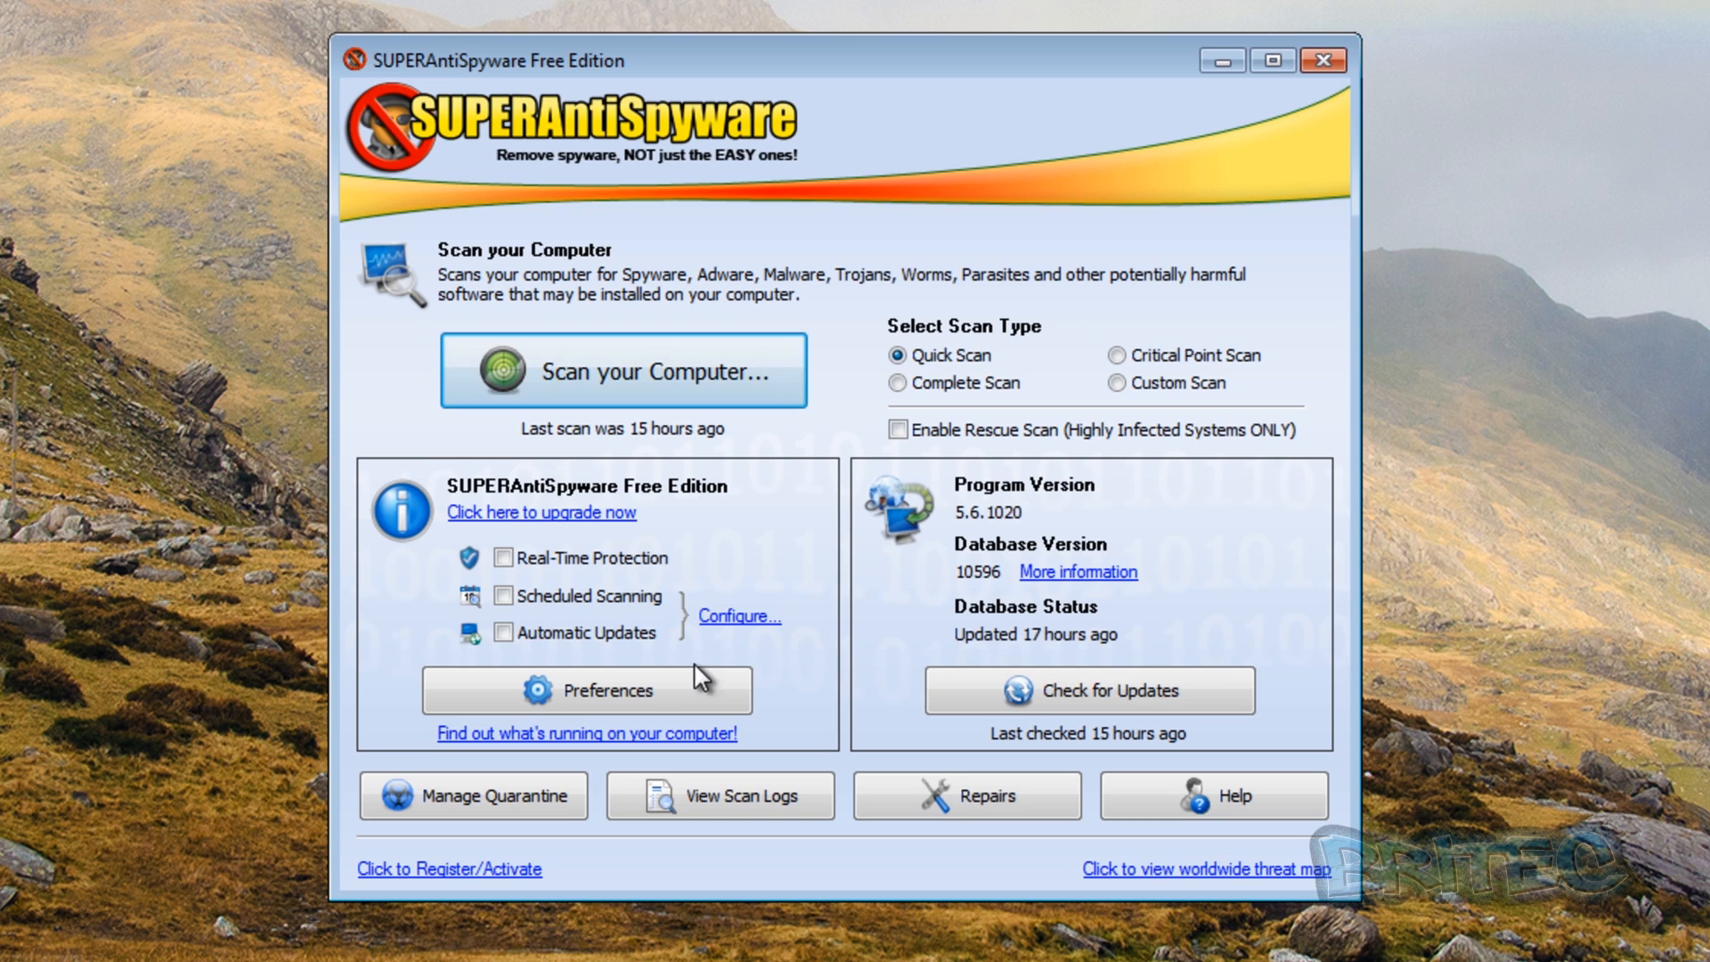
left_click(1086, 690)
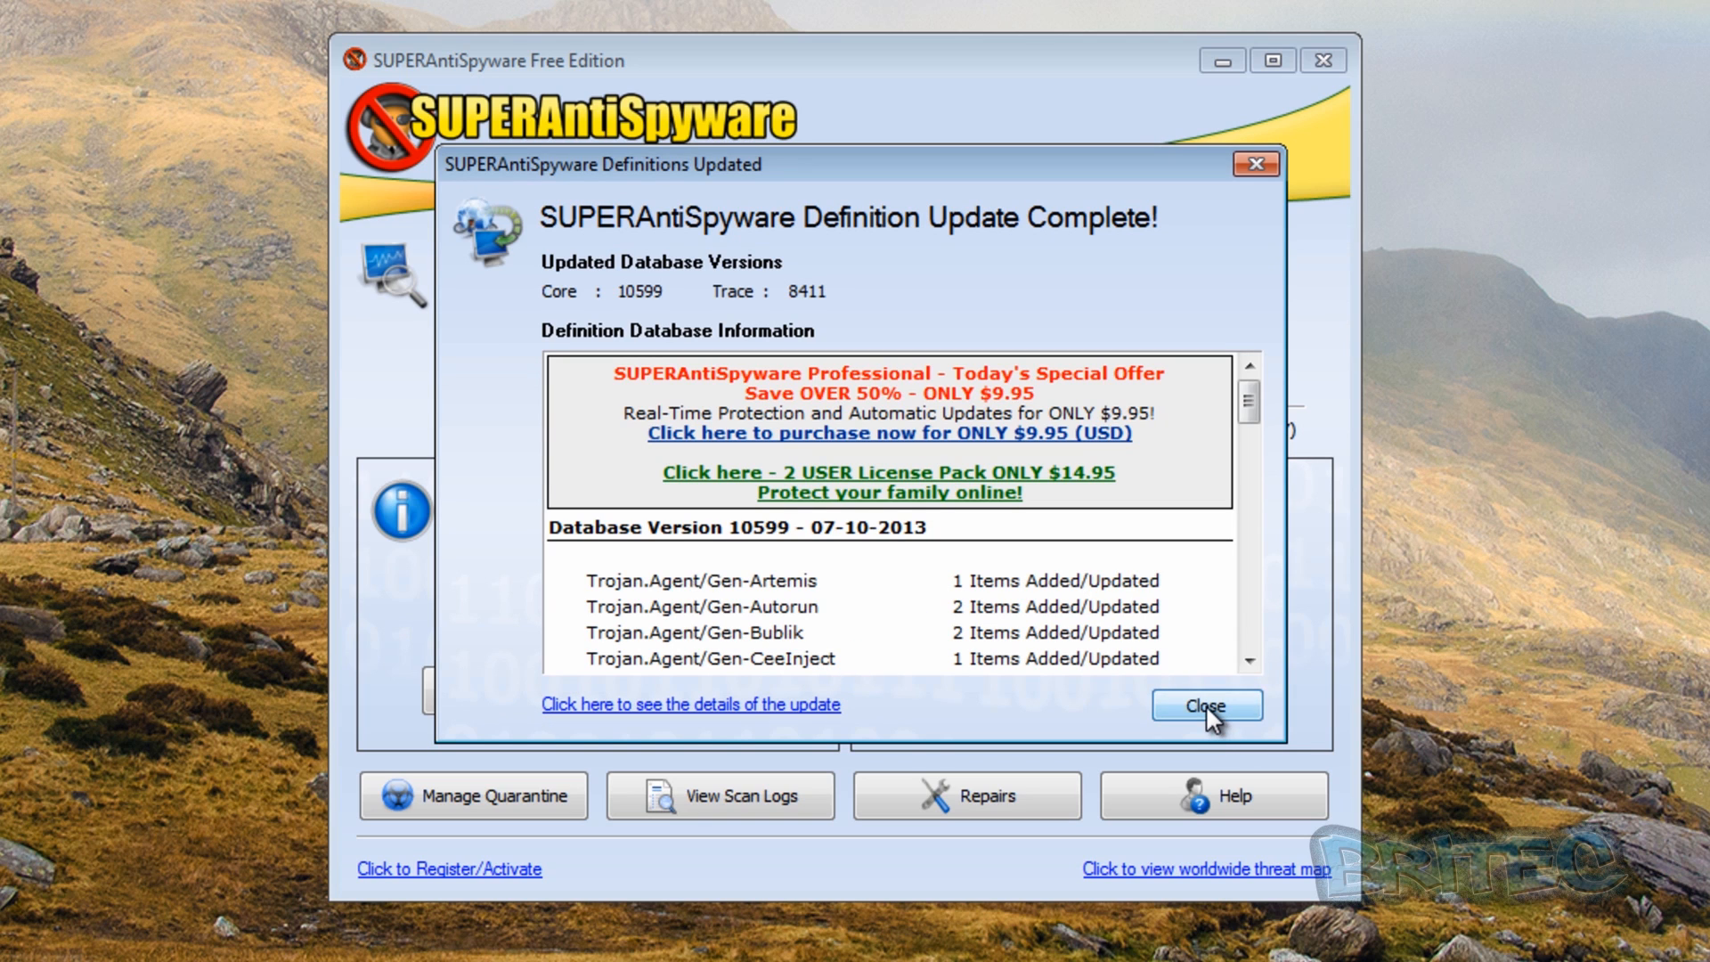
left_click(1204, 706)
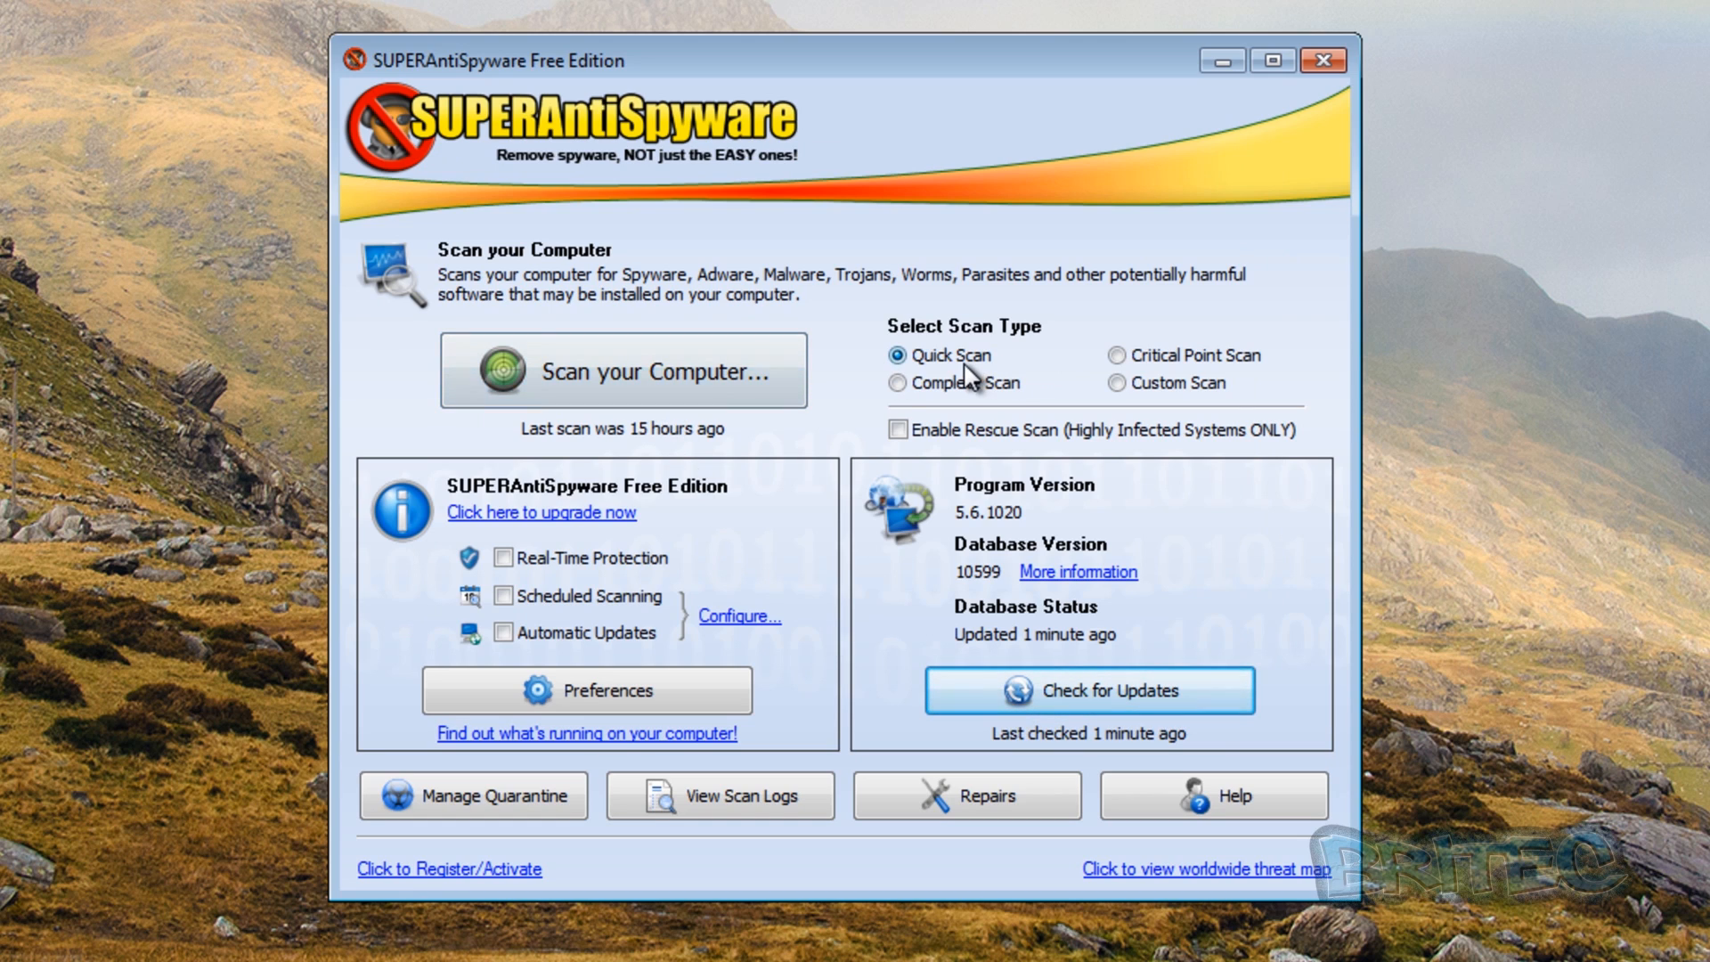
mouse_move(669, 406)
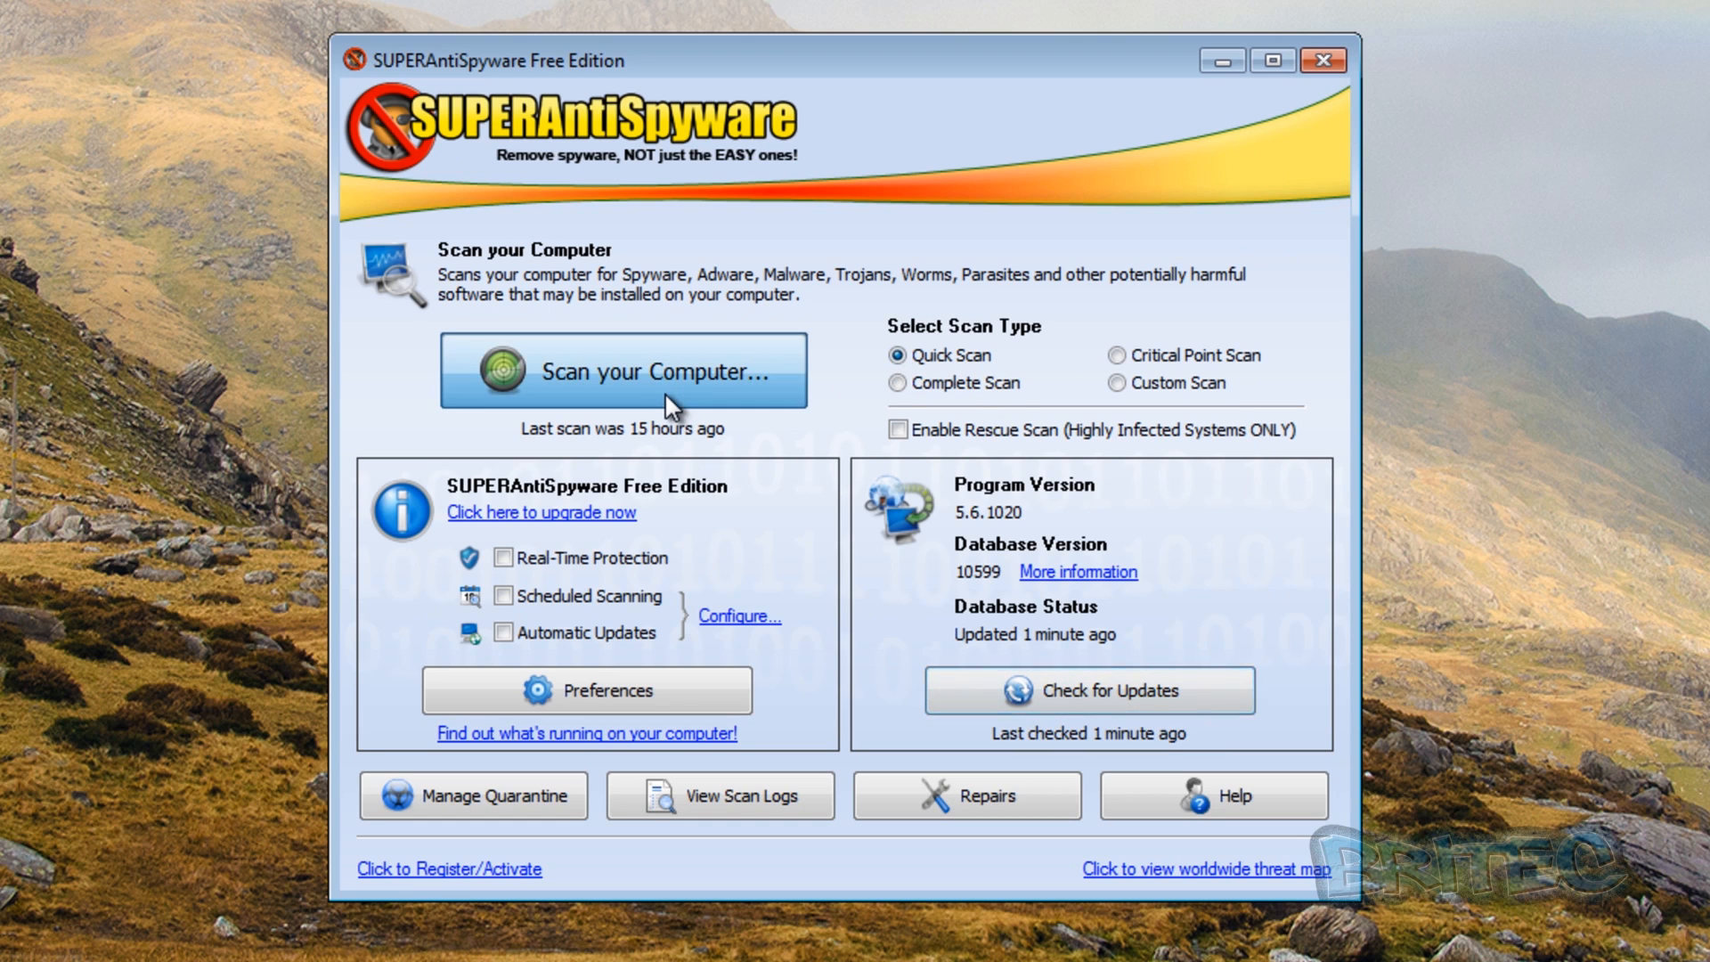
Run a SUPERAntiSpyware Quick Scan, reporting 97 threats in 2 minutes 57 seconds.
left_click(625, 370)
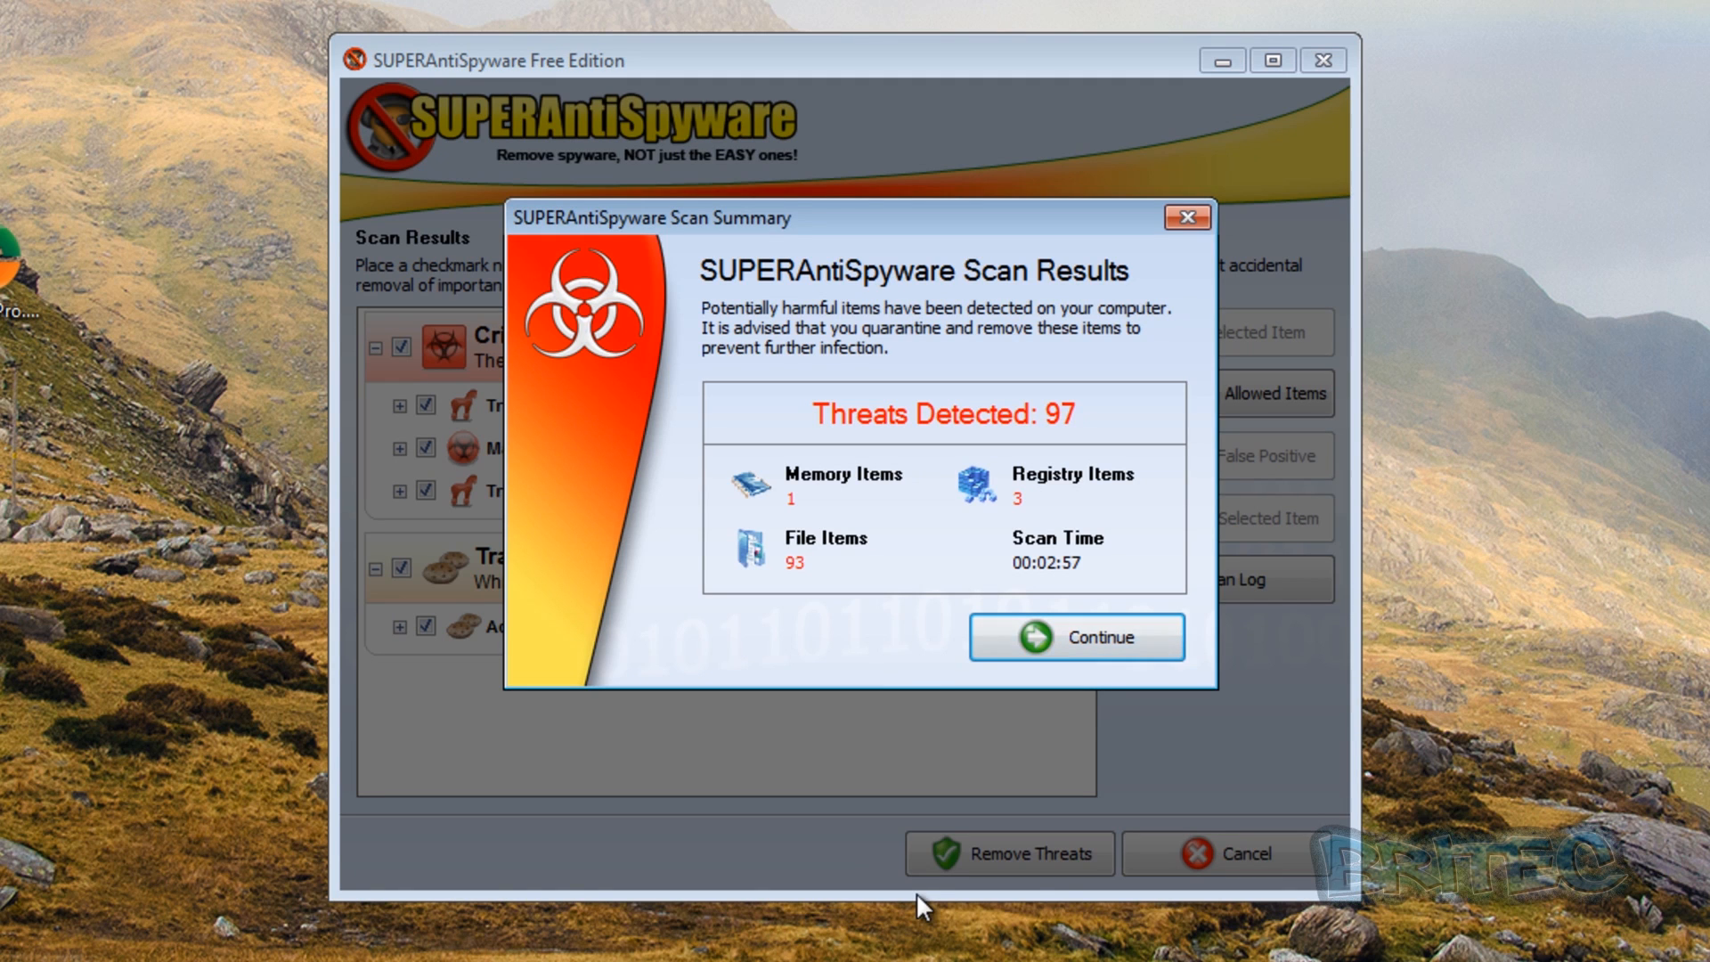
mouse_move(1033, 344)
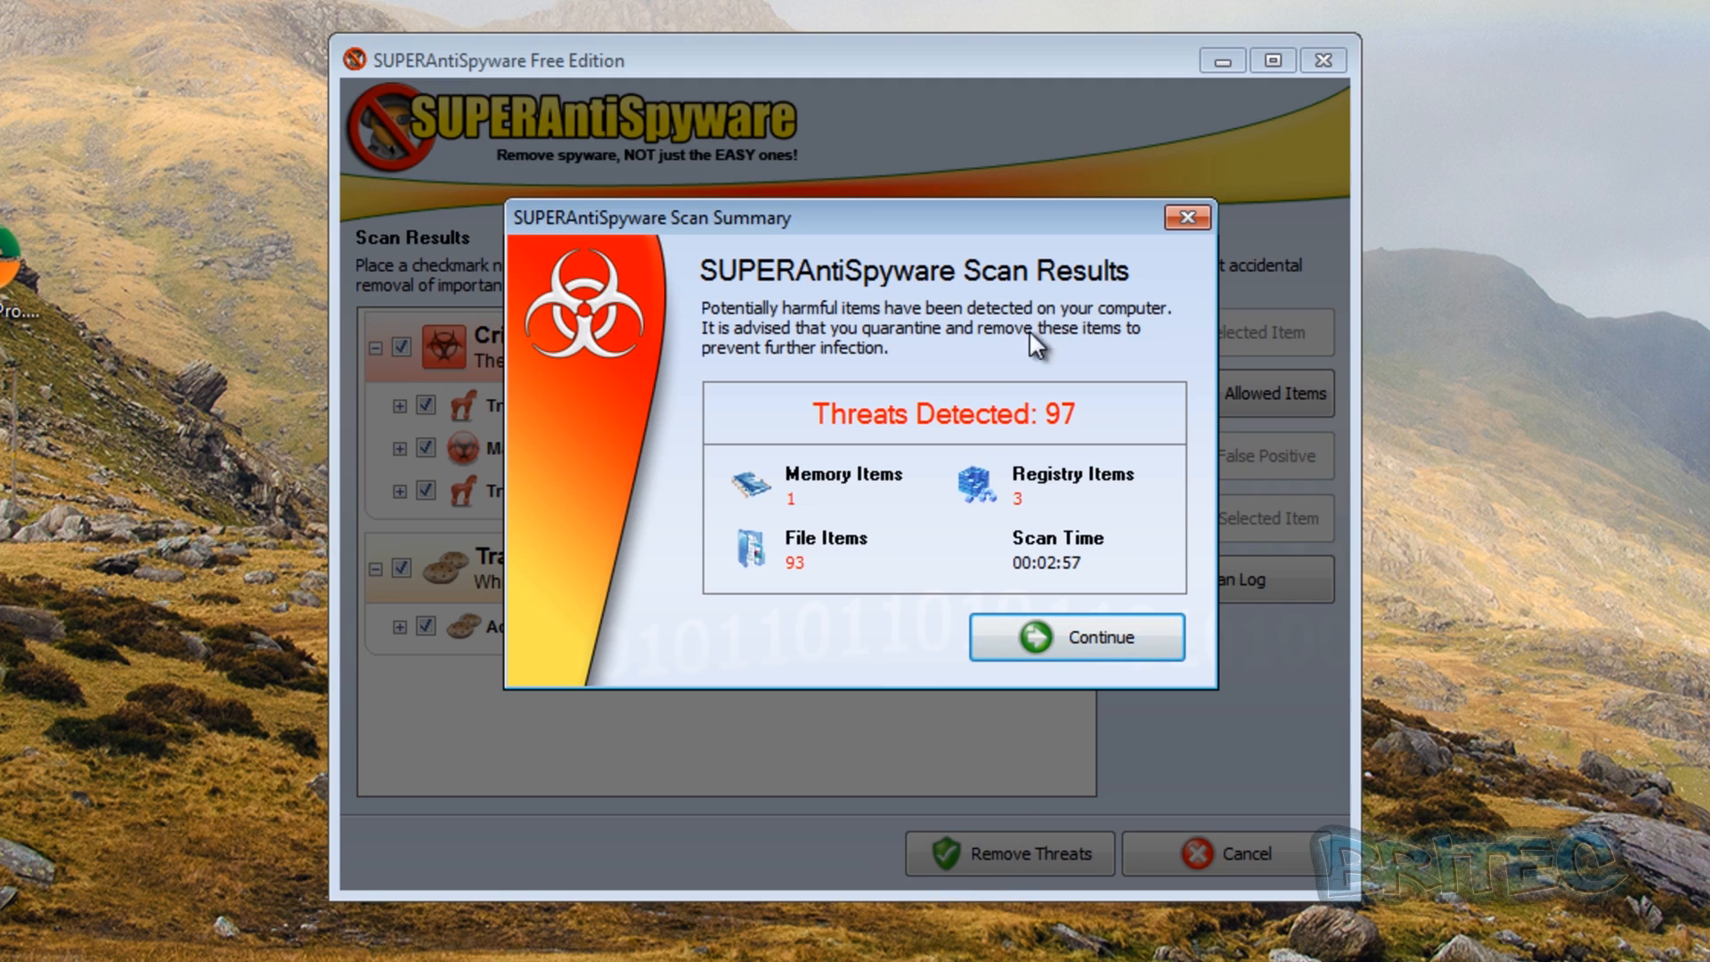
mouse_move(1064, 456)
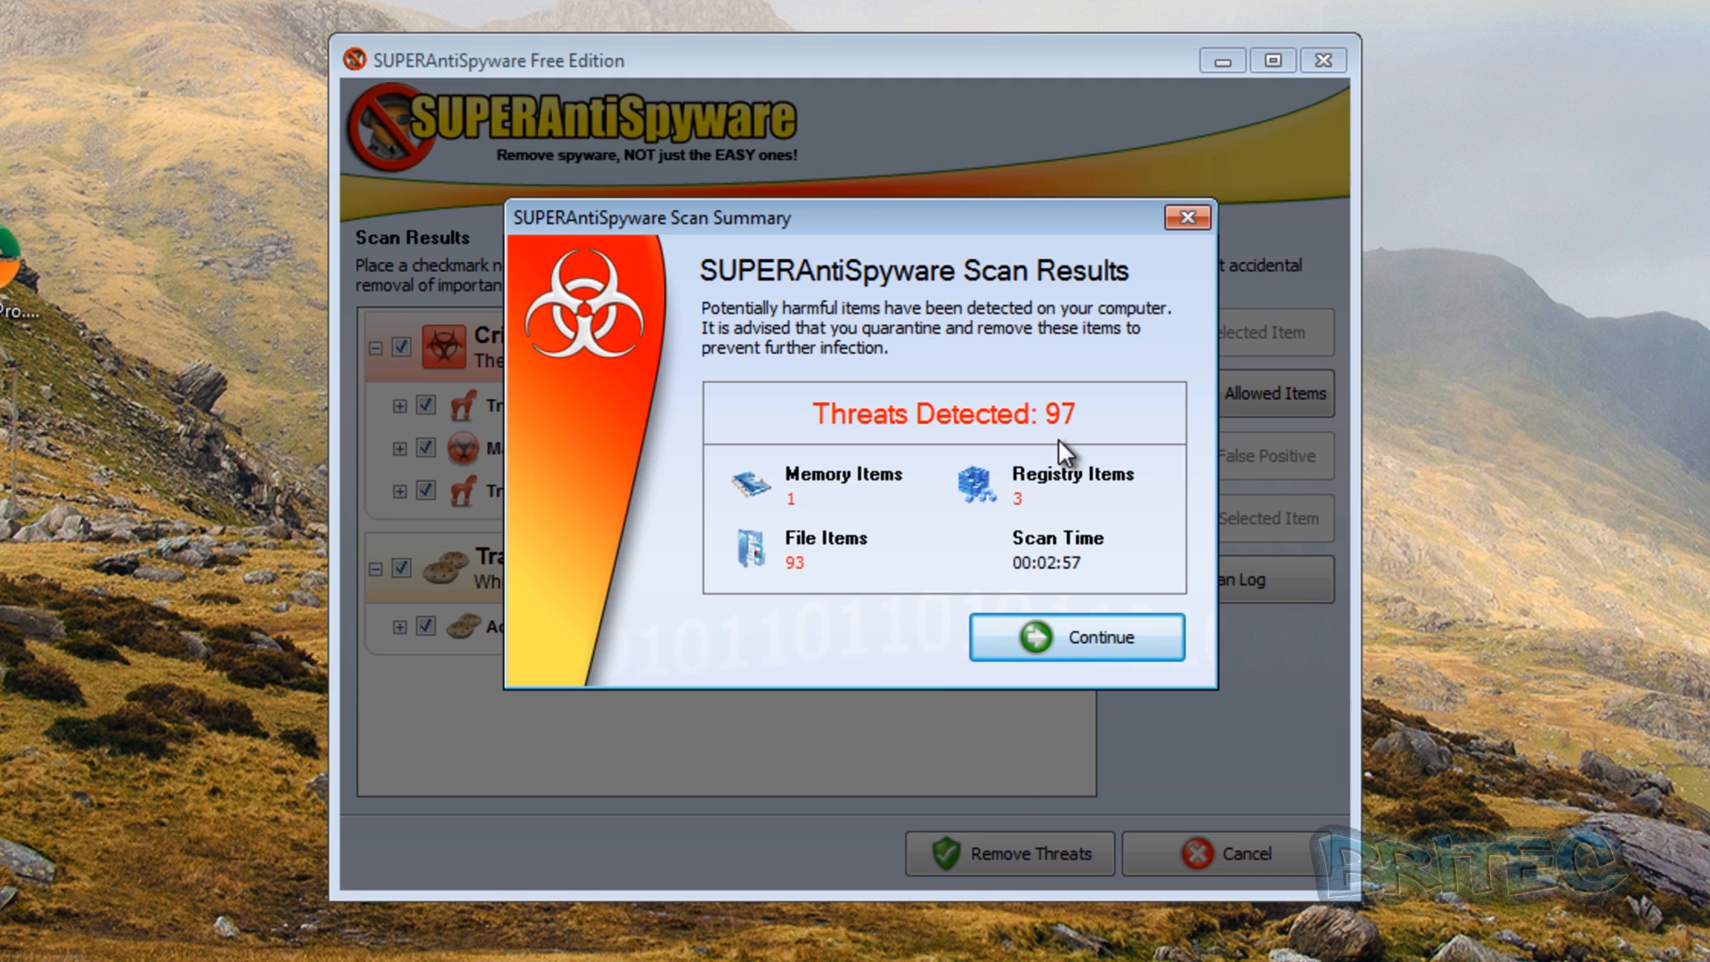
mouse_move(1074, 640)
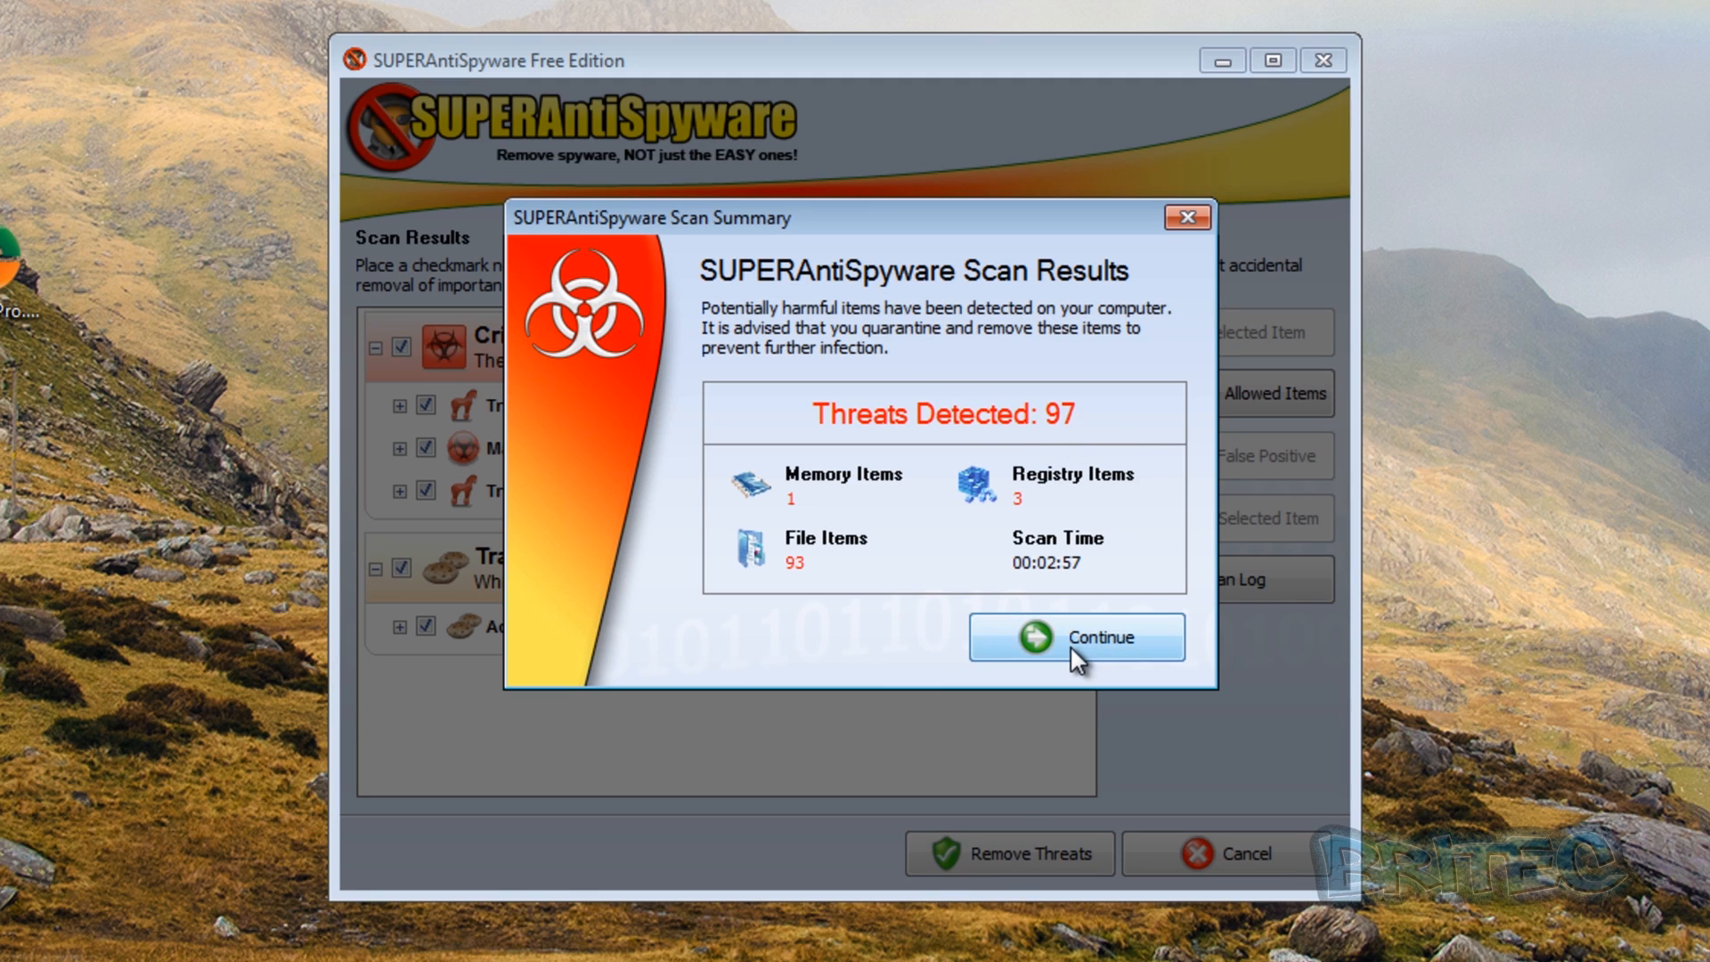
Expand Trojan.Agent/Gen-Renos, Malware.Trace and Gen-FakeAV paths, then list the 90 tracking cookies.
left_click(1074, 637)
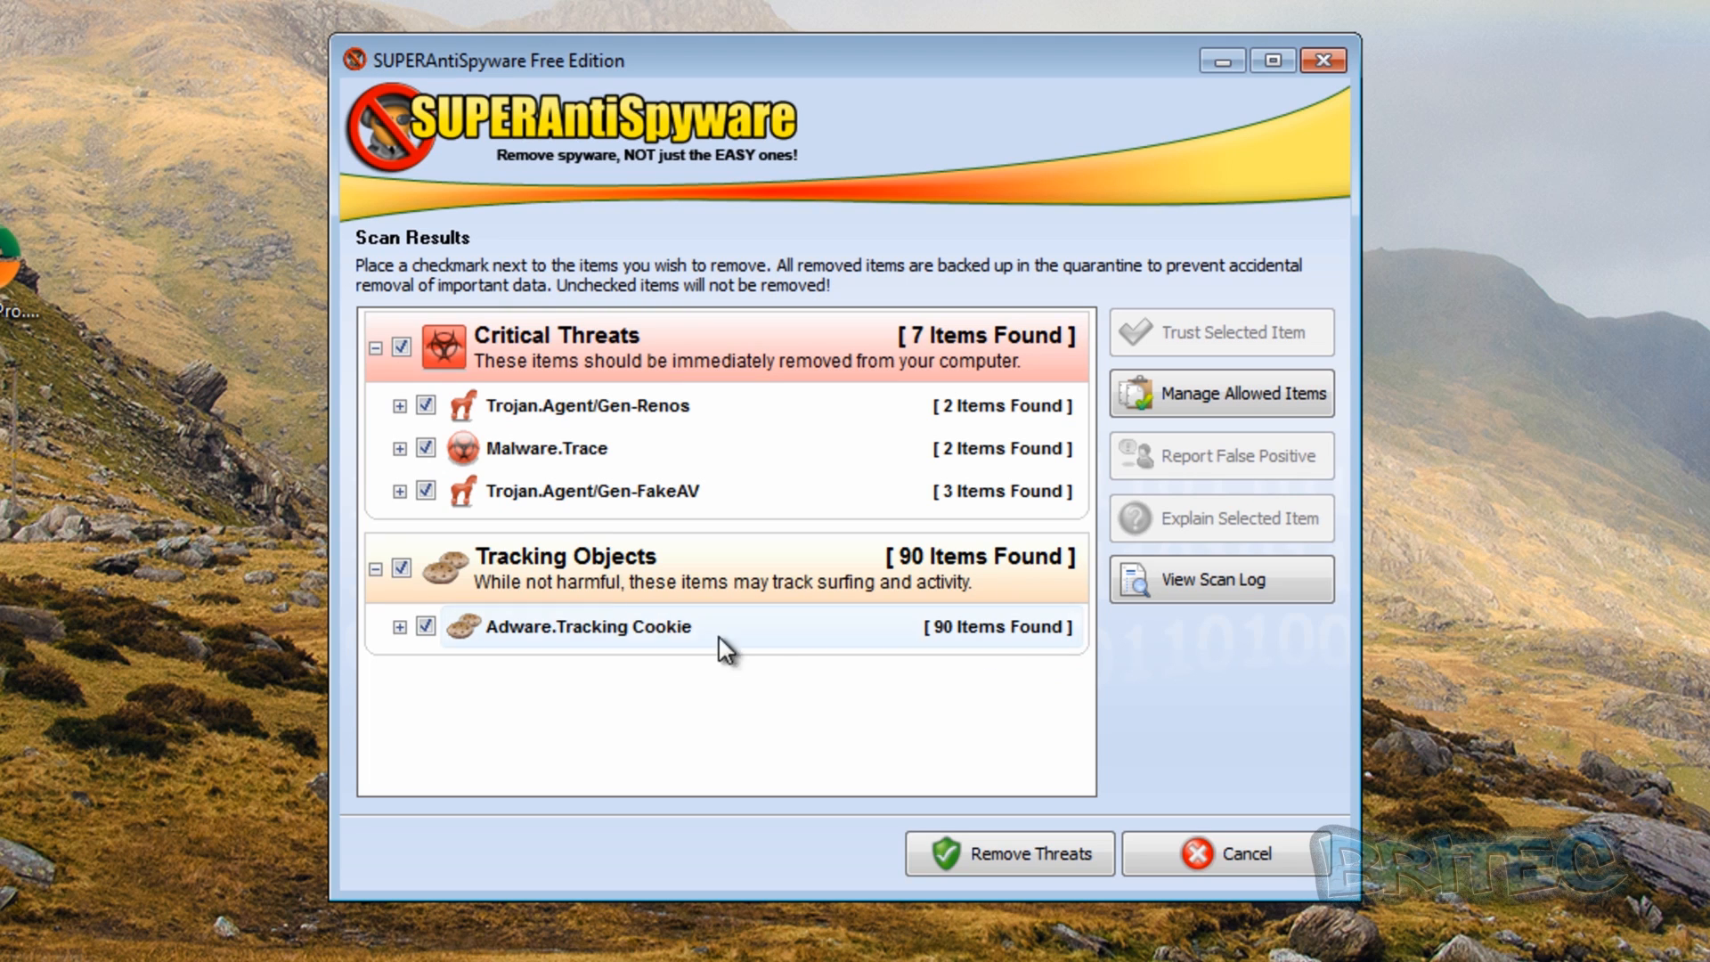
mouse_move(856, 442)
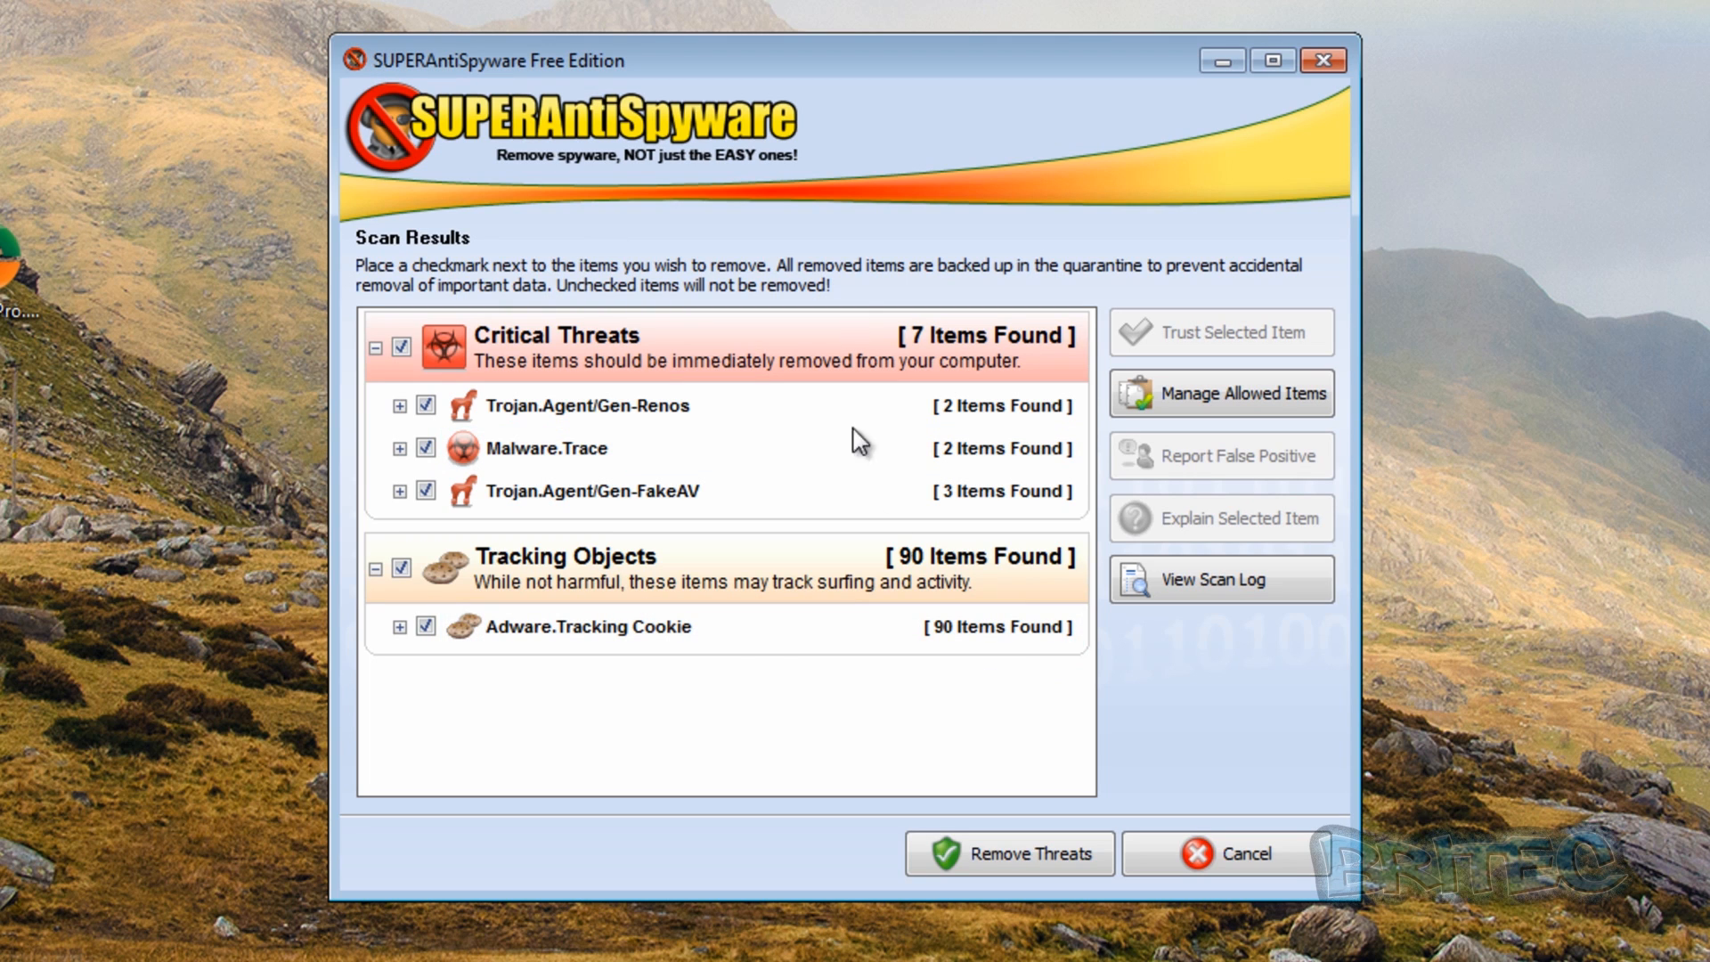
mouse_move(490, 572)
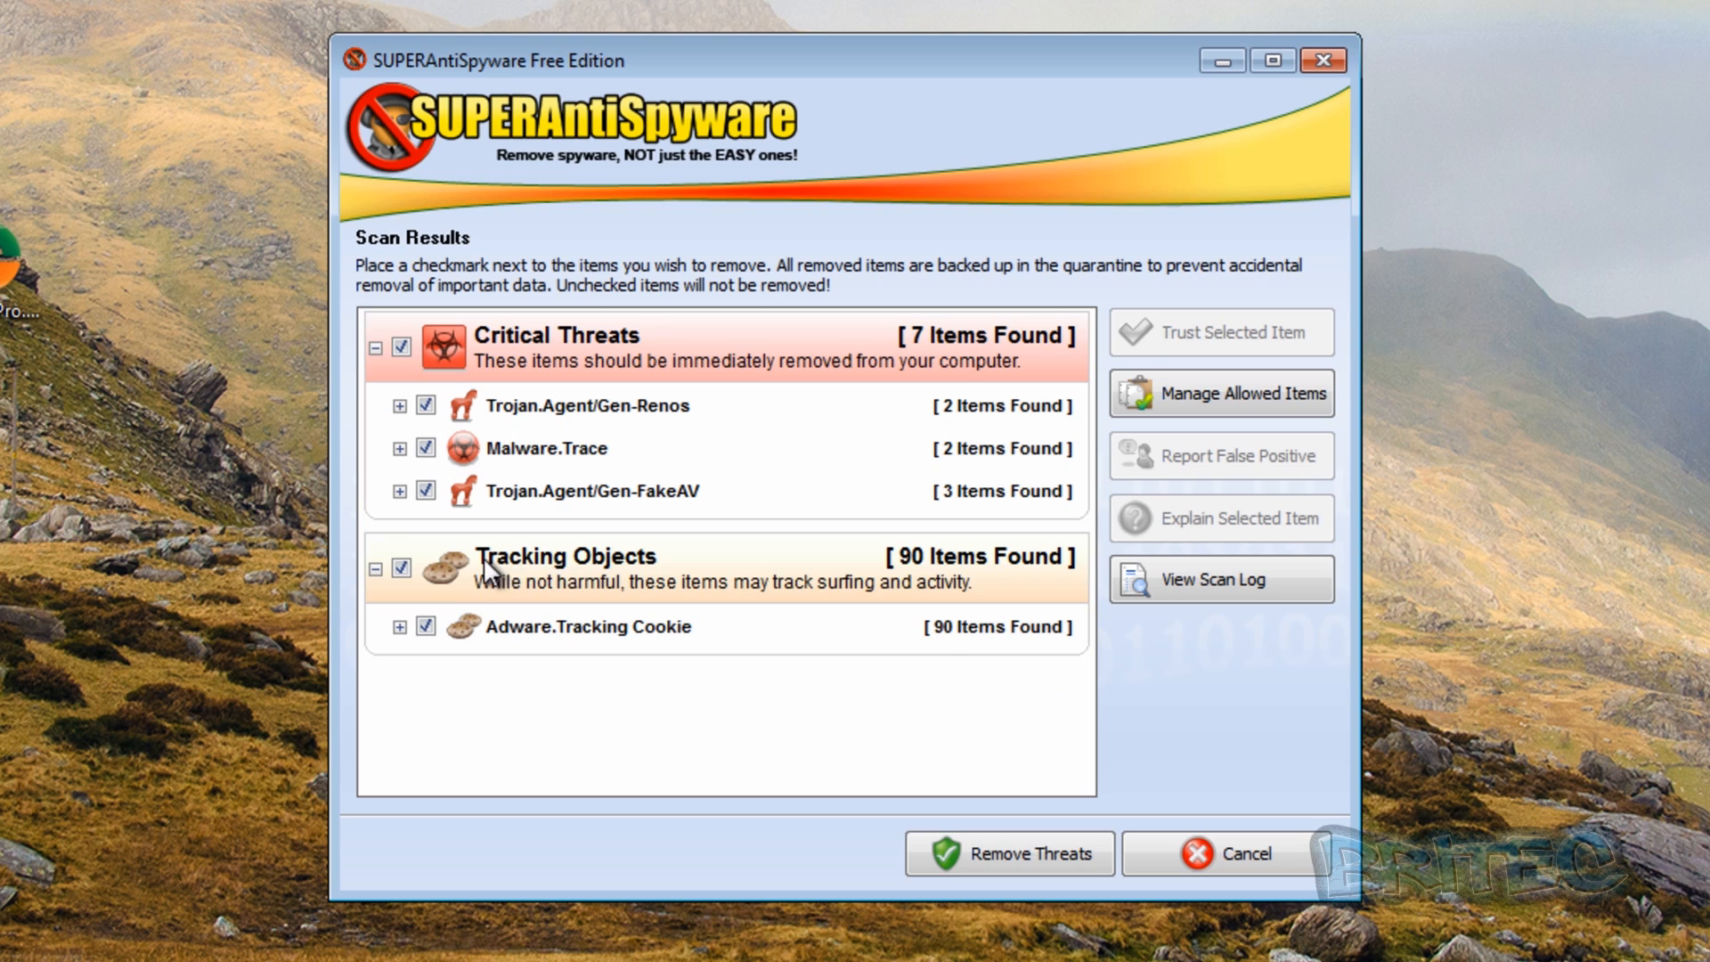
mouse_move(965, 589)
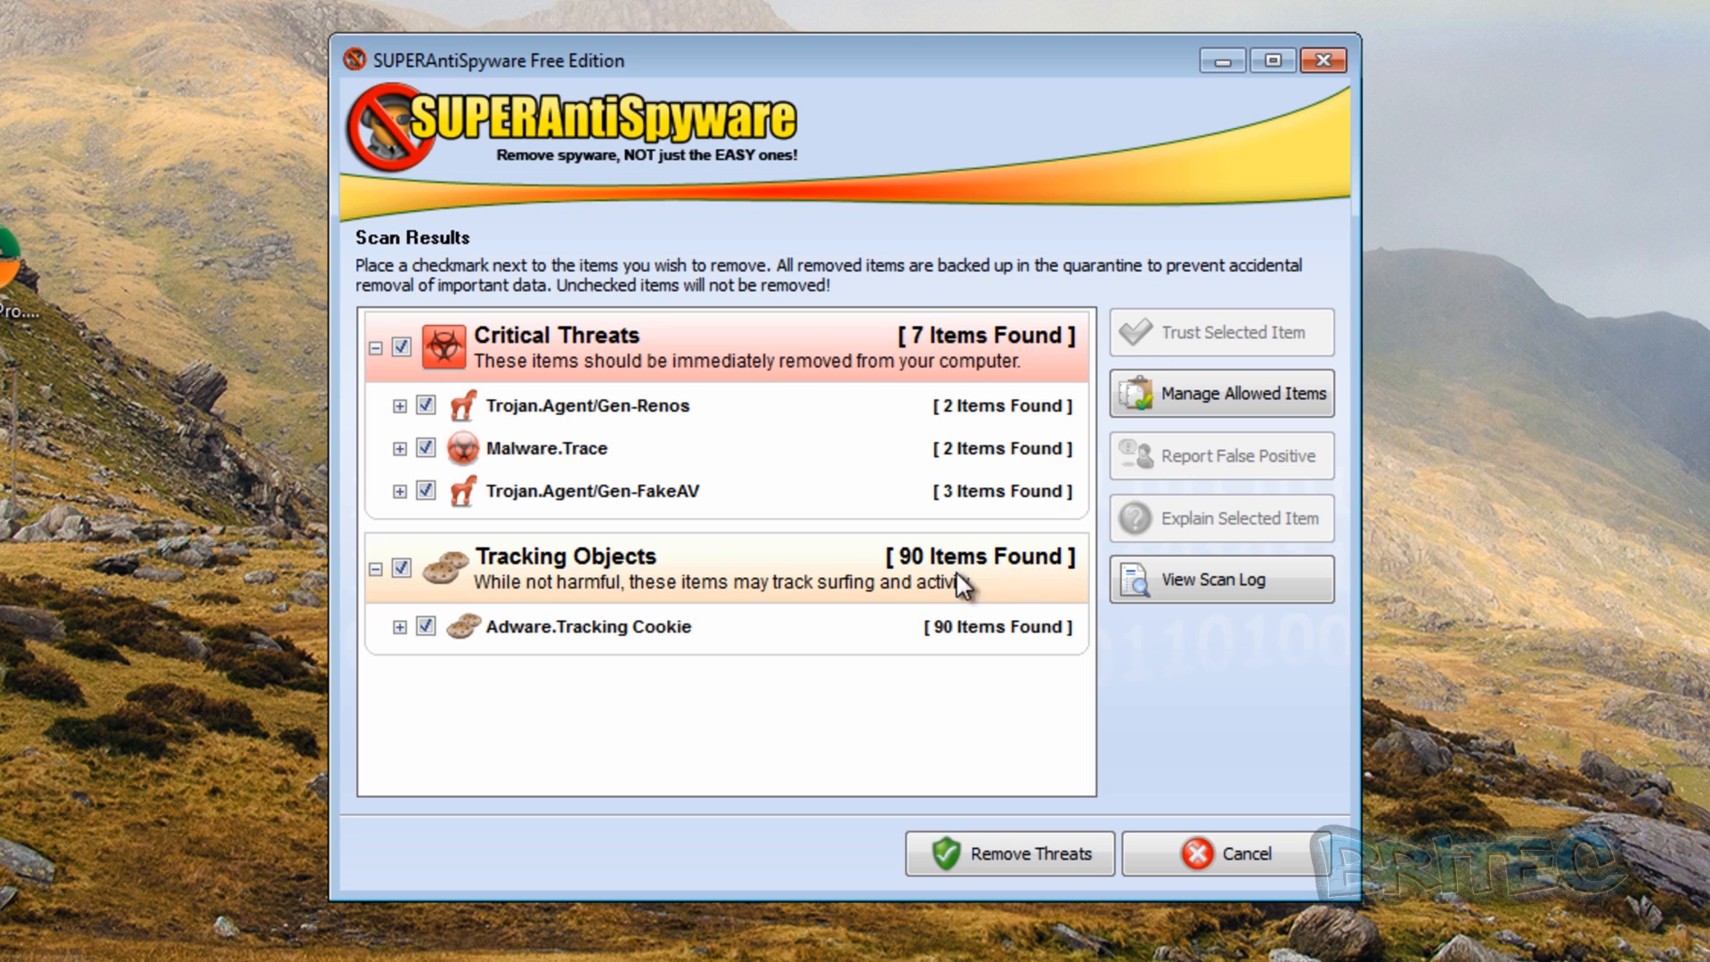
mouse_move(382, 596)
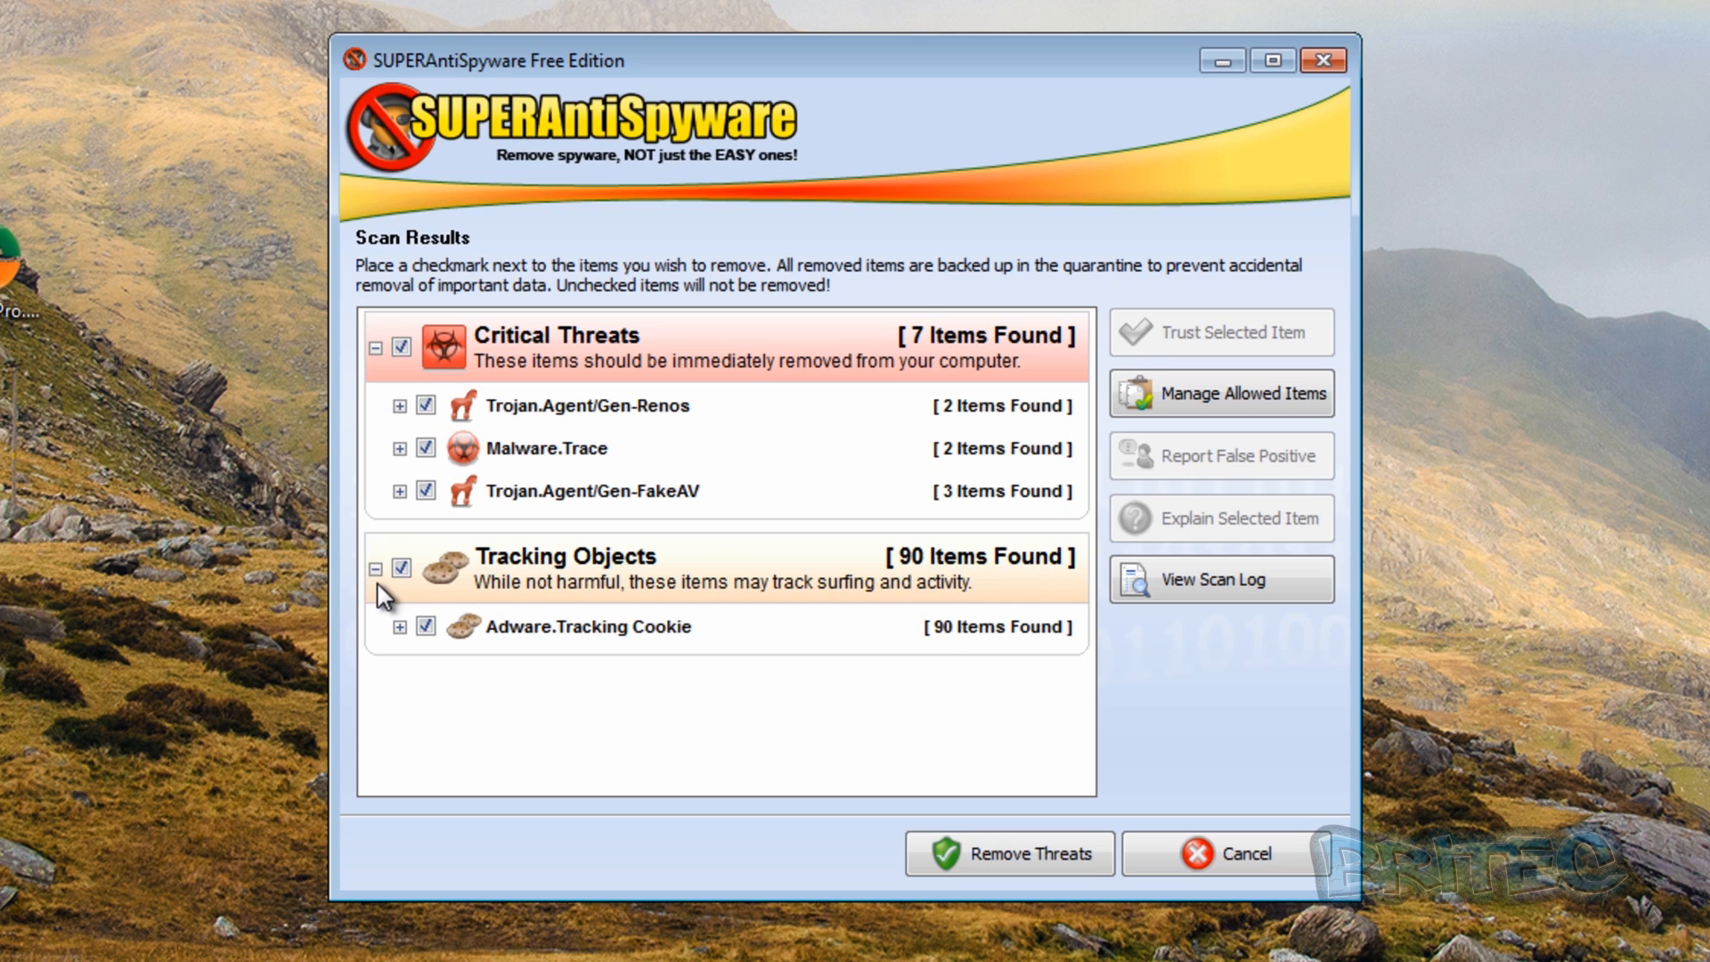
mouse_move(710, 616)
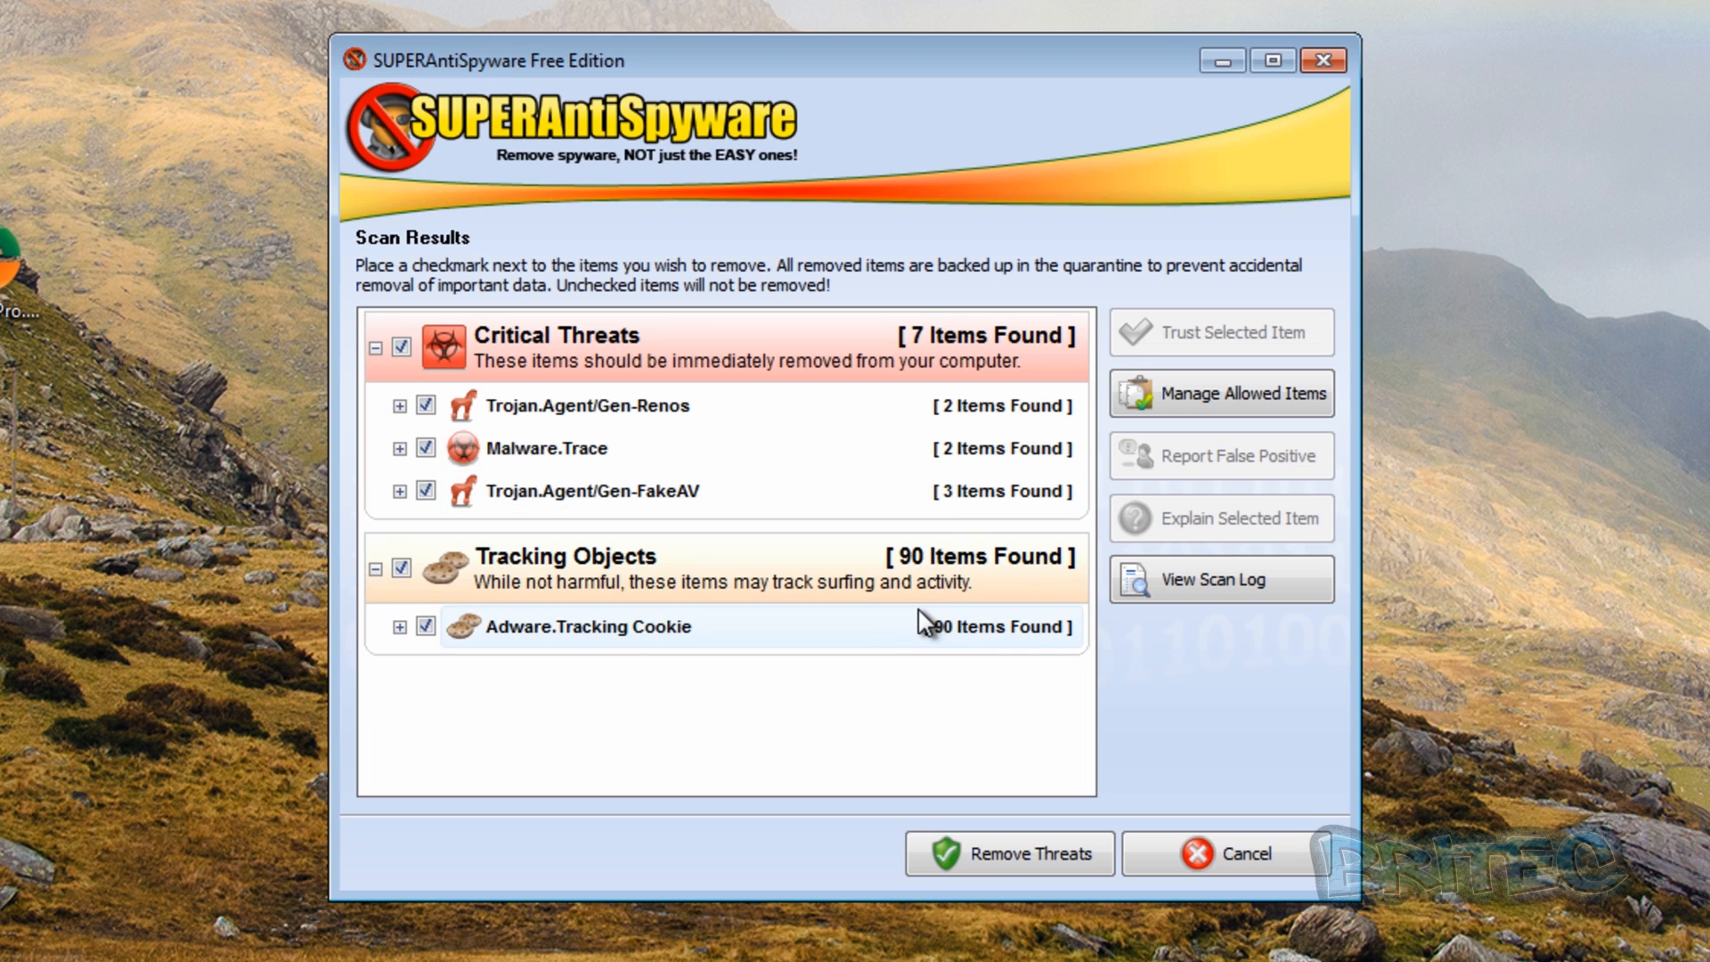
mouse_move(853, 587)
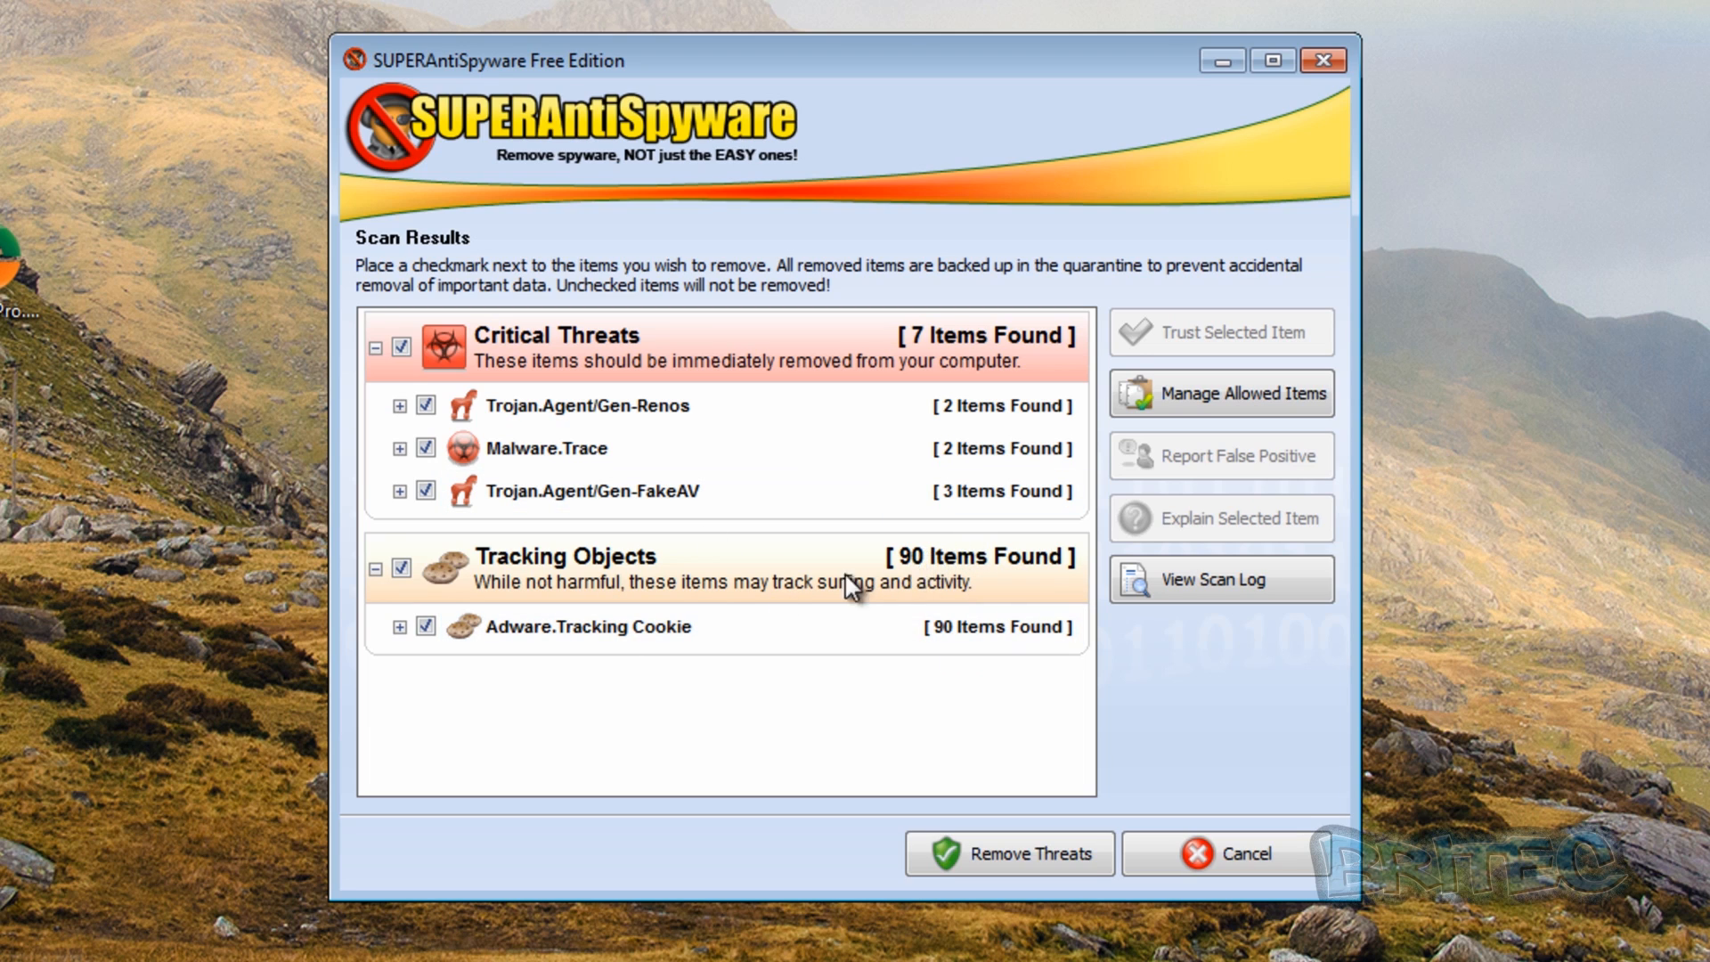
mouse_move(1034, 511)
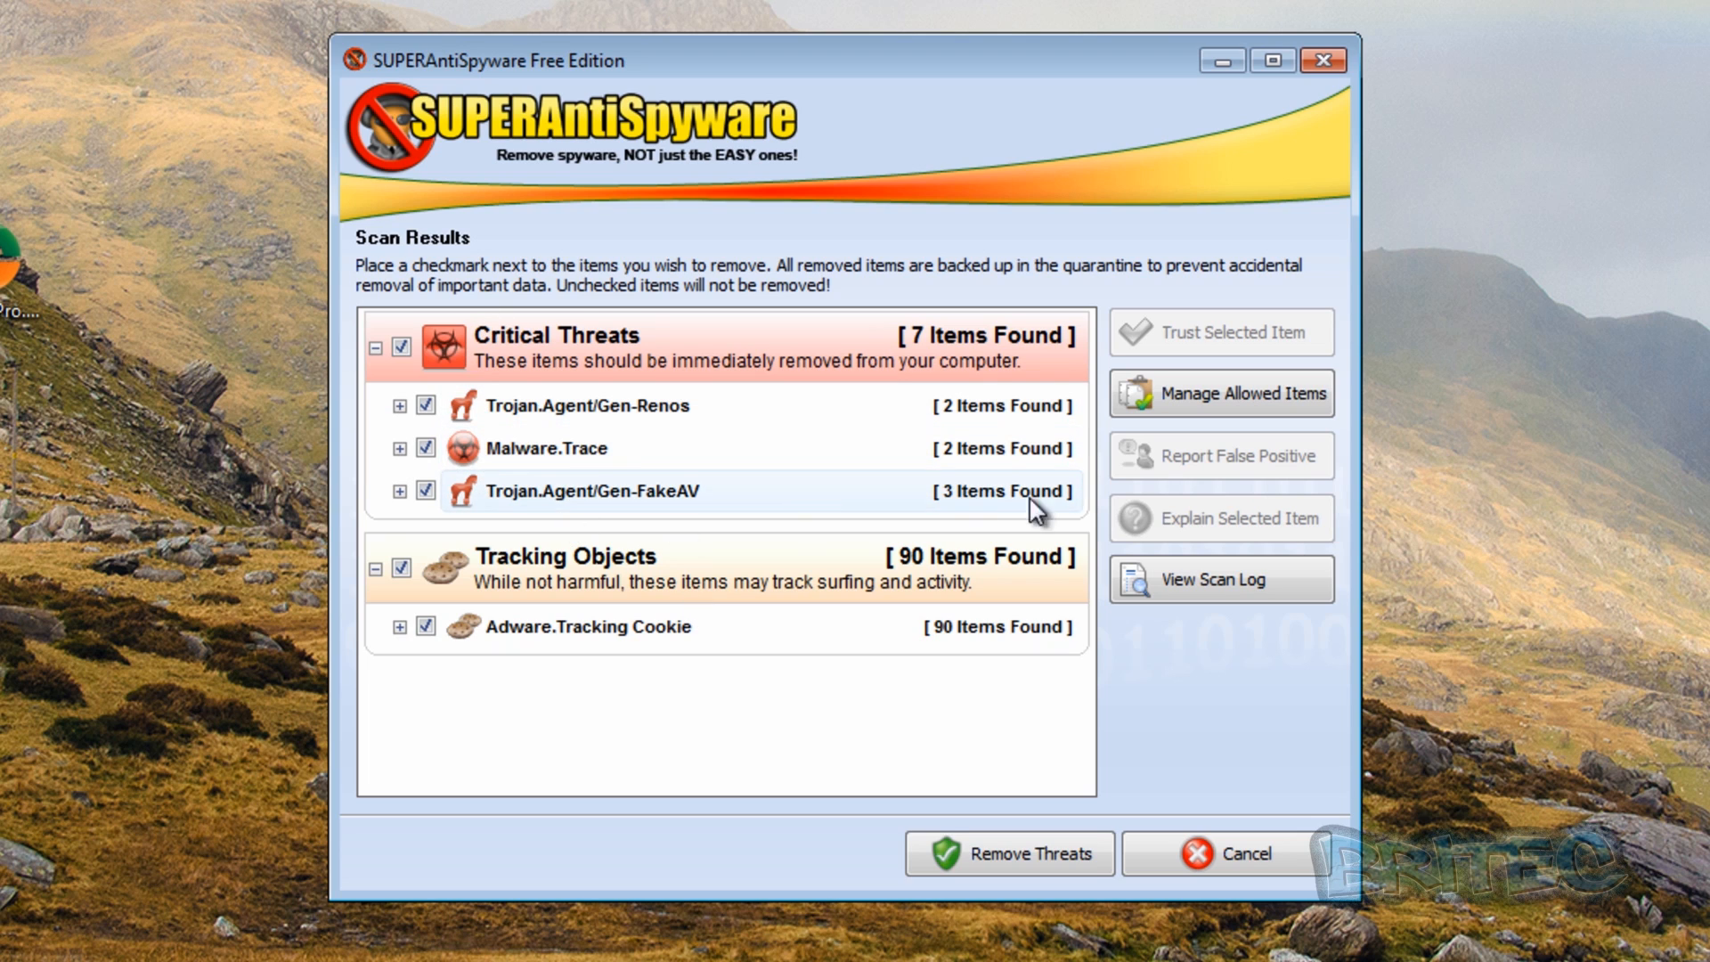
mouse_move(759, 591)
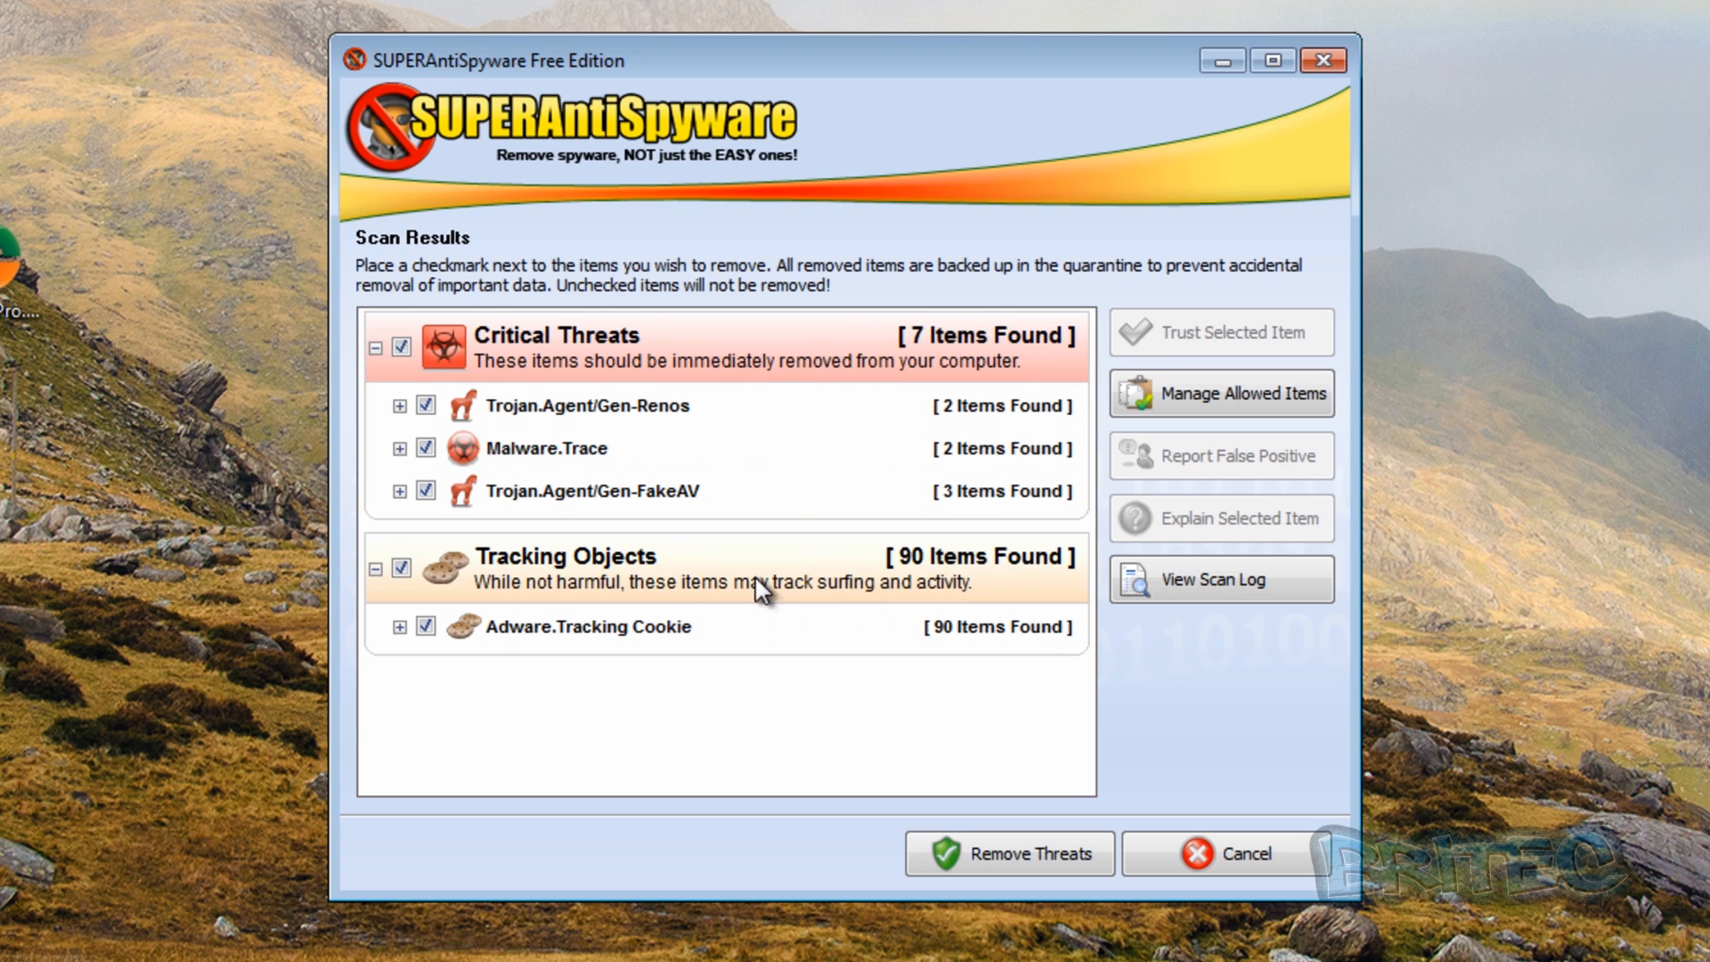
mouse_move(1019, 371)
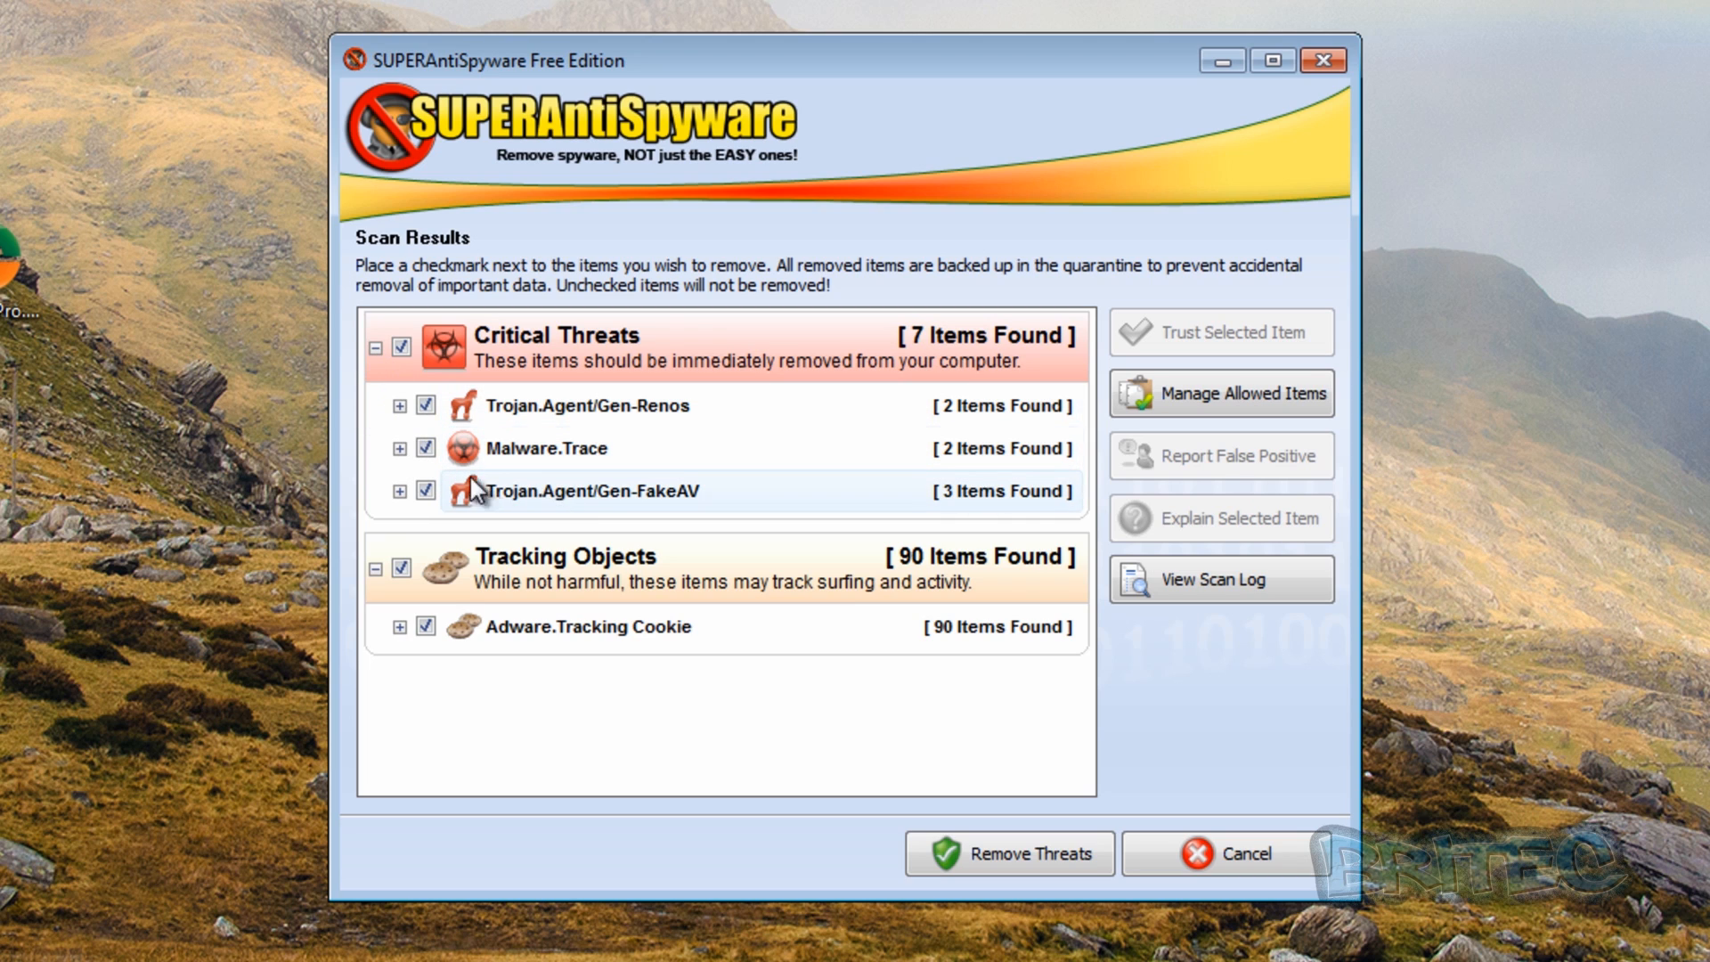
left_click(397, 406)
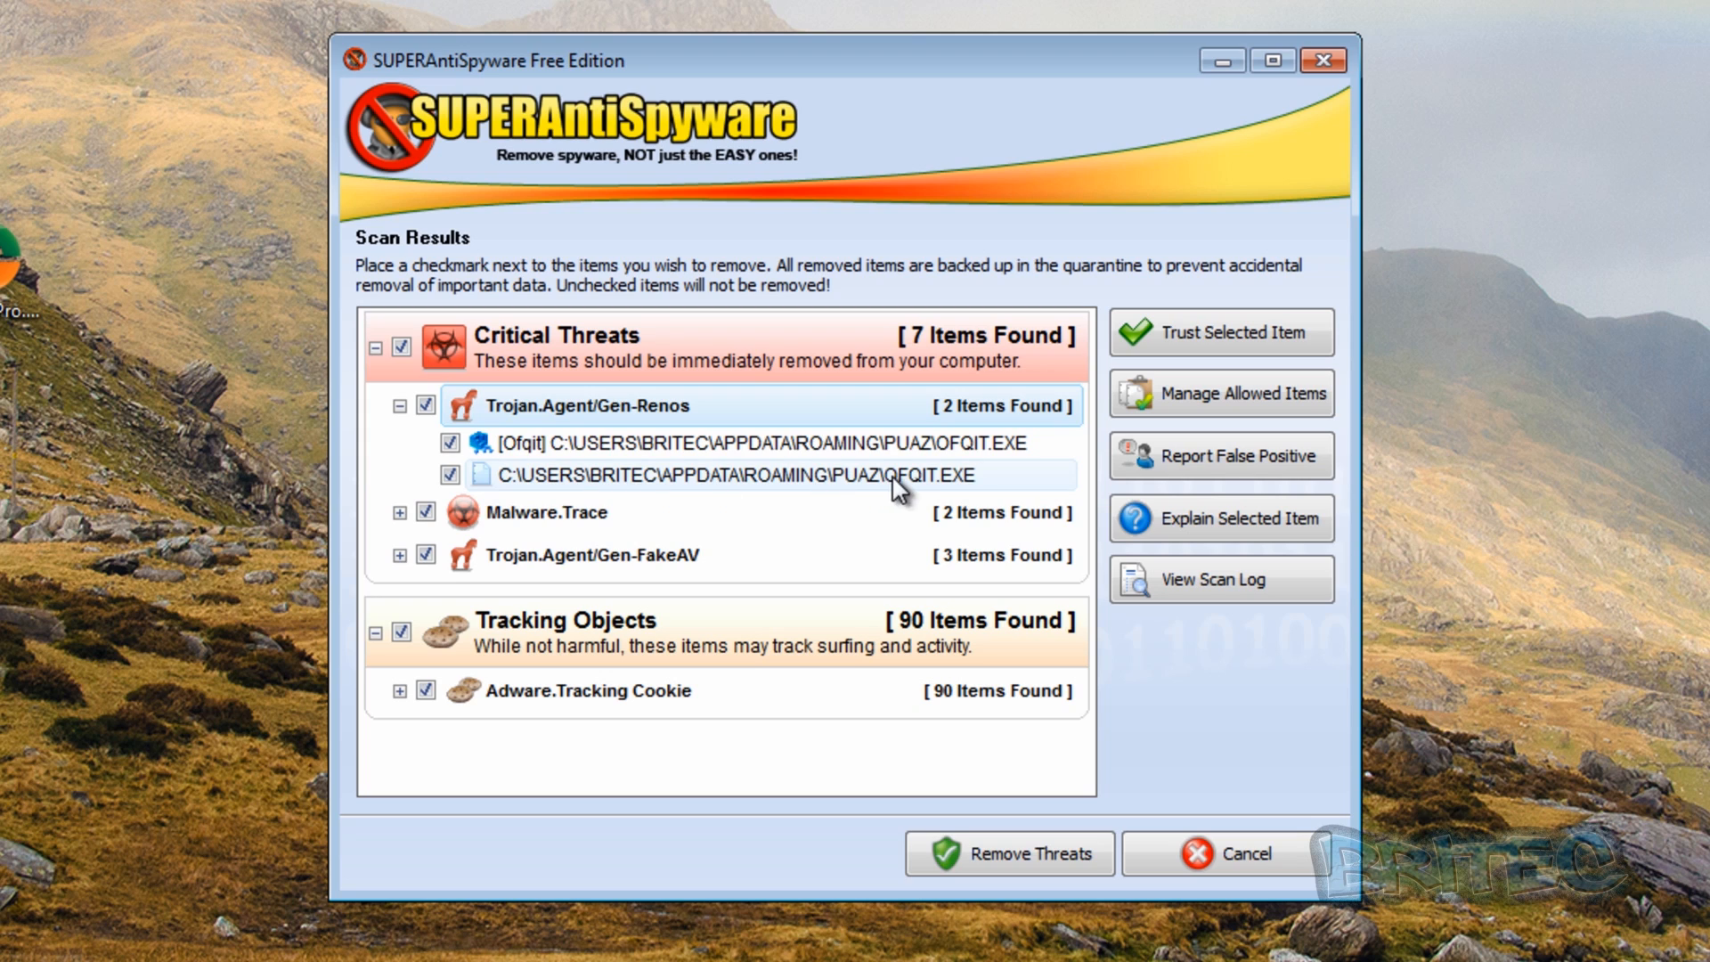
mouse_move(572, 500)
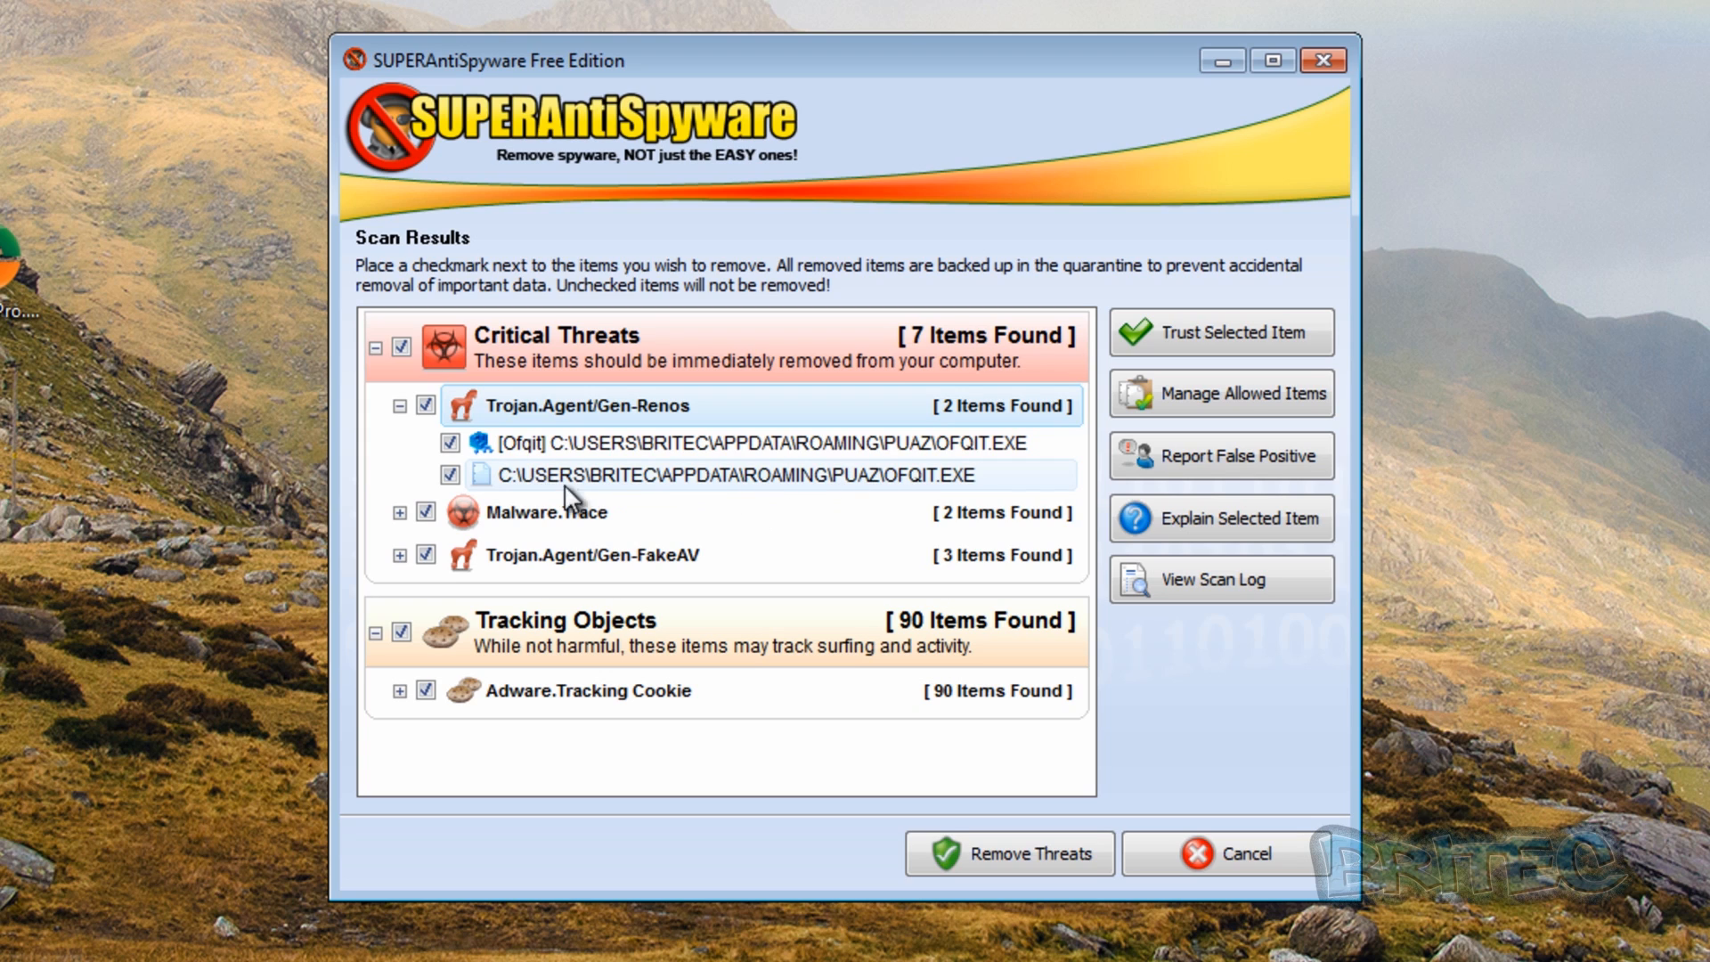
mouse_move(894, 490)
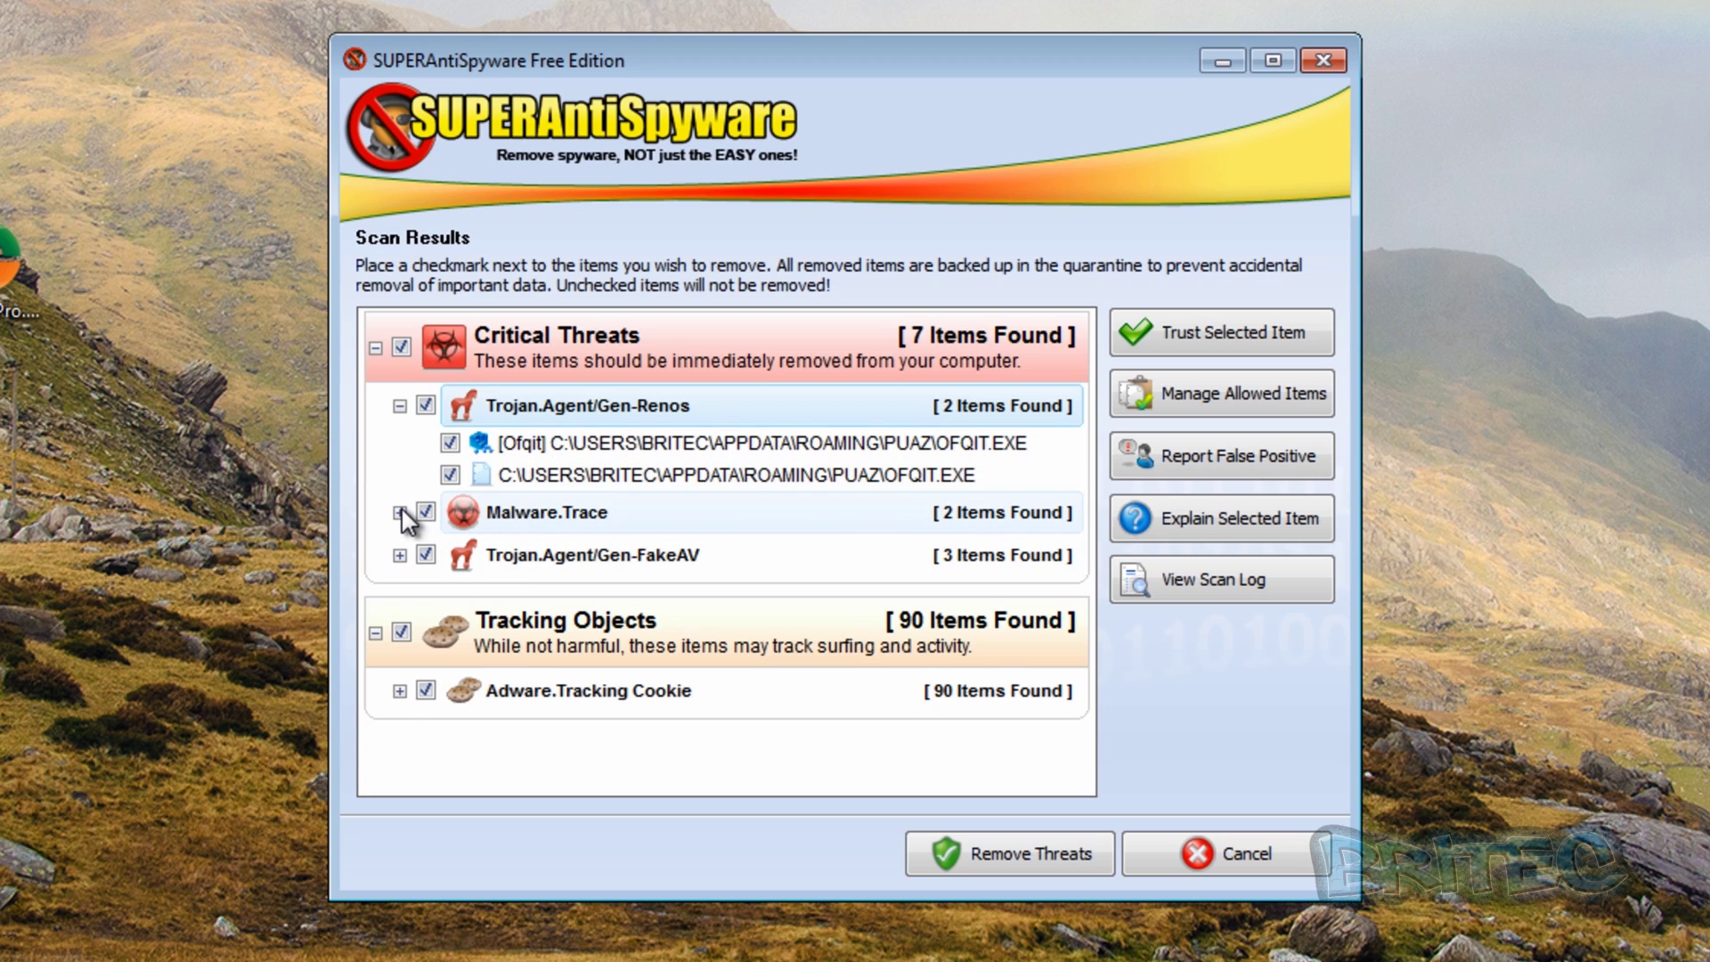
left_click(395, 512)
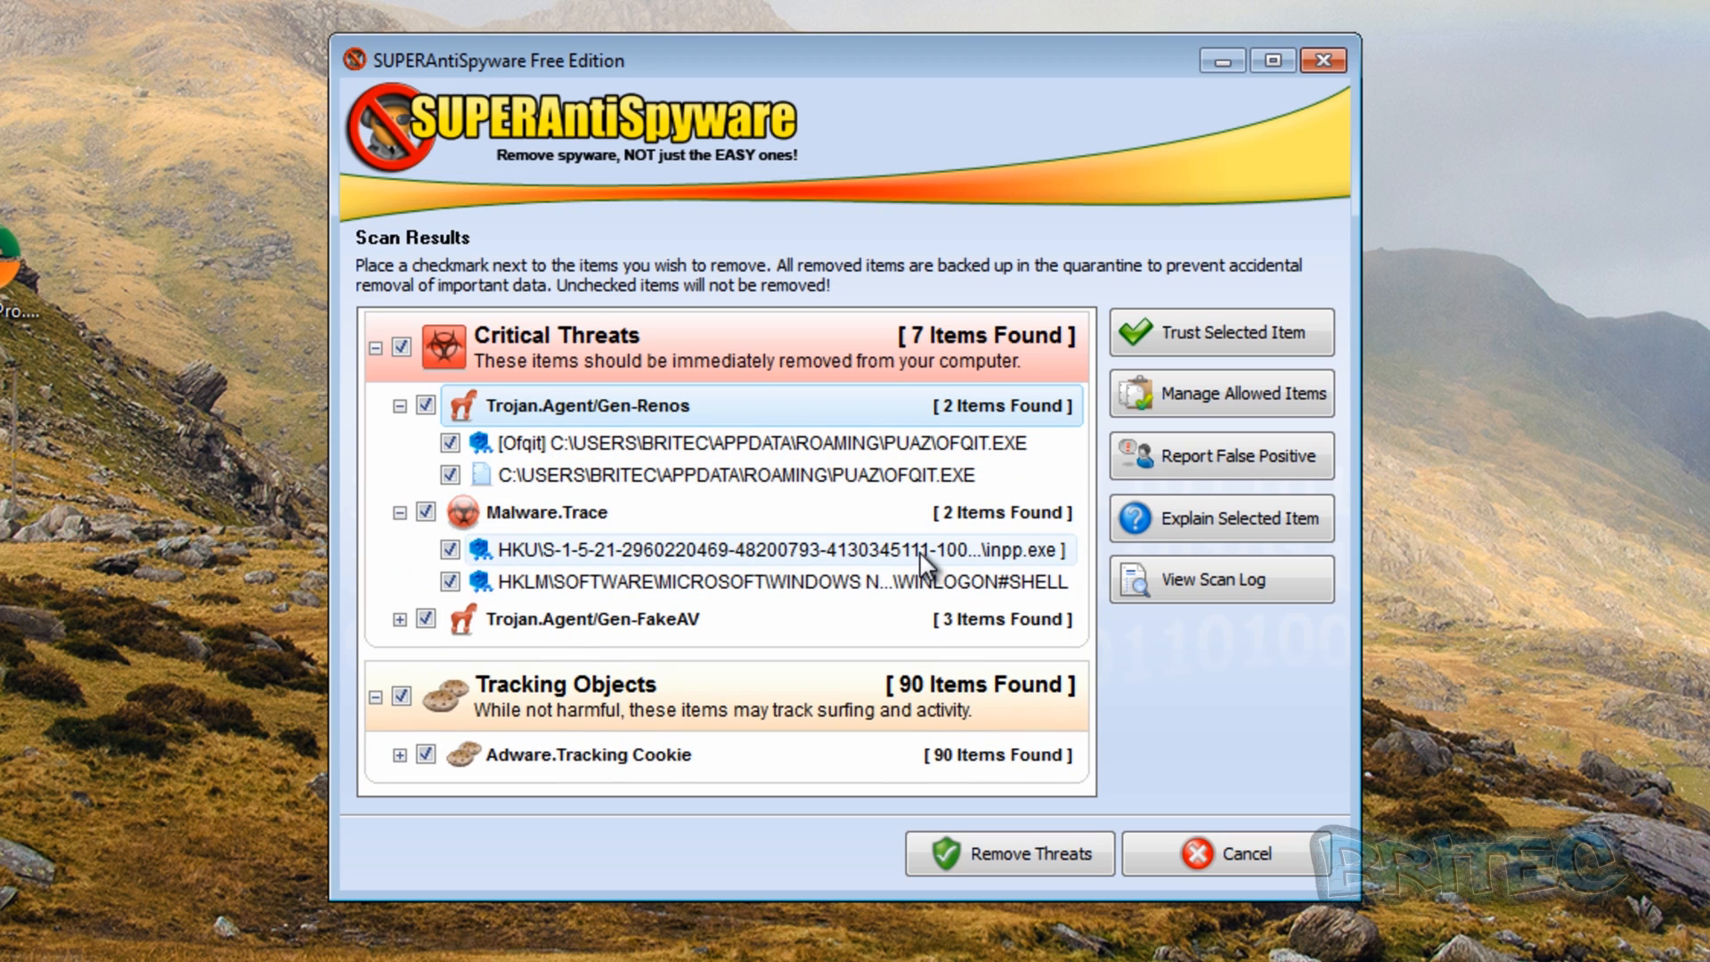
left_click(397, 620)
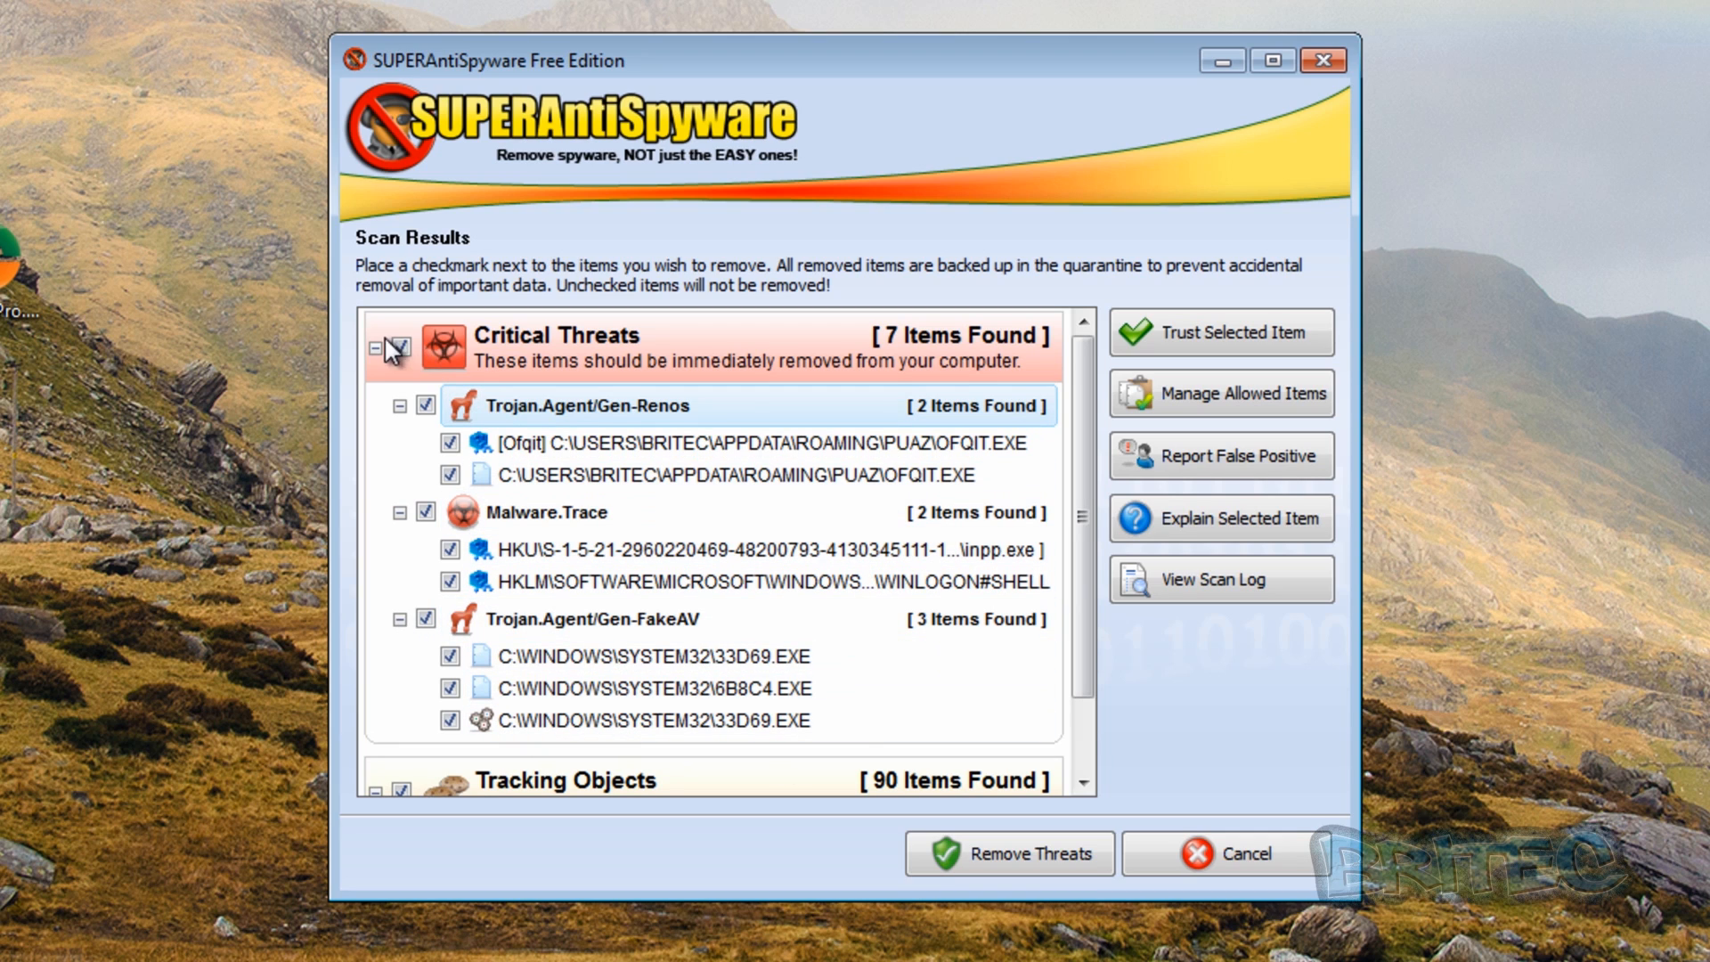
left_click(380, 346)
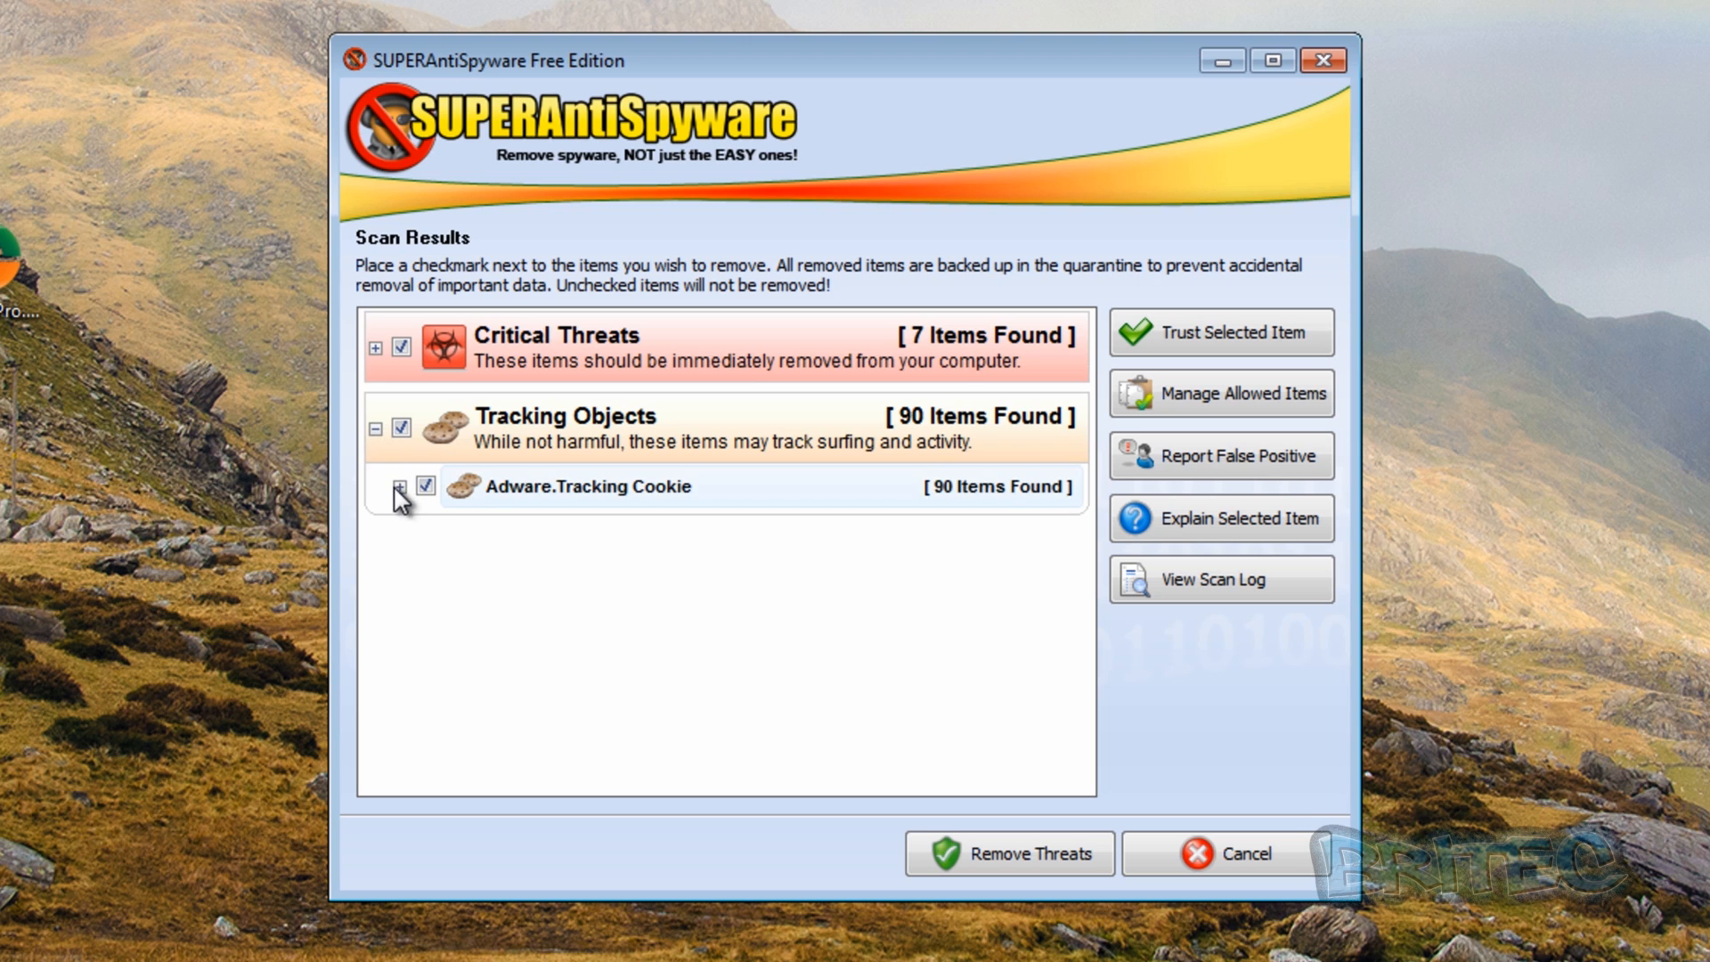
left_click(397, 486)
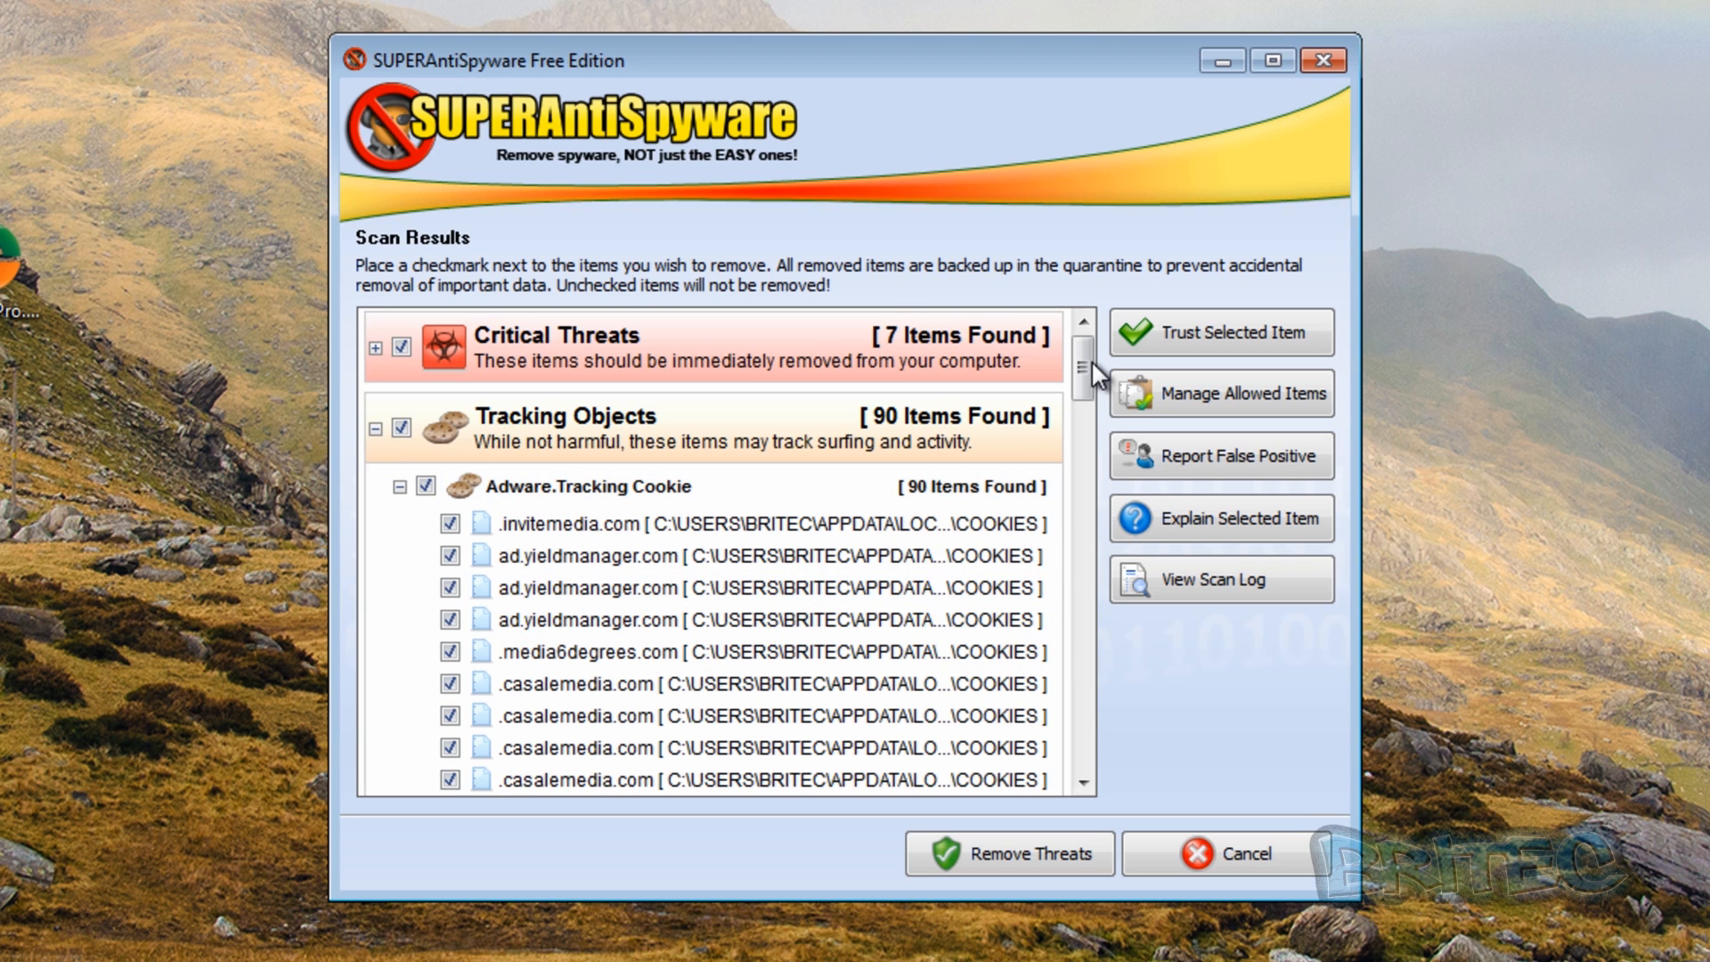
scroll("down", 3)
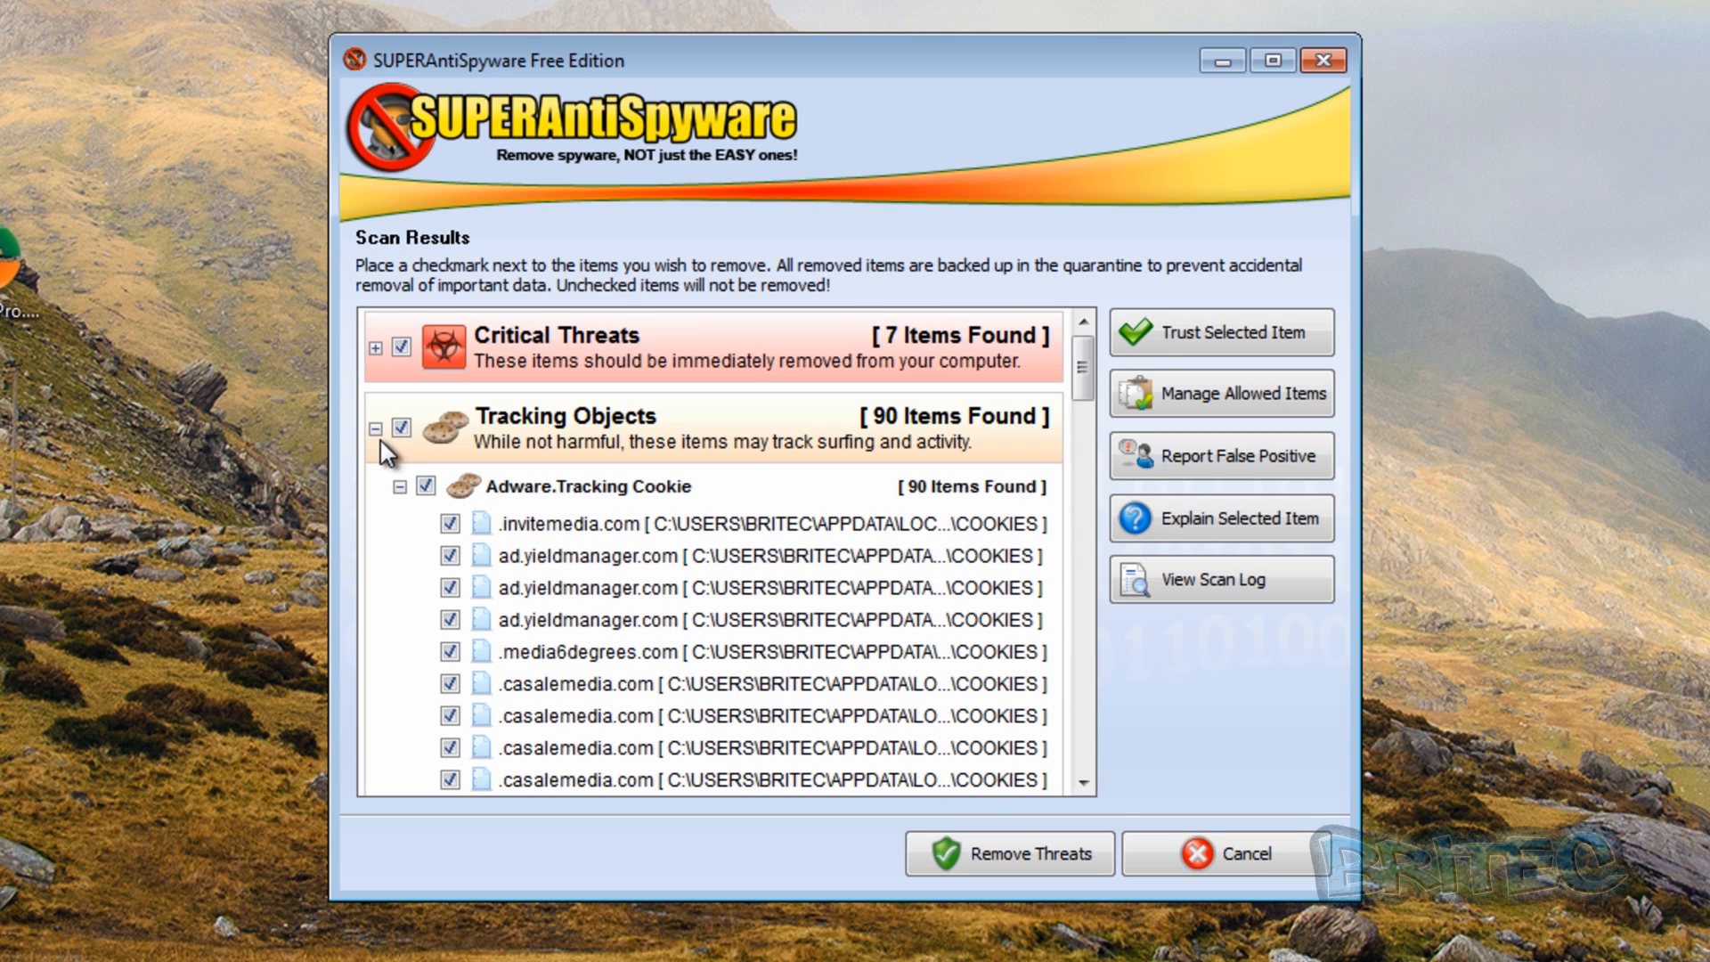
mouse_move(1188, 346)
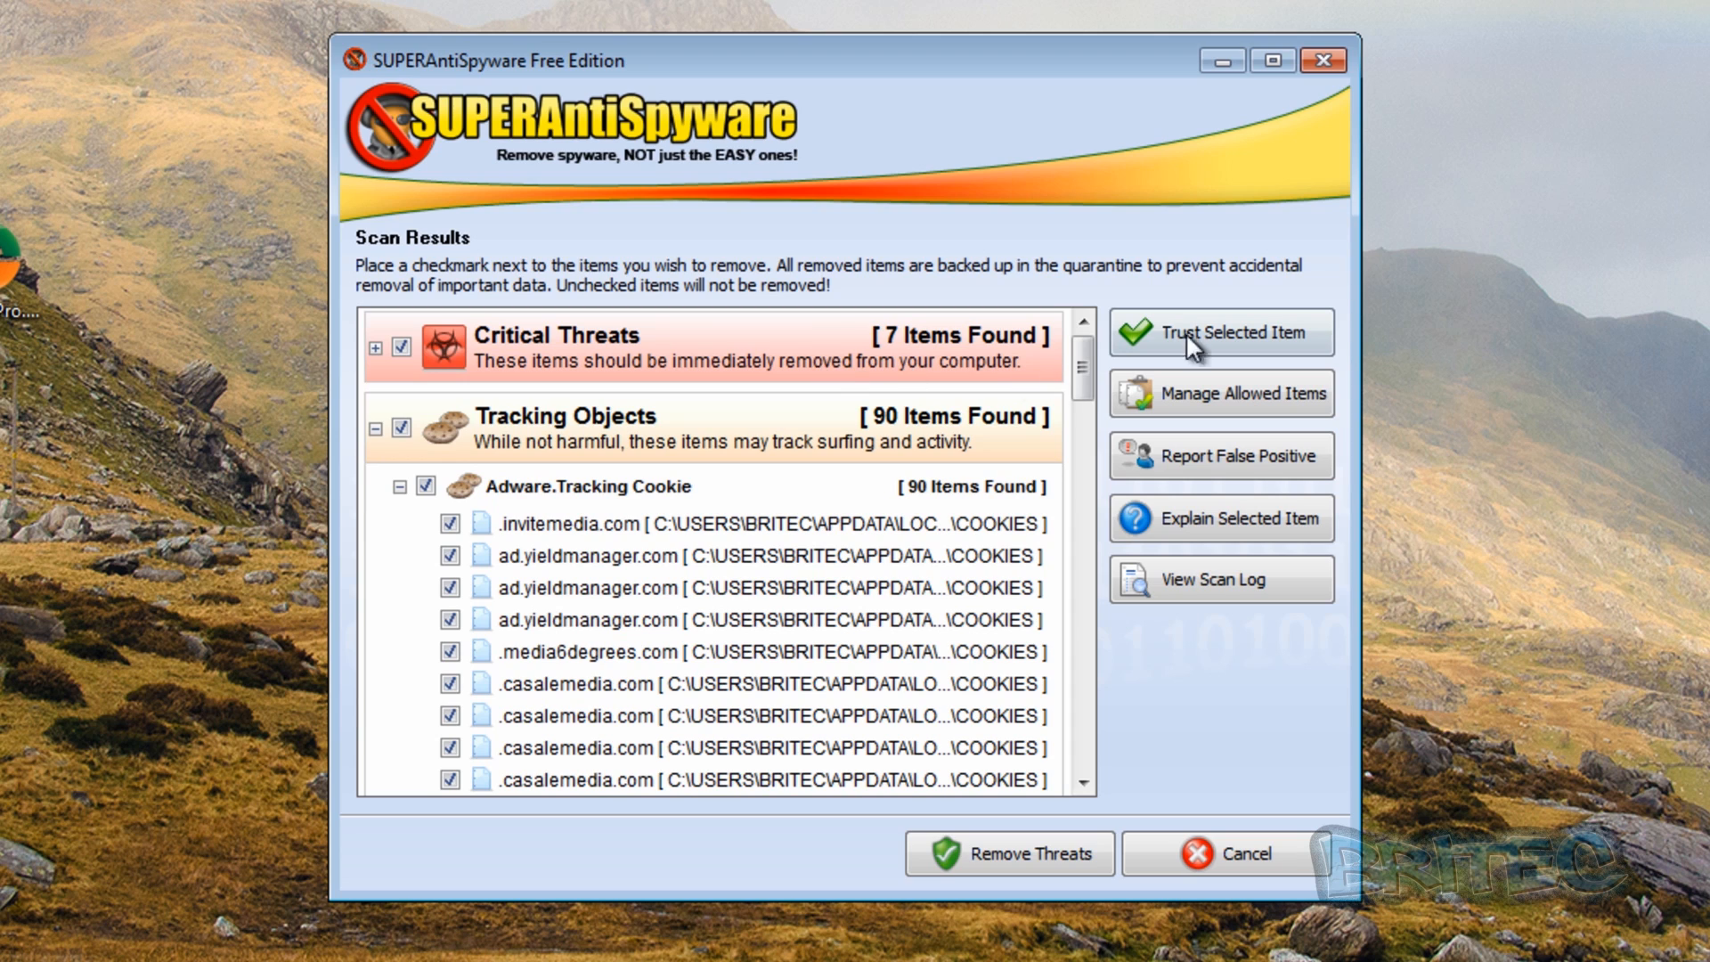
mouse_move(1322, 61)
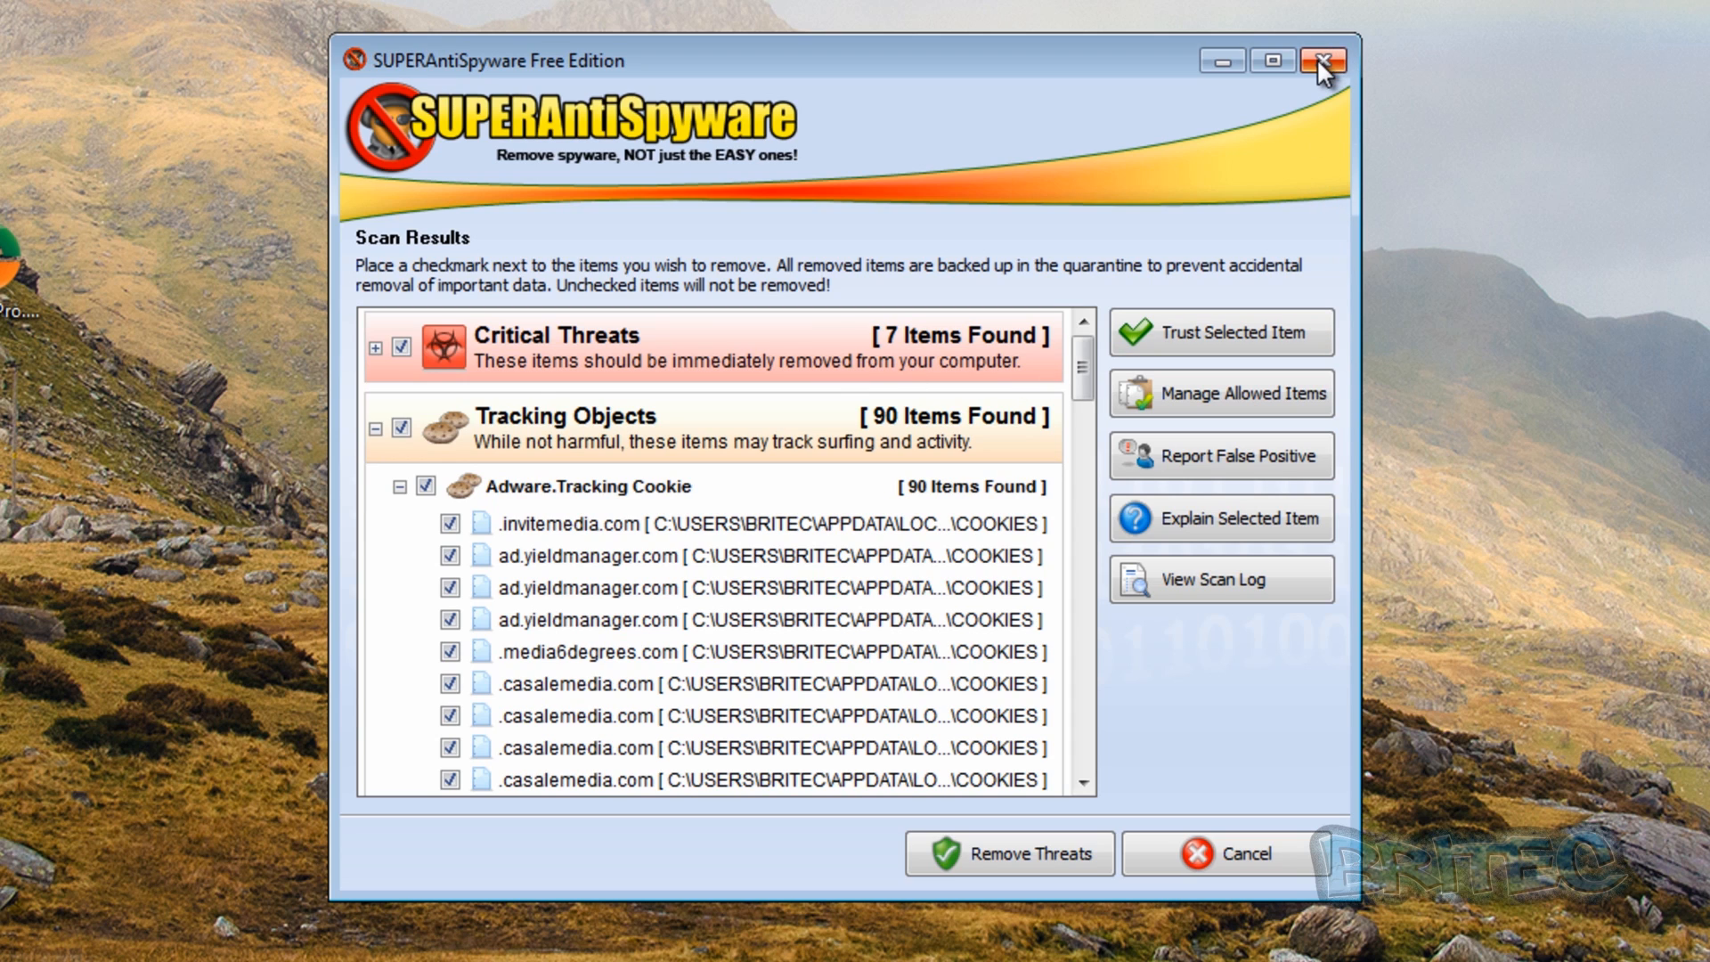
Cancel the scan results without removing threats and close the main window.
left_click(1324, 59)
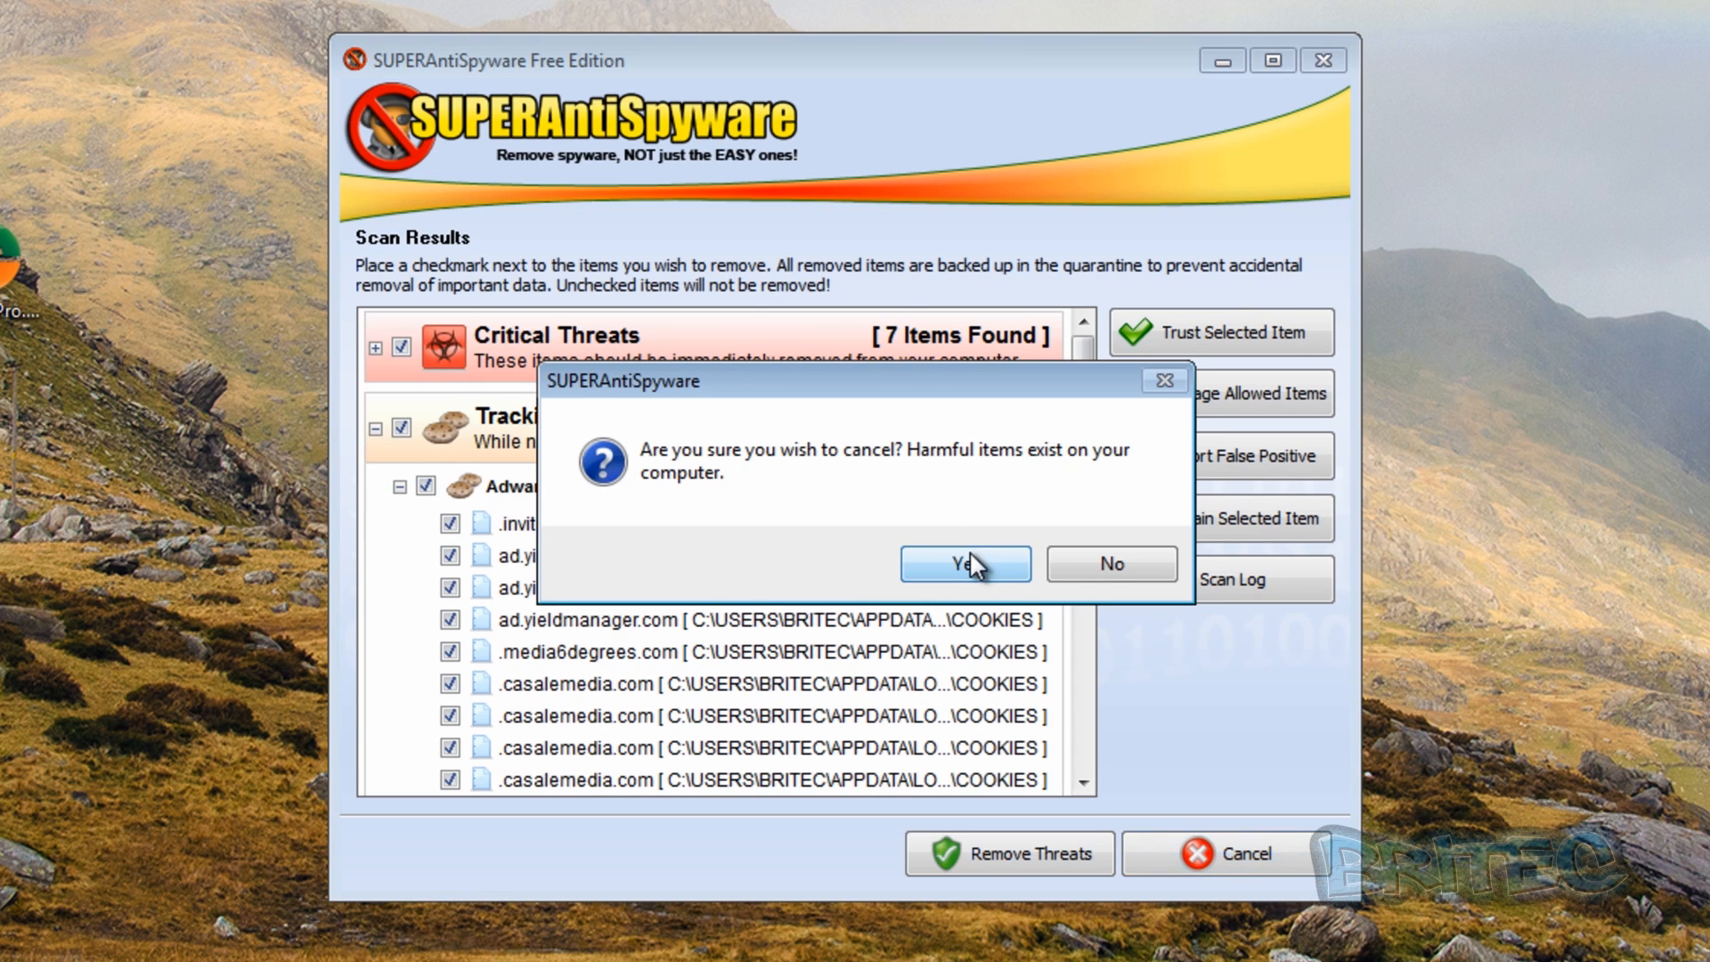
left_click(964, 563)
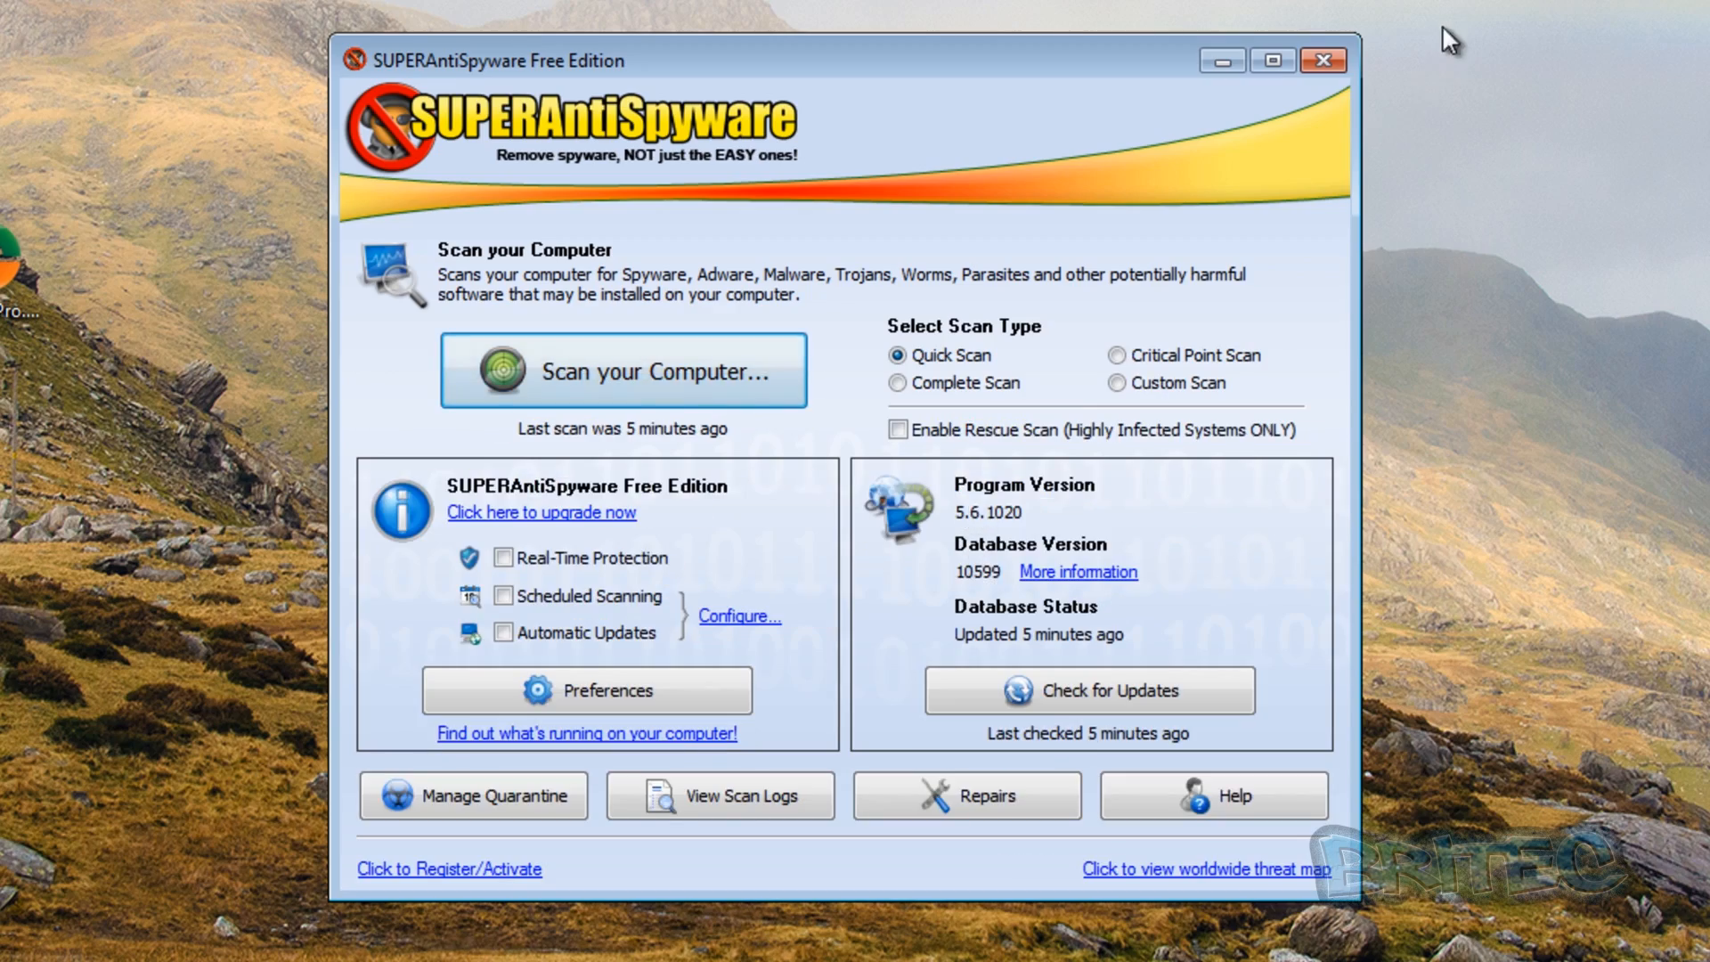
left_click(1322, 60)
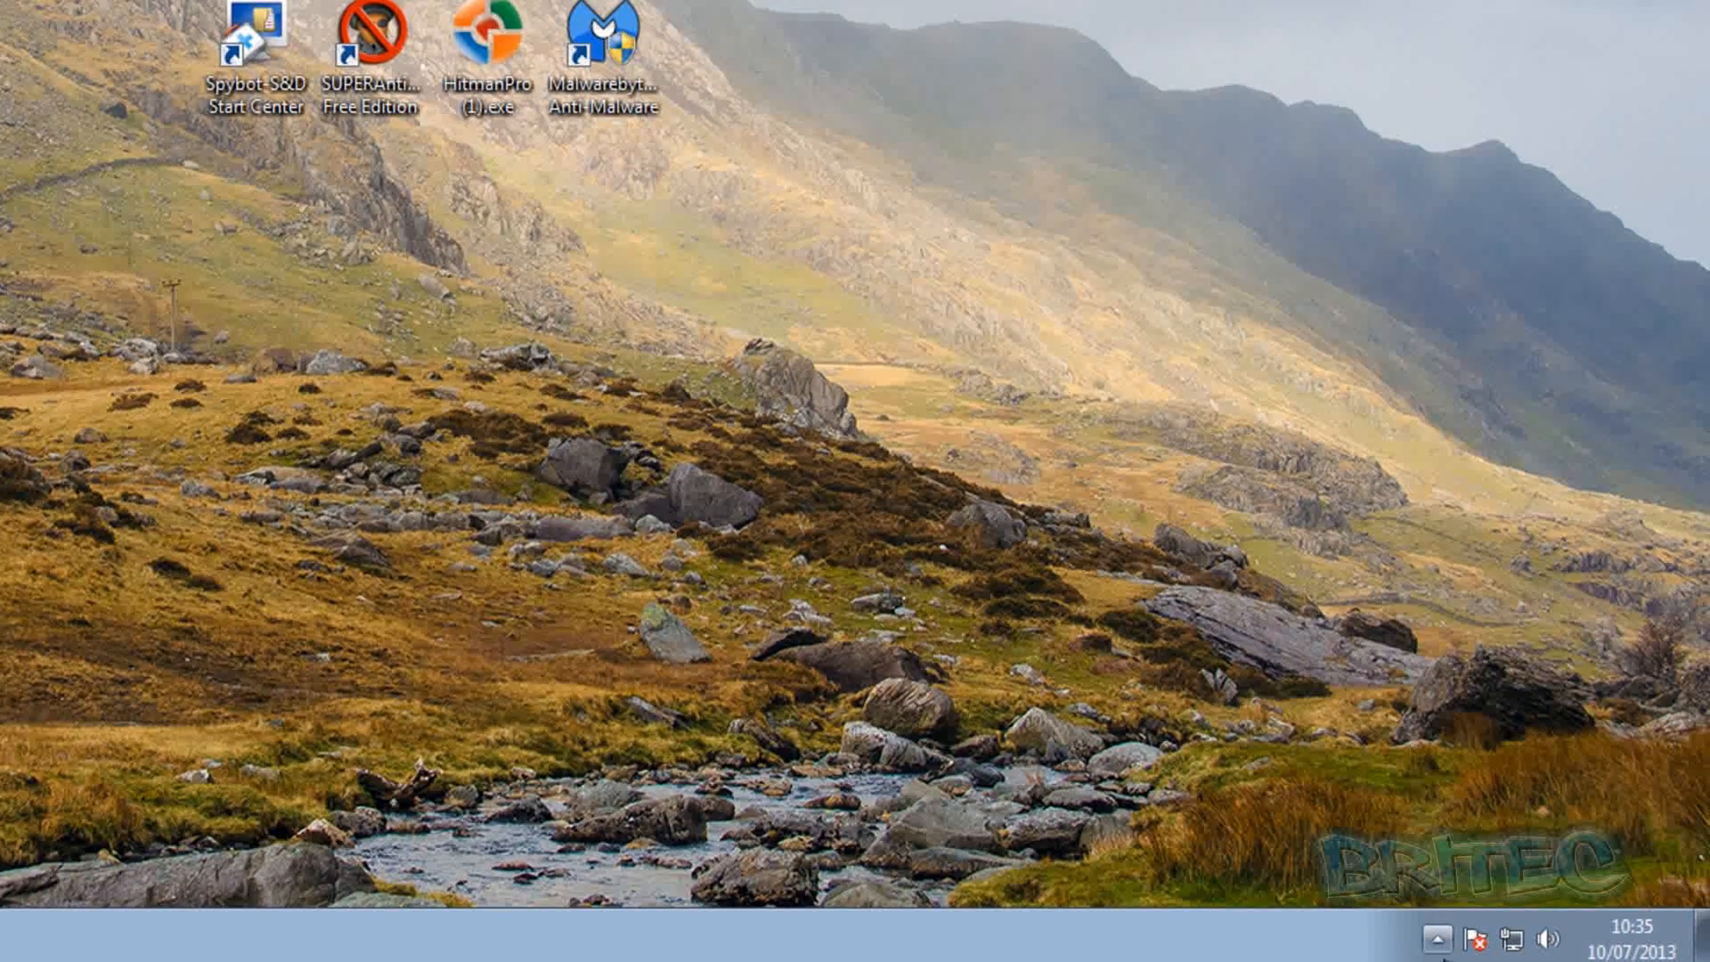
Exit SUPERAntiSpyware from its tray icon and confirm quitting.
right_click(1432, 805)
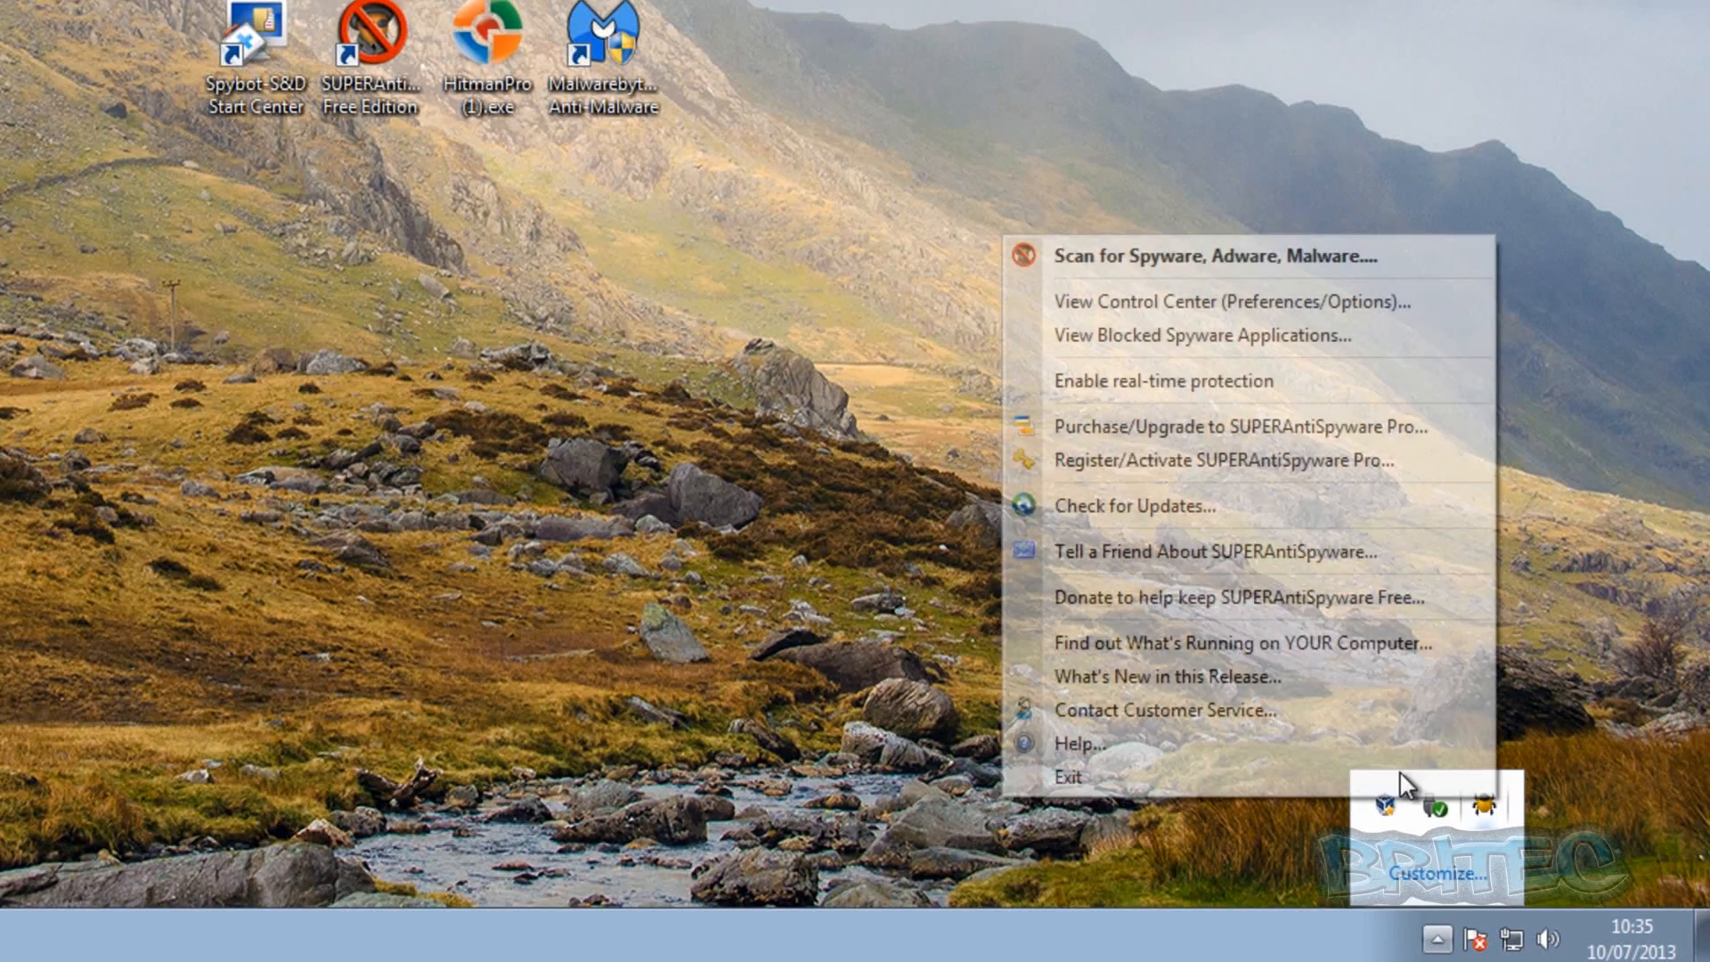
left_click(1070, 777)
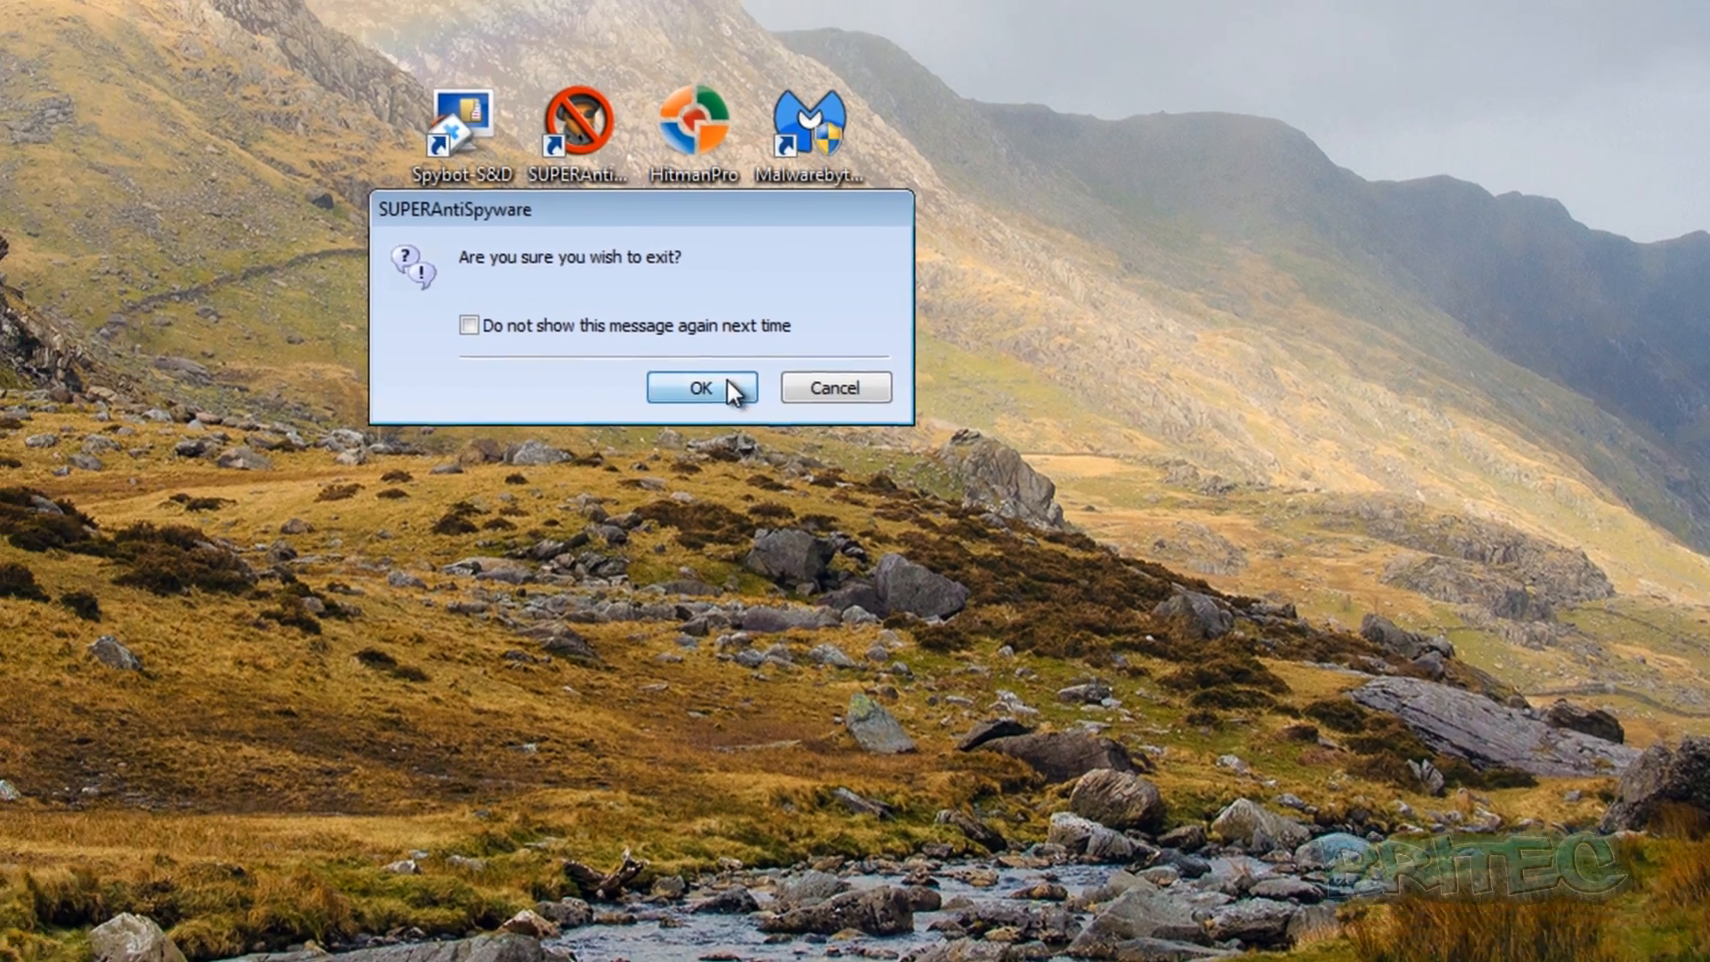
left_click(700, 388)
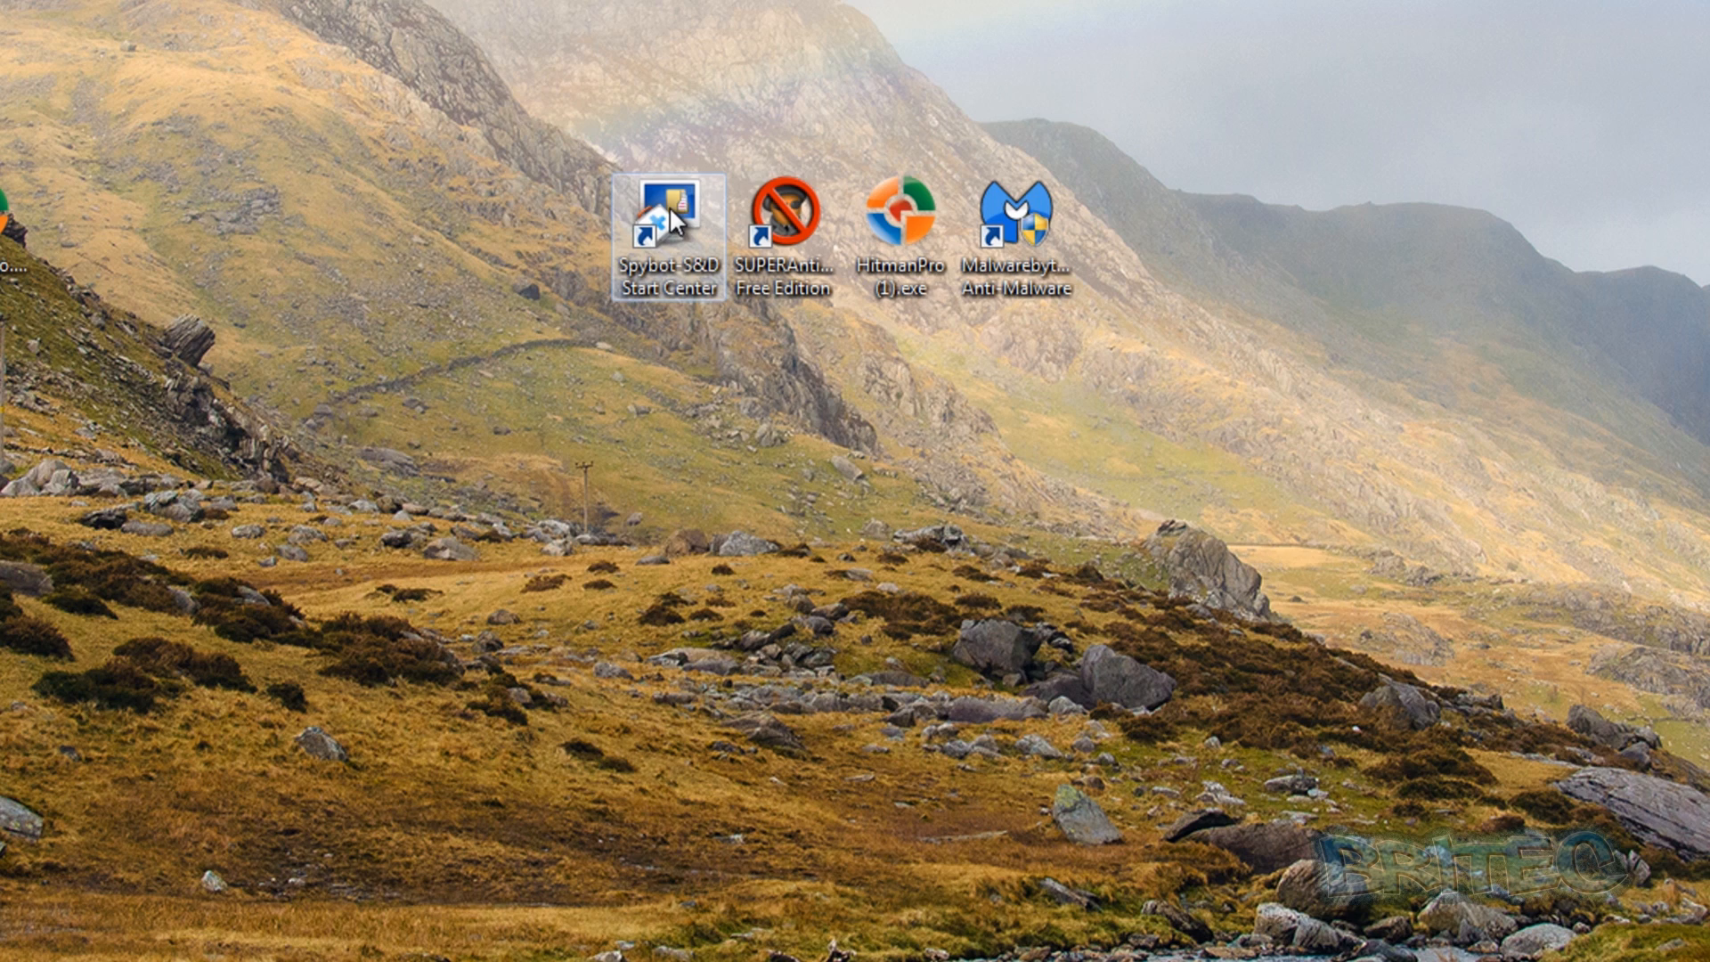
double_click(899, 207)
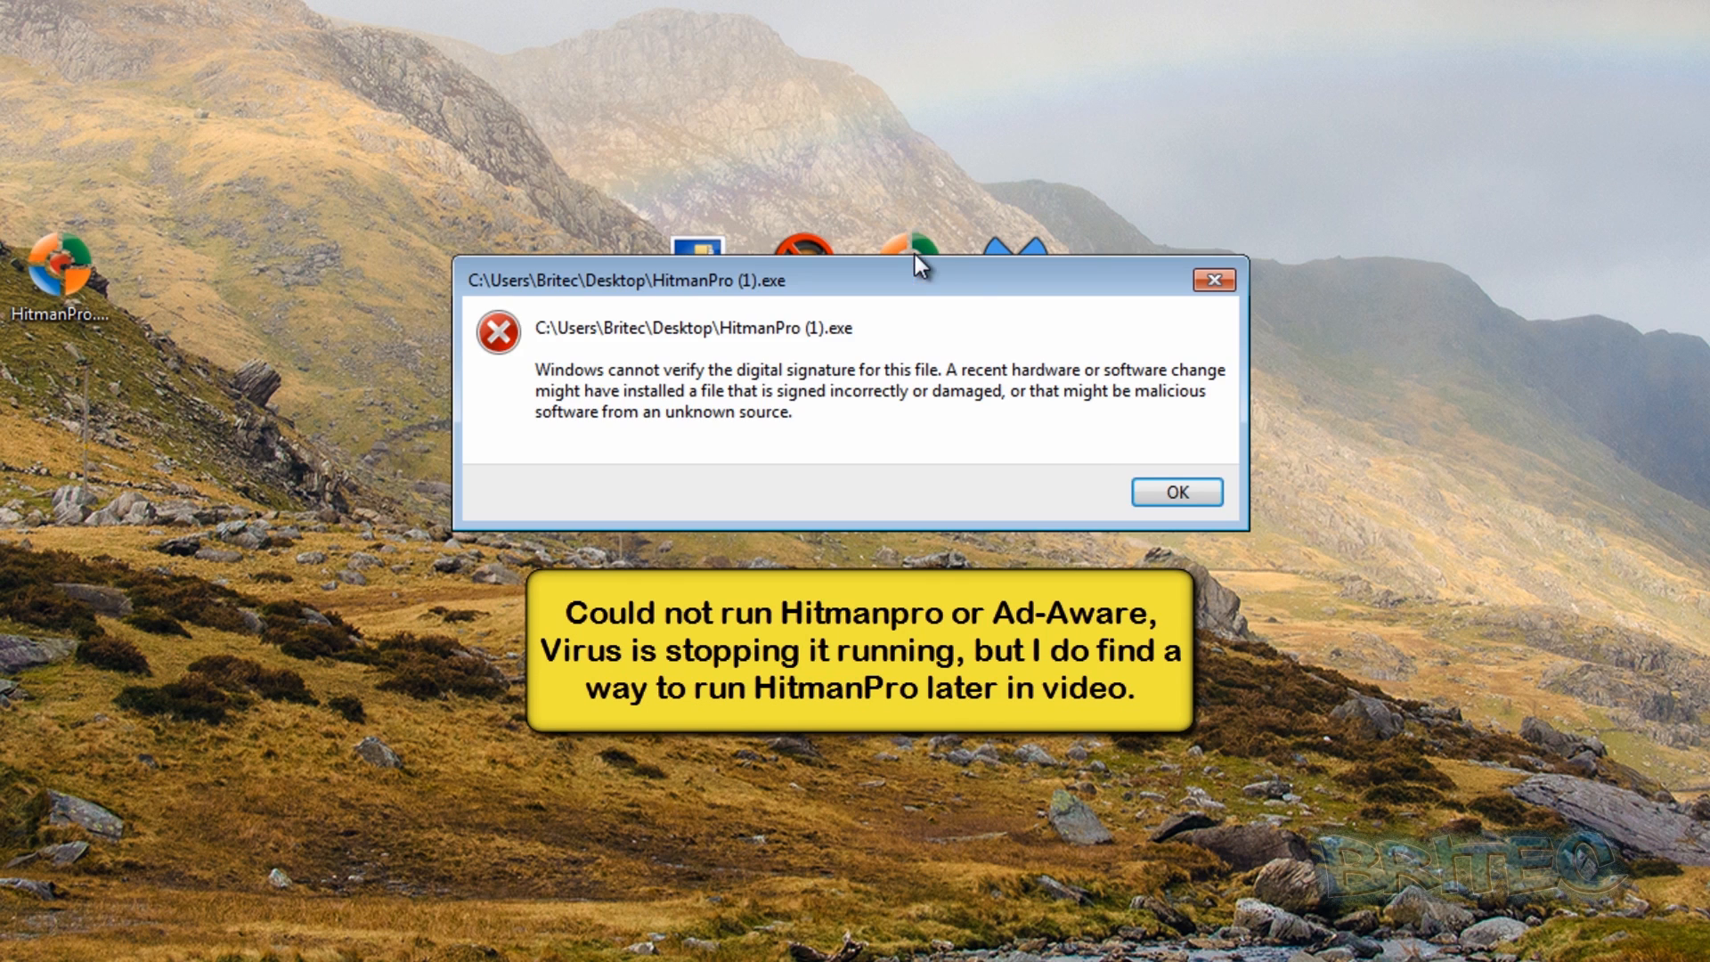
left_click(1175, 490)
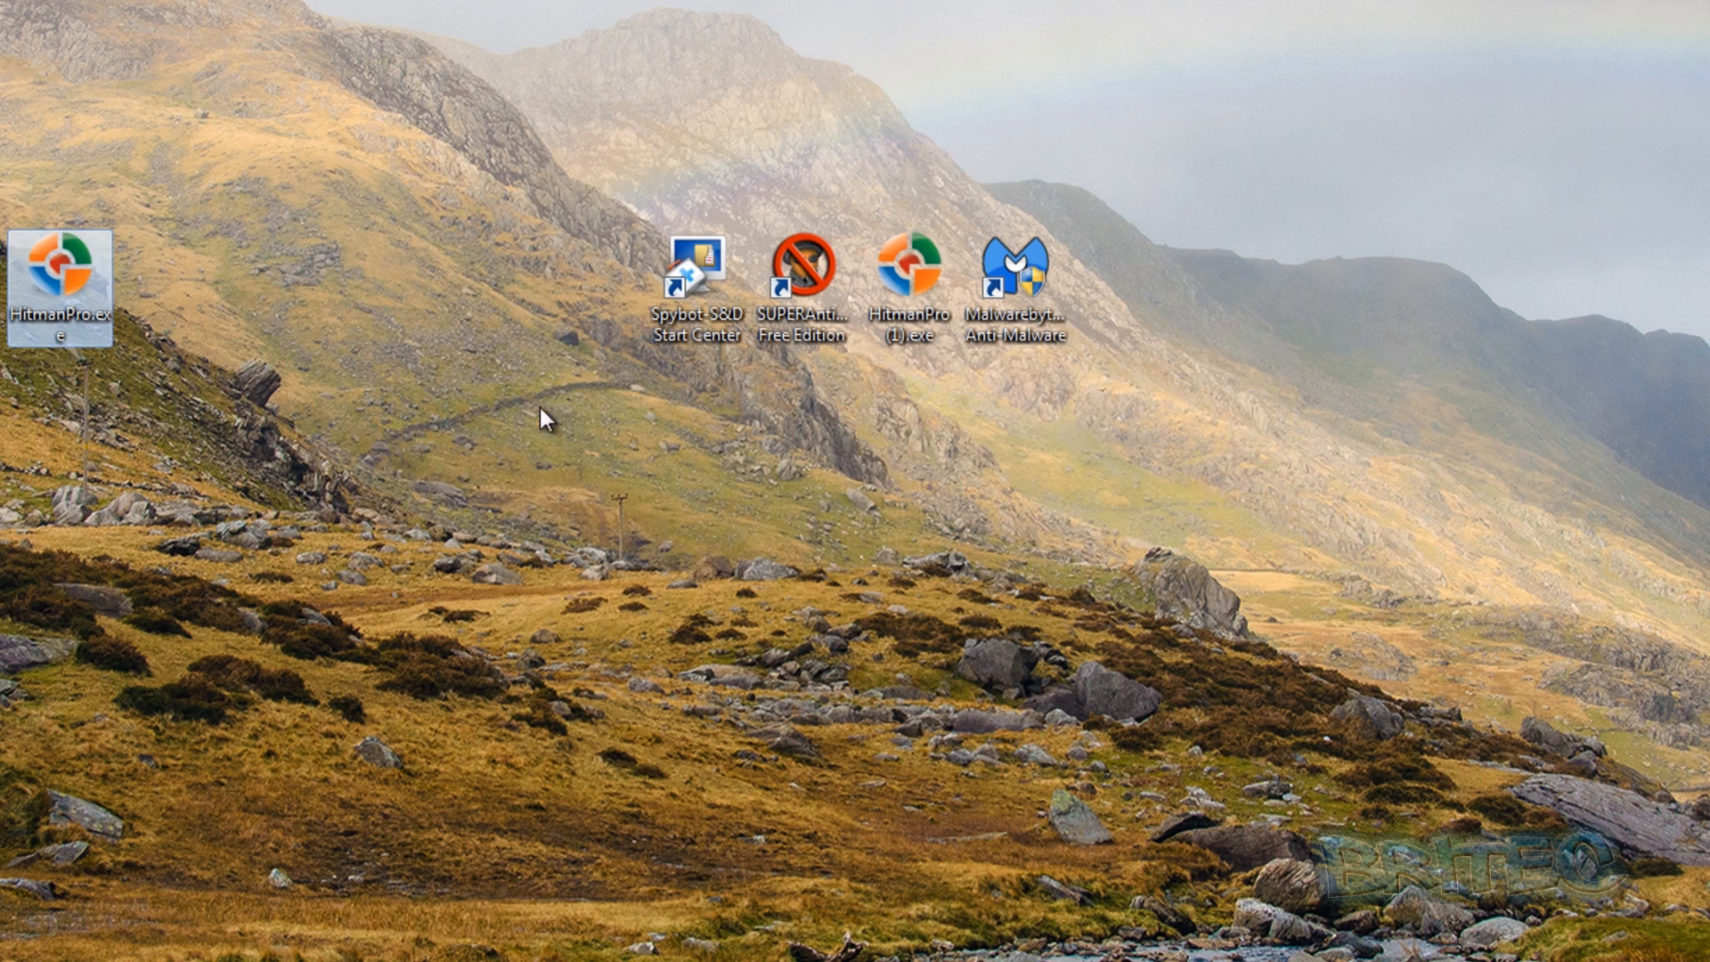
mouse_move(908, 266)
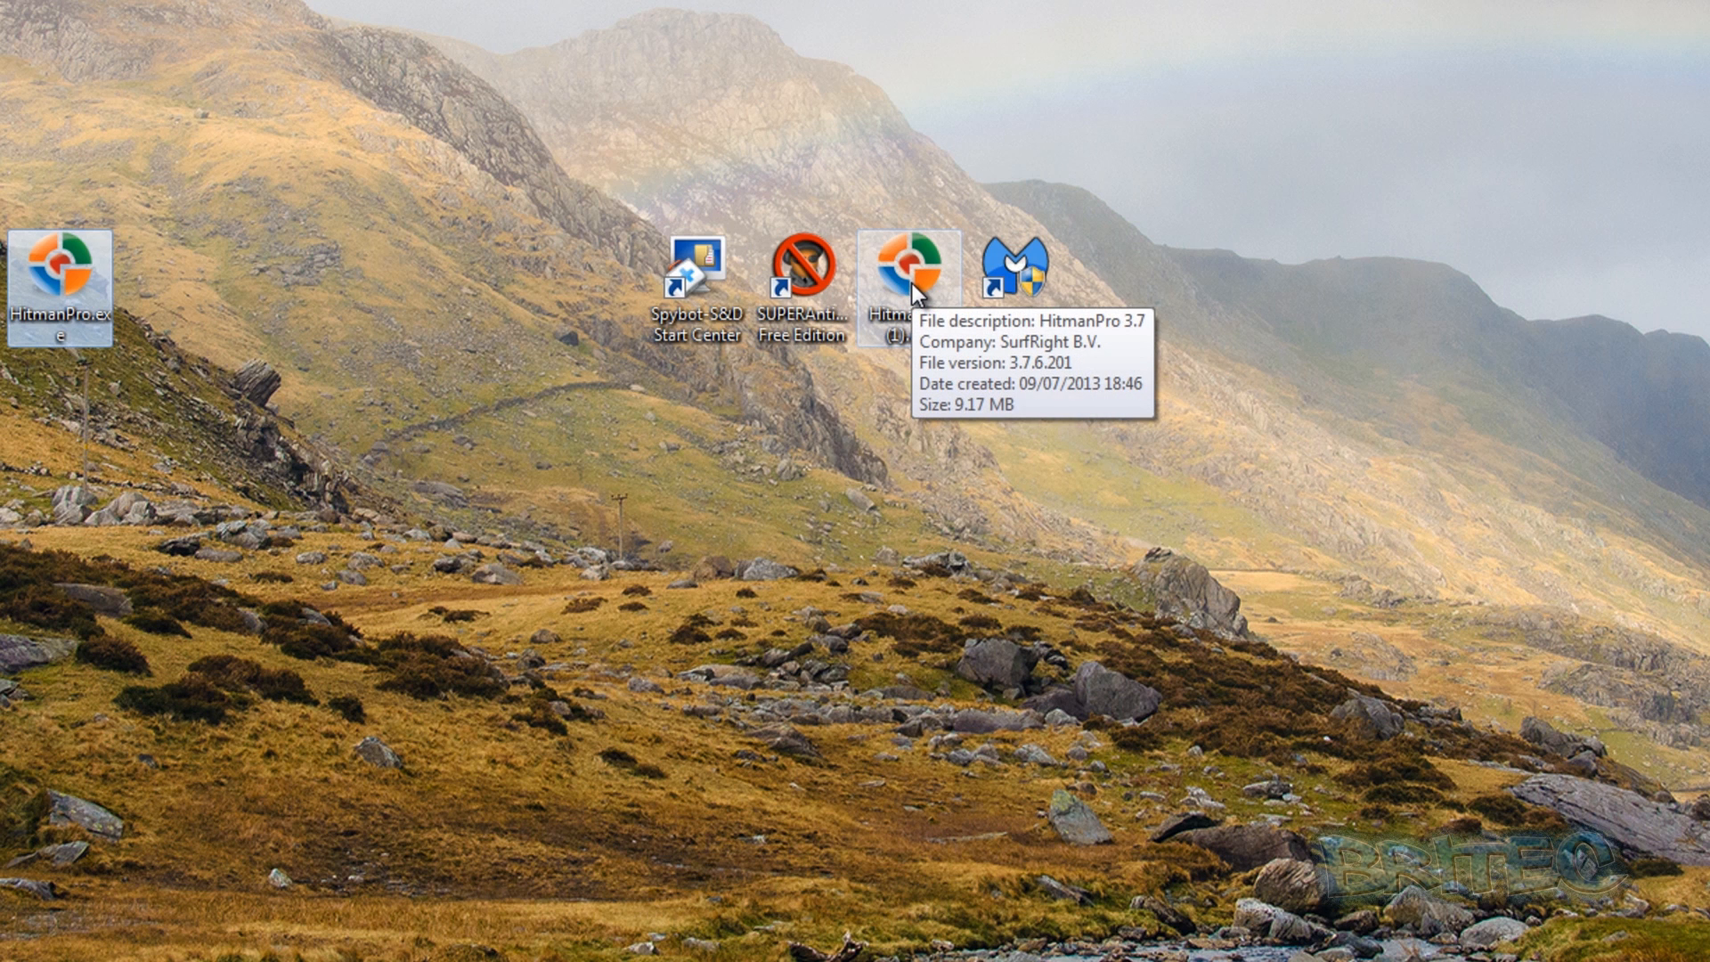
mouse_move(693, 262)
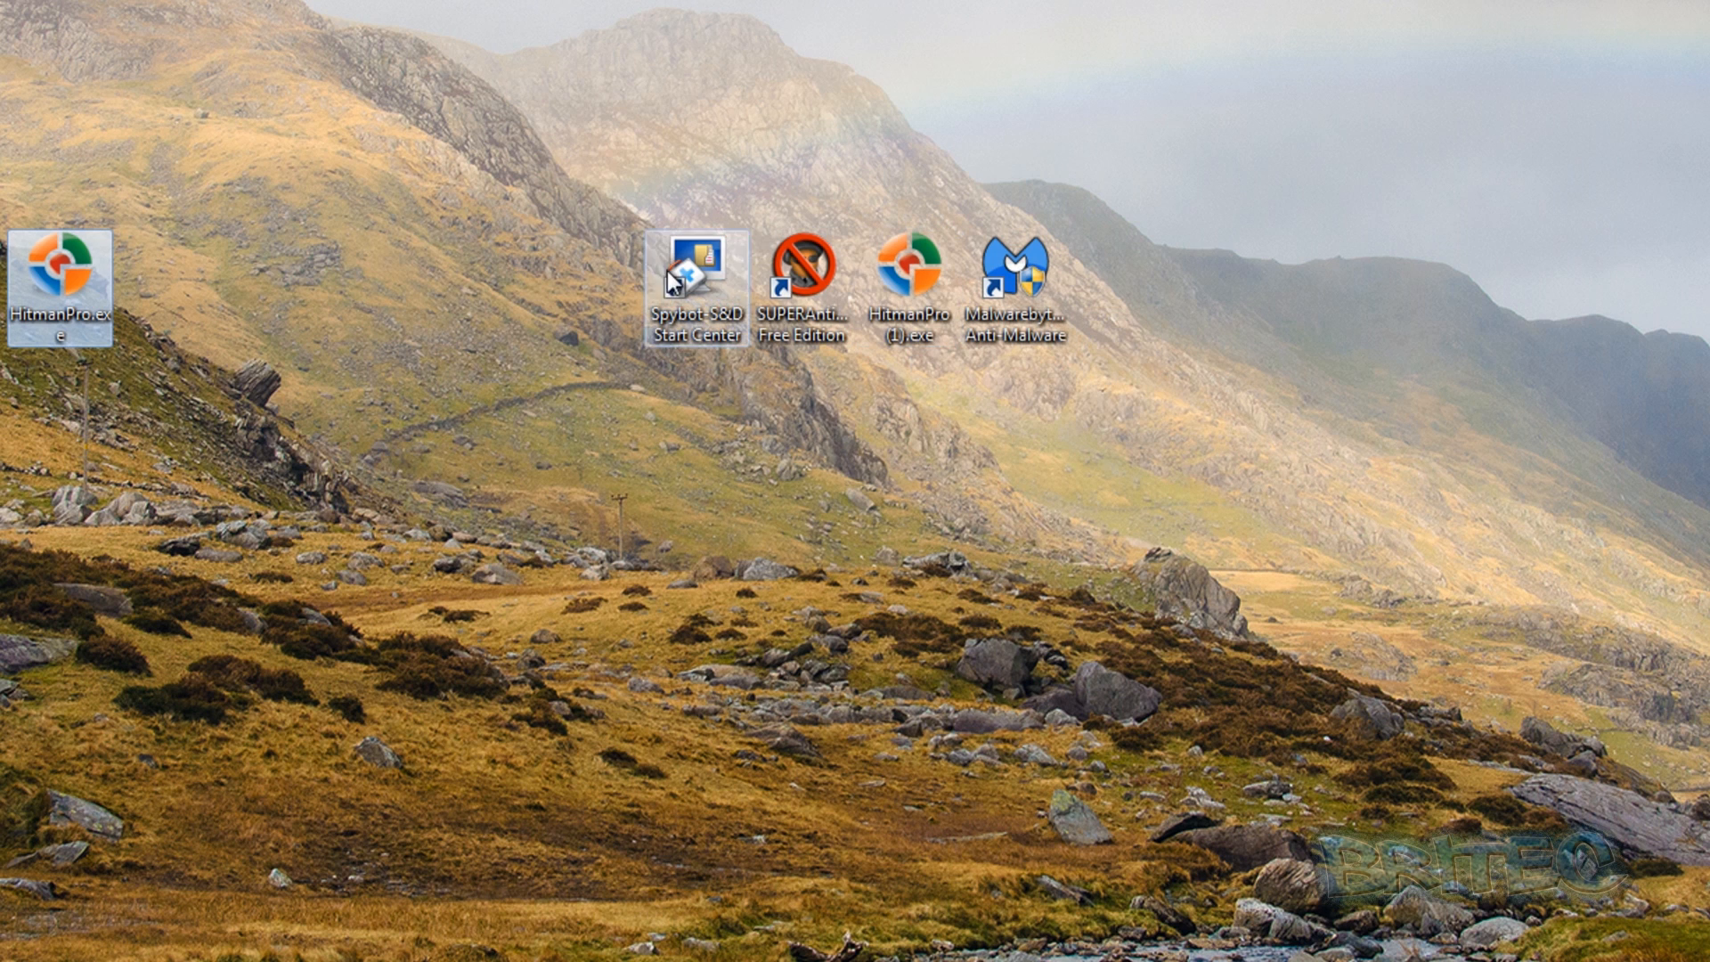
mouse_move(750, 281)
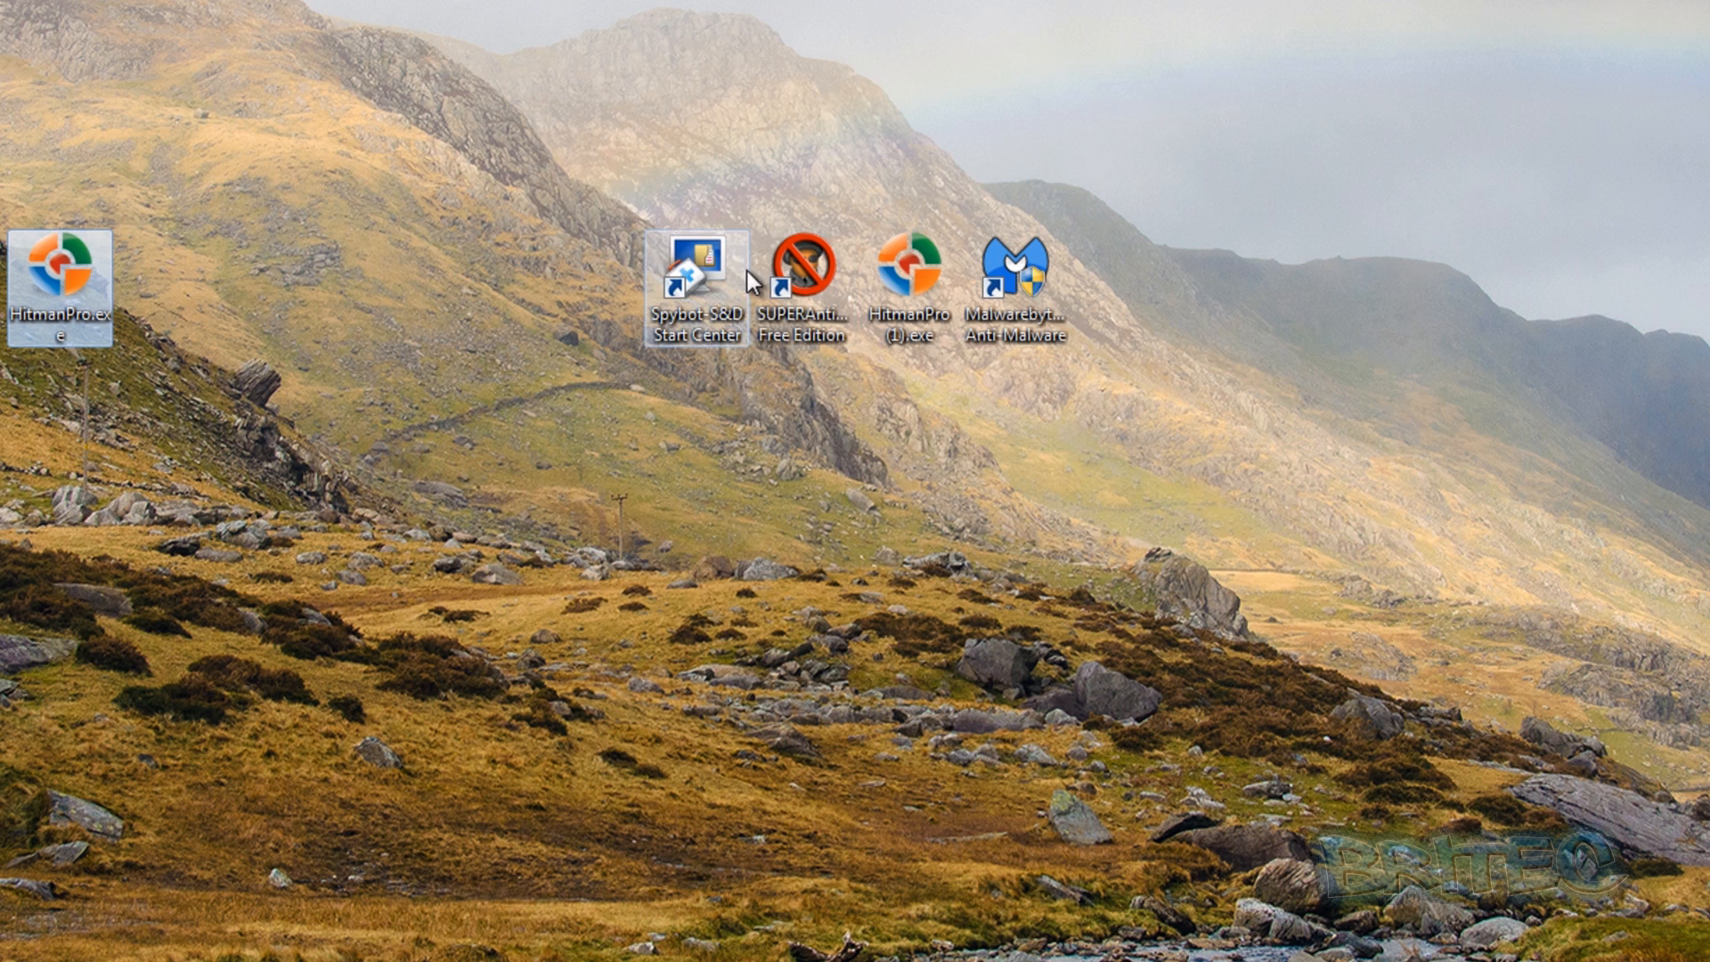
left_click(698, 265)
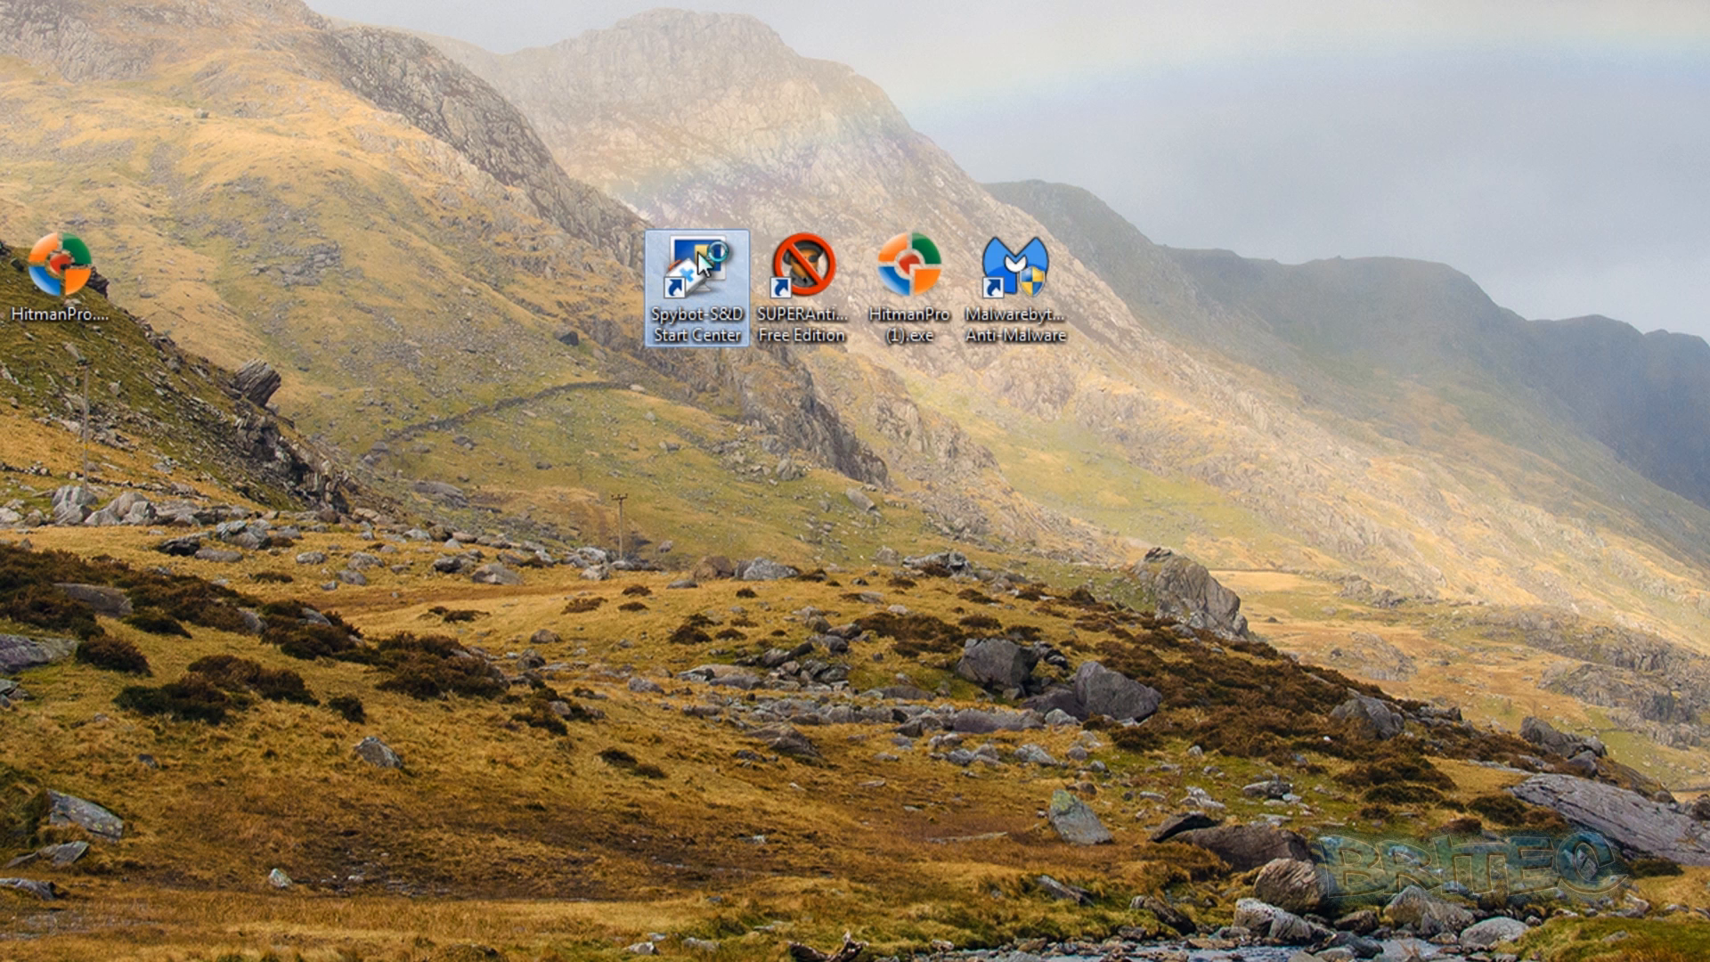
Launch Spybot S&D and browse its Start Center tool list.
double_click(697, 267)
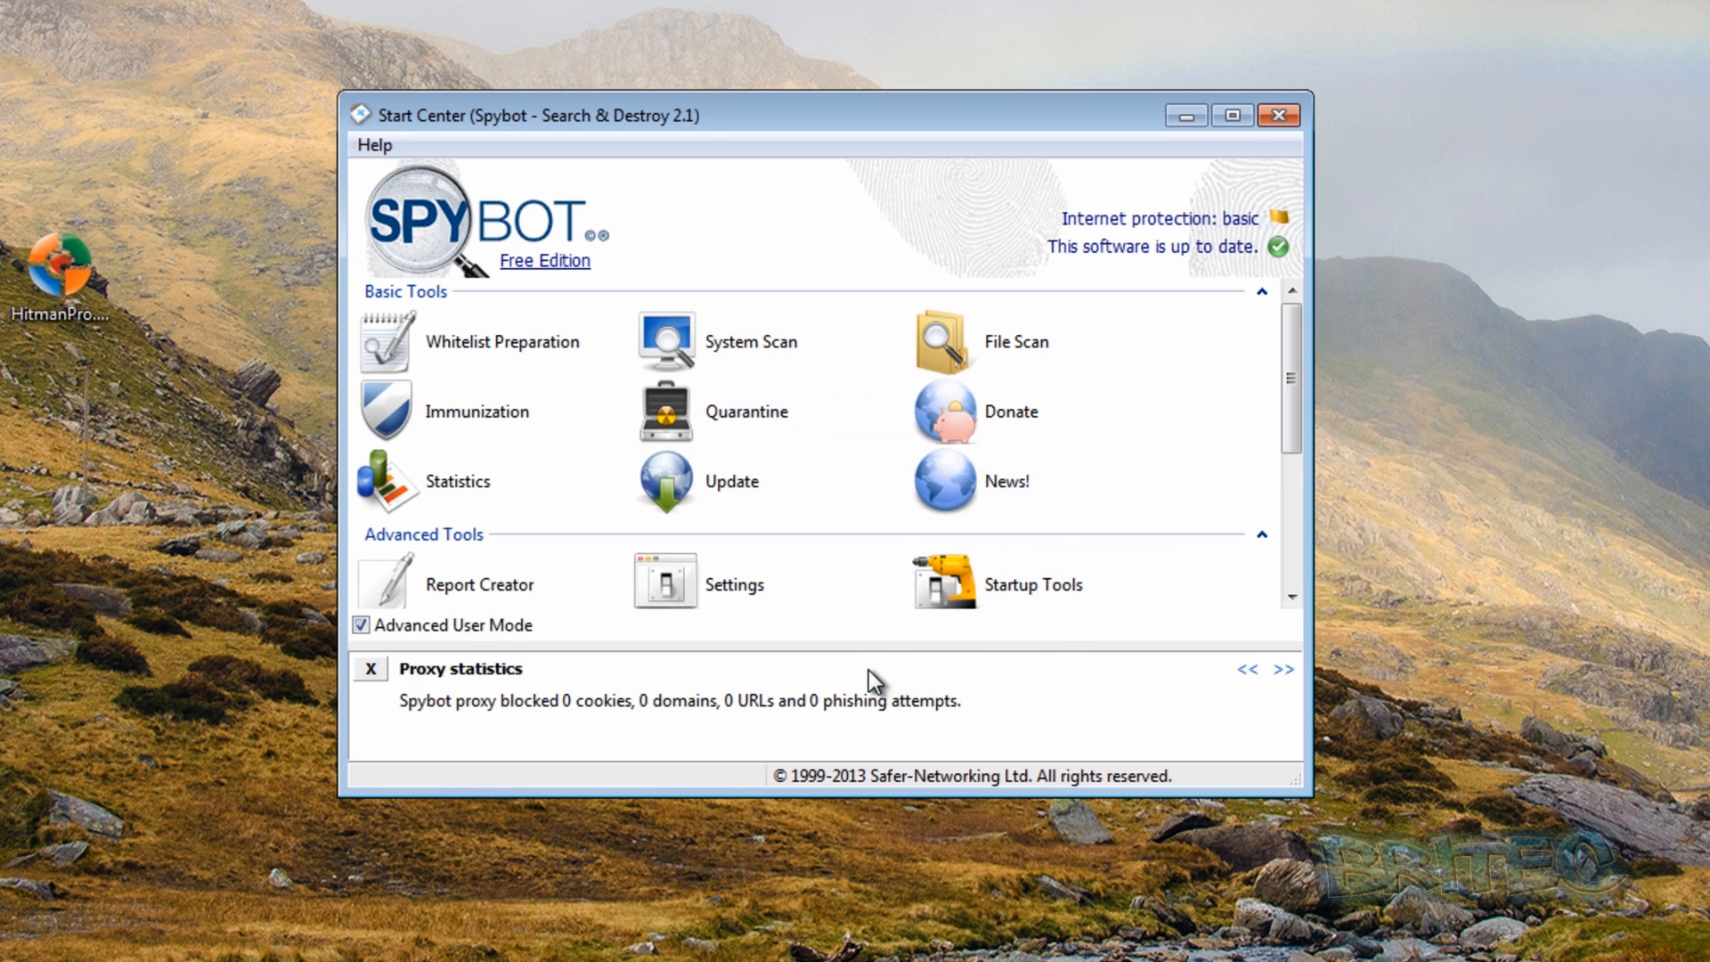
mouse_move(793, 588)
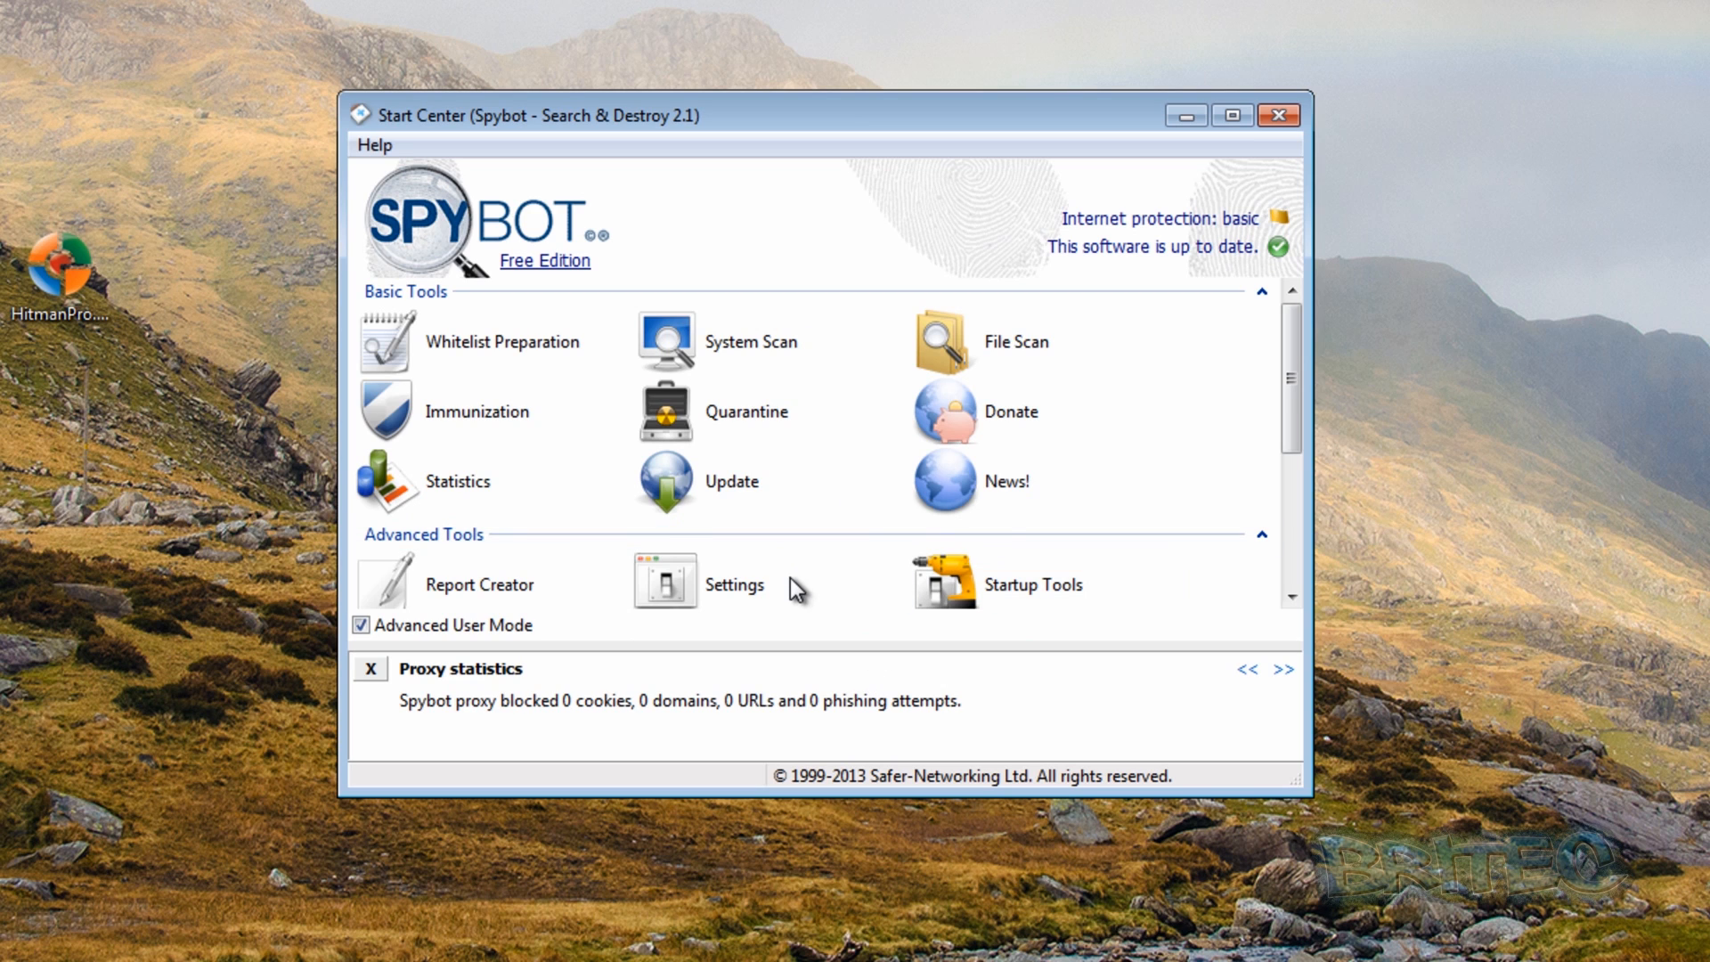
mouse_move(1186, 262)
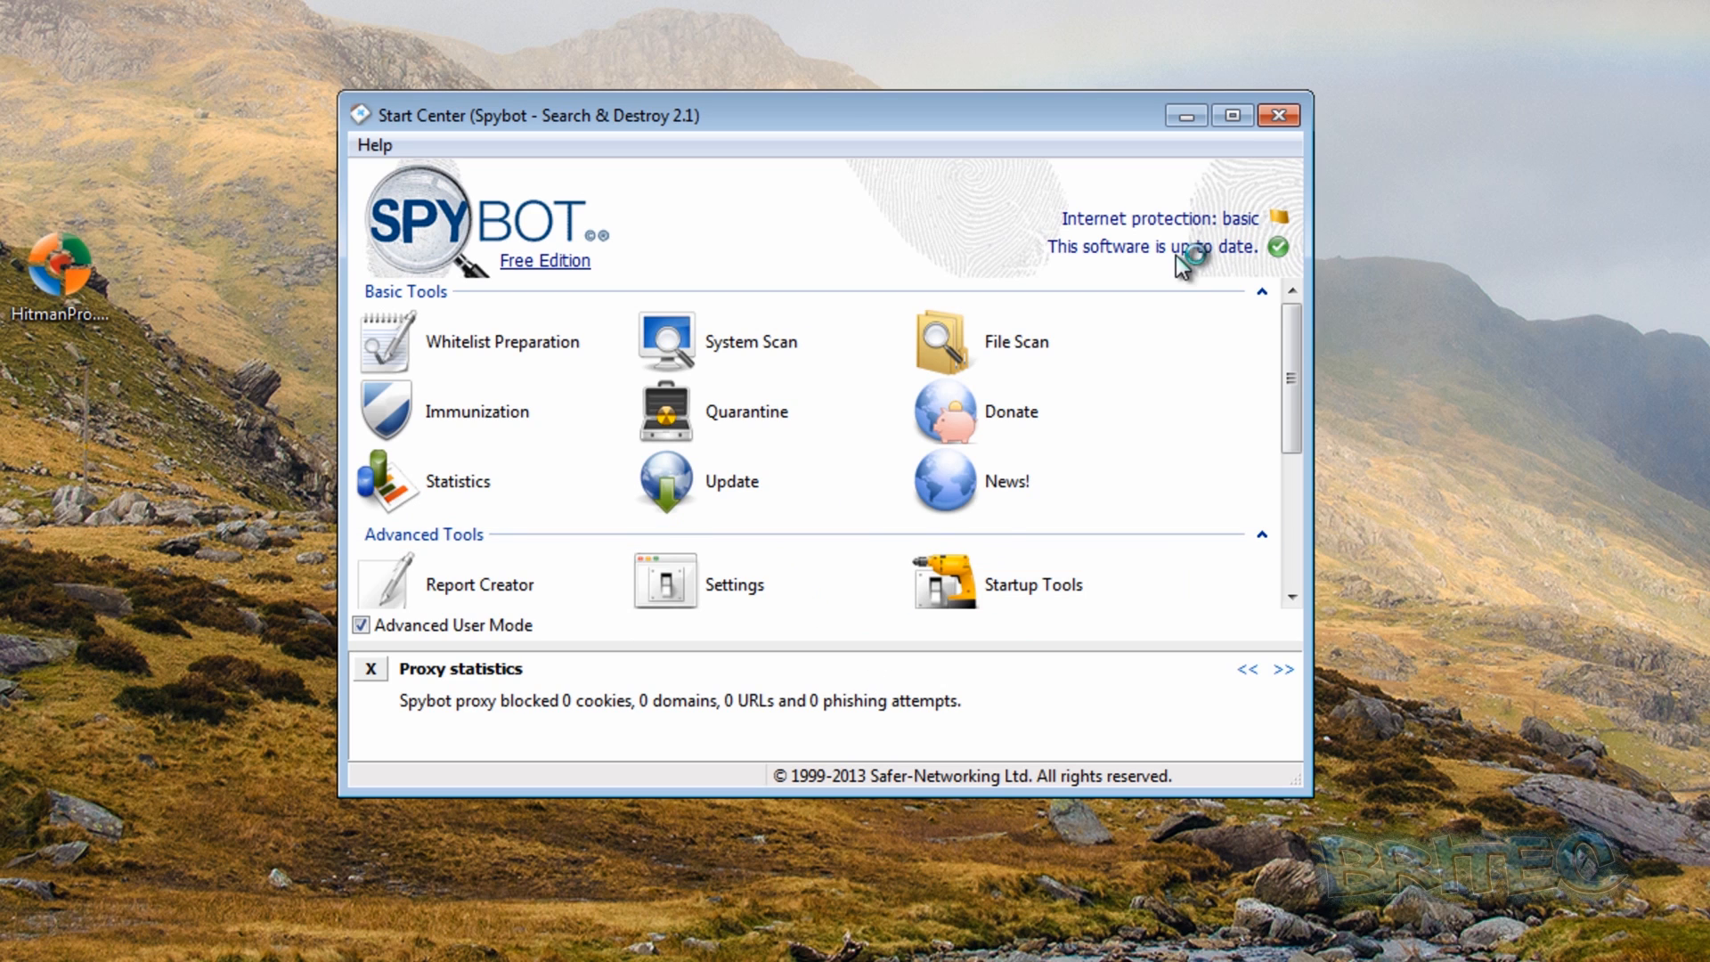
scroll("down", 3)
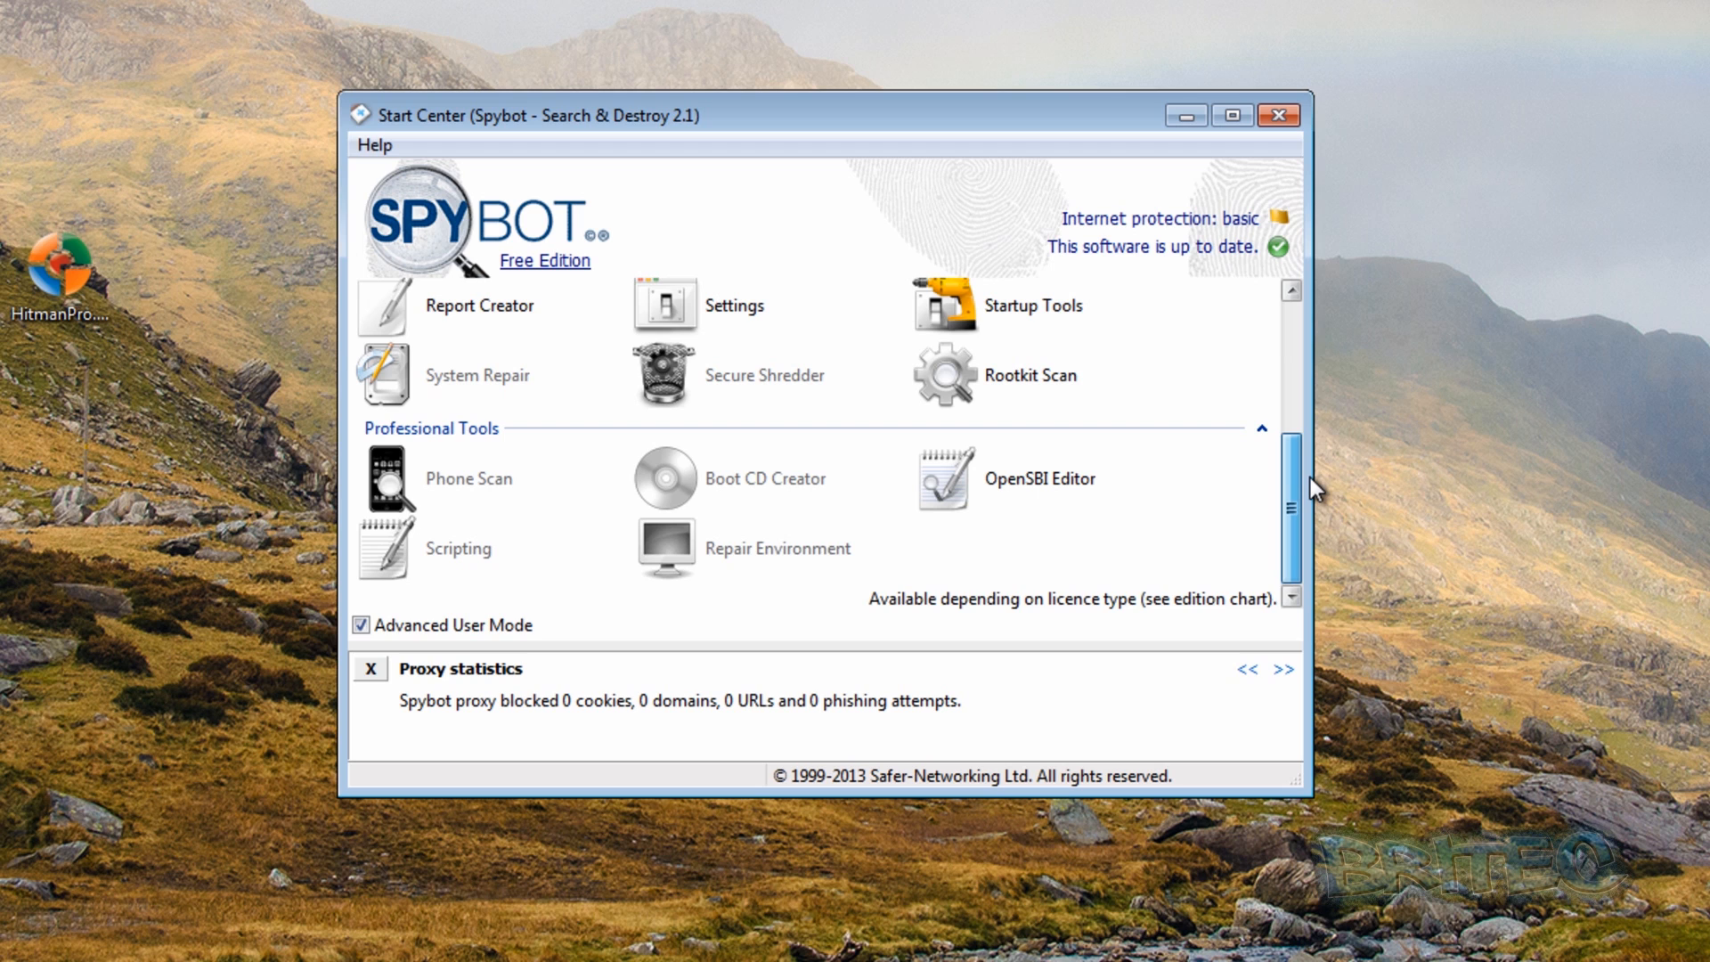
scroll("up", 3)
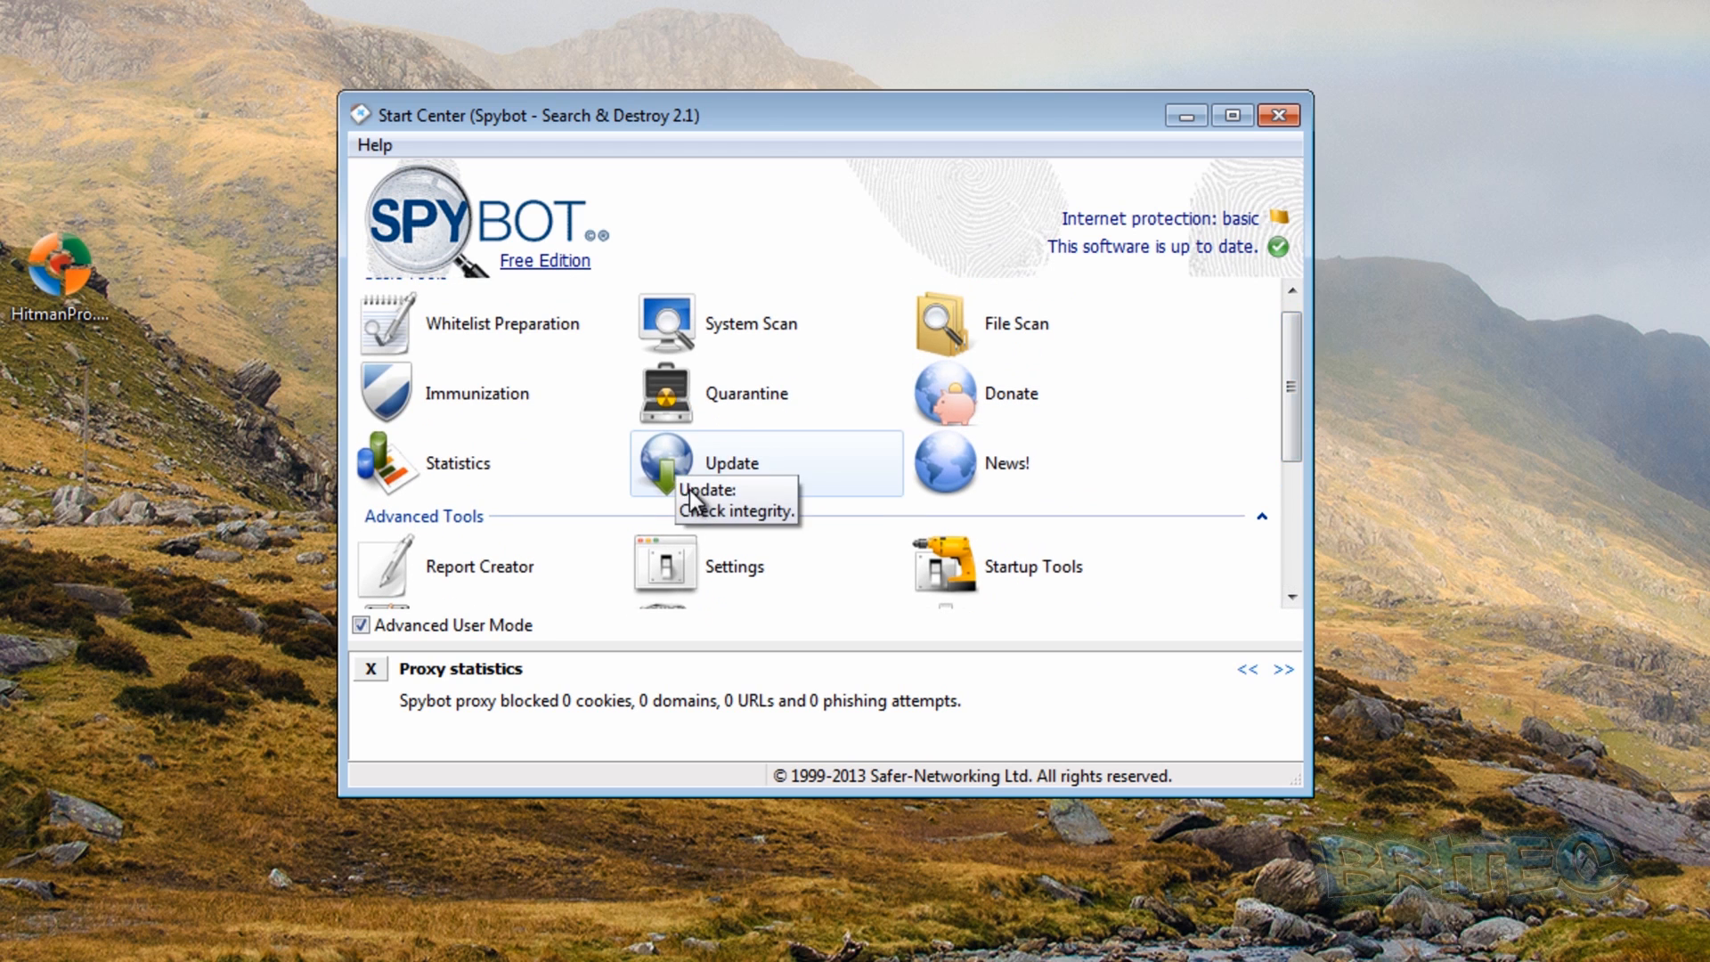
Run the Spybot antispyware signature update and close the finished update window.
left_click(733, 462)
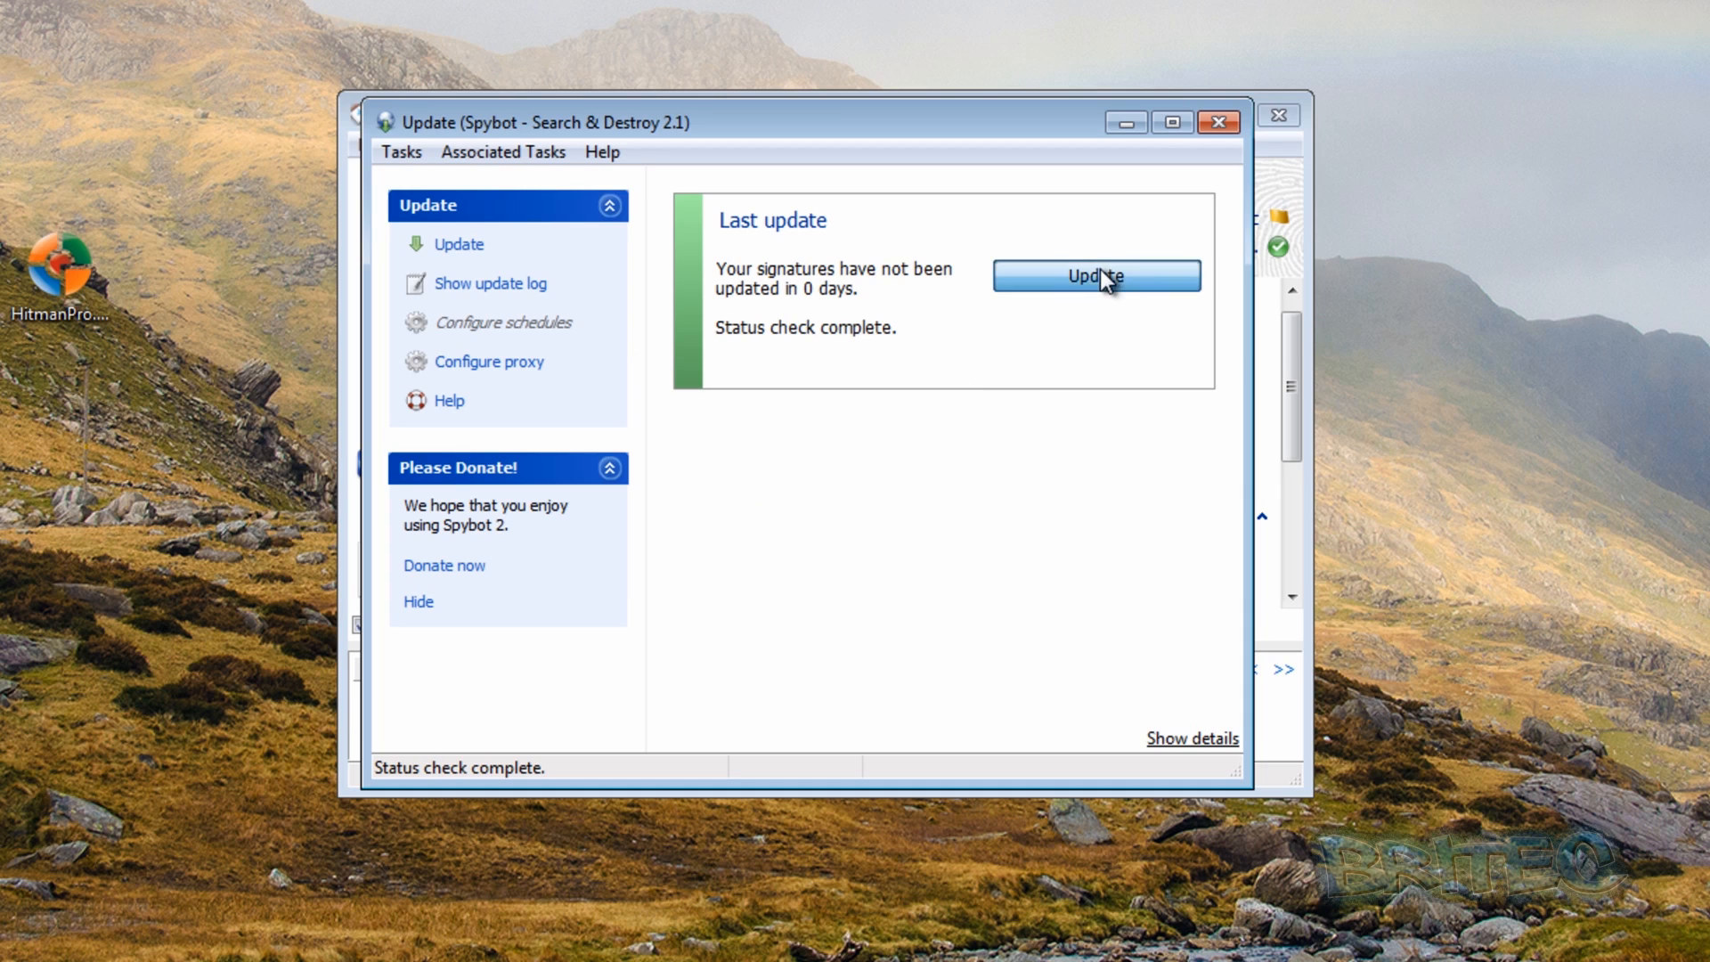
left_click(1093, 276)
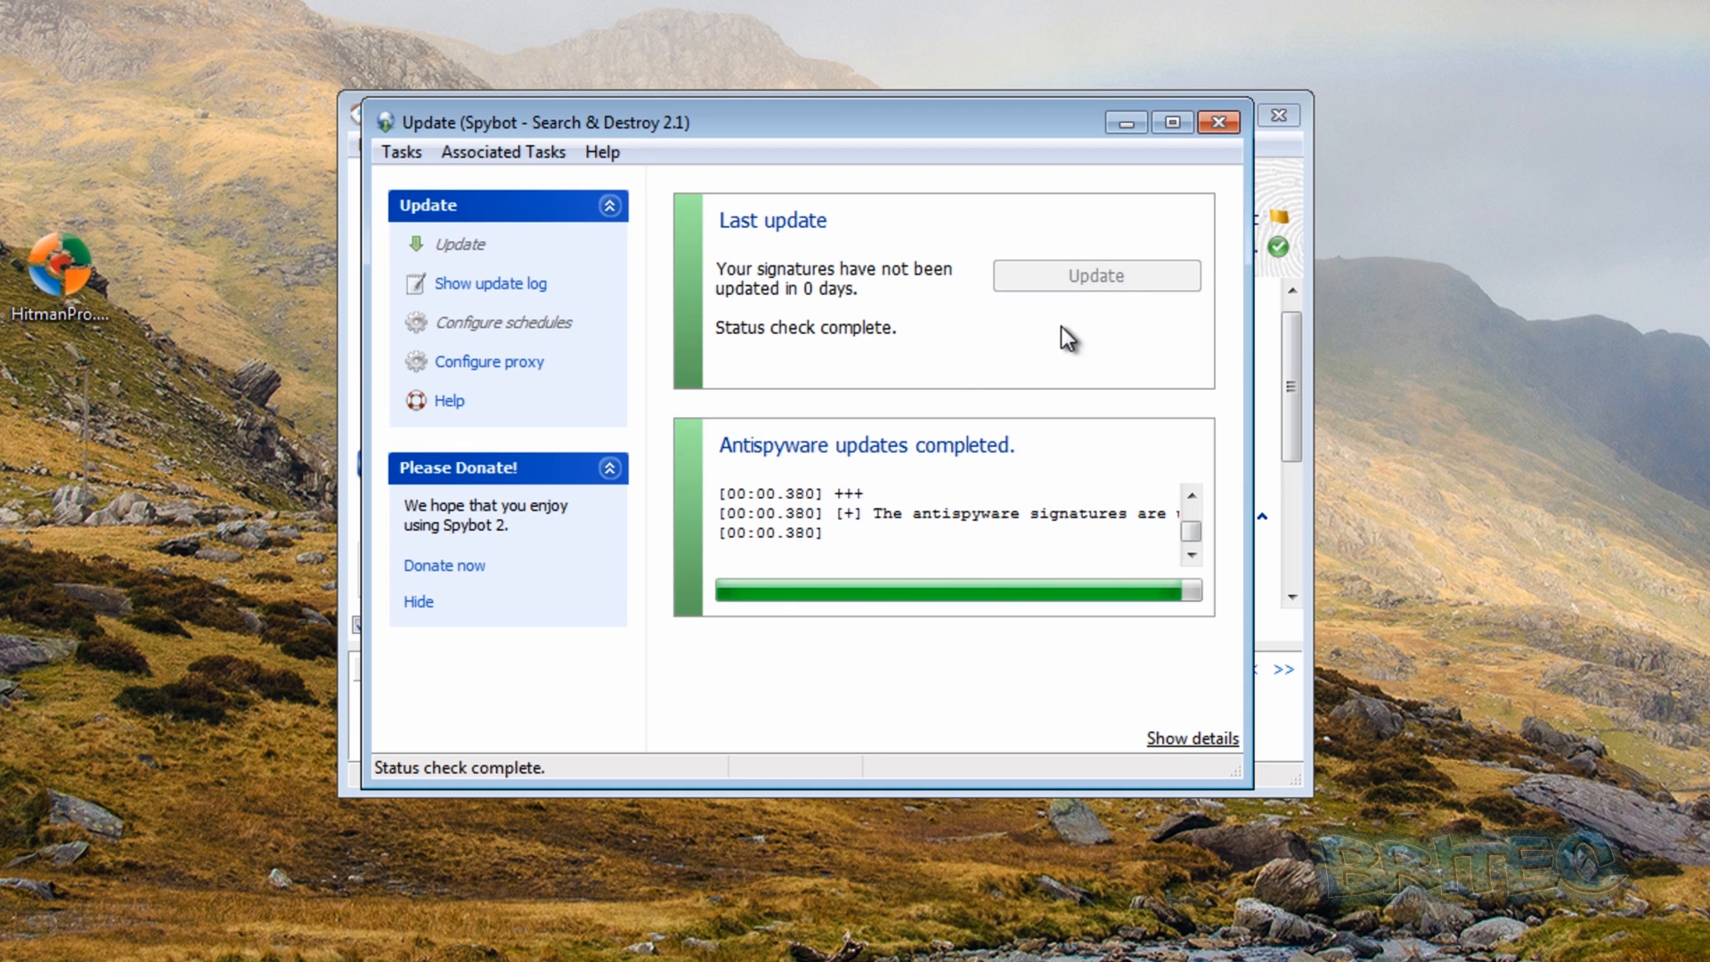
mouse_move(982, 601)
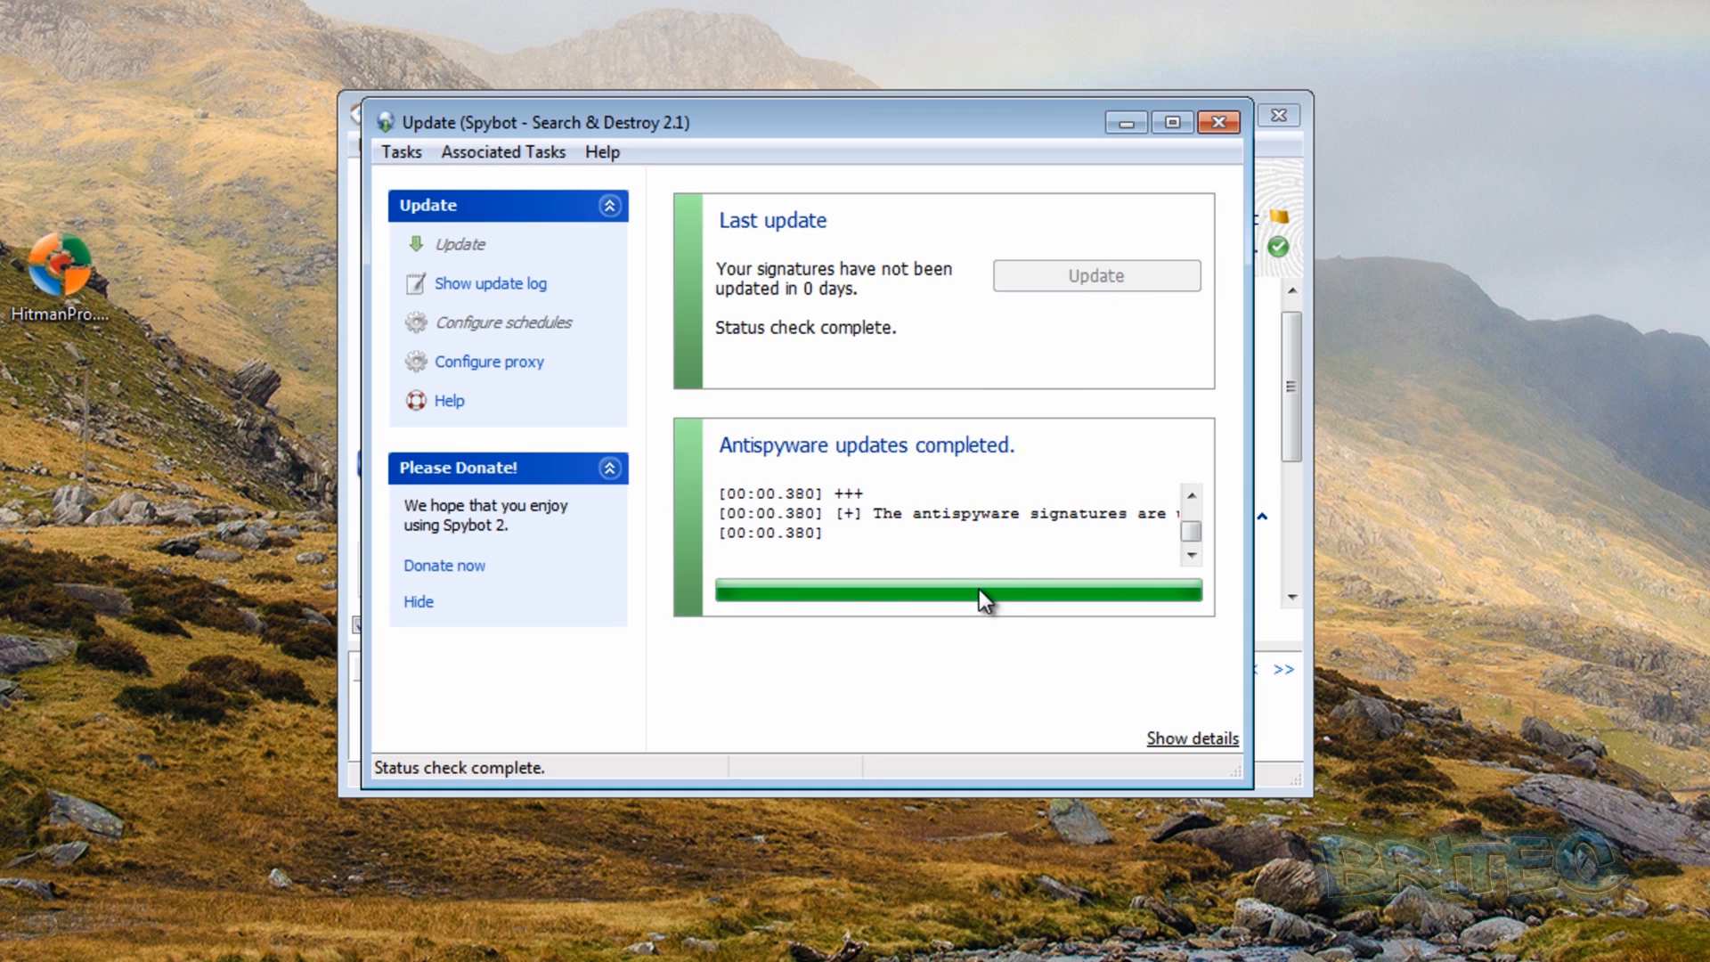
mouse_move(1044, 578)
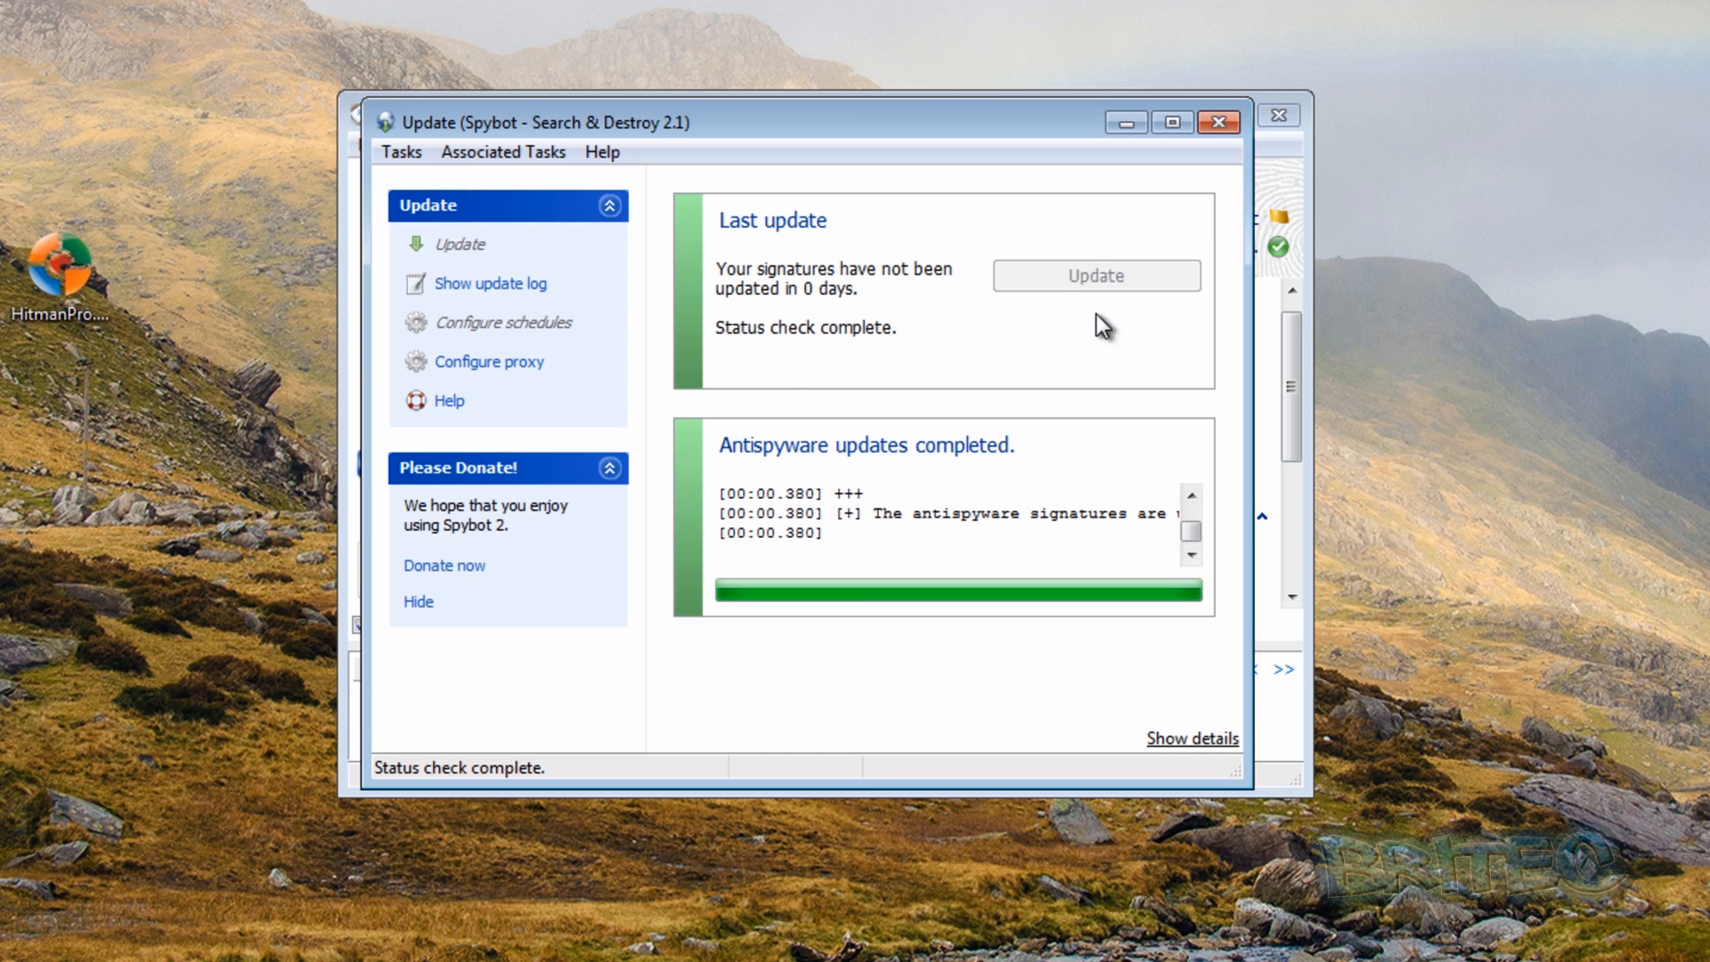
mouse_move(1218, 122)
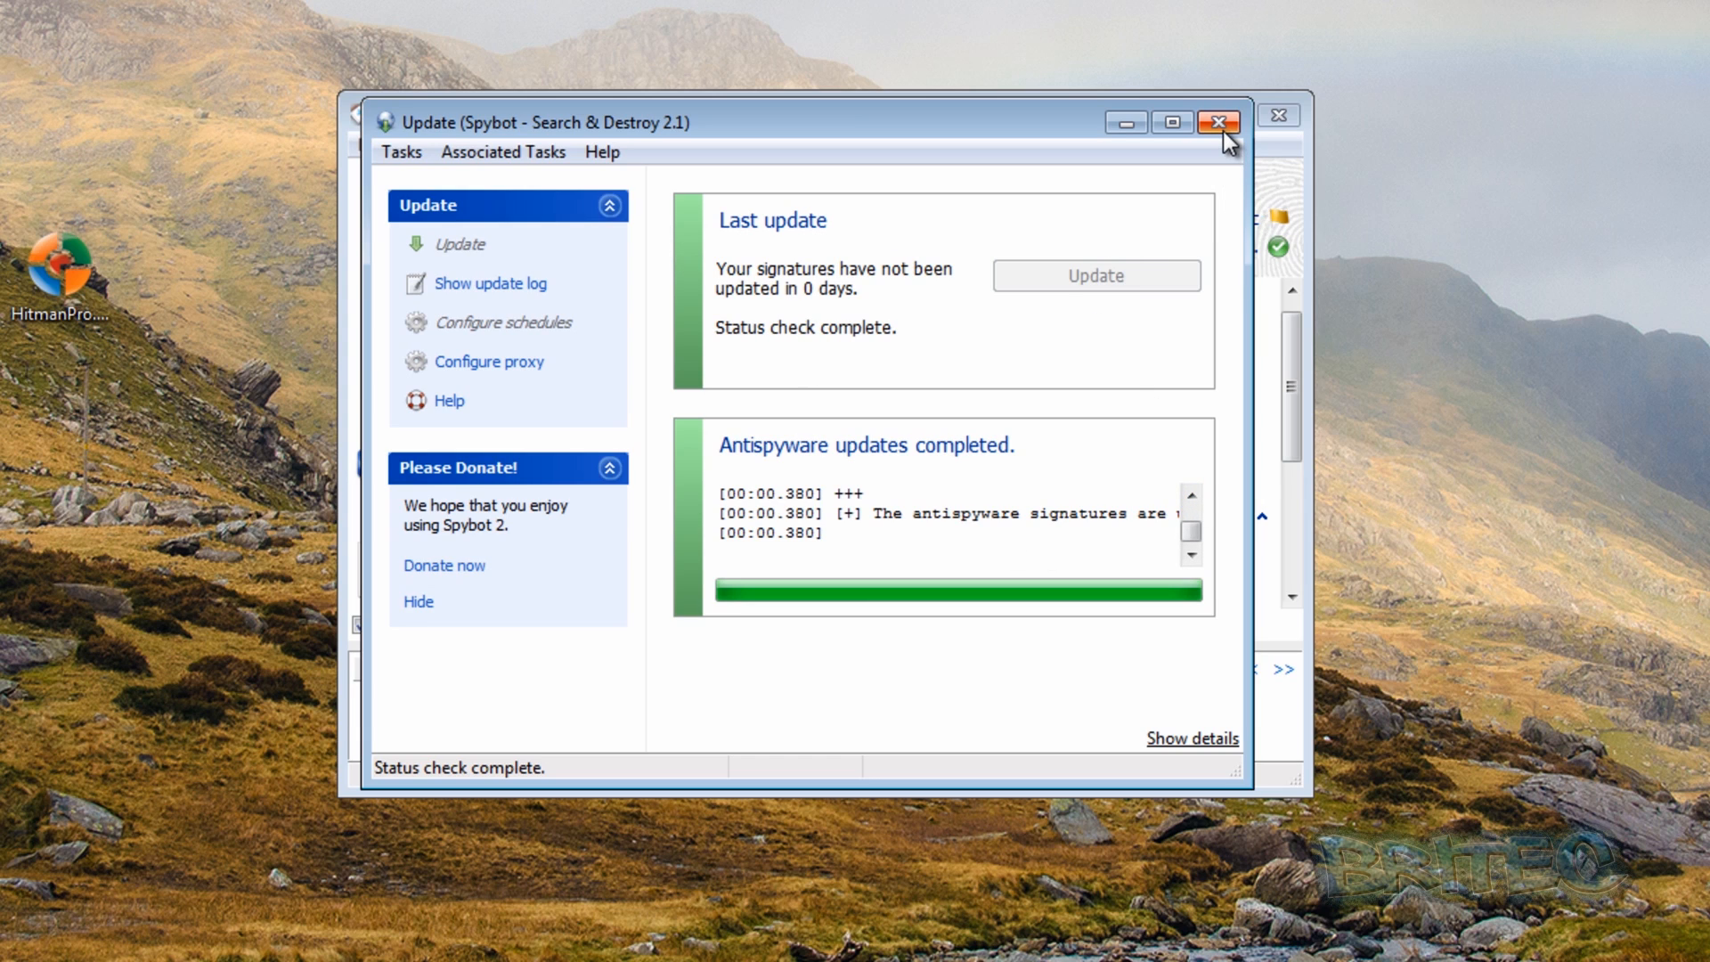
mouse_move(1218, 121)
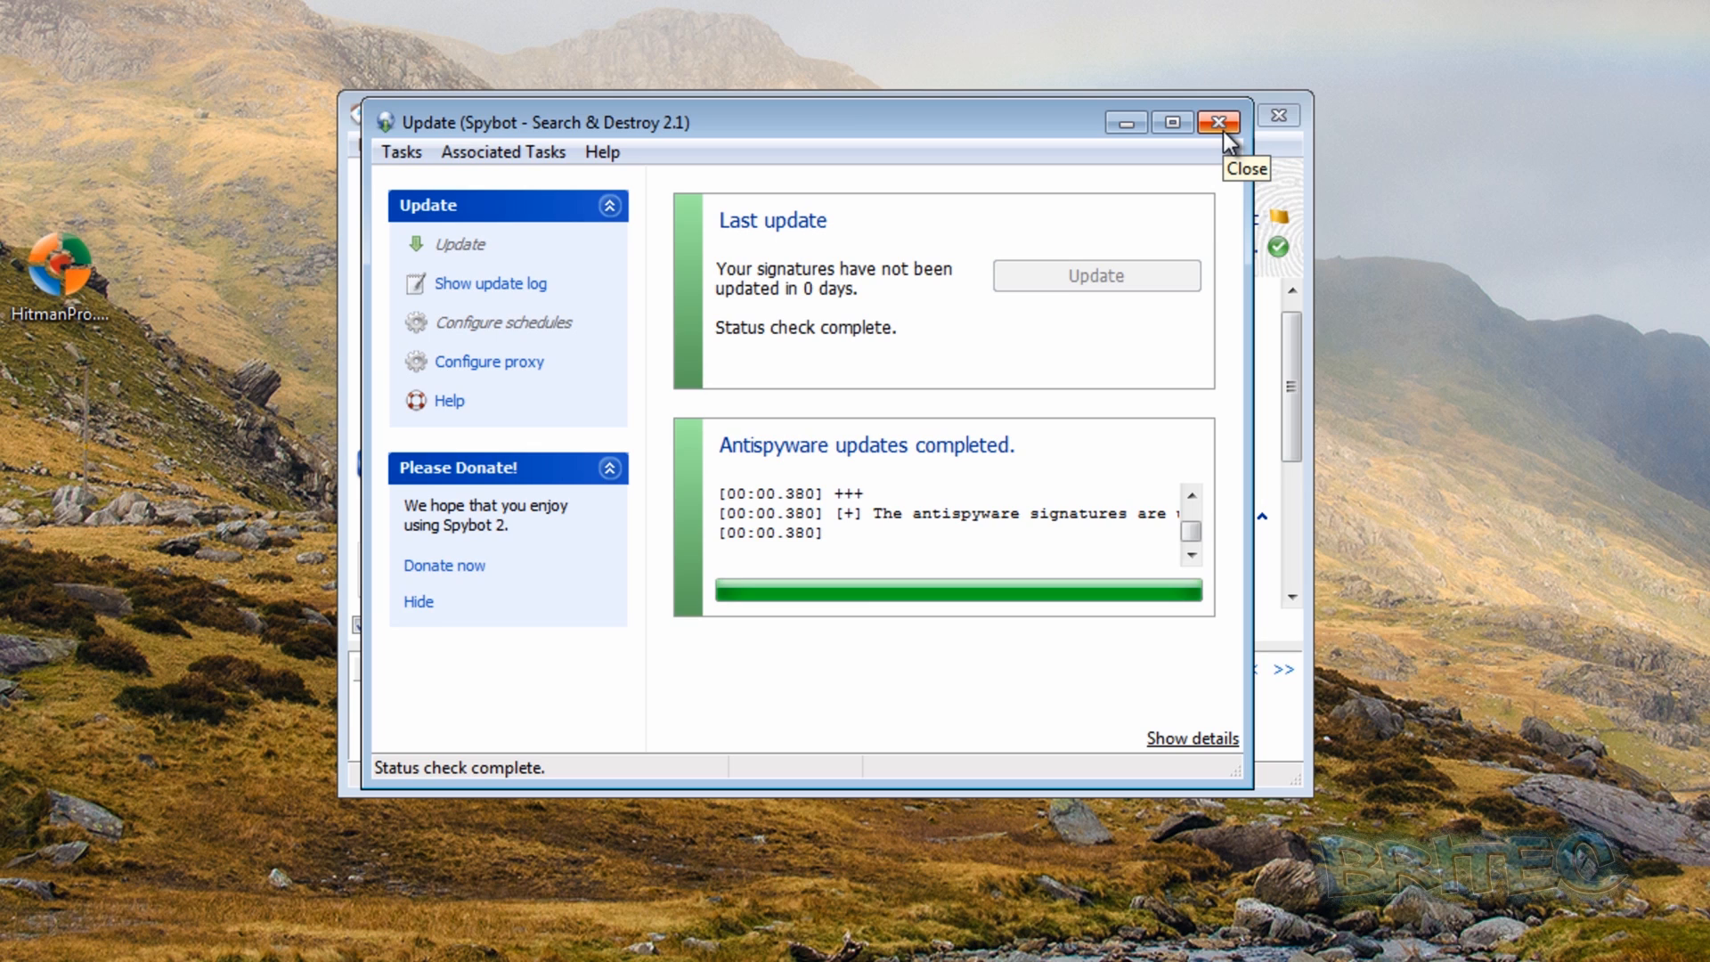
left_click(1218, 121)
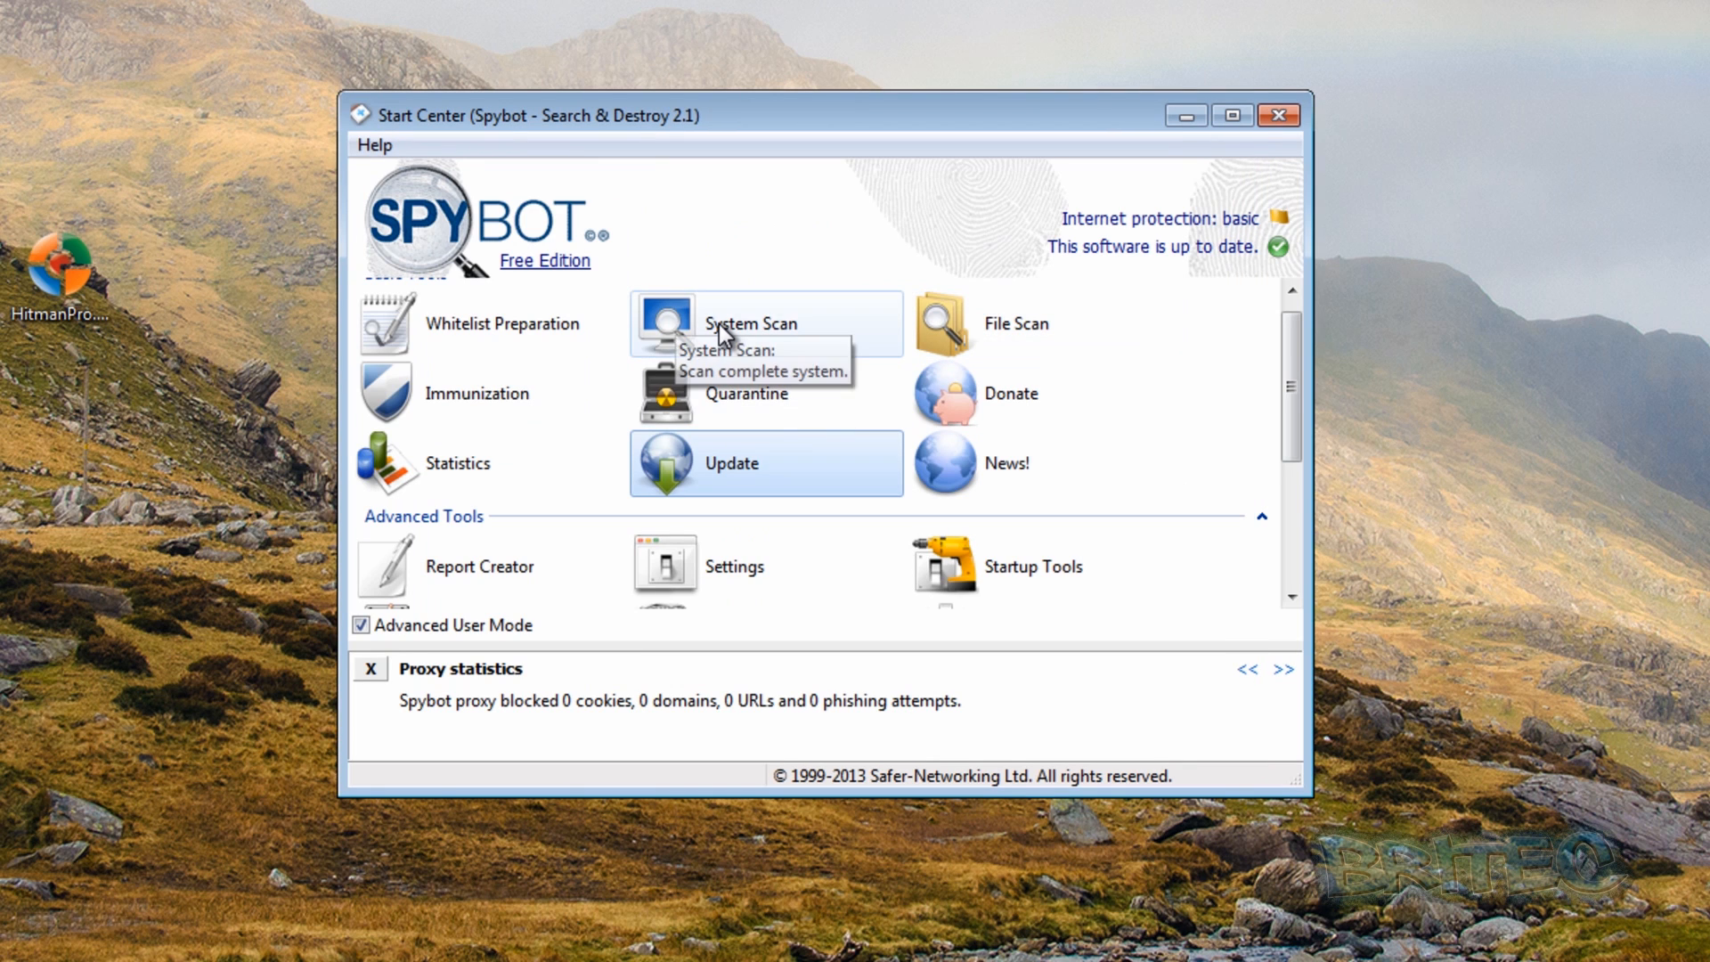
Start a Spybot System Scan of the whole computer.
left_click(748, 322)
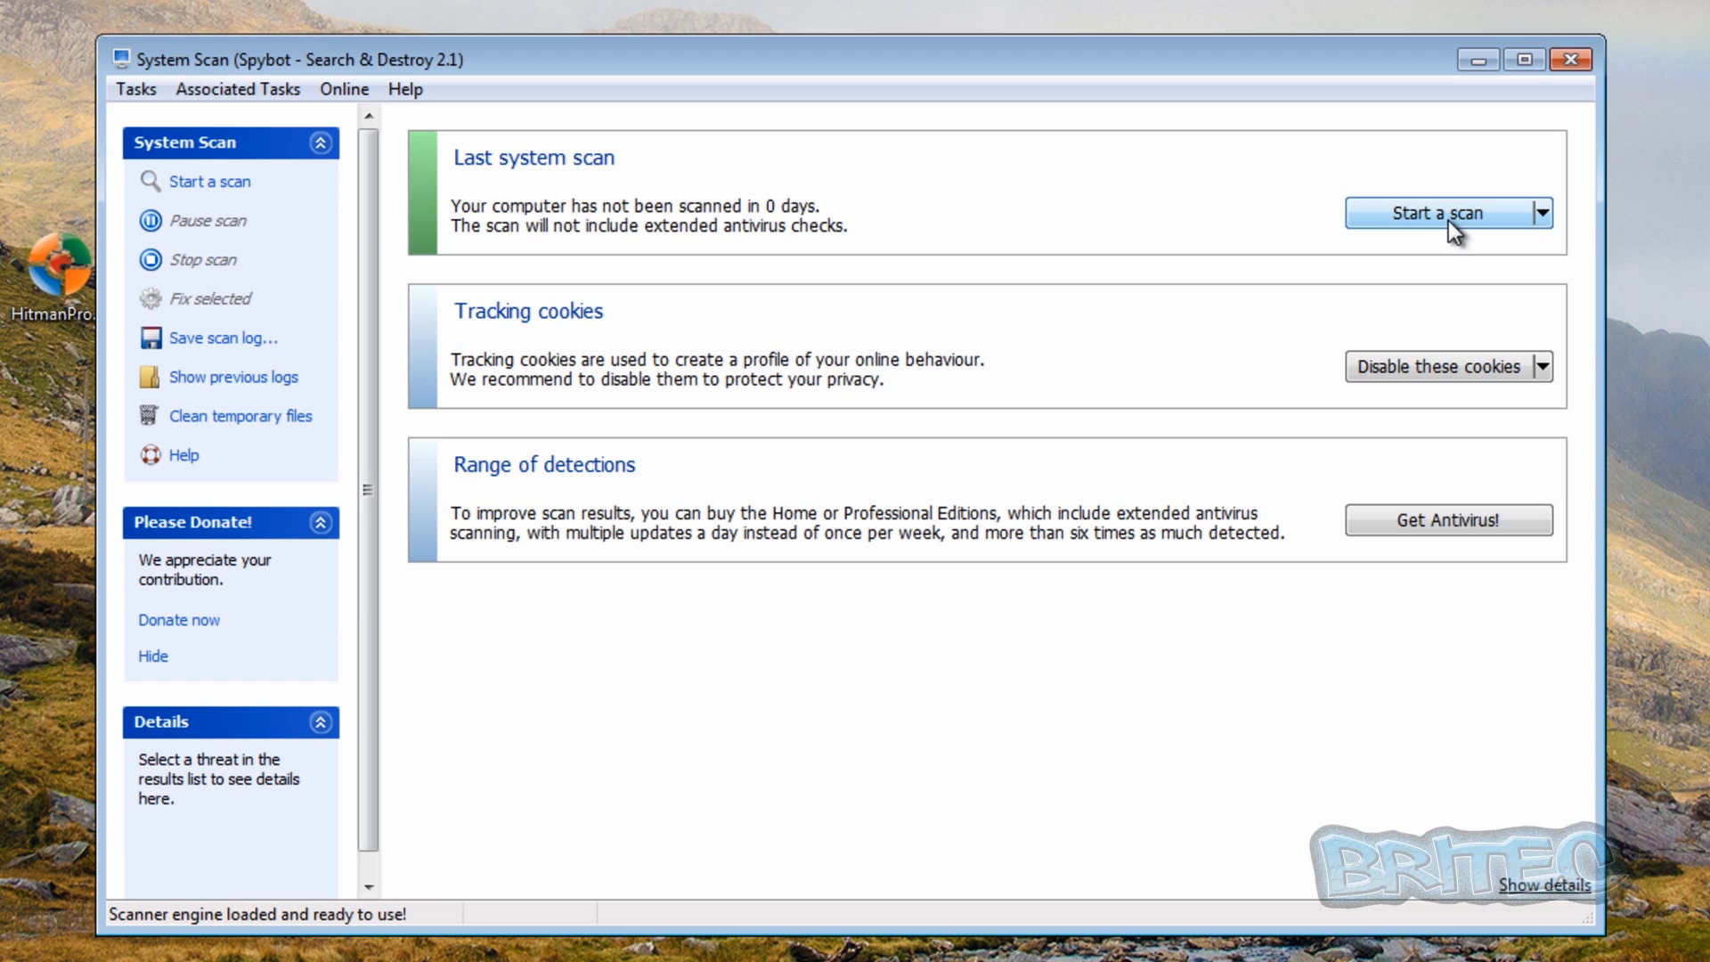
mouse_move(1461, 213)
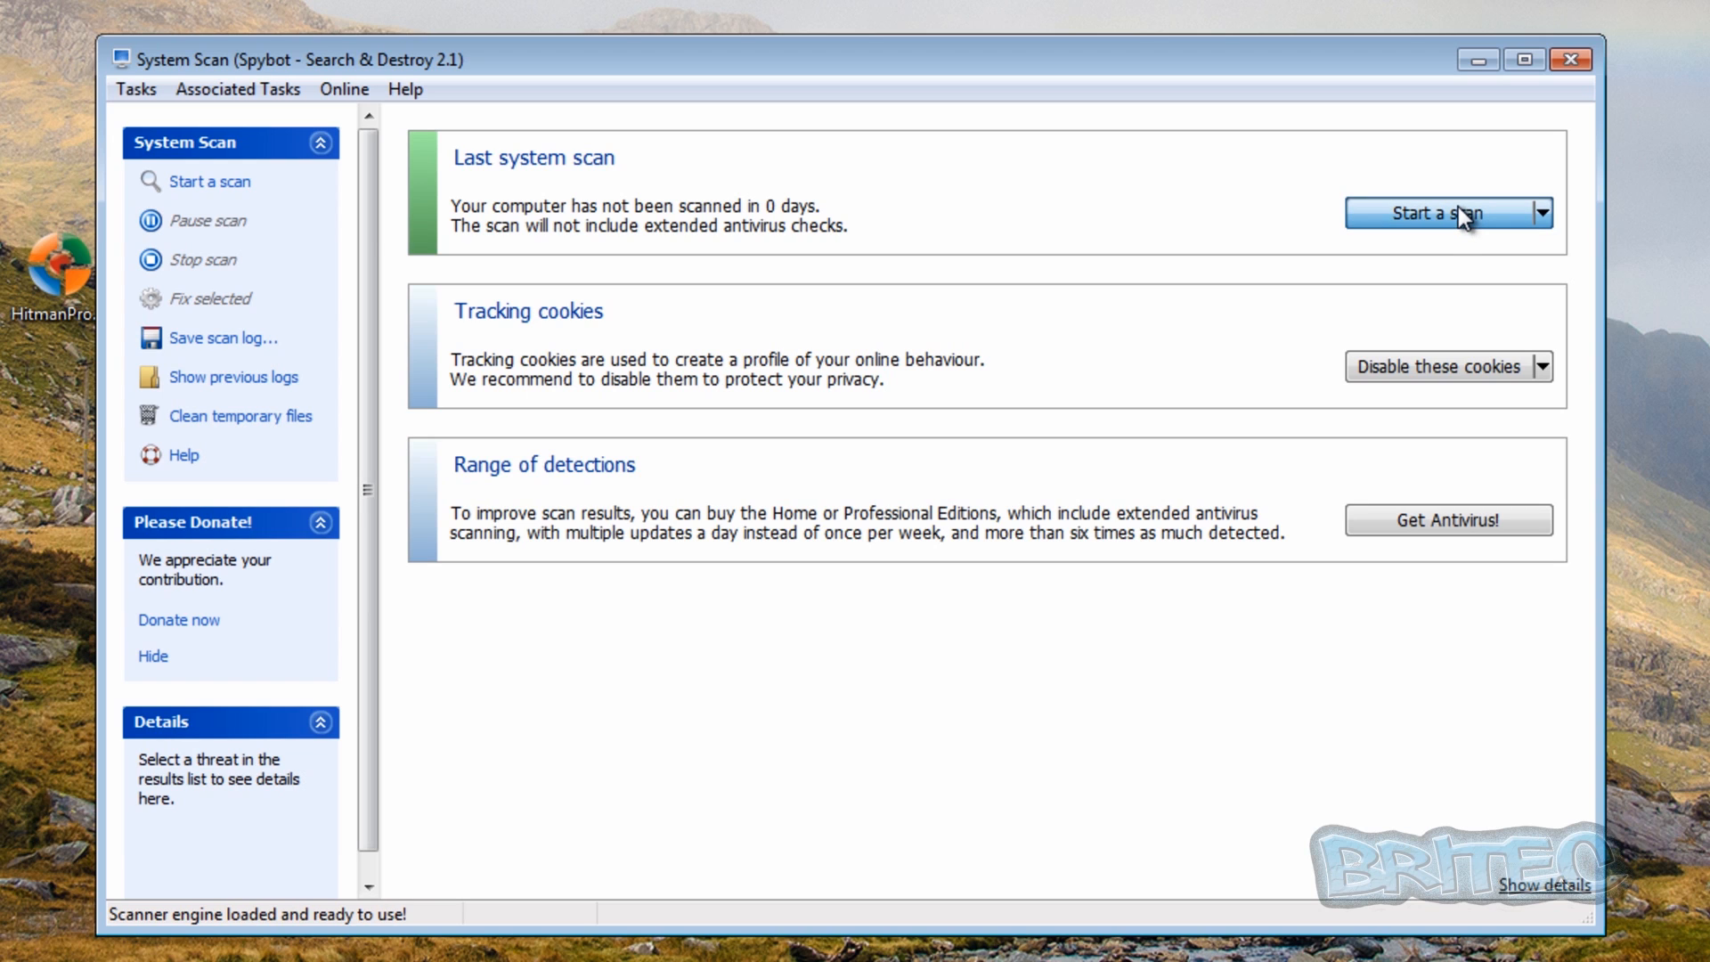
left_click(1434, 213)
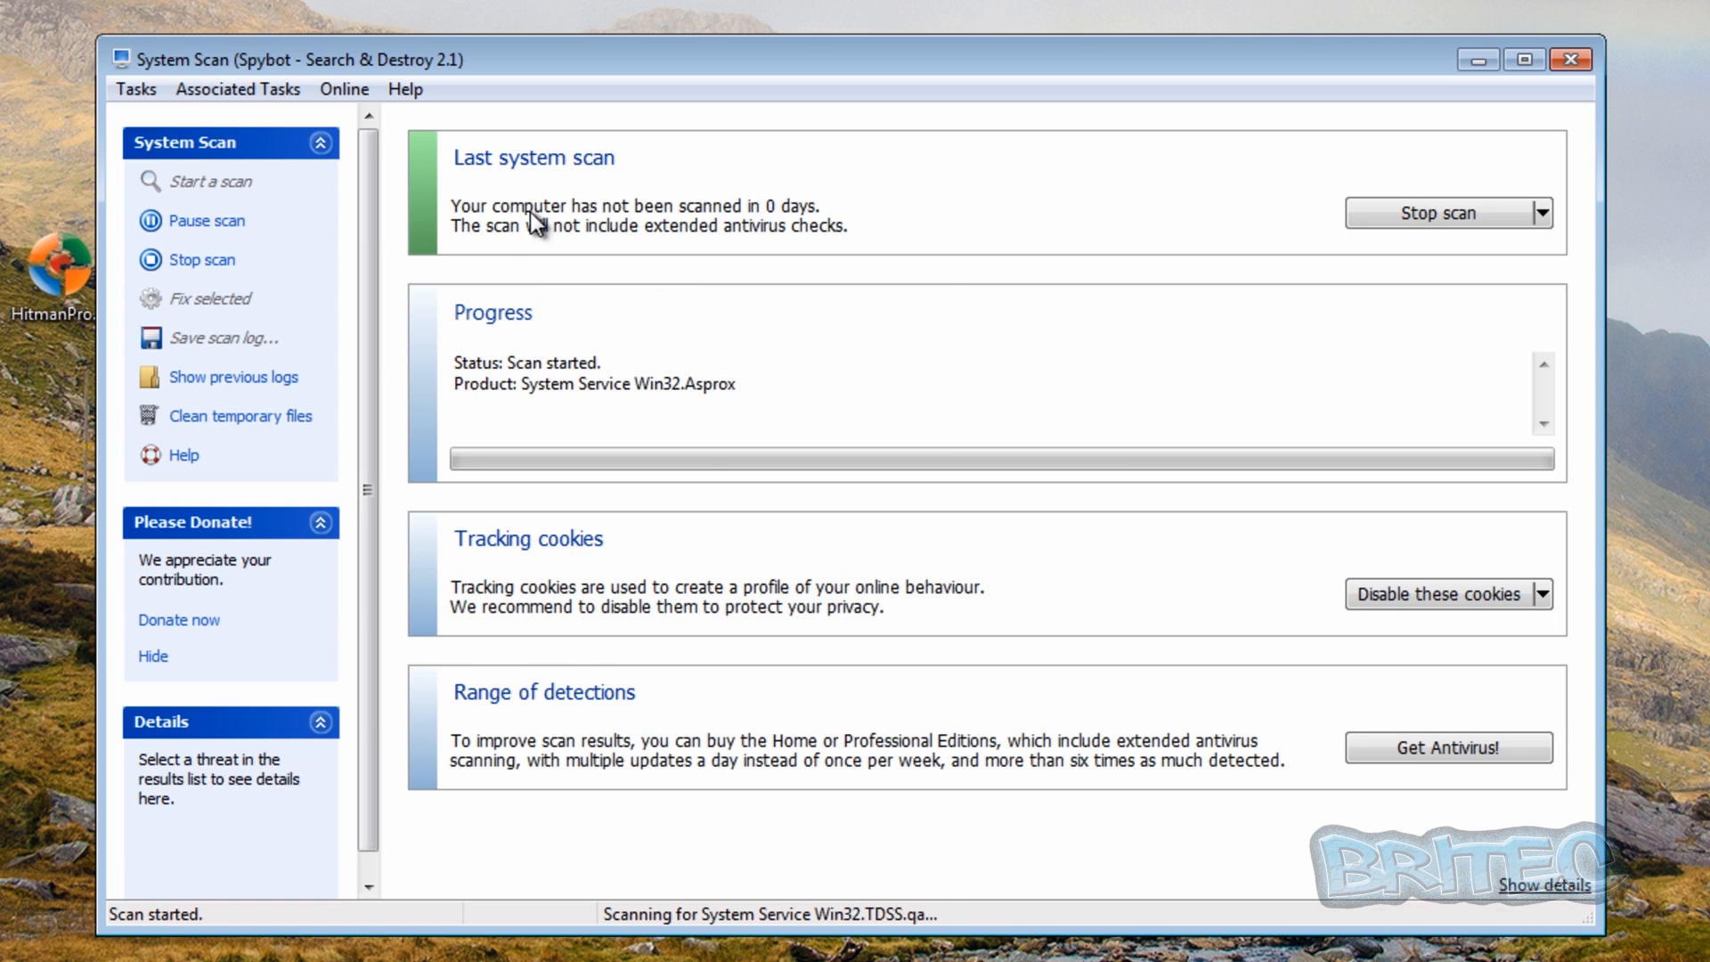
mouse_move(861, 123)
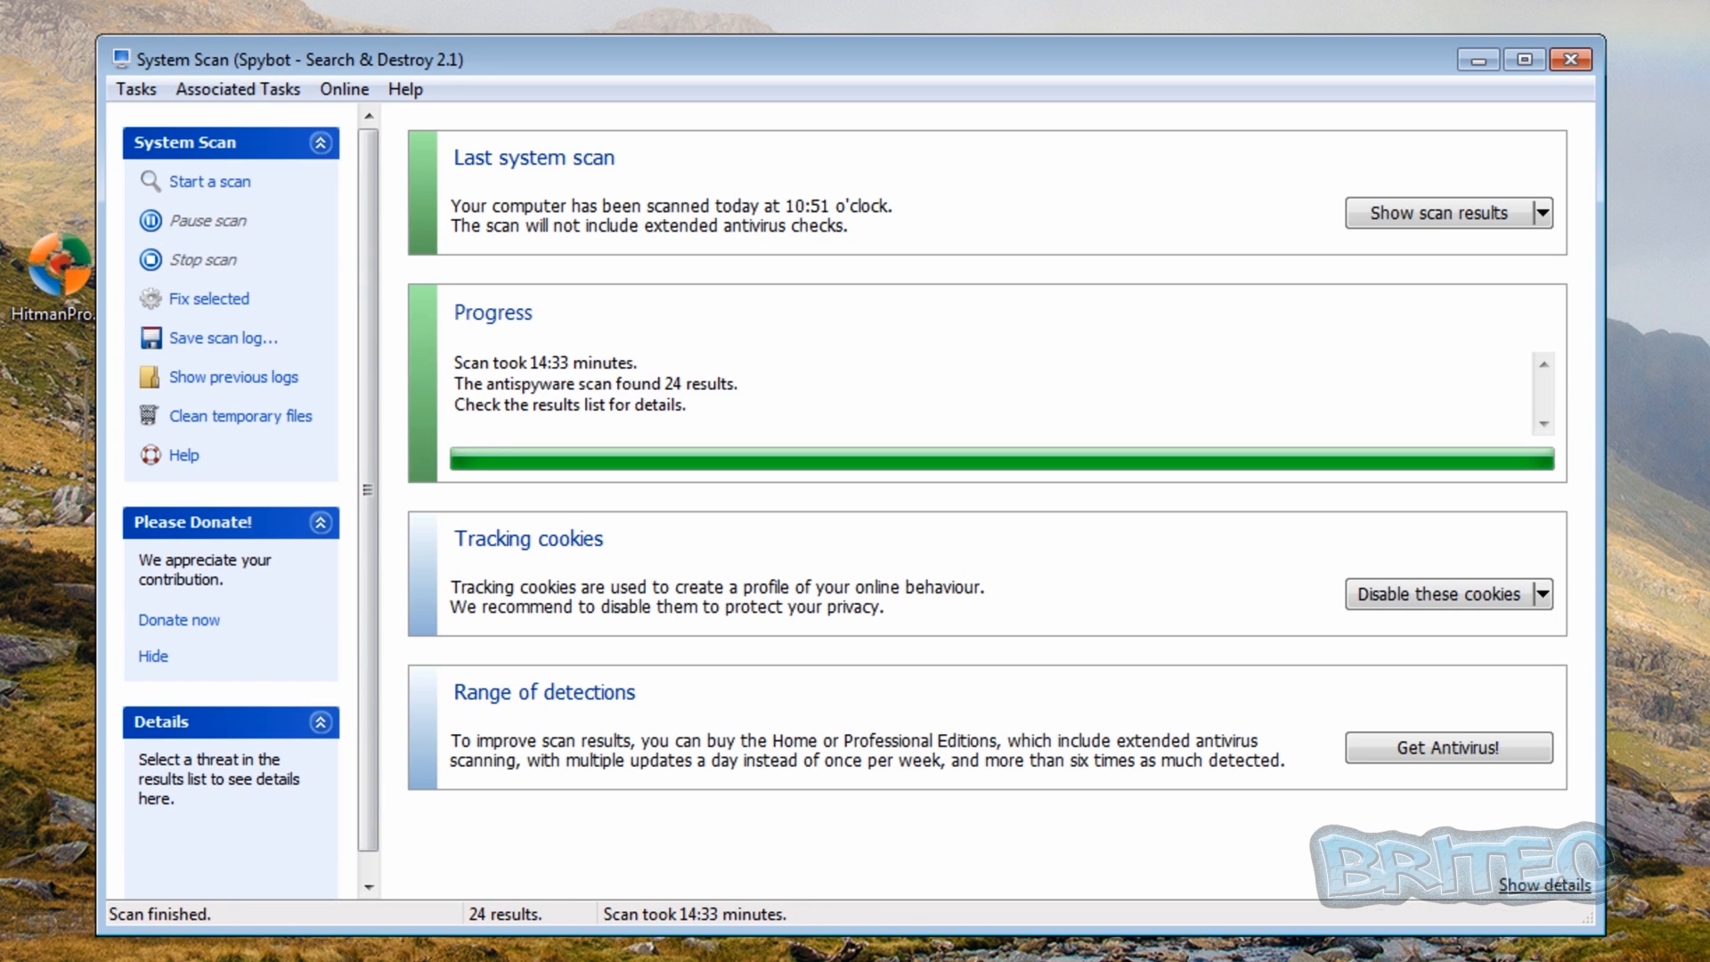
mouse_move(709, 275)
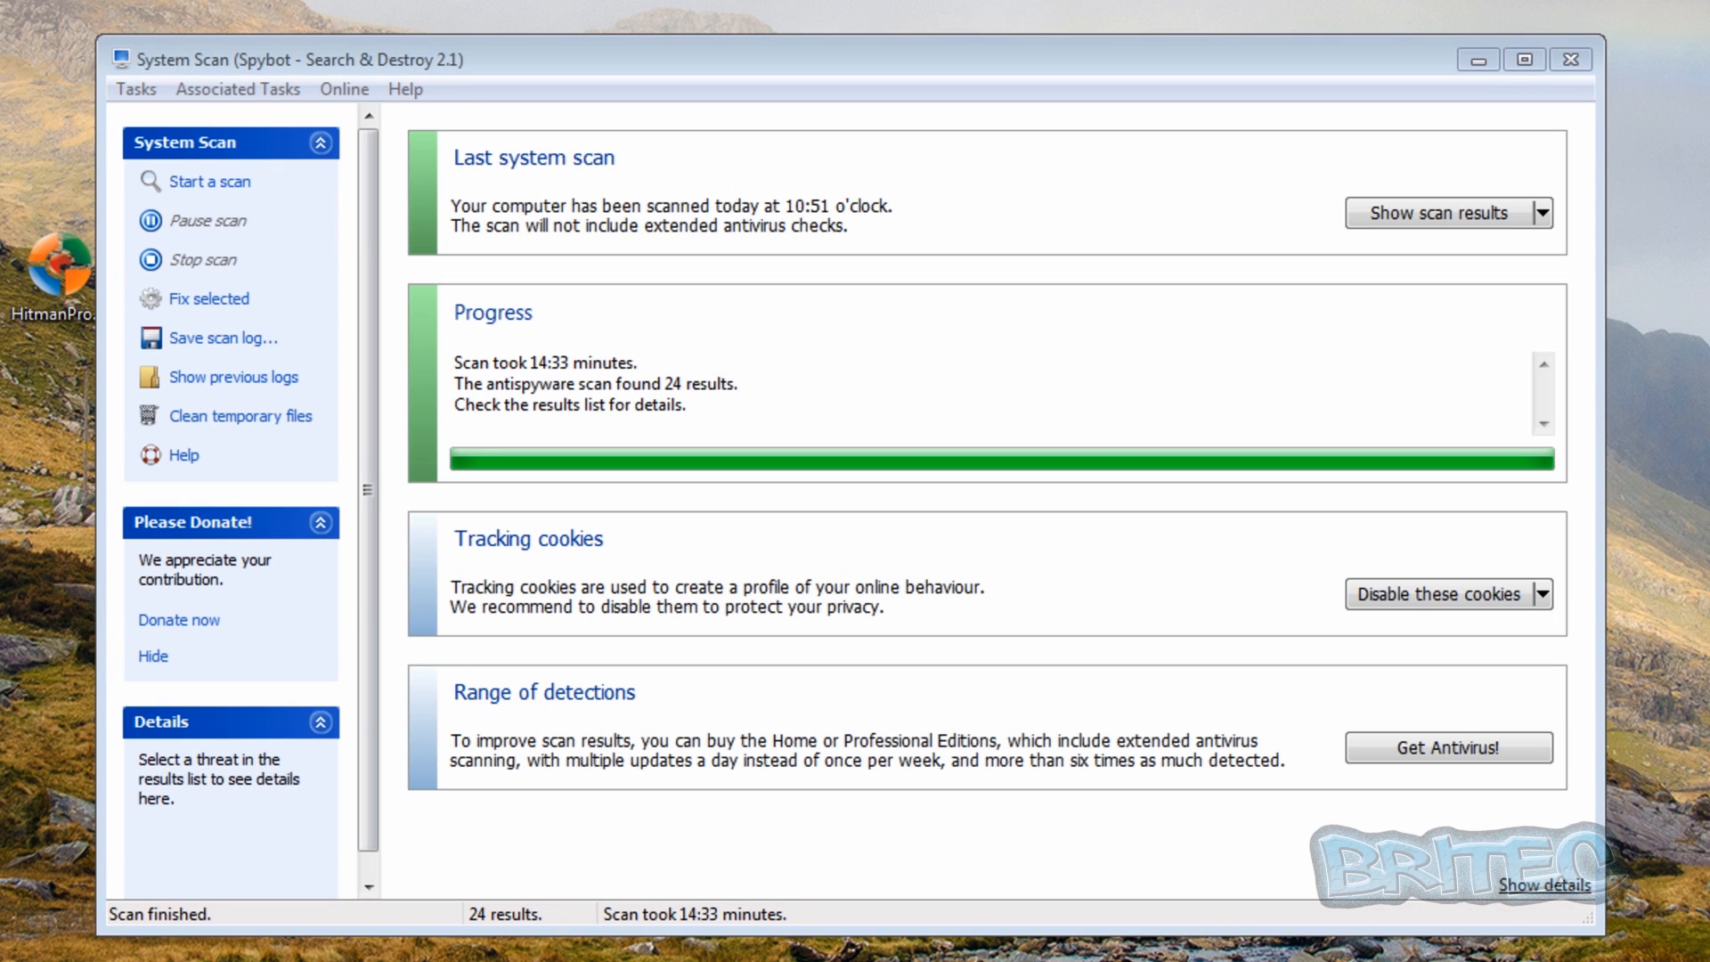
mouse_move(150, 370)
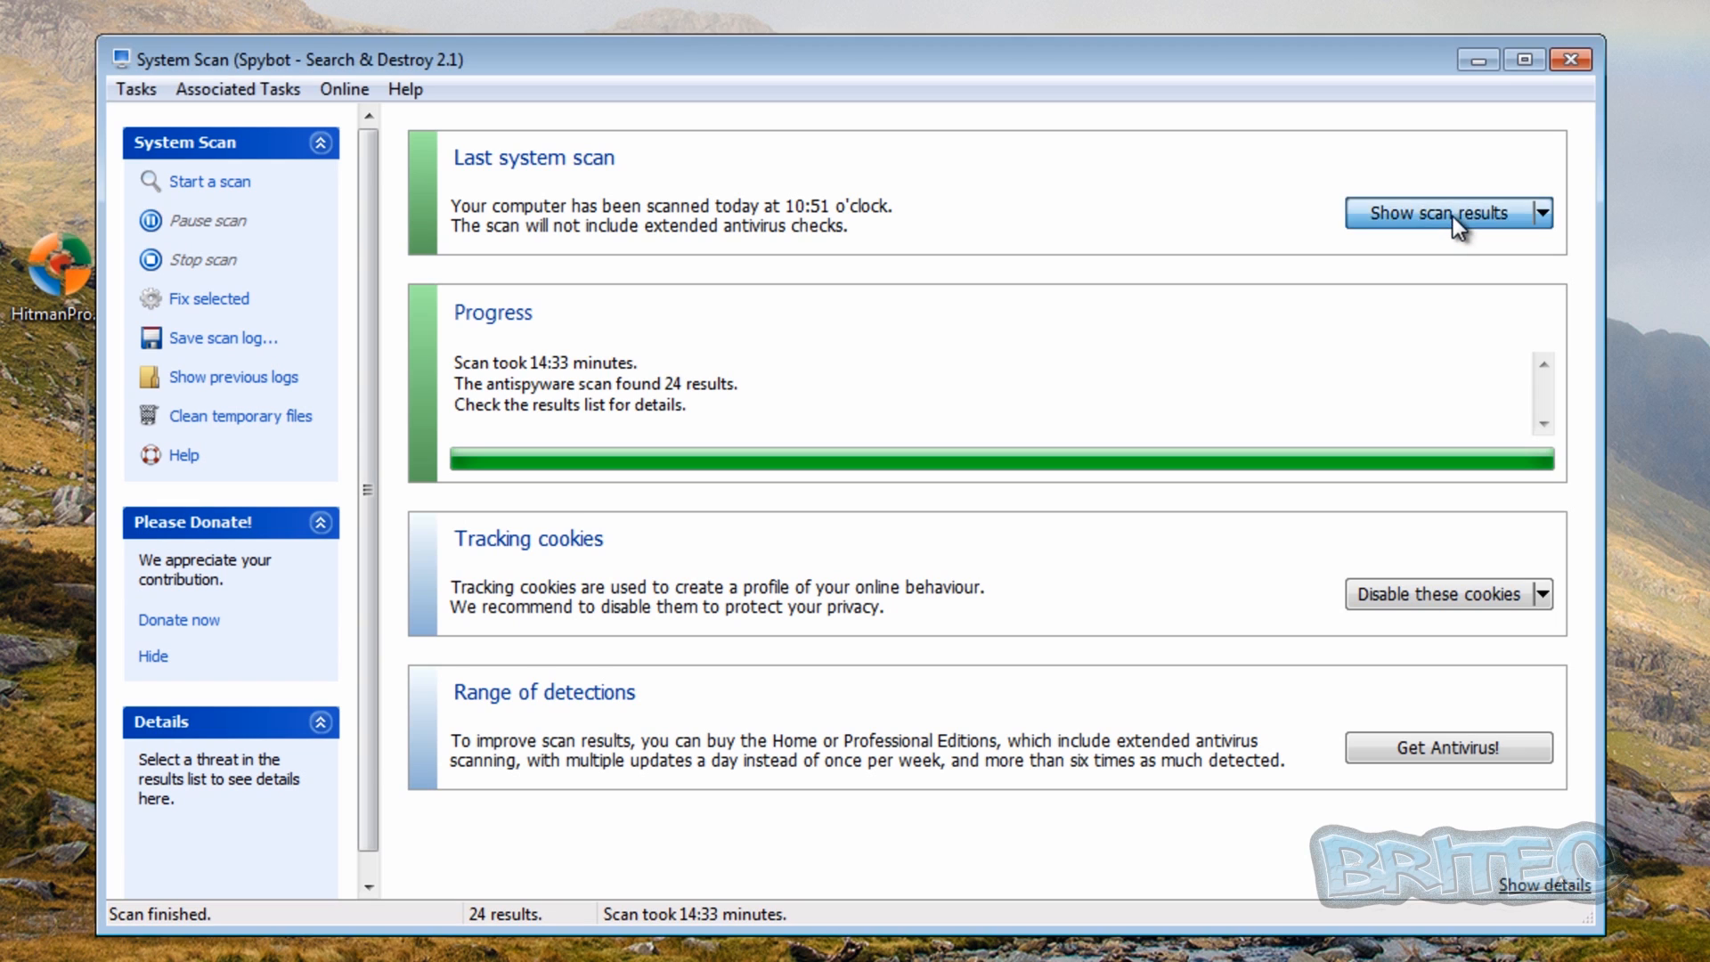
View the 24 scan results, then close the System Scan window and Start Center.
left_click(1437, 212)
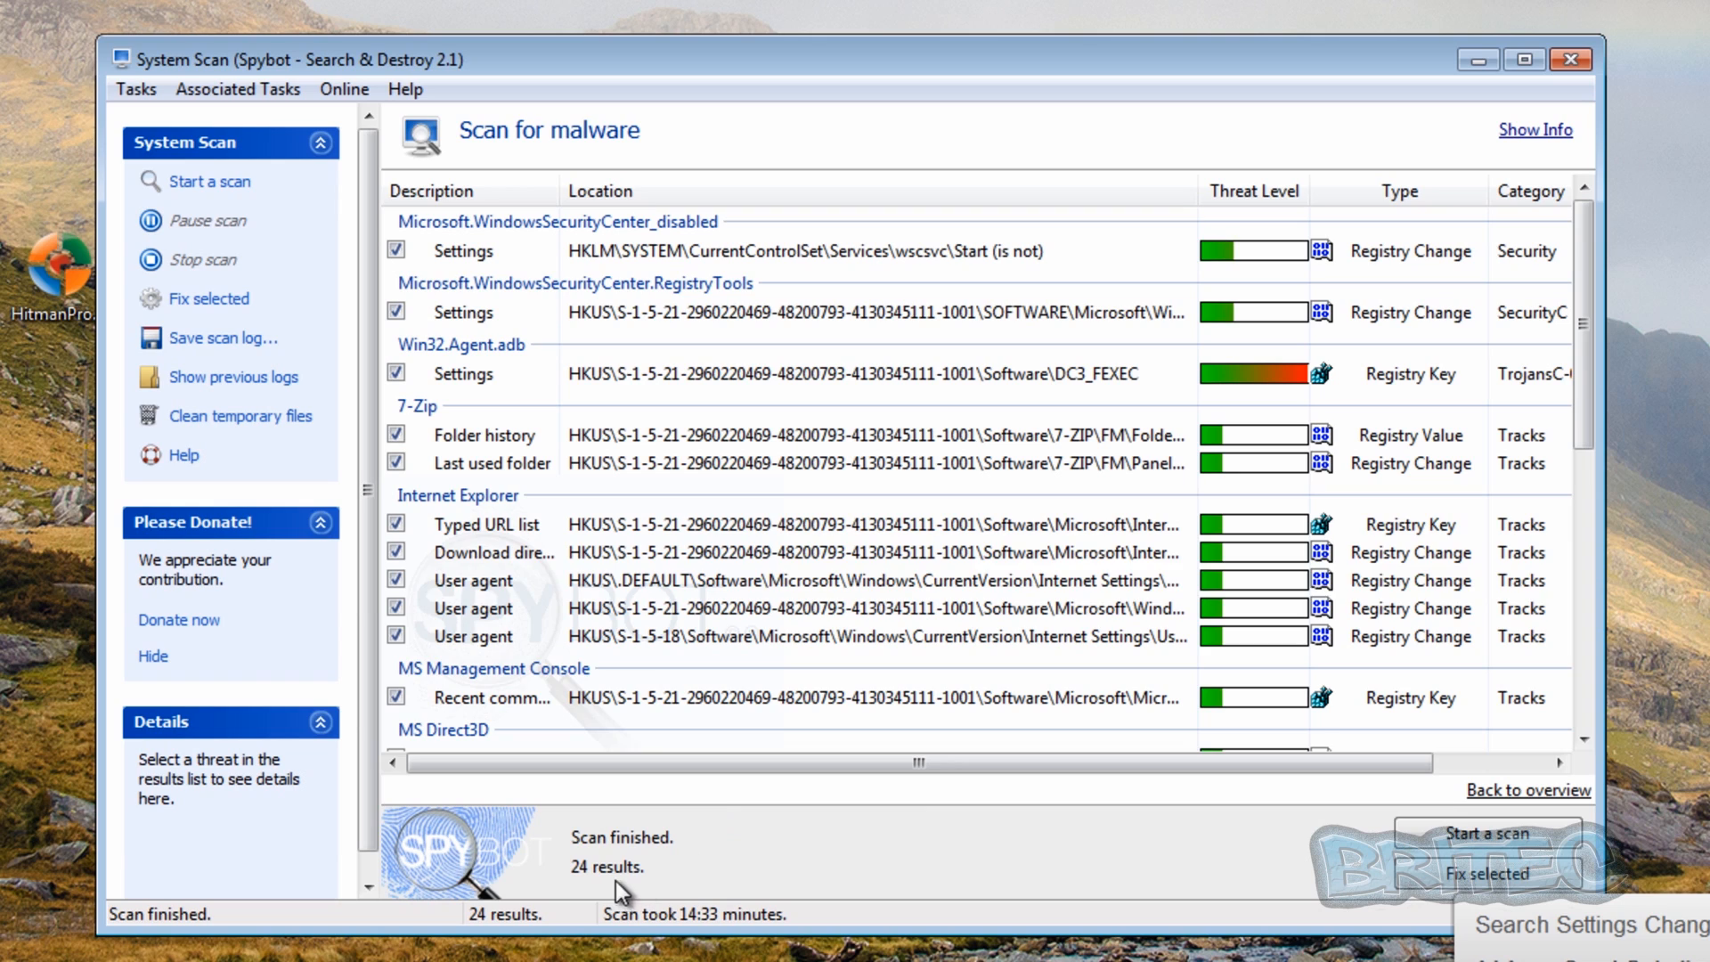
mouse_move(1057, 552)
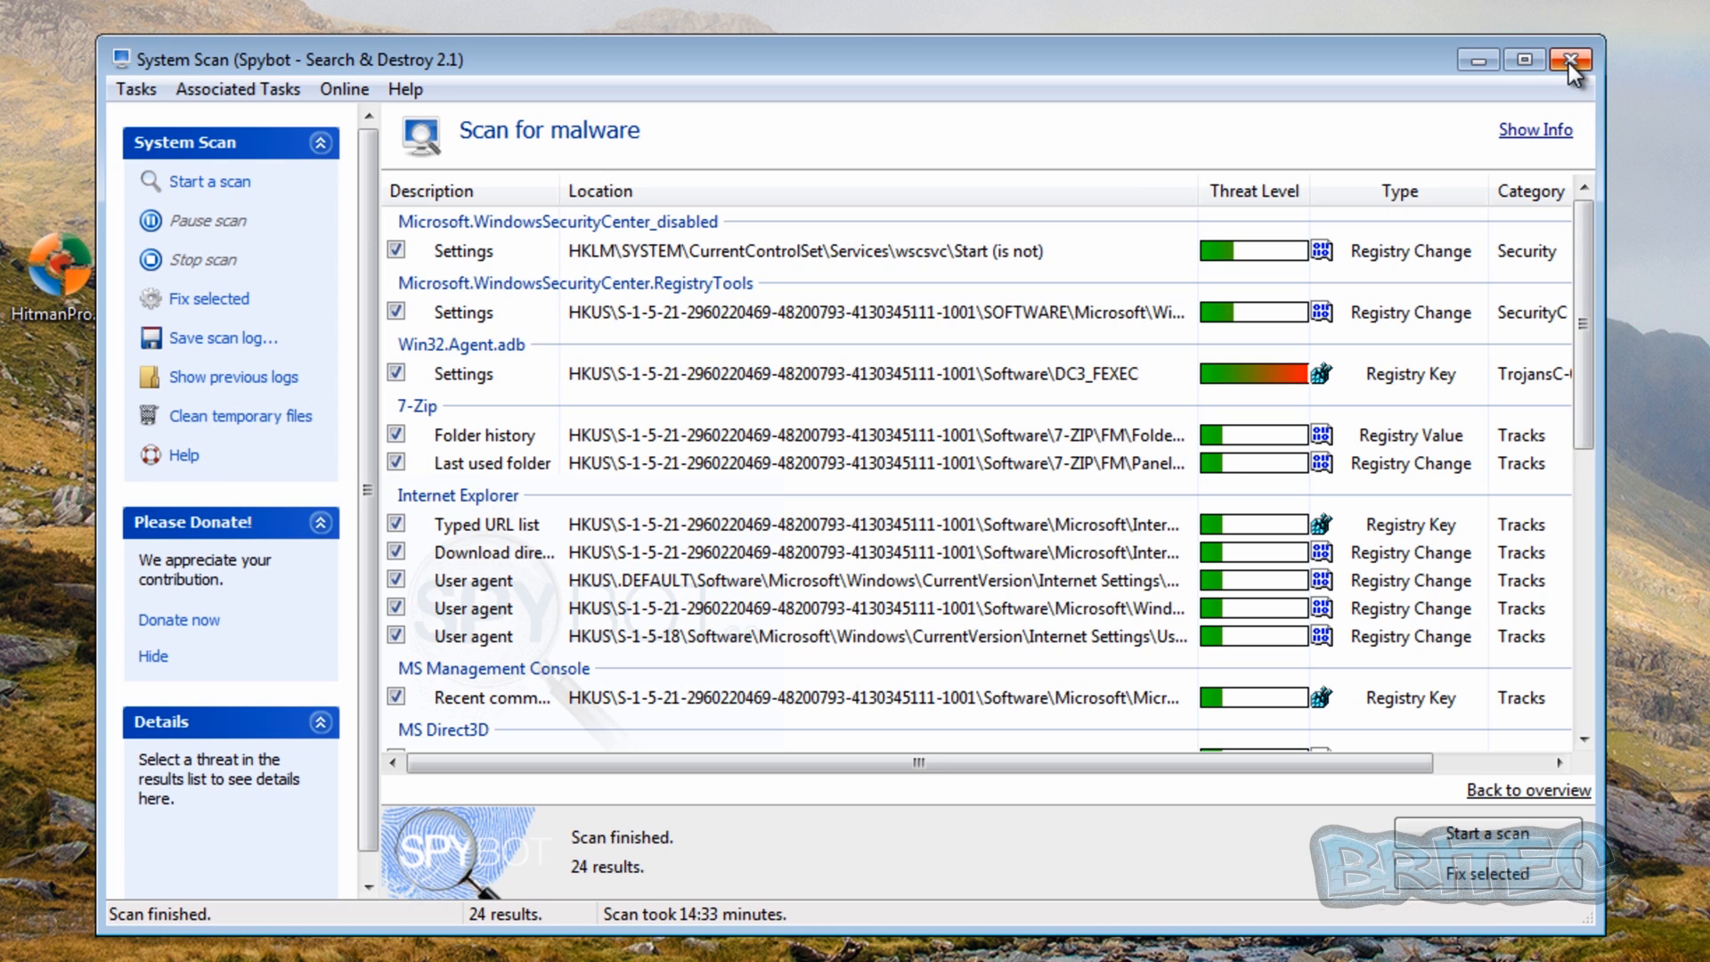
left_click(1569, 59)
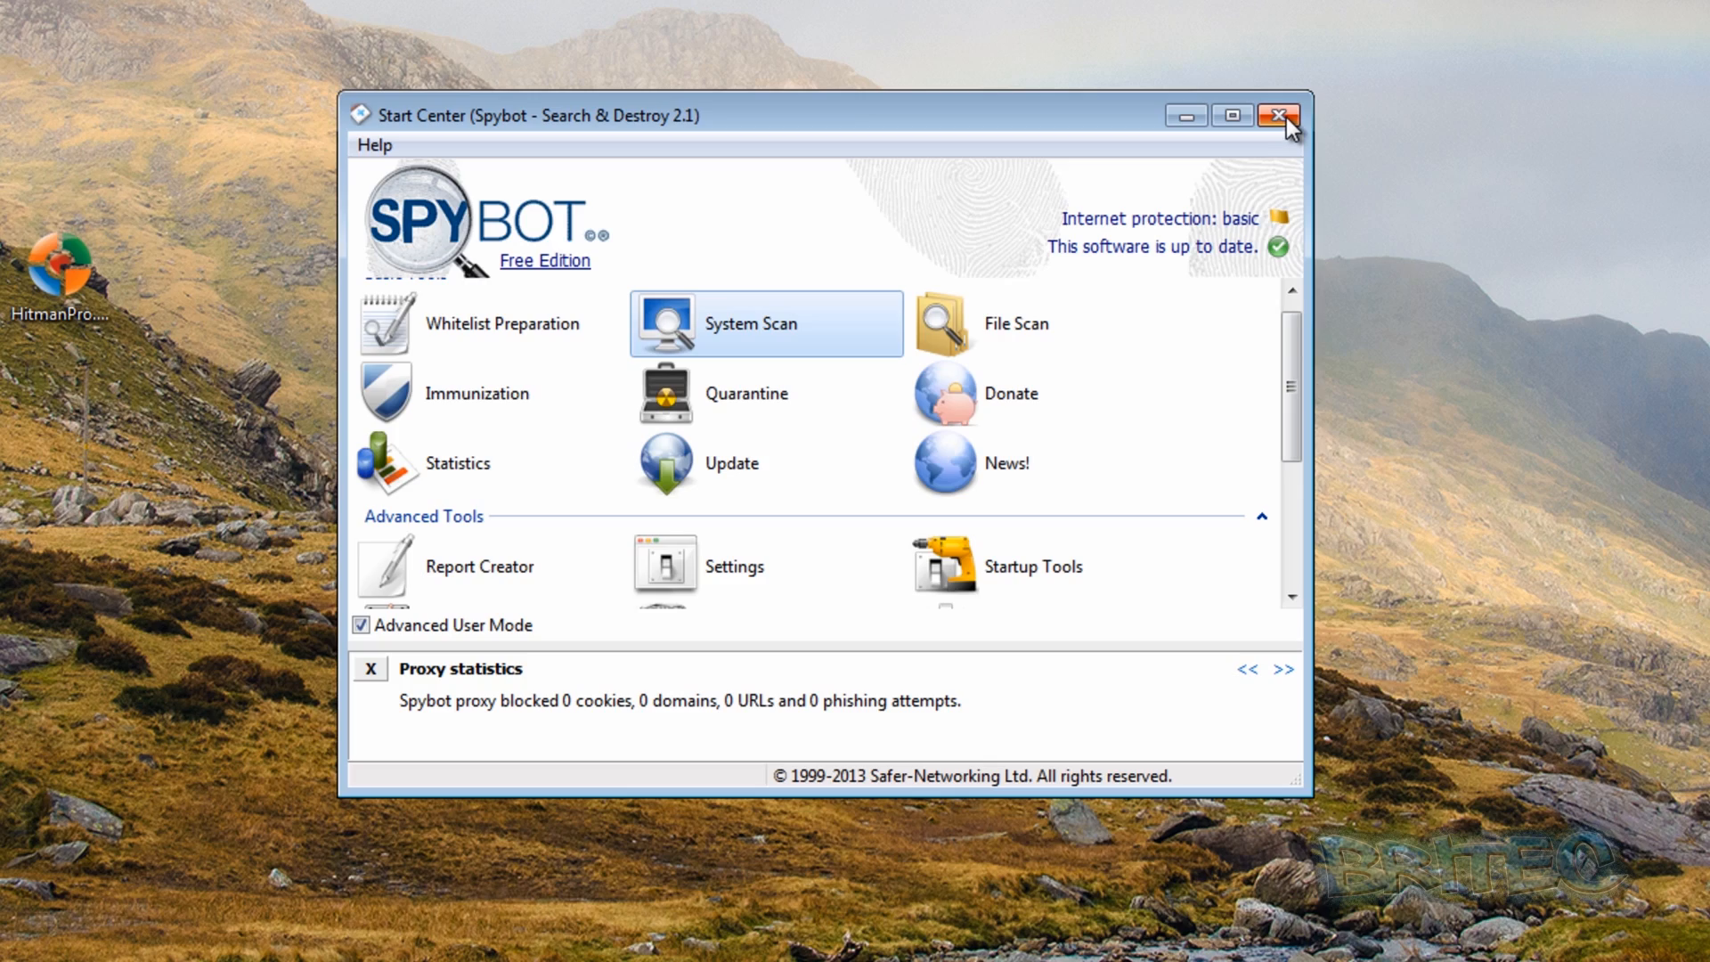
left_click(1278, 116)
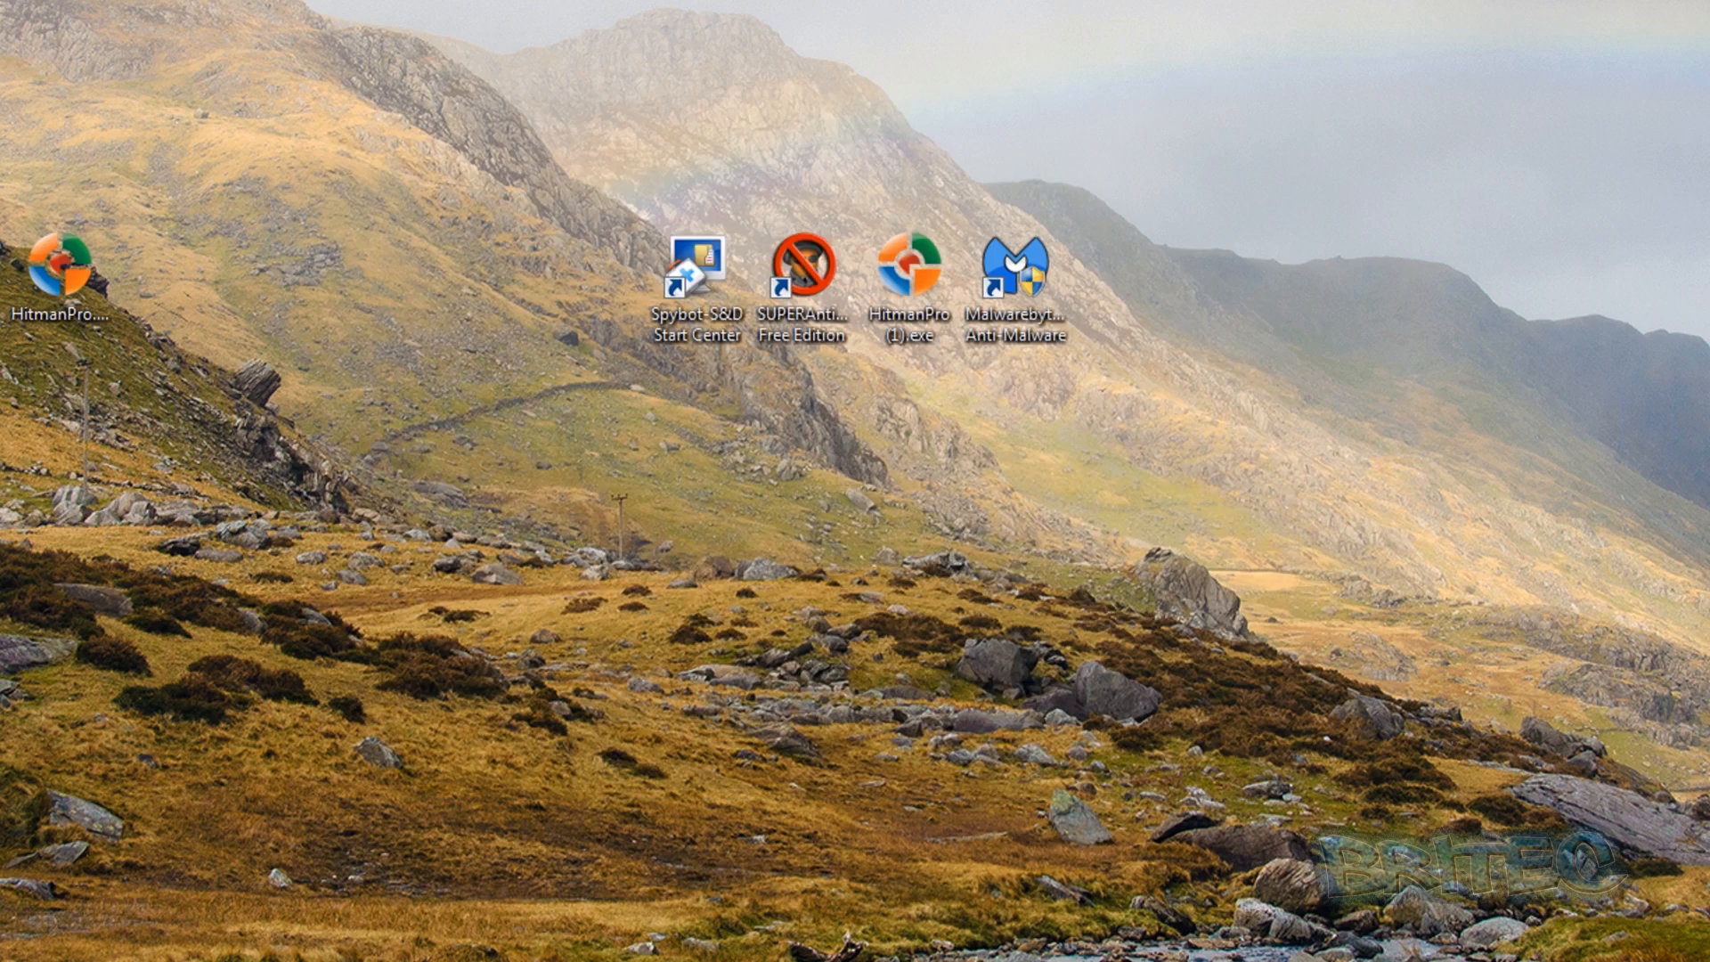
Force-restart Windows despite open Firefox and boot into Safe Mode.
left_click(46, 922)
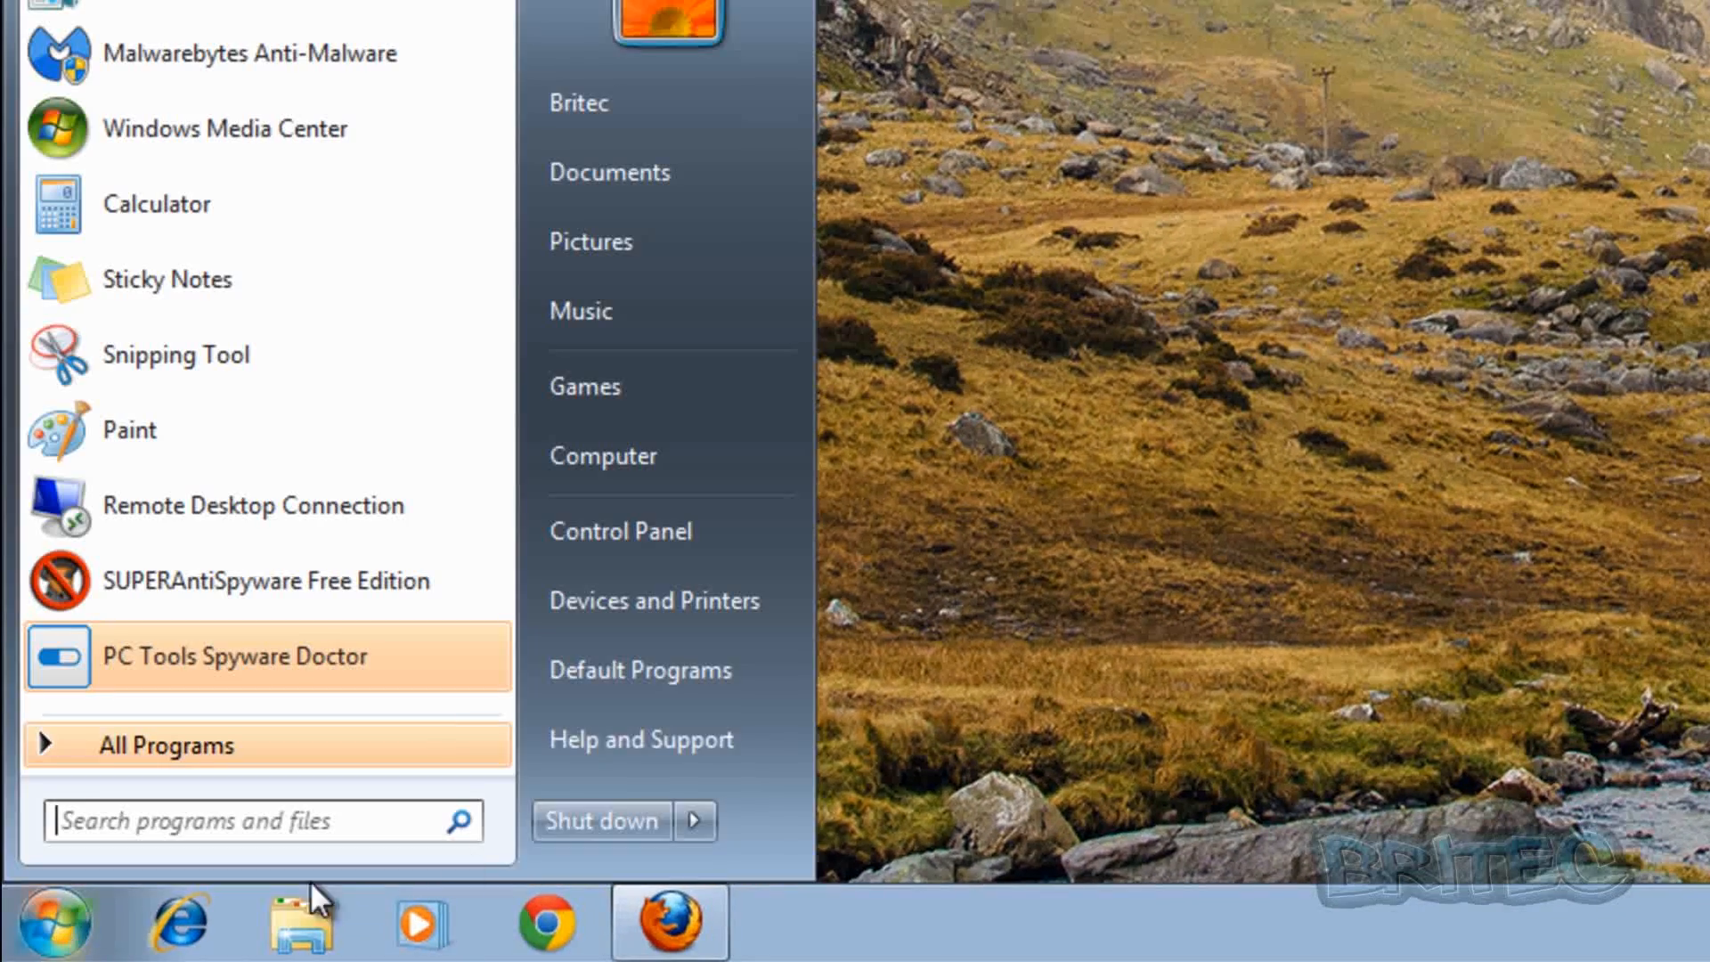
left_click(694, 820)
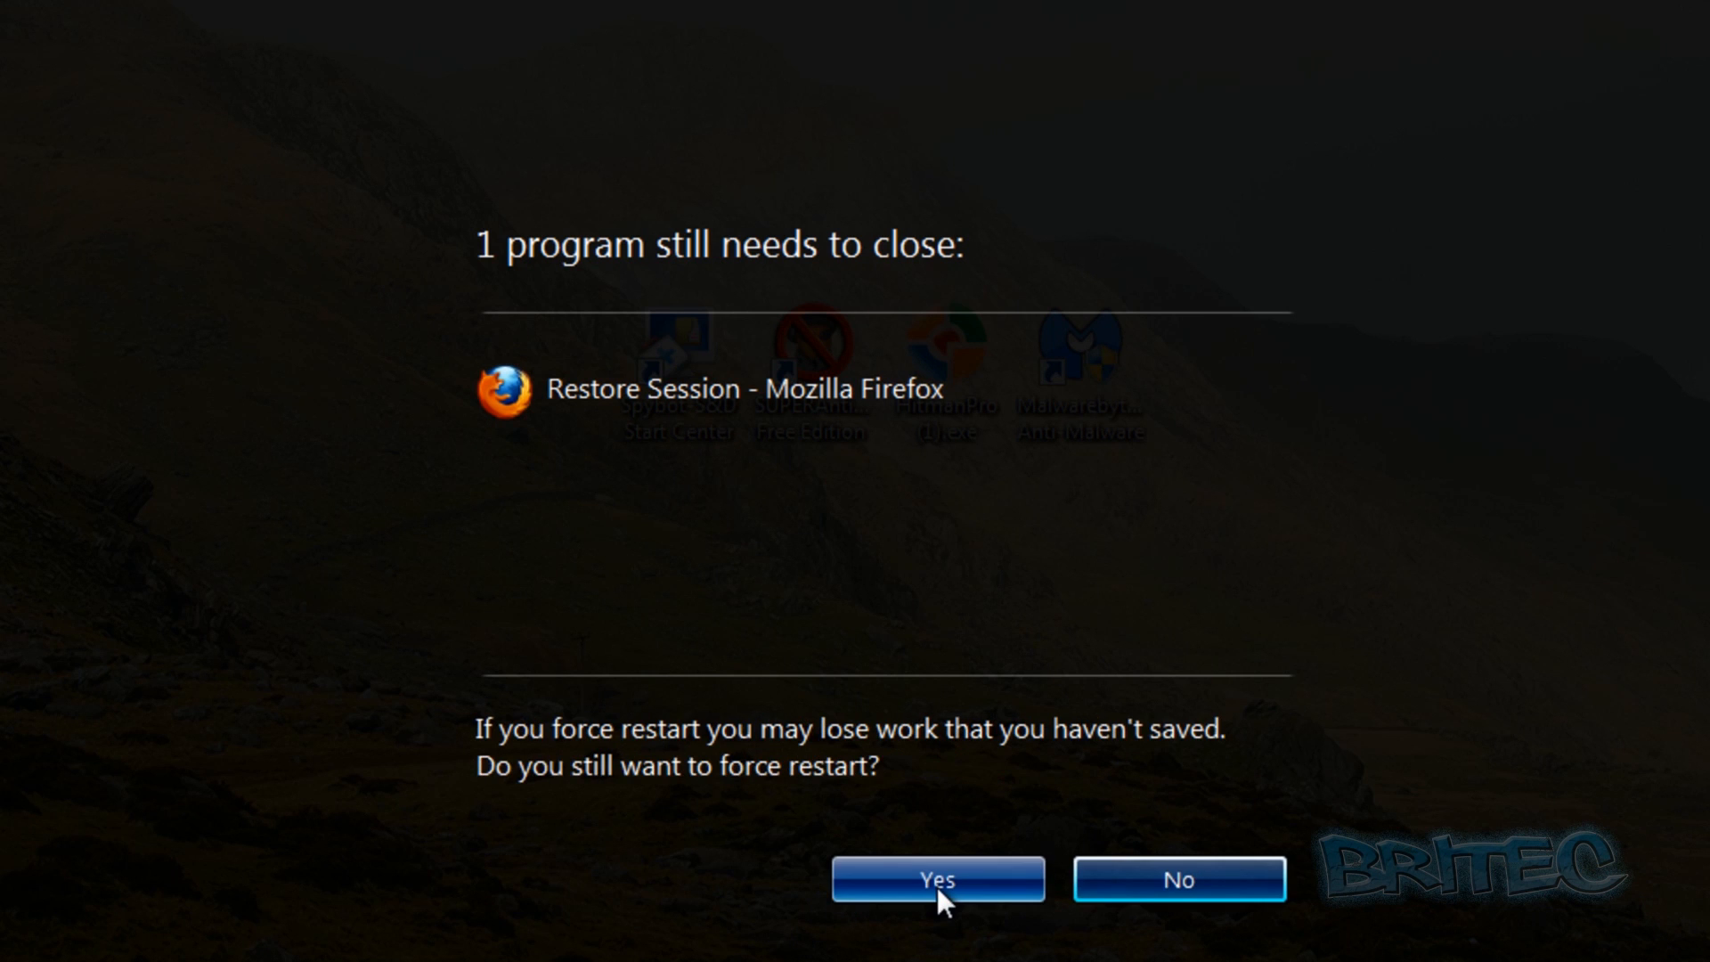
left_click(936, 878)
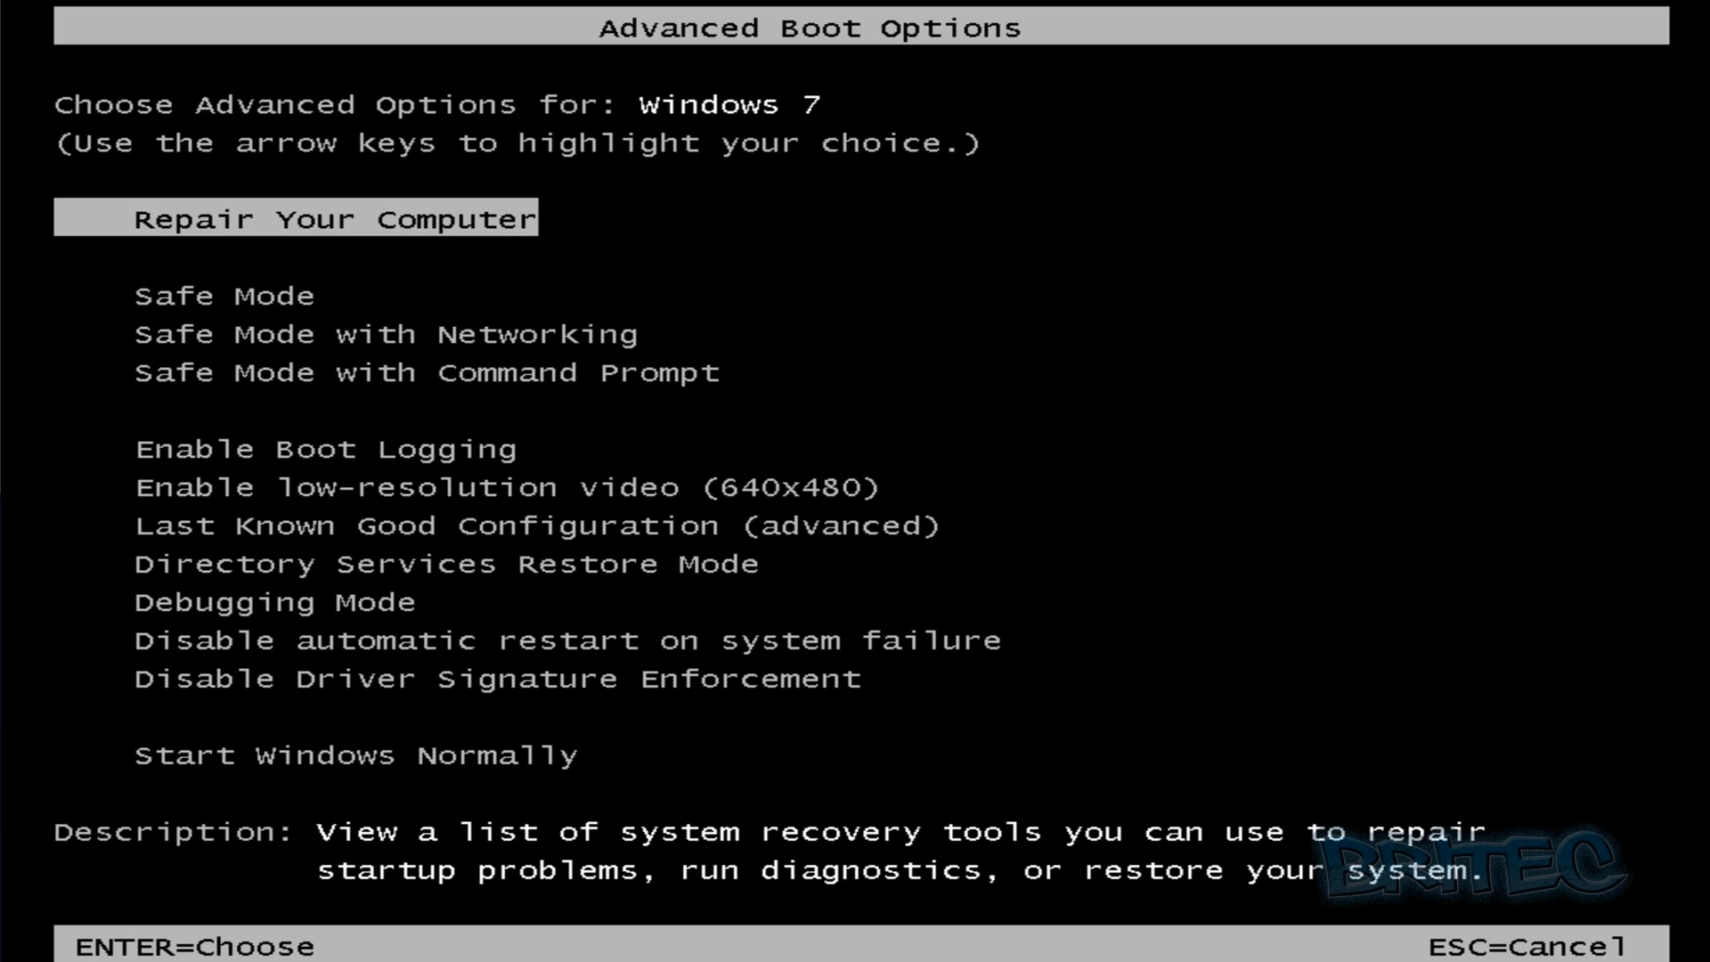
key("Return")
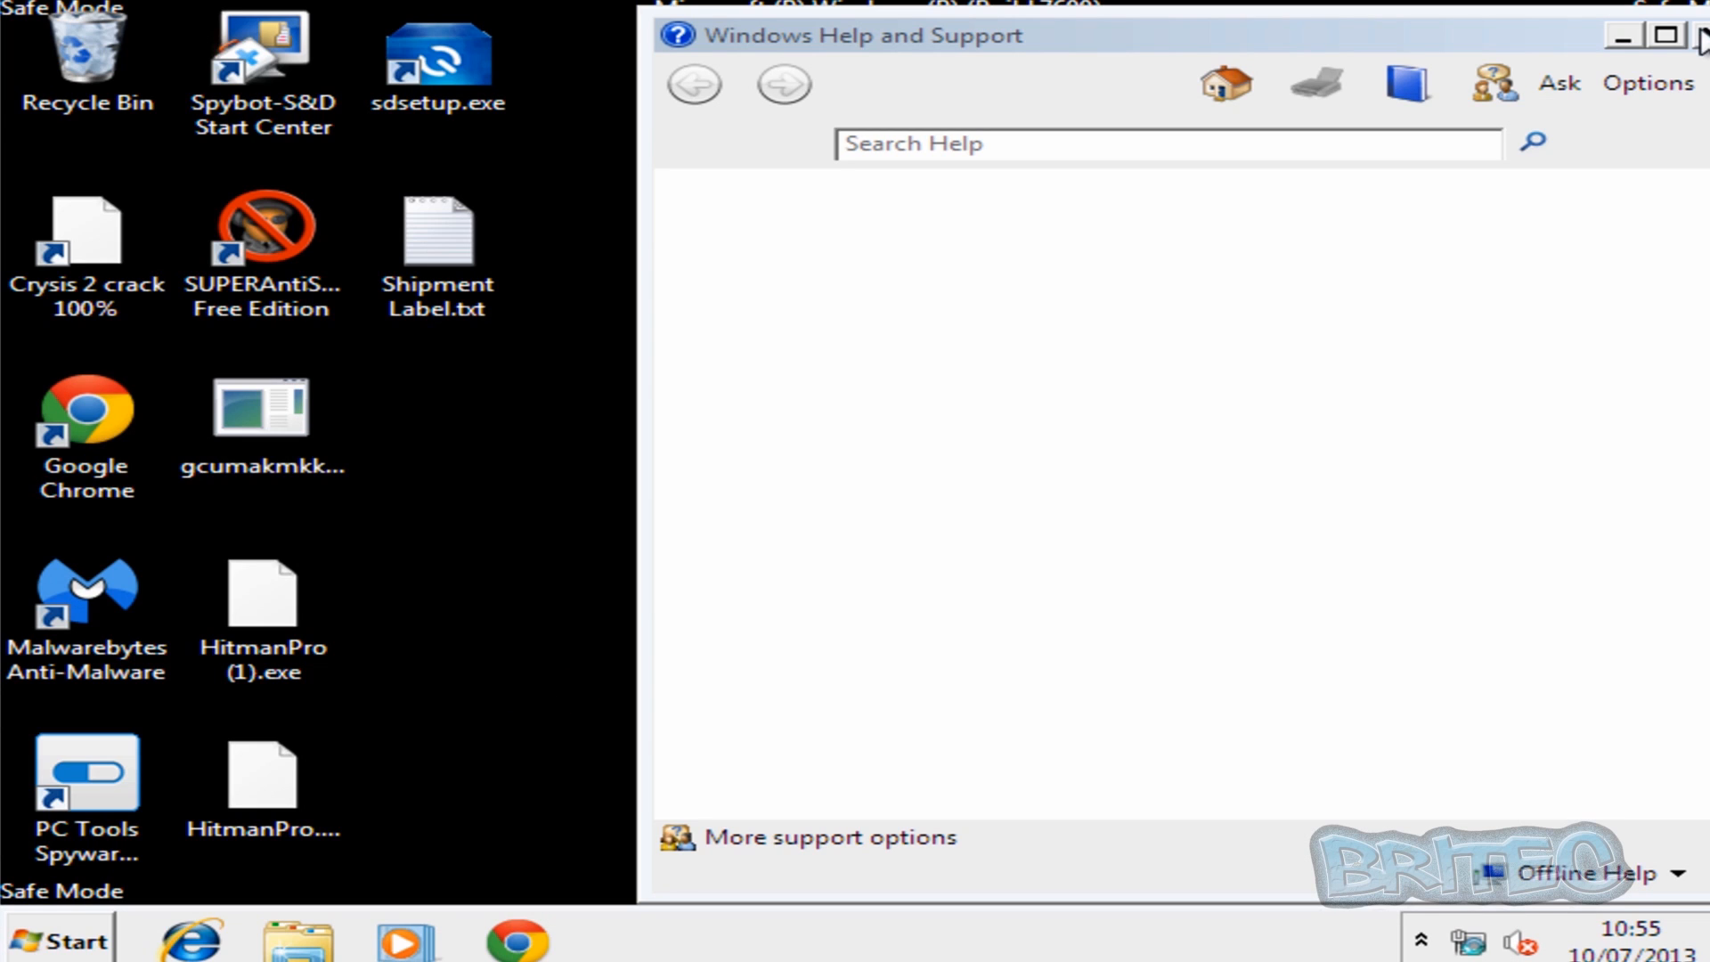
Close Help and Support, run HitmanPro (1).exe from Desktop folder, dismiss signature error.
left_click(1700, 34)
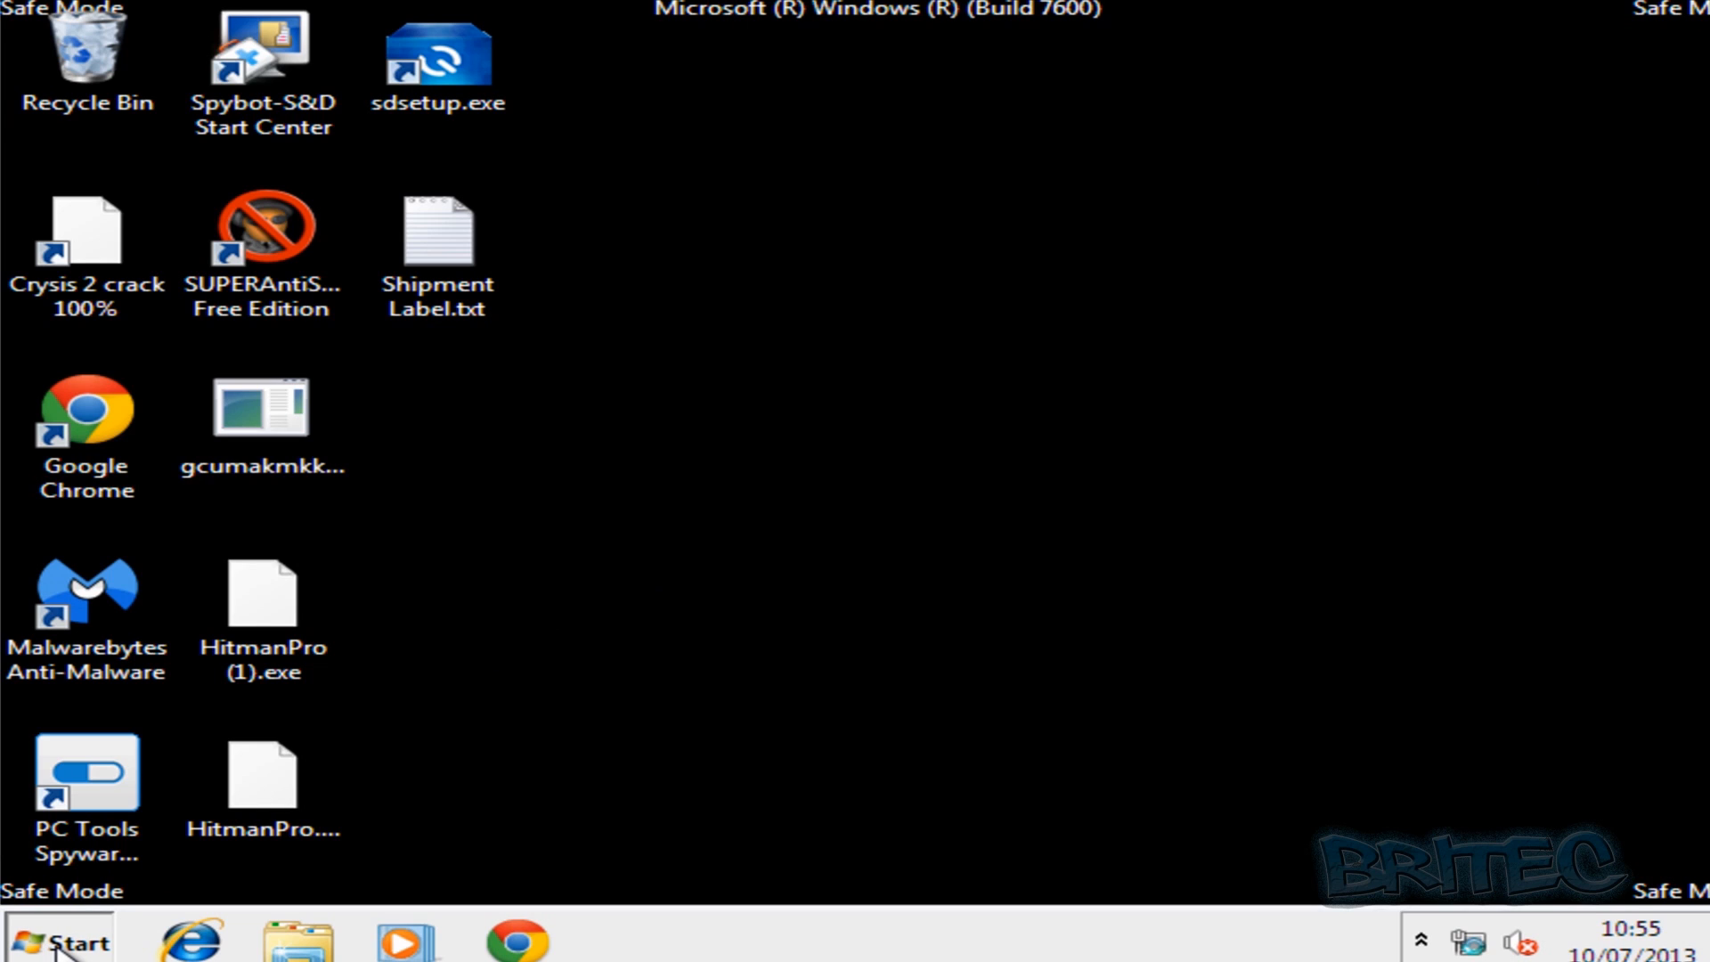
left_click(58, 941)
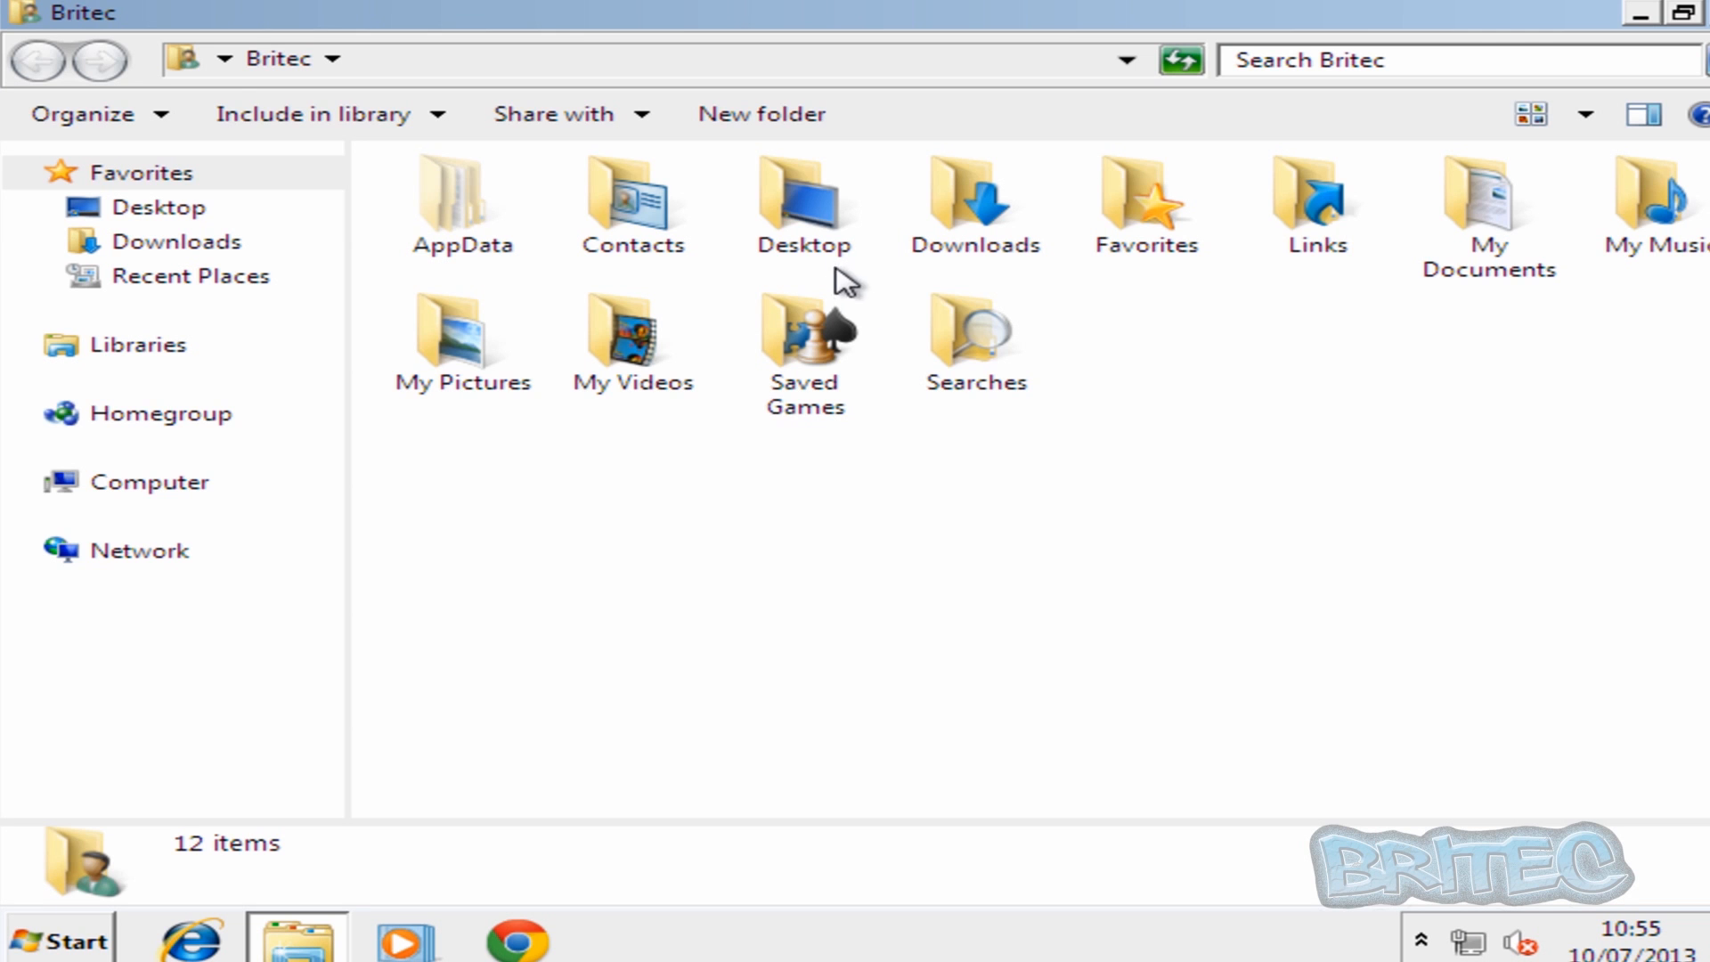
double_click(803, 202)
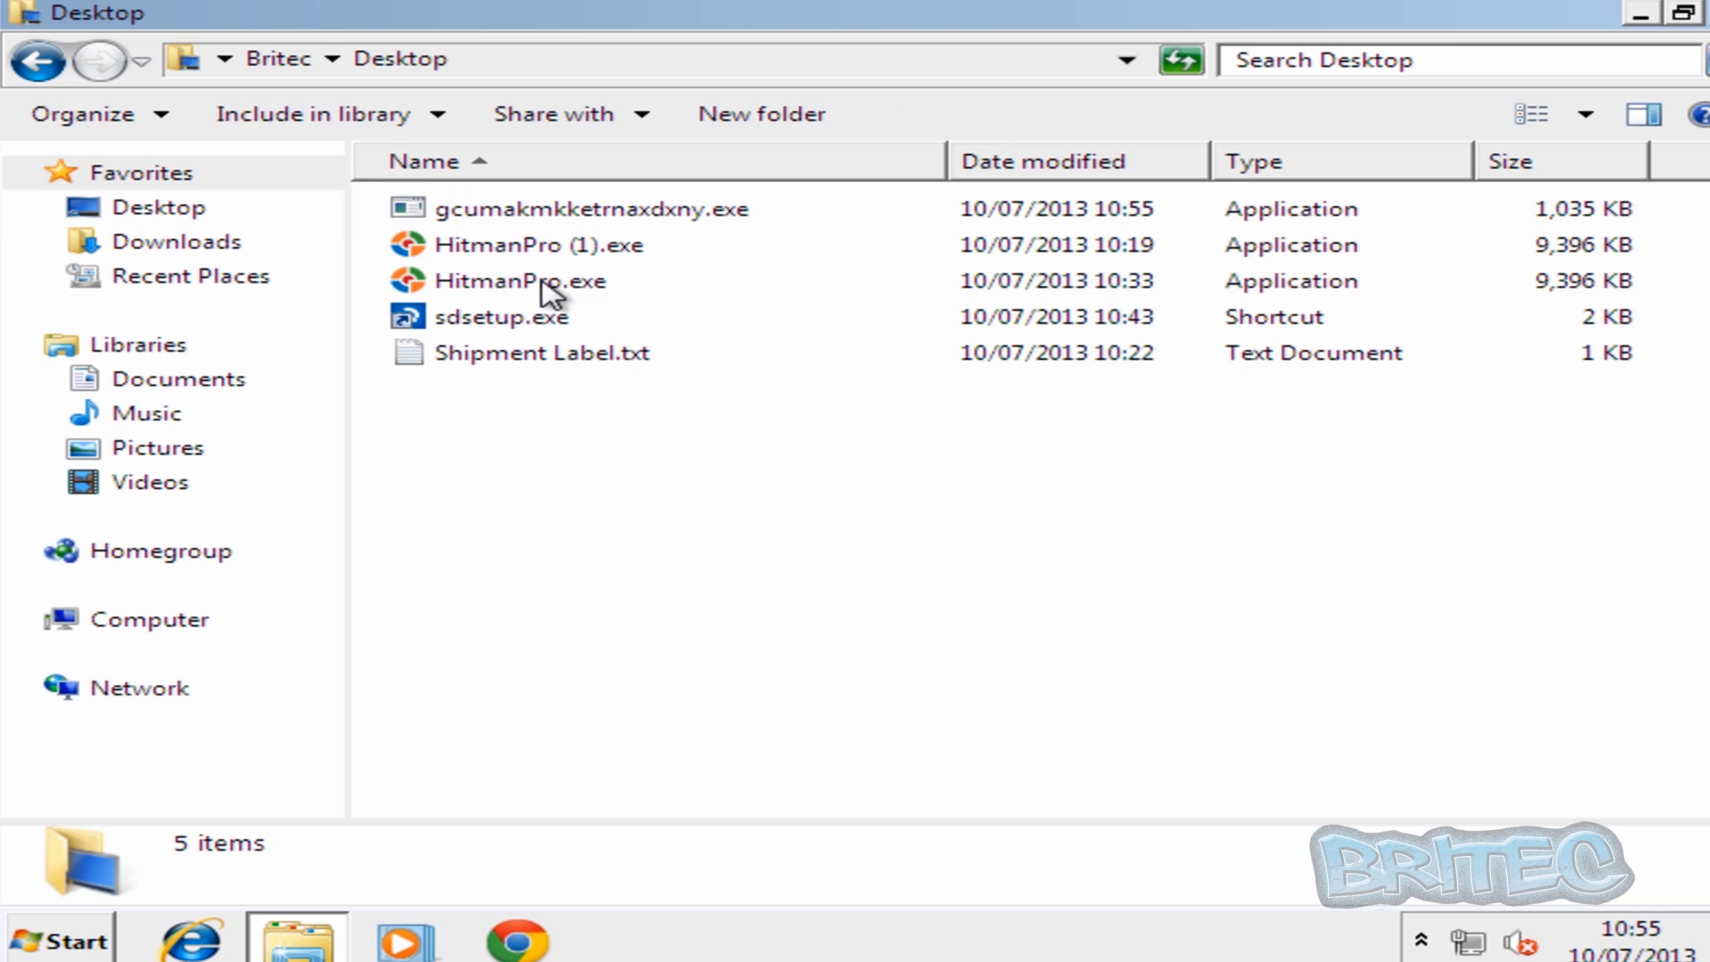
left_click(520, 280)
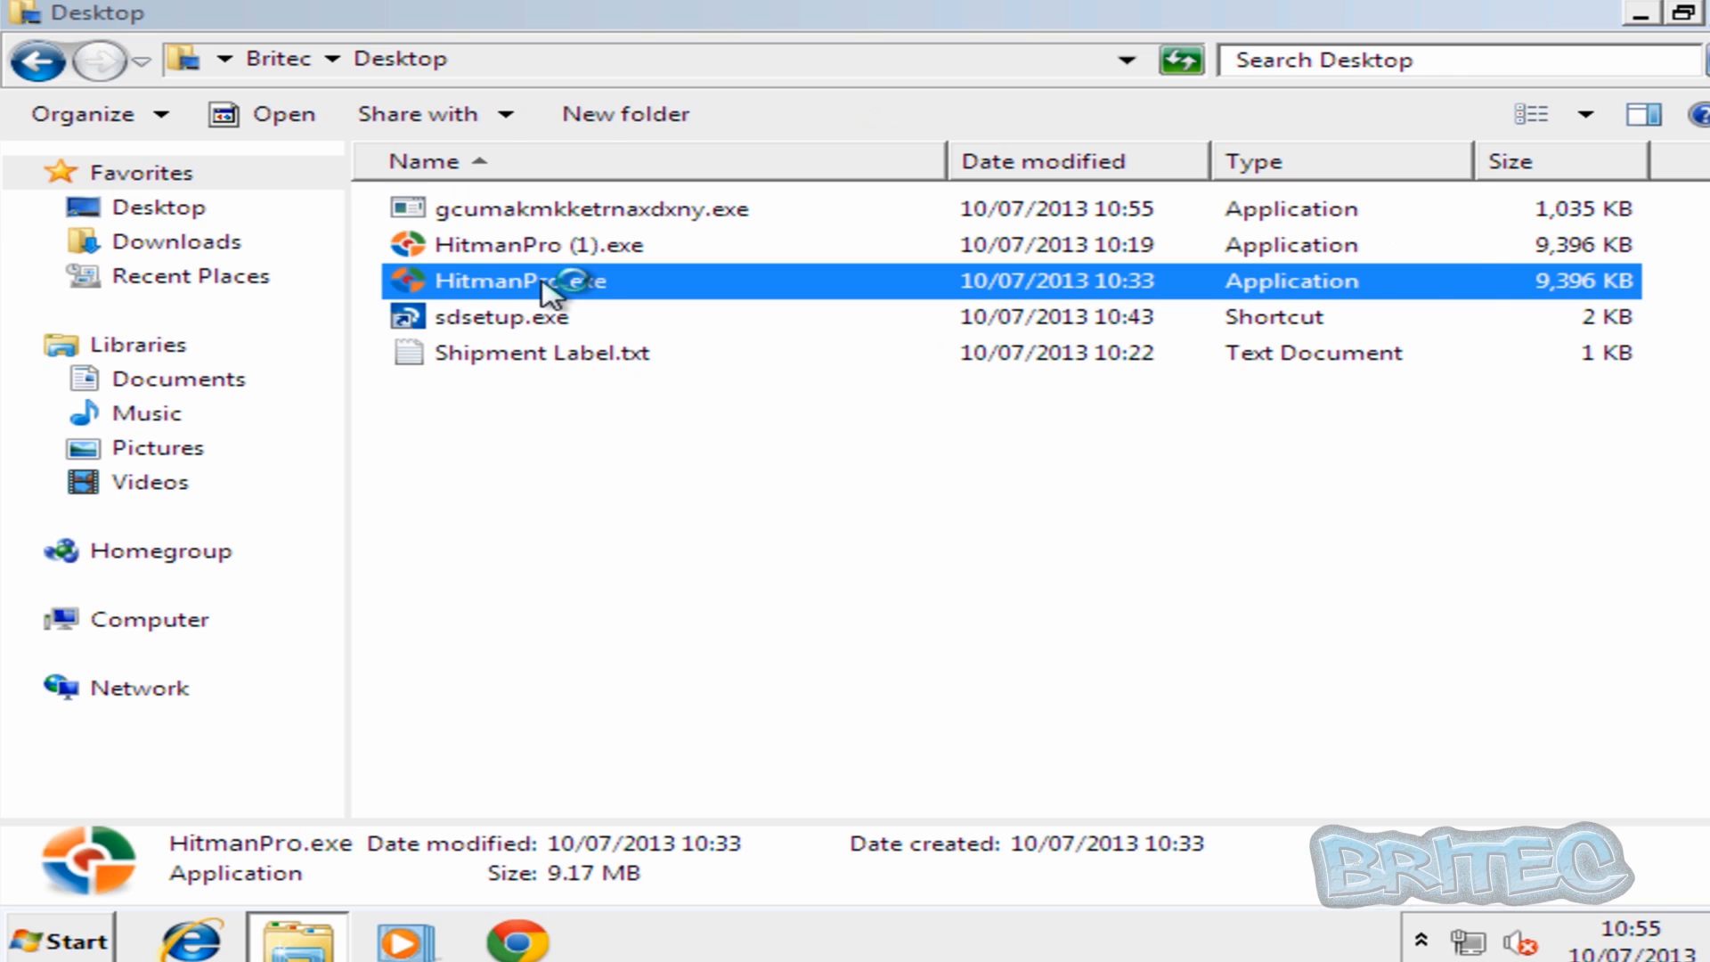
mouse_move(1287, 547)
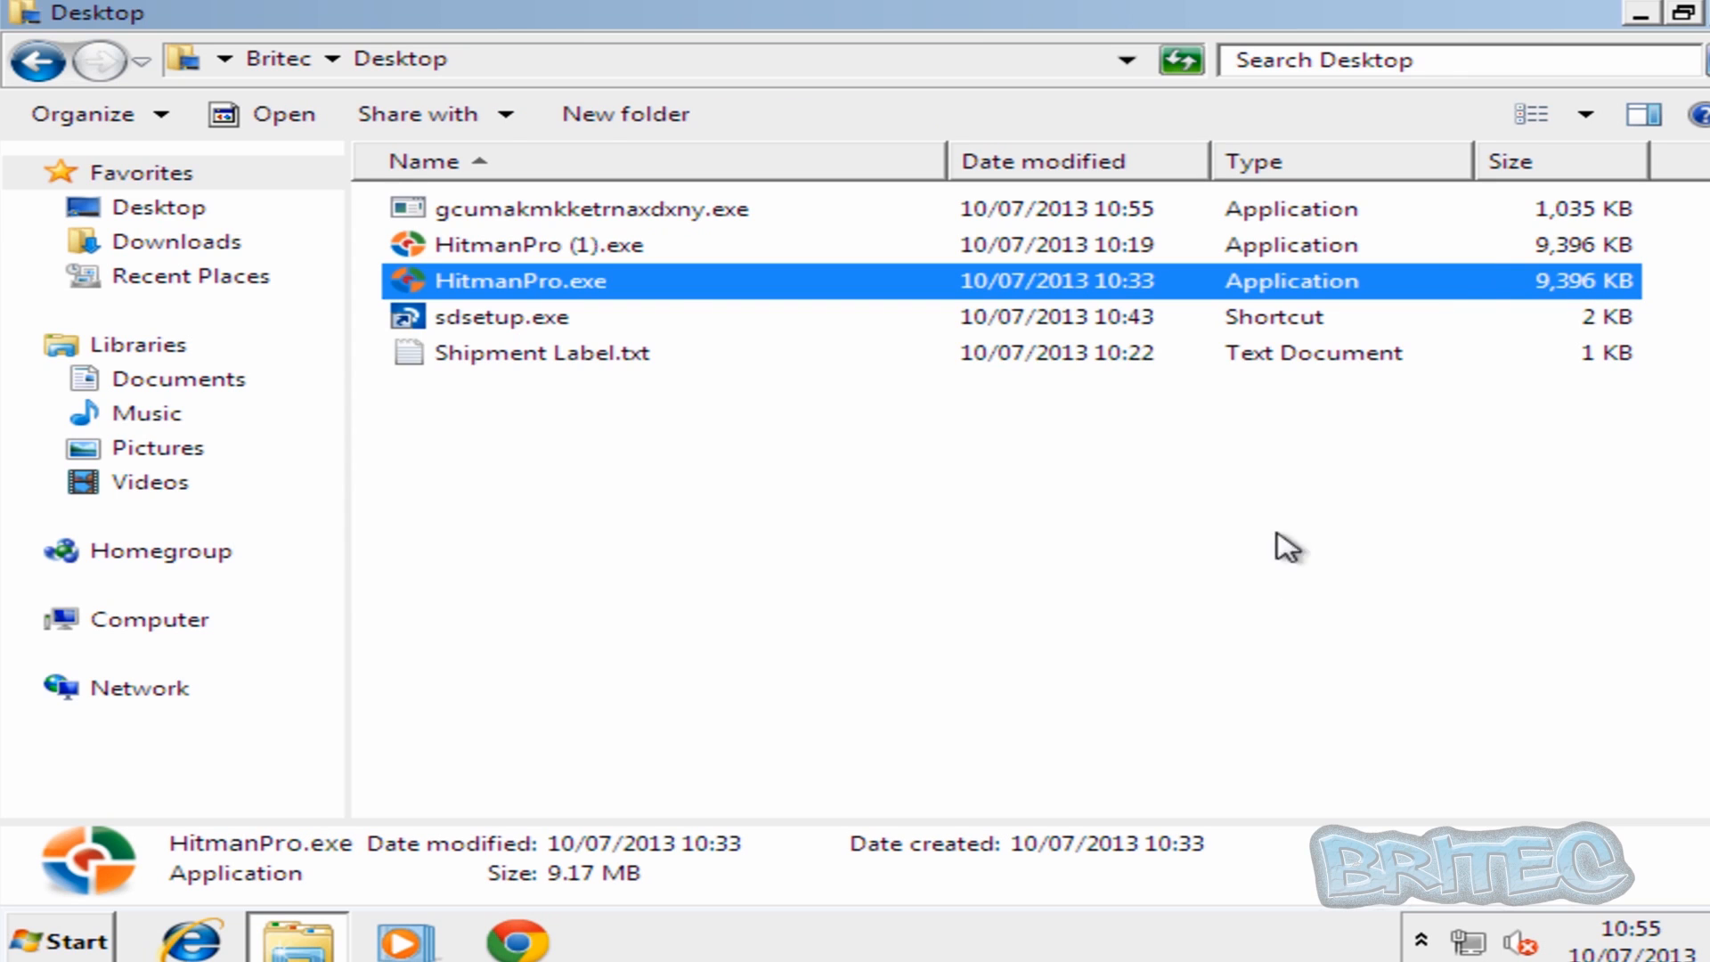
double_click(531, 244)
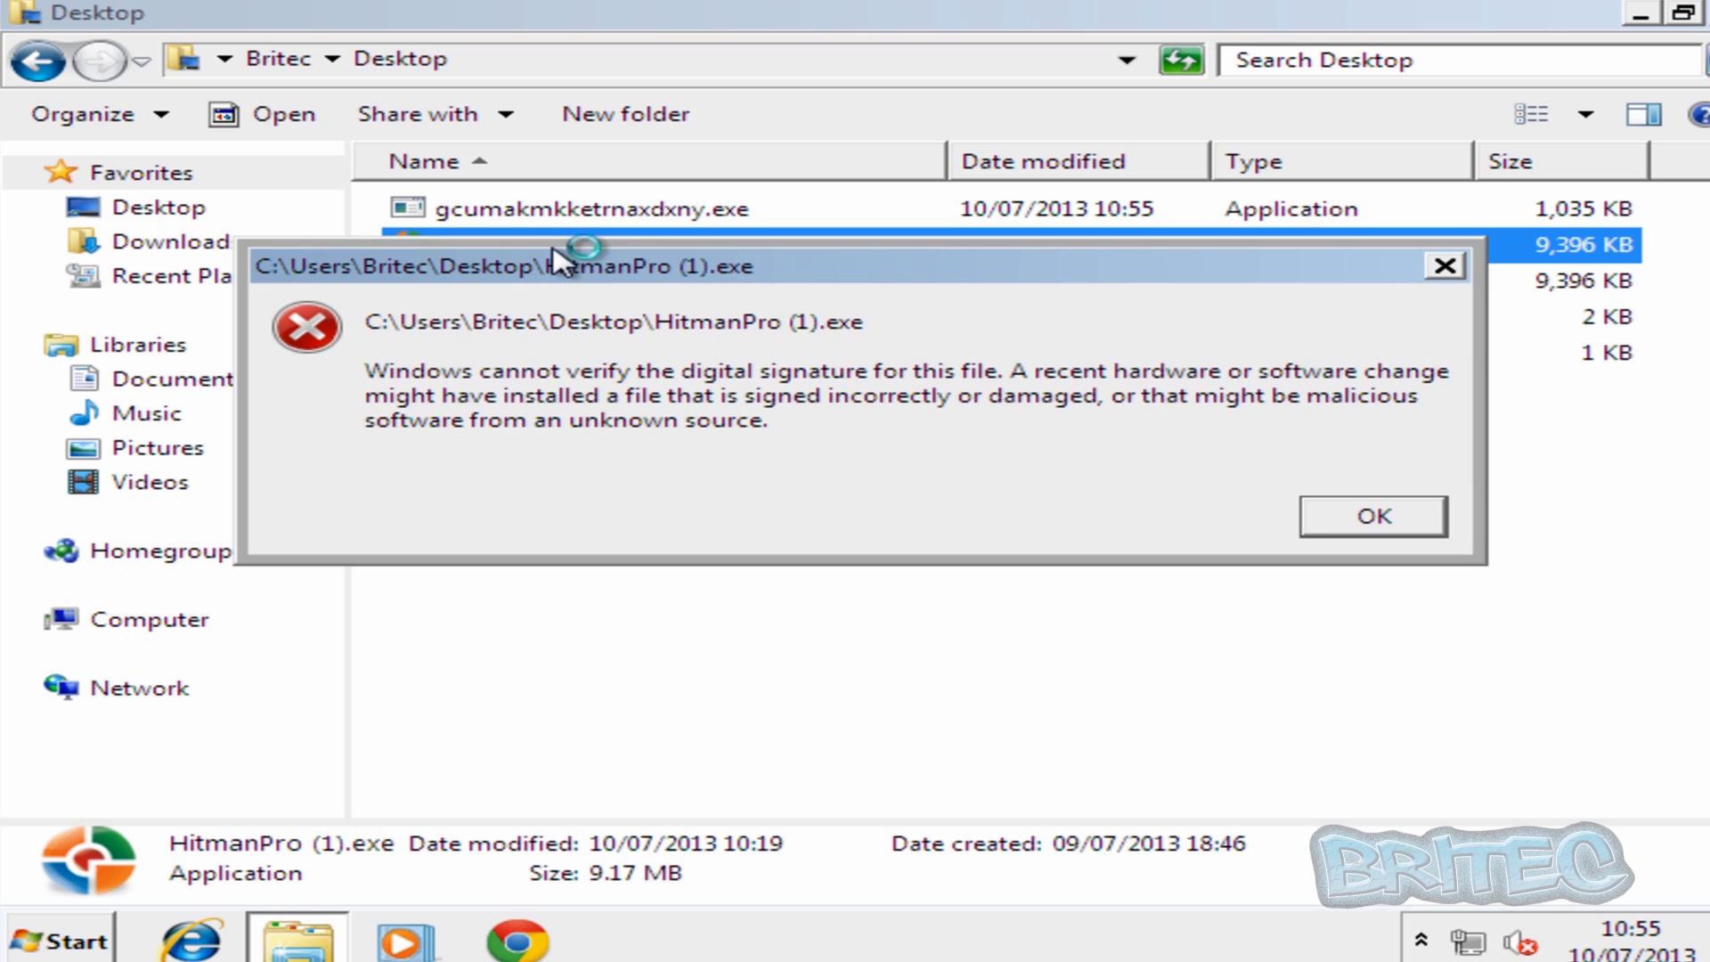
mouse_move(1030, 510)
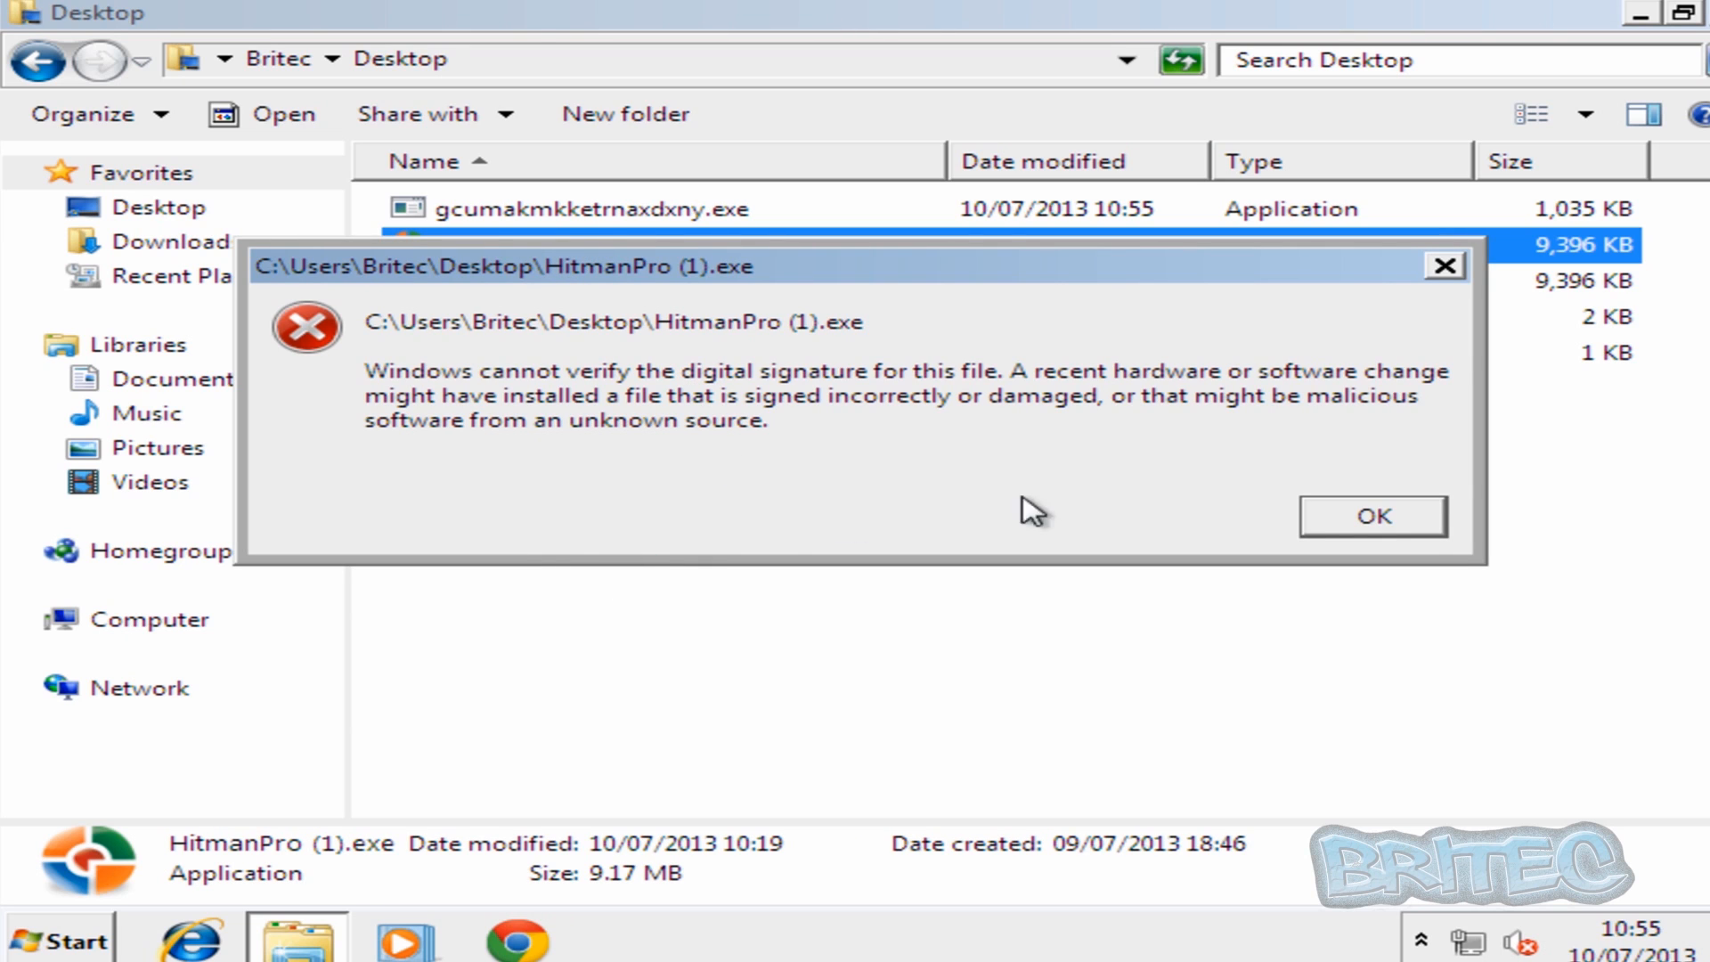
left_click(1371, 515)
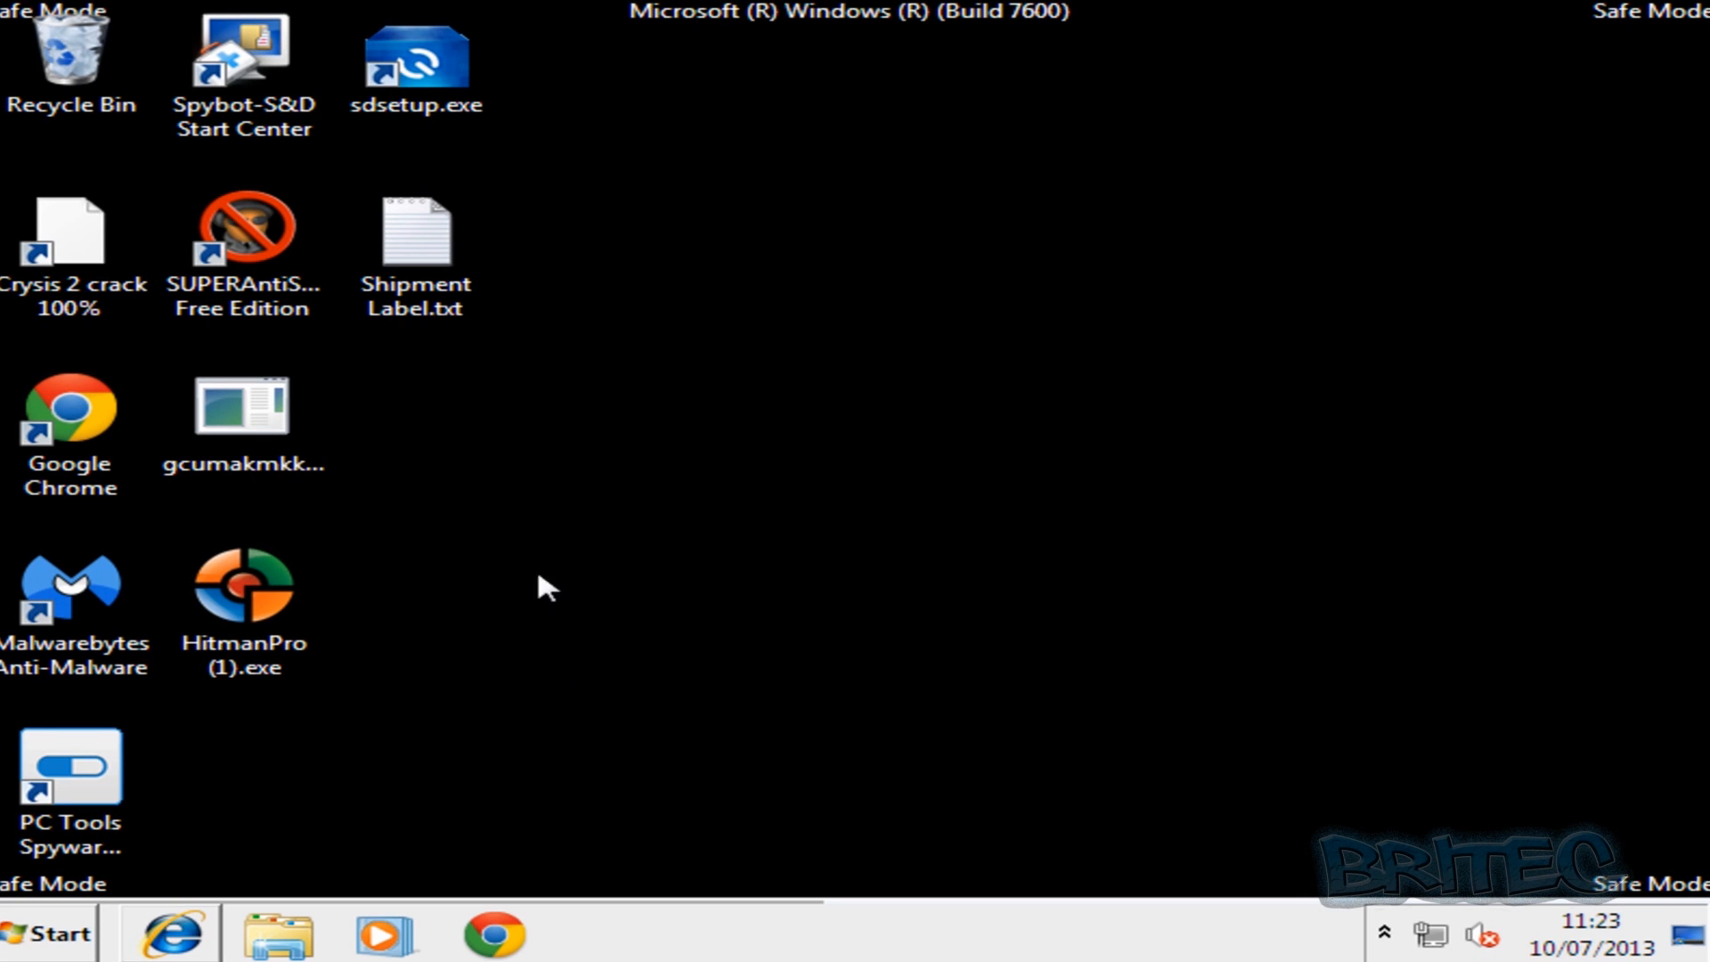
Launch Spyware Doctor and accept the prompt to re-enable it.
double_click(70, 764)
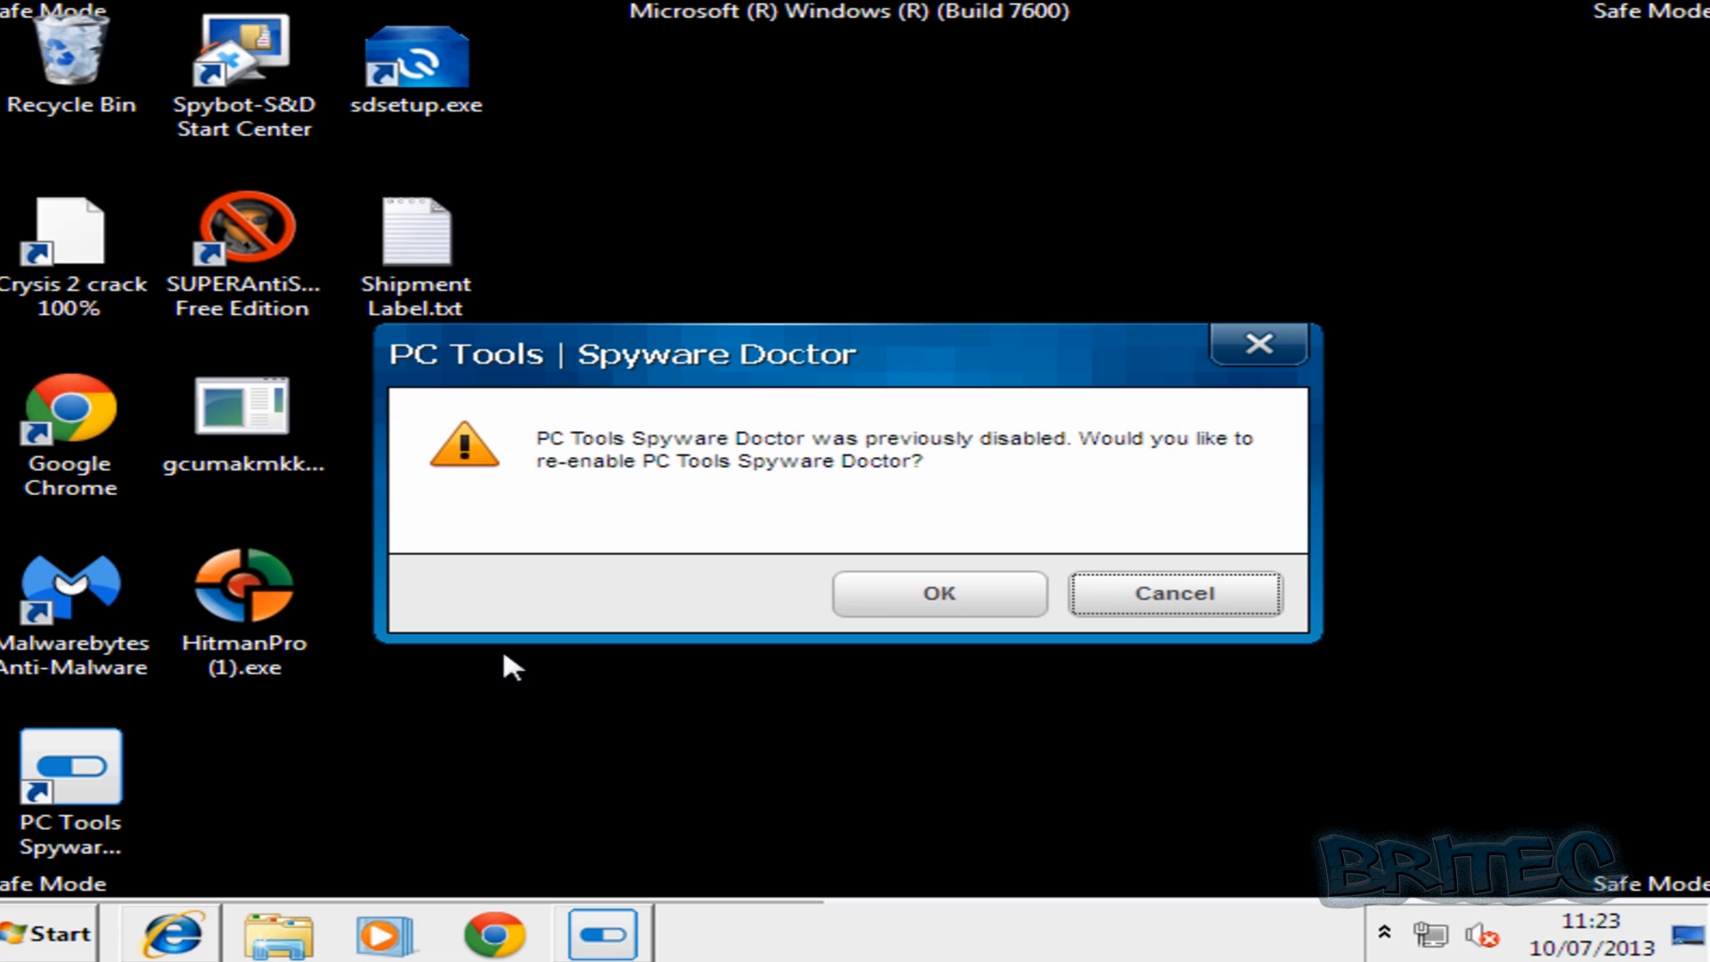
mouse_move(1037, 720)
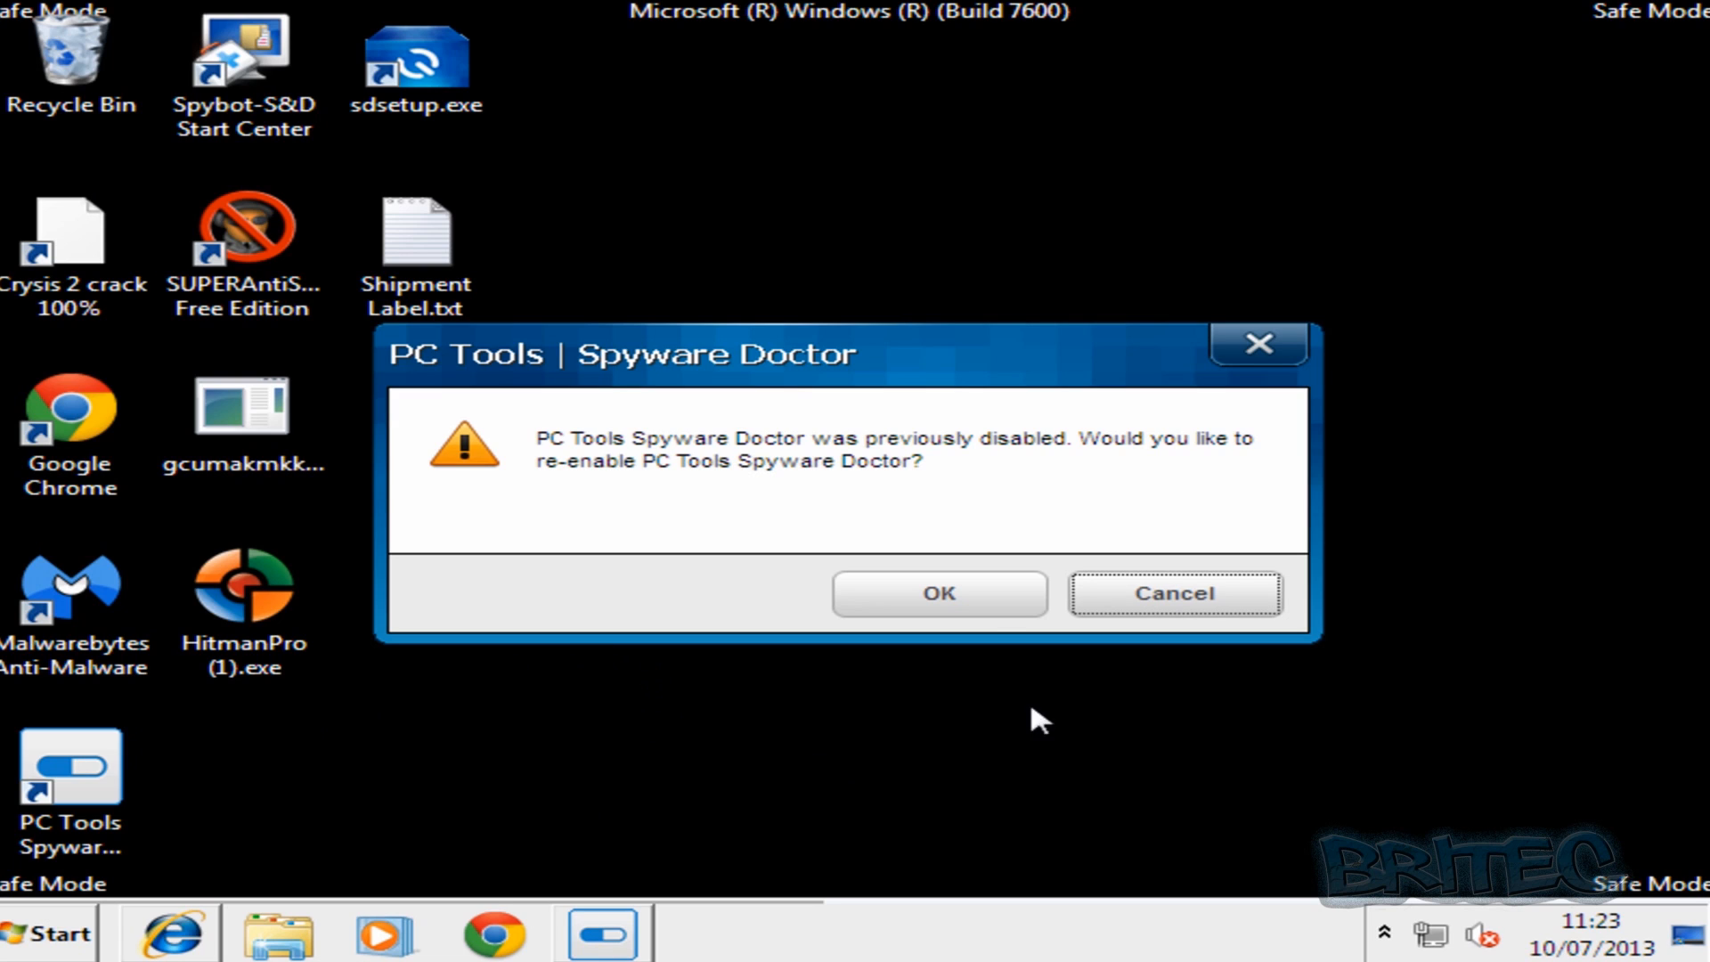
left_click(937, 593)
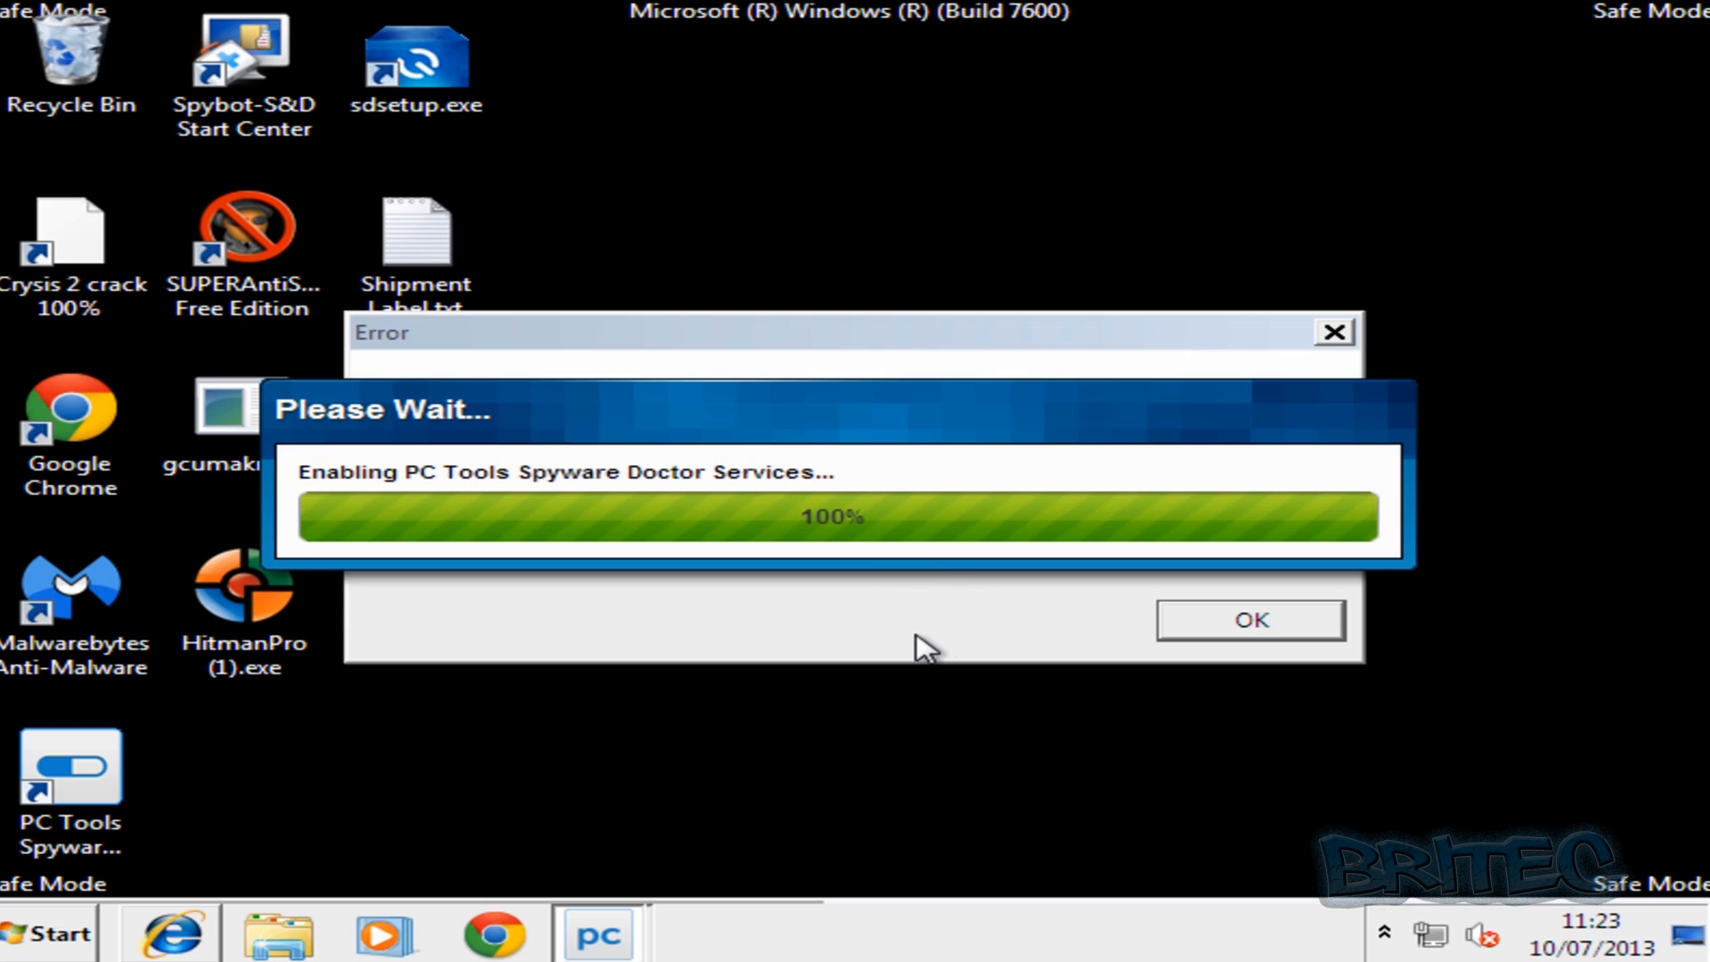
mouse_move(651, 524)
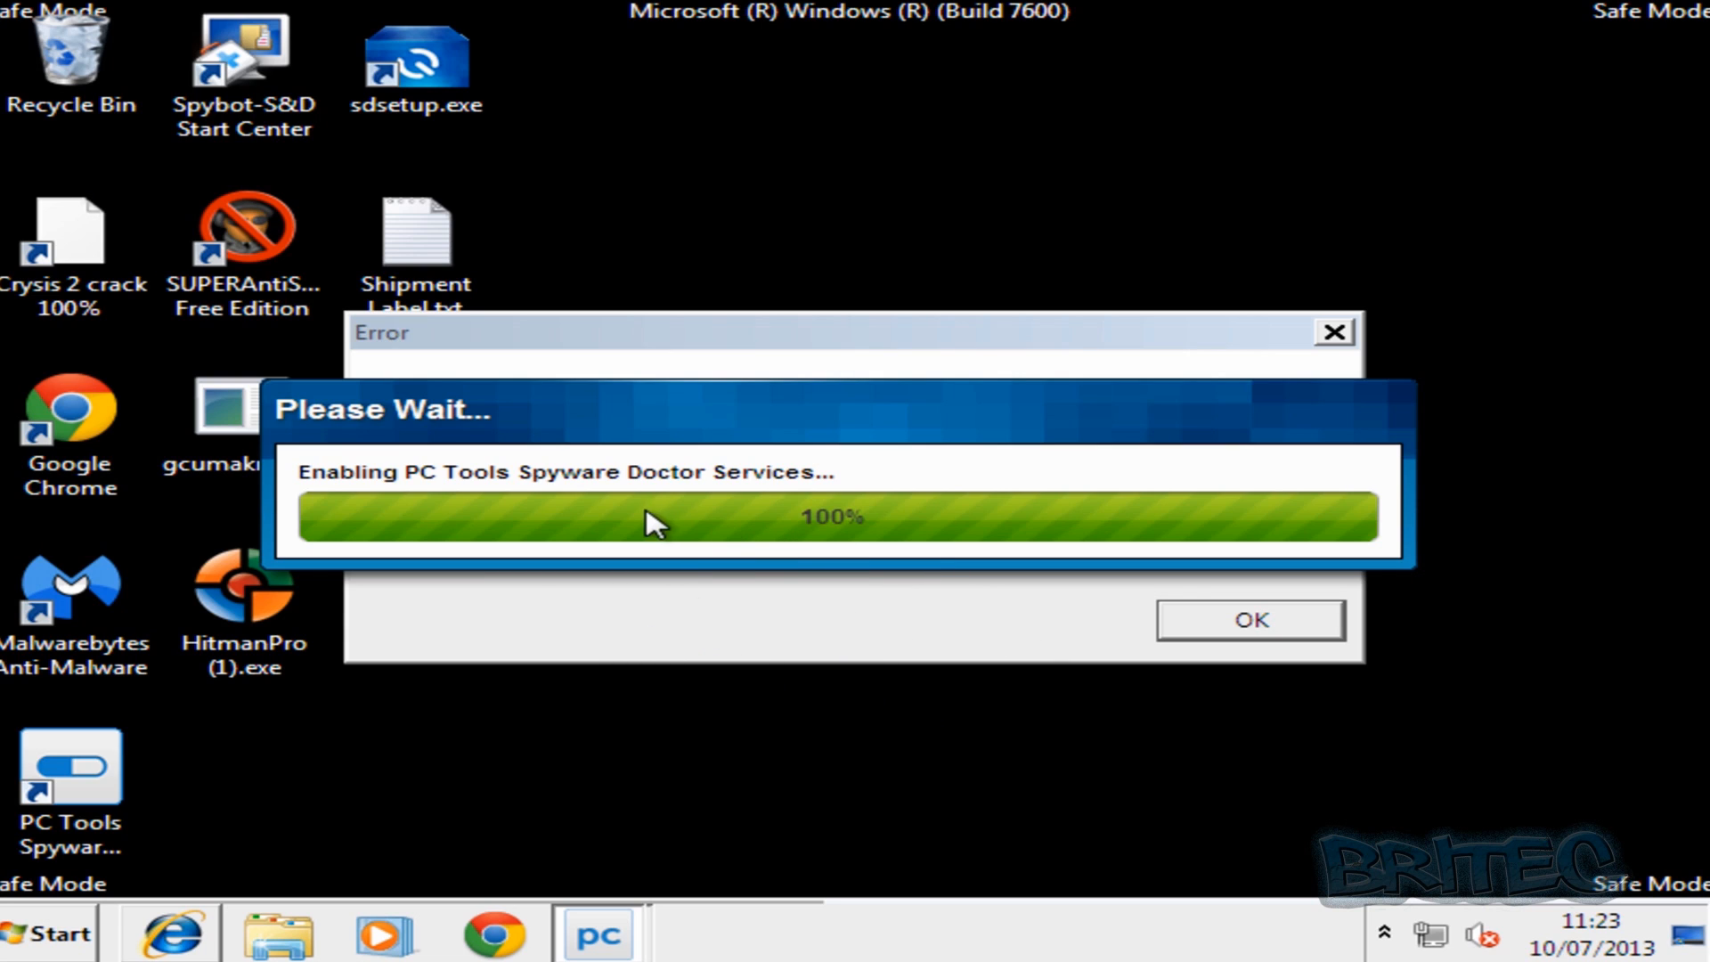
mouse_move(1087, 646)
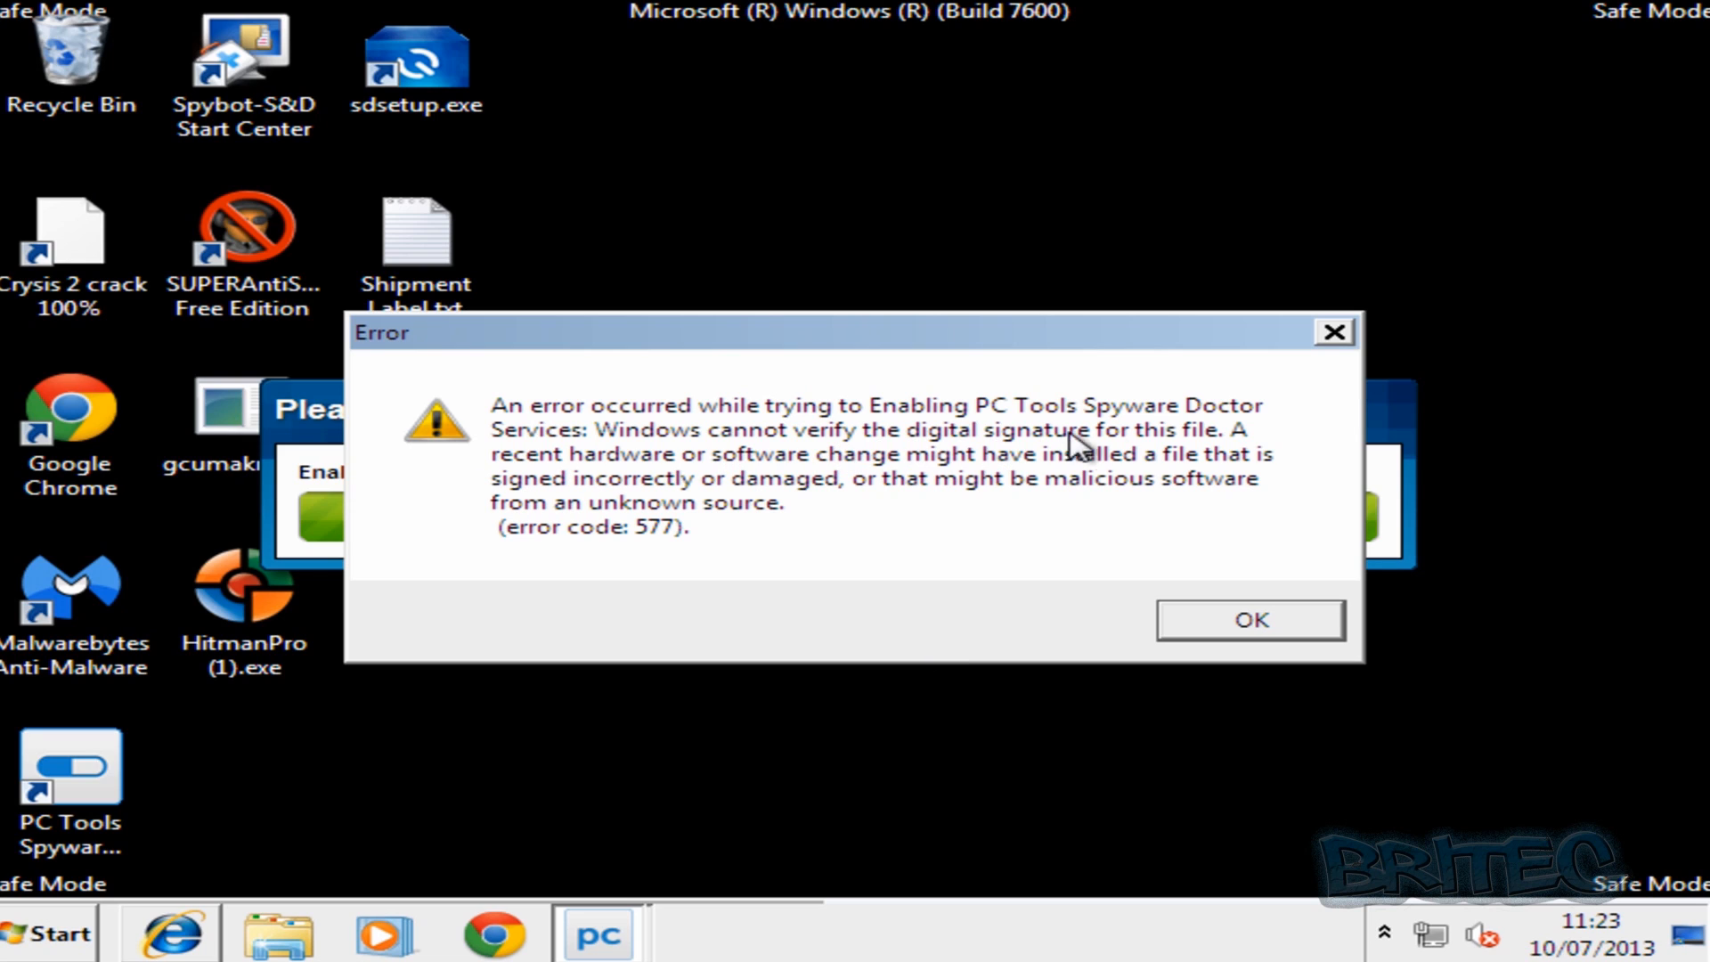
mouse_move(842, 534)
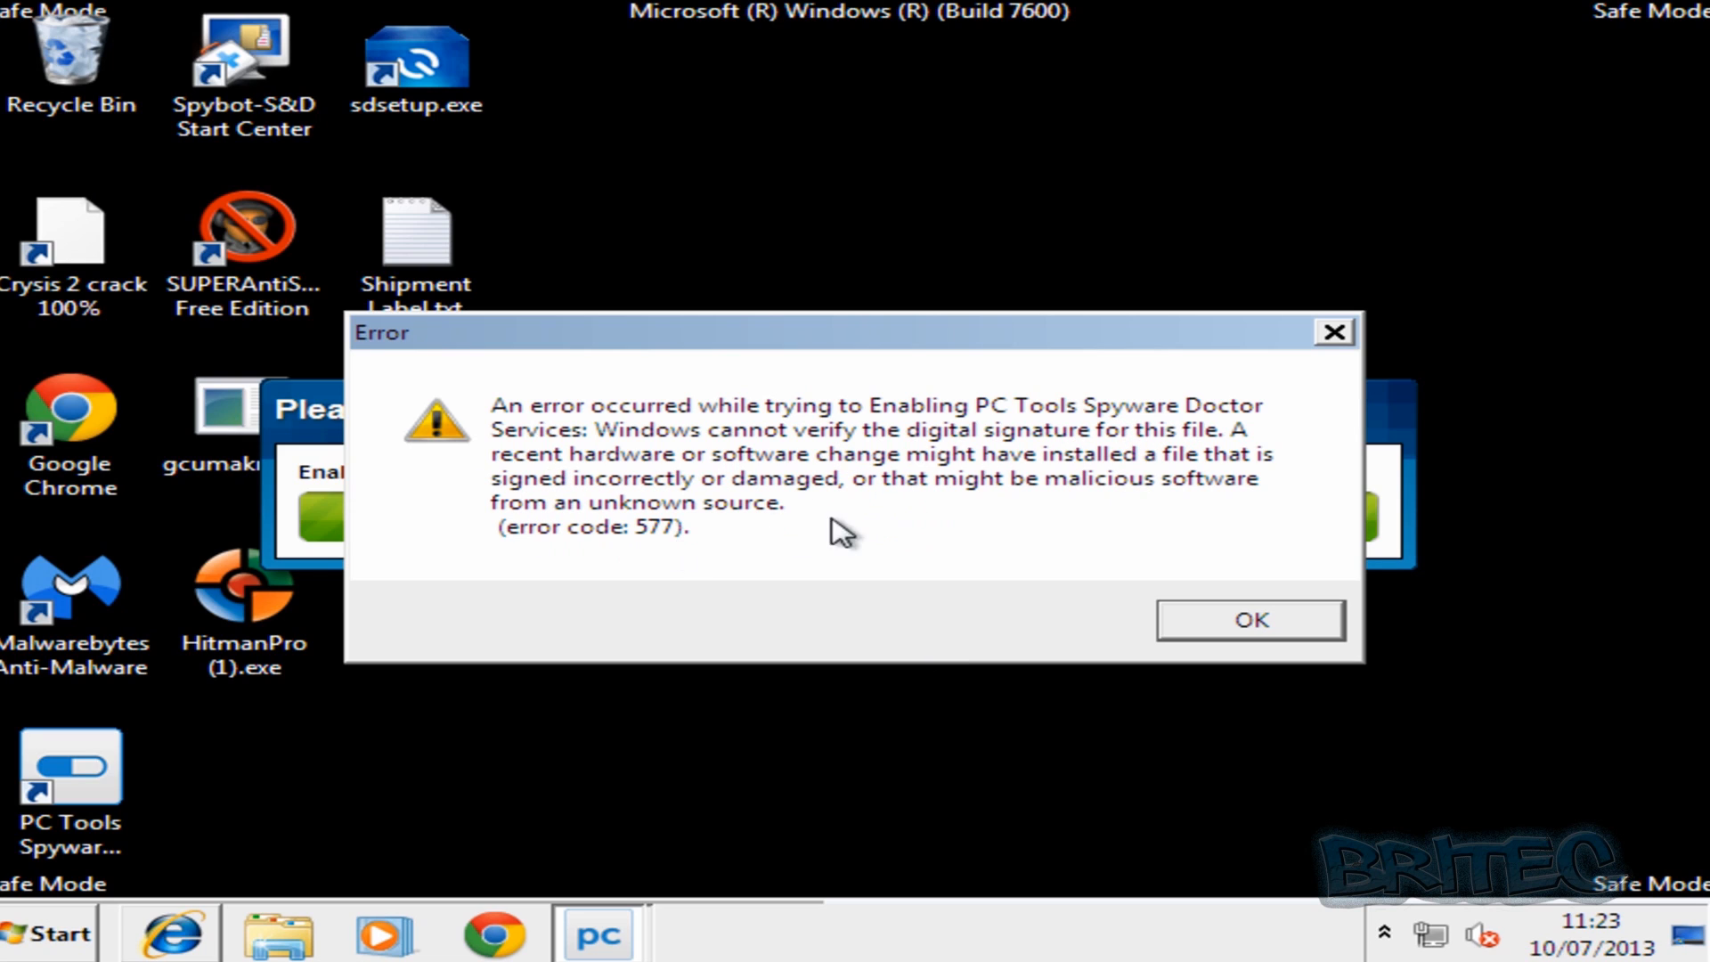
mouse_move(1003, 491)
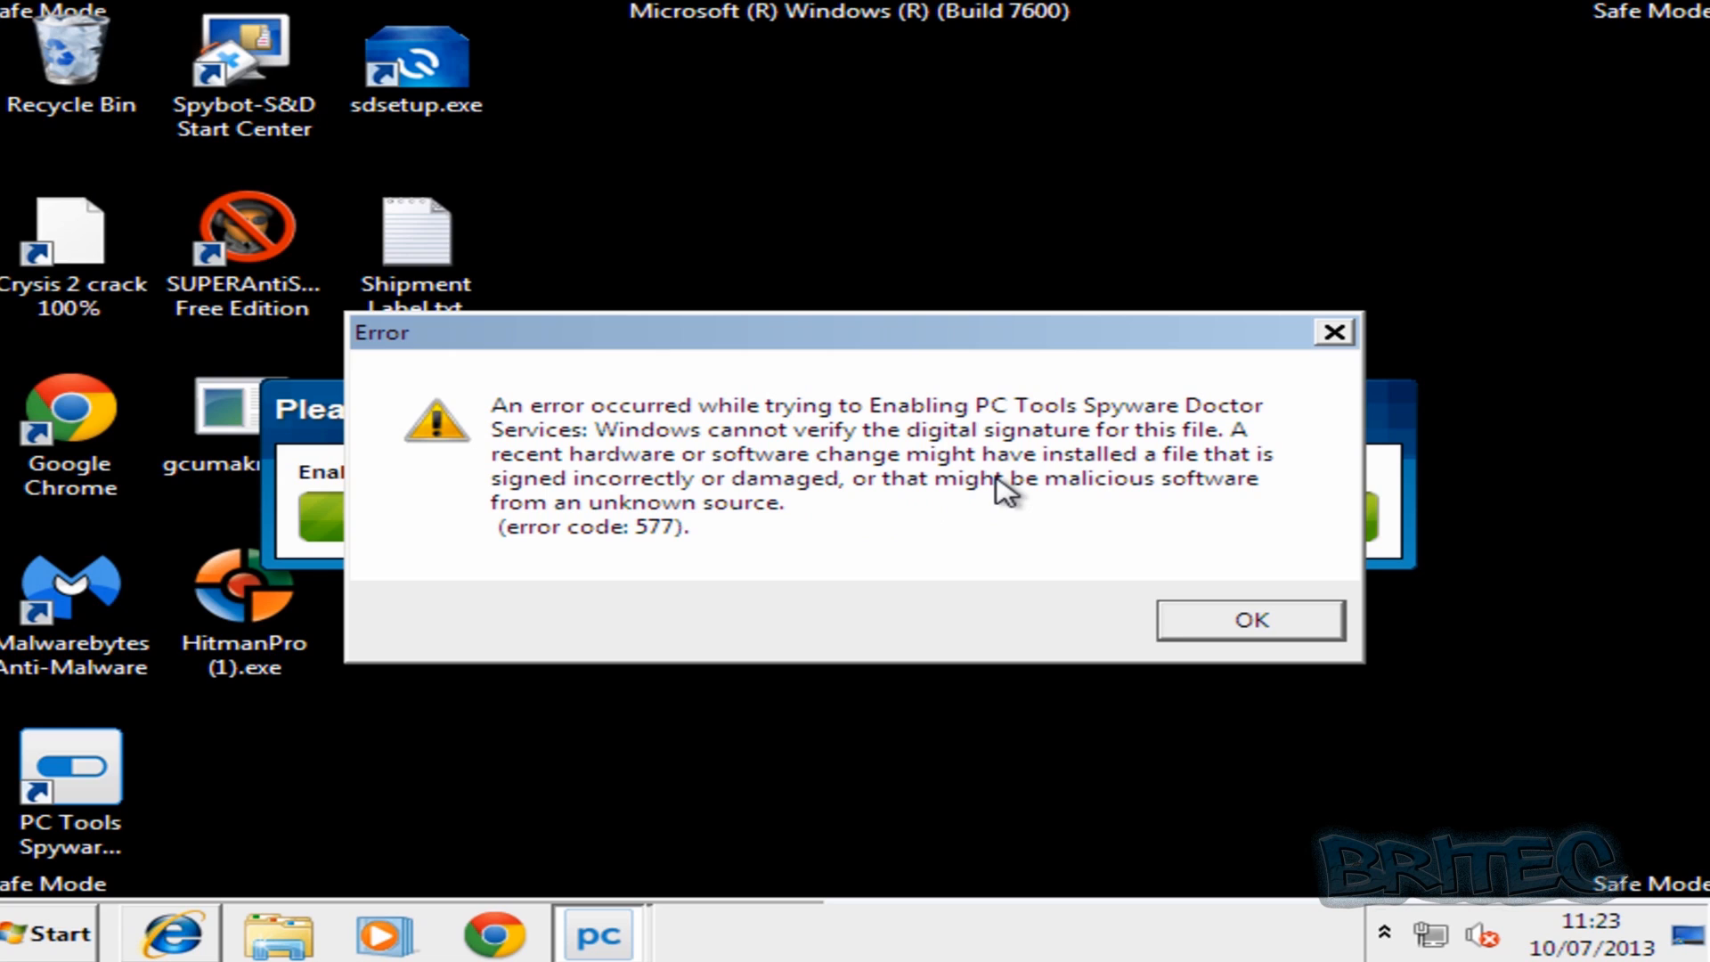
mouse_move(186, 478)
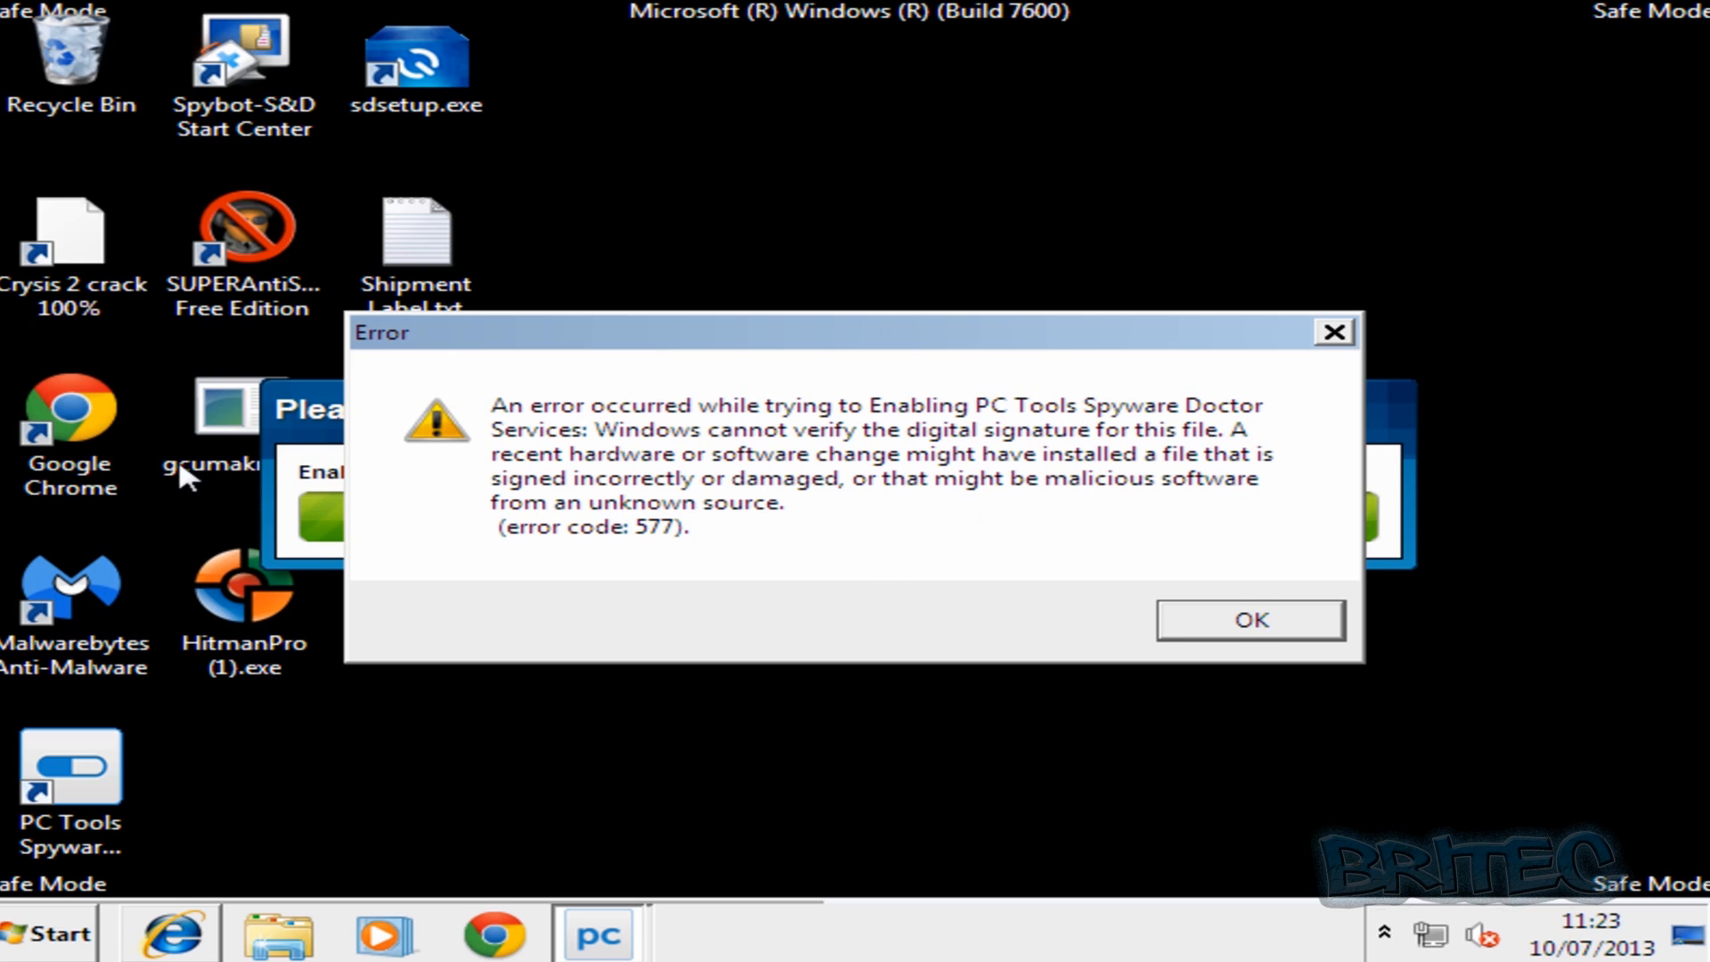
mouse_move(1177, 632)
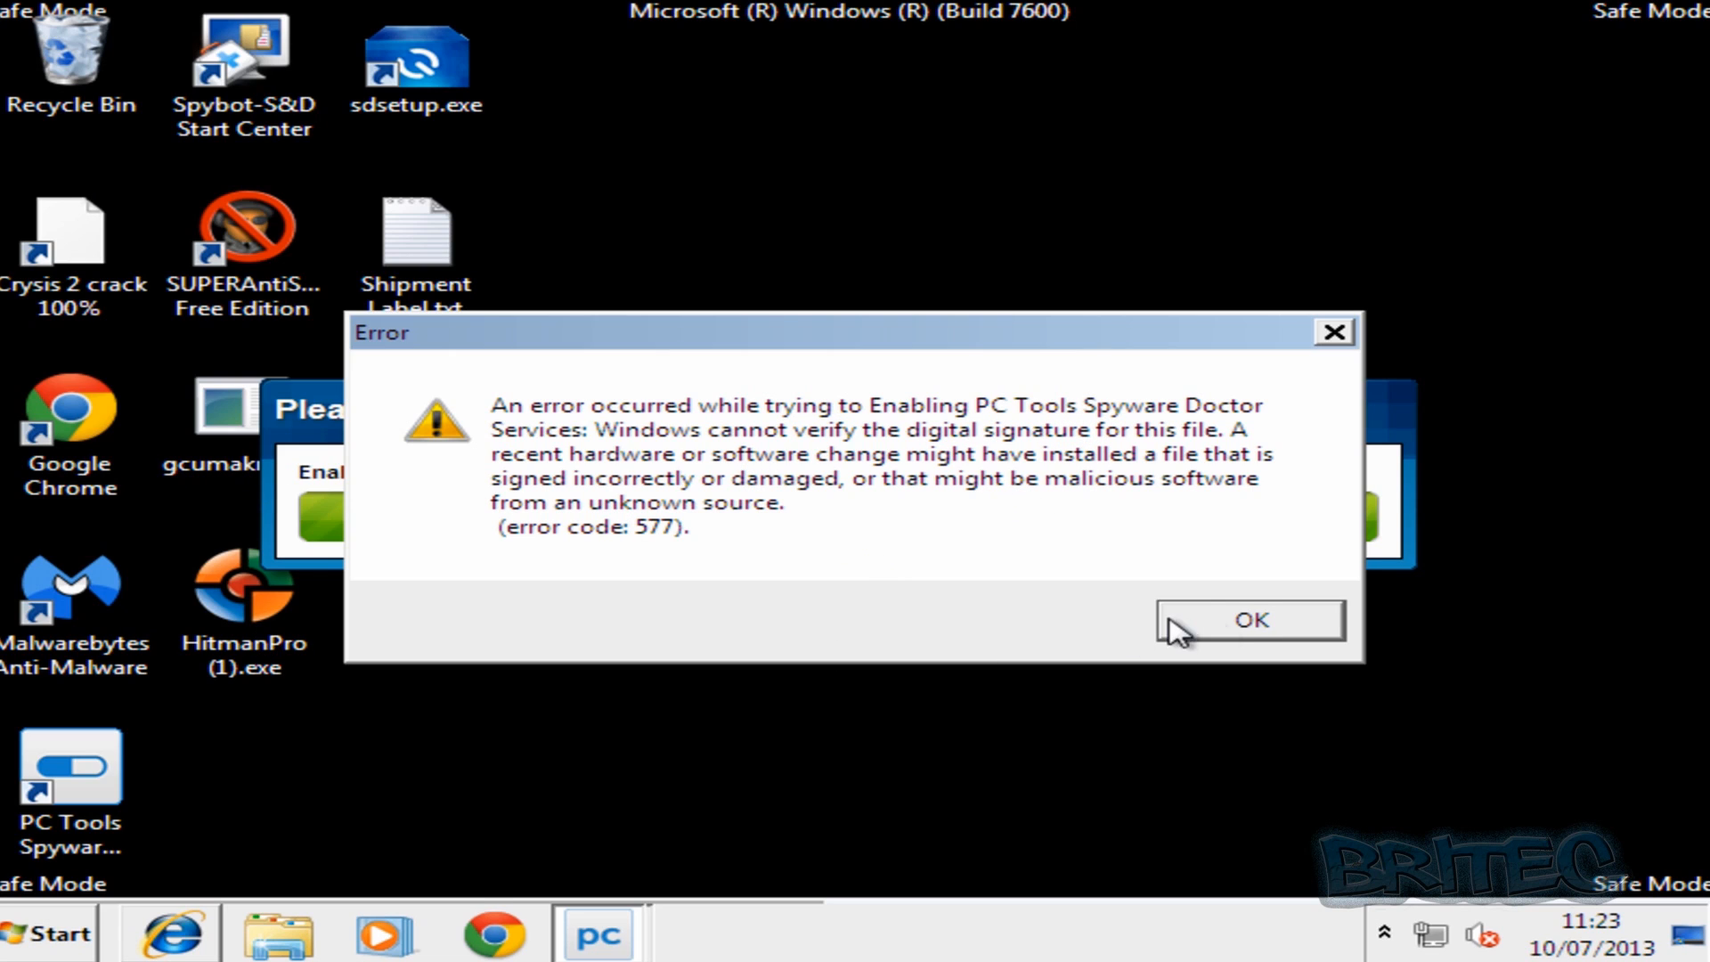
mouse_move(609, 608)
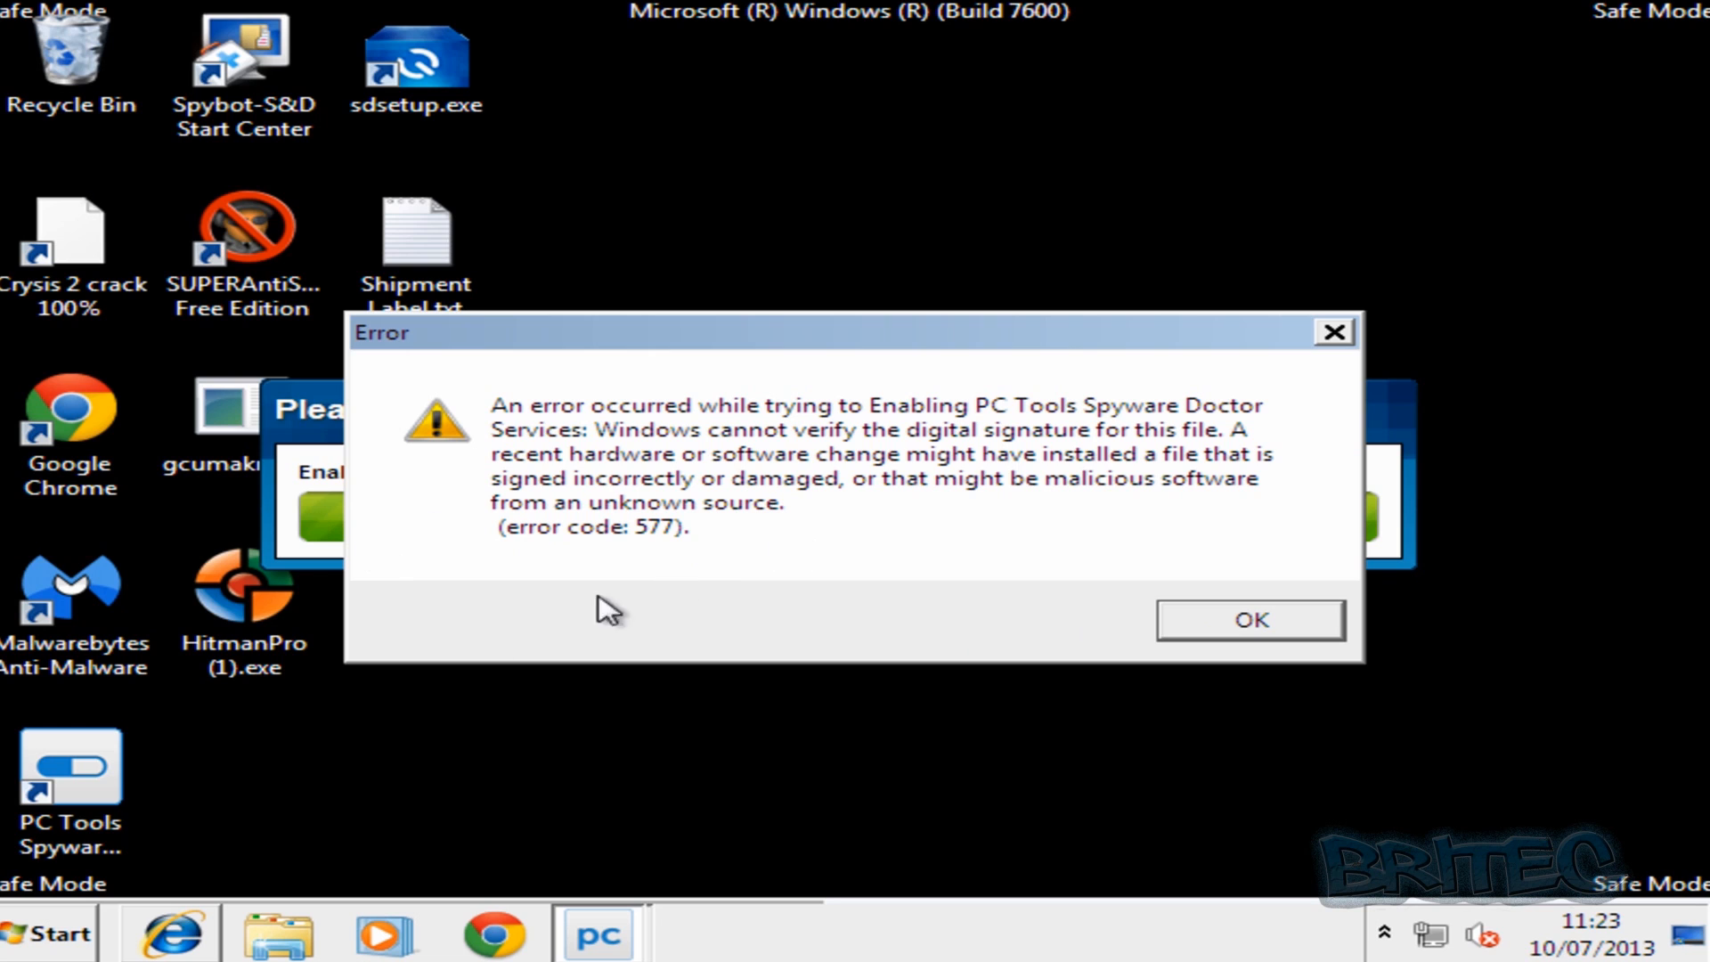
mouse_move(426, 831)
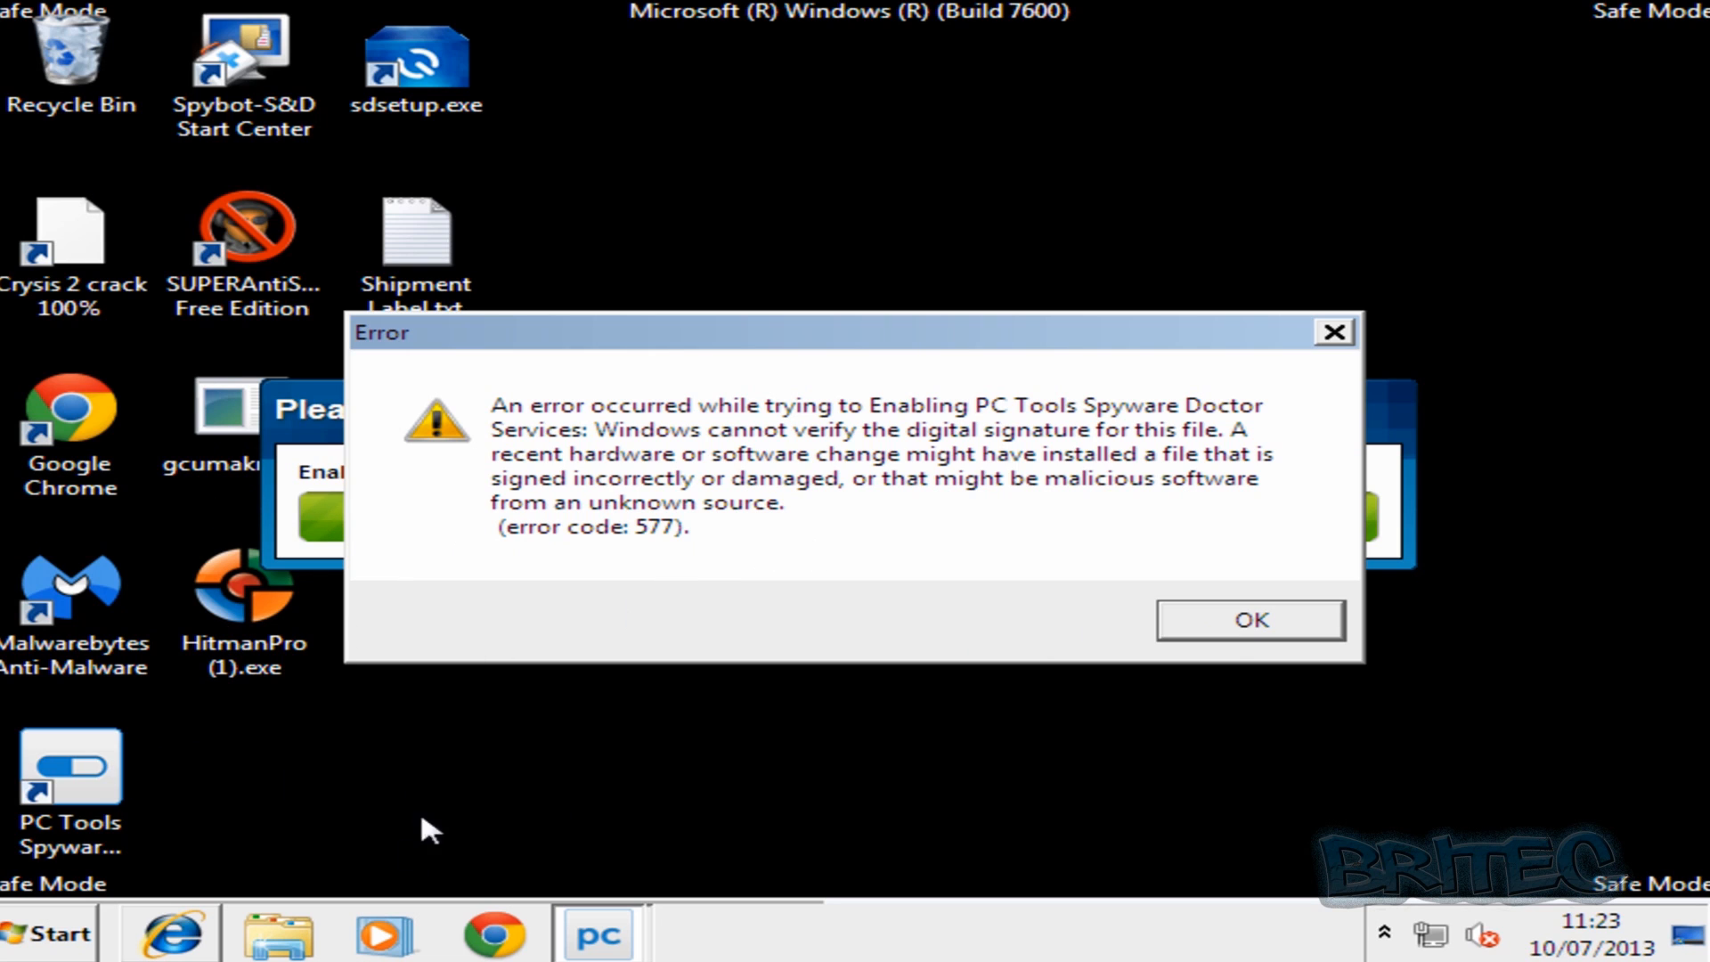
Dismiss the code-577 error and Safe Mode warning, then close Spyware Doctor.
left_click(1249, 618)
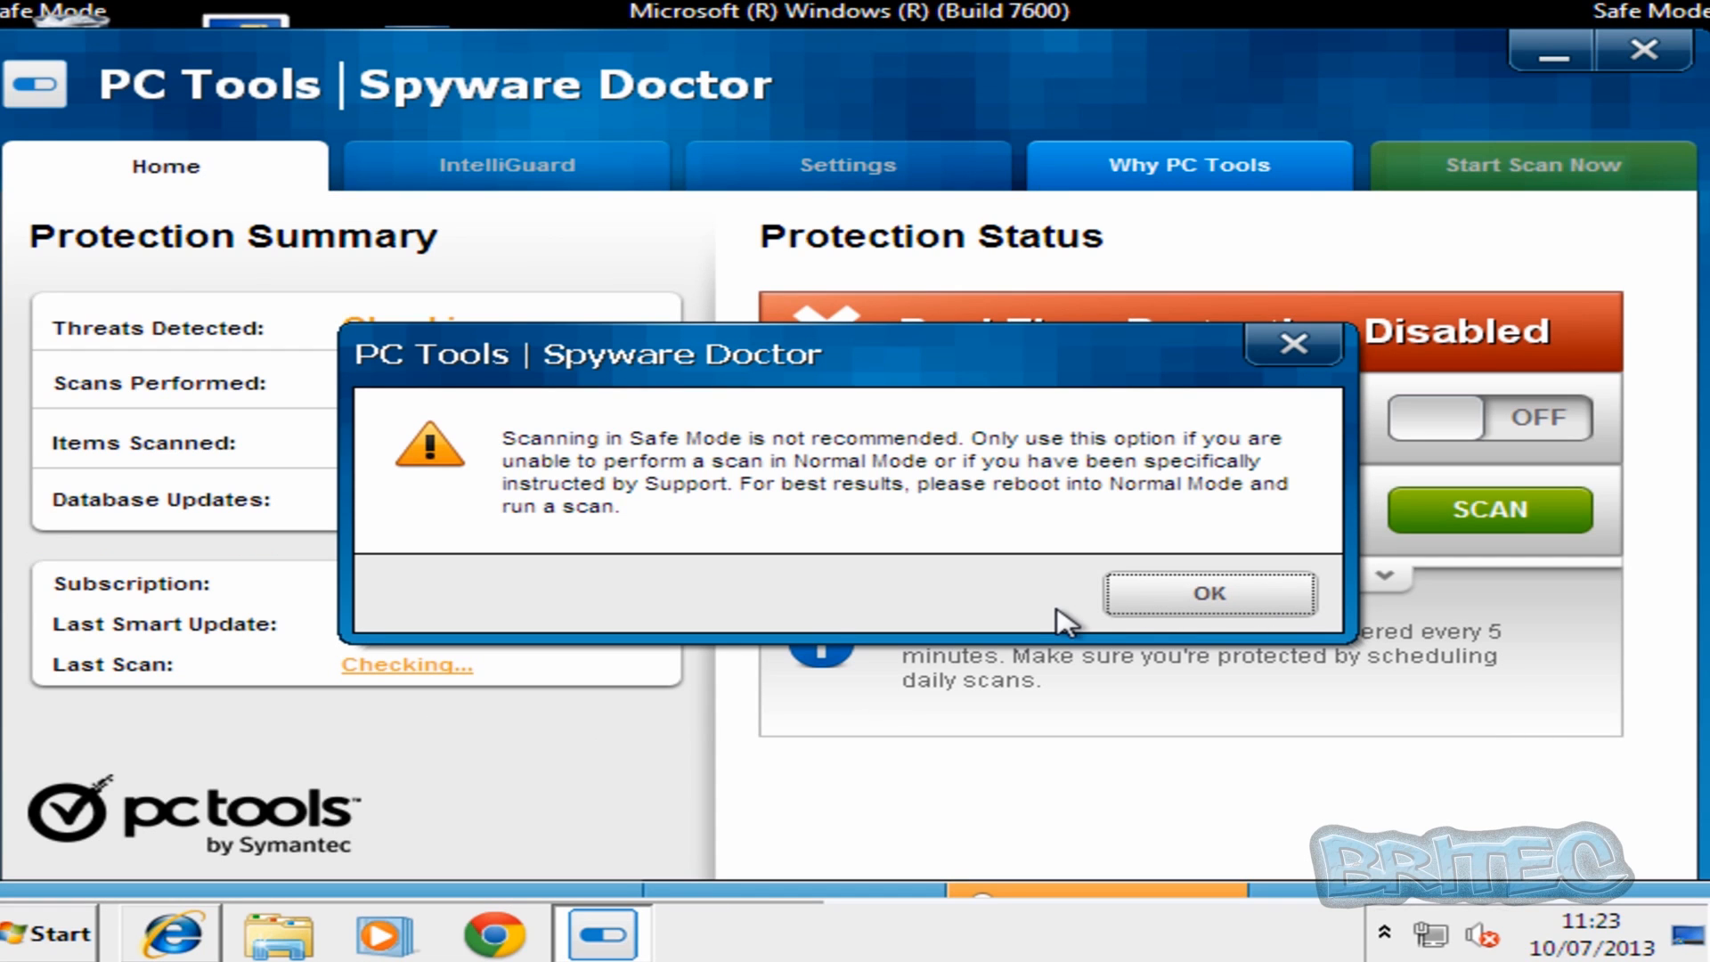
left_click(1209, 592)
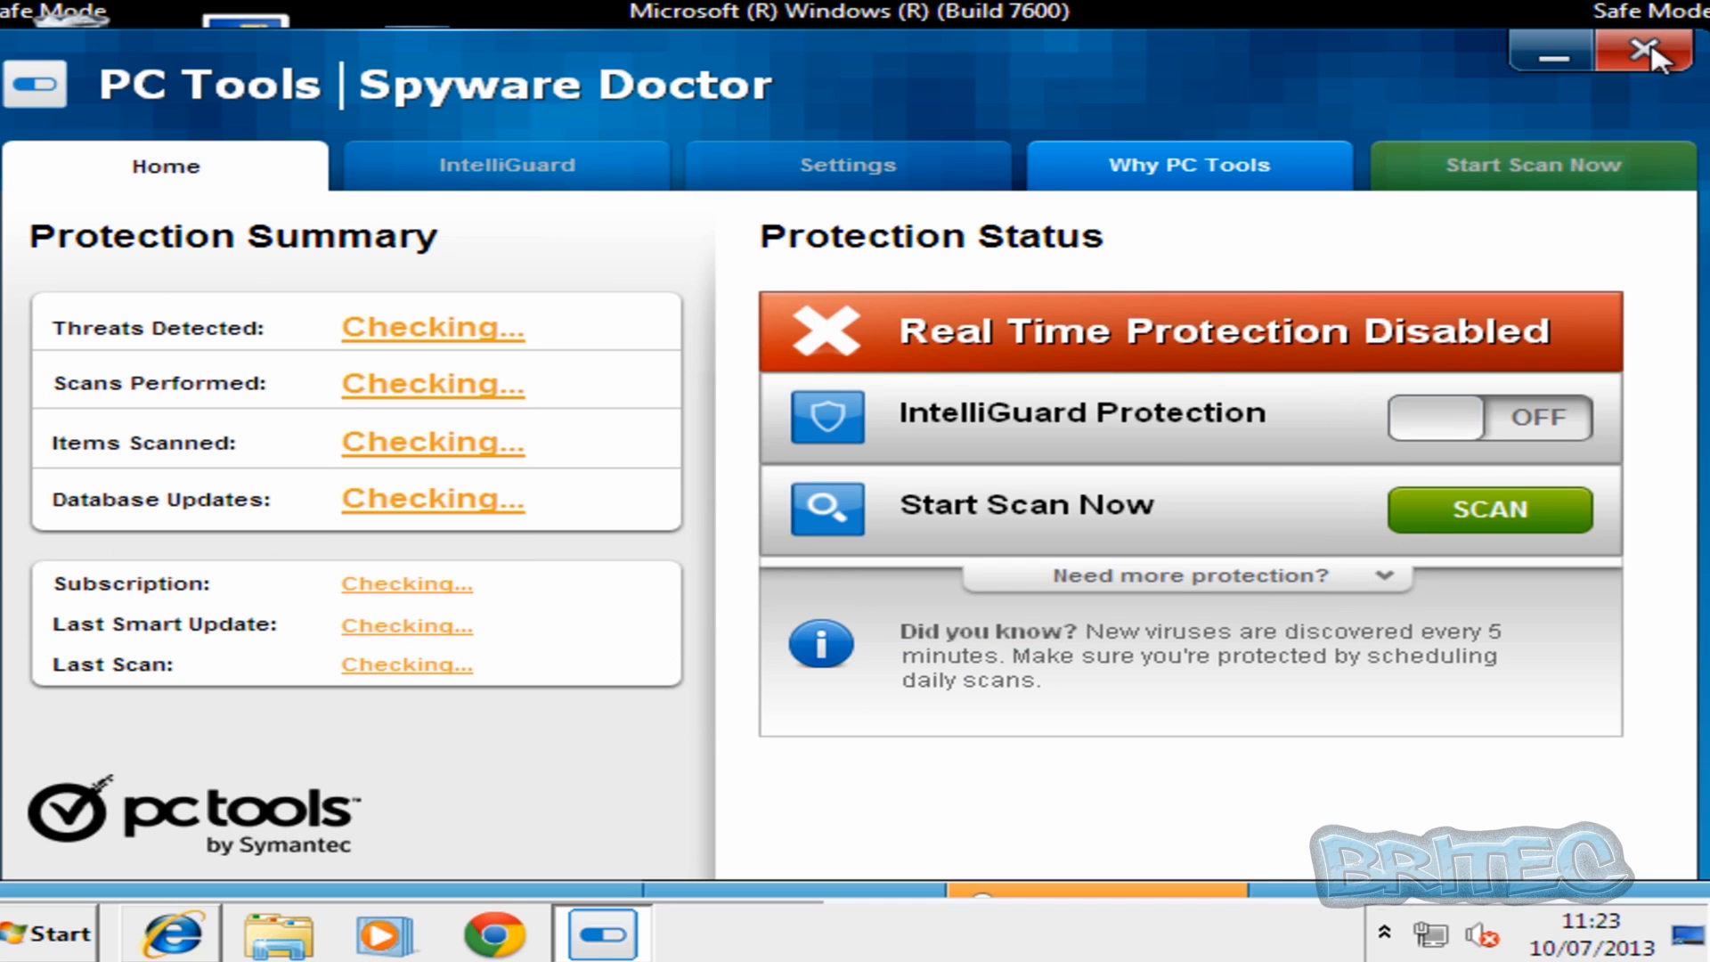
left_click(1650, 54)
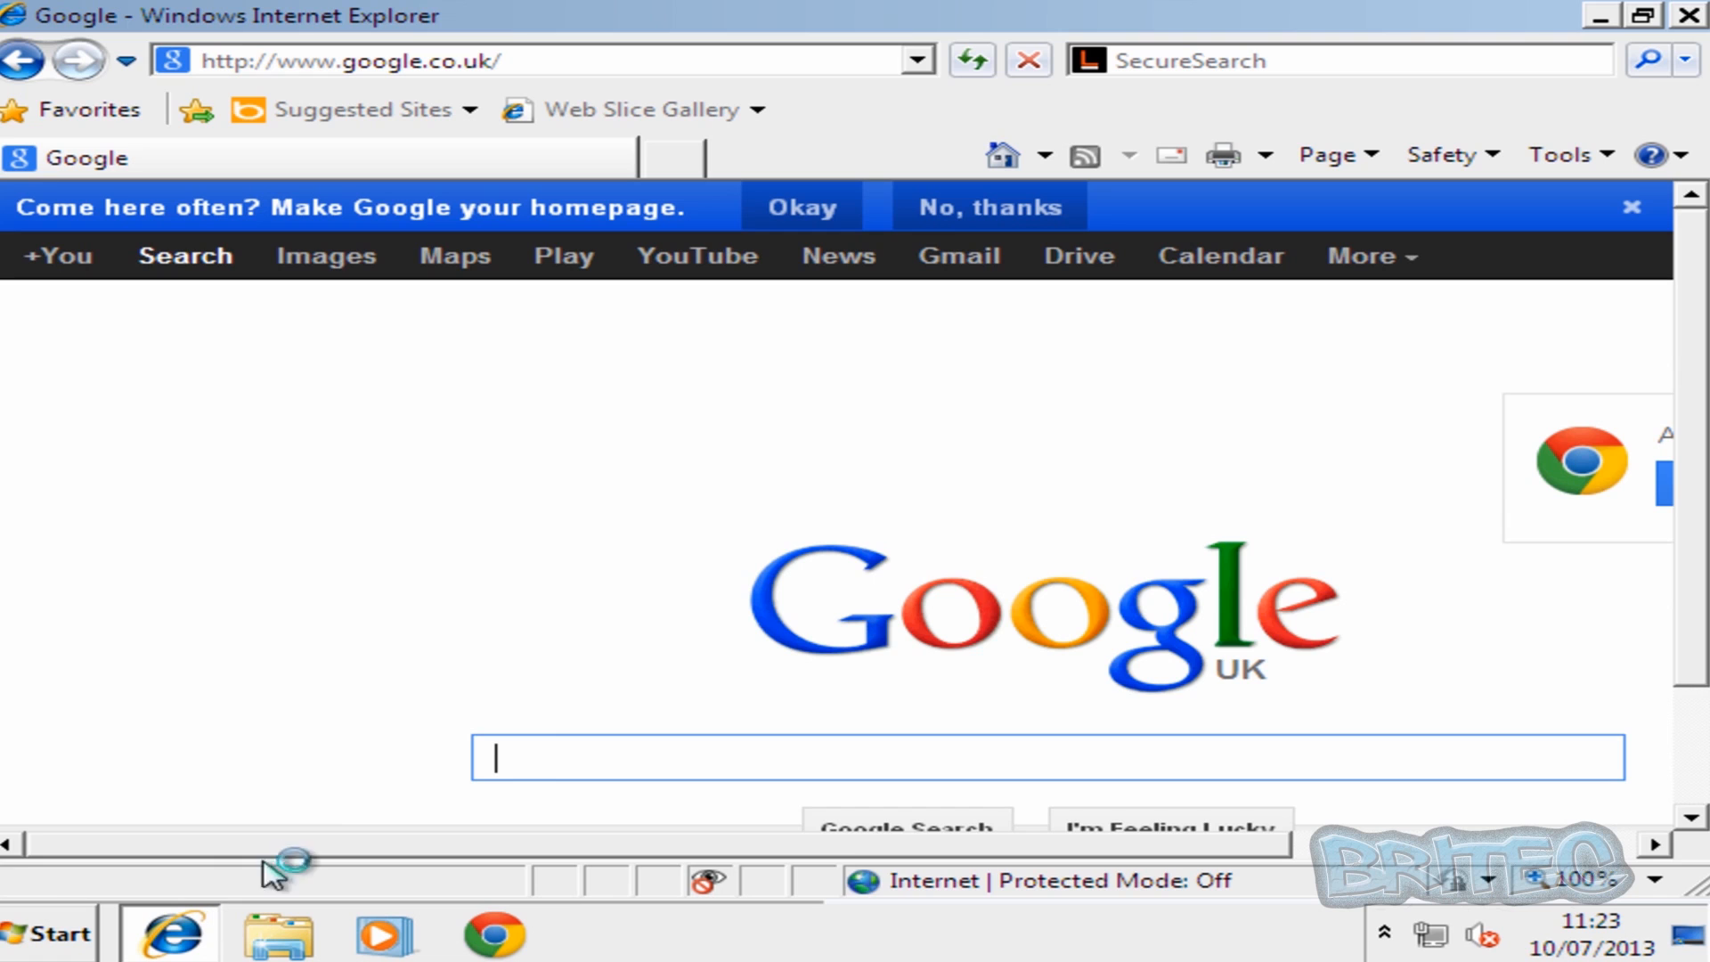
mouse_move(801, 694)
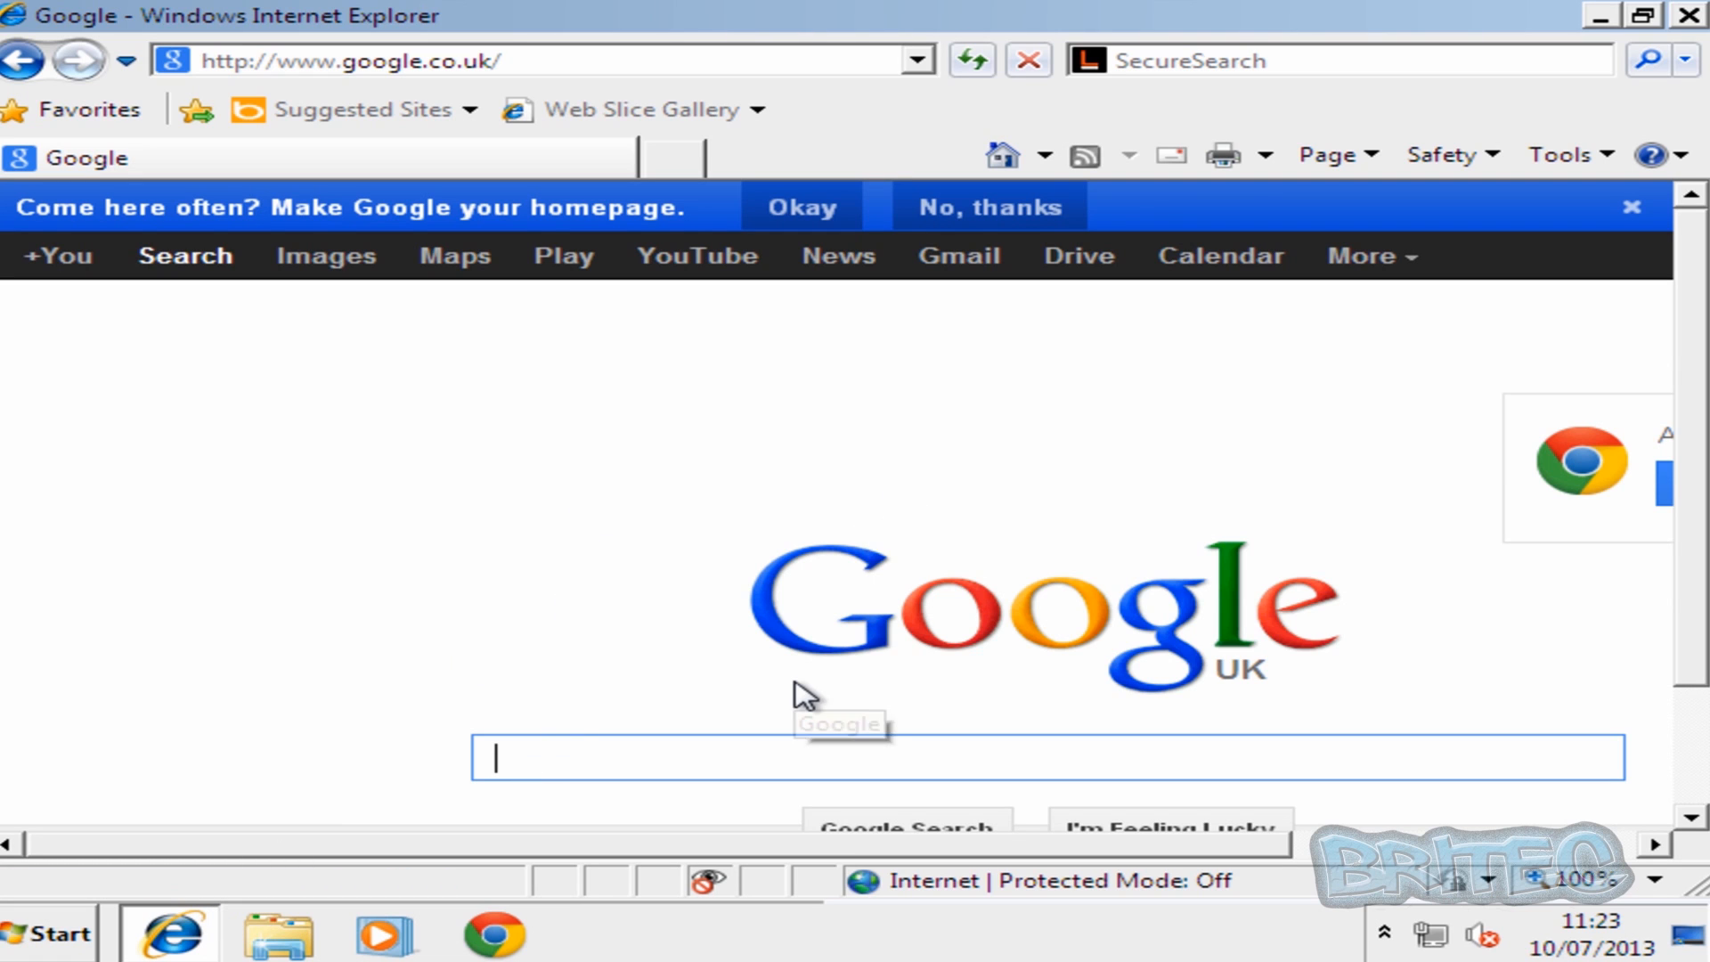
Search Google for hitmanpro, download it from SurfRight, and run it.
type("hitmanpro")
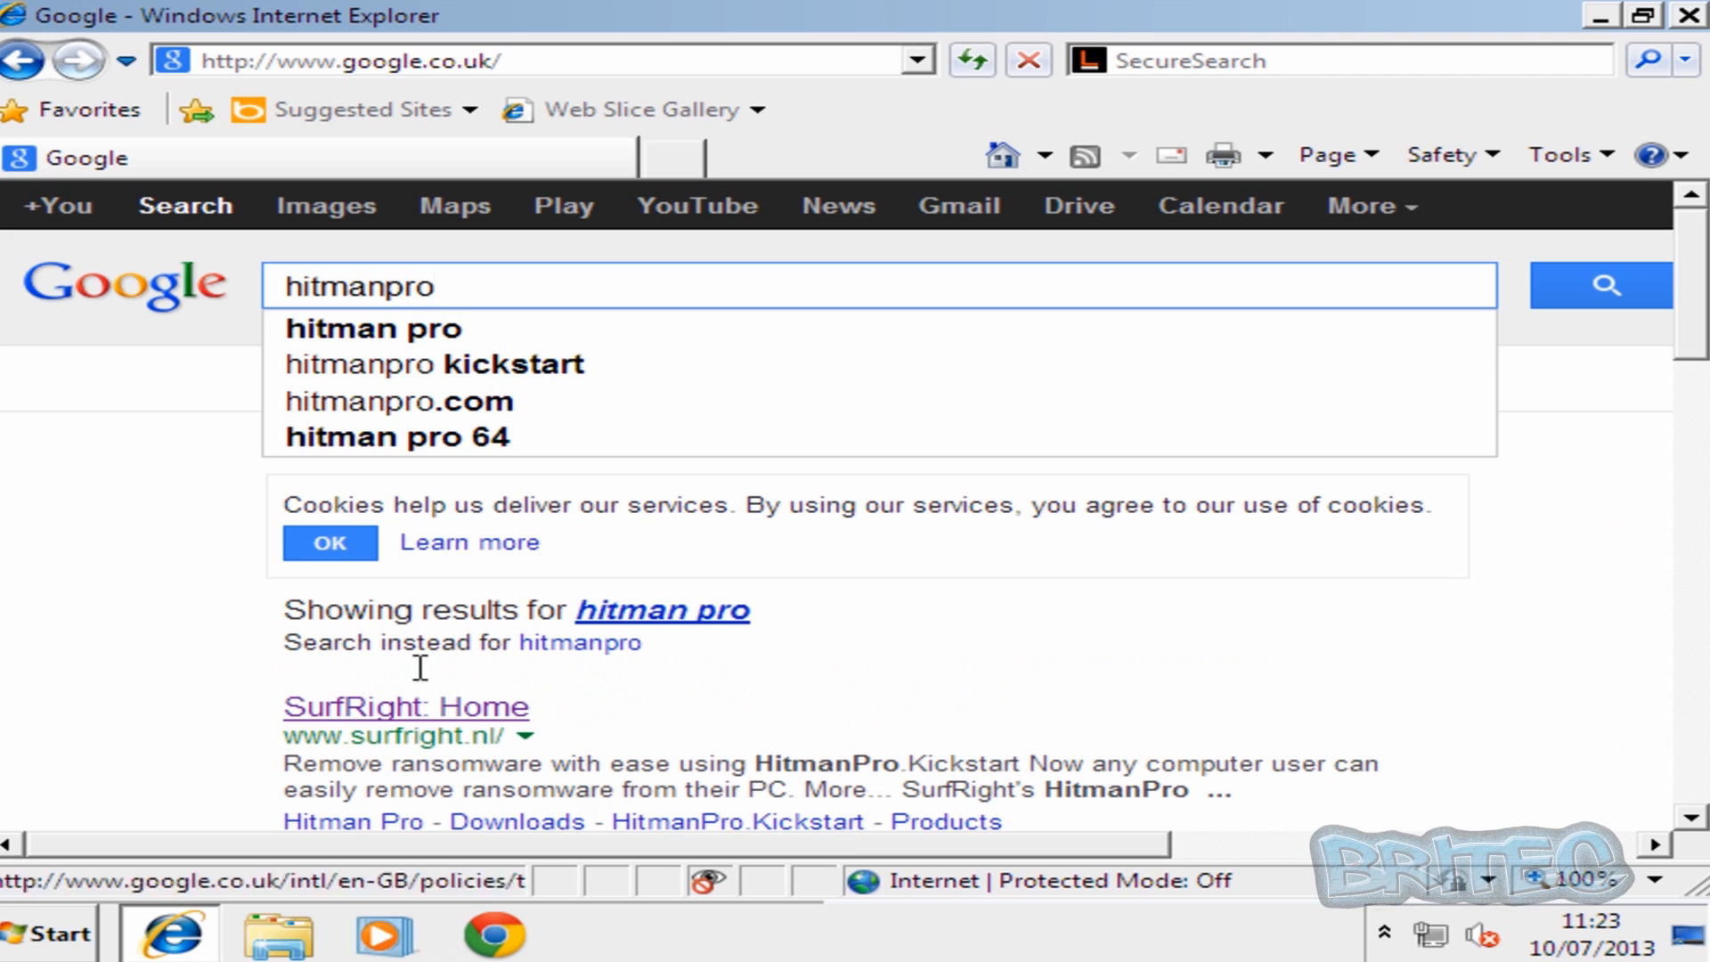
left_click(404, 706)
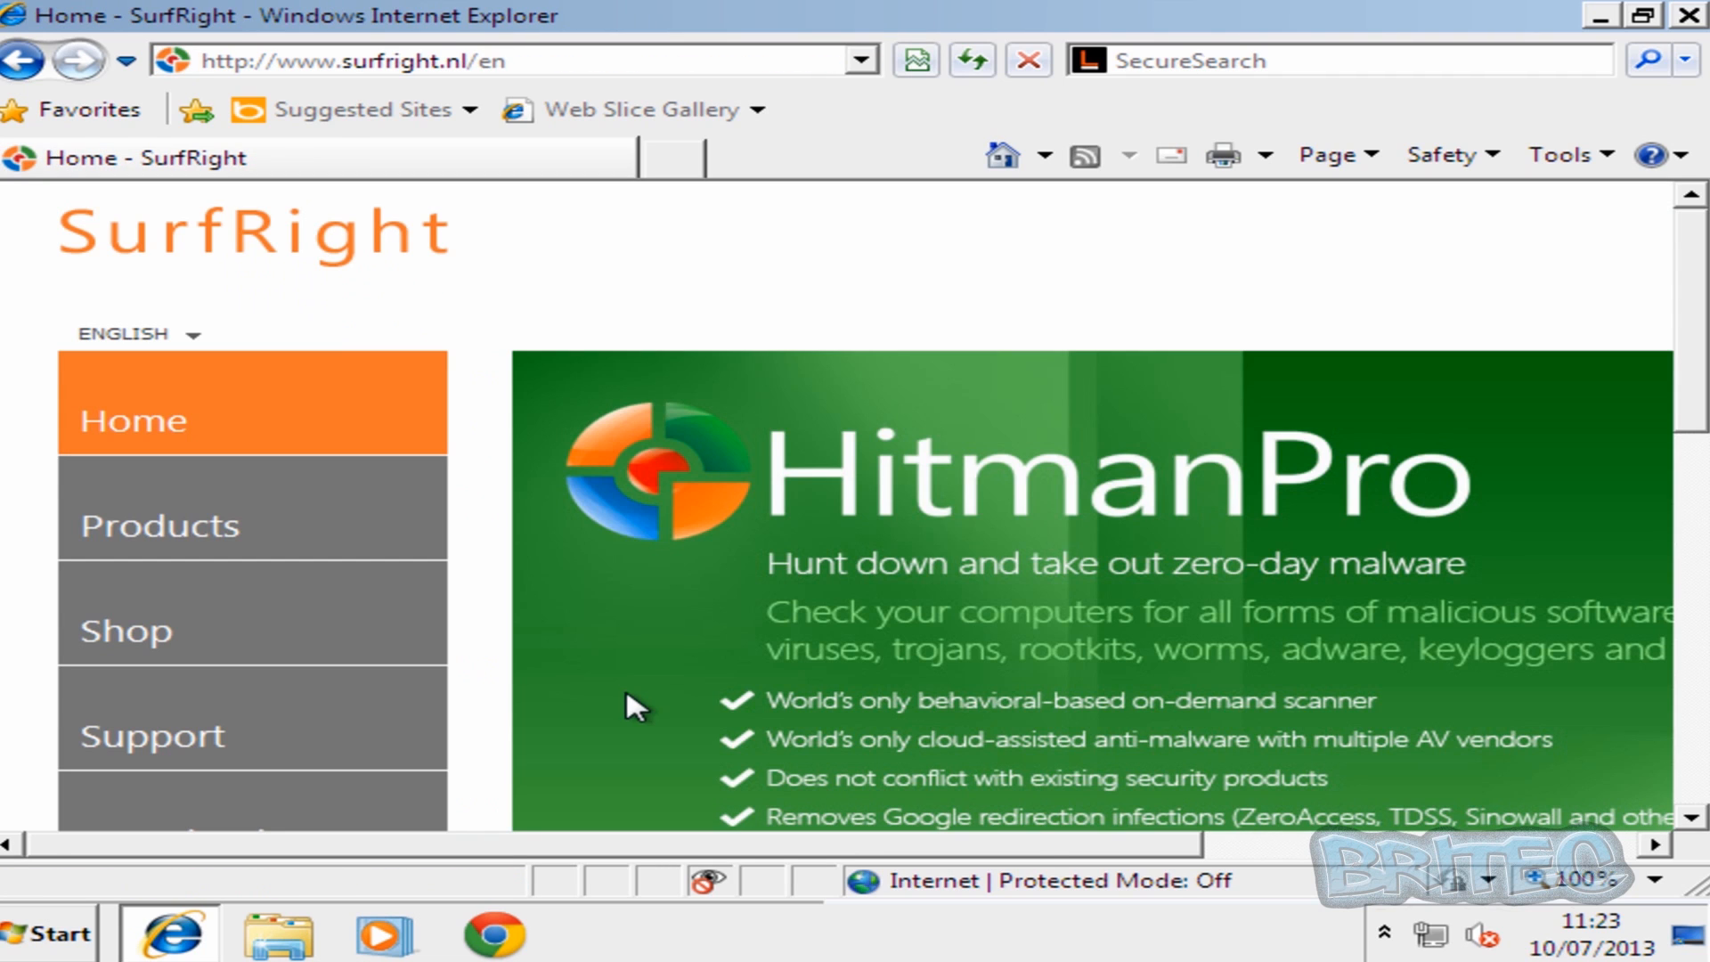
scroll("down", 3)
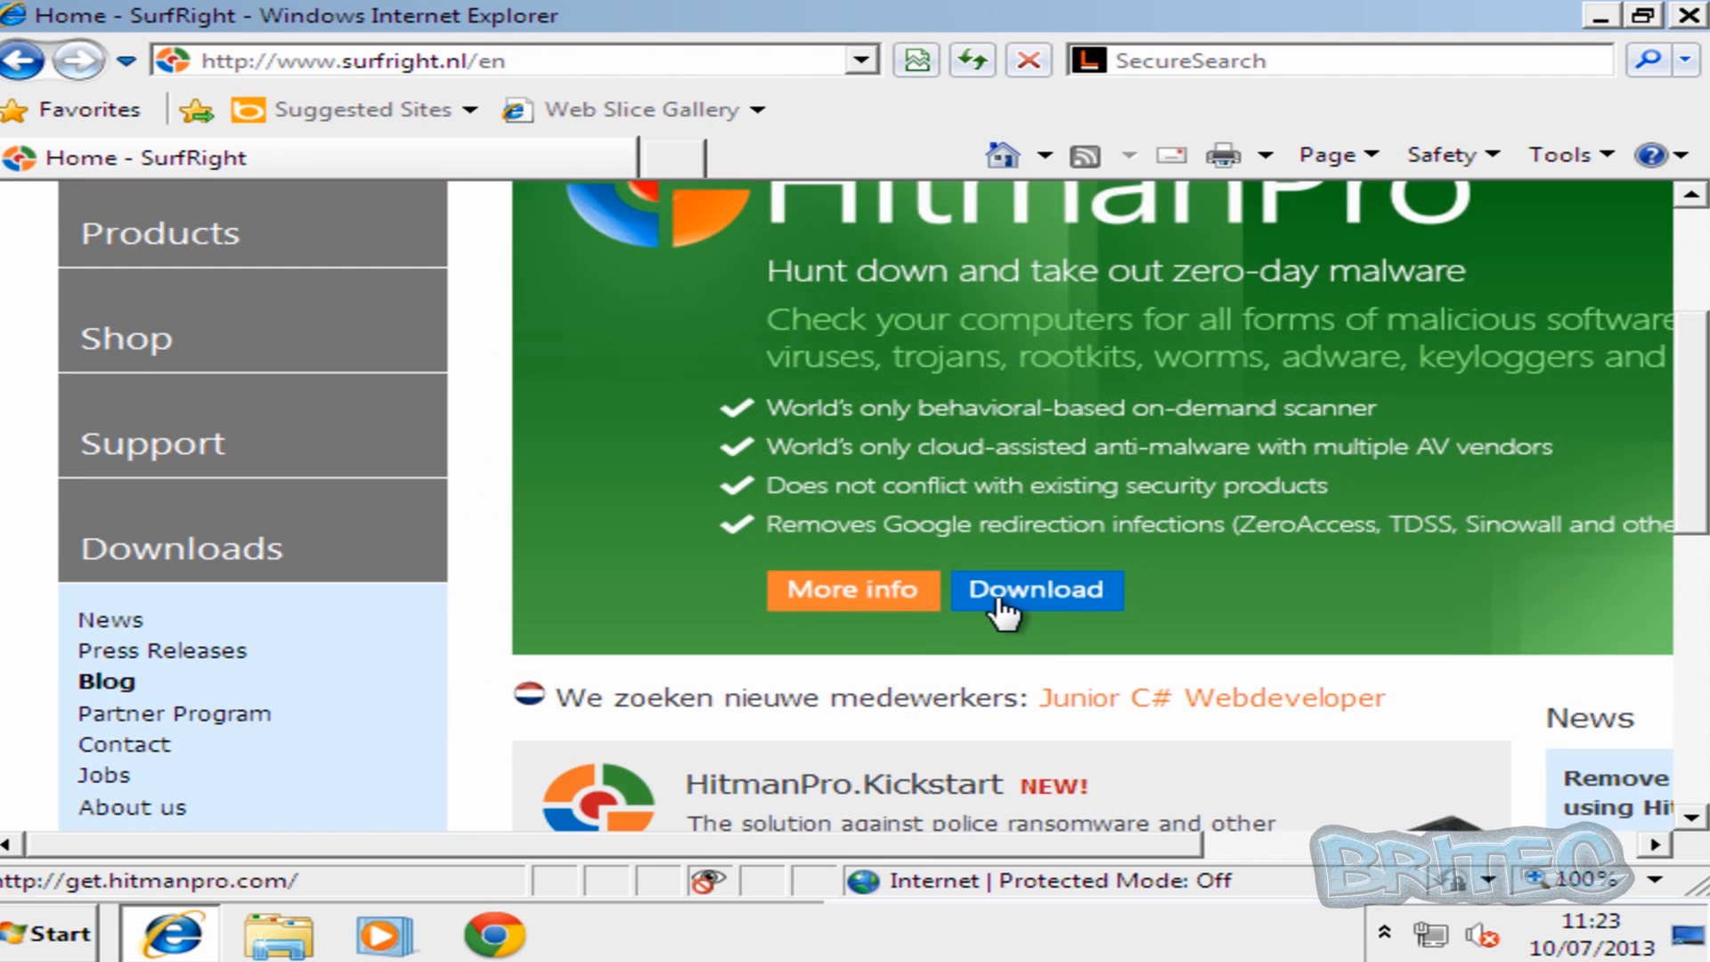
left_click(1034, 590)
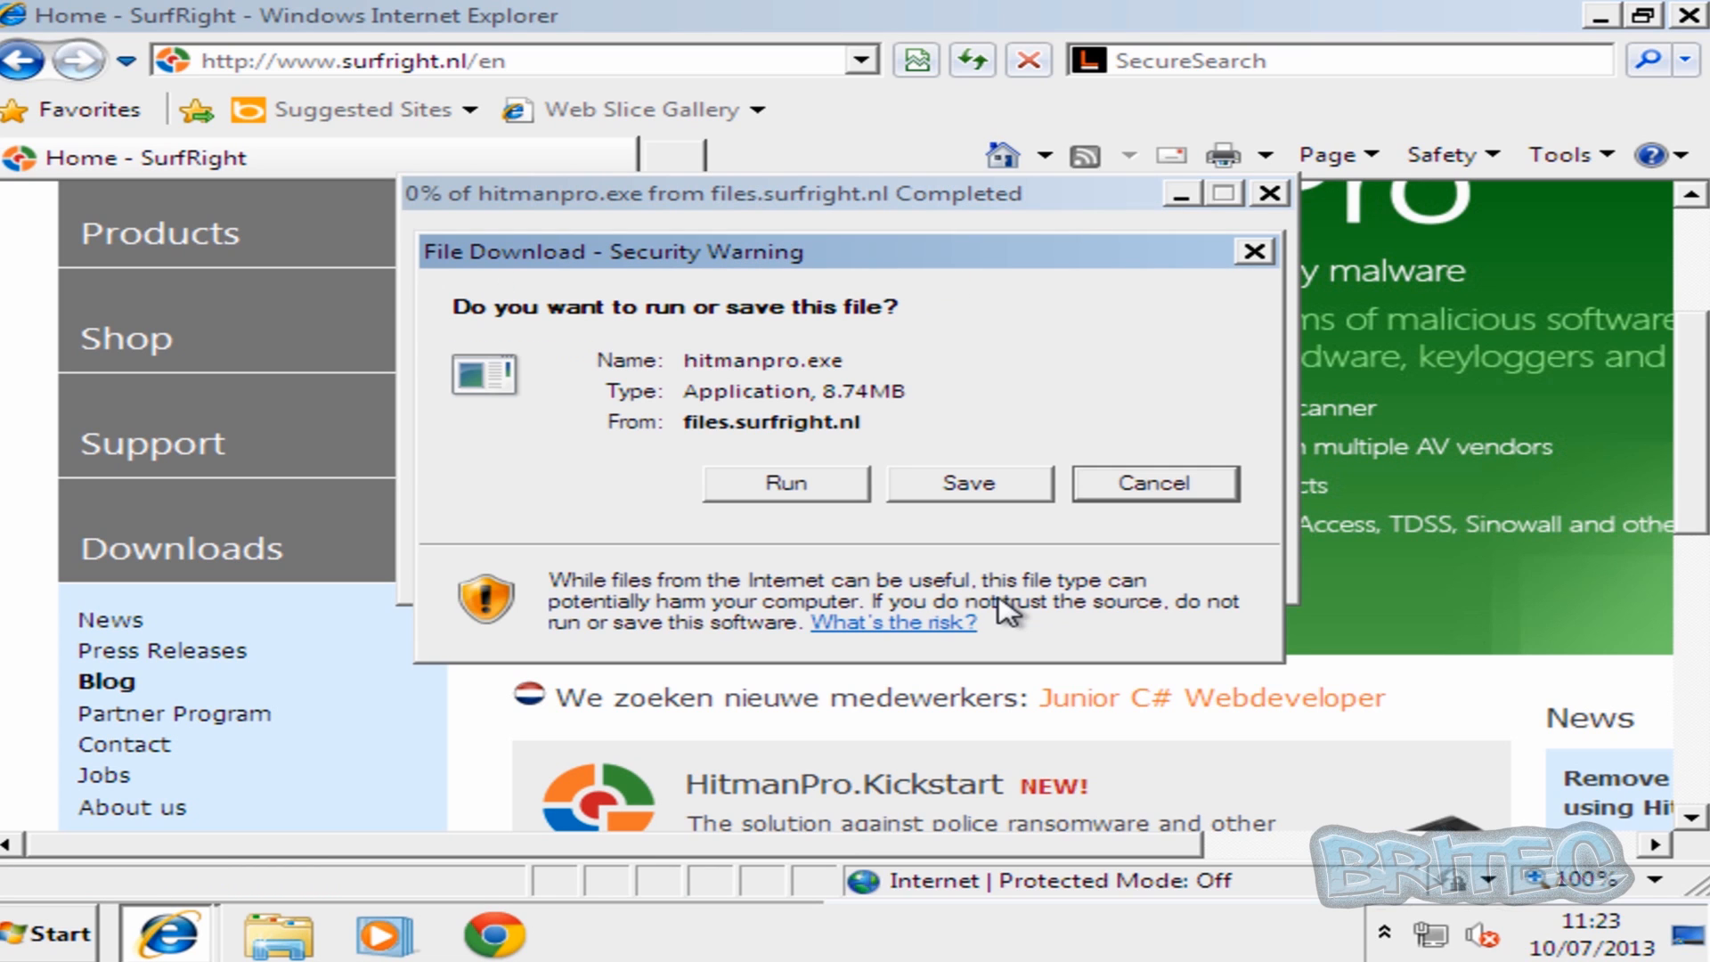
left_click(783, 482)
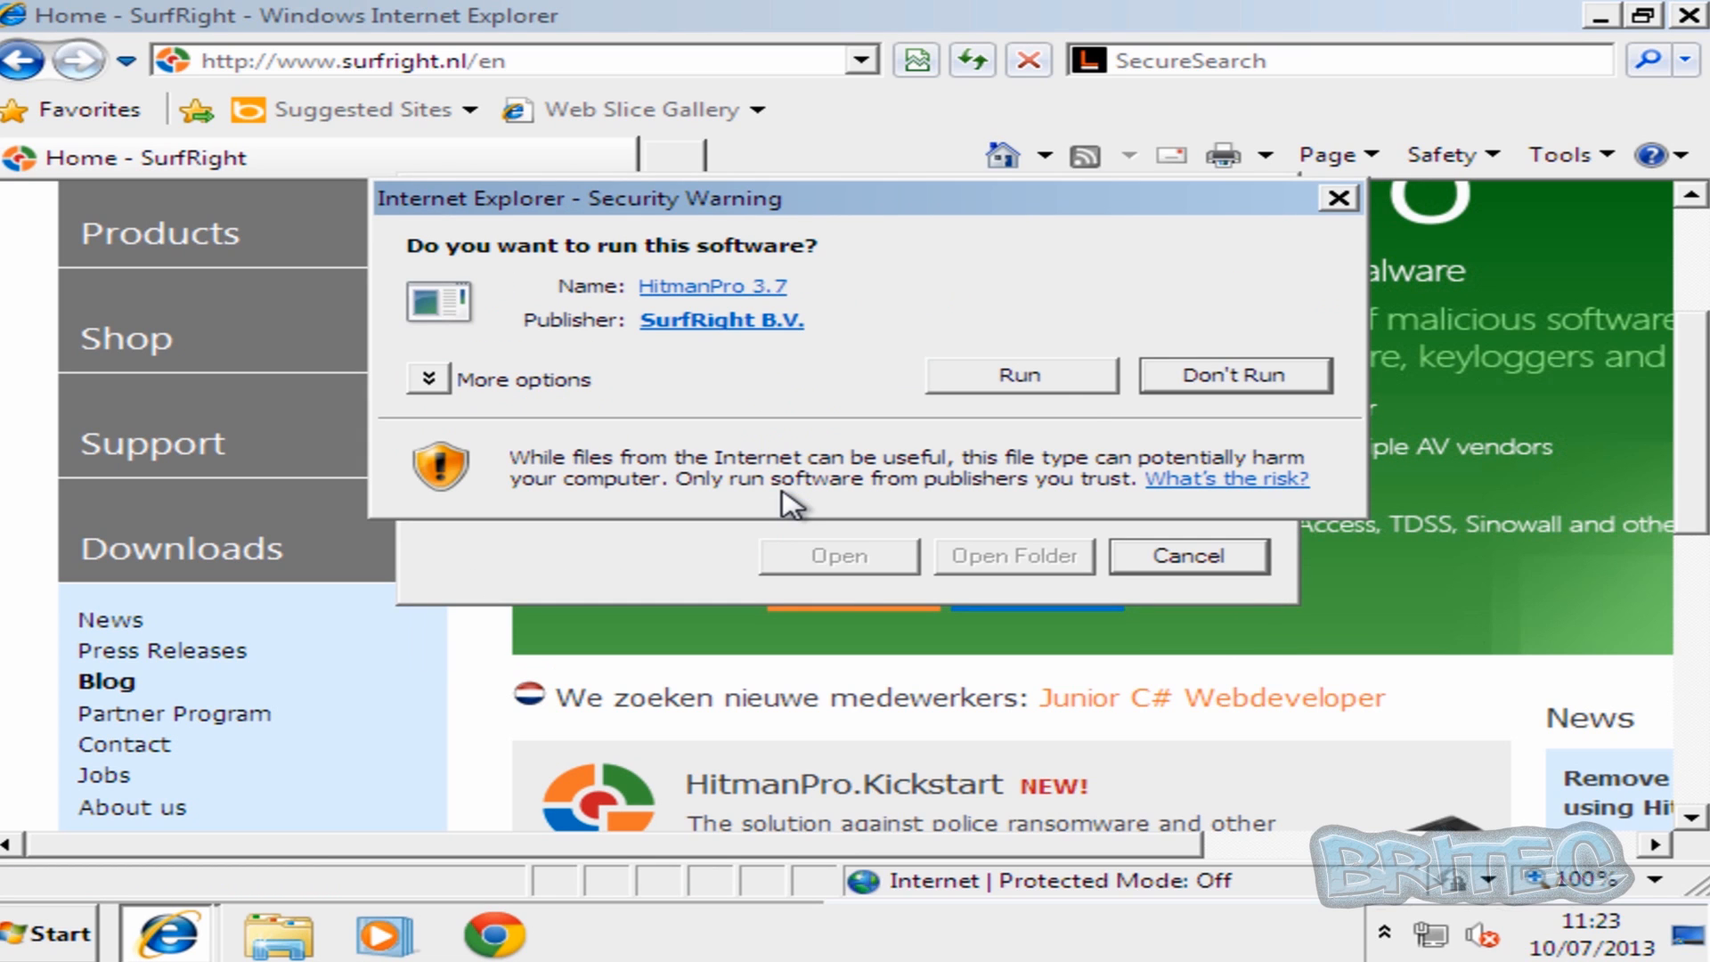
left_click(1017, 375)
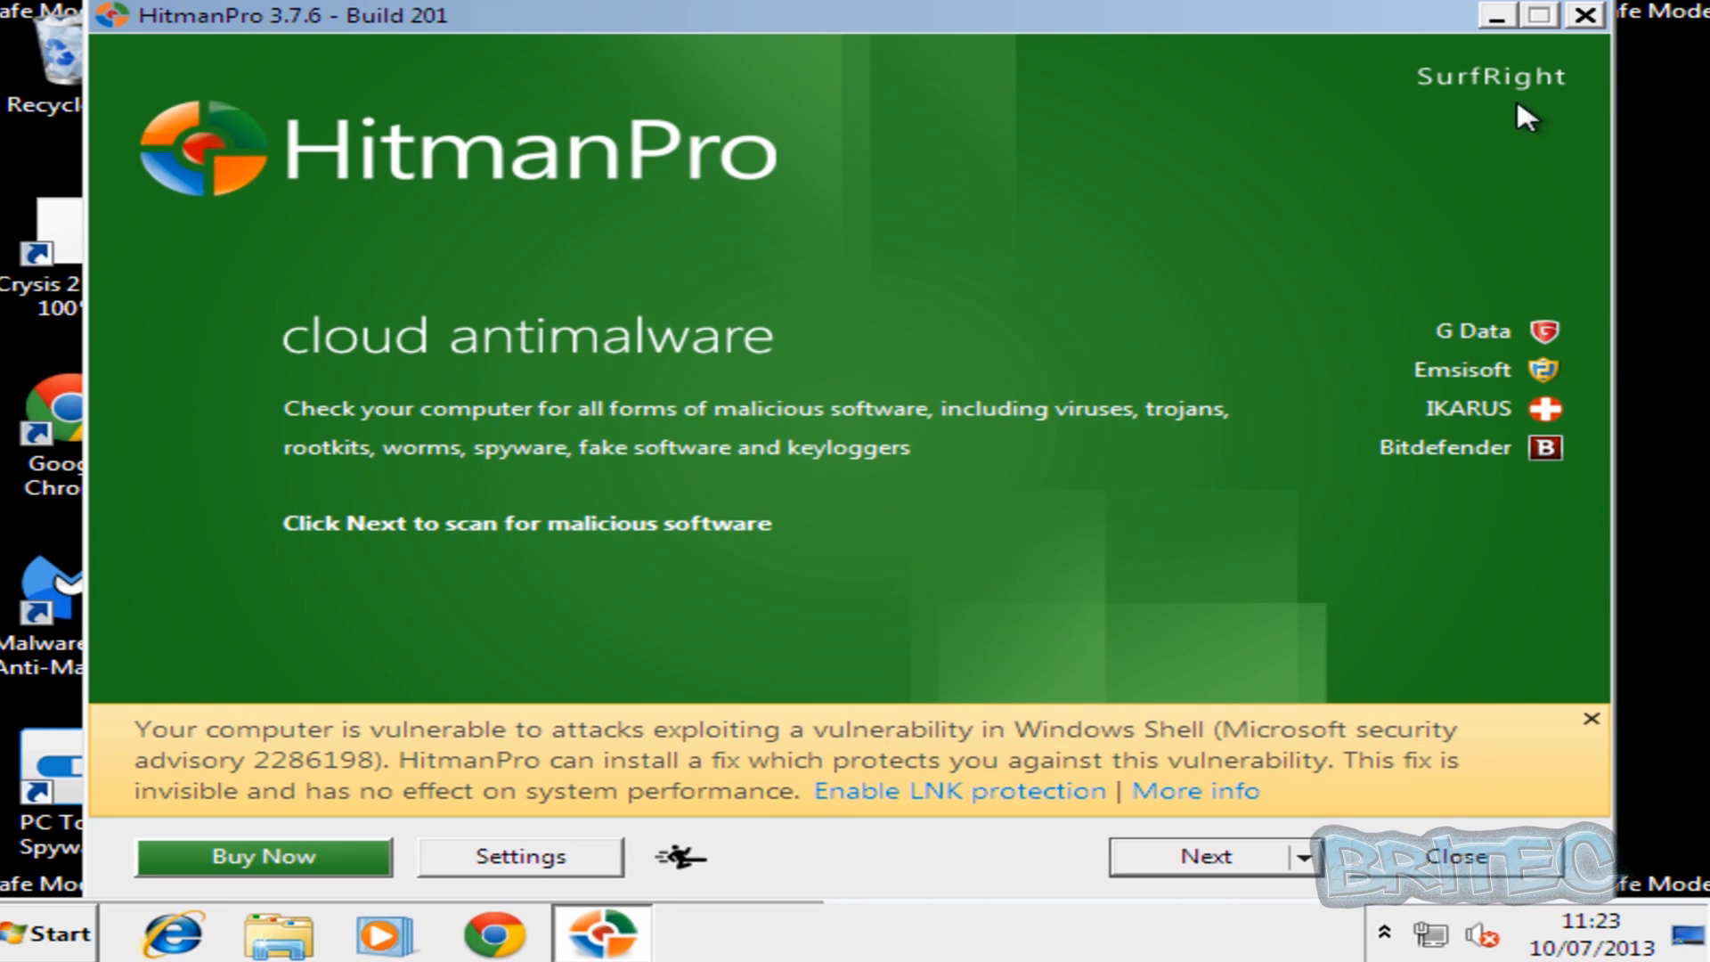
mouse_move(1165, 867)
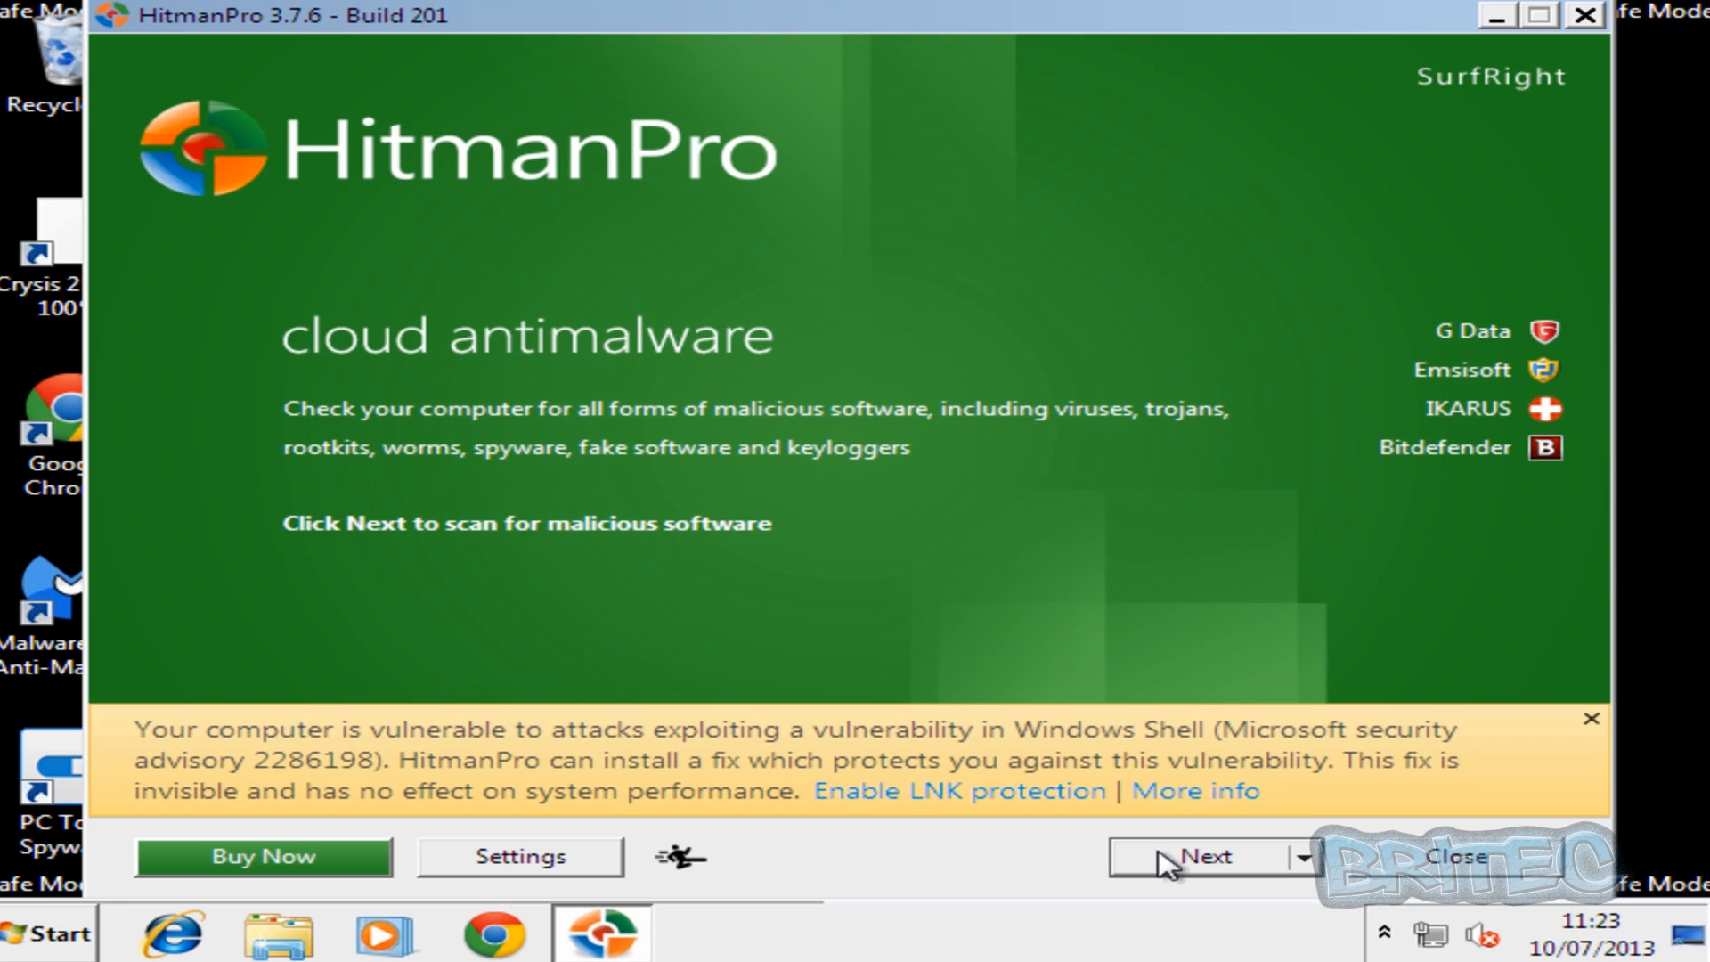
mouse_move(1204, 867)
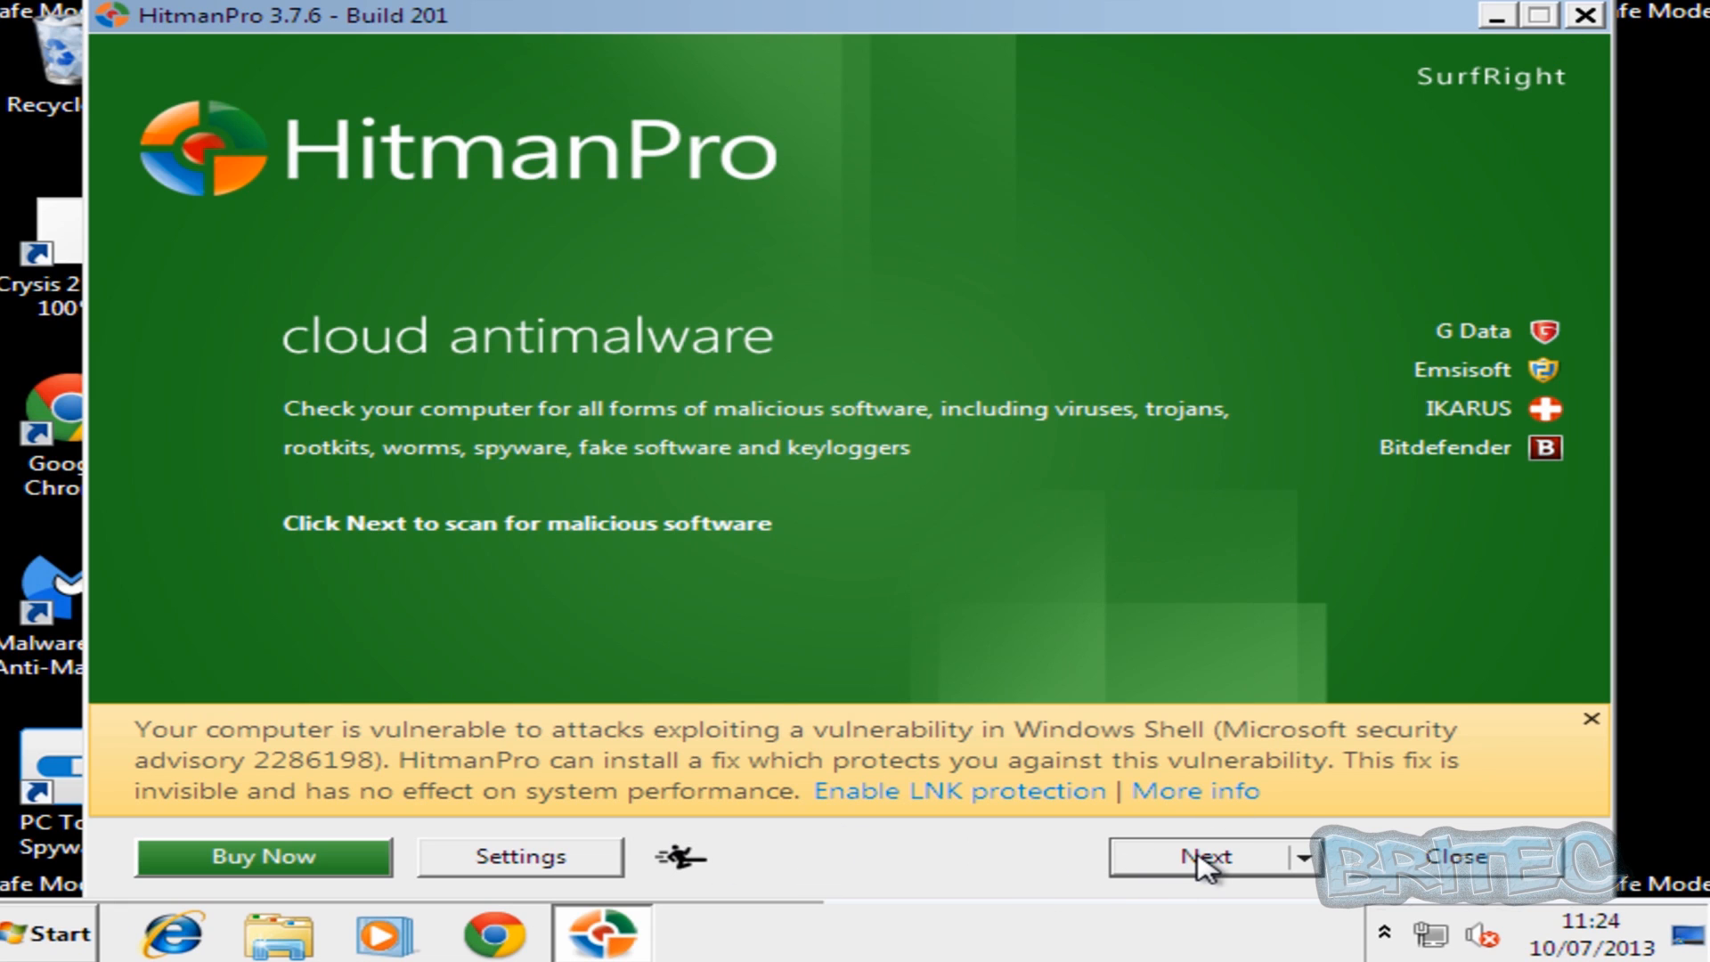
Pass the welcome screen and choose a one-time scan without installing.
left_click(1207, 856)
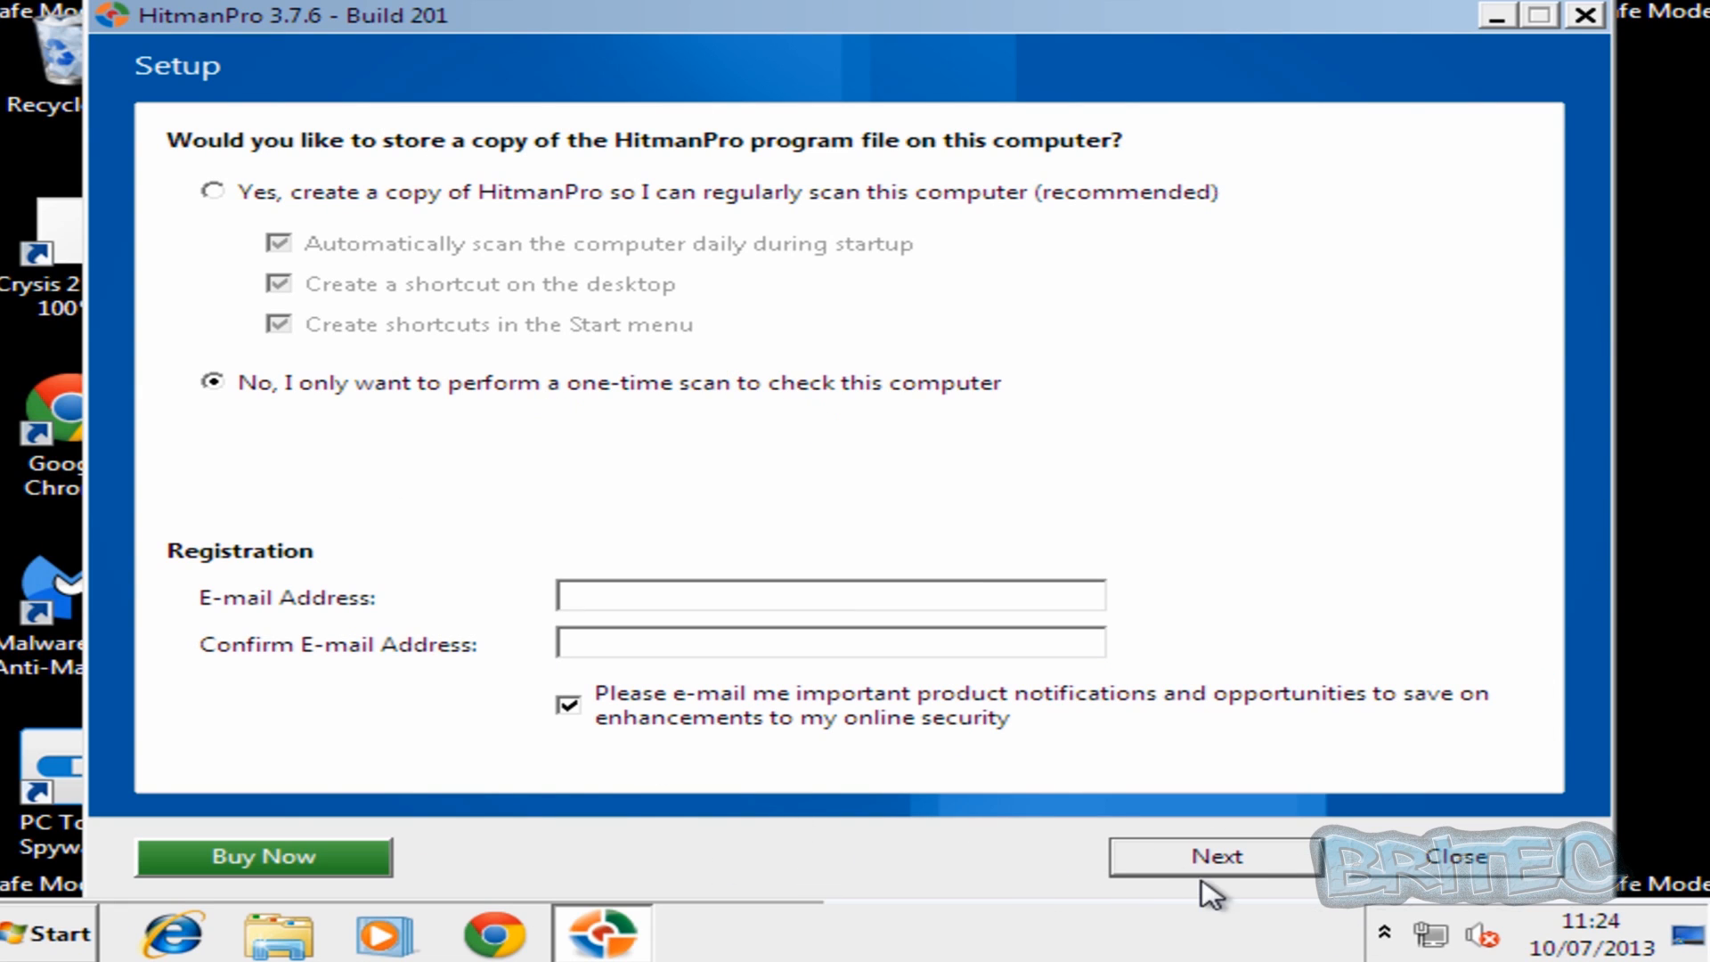
left_click(1215, 856)
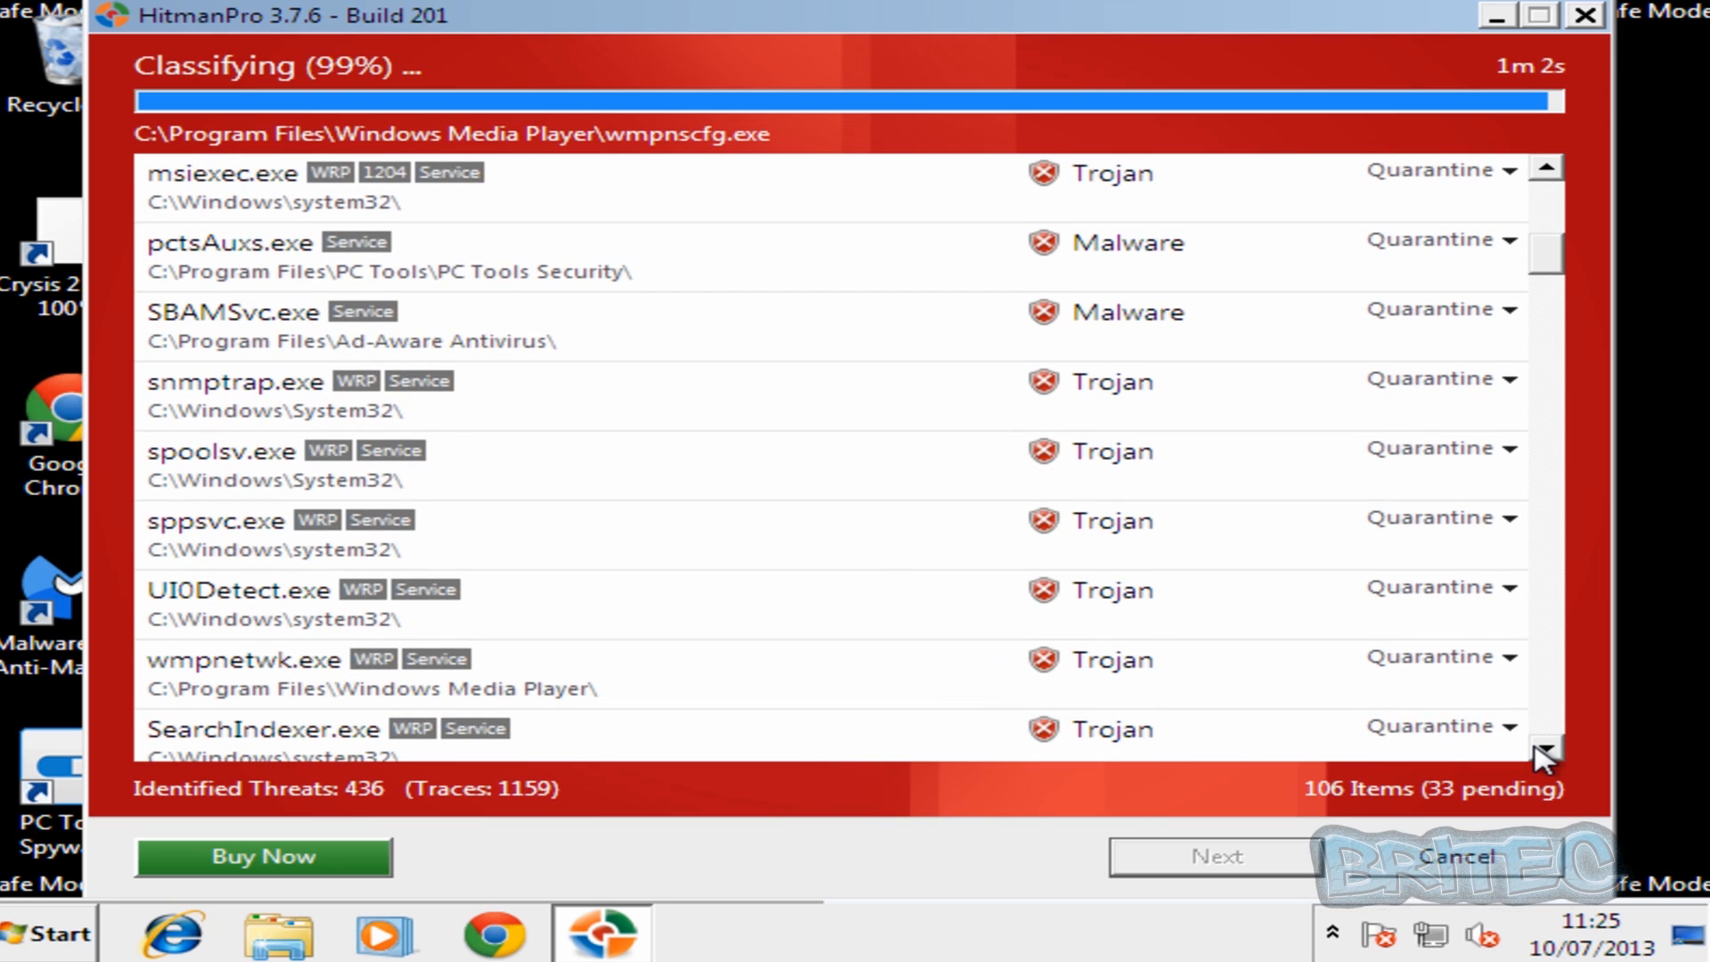
Scroll through HitmanPro's Trojan, malware and tracking-cookie detections as the count reaches 783.
scroll("down", 3)
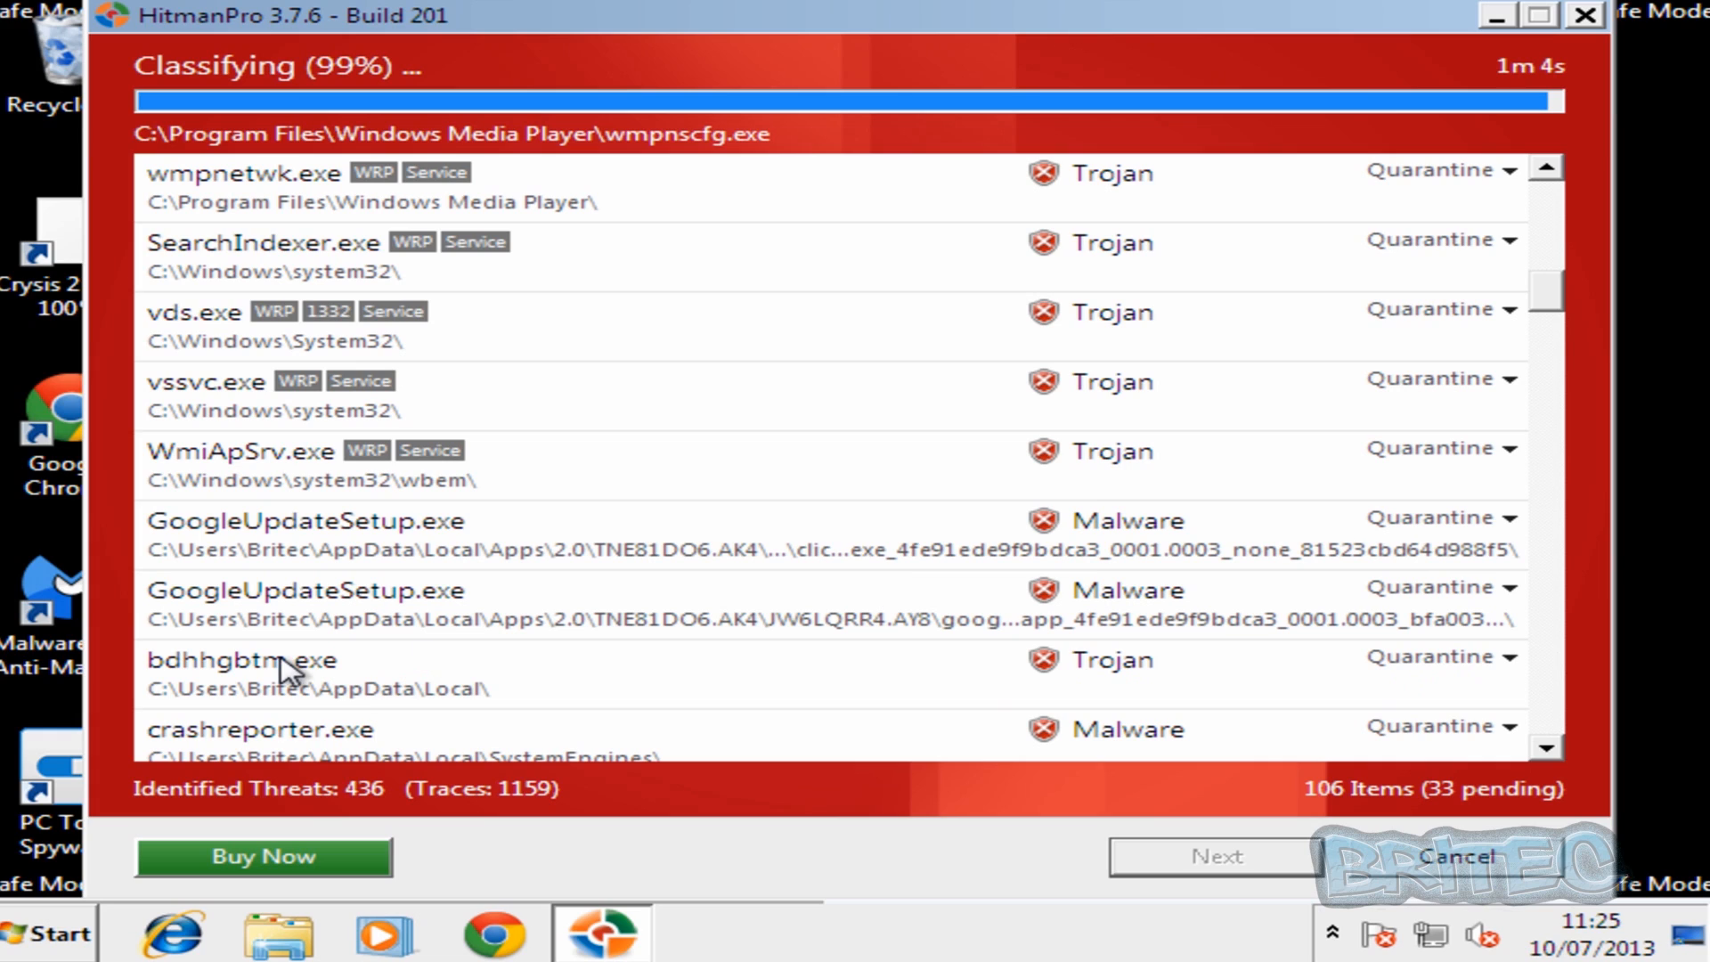
mouse_move(1284, 414)
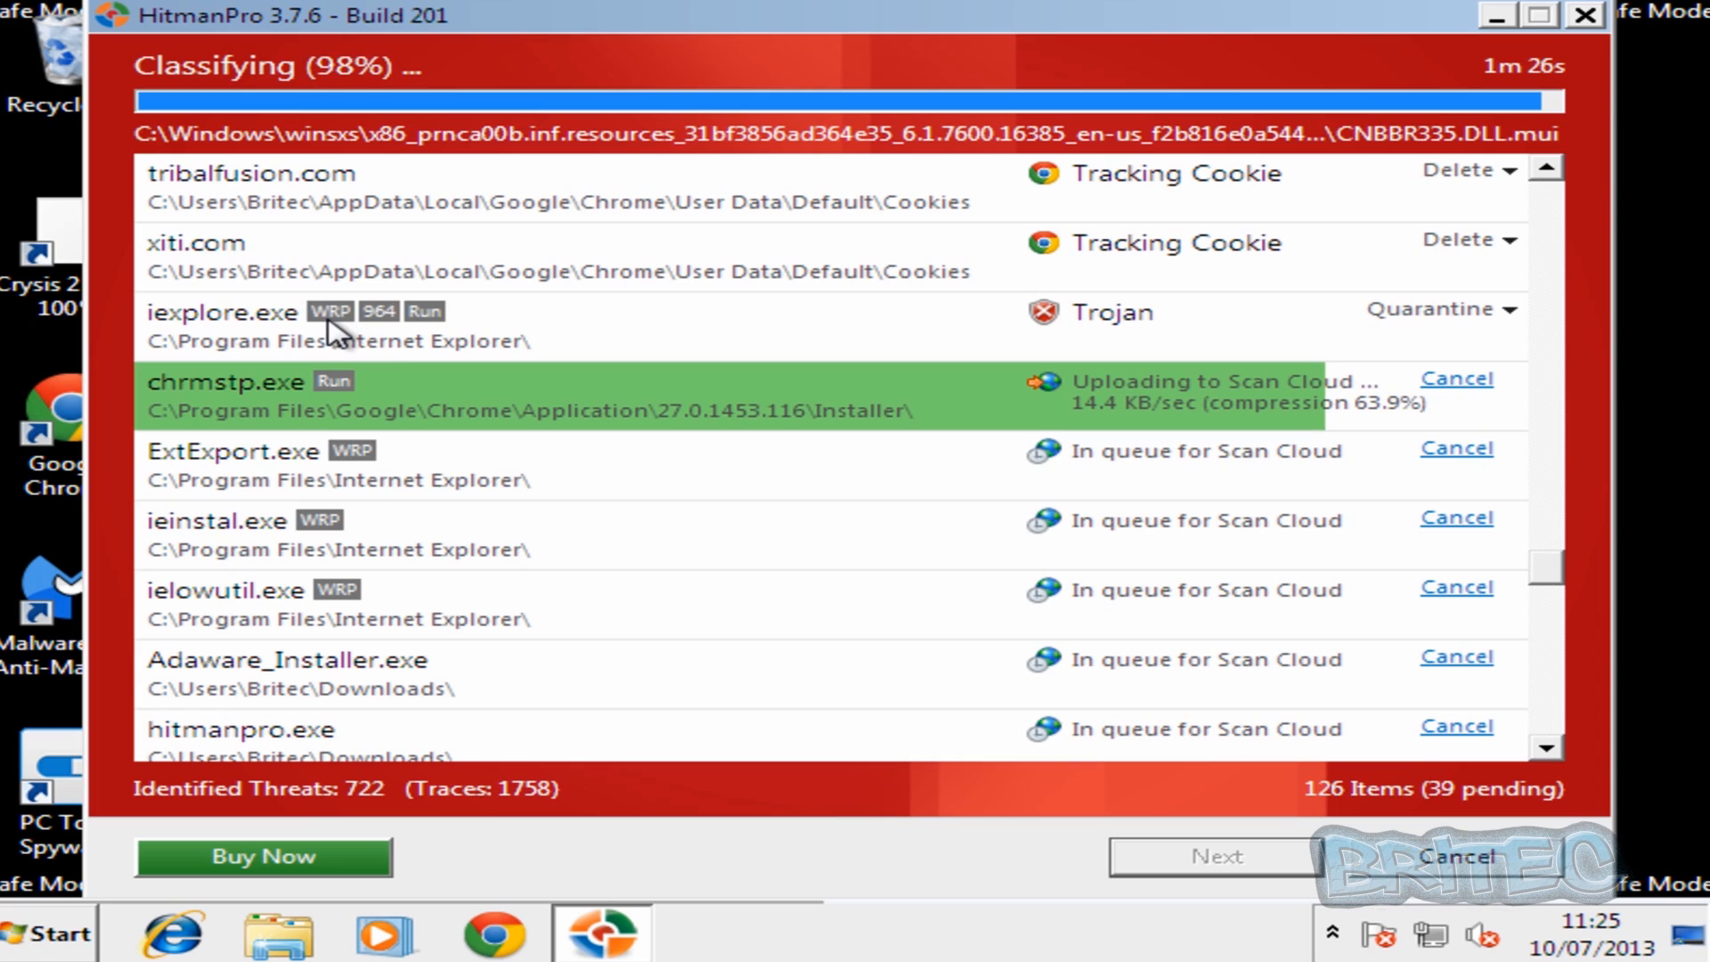
mouse_move(438, 627)
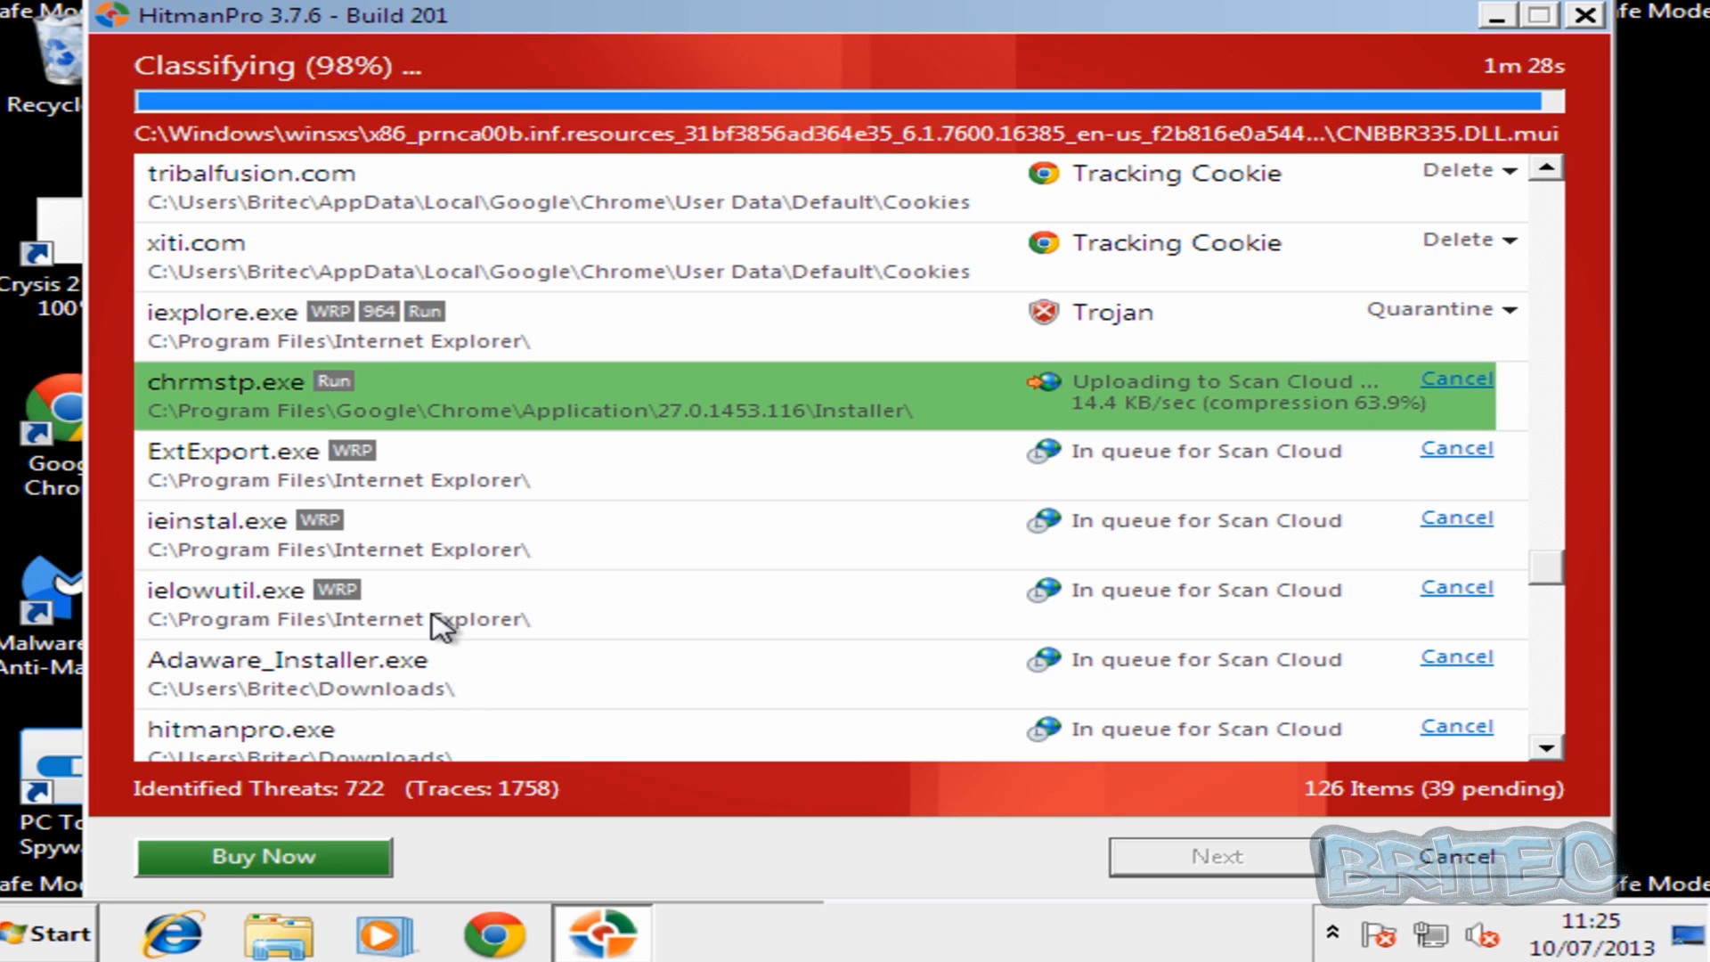
mouse_move(1496, 715)
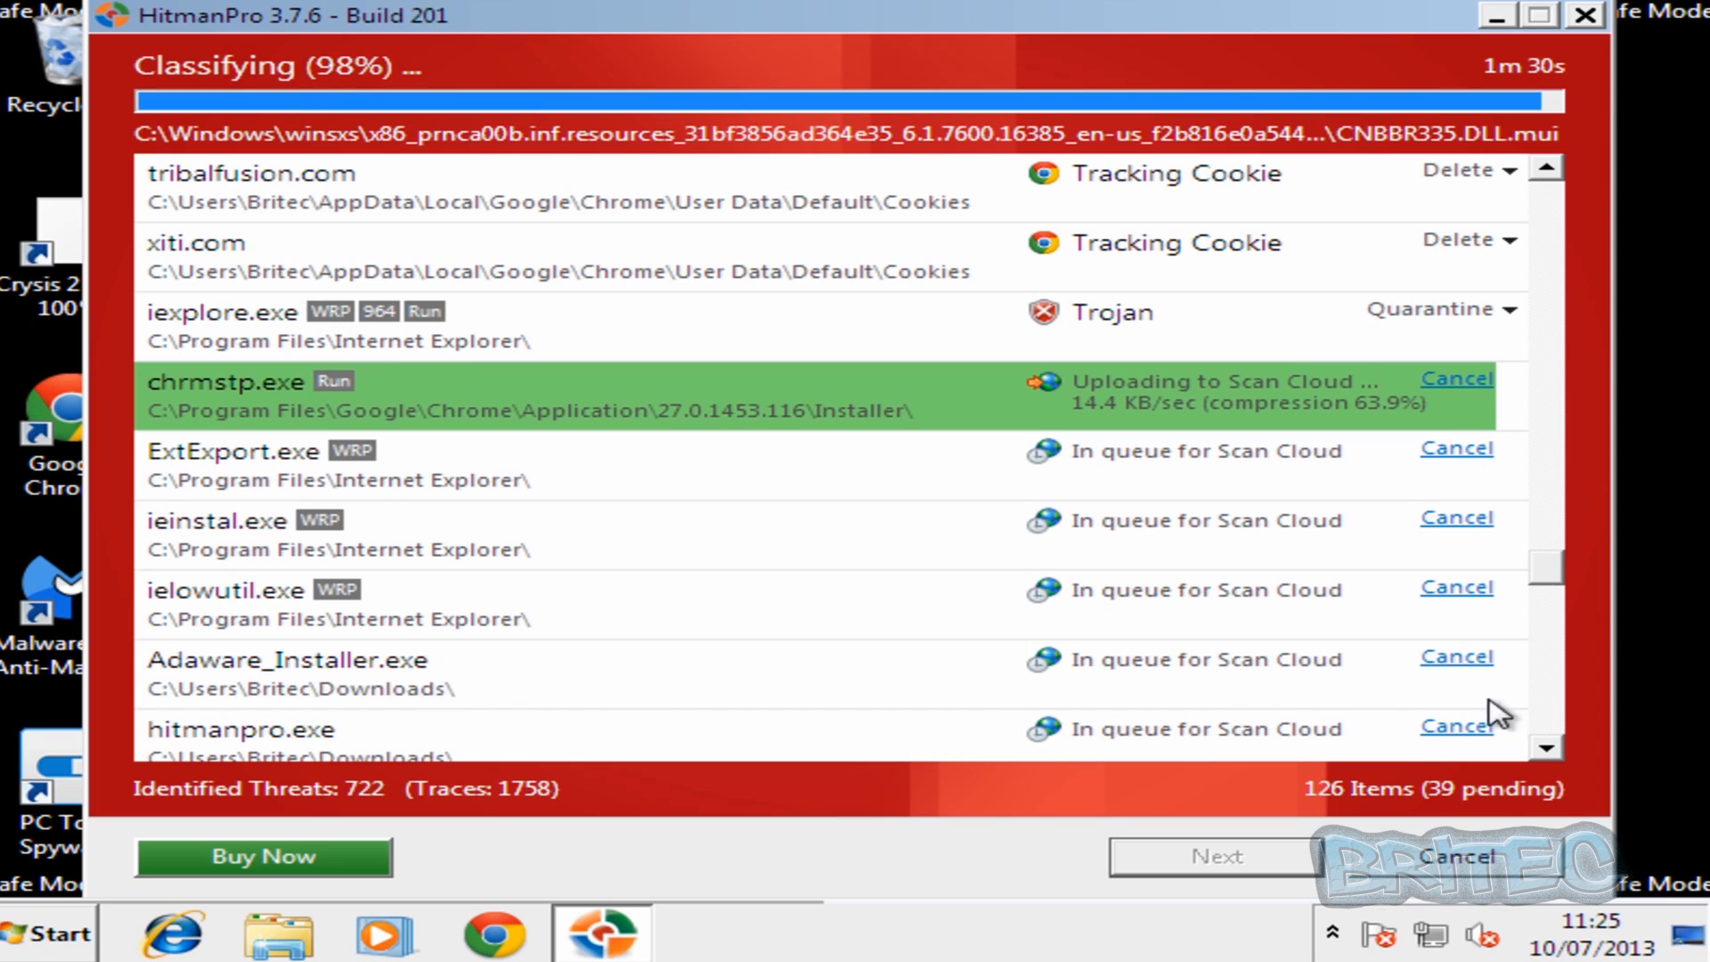
scroll("down", 3)
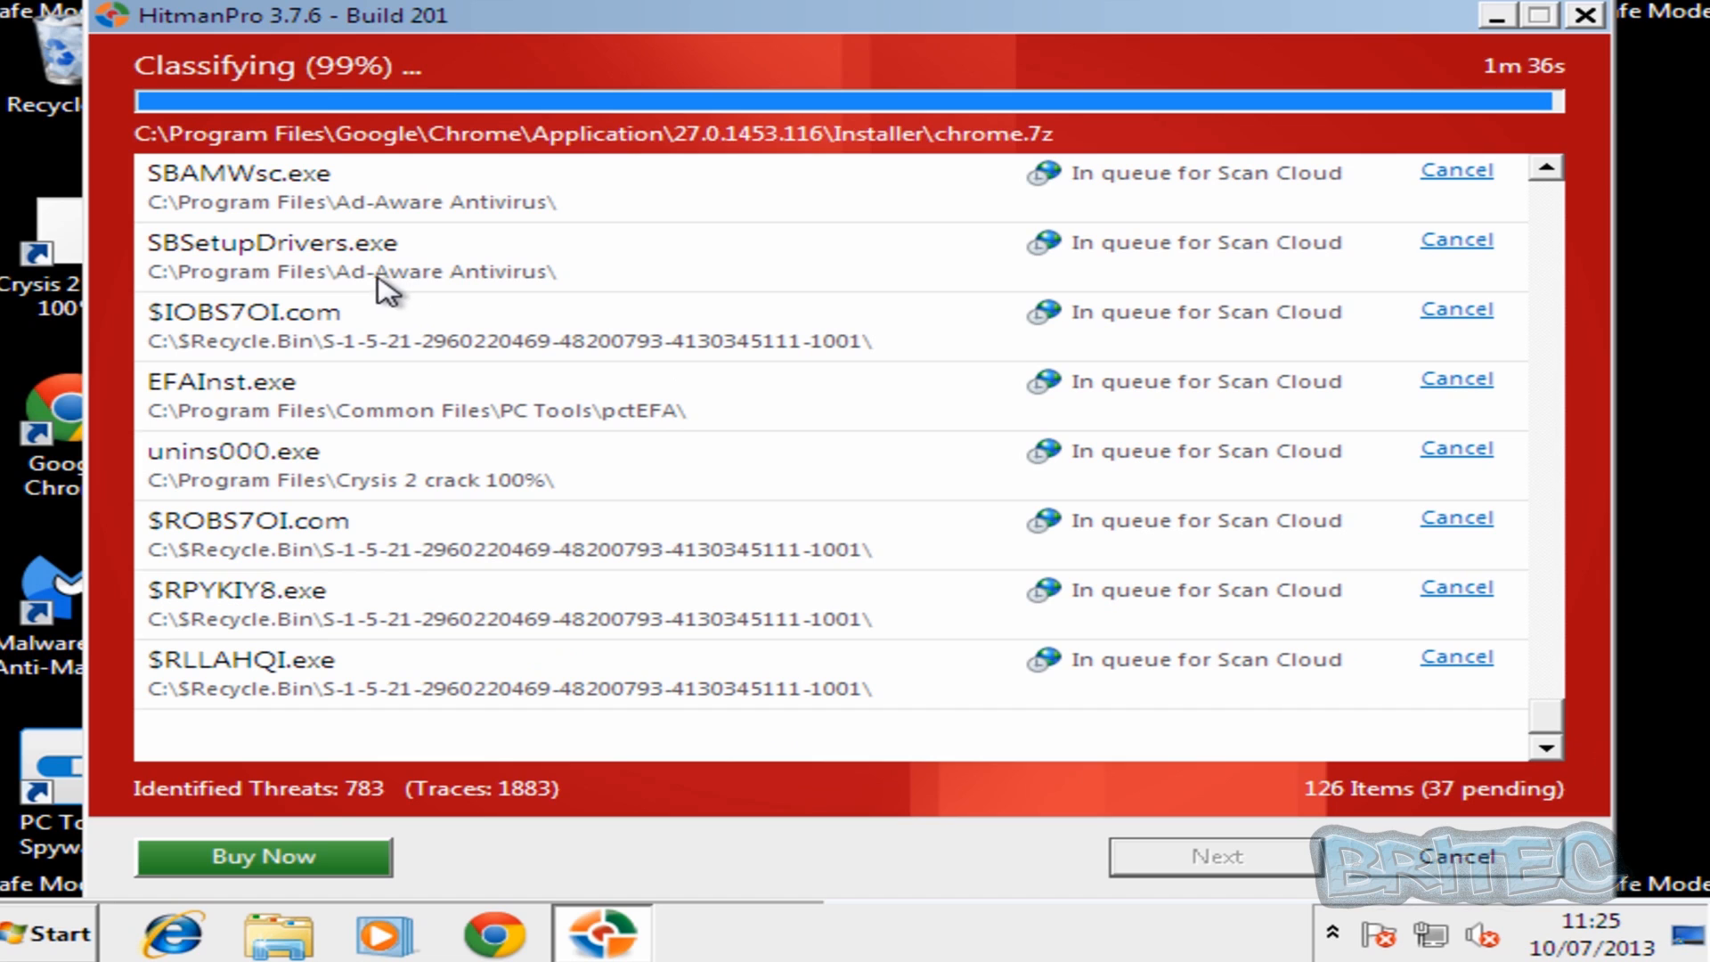
mouse_move(1507, 251)
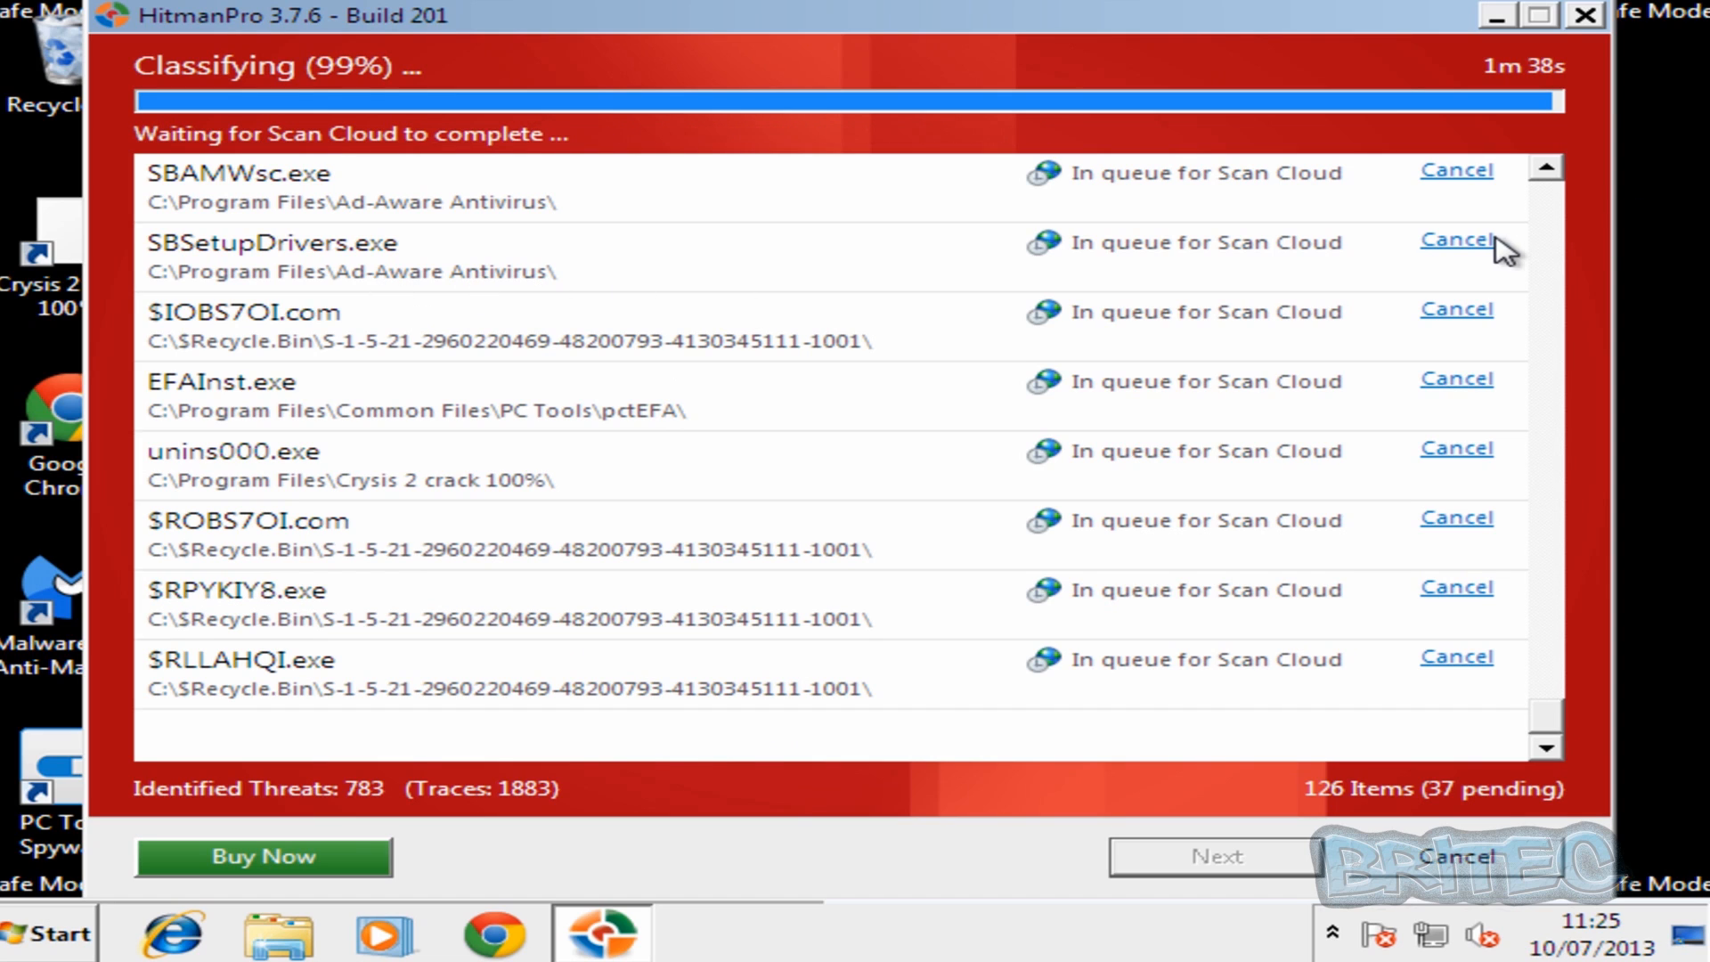
Cancel Scan Cloud checks for SBSetupDrivers.exe, AdAware.exe, TFService.exe, sdloader.exe and similar queued files.
left_click(1456, 239)
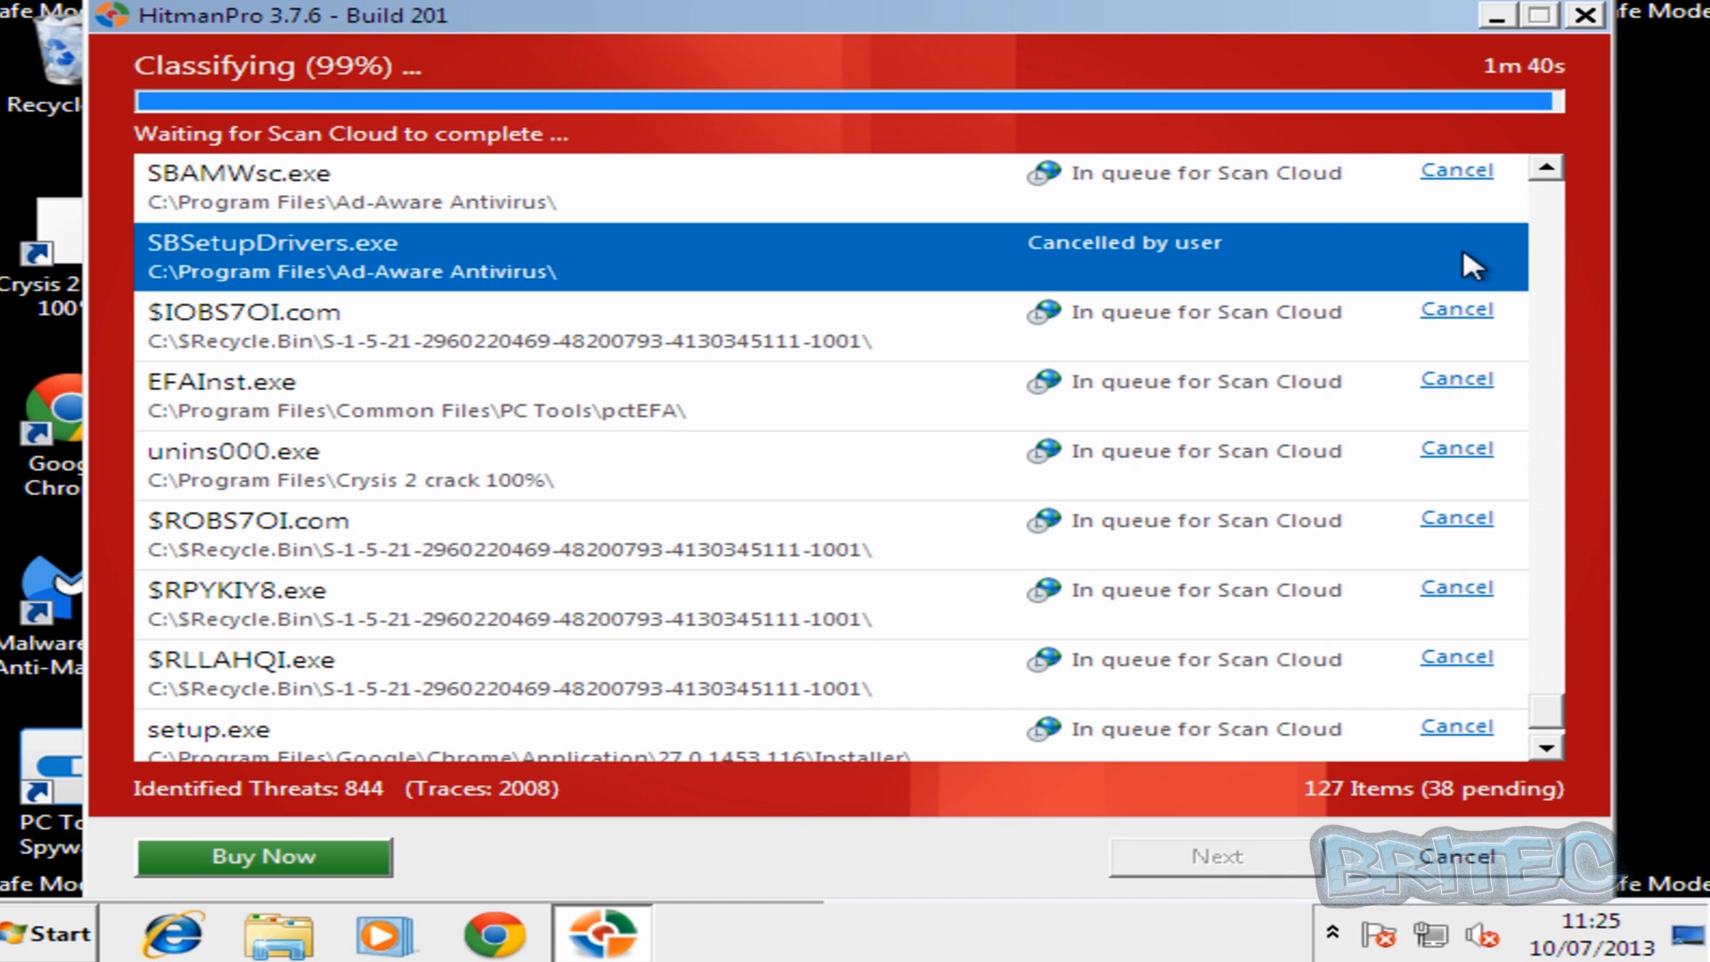
left_click(1541, 175)
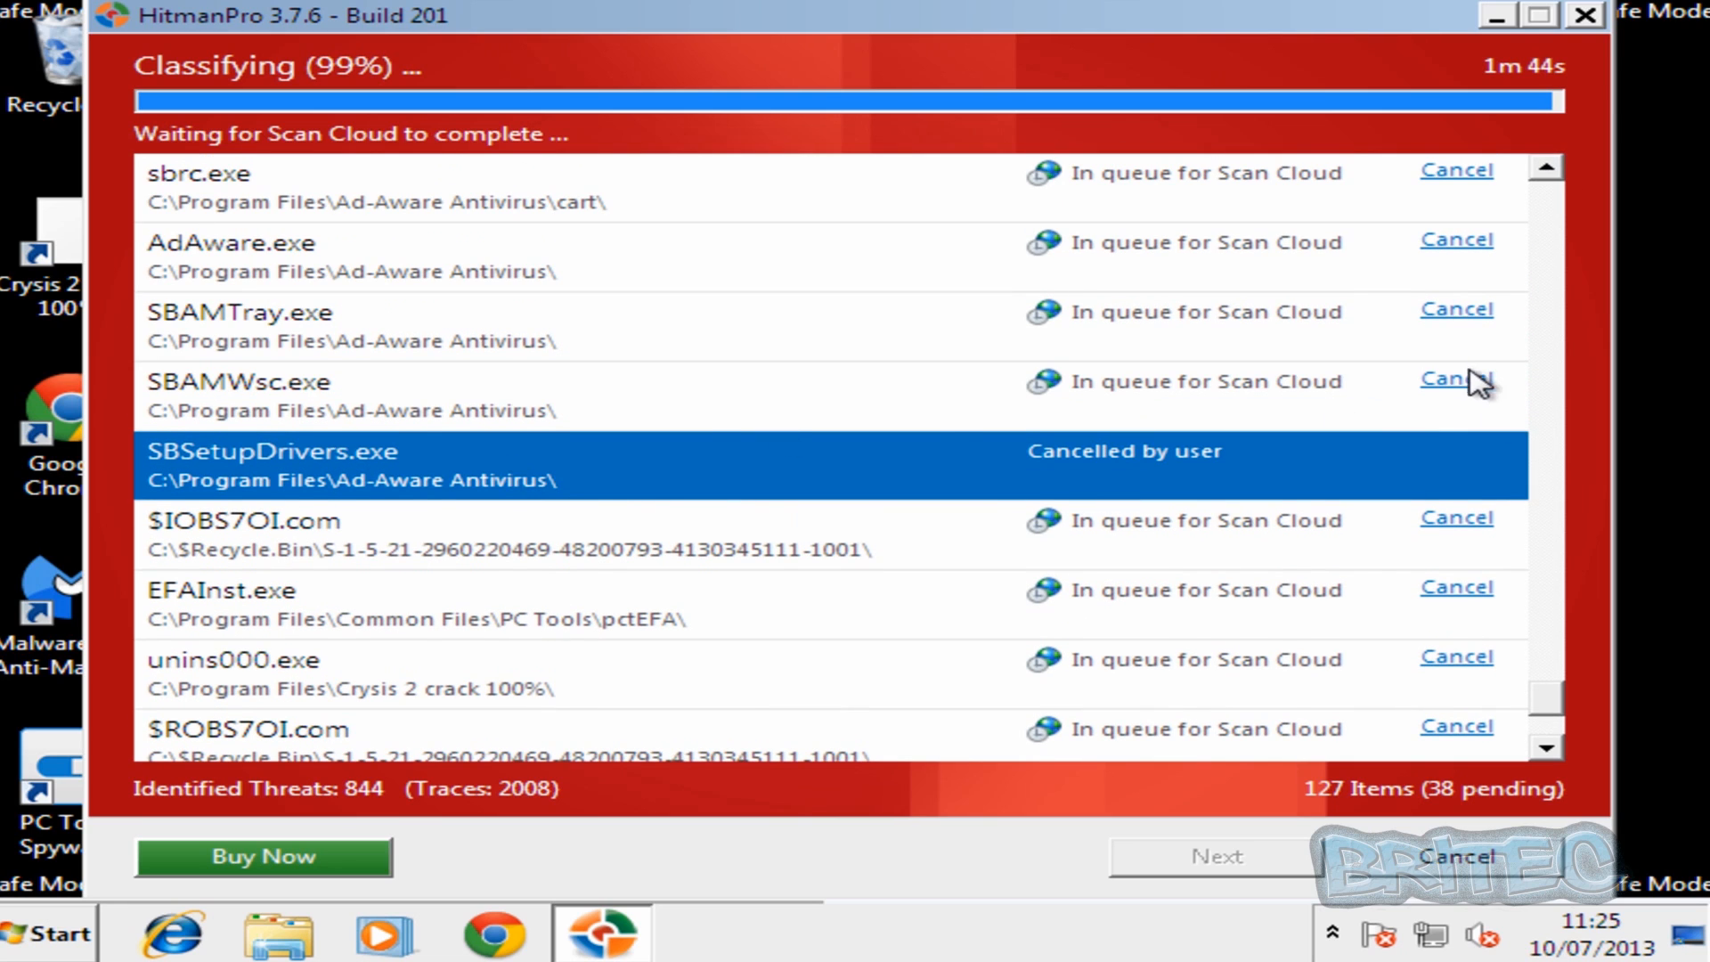
left_click(1457, 378)
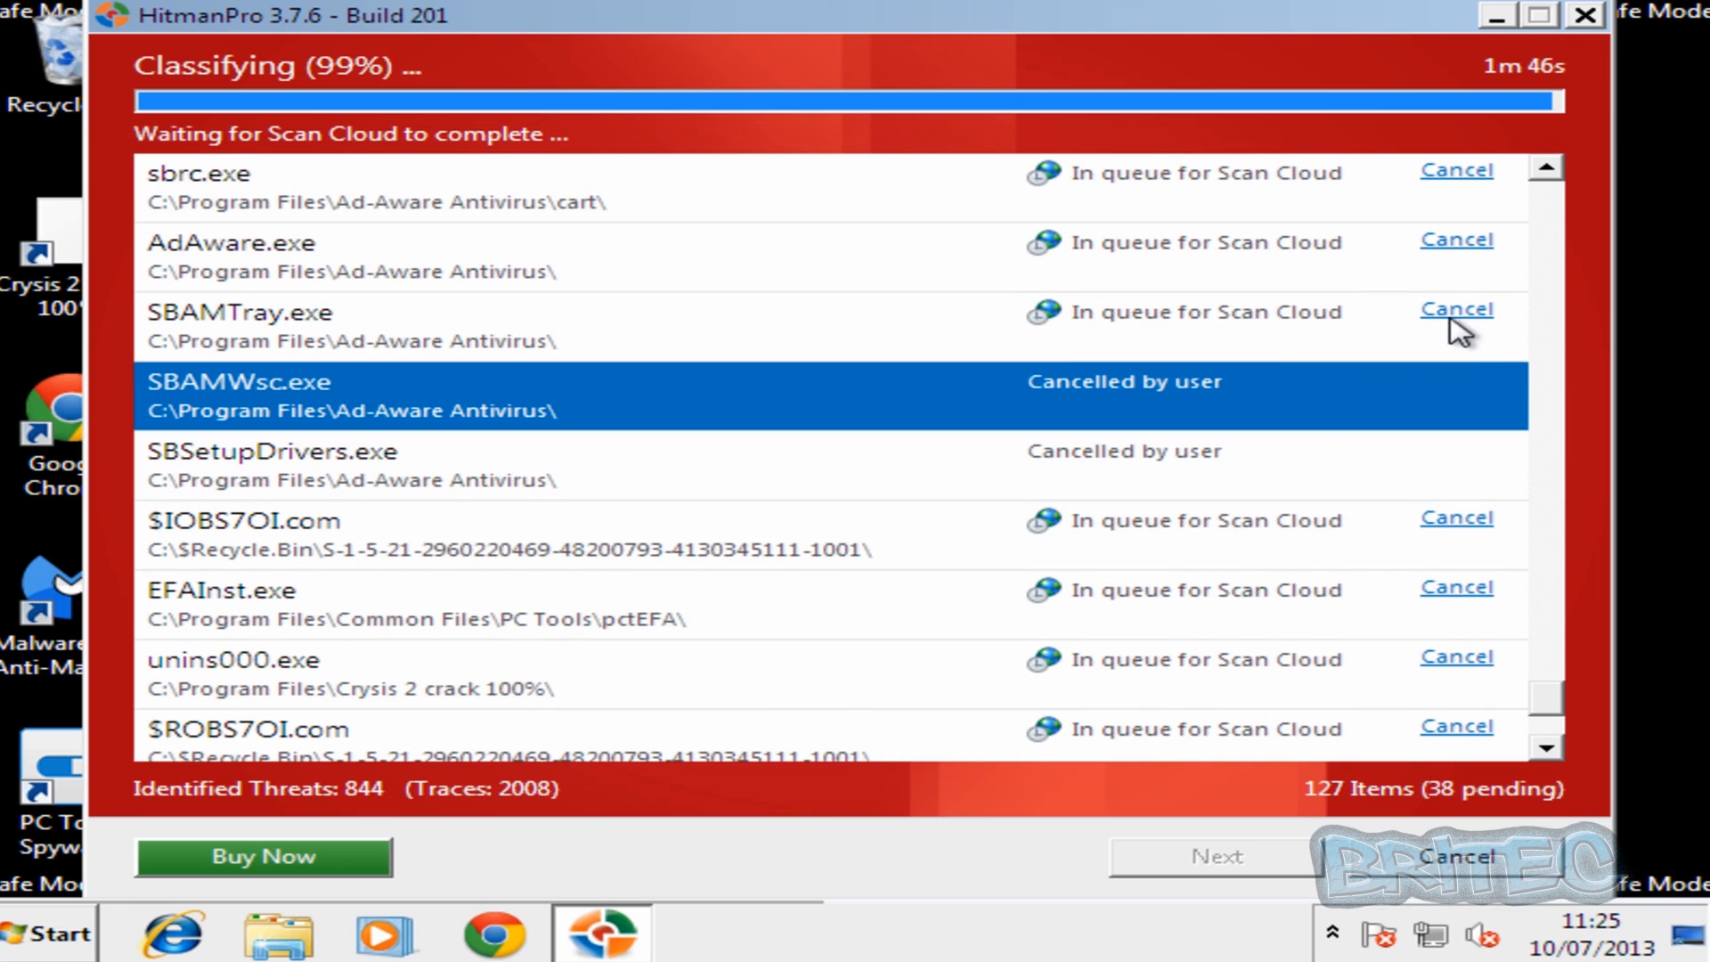
left_click(1454, 311)
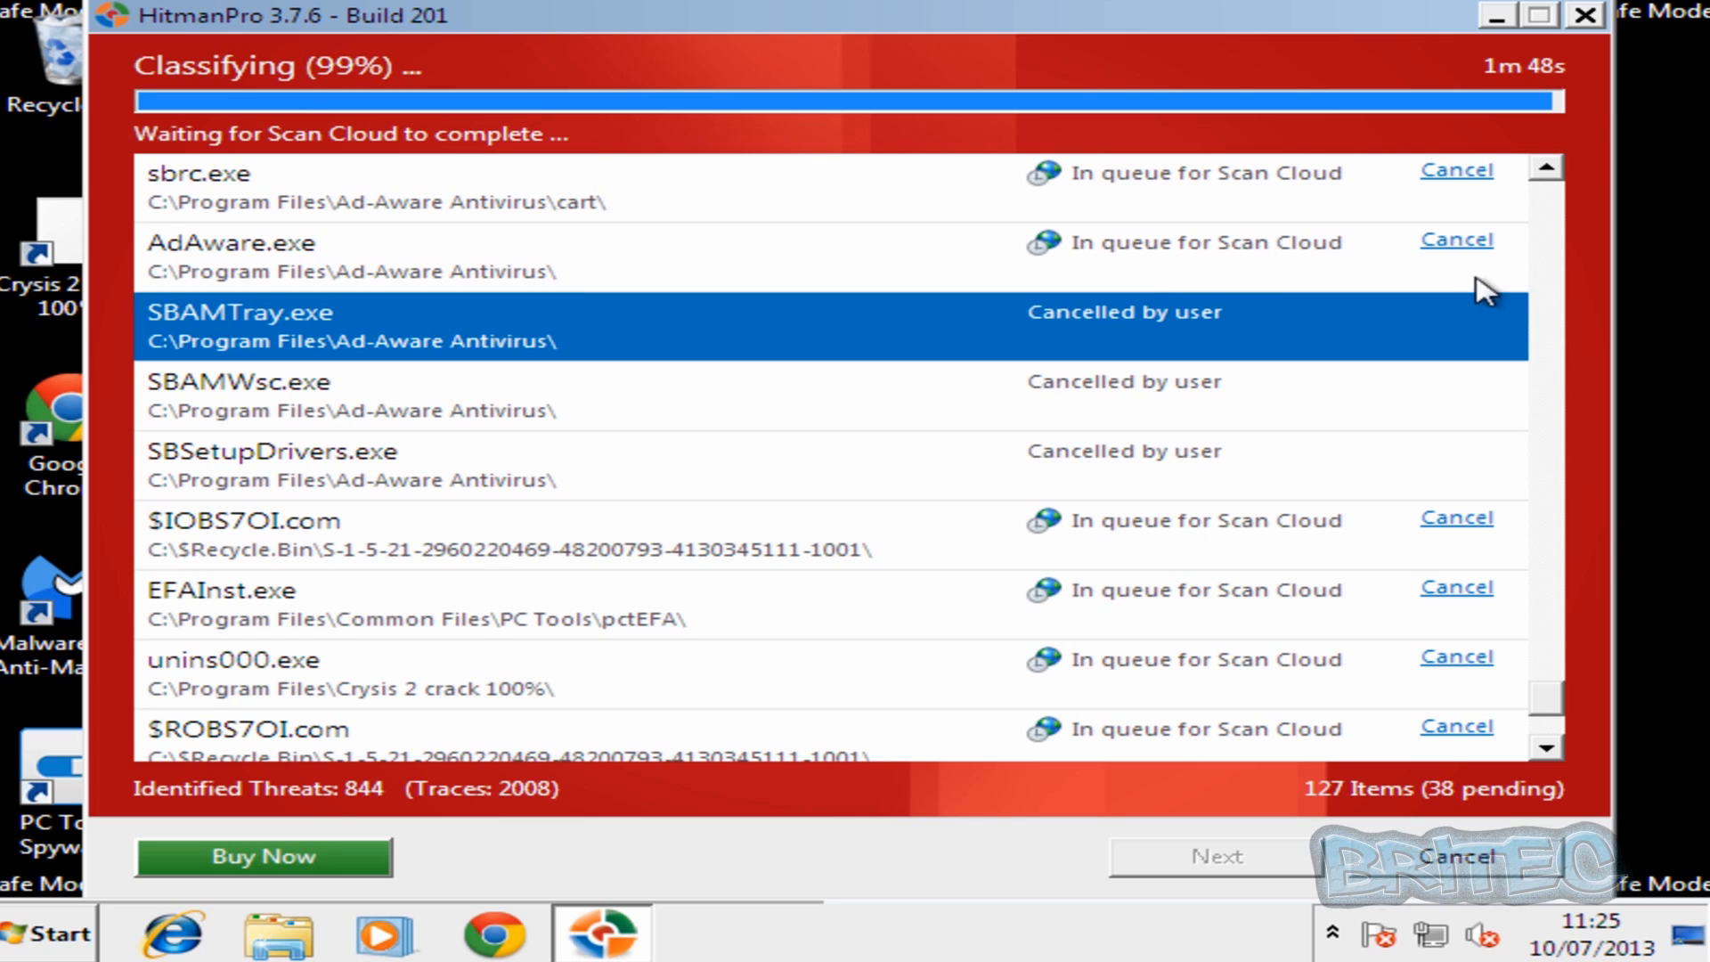
mouse_move(1475, 258)
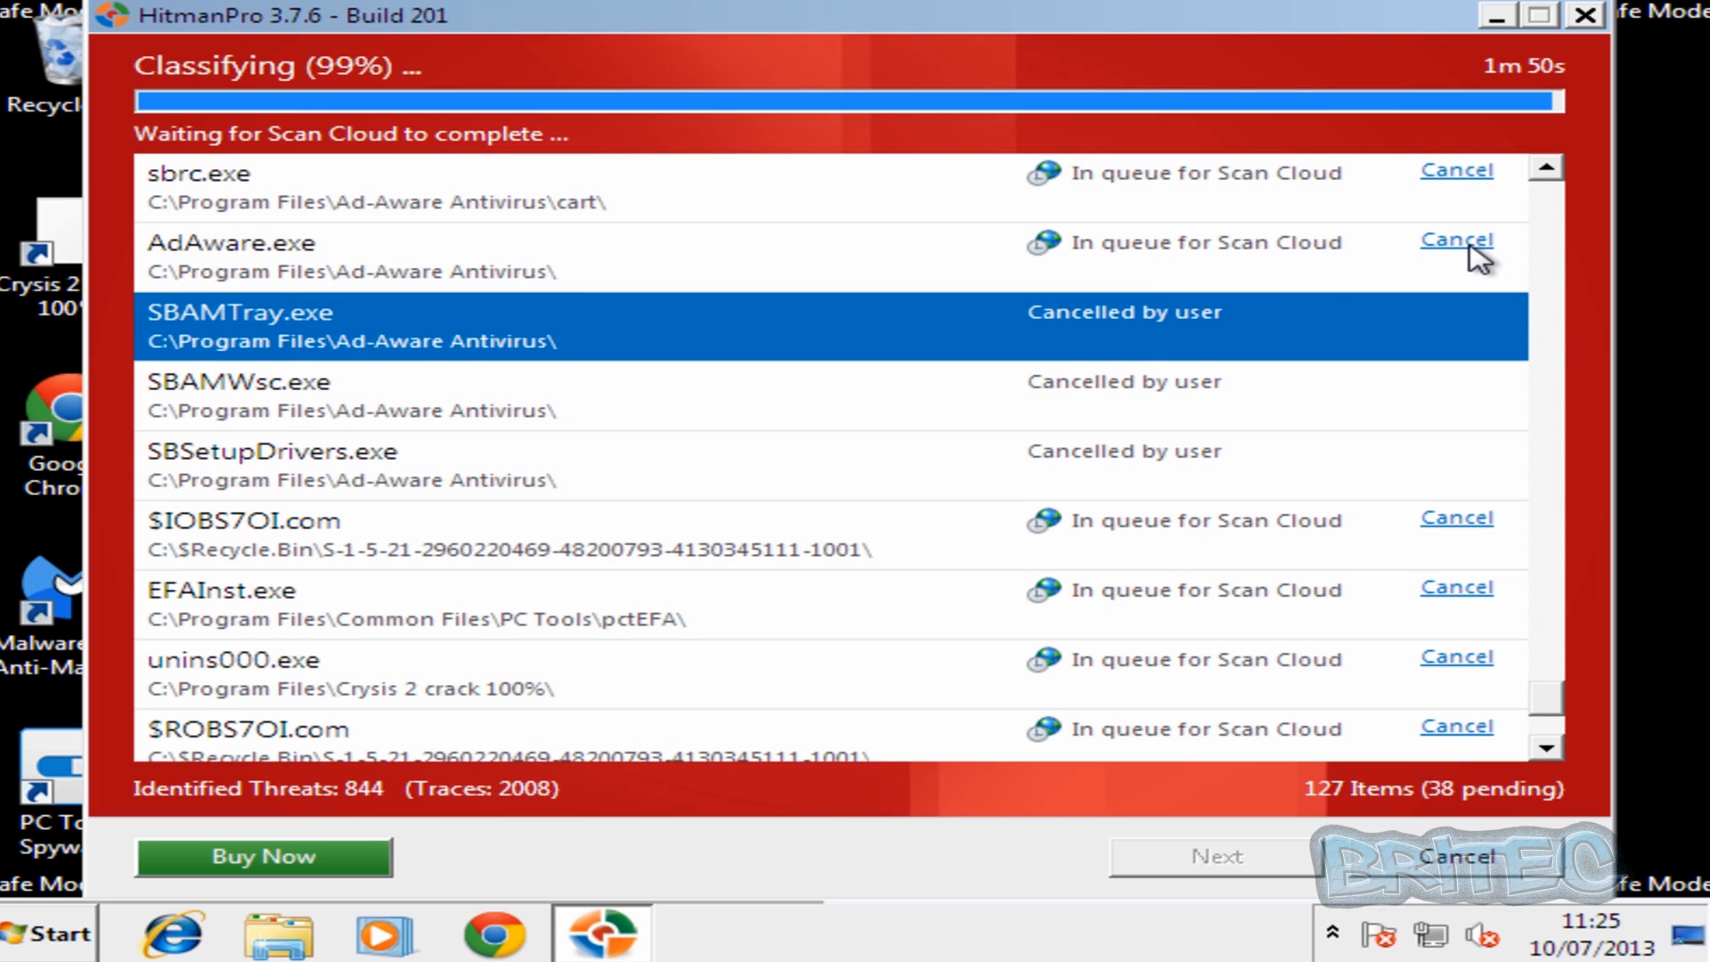
left_click(1456, 239)
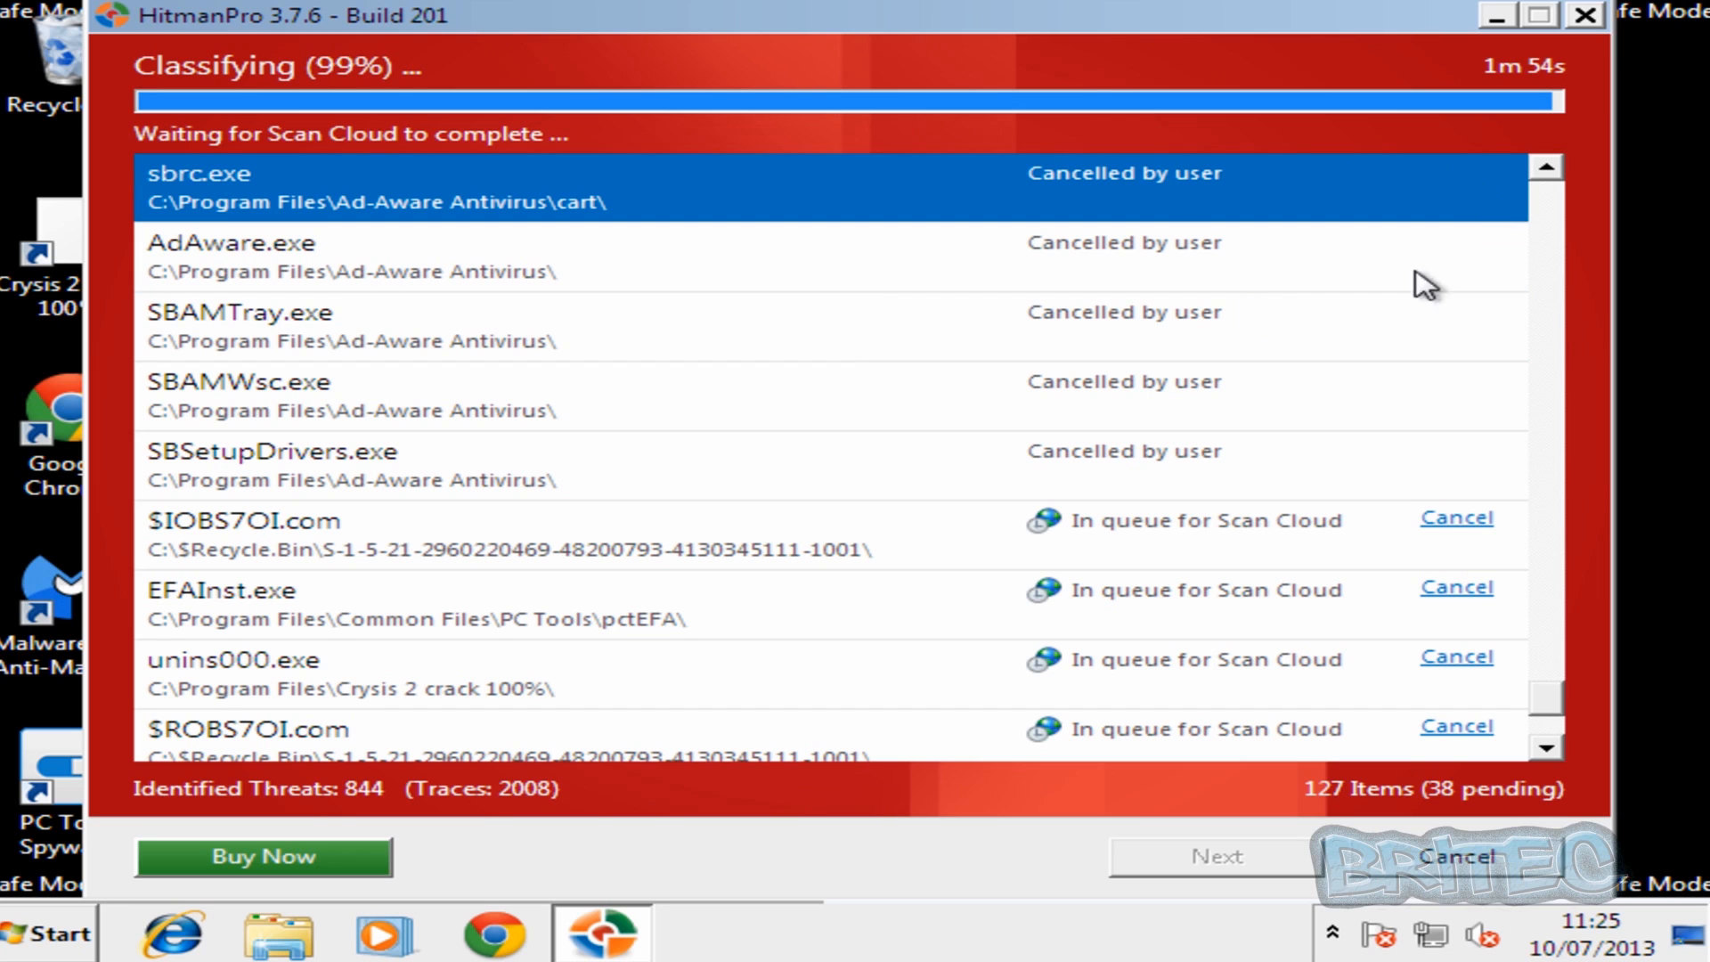
left_click(1542, 169)
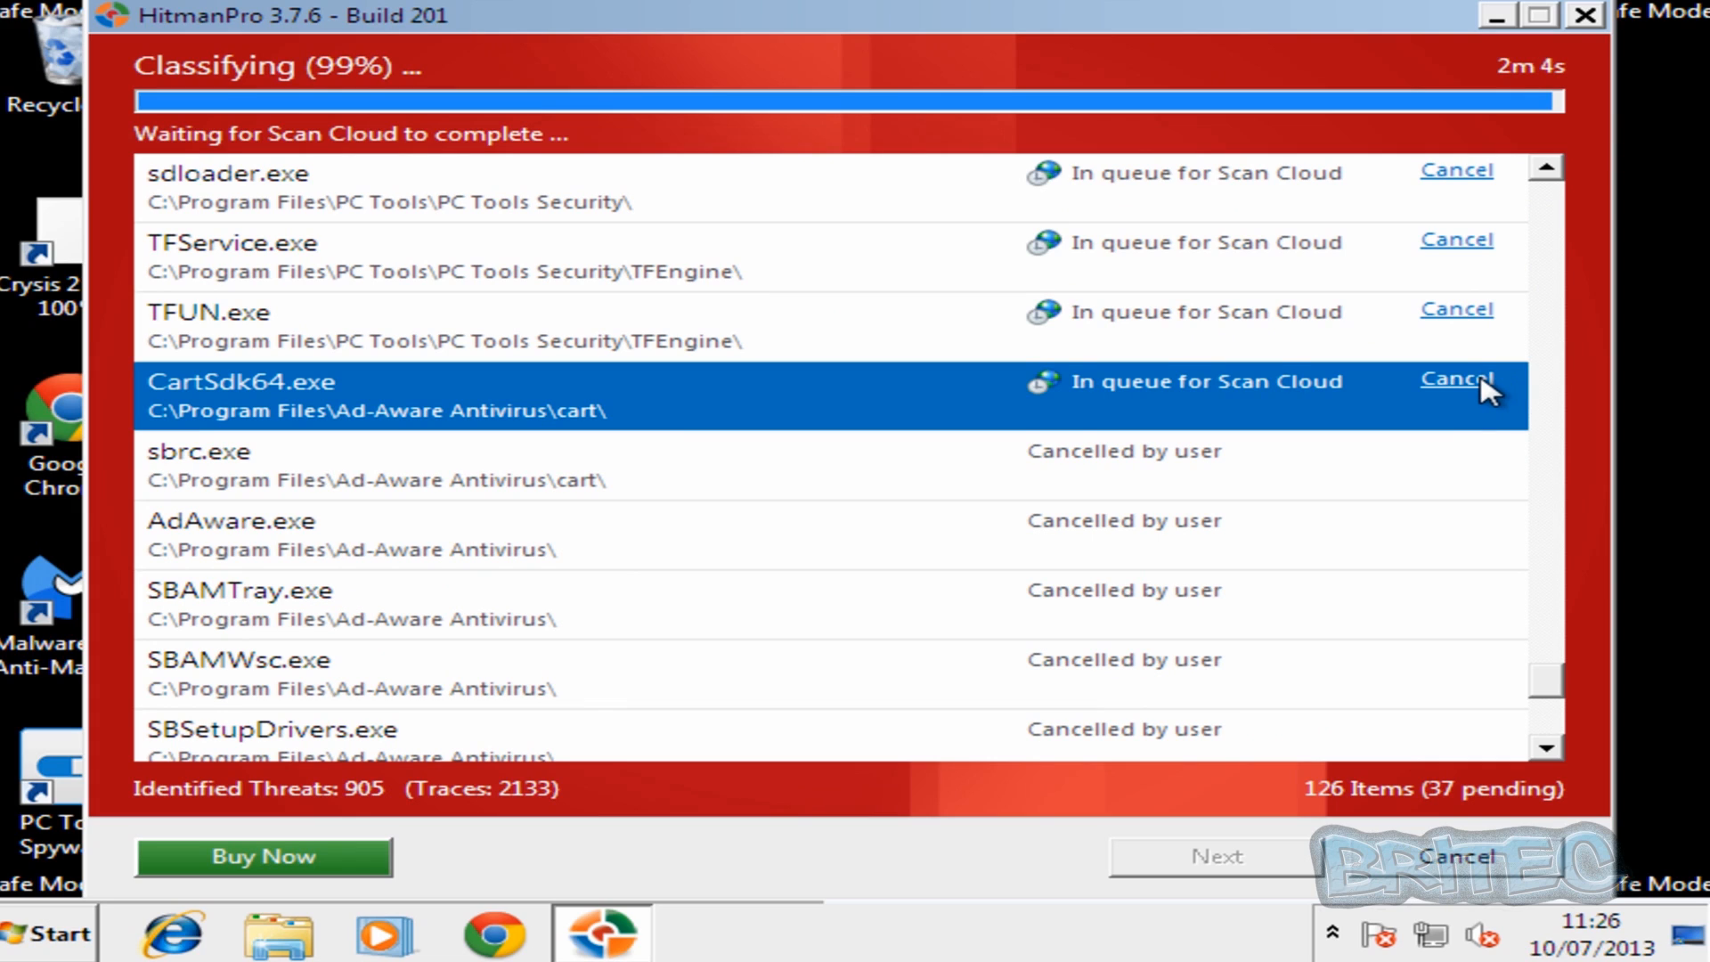
left_click(1454, 378)
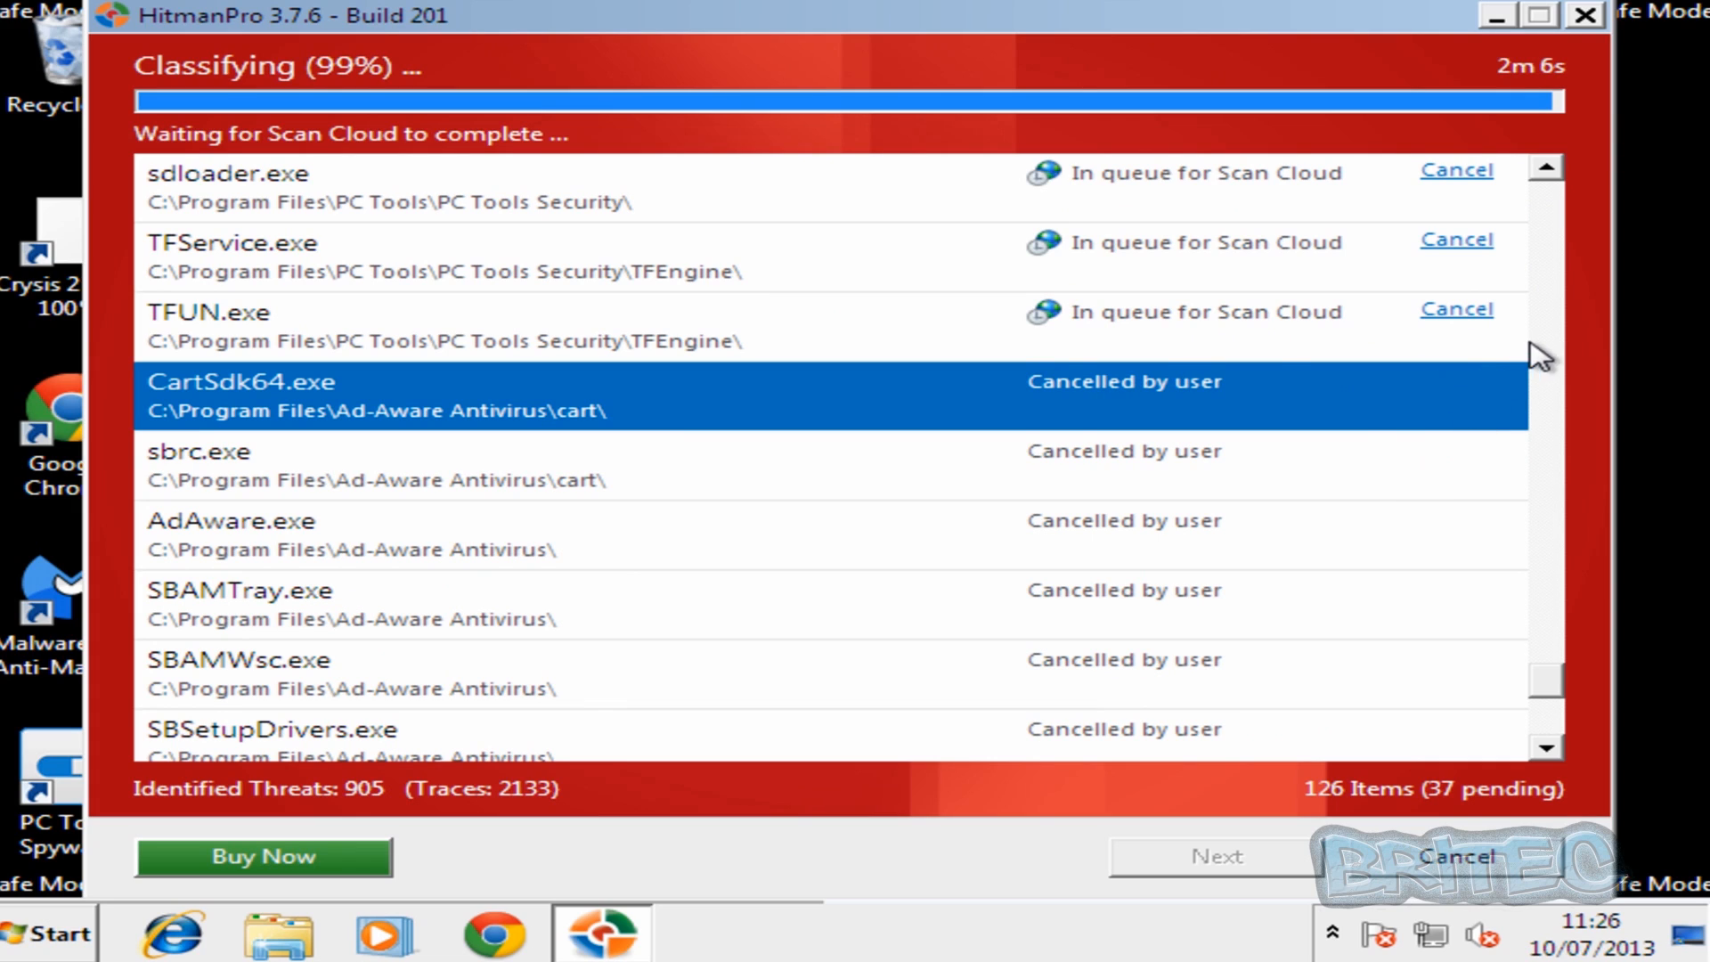
left_click(1454, 309)
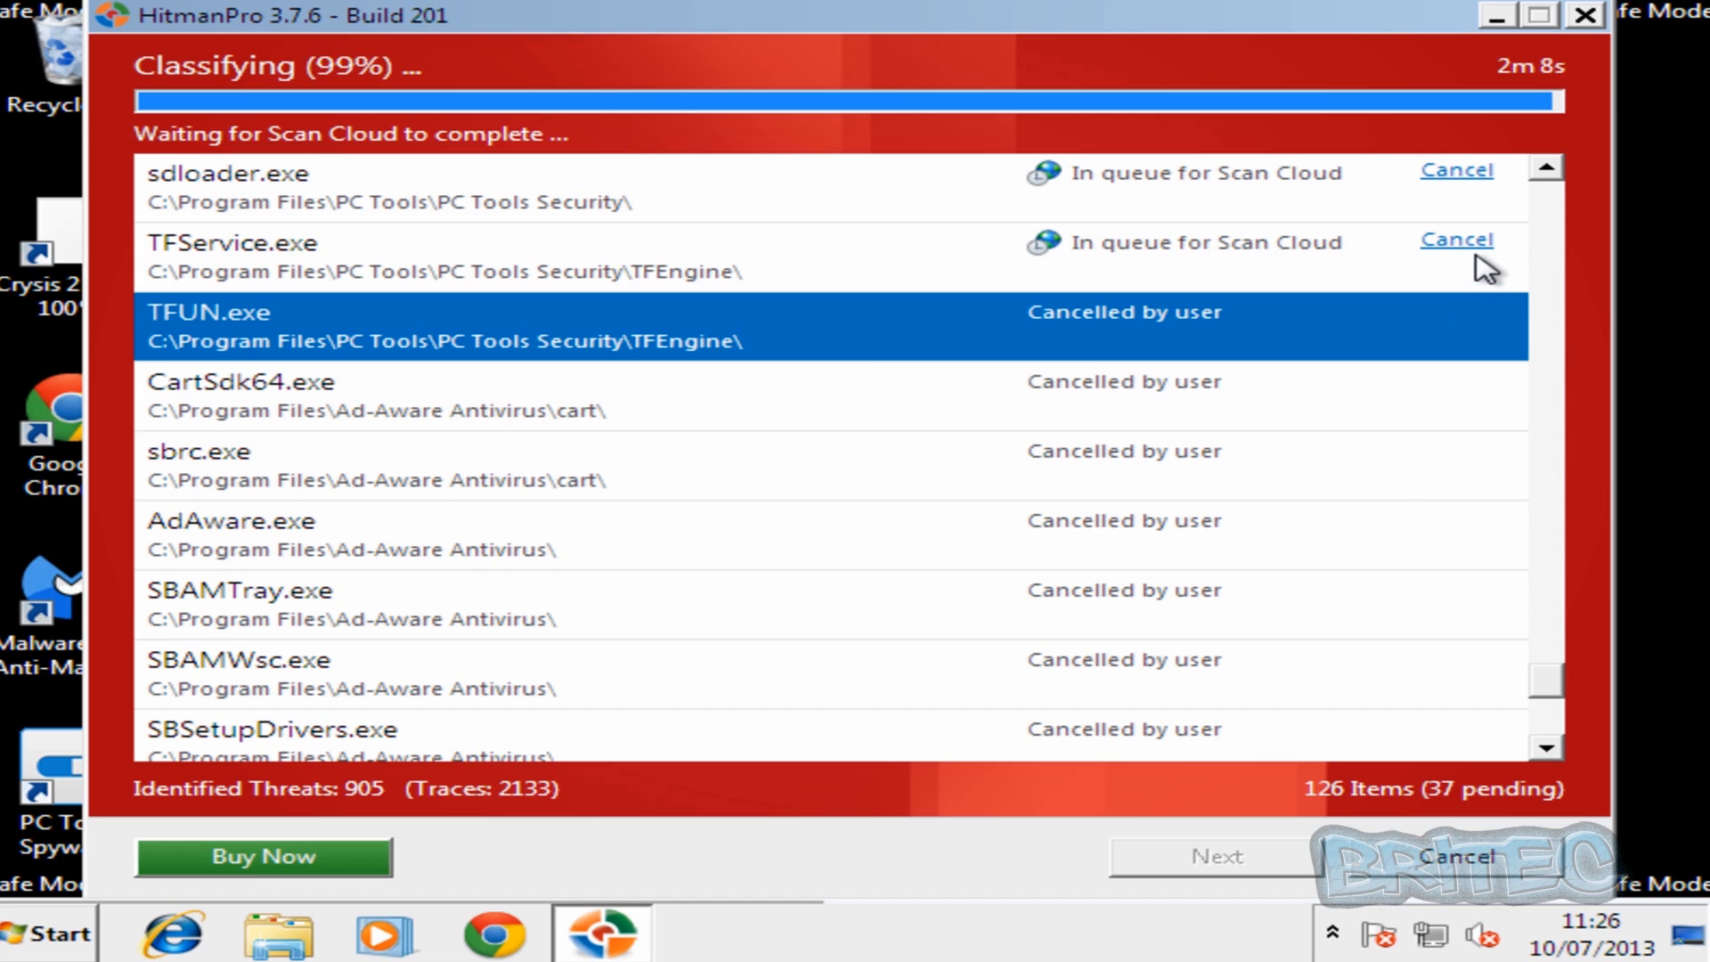
left_click(1456, 242)
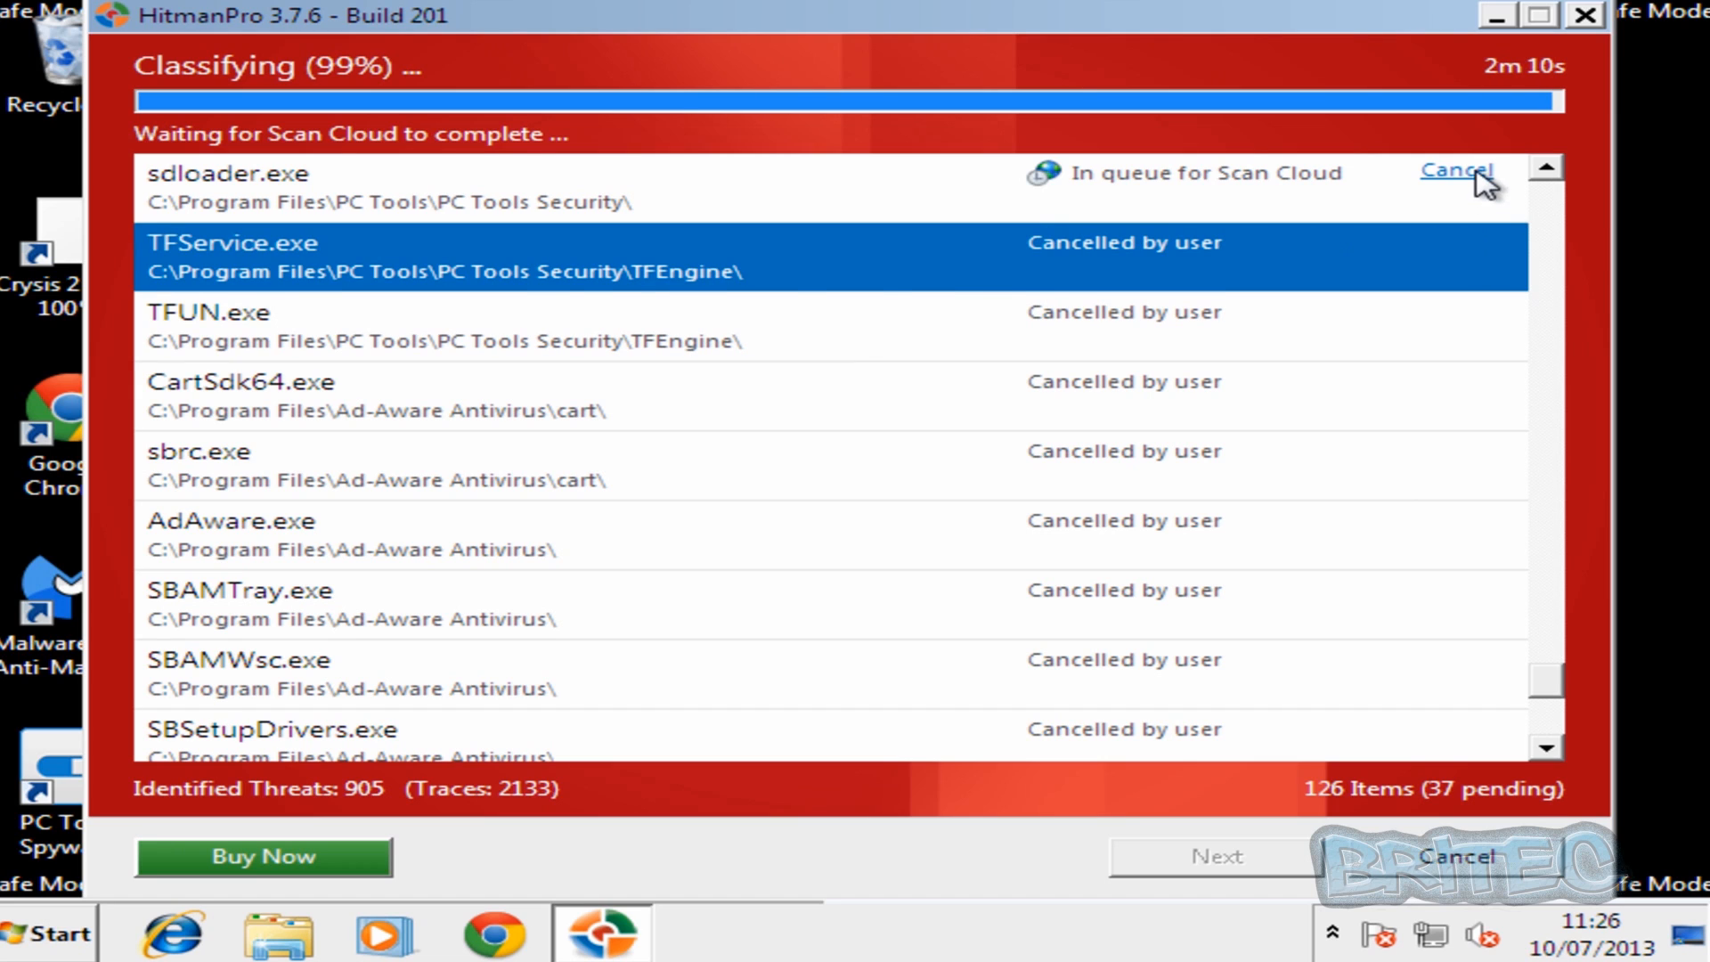
left_click(1544, 174)
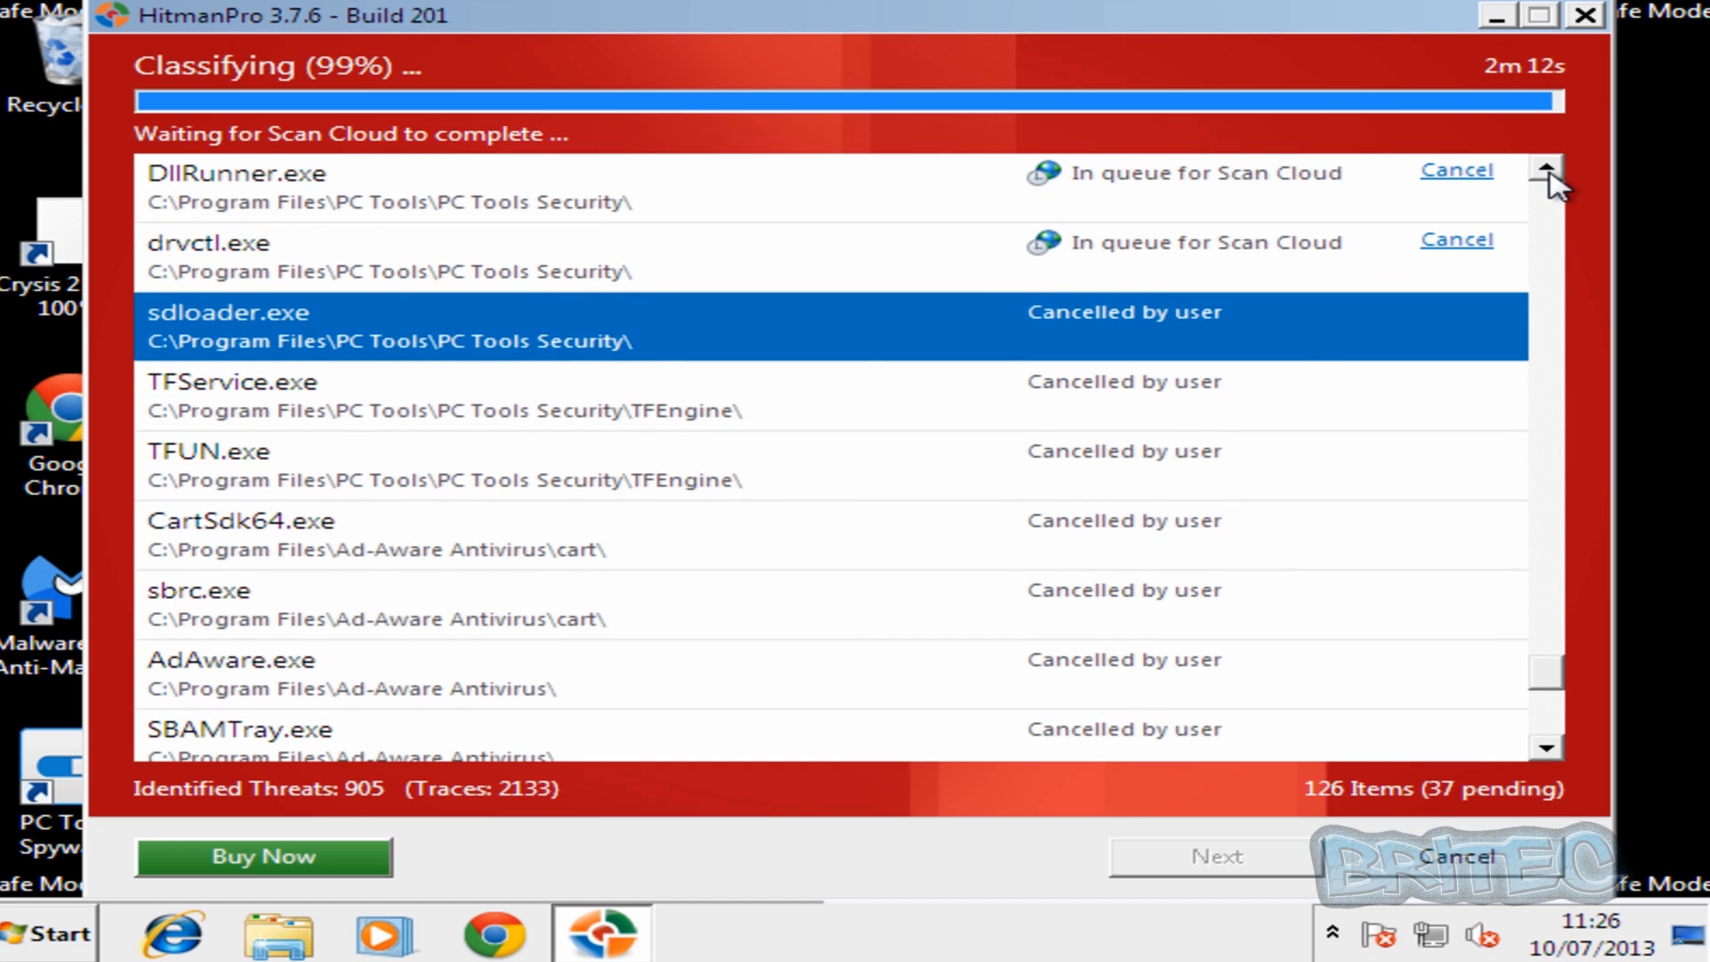
left_click(1456, 239)
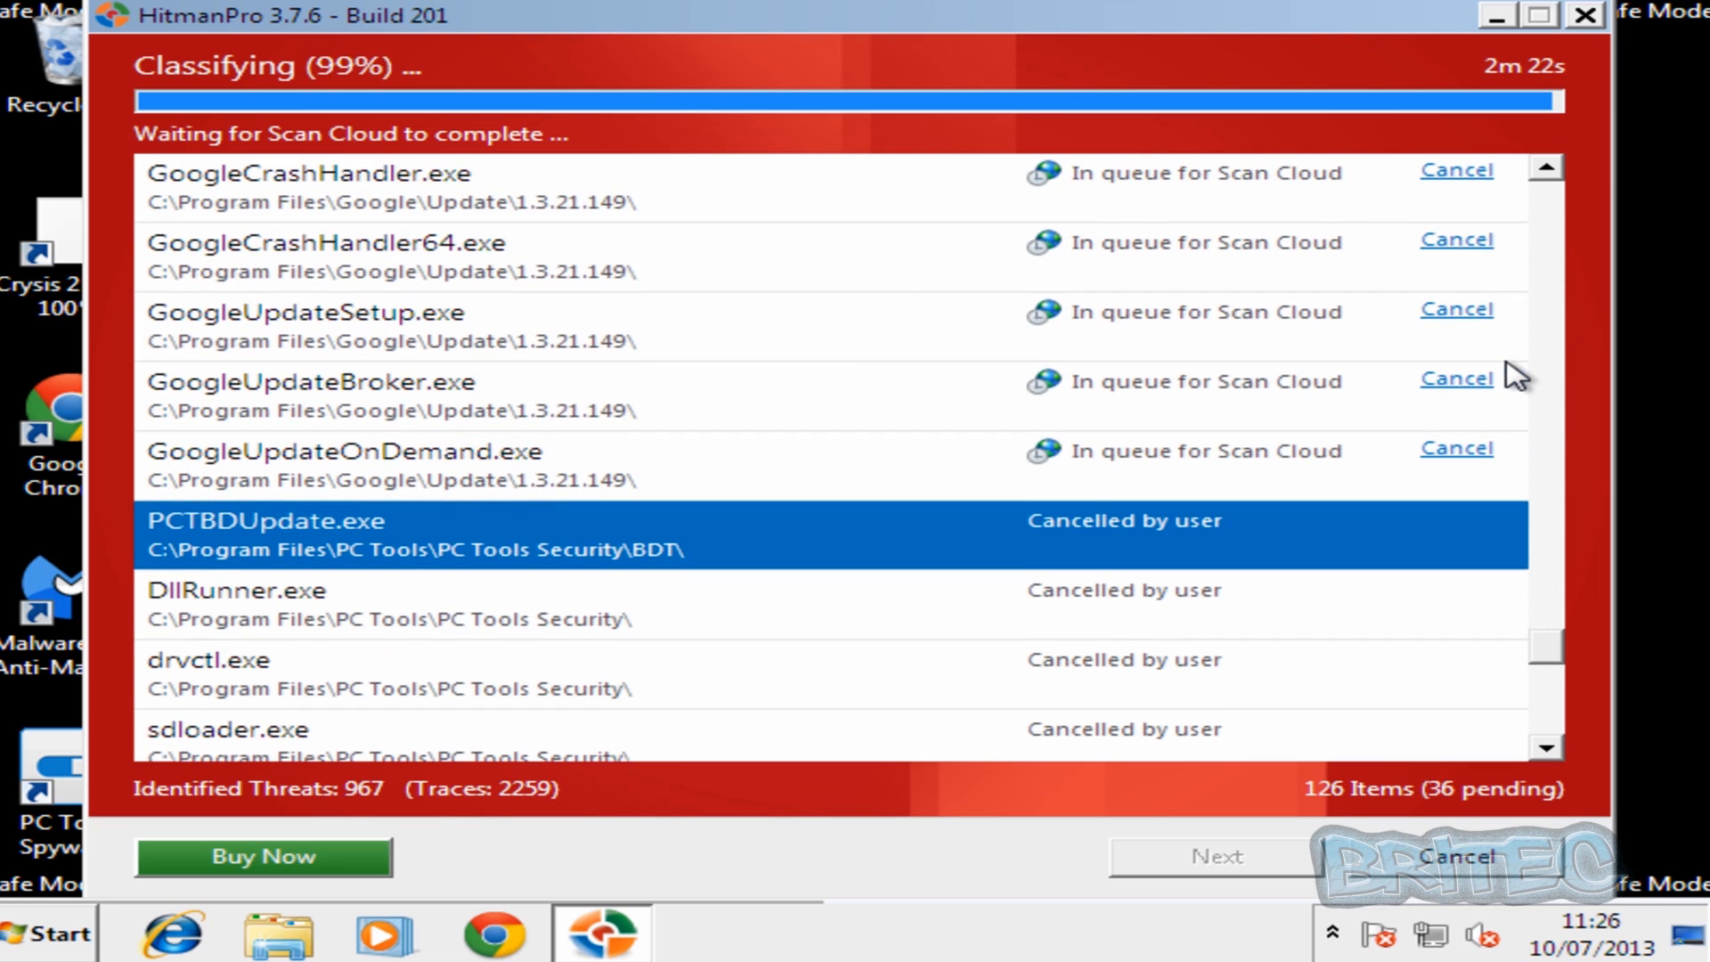
scroll("up", 3)
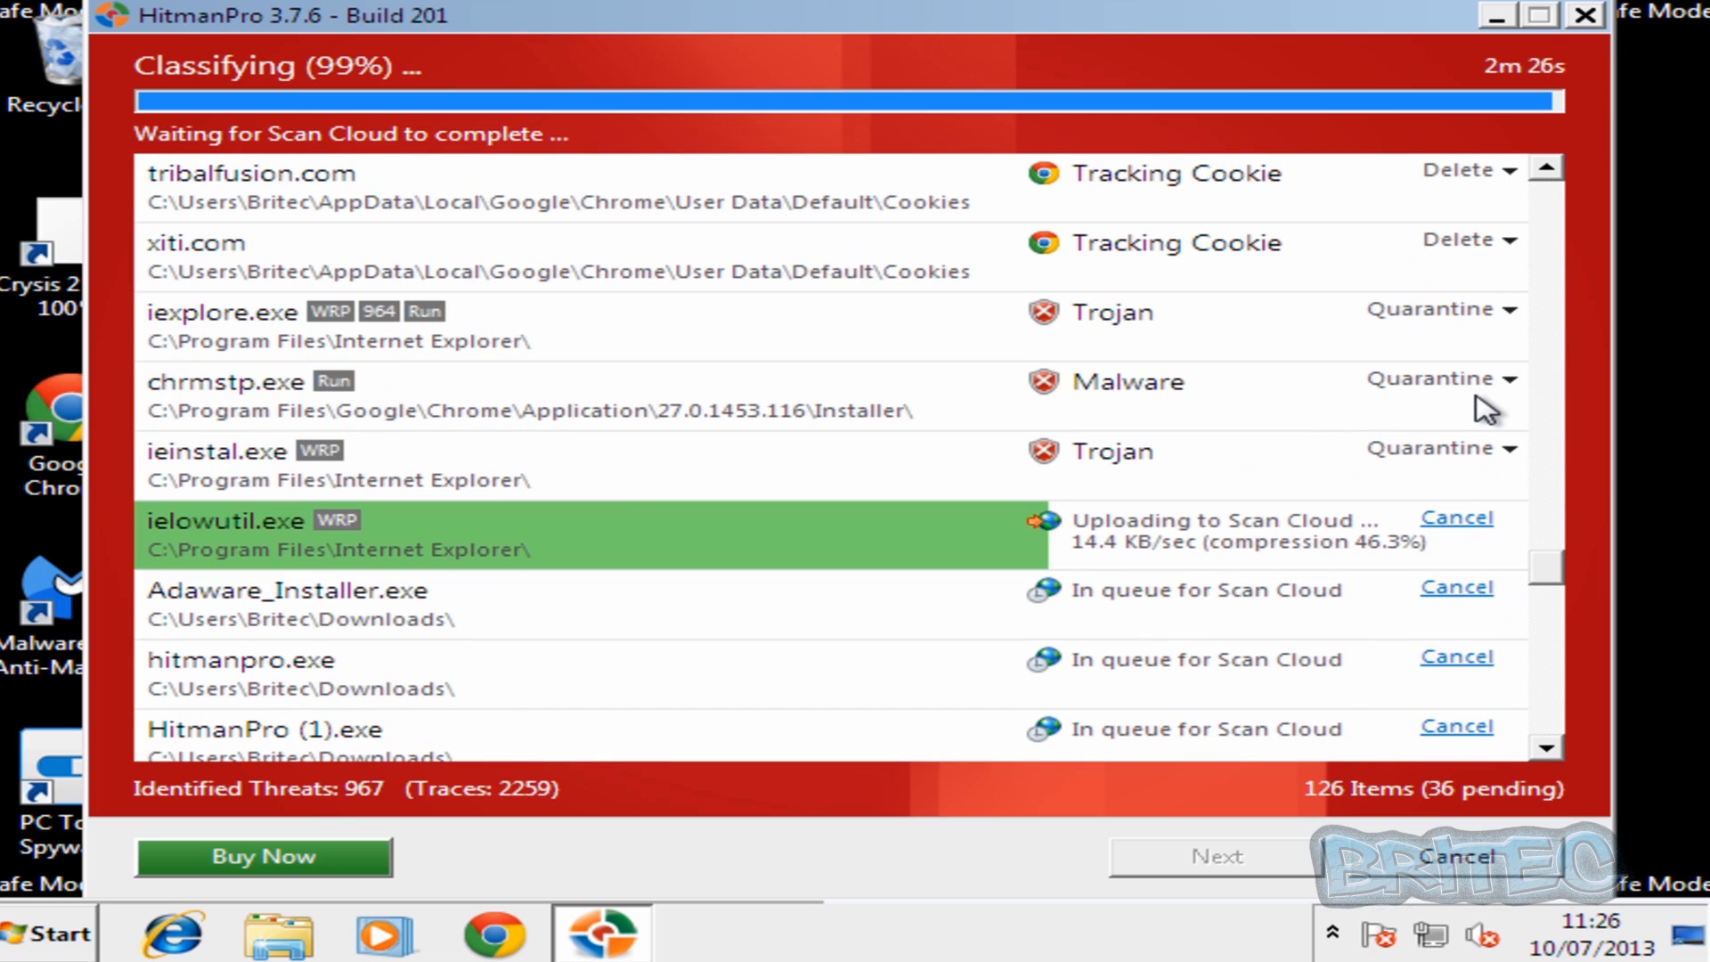
mouse_move(1467, 415)
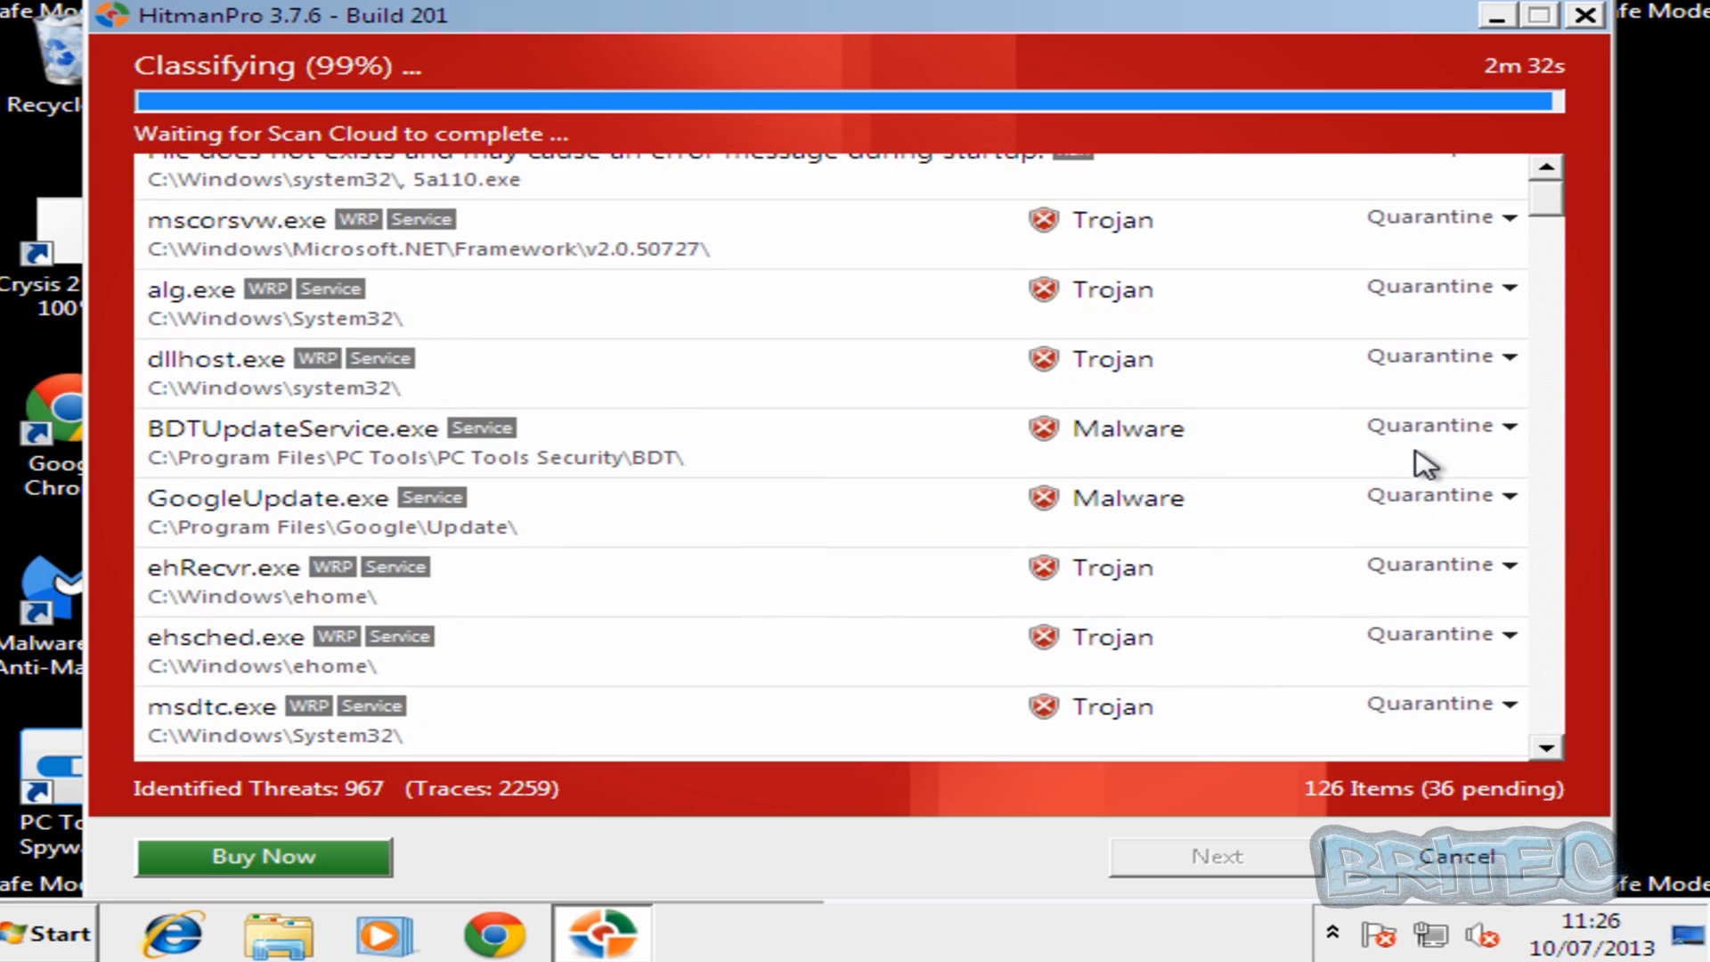
scroll("up", 3)
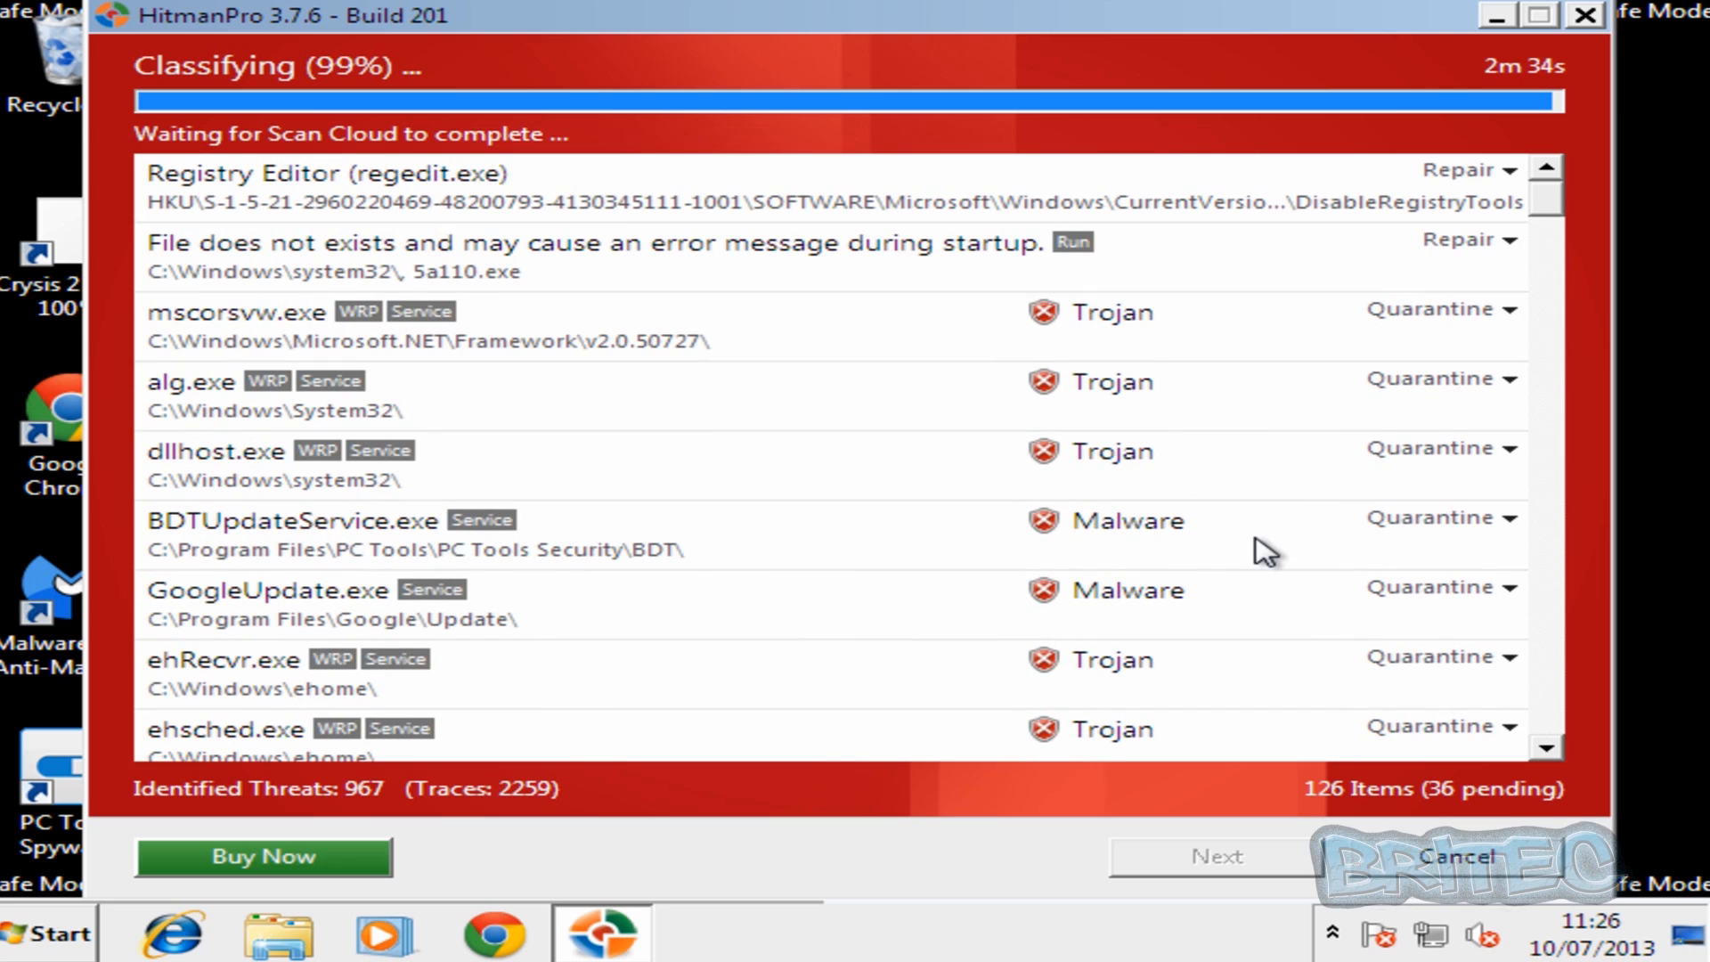
scroll("down", 3)
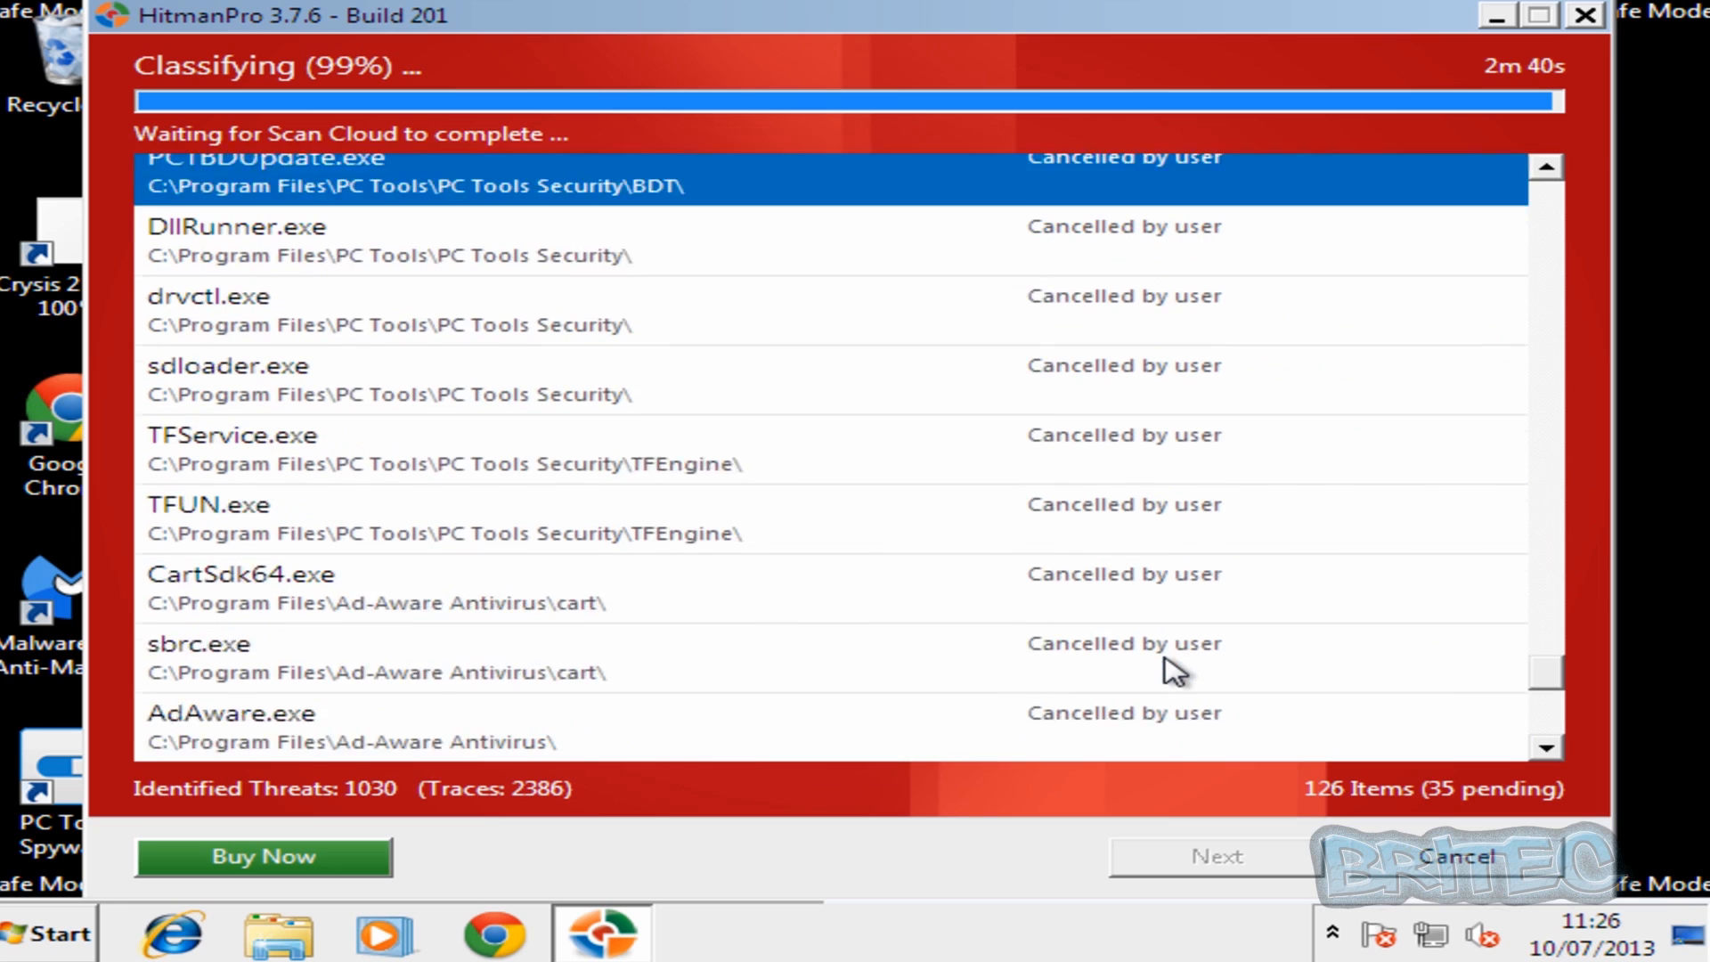
scroll("down", 3)
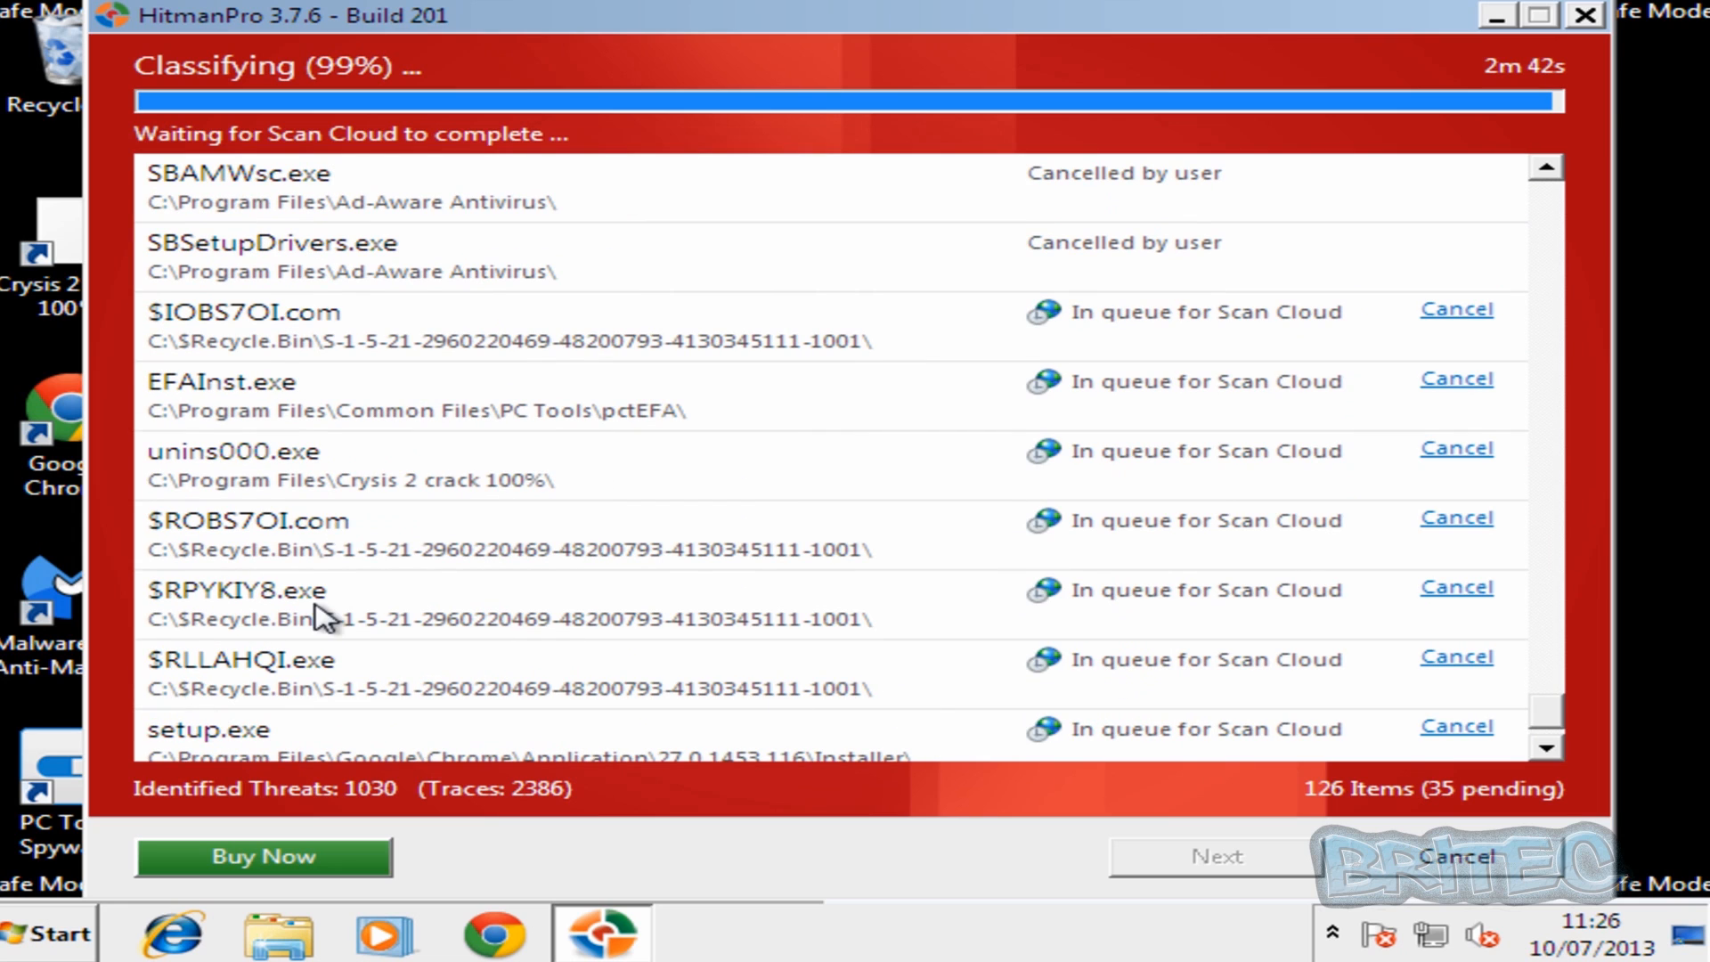
mouse_move(480, 708)
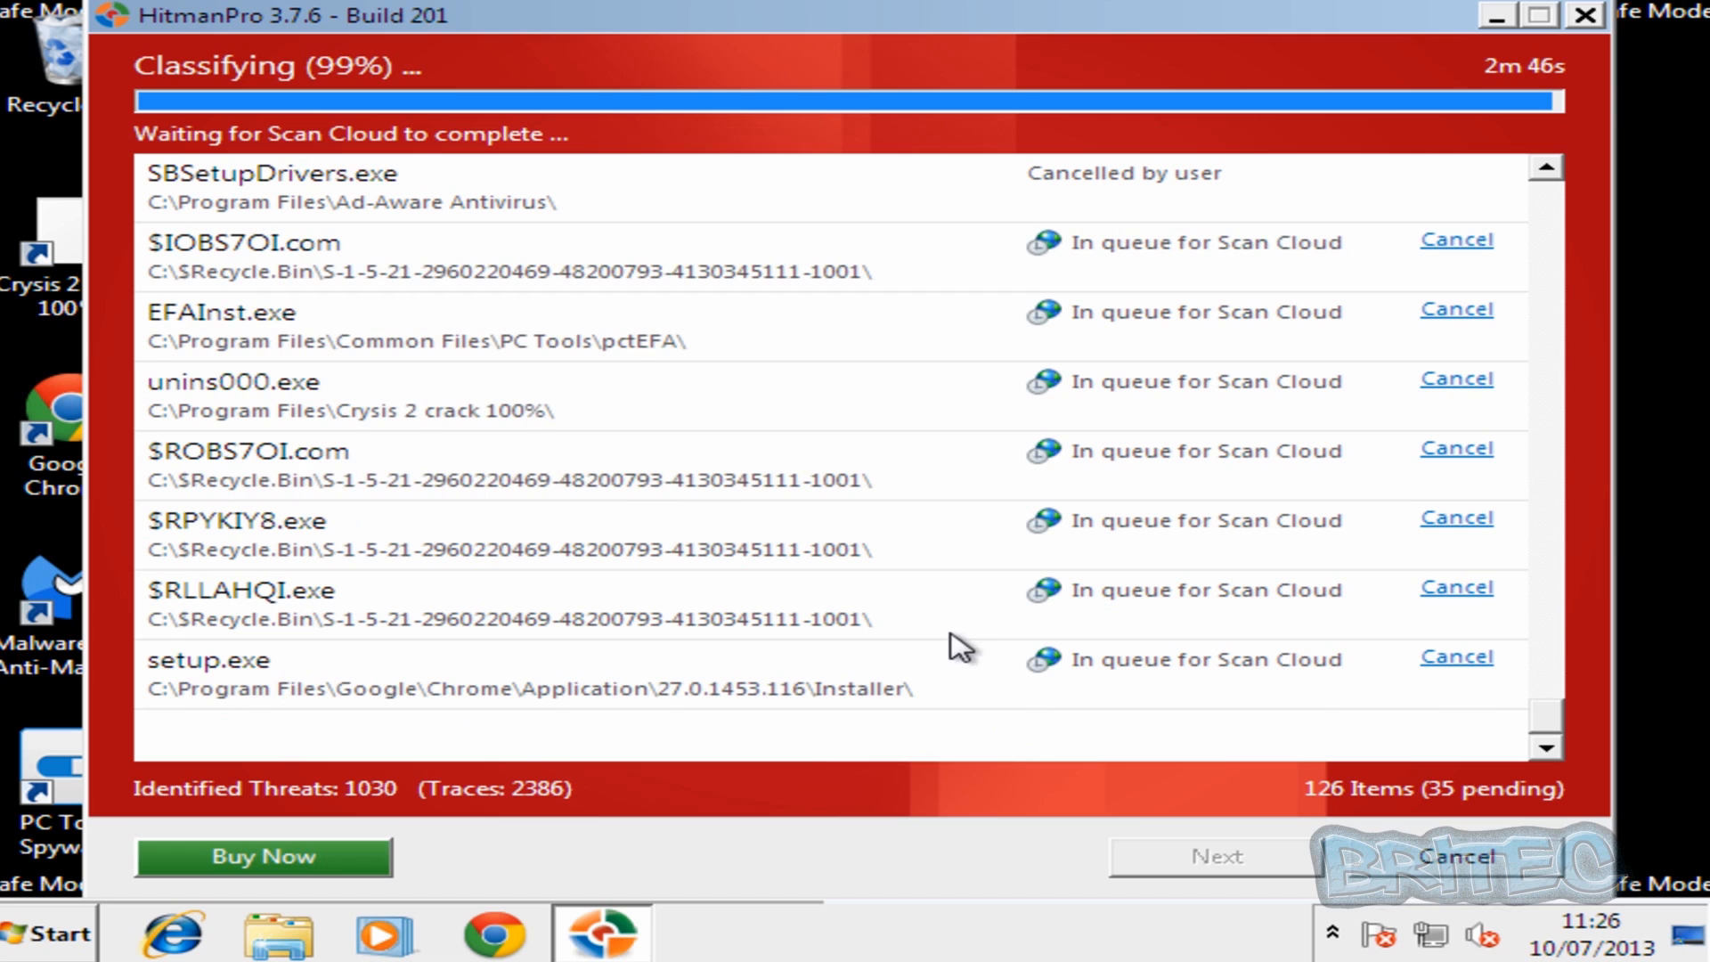
Minimize HitmanPro and launch the Malwarebytes Anti-Malware desktop shortcut.
left_click(1583, 15)
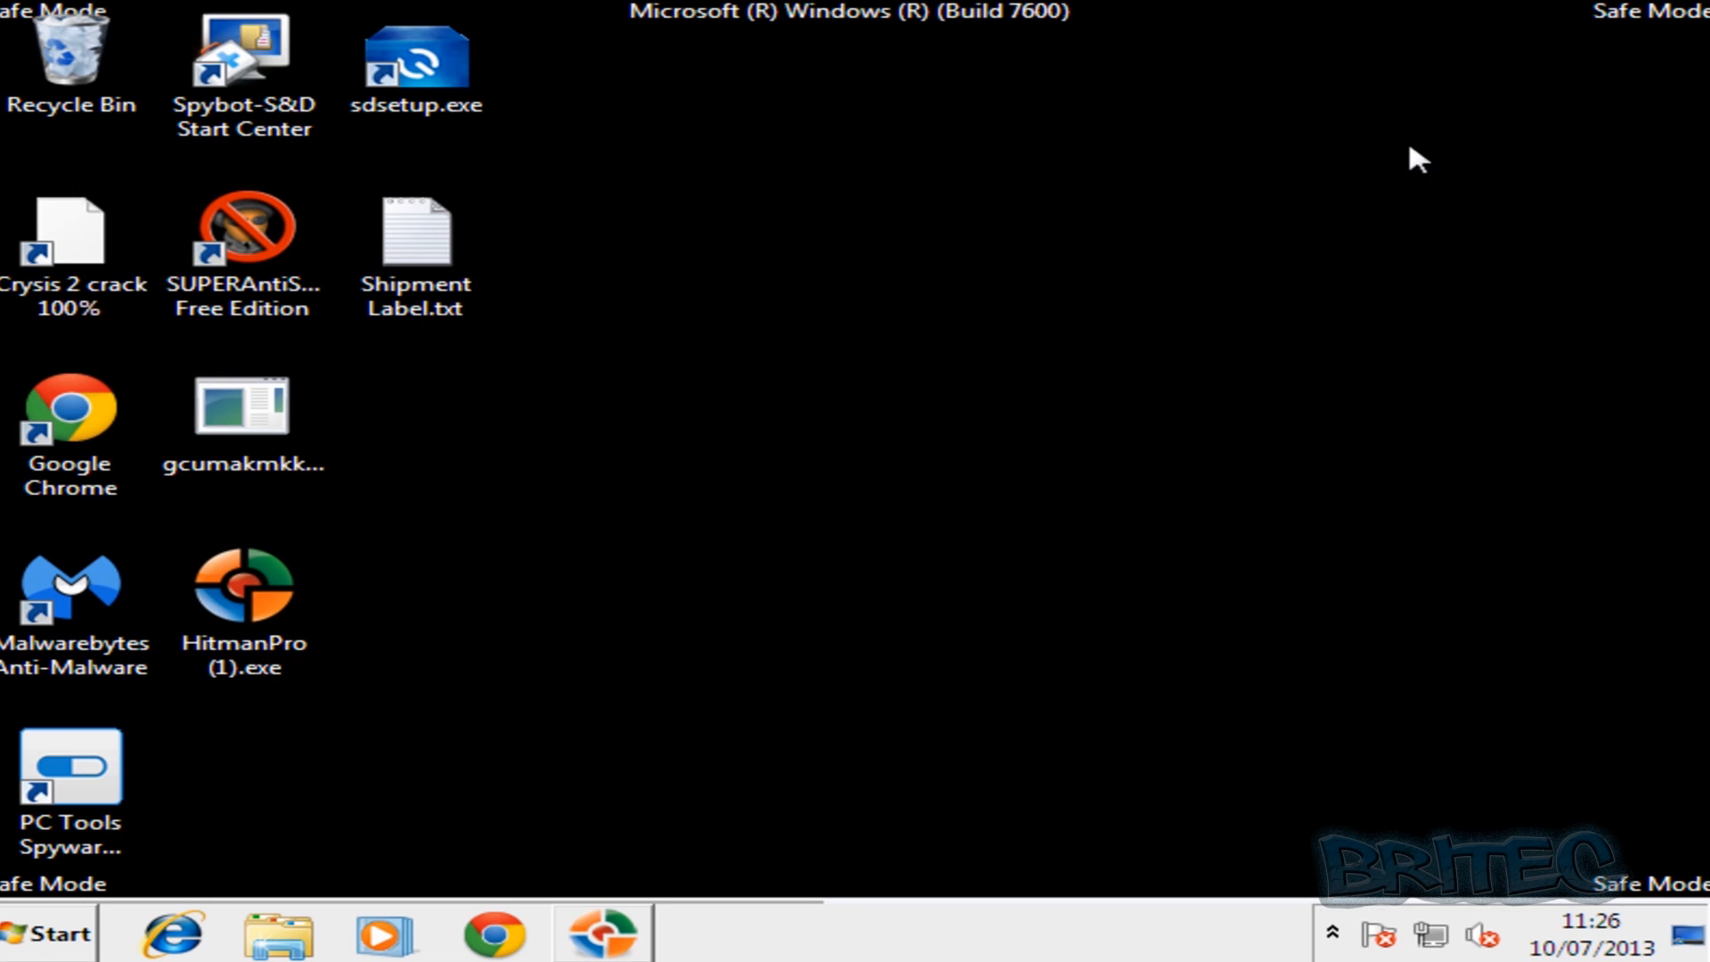
mouse_move(460, 166)
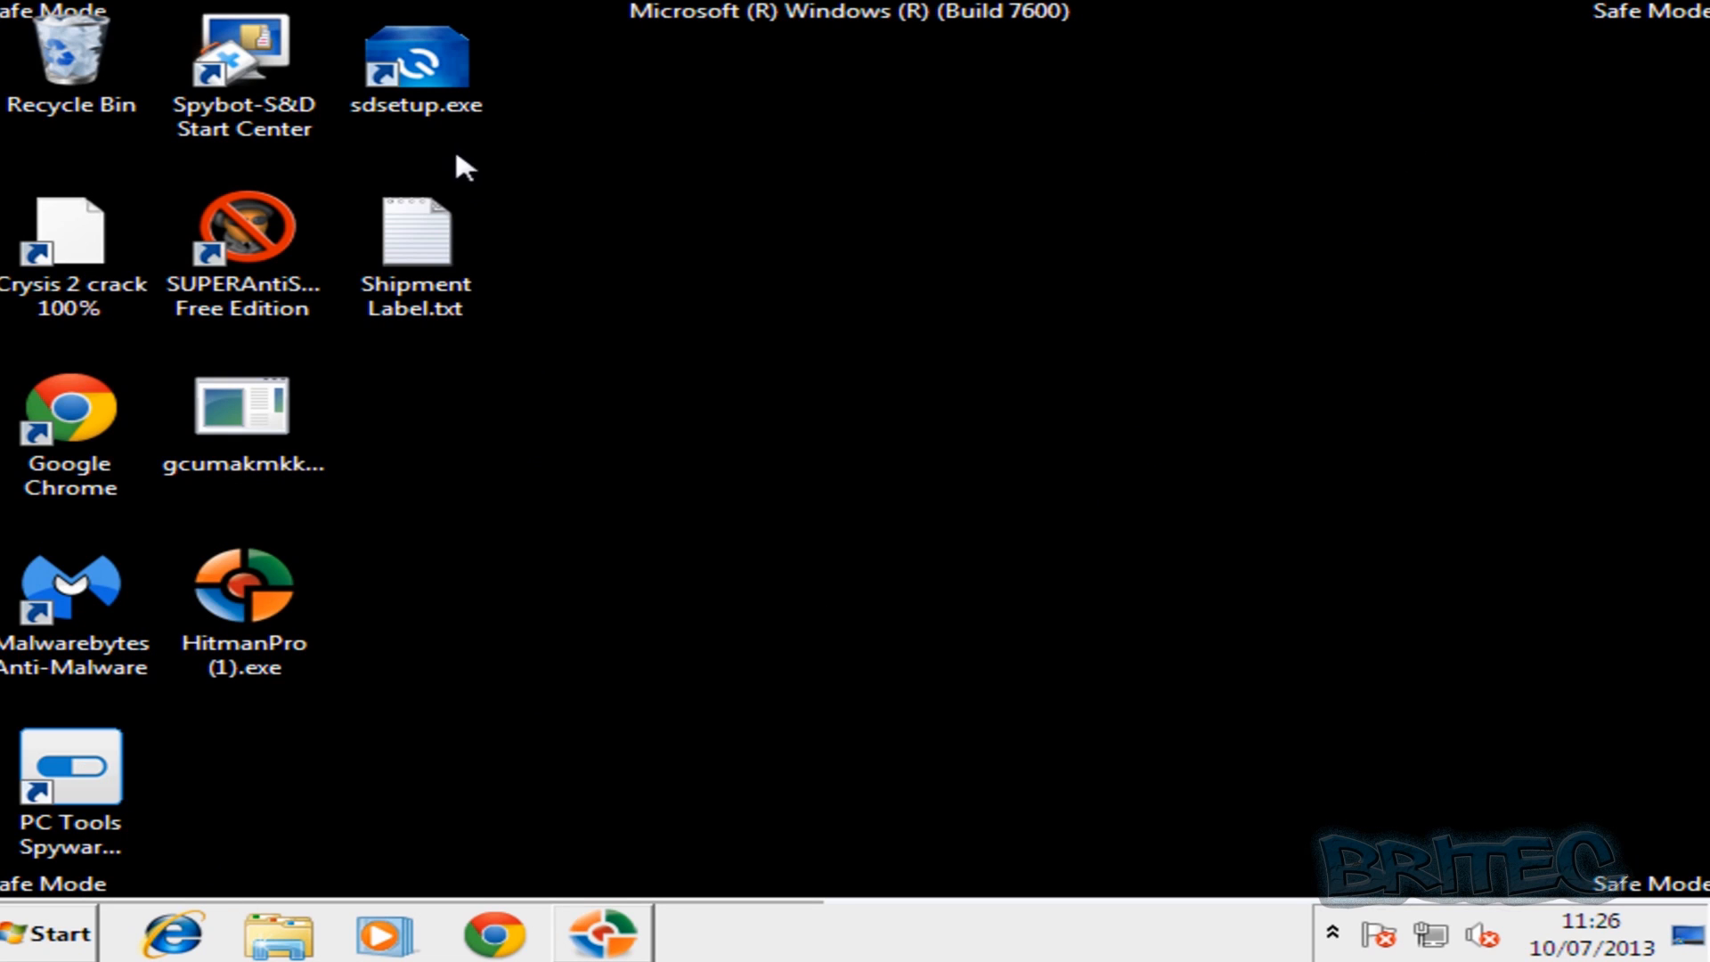
mouse_move(74, 600)
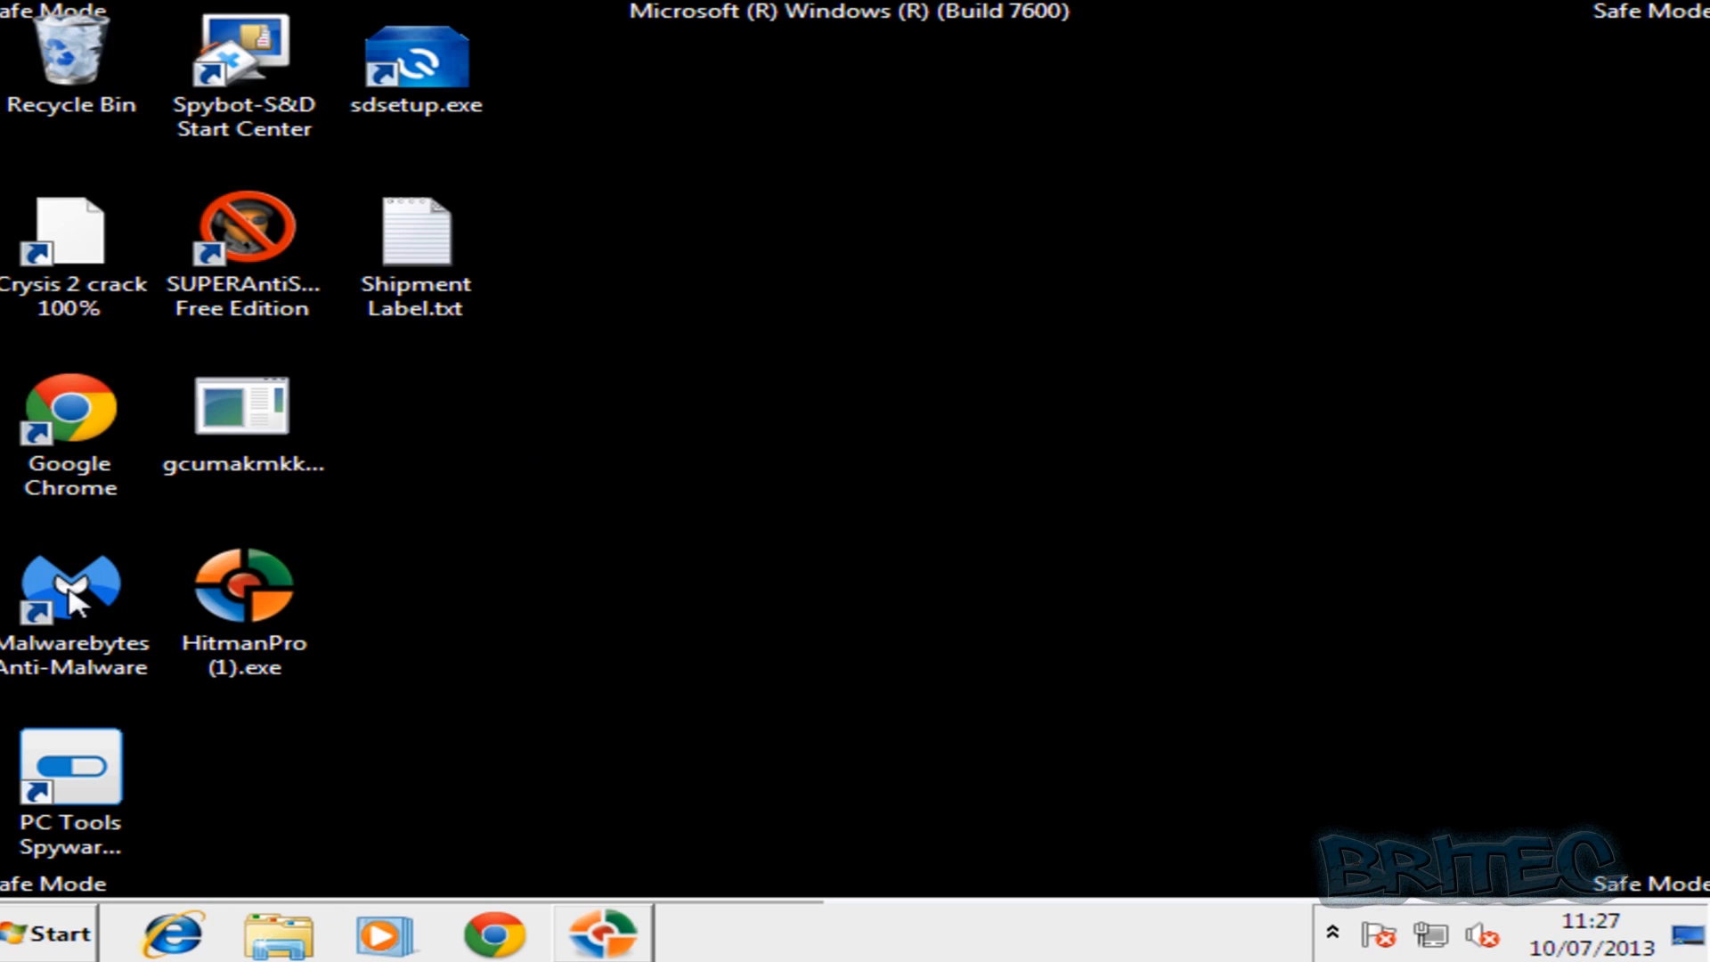
double_click(70, 593)
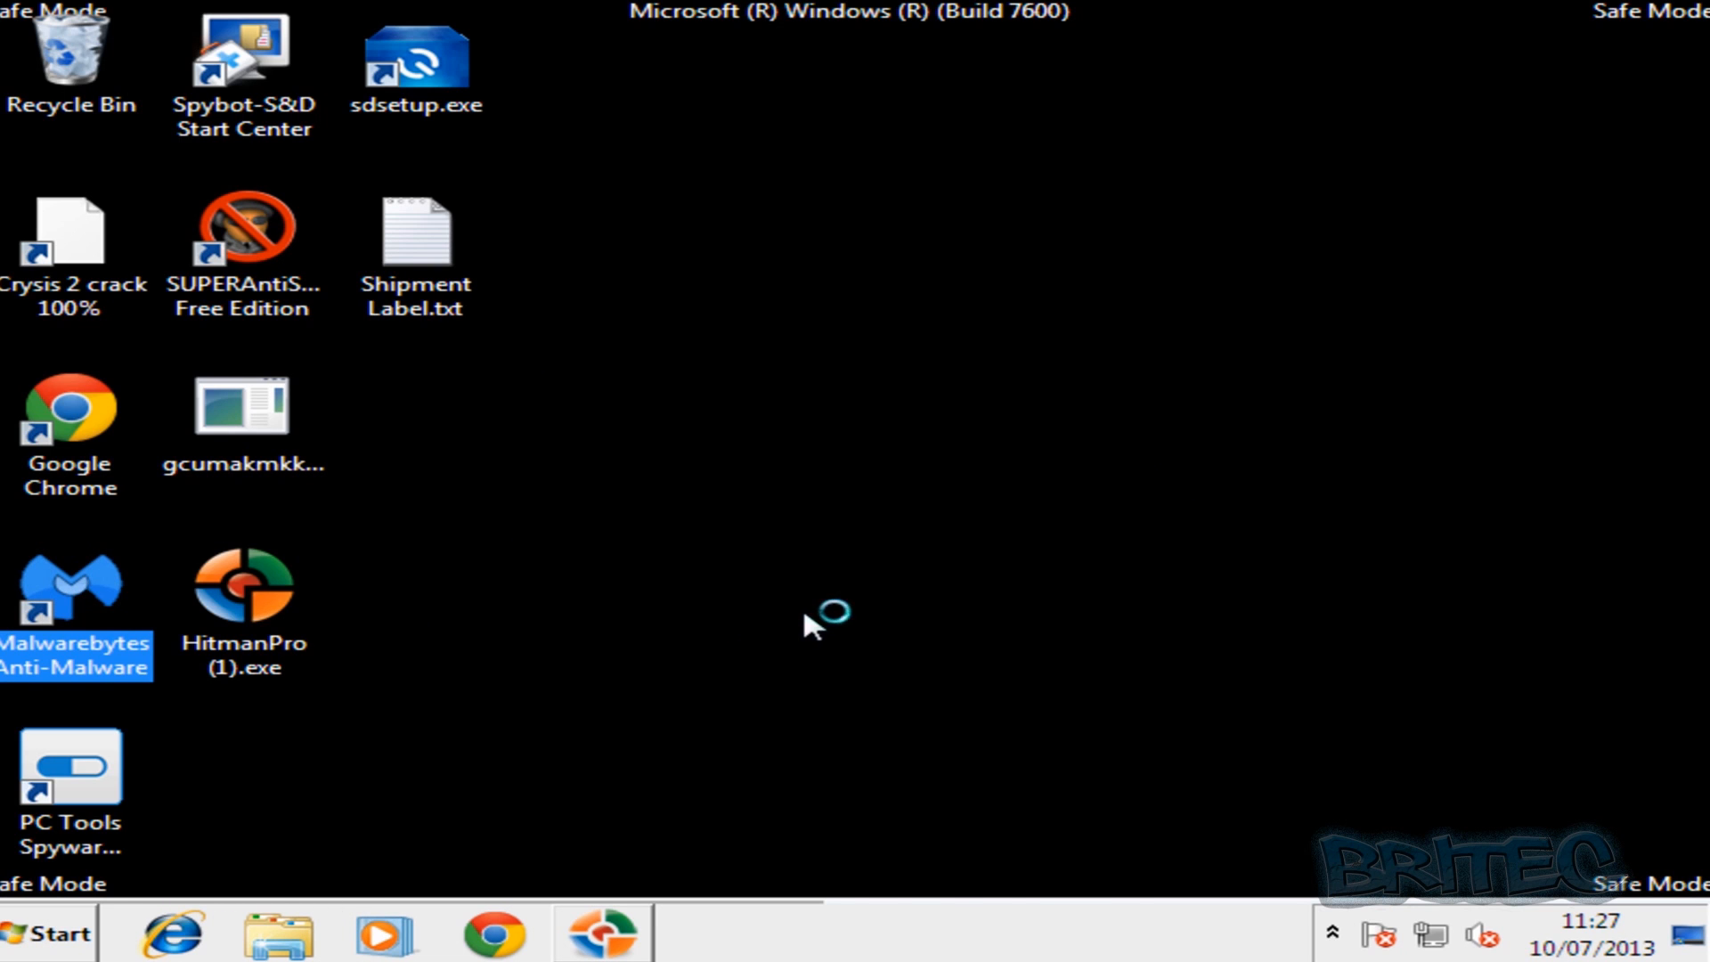
double_click(71, 589)
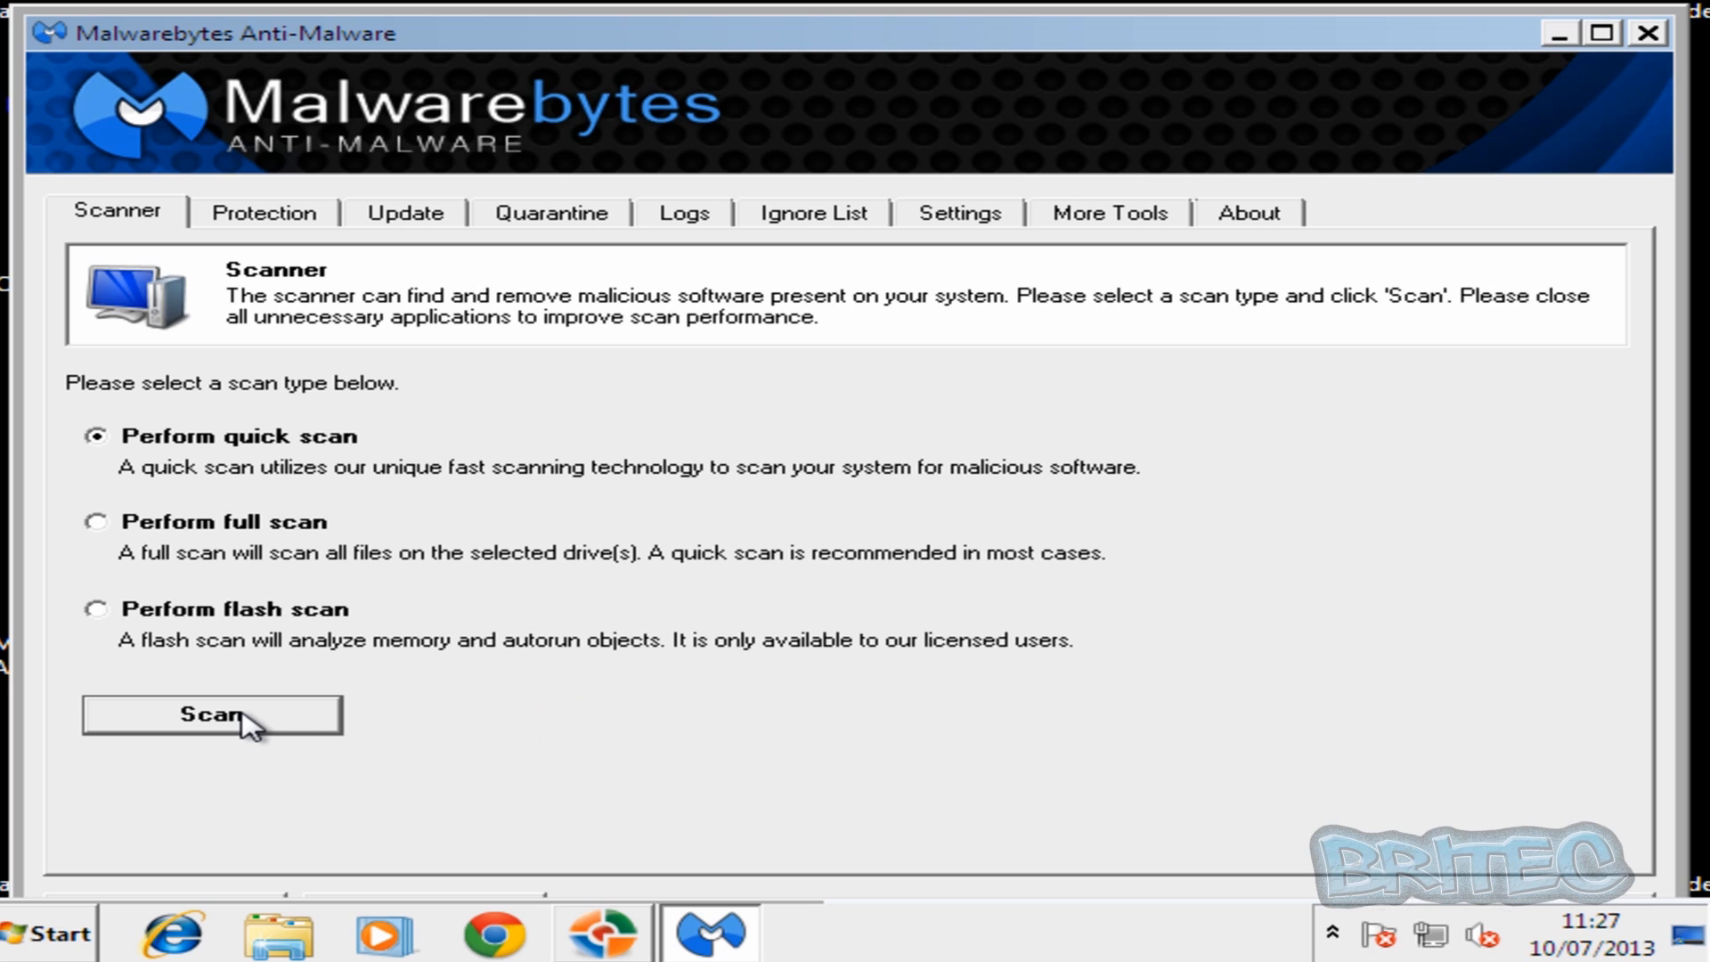
Start a Quick scan in Malwarebytes Anti-Malware.
left_click(212, 714)
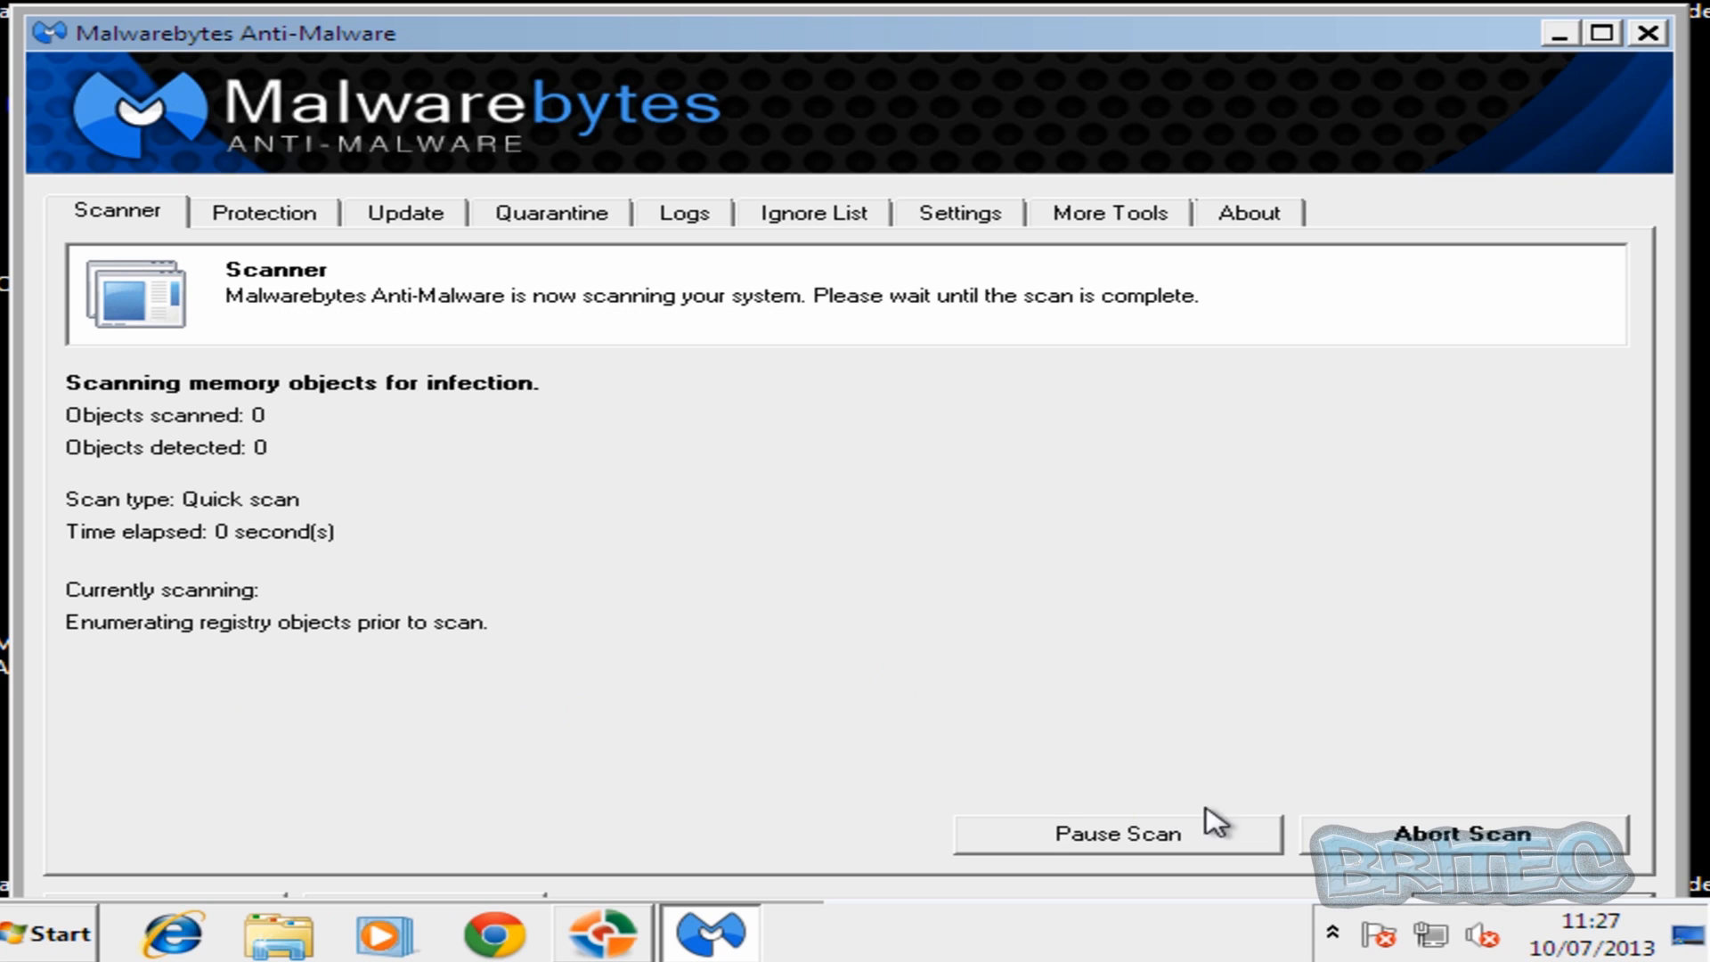
mouse_move(897, 544)
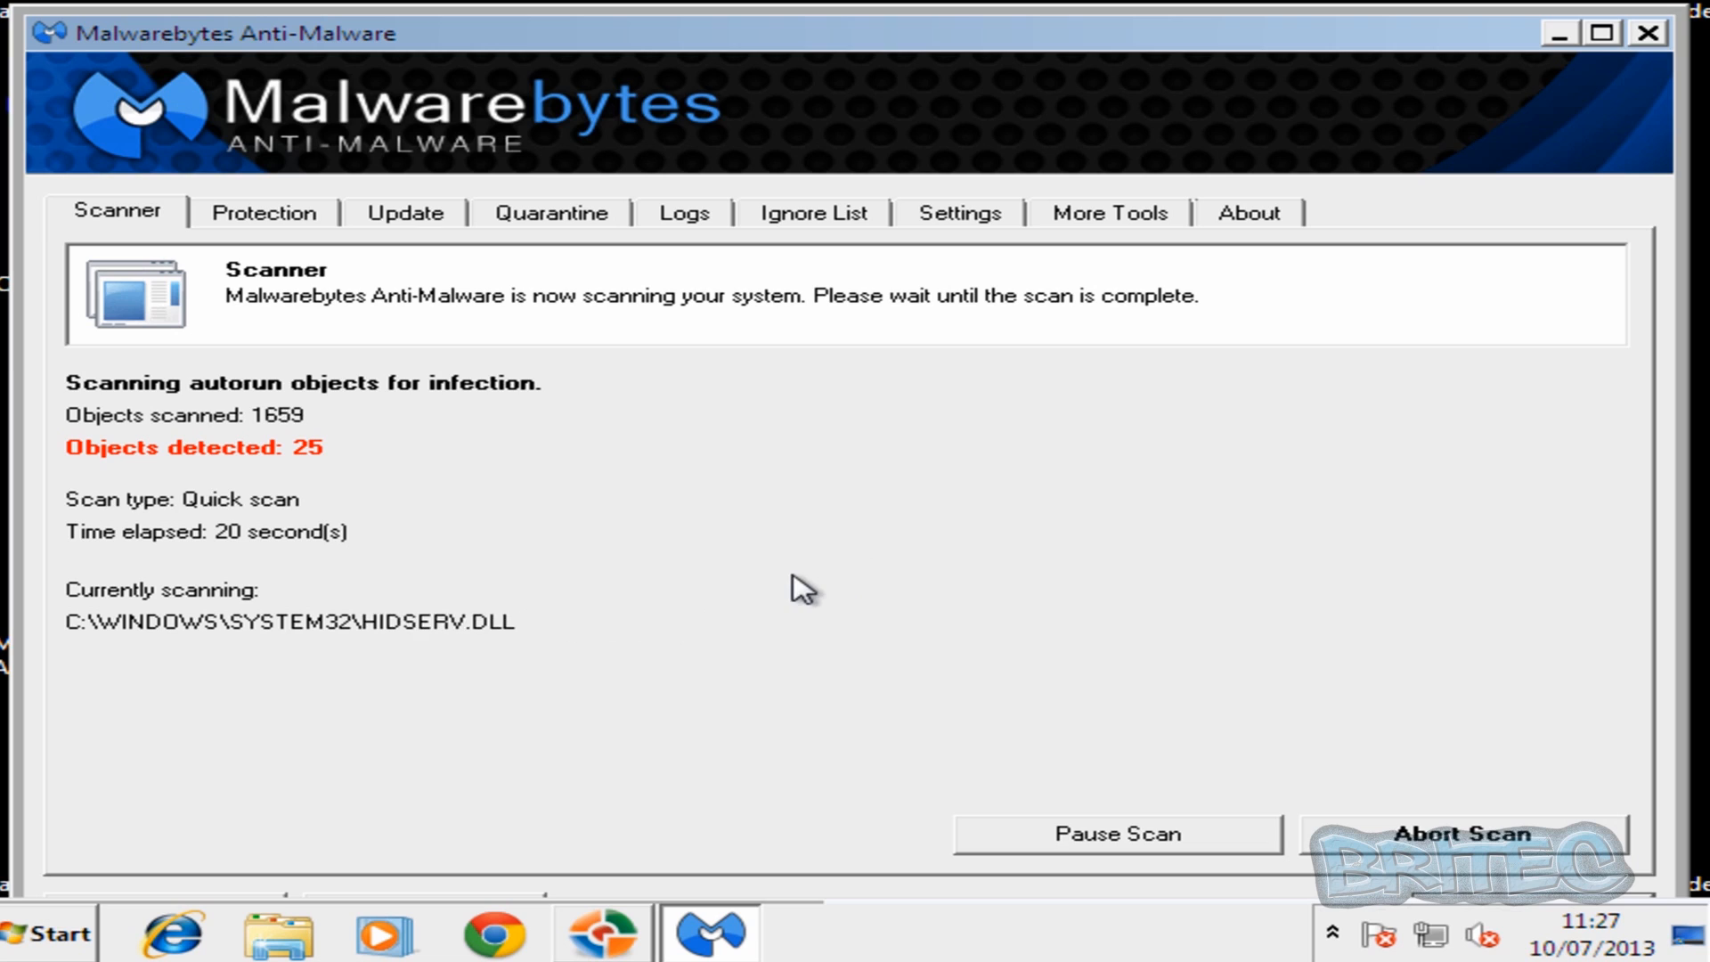
mouse_move(112, 806)
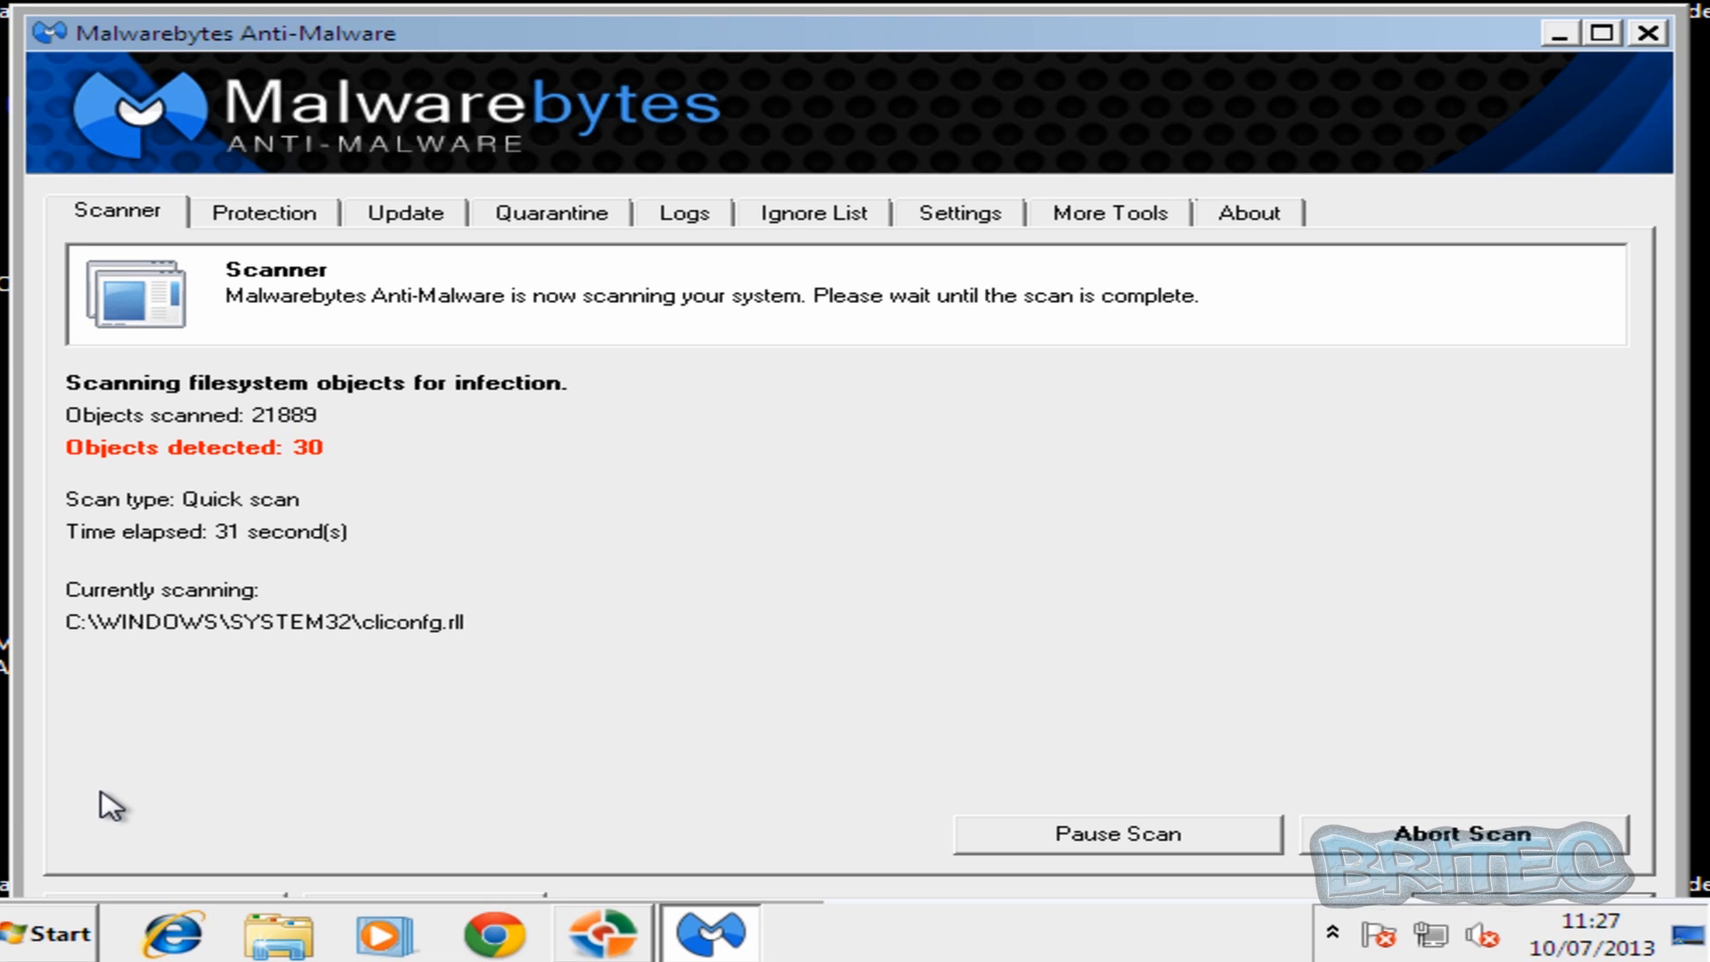
mouse_move(625, 406)
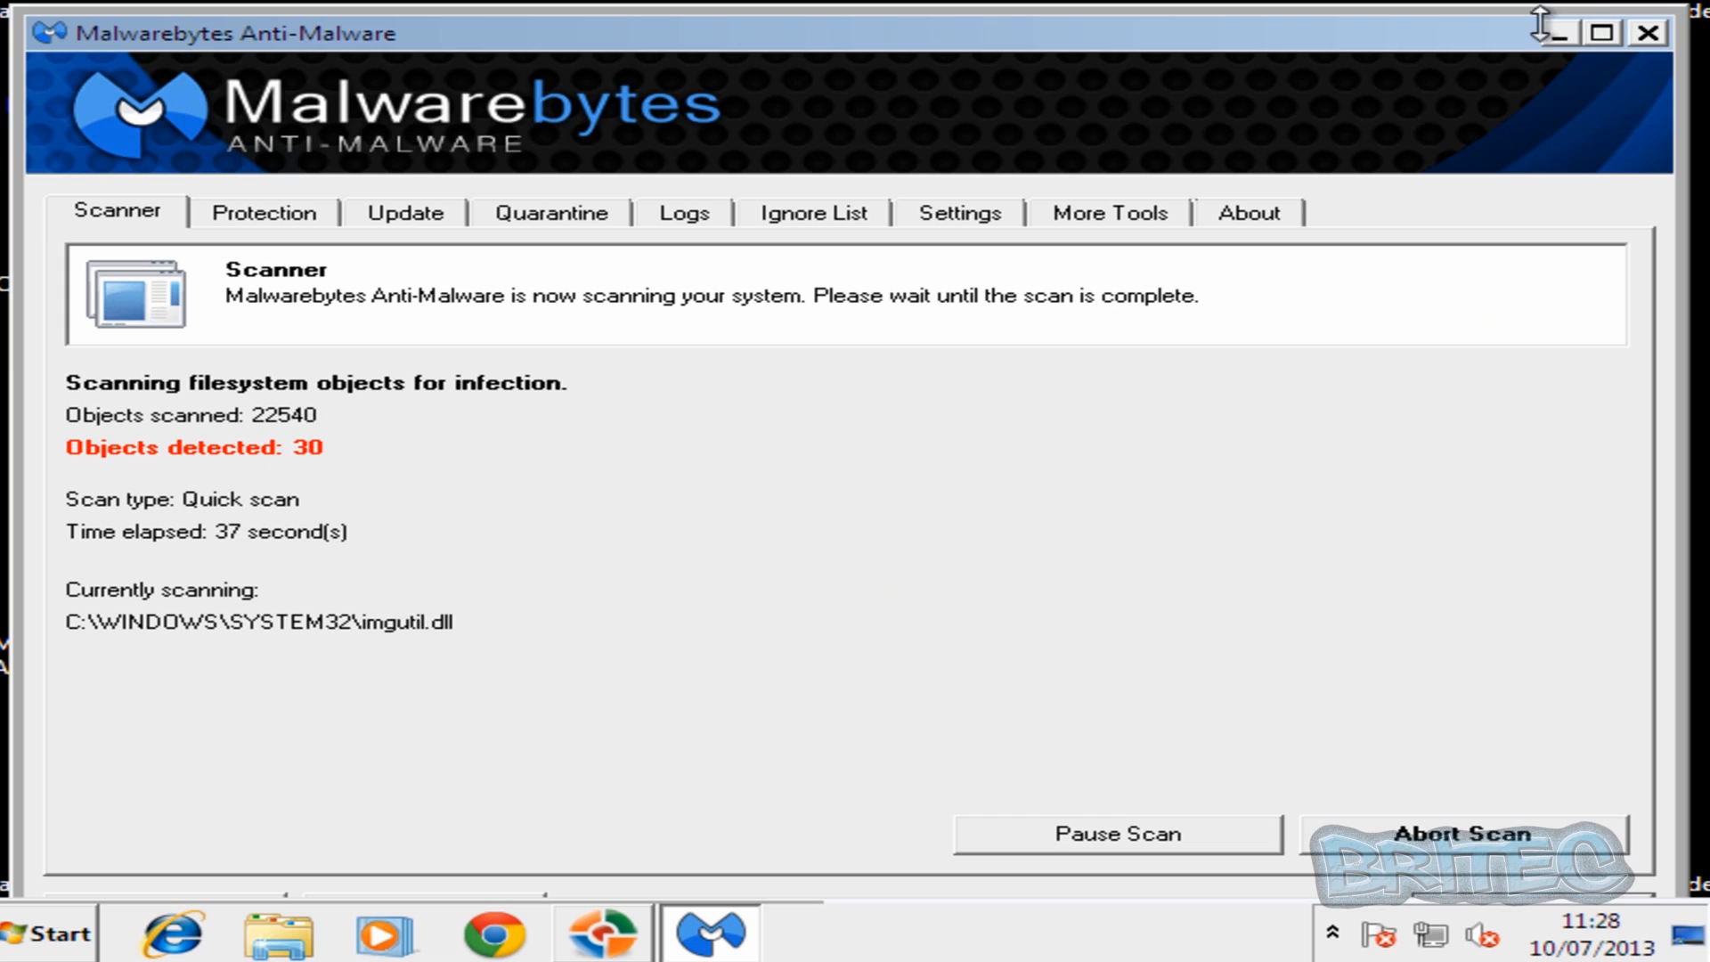
mouse_move(1555, 33)
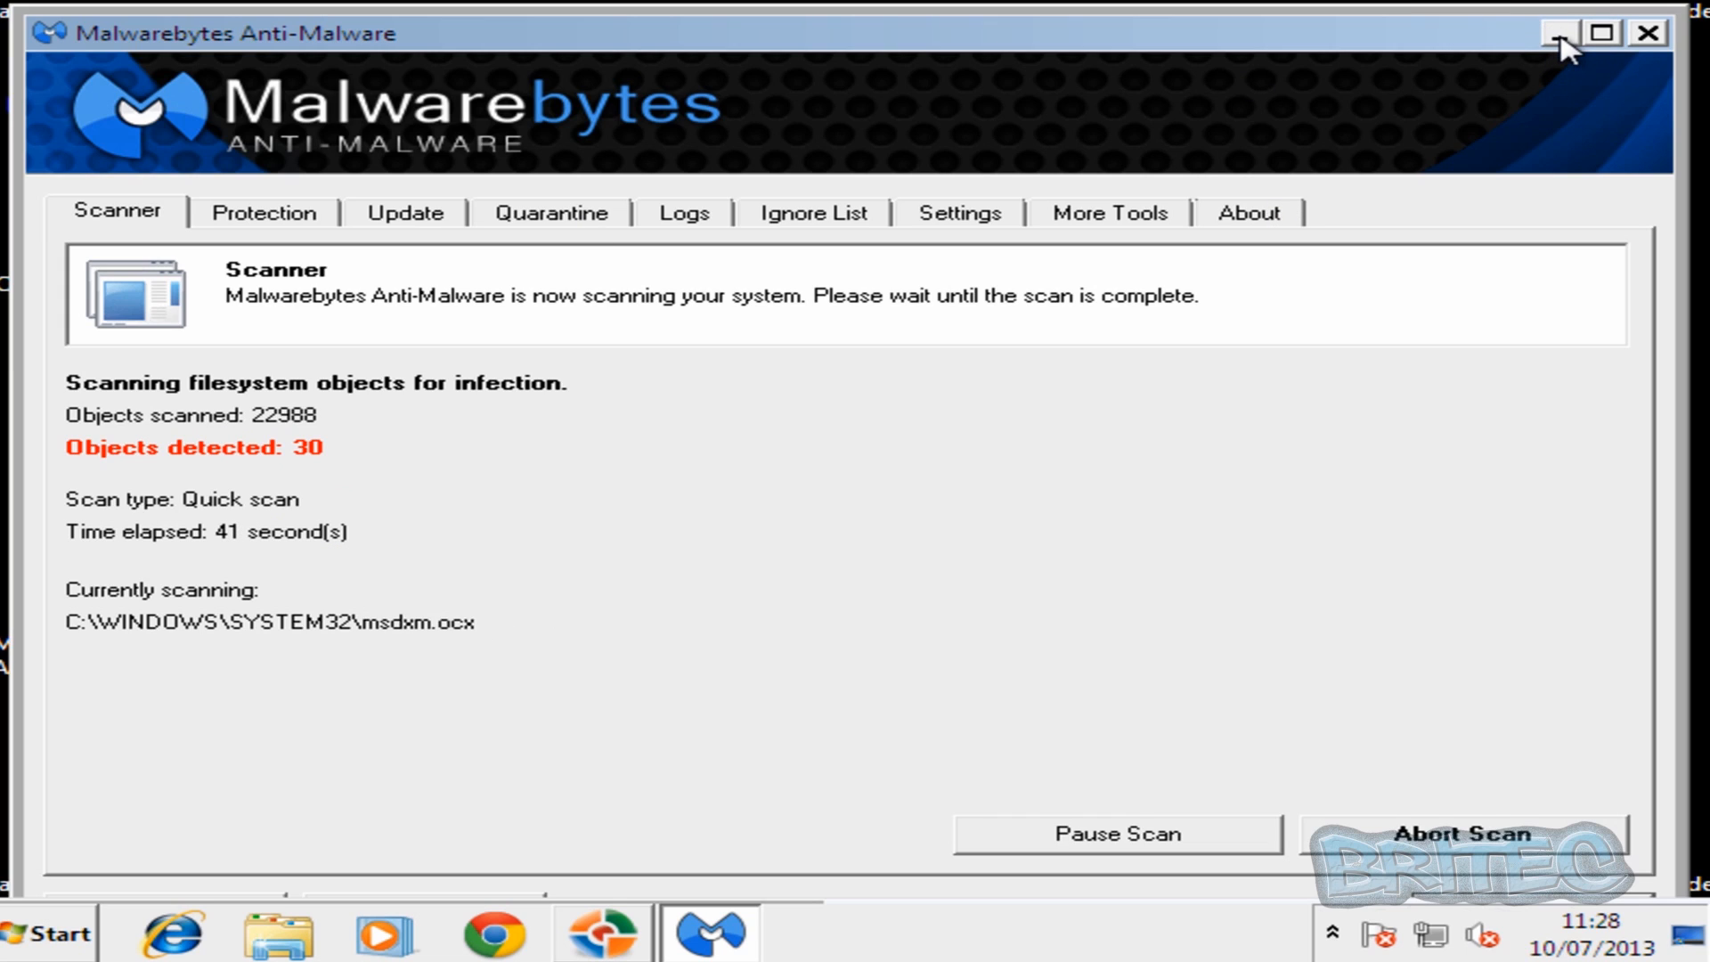
mouse_move(351, 499)
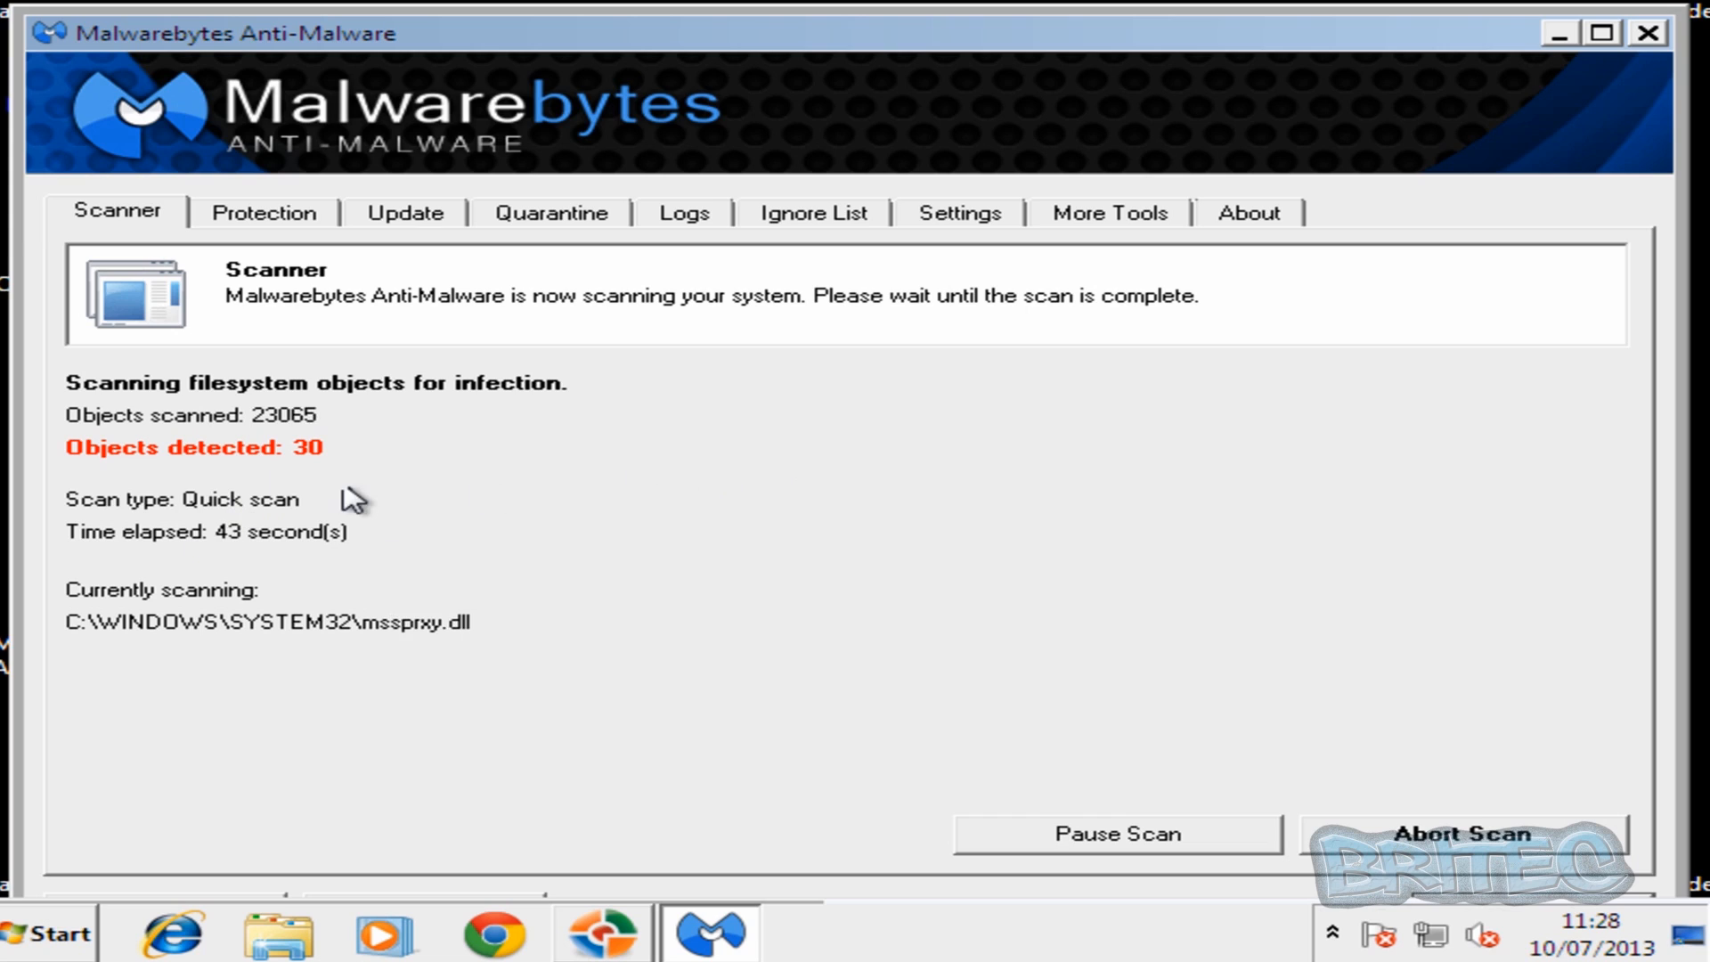
mouse_move(295, 518)
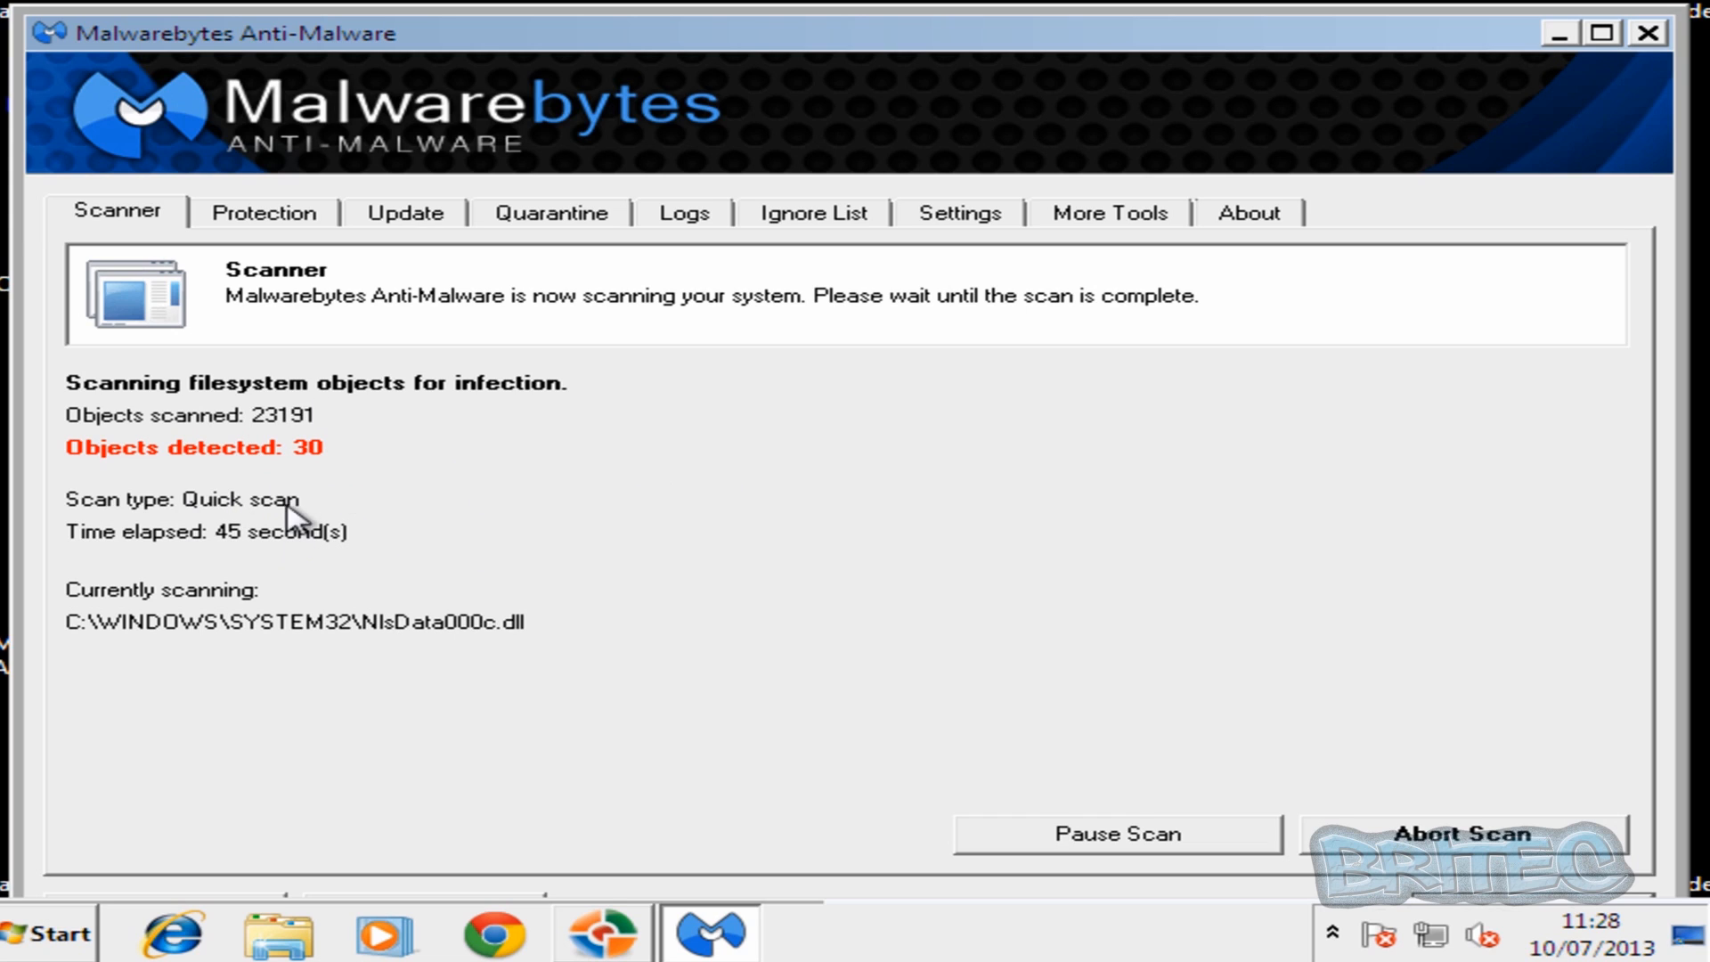
mouse_move(1548, 43)
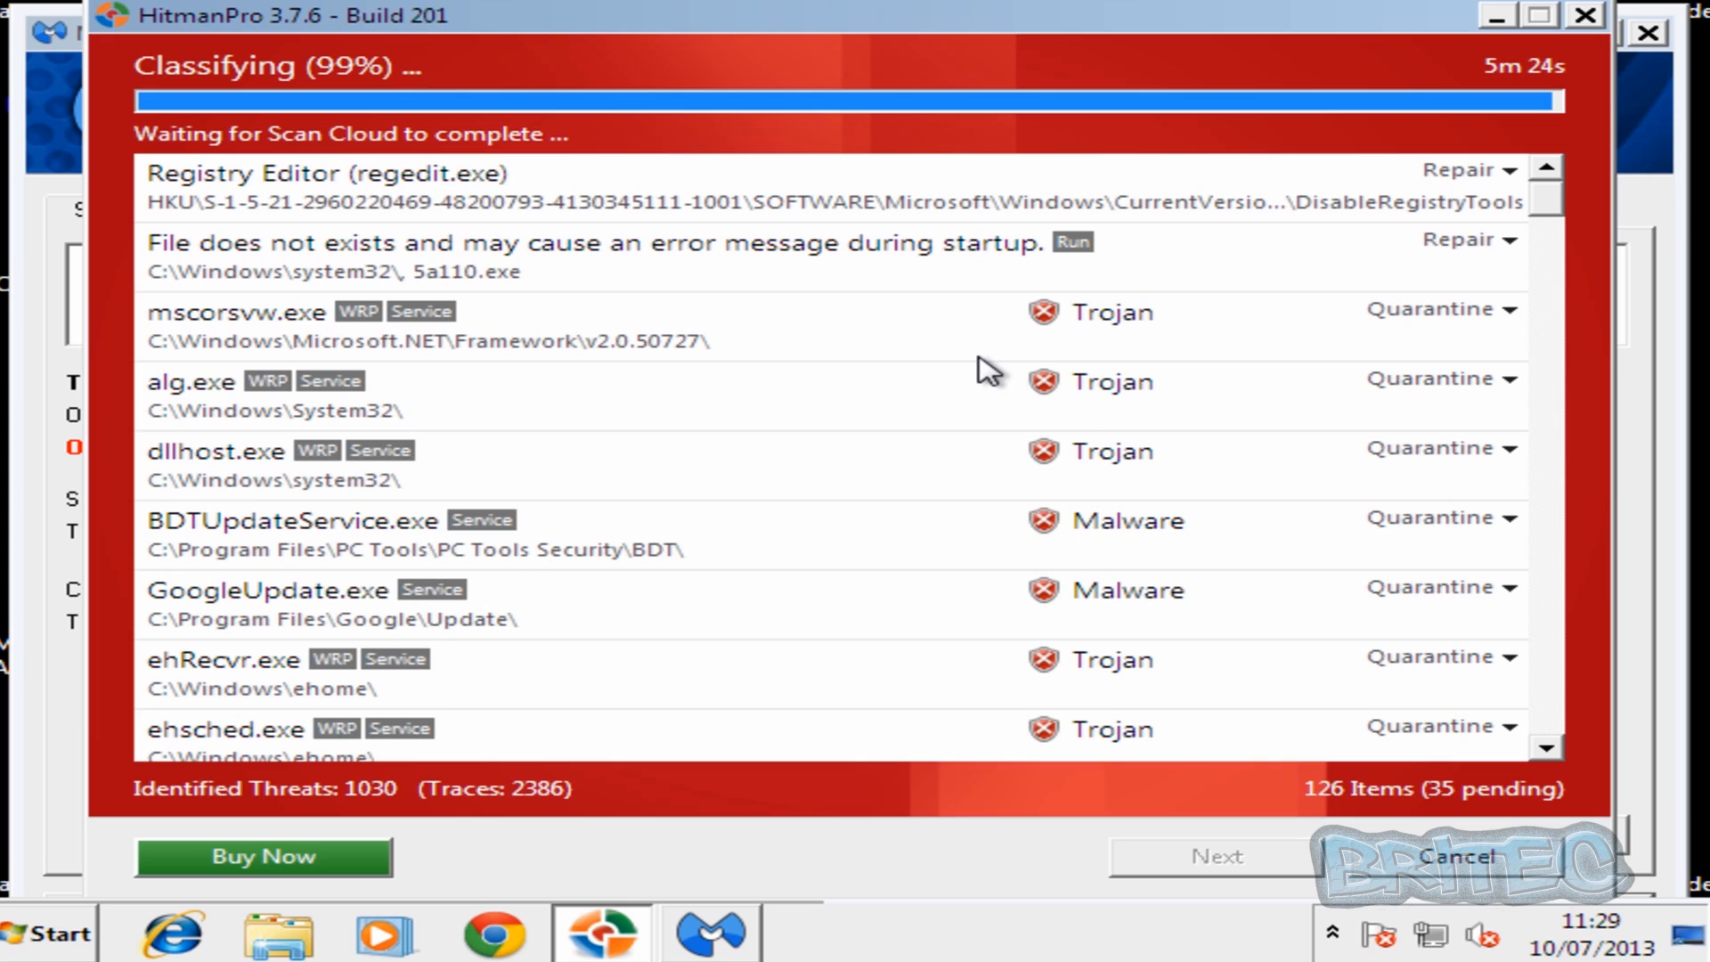
mouse_move(1412, 555)
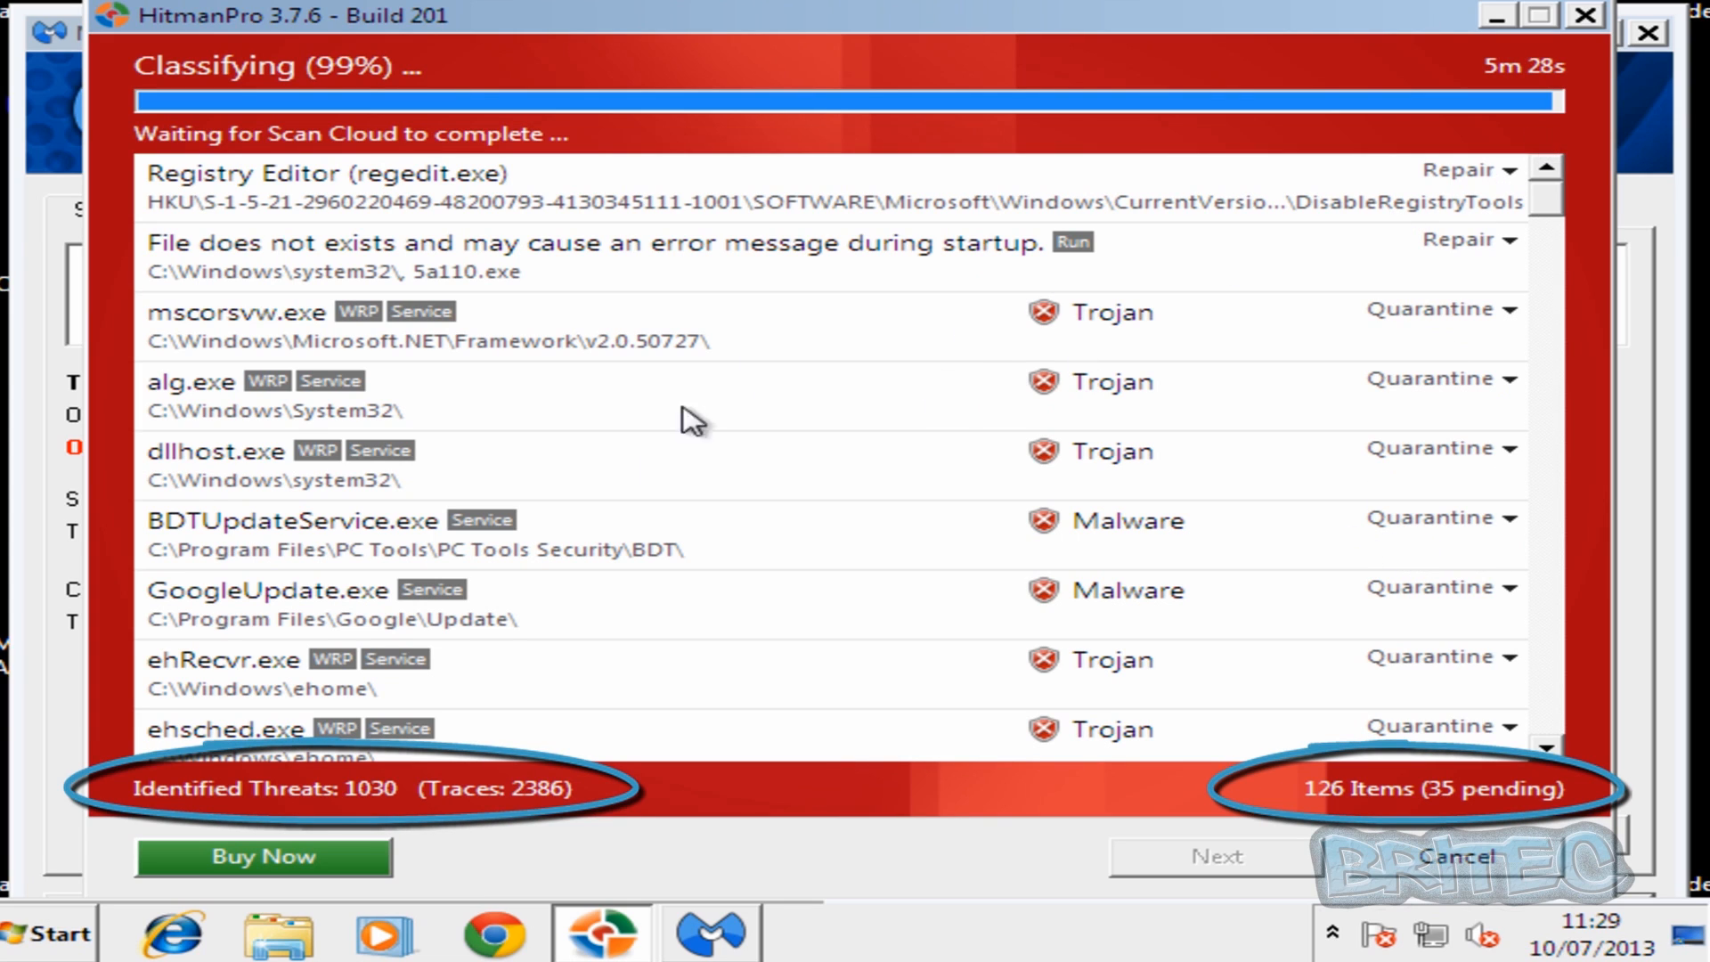
mouse_move(1558, 222)
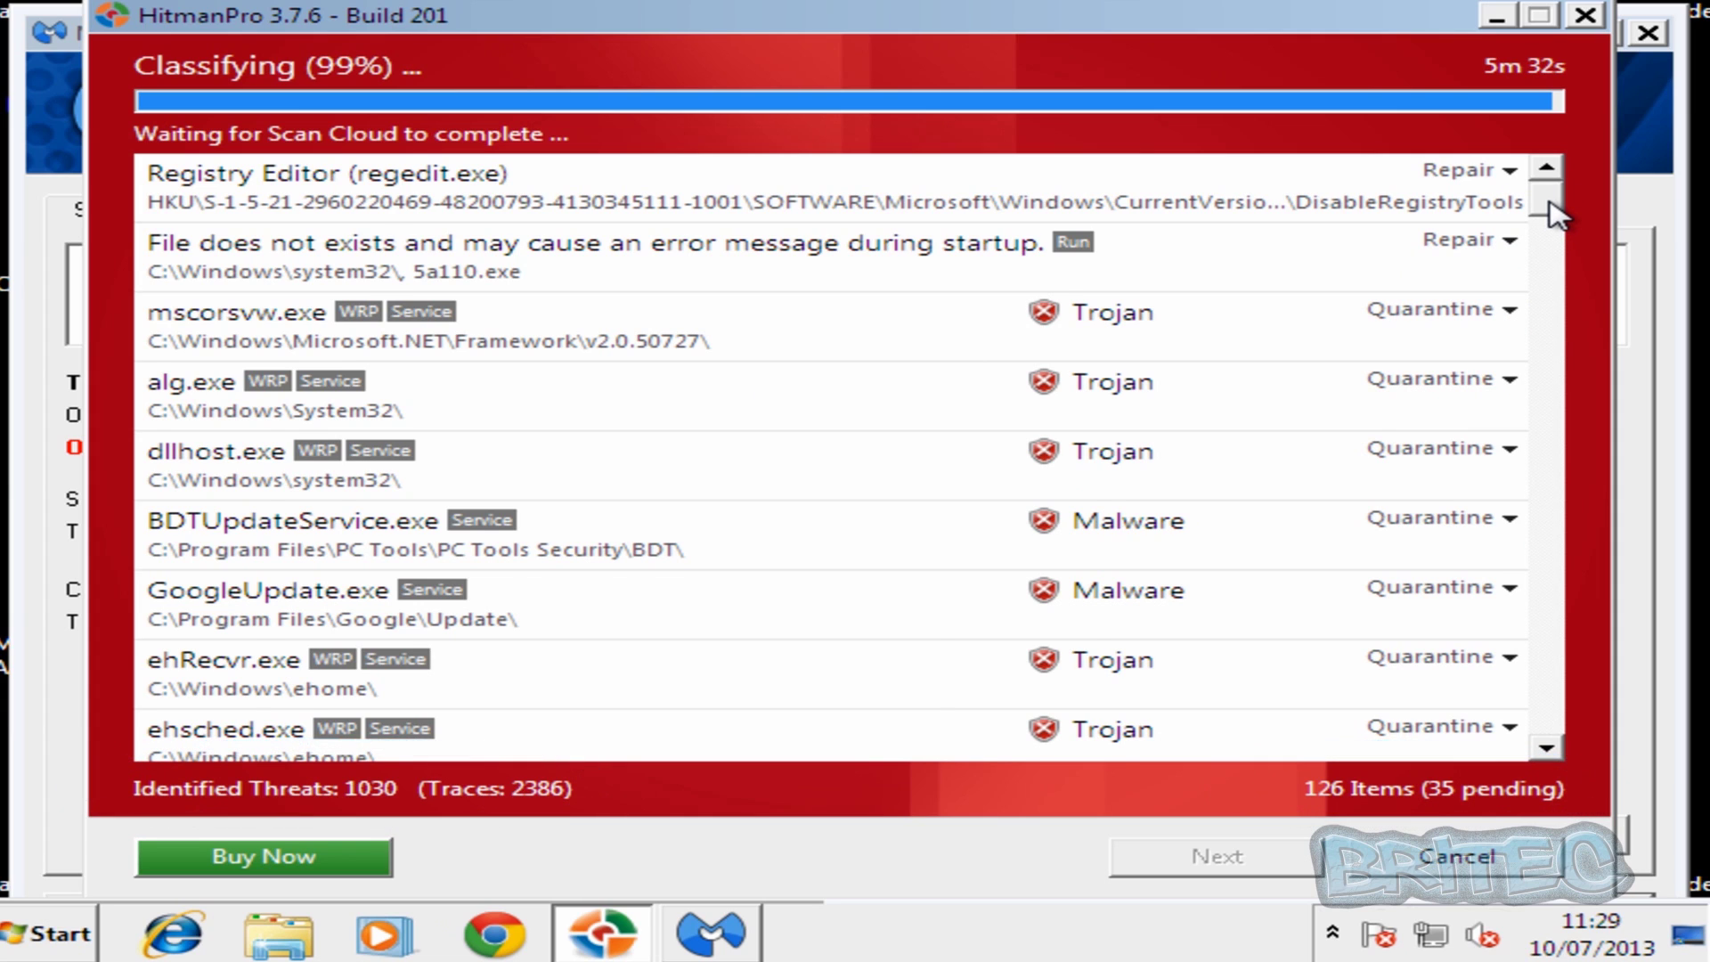
Scroll HitmanPro's 1030-threat list, including startup-folder trojans like ZvFiNqXFOAw.exe.
scroll("down", 3)
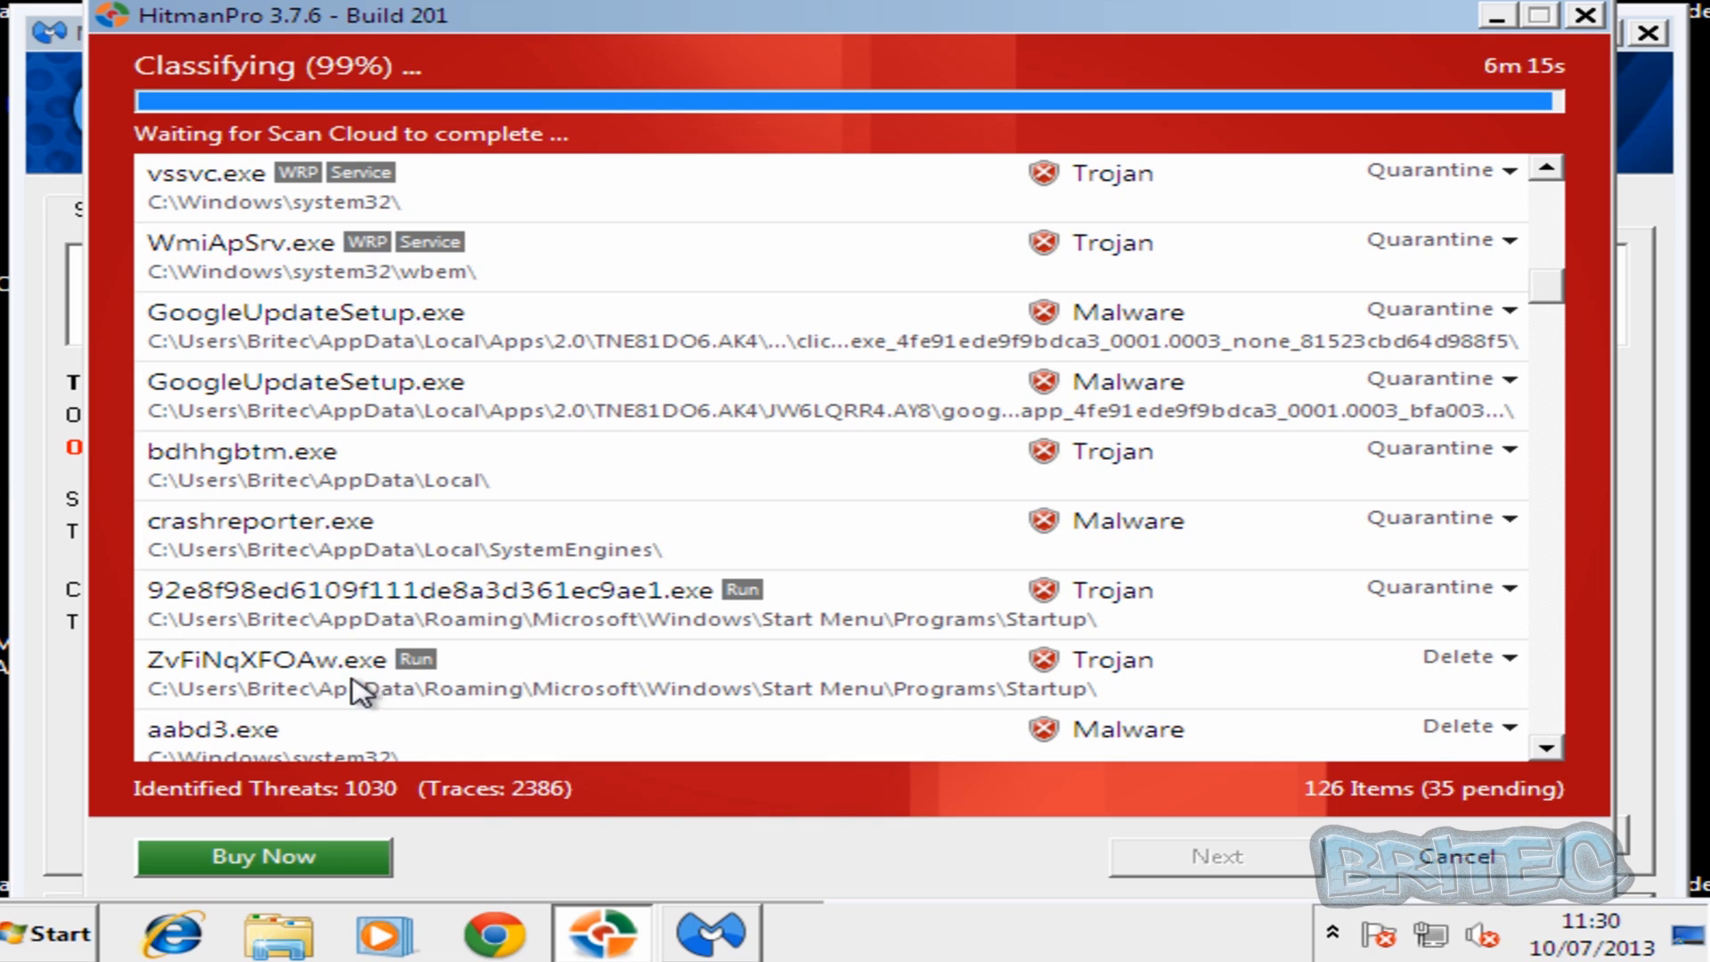
mouse_move(971, 611)
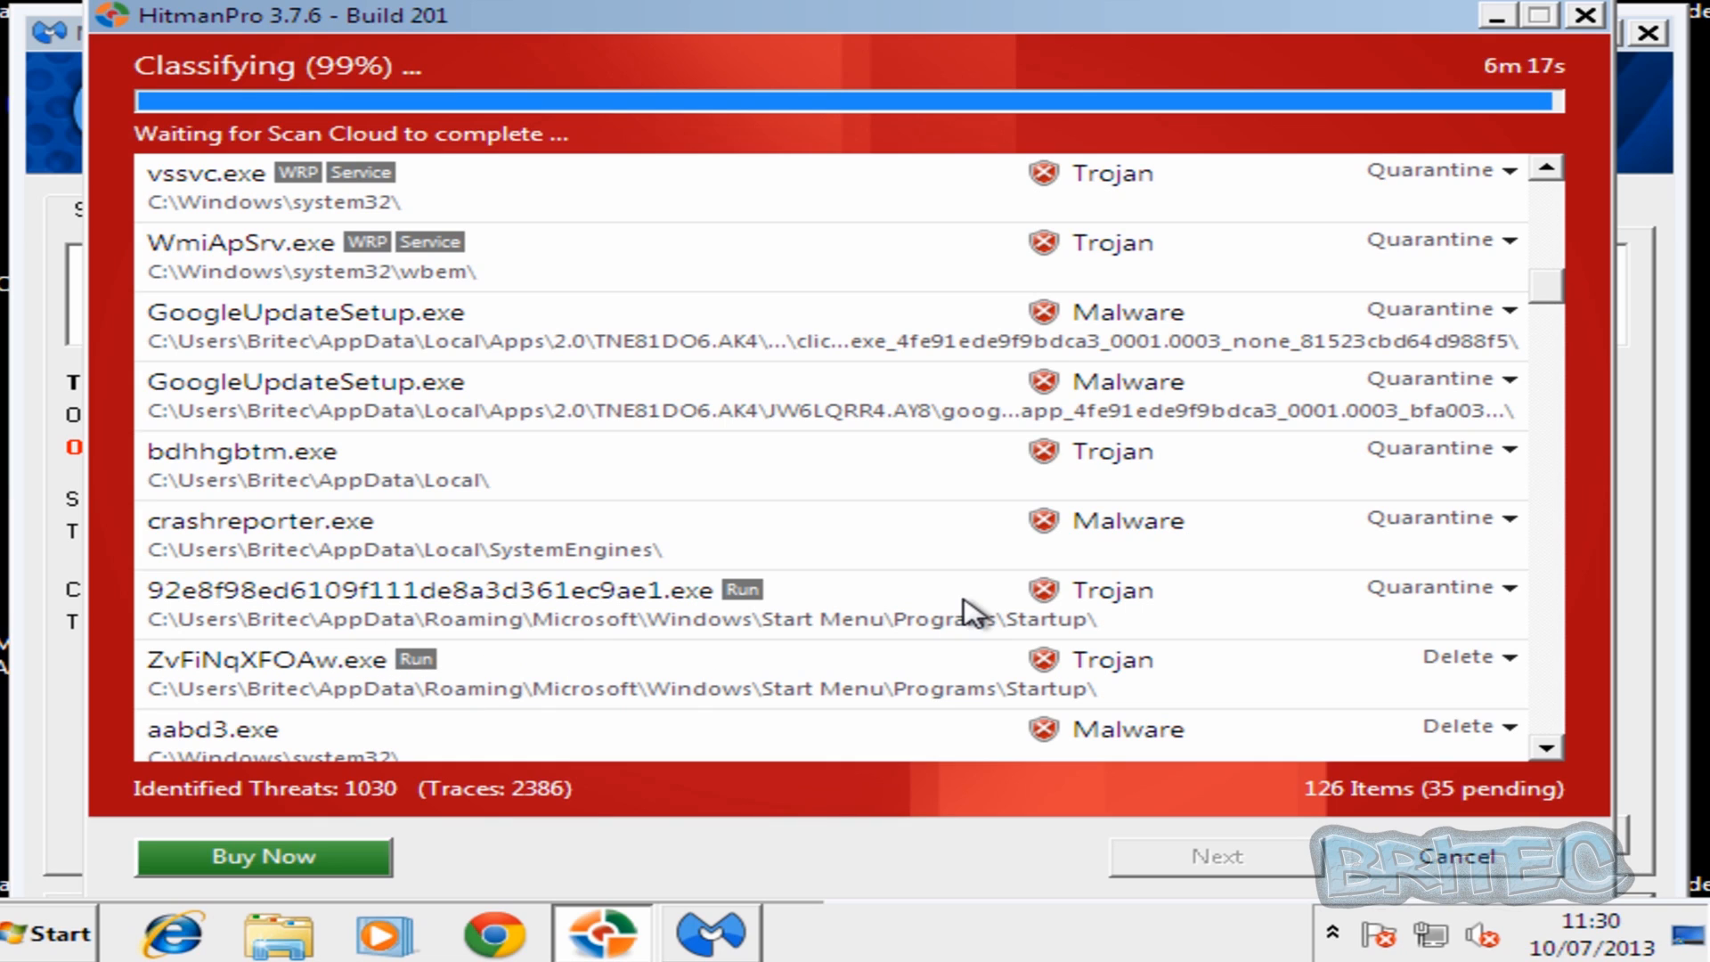
mouse_move(1500, 33)
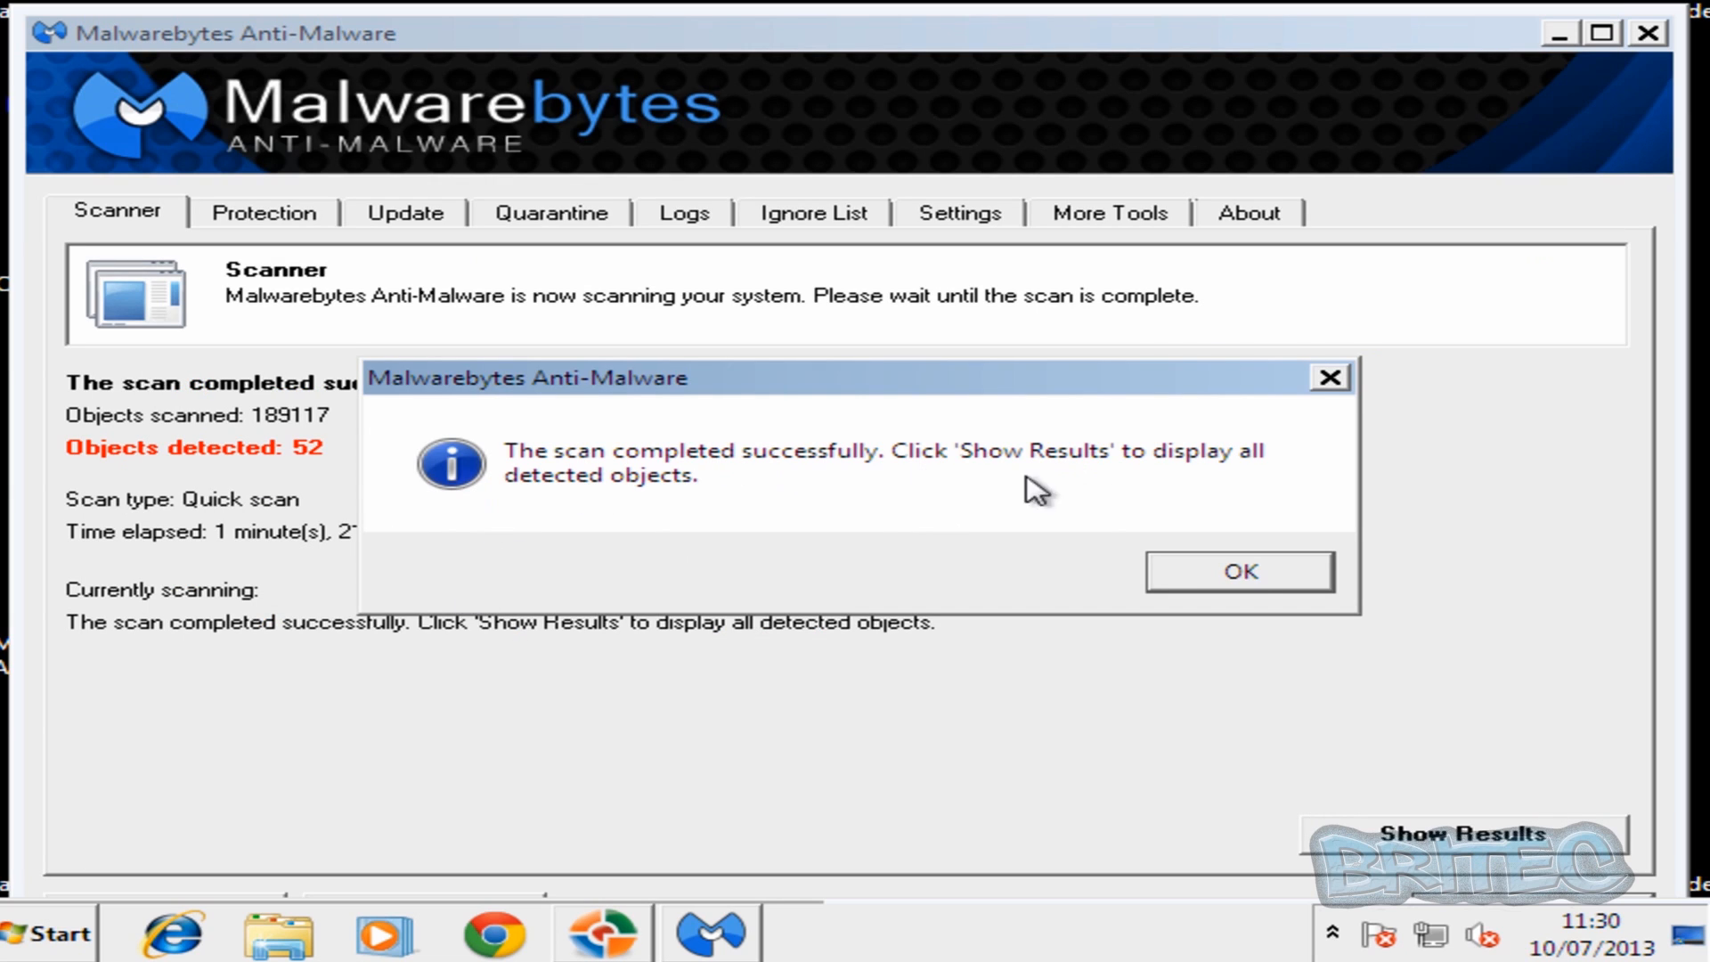
mouse_move(1237, 589)
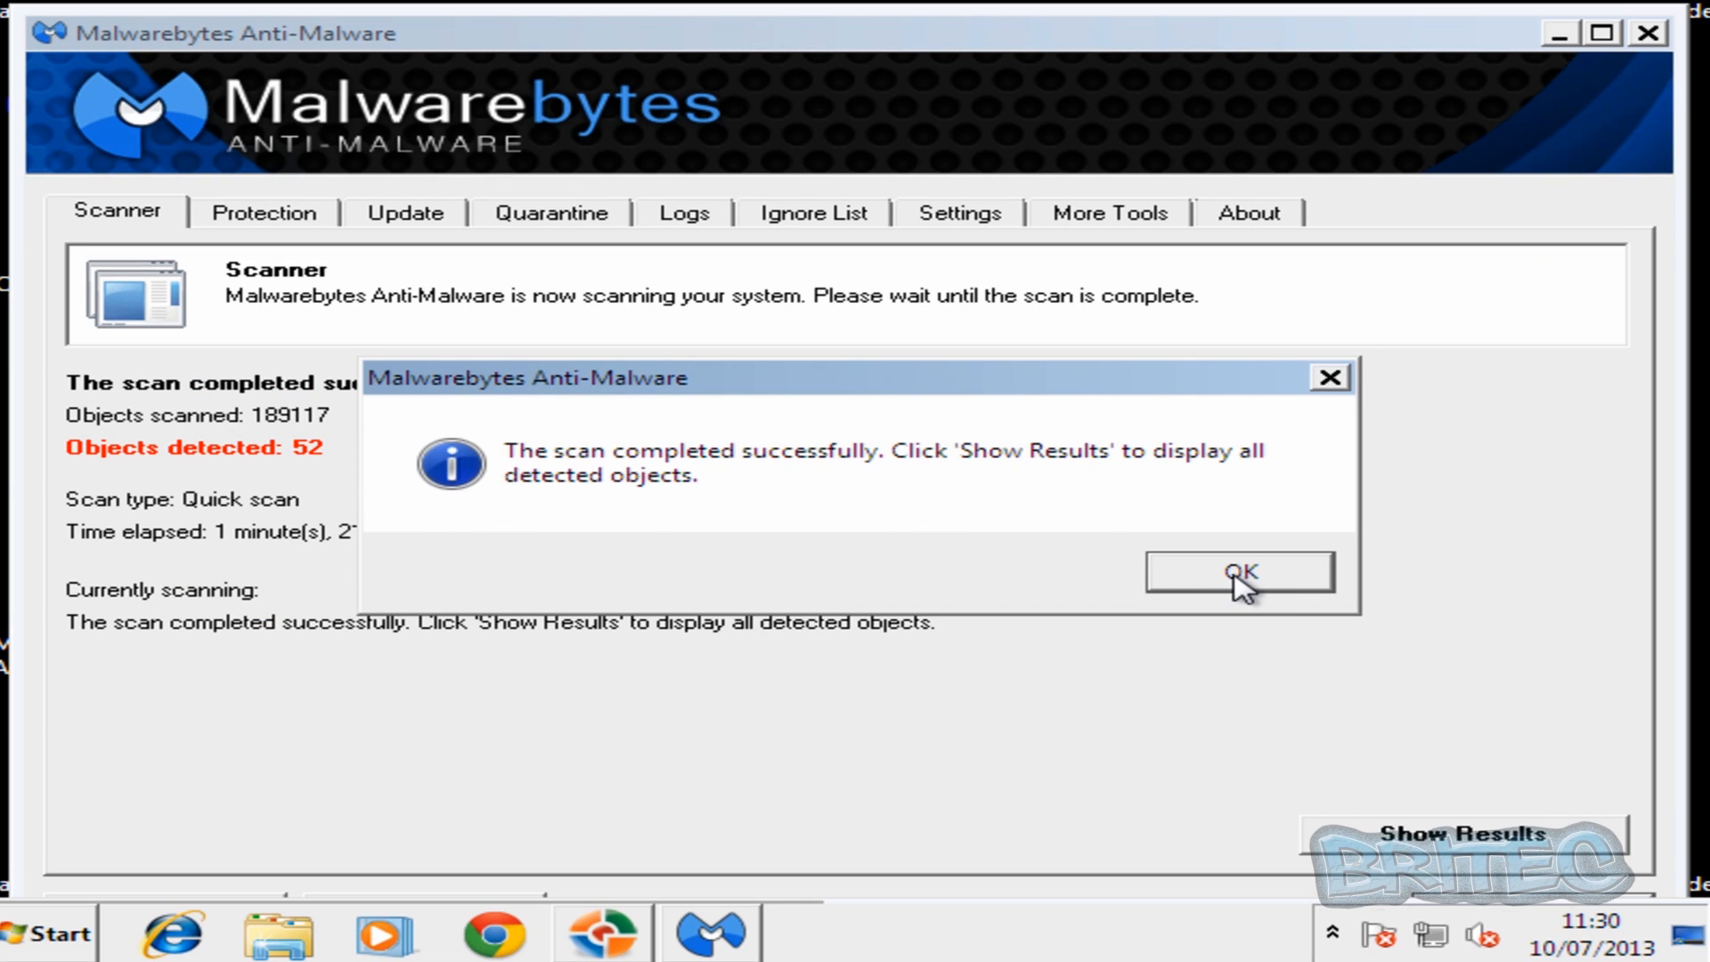
Dismiss the scan-complete notice and show the 52 detected malicious items.
left_click(1238, 571)
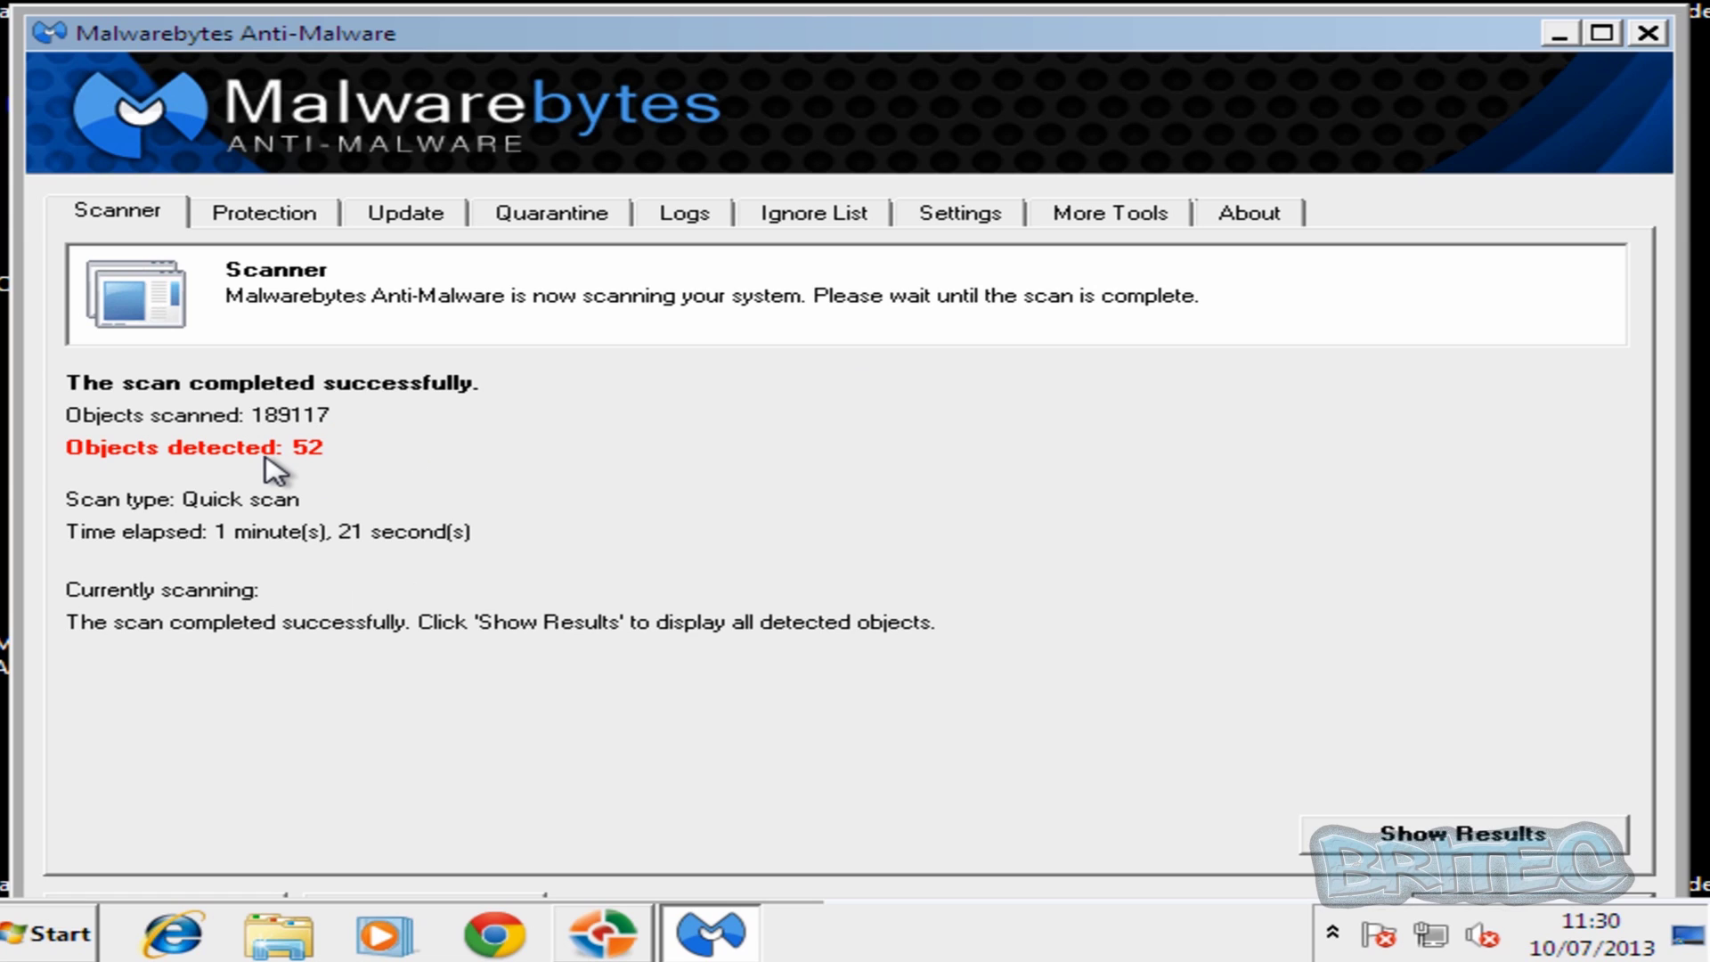
mouse_move(669, 652)
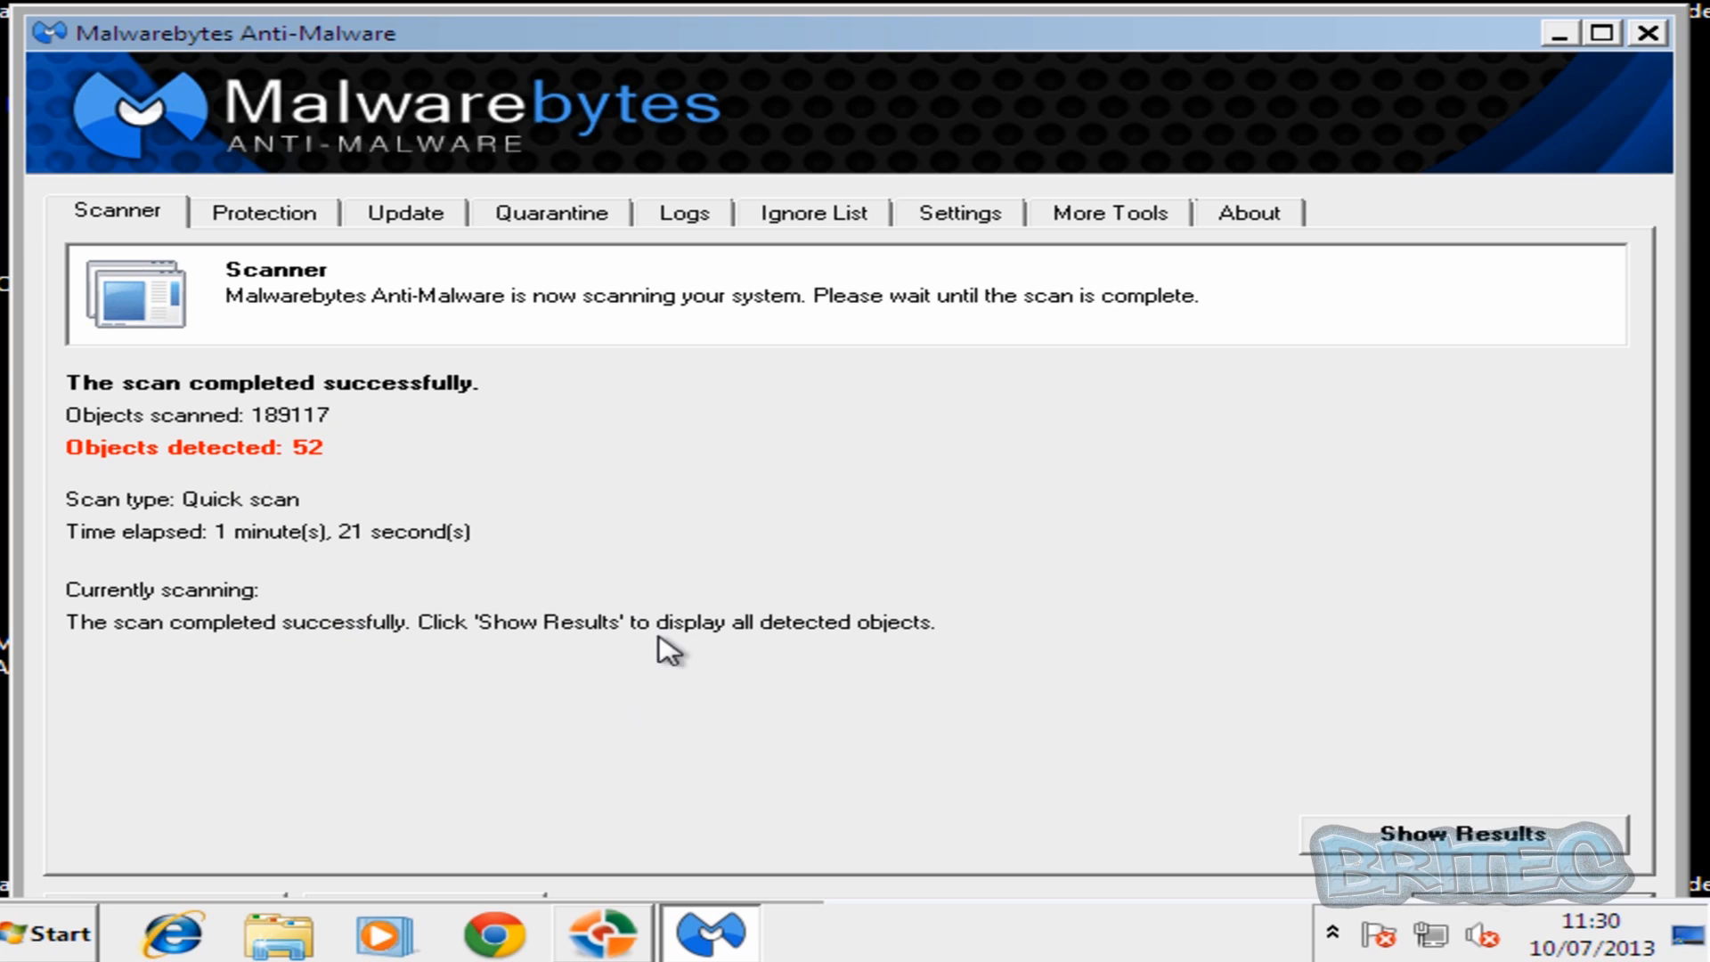
mouse_move(876, 733)
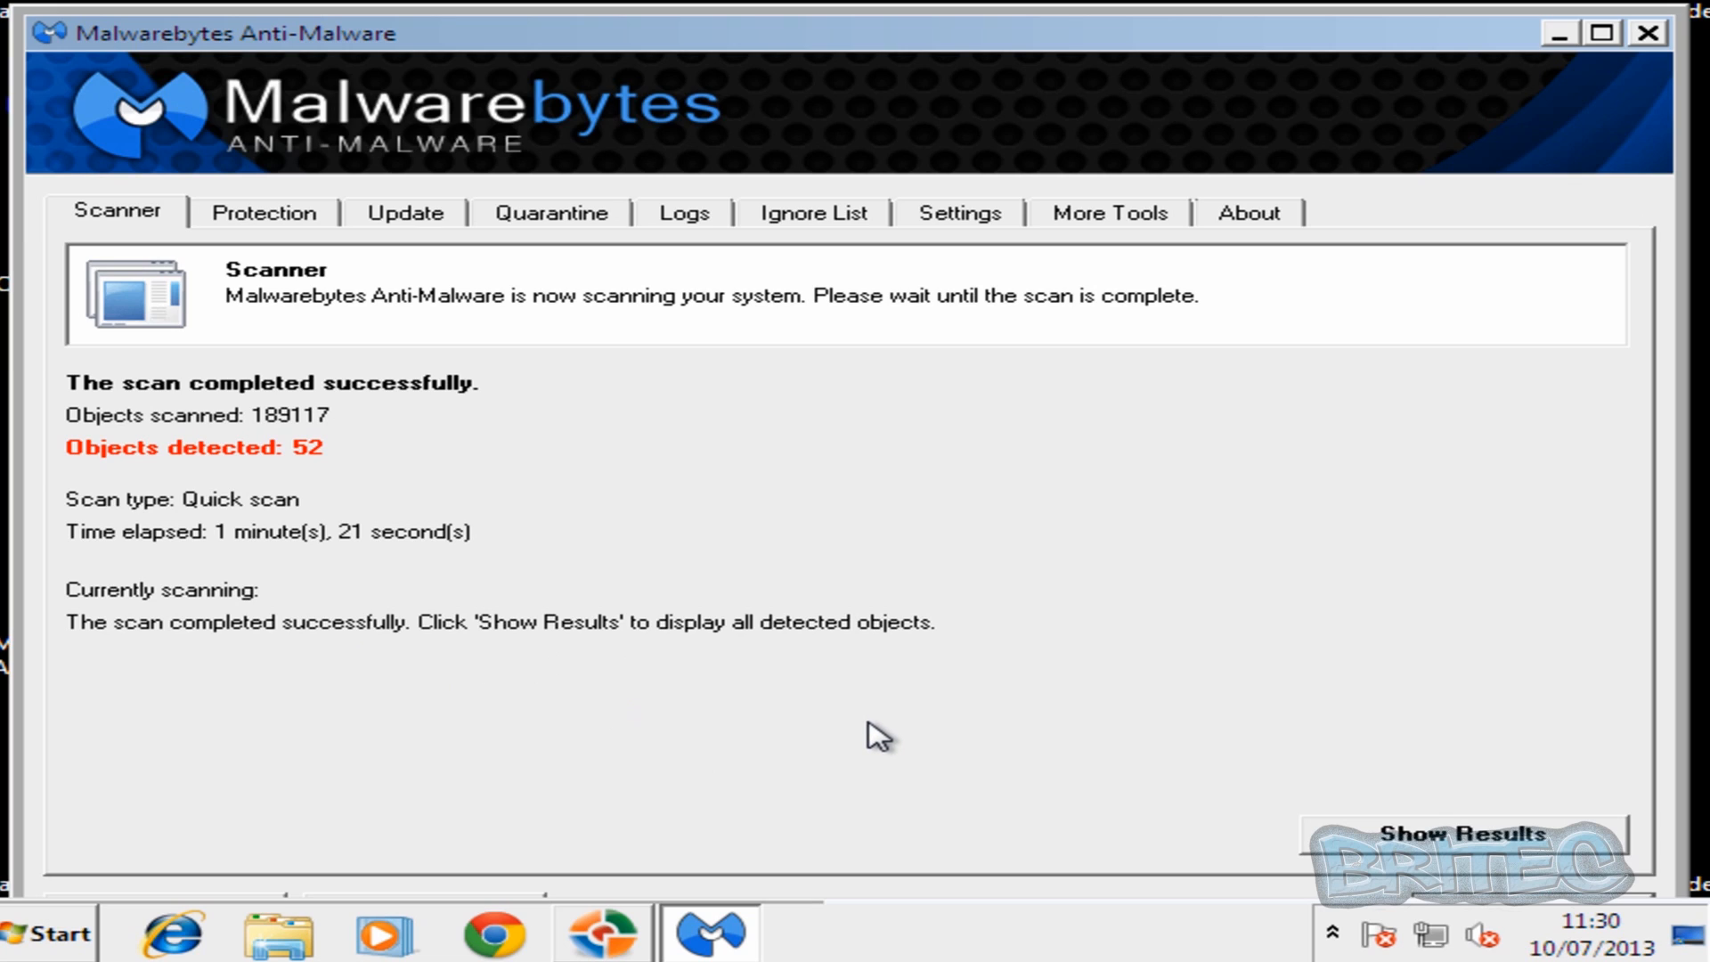
mouse_move(722, 790)
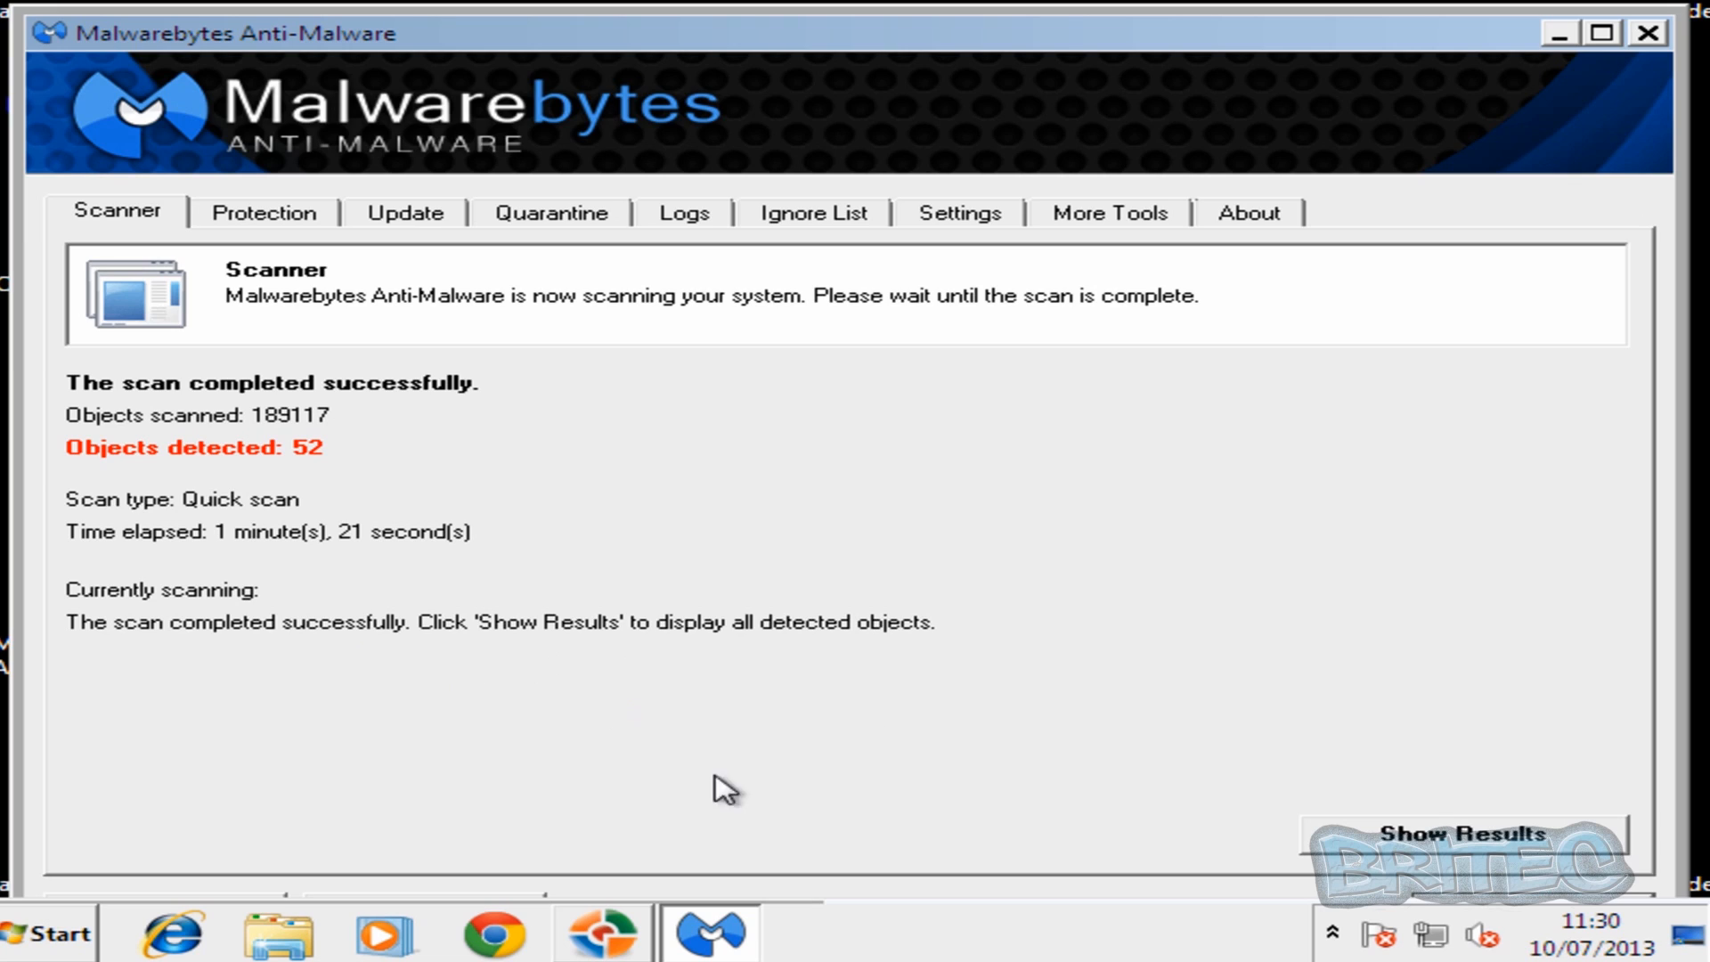
mouse_move(1461, 835)
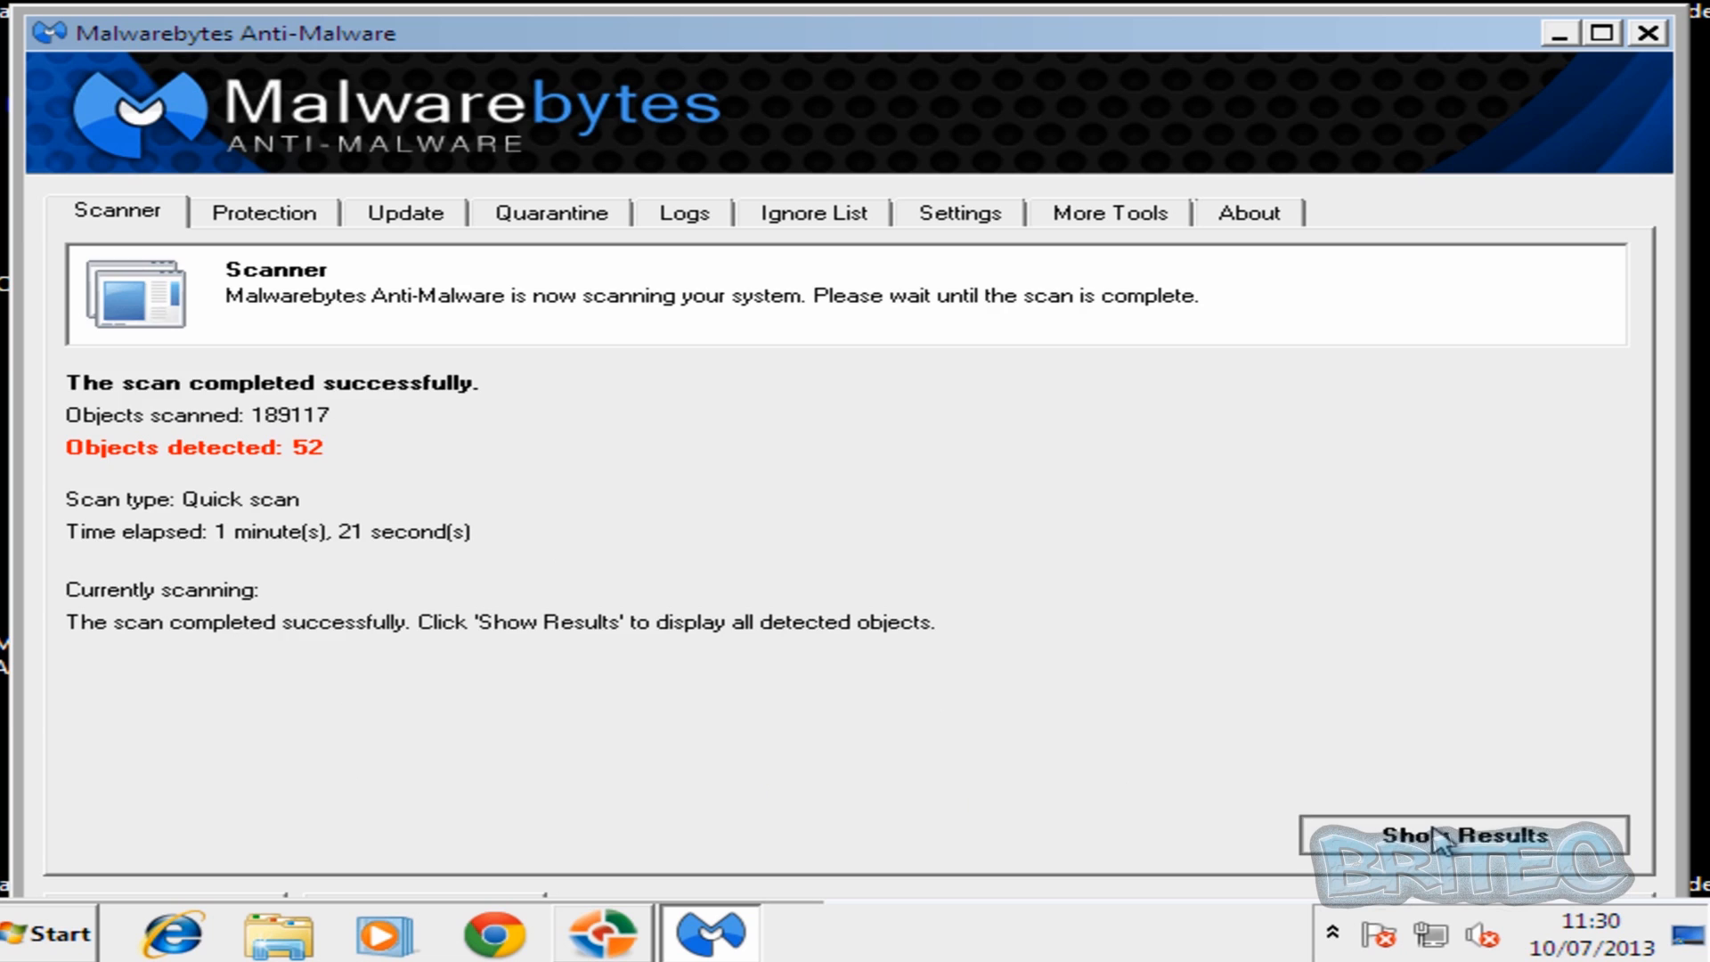
left_click(1449, 835)
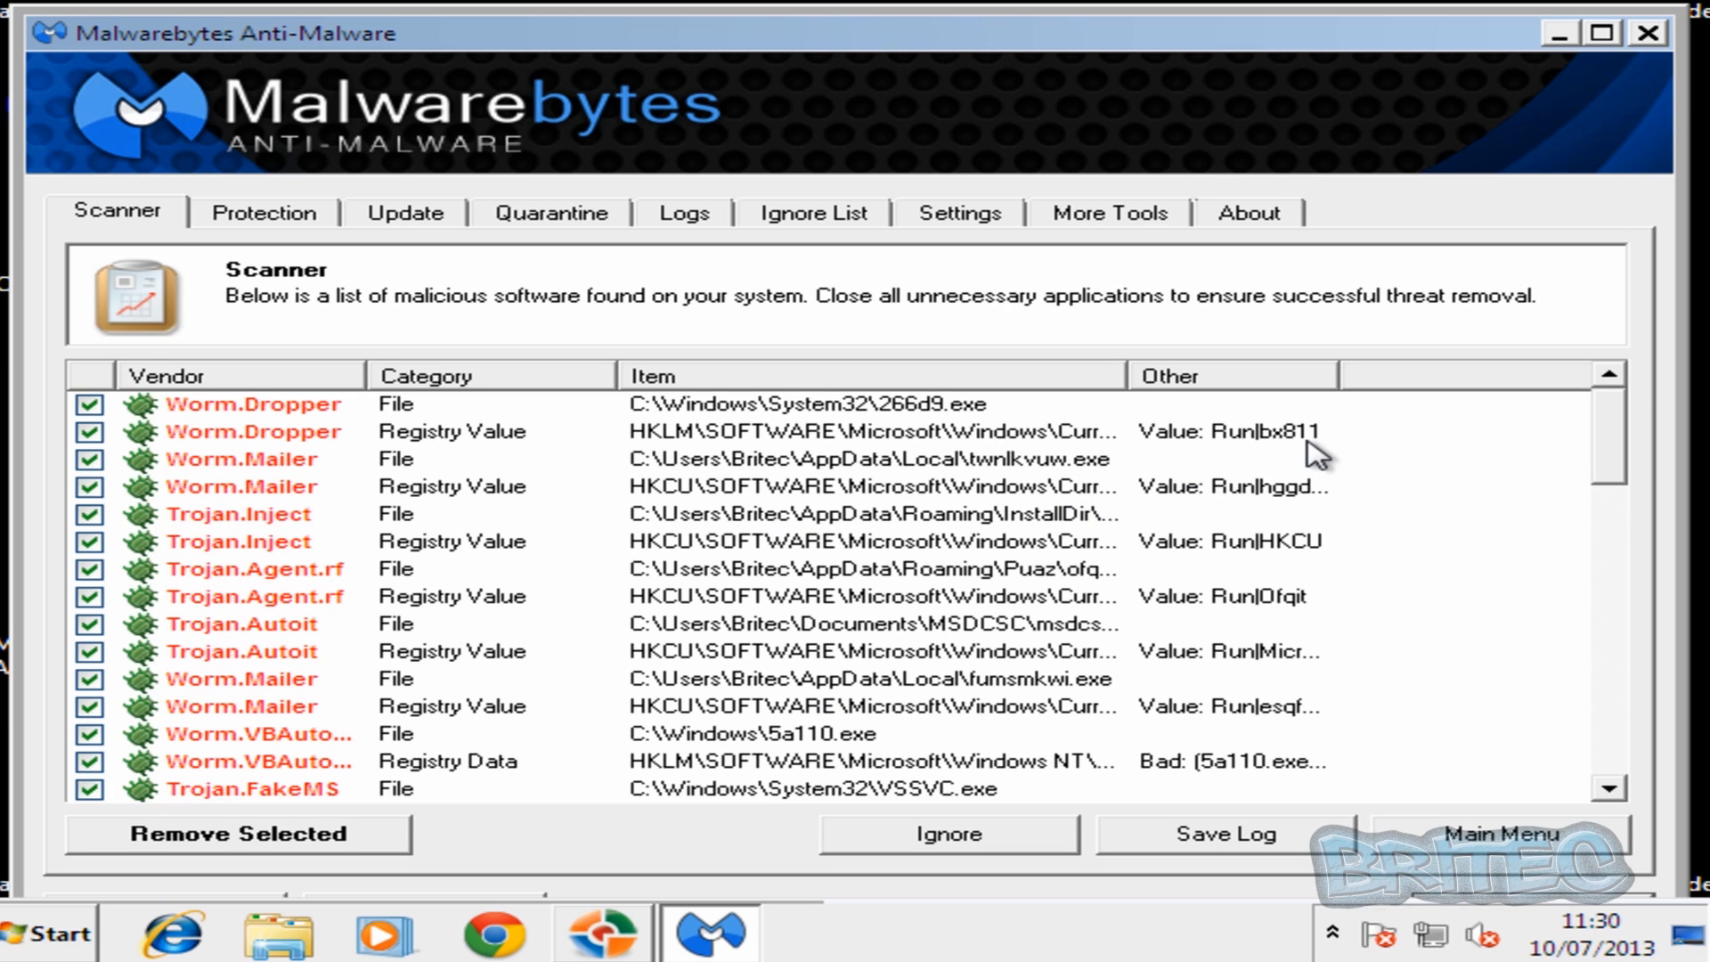
mouse_move(908, 642)
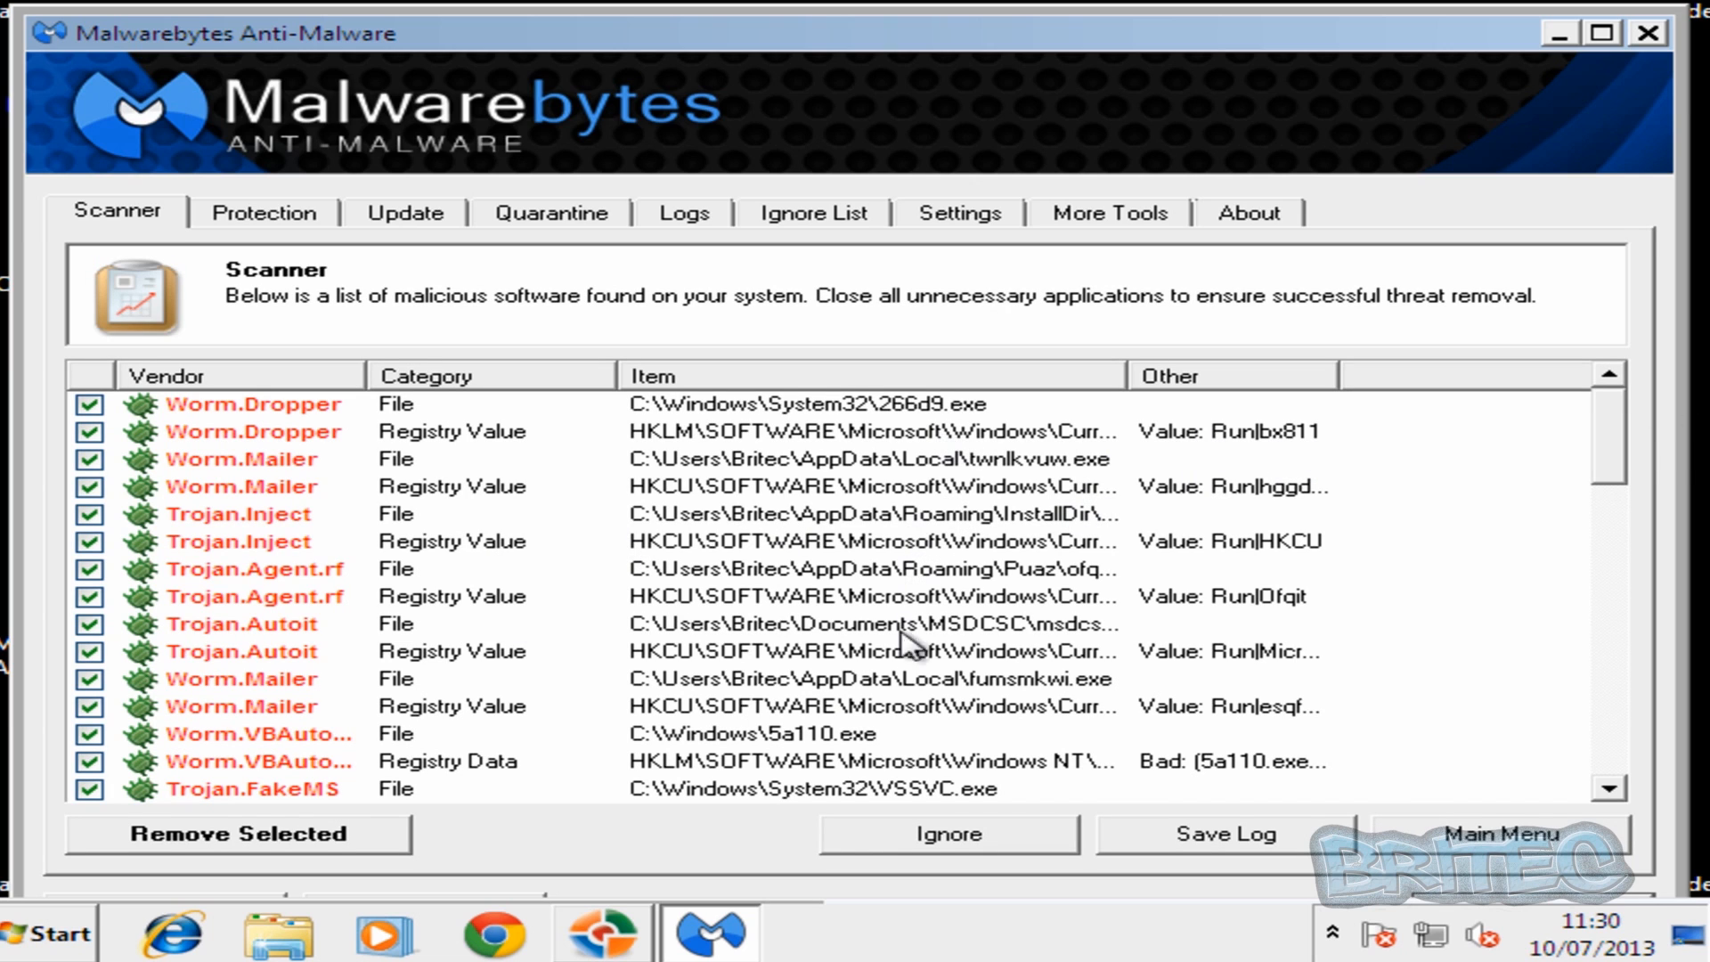
mouse_move(1608, 456)
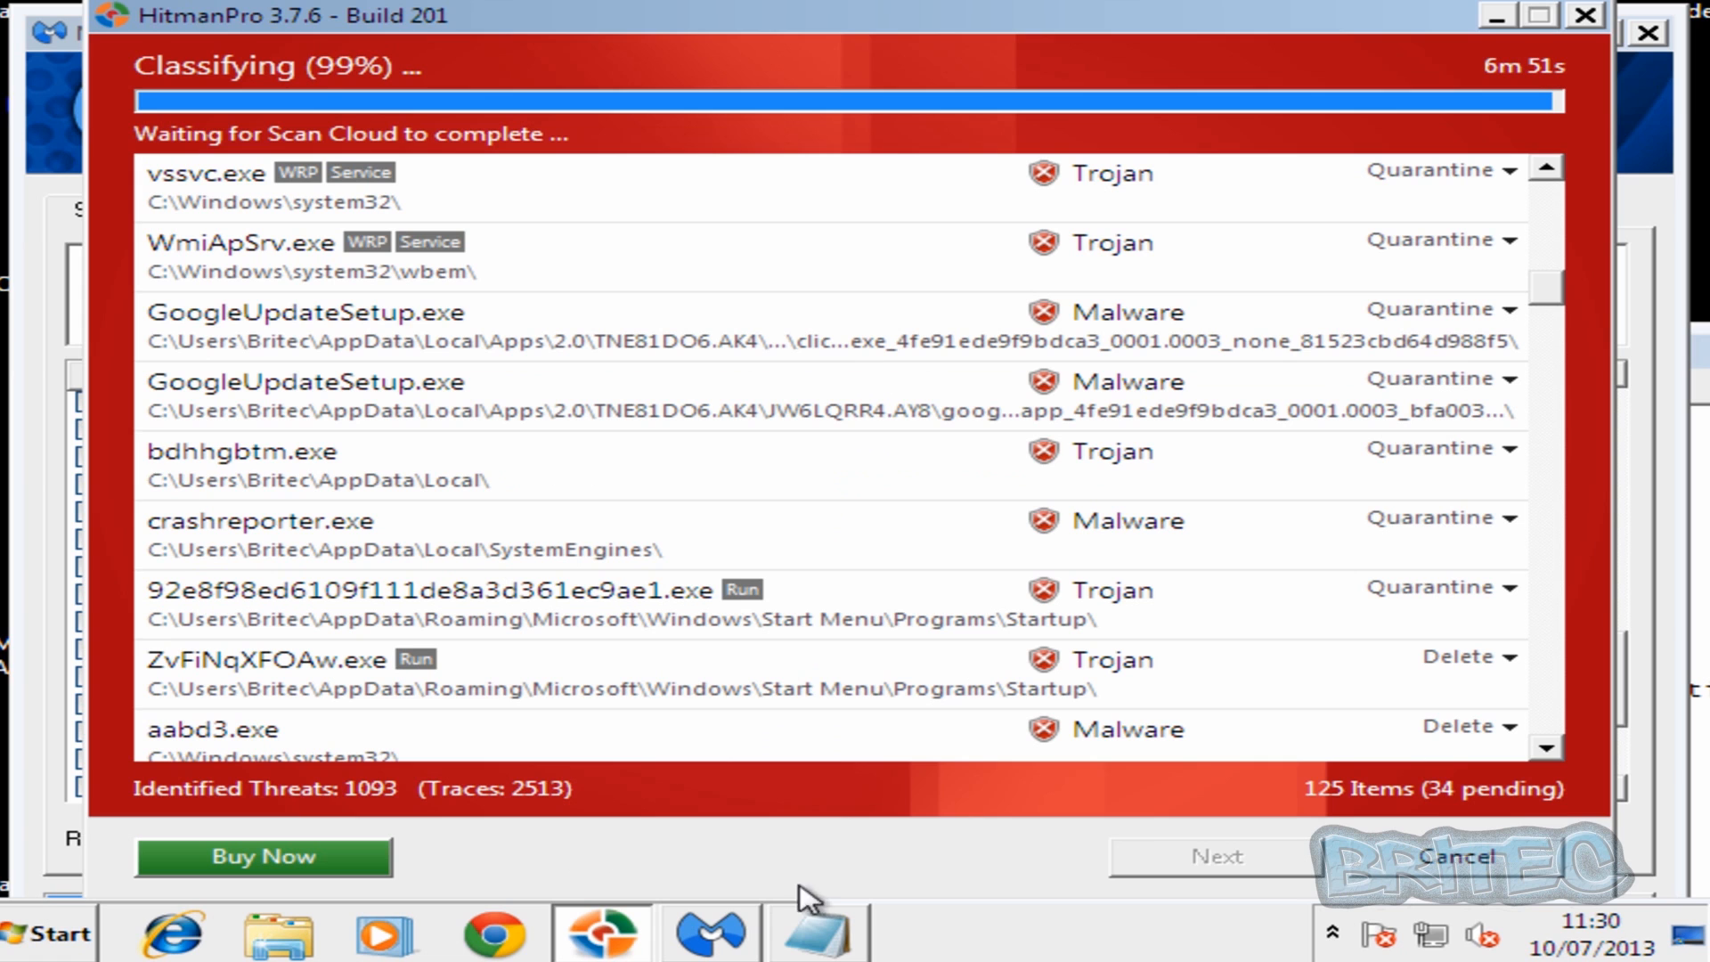
mouse_move(1558, 297)
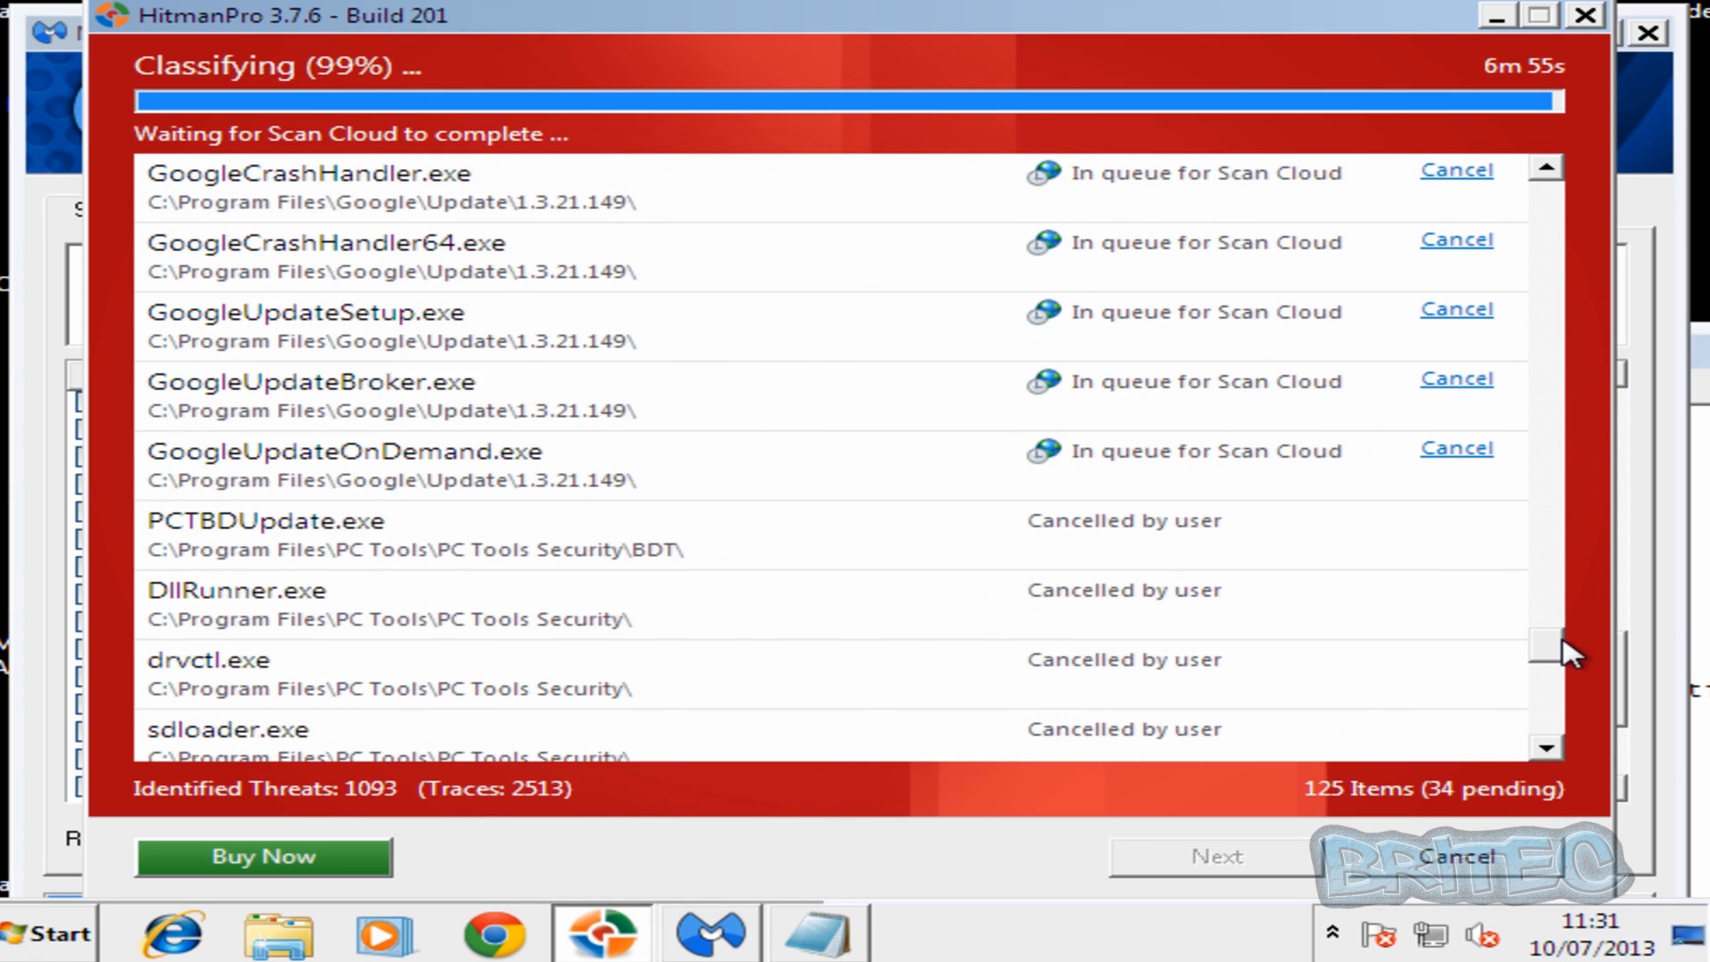
Scroll down HitmanPro's list of 1093 identified threats, including tracking cookies.
scroll("down", 3)
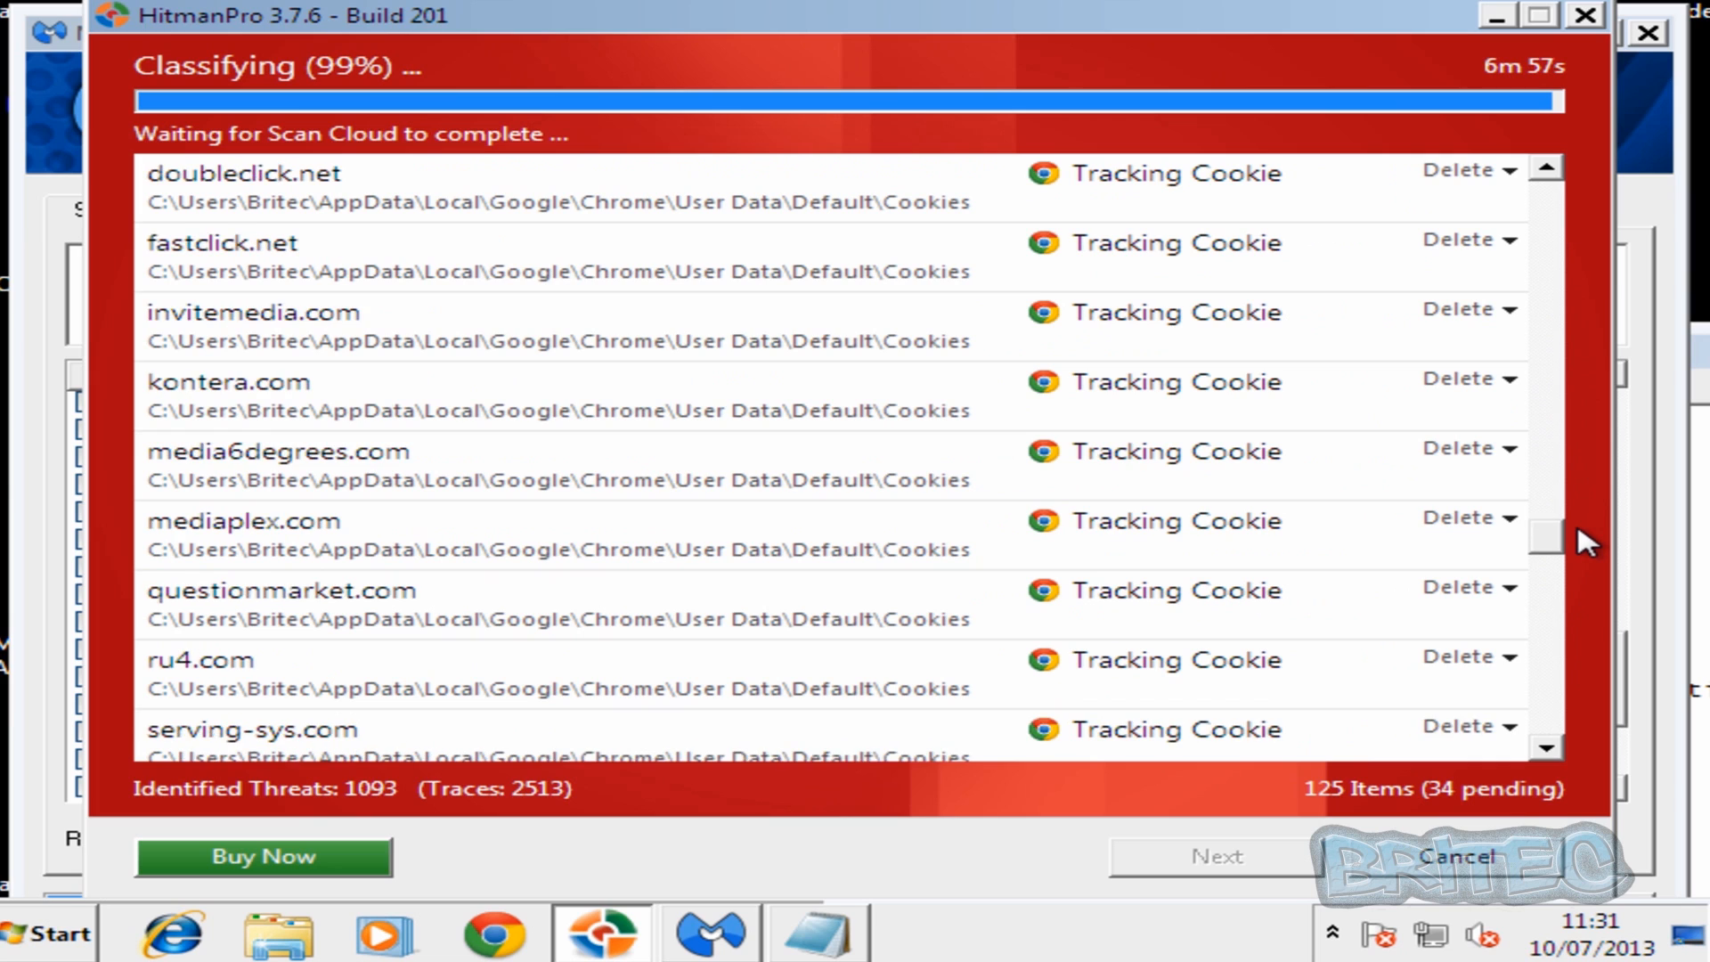
scroll("down", 3)
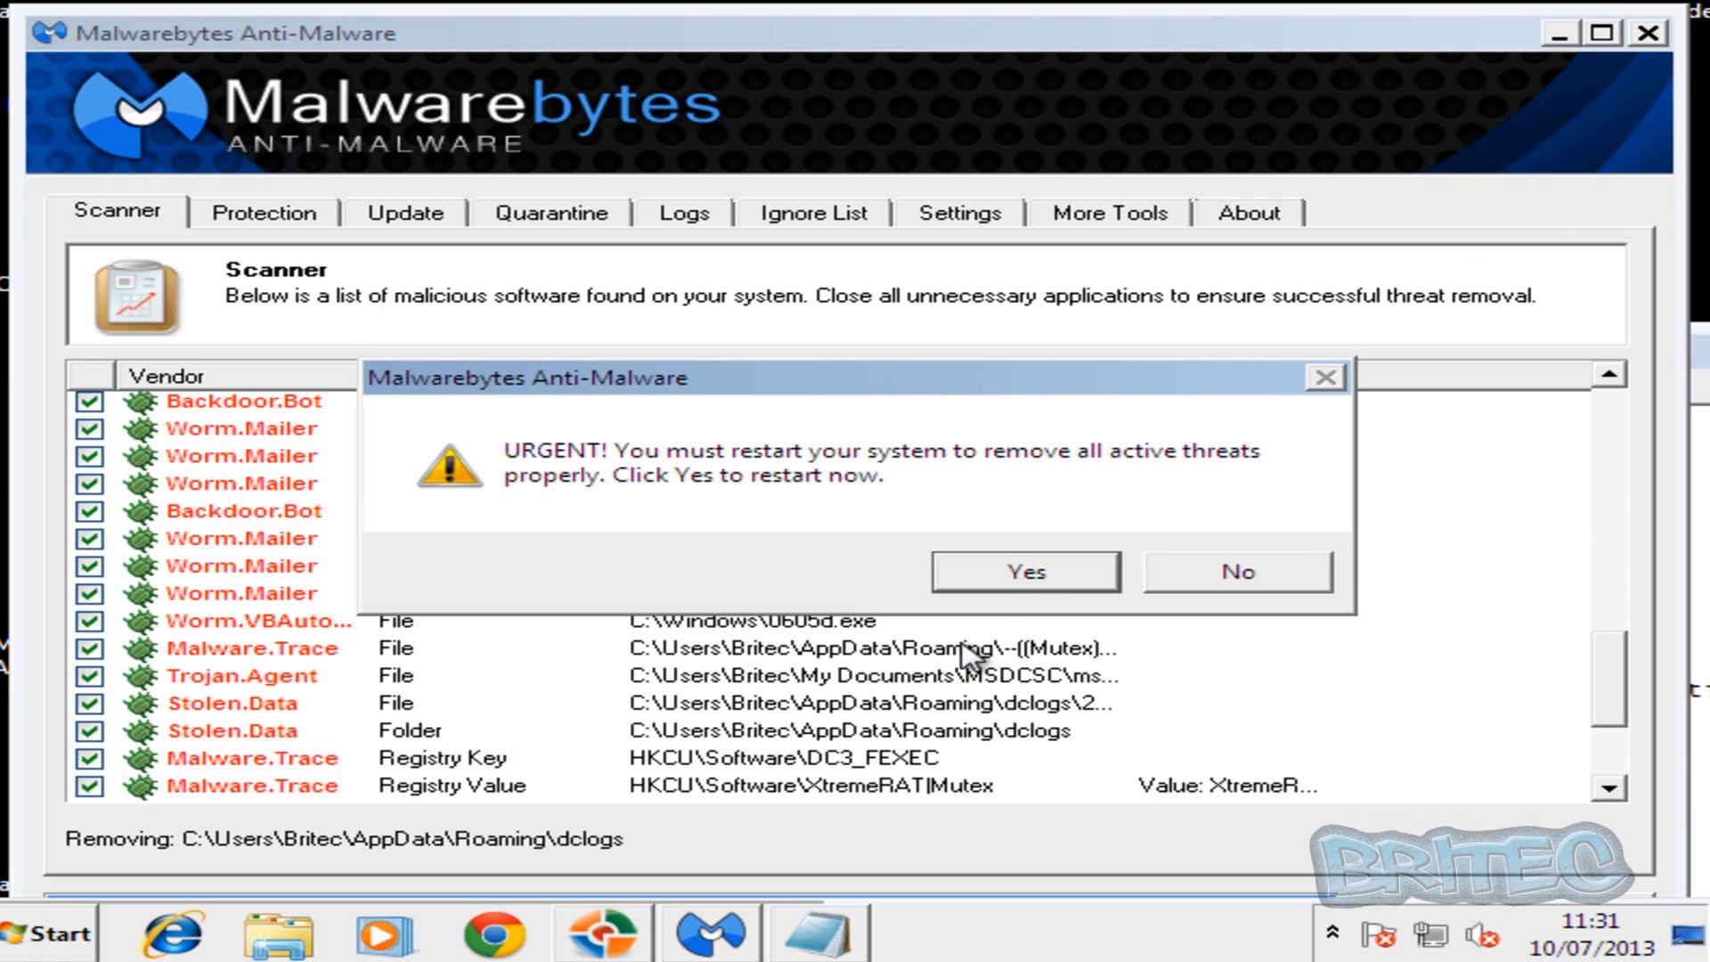
Accept the URGENT restart prompt so Malwarebytes can finish removing the threats.
left_click(1023, 570)
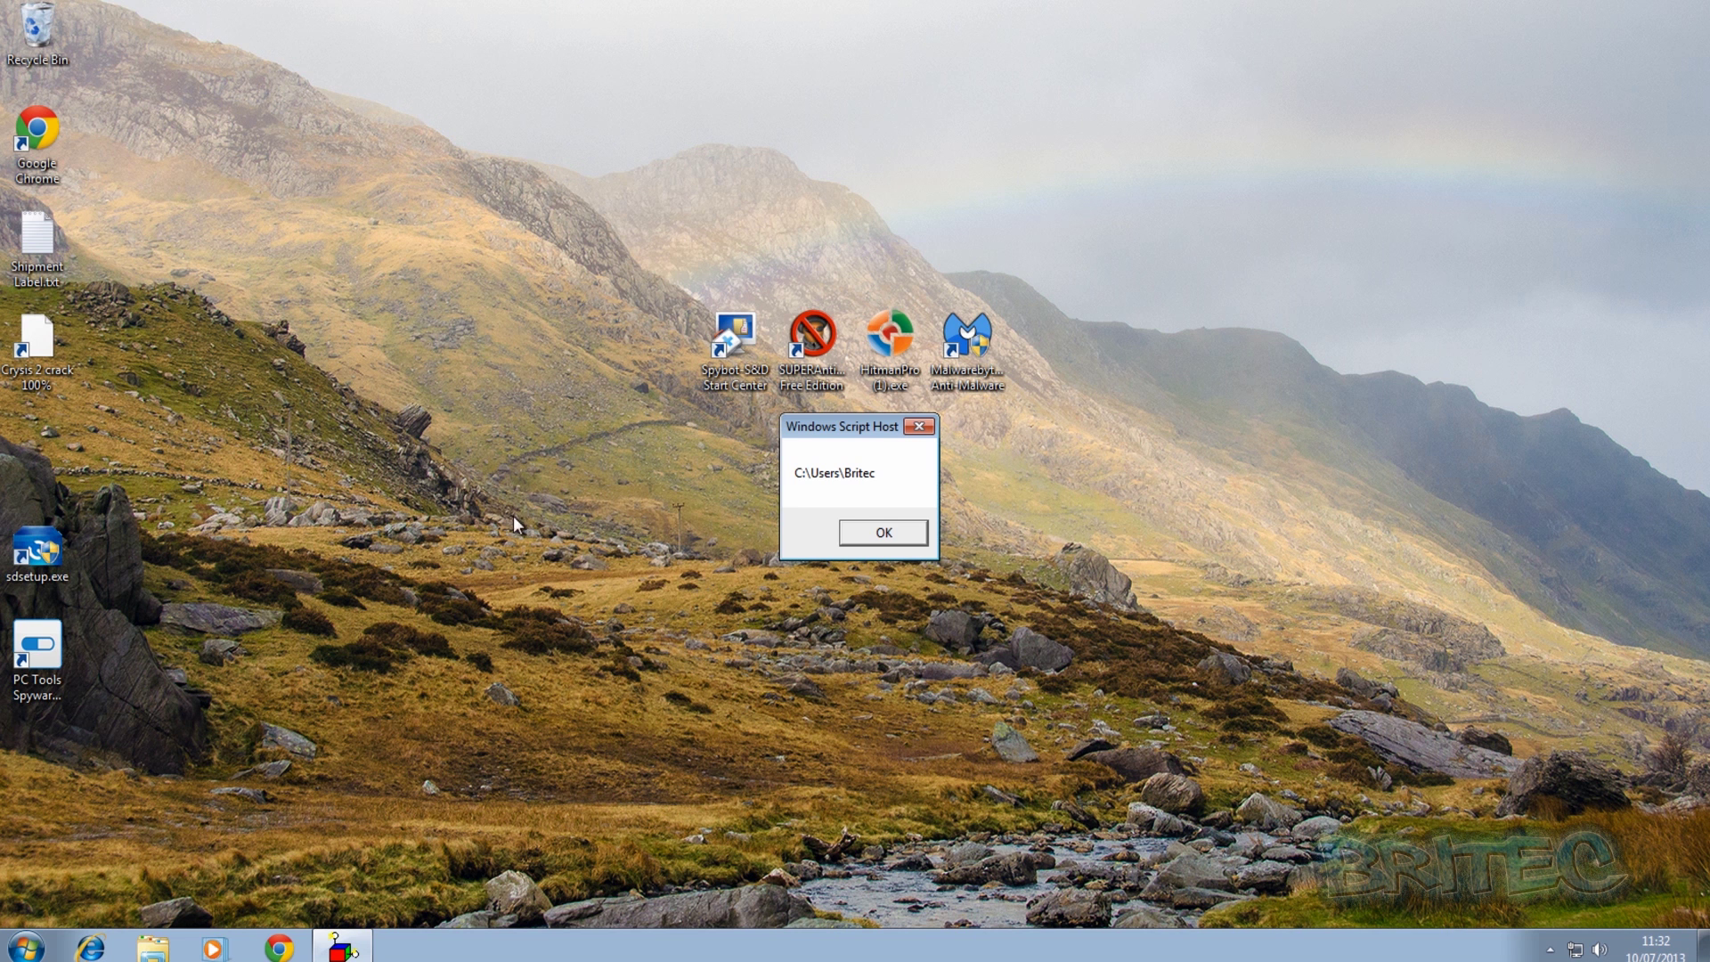
Dismiss the Script Host message, relaunch HitmanPro, and acknowledge its signature error.
left_click(881, 532)
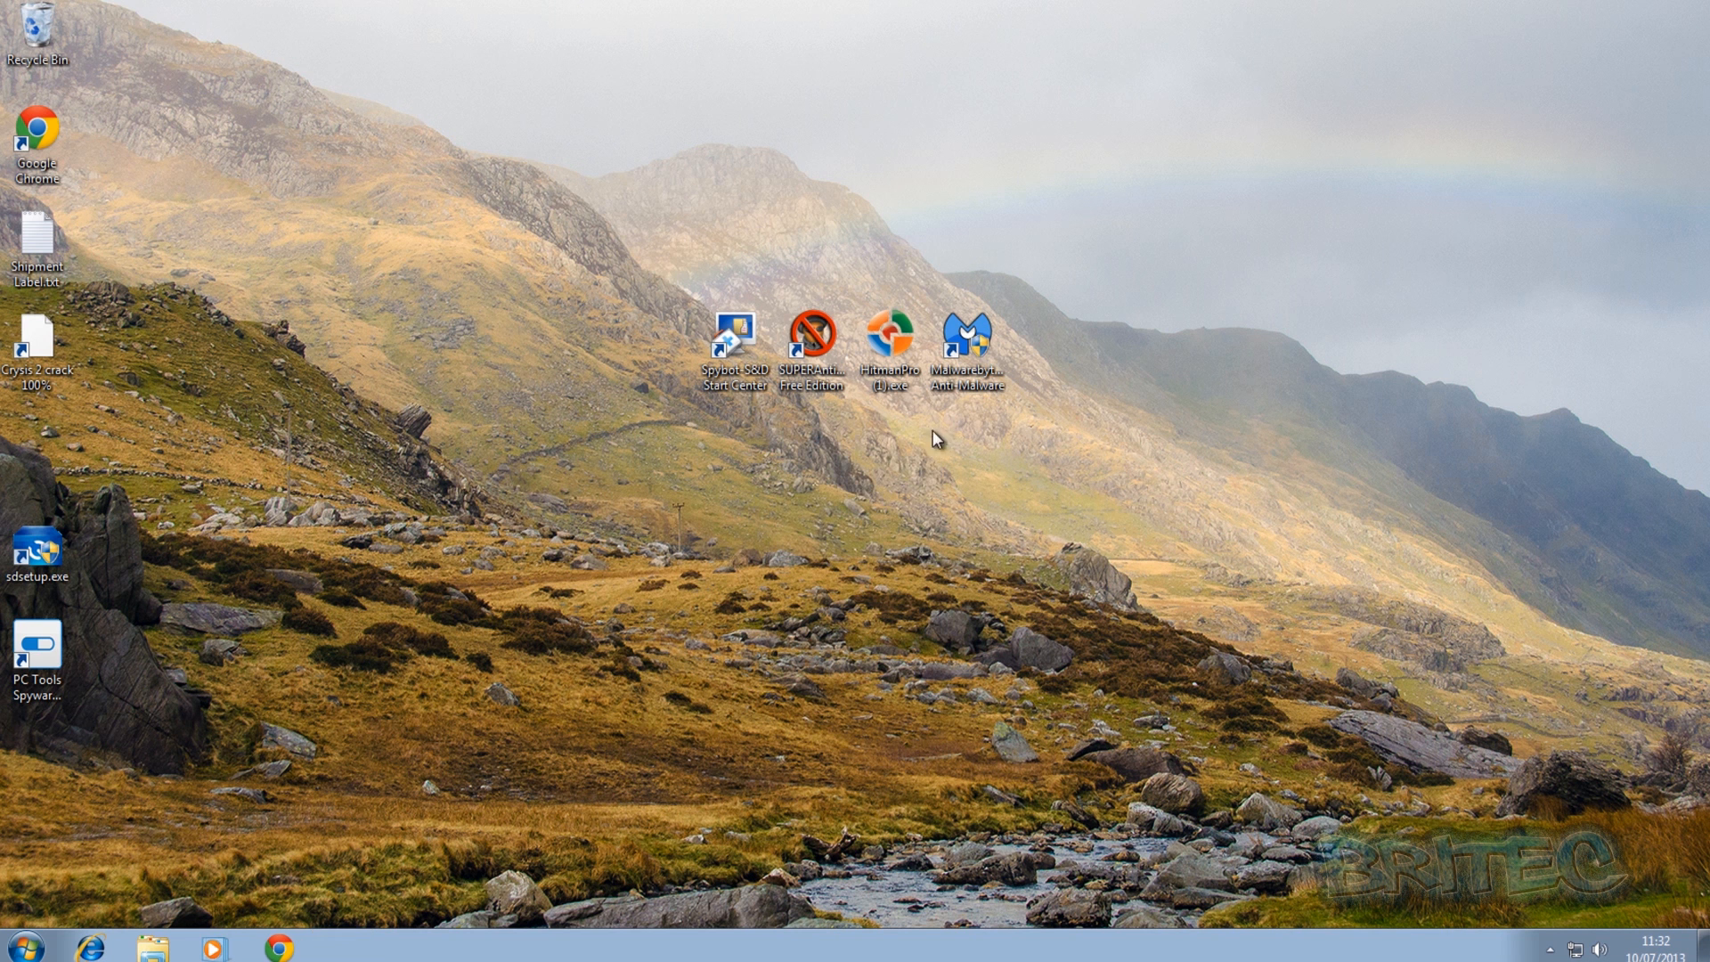
double_click(888, 339)
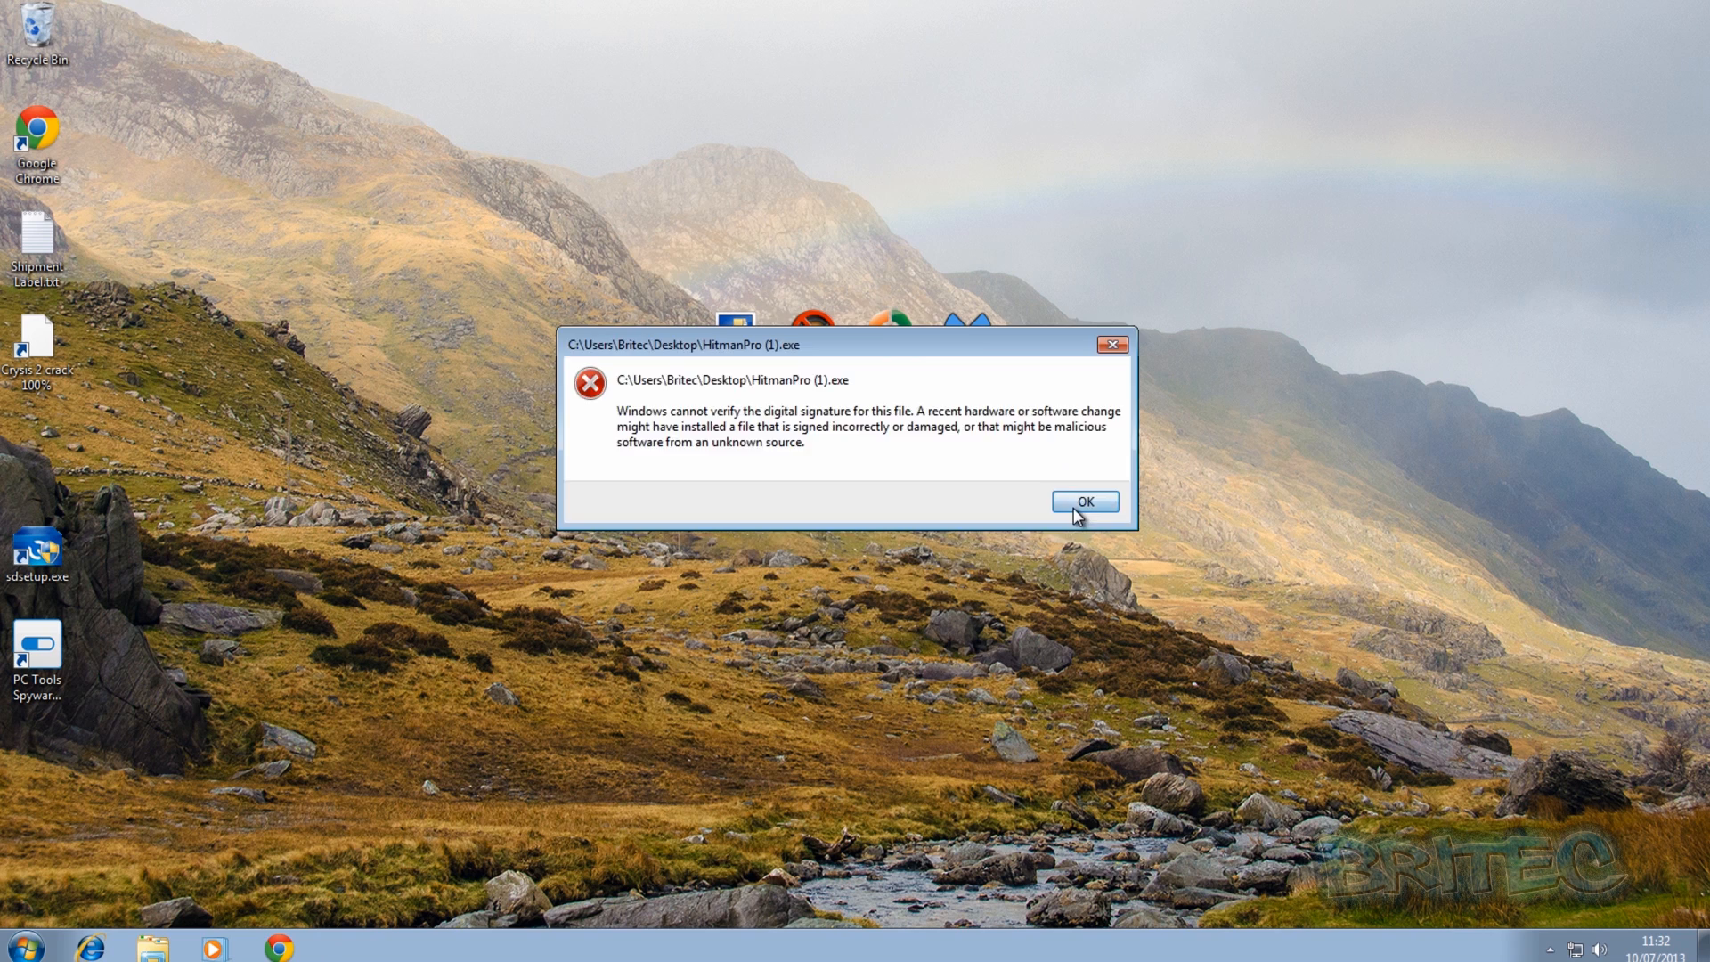
left_click(1083, 501)
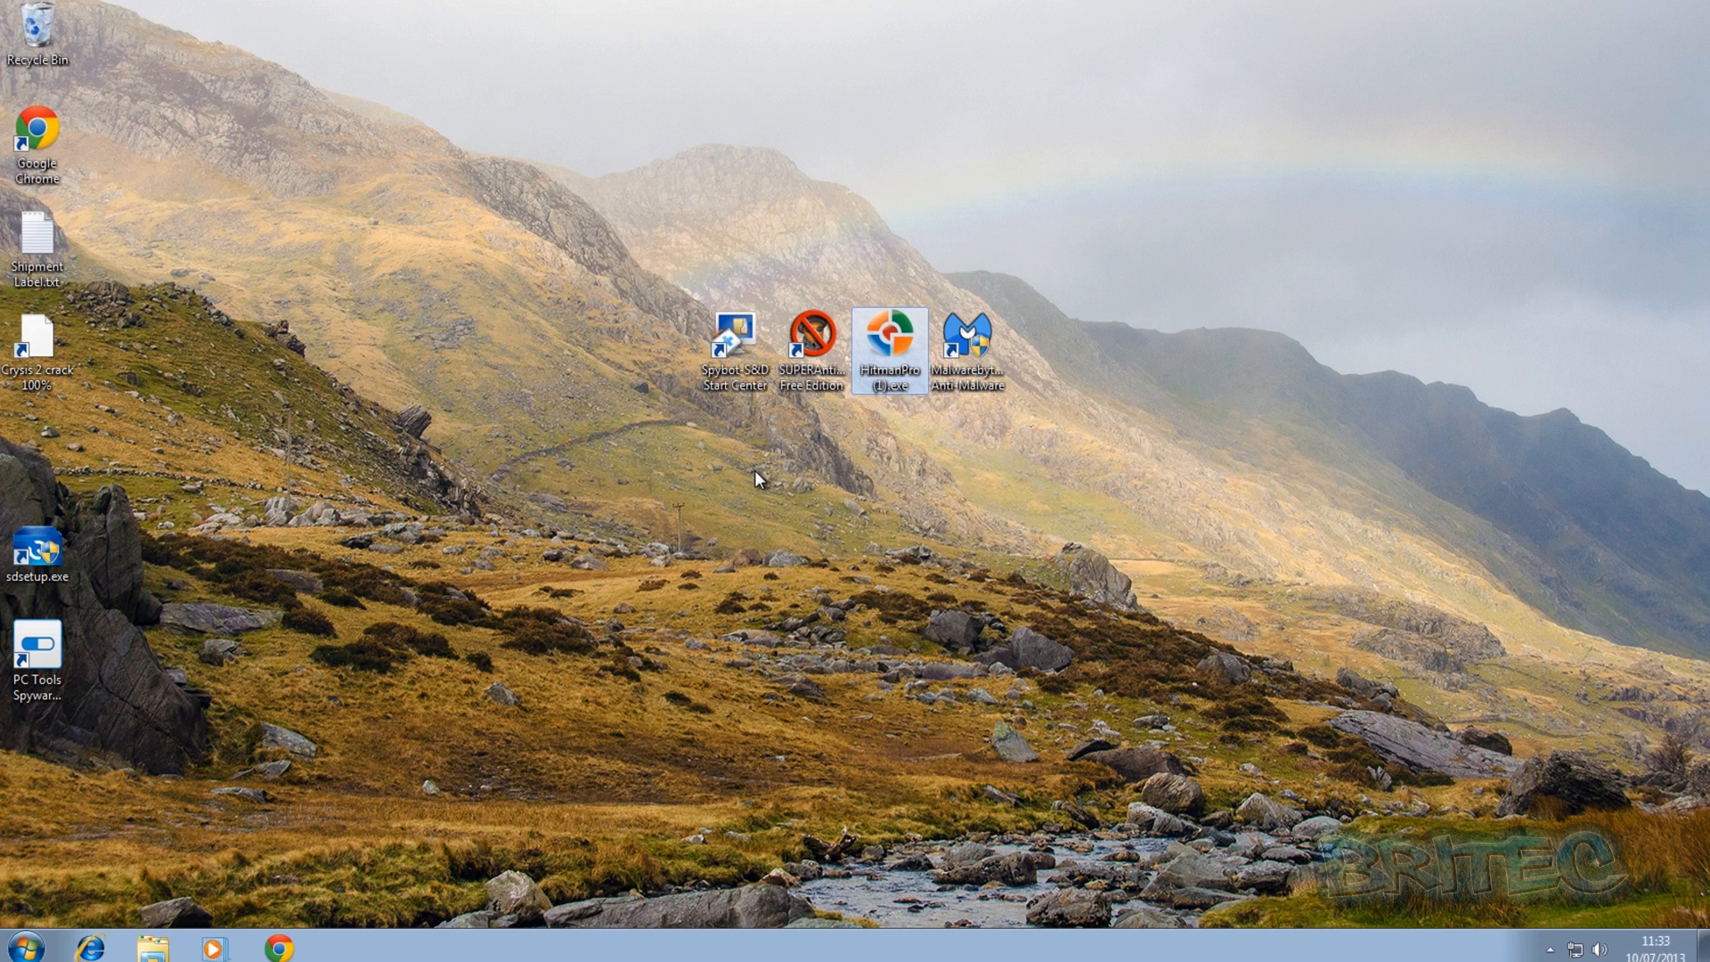
mouse_move(242, 754)
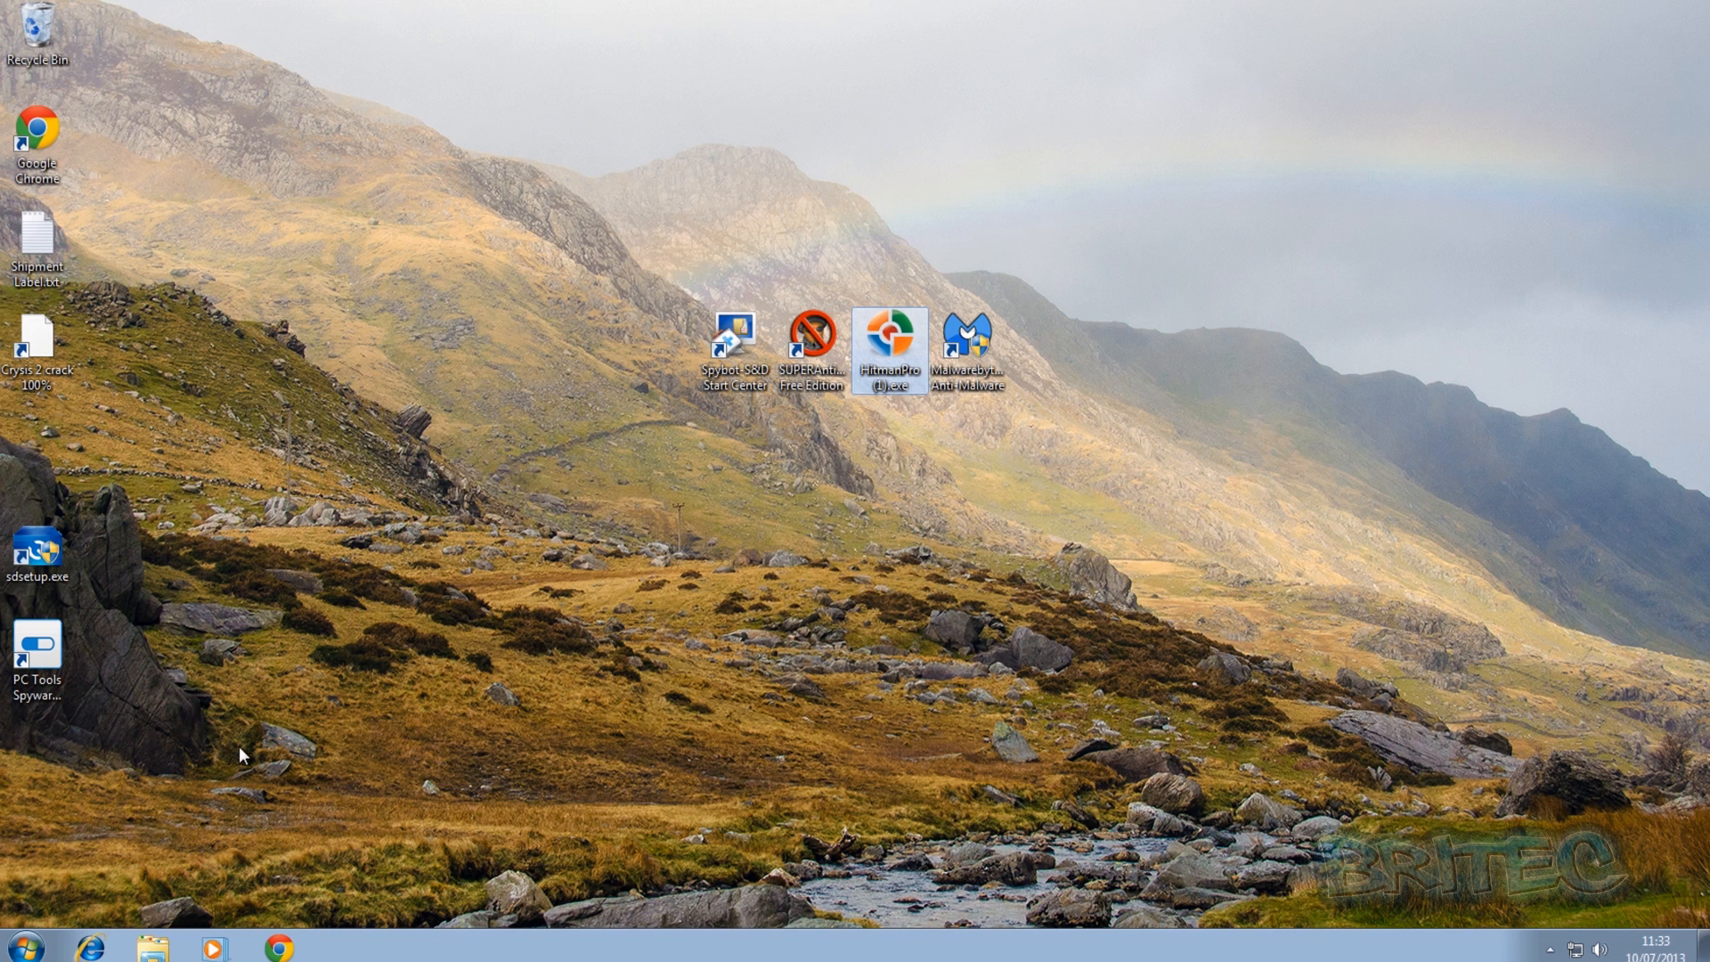
mouse_move(276, 717)
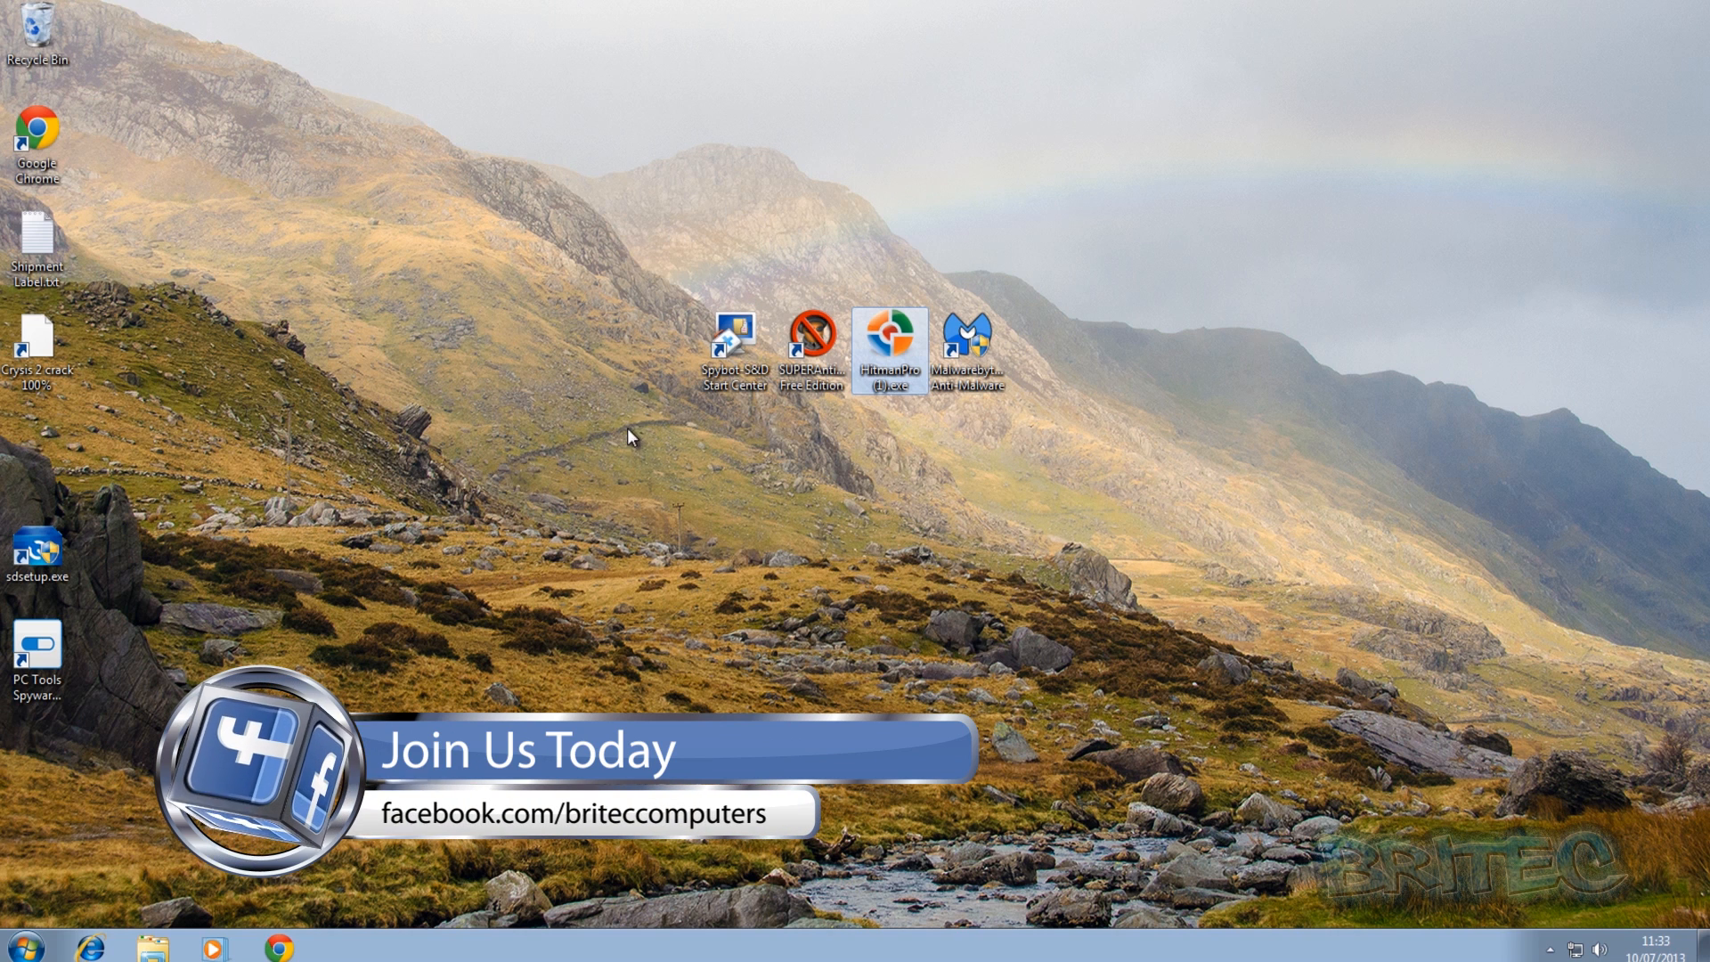
mouse_move(1082, 494)
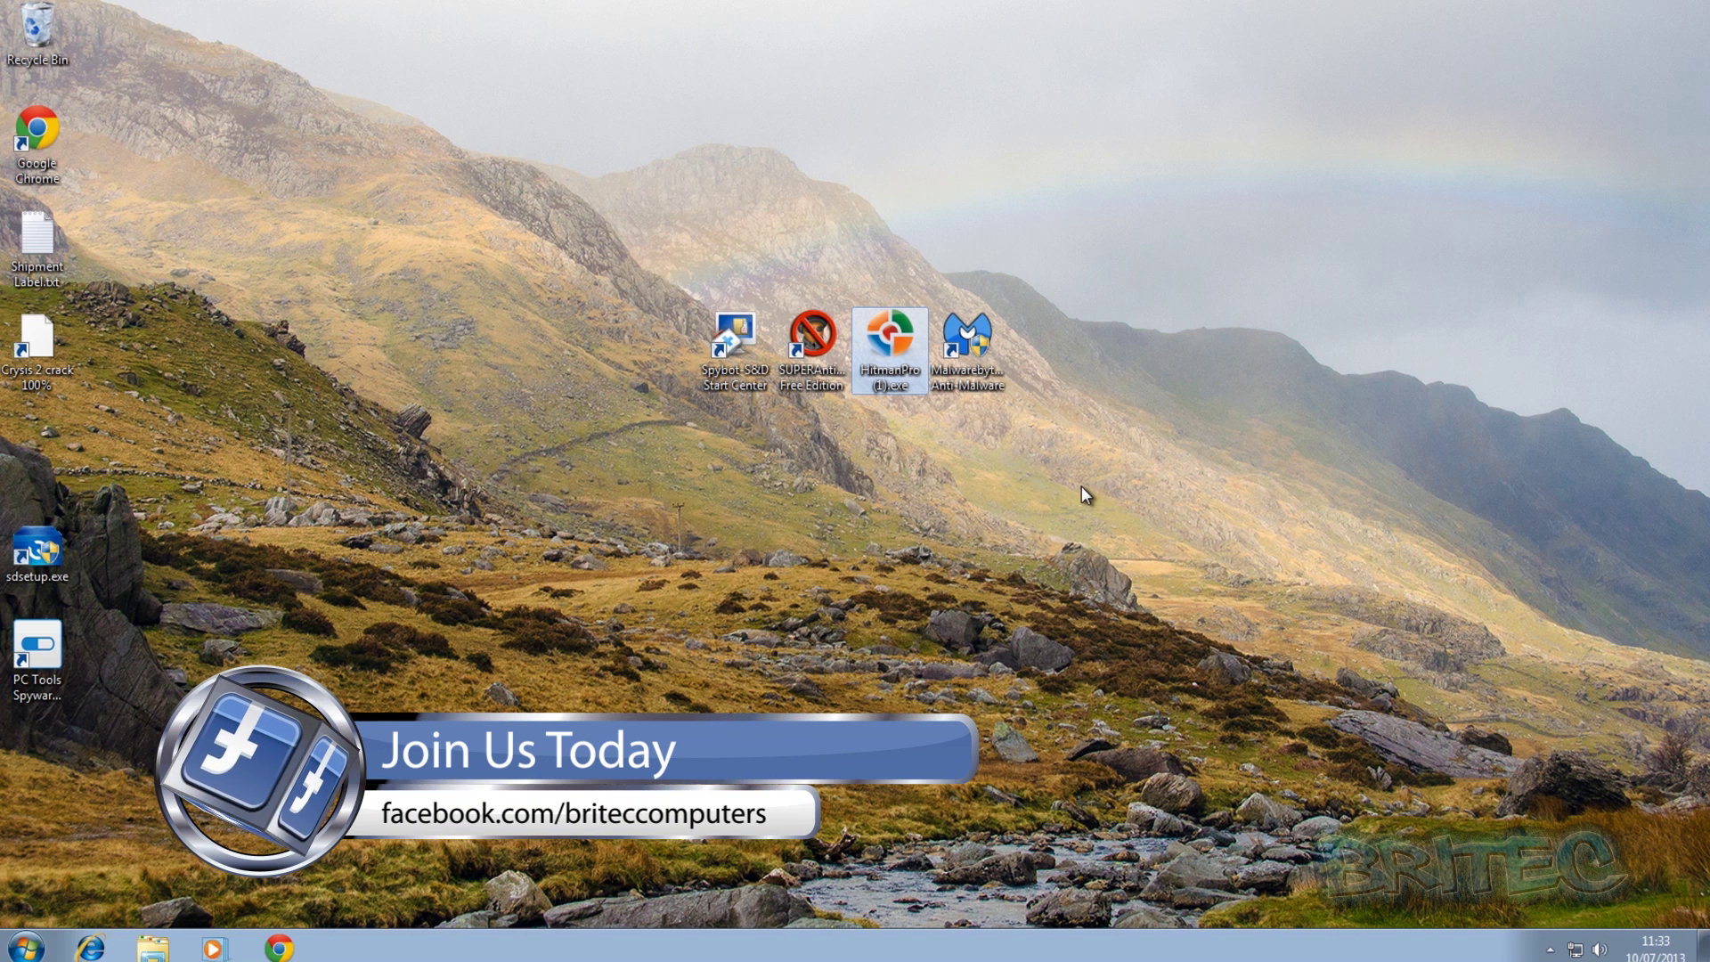
mouse_move(943, 311)
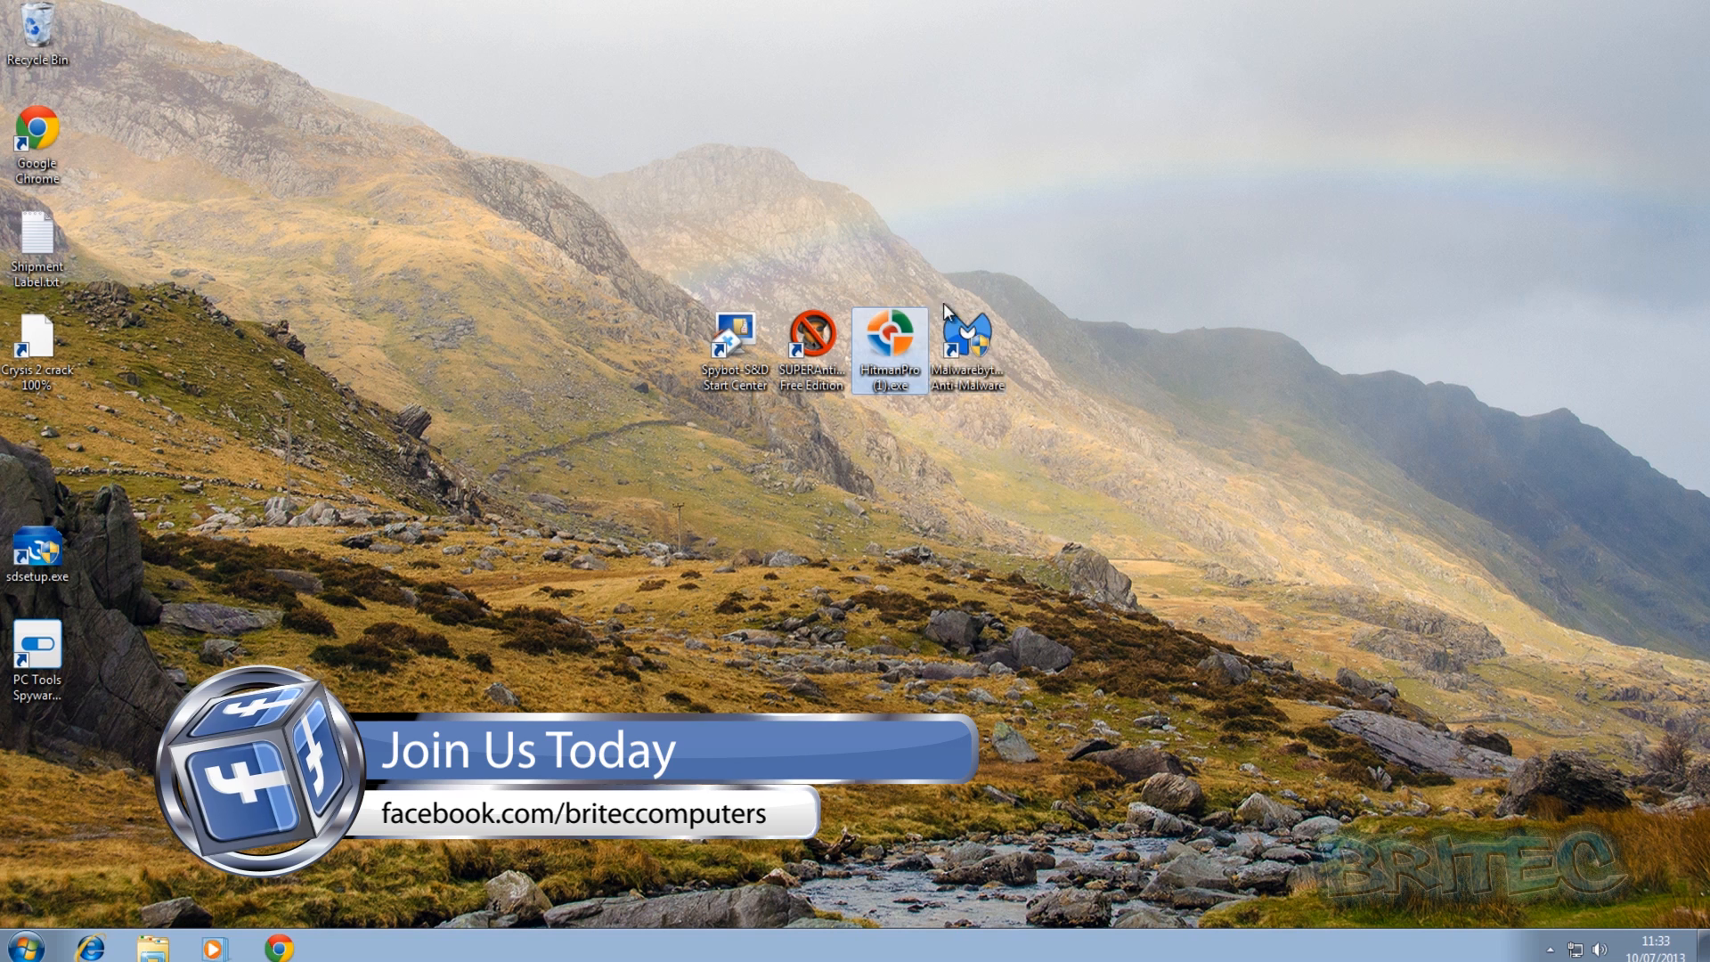